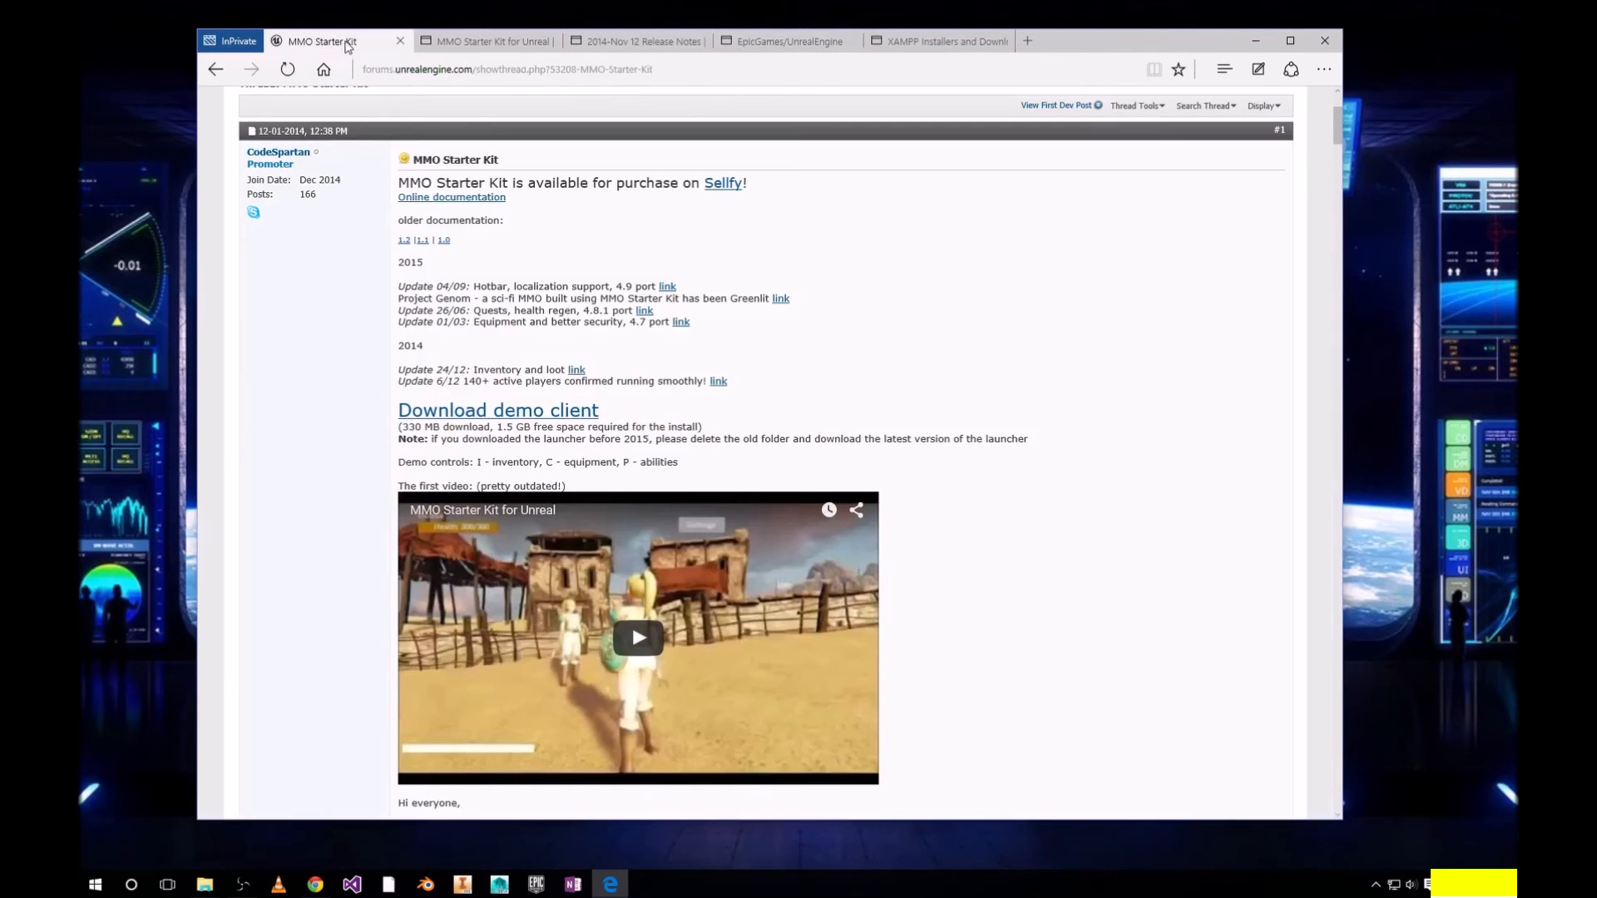
Scroll the page, then bring up the Nov 12, 2014 Visual Studio Community 2013 release notes.
{"action": "scroll", "scroll_direction": "down", "scroll_amount": 3}
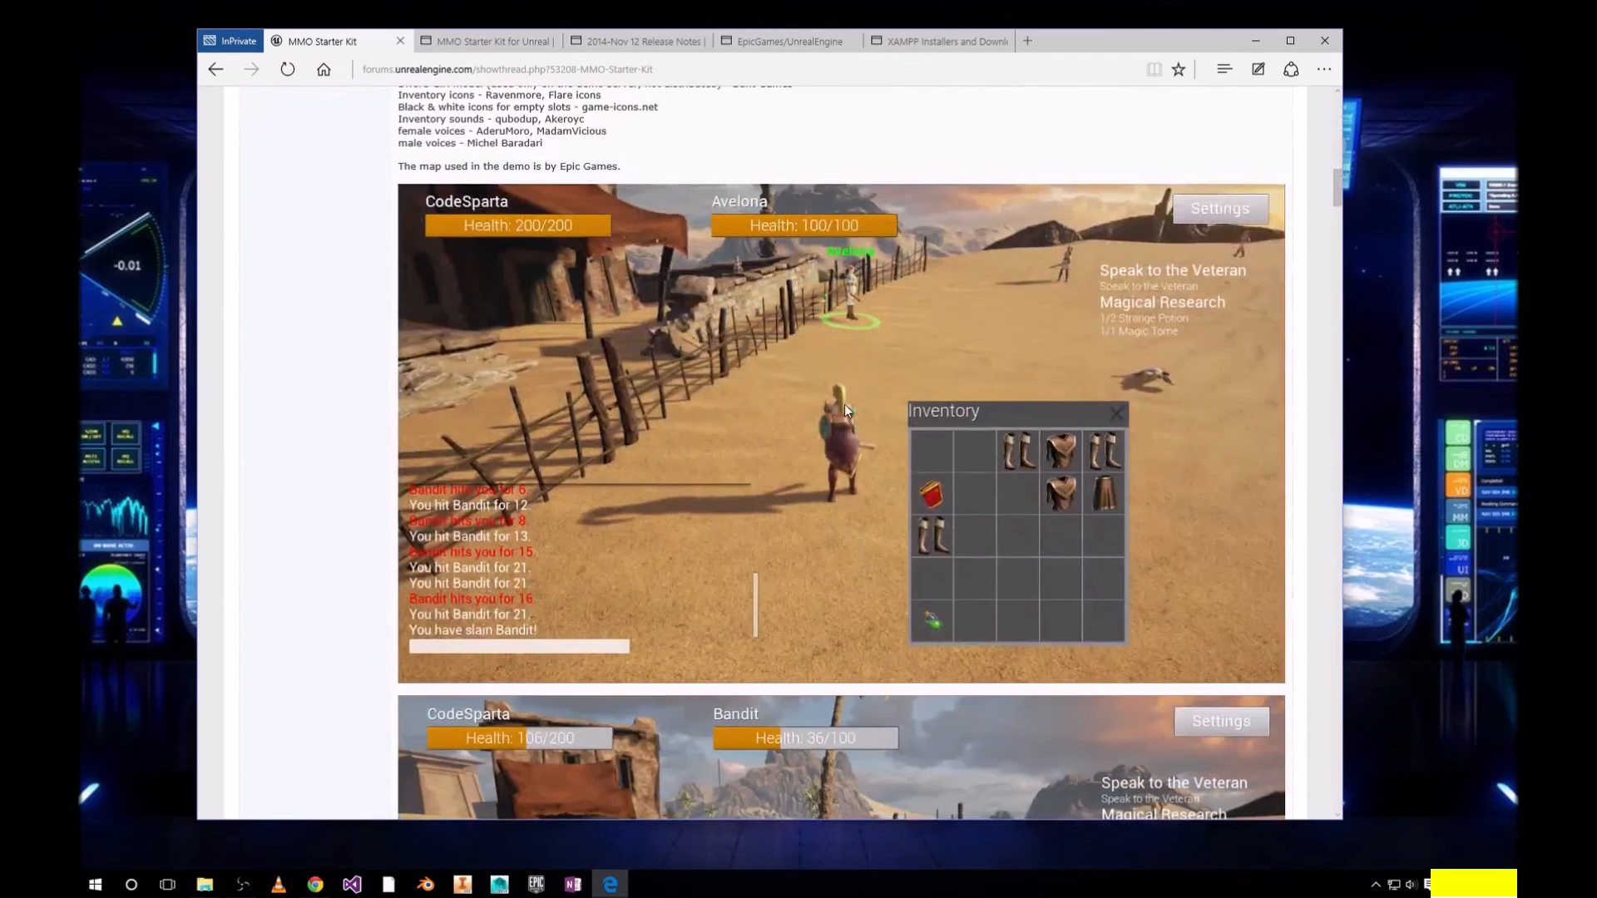
{"action": "mouse_move", "coordinate": [871, 382]}
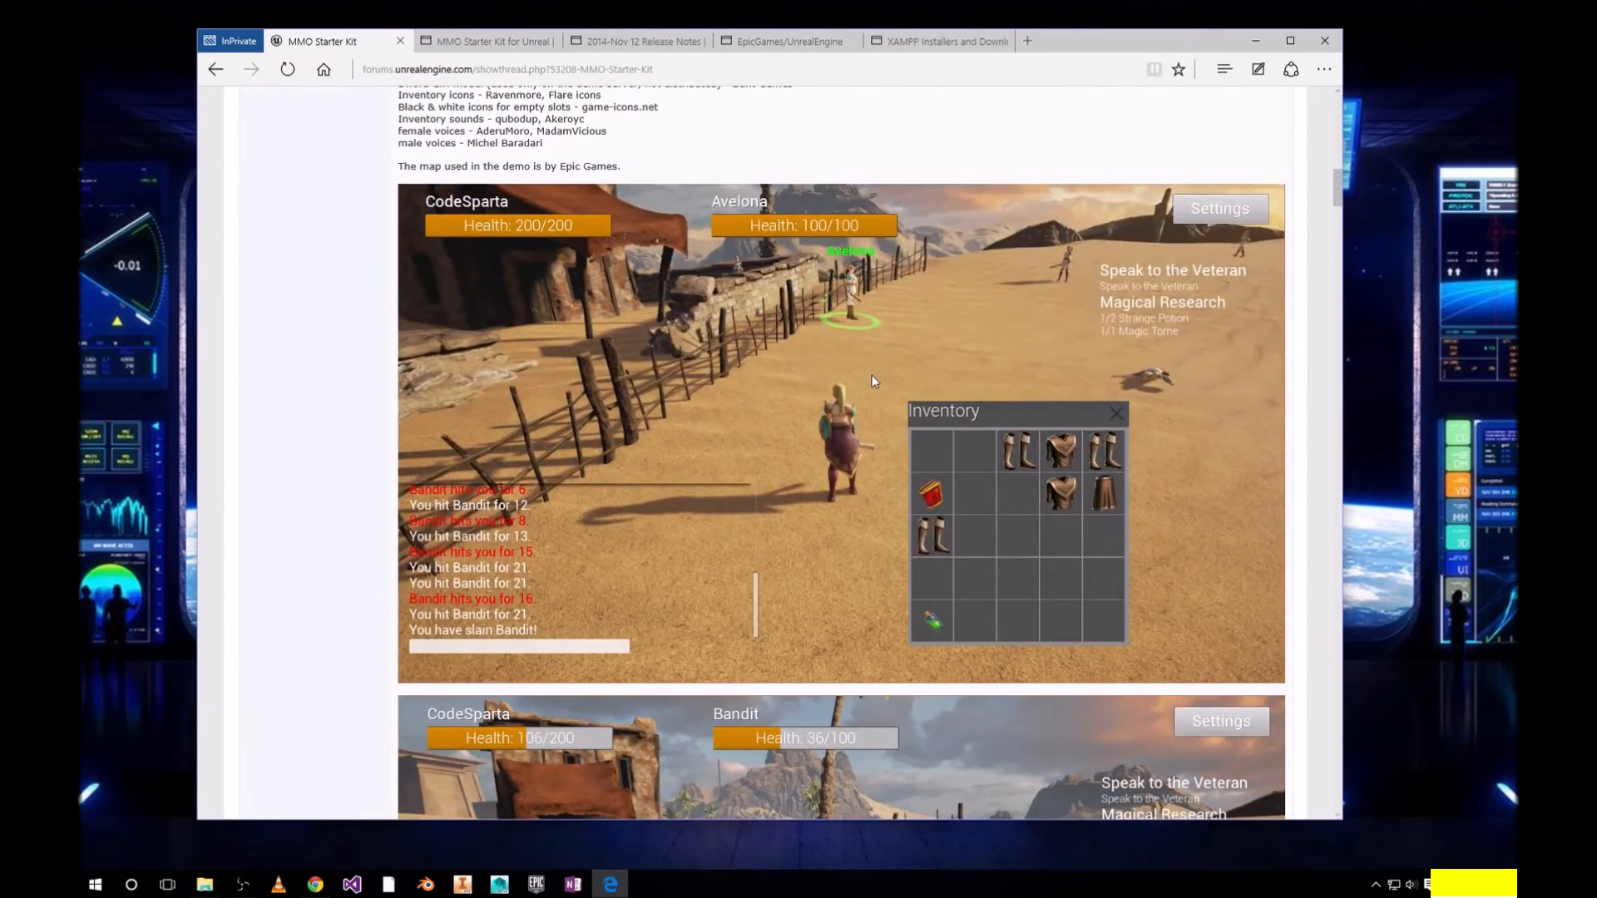
{"action": "mouse_move", "coordinate": [1149, 378]}
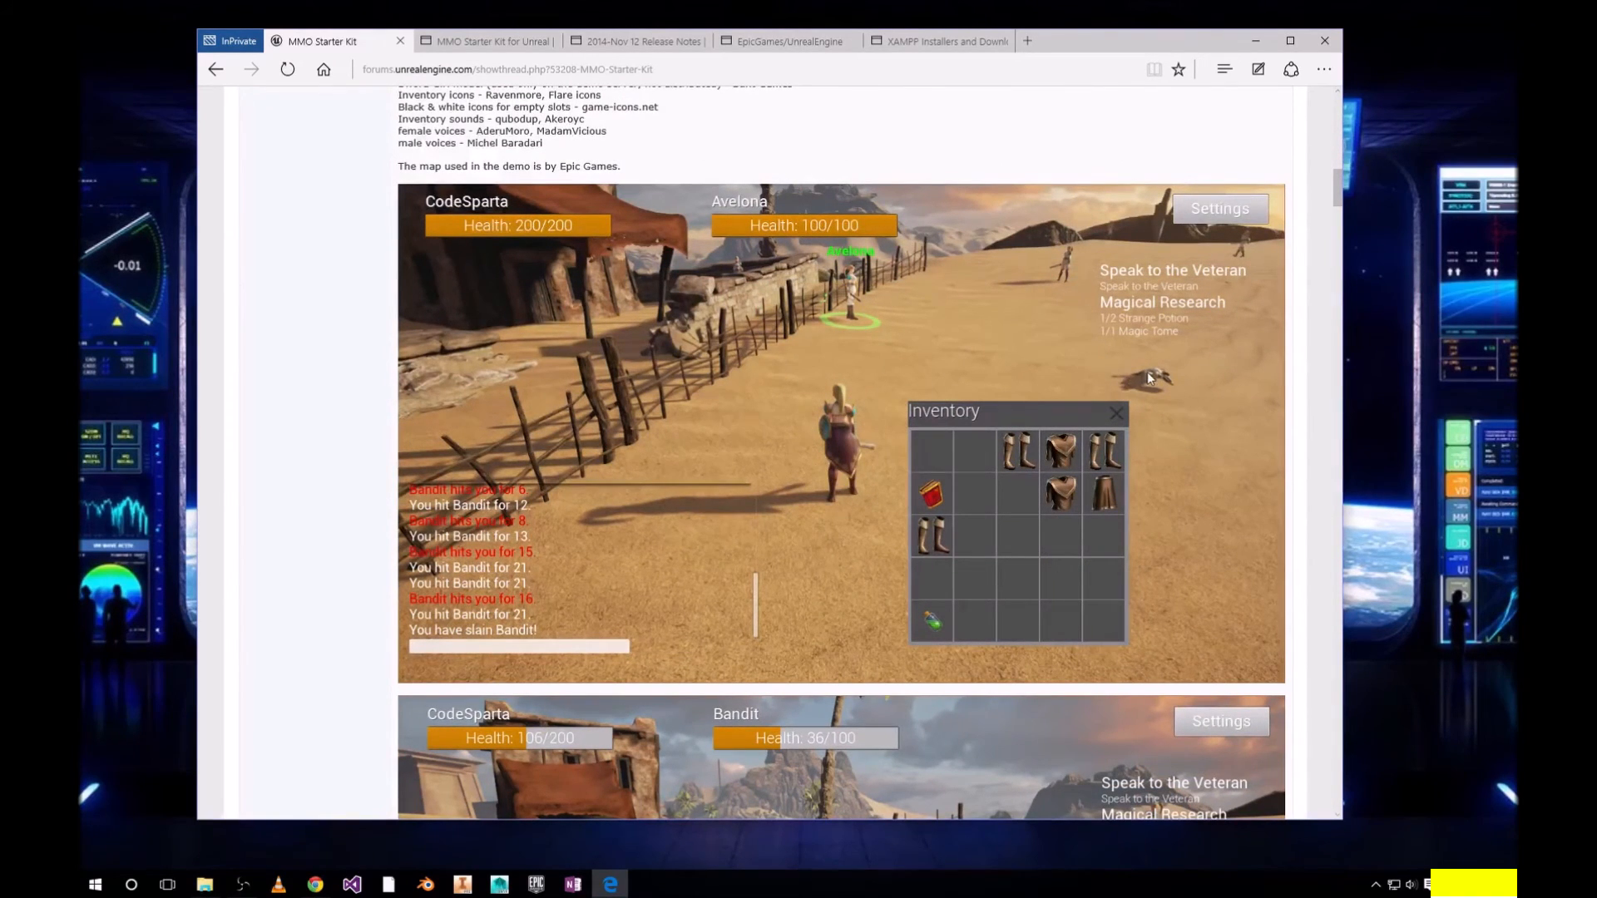
{"action": "mouse_move", "coordinate": [1156, 382]}
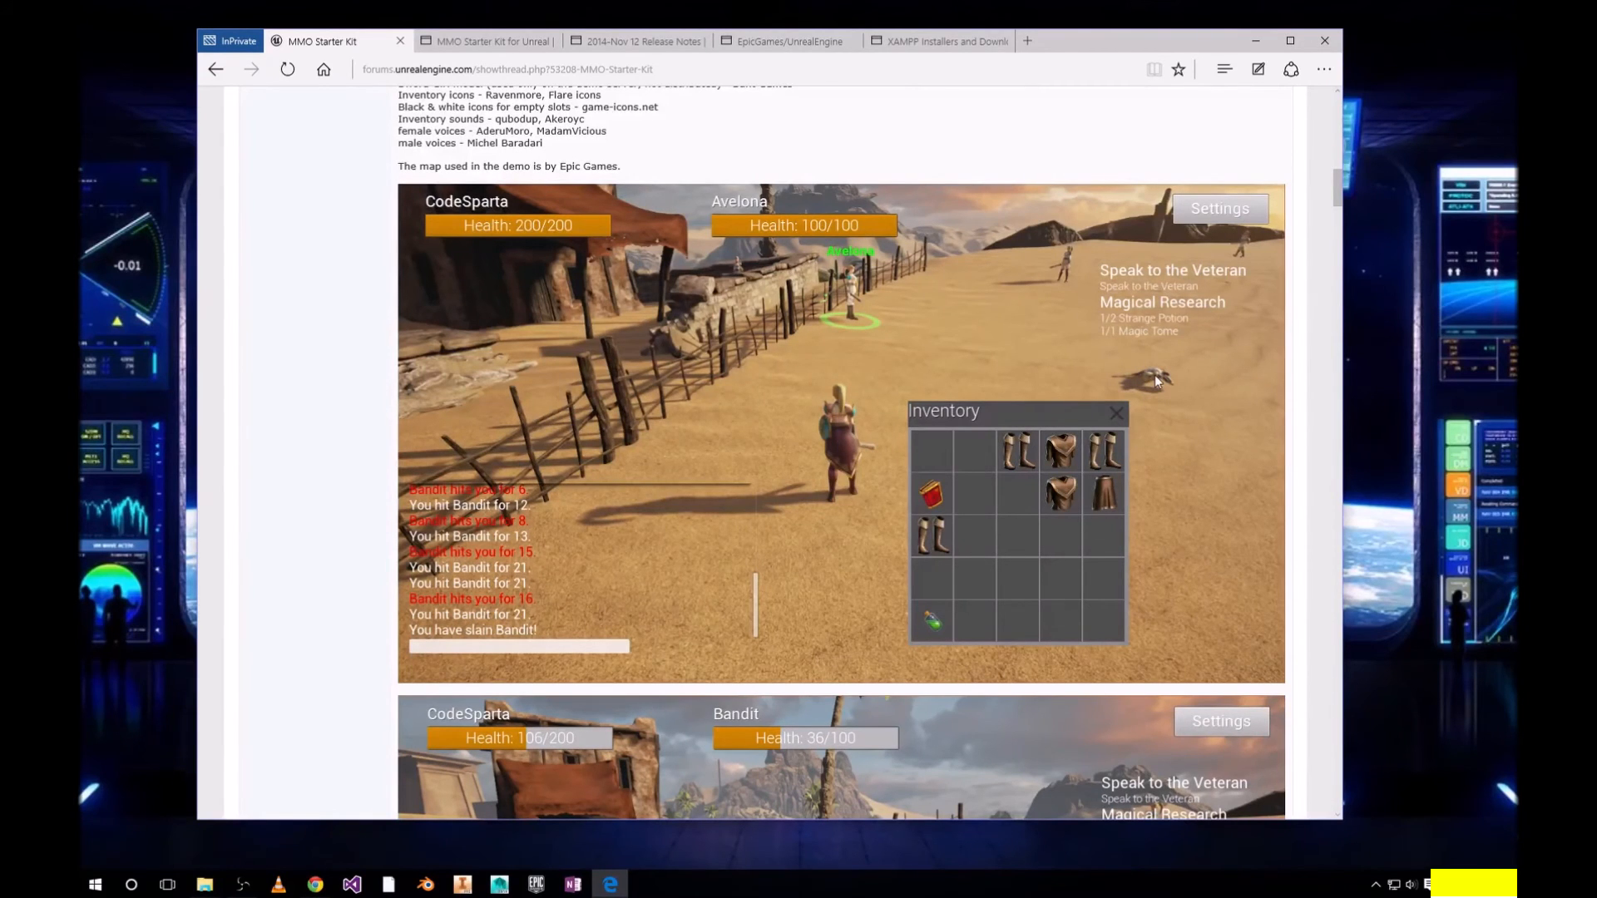
{"action": "mouse_move", "coordinate": [840, 395]}
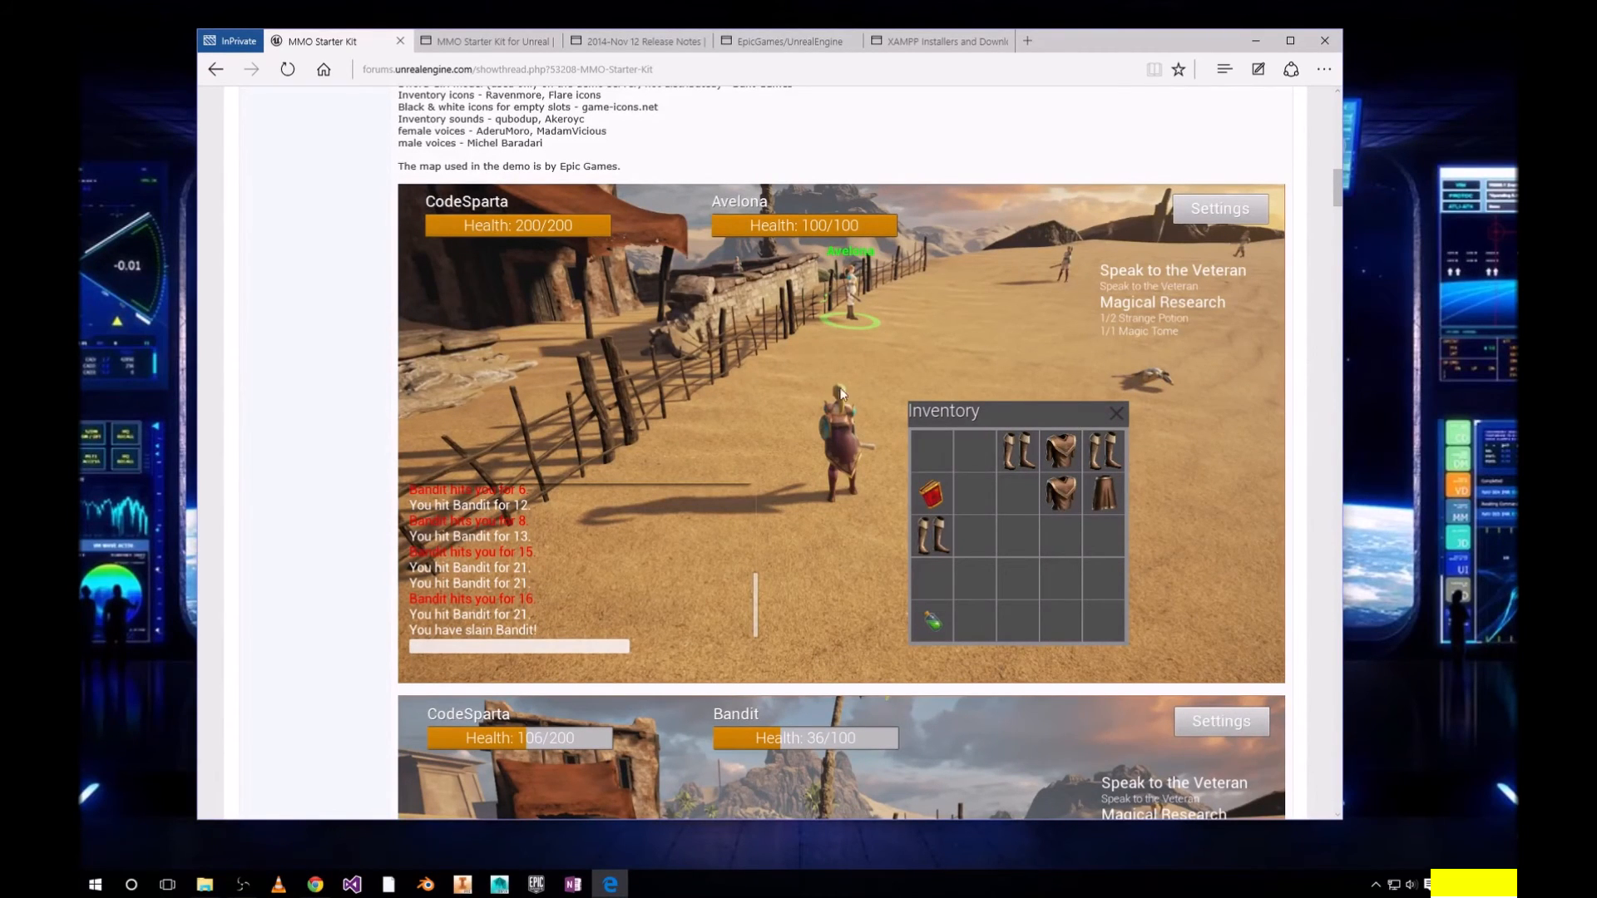
{"action": "scroll", "scroll_direction": "down", "scroll_amount": 3}
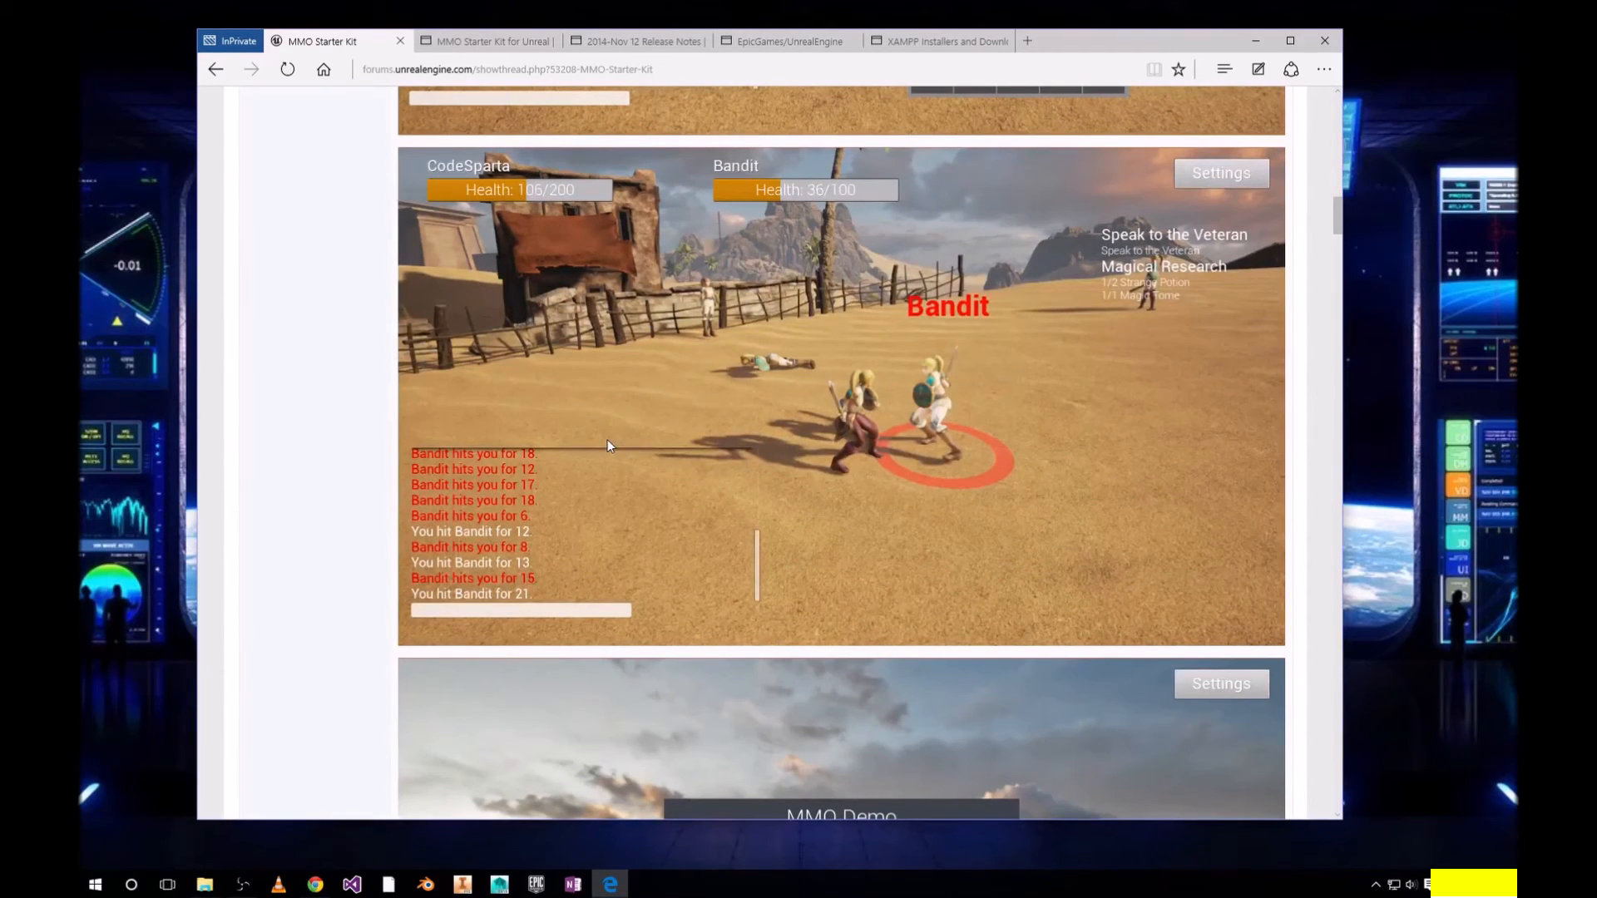
{"action": "scroll", "scroll_direction": "down", "scroll_amount": 3}
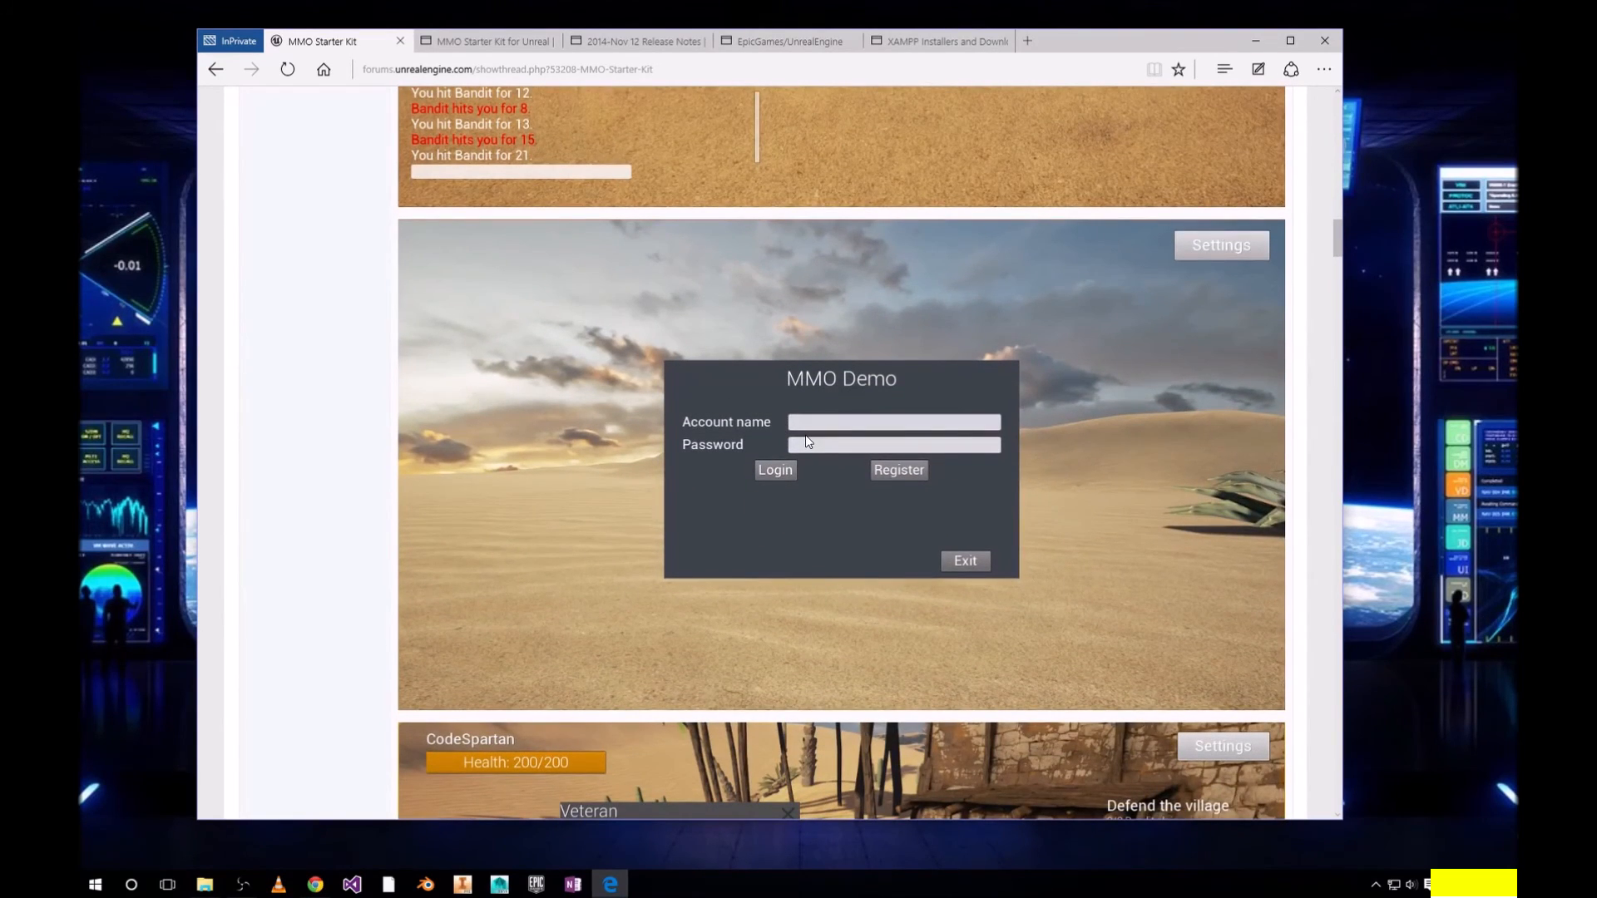
{"action": "scroll", "scroll_direction": "down", "scroll_amount": 3}
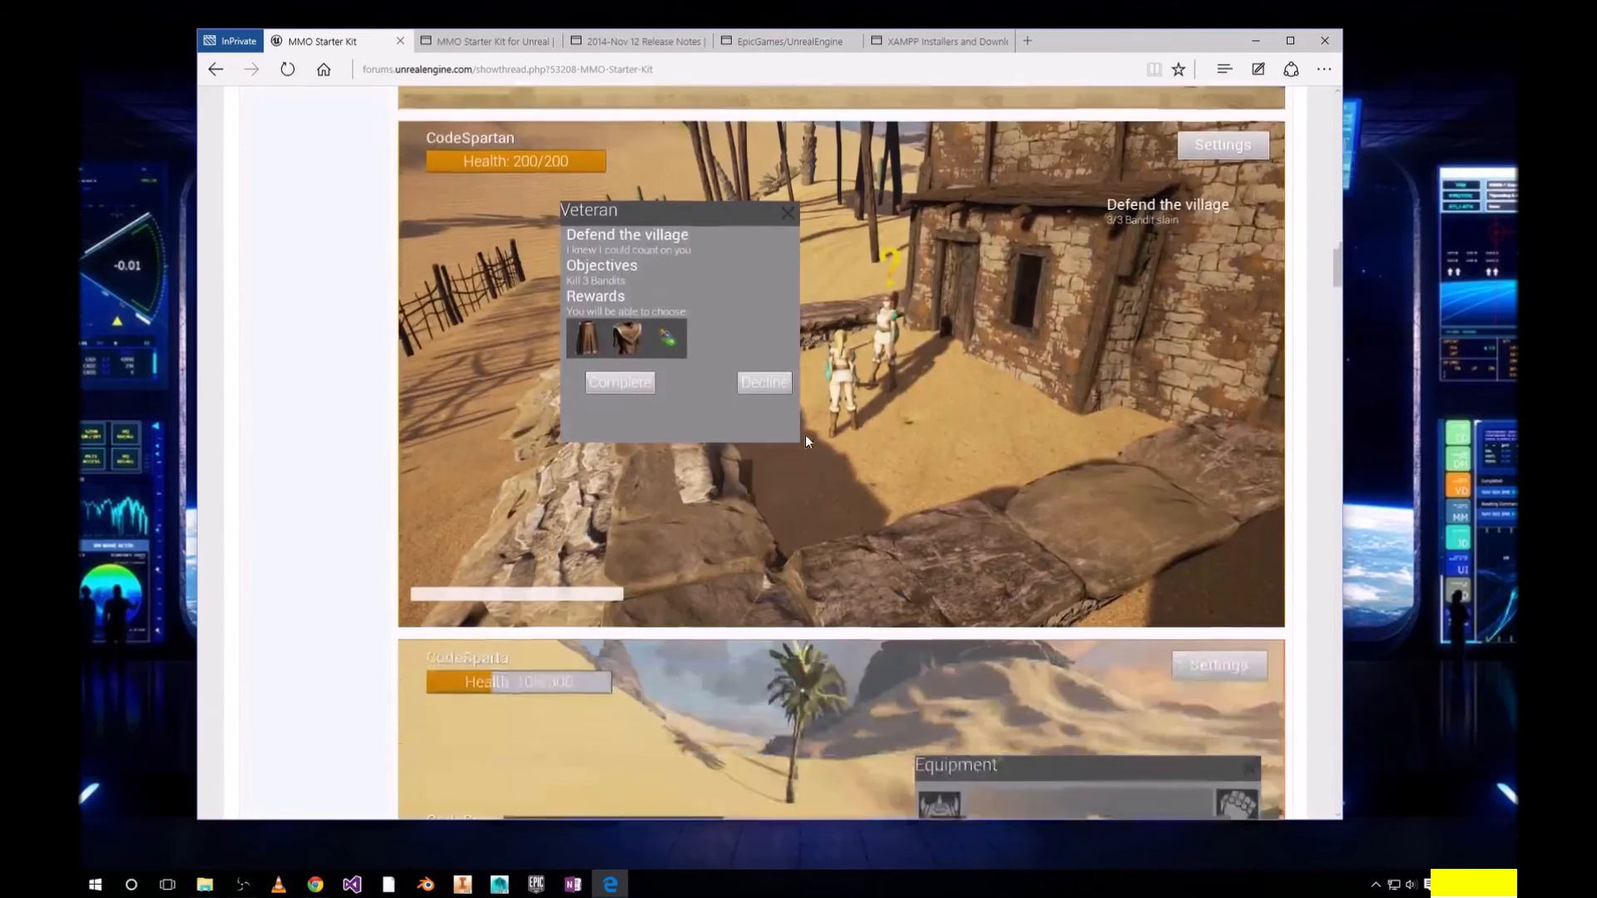
{"action": "scroll", "scroll_direction": "down", "scroll_amount": 3}
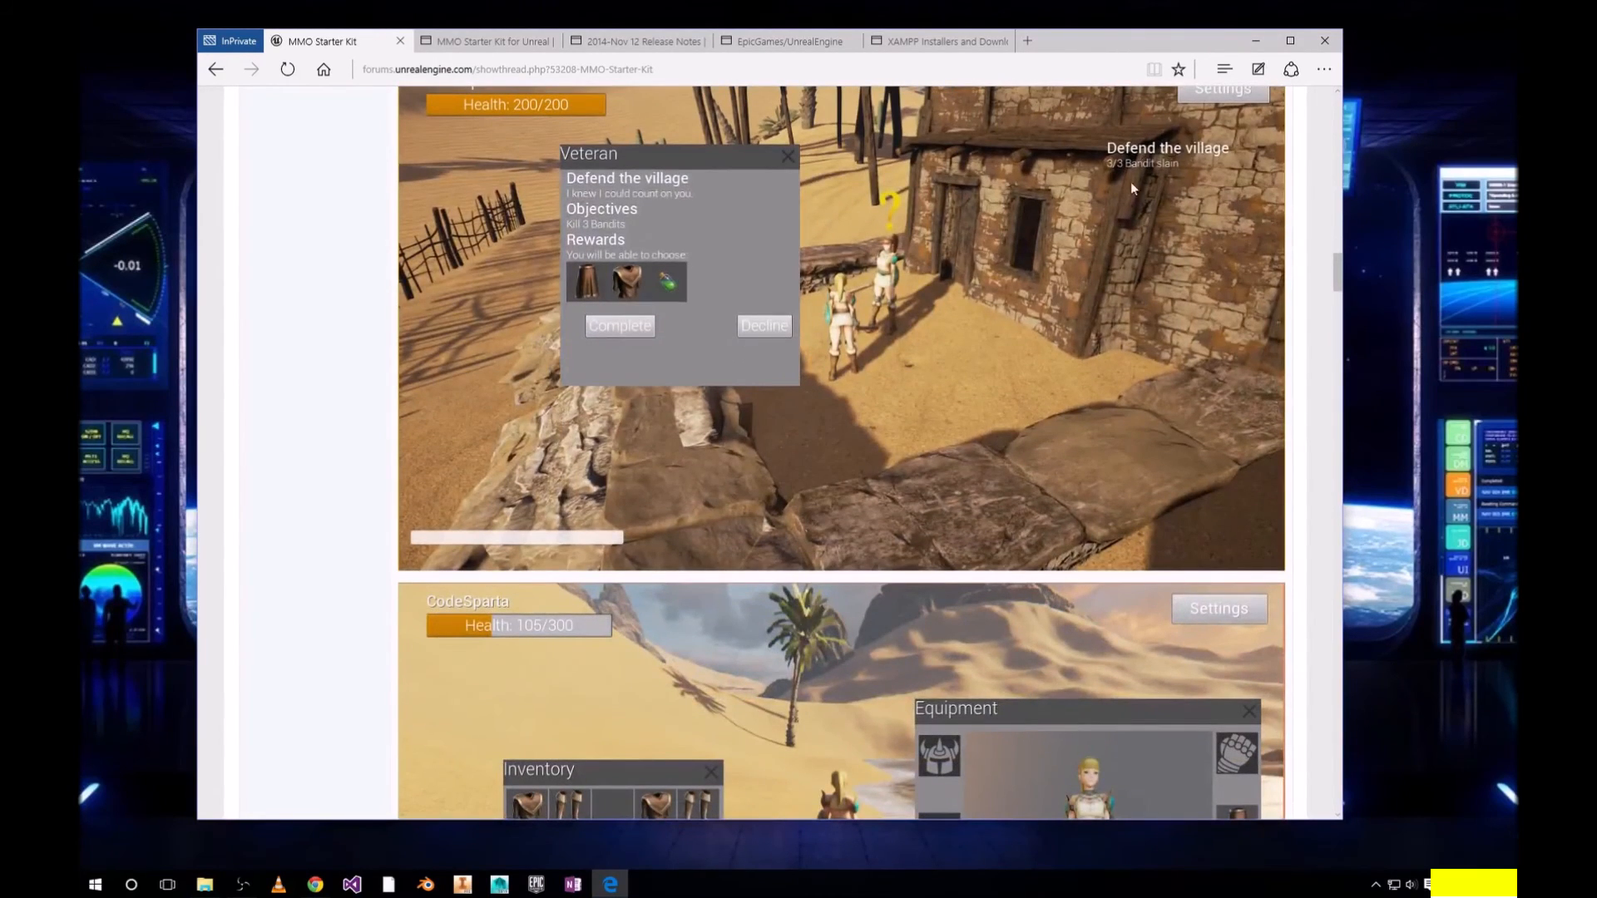
{"action": "scroll", "scroll_direction": "down", "scroll_amount": 3}
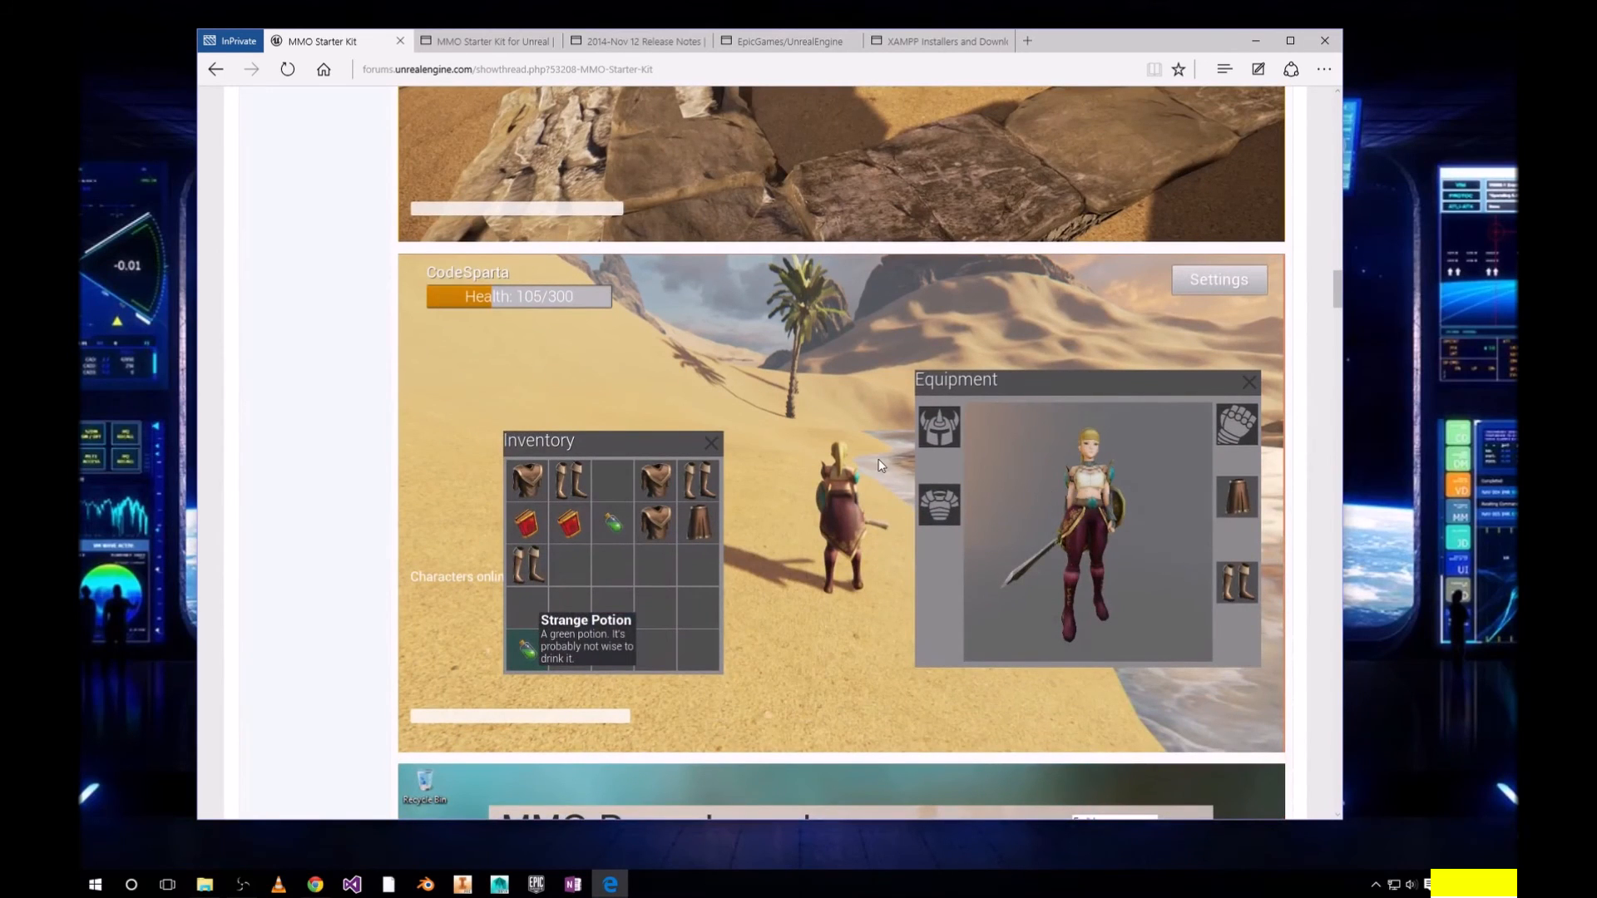
{"action": "mouse_move", "coordinate": [840, 369]}
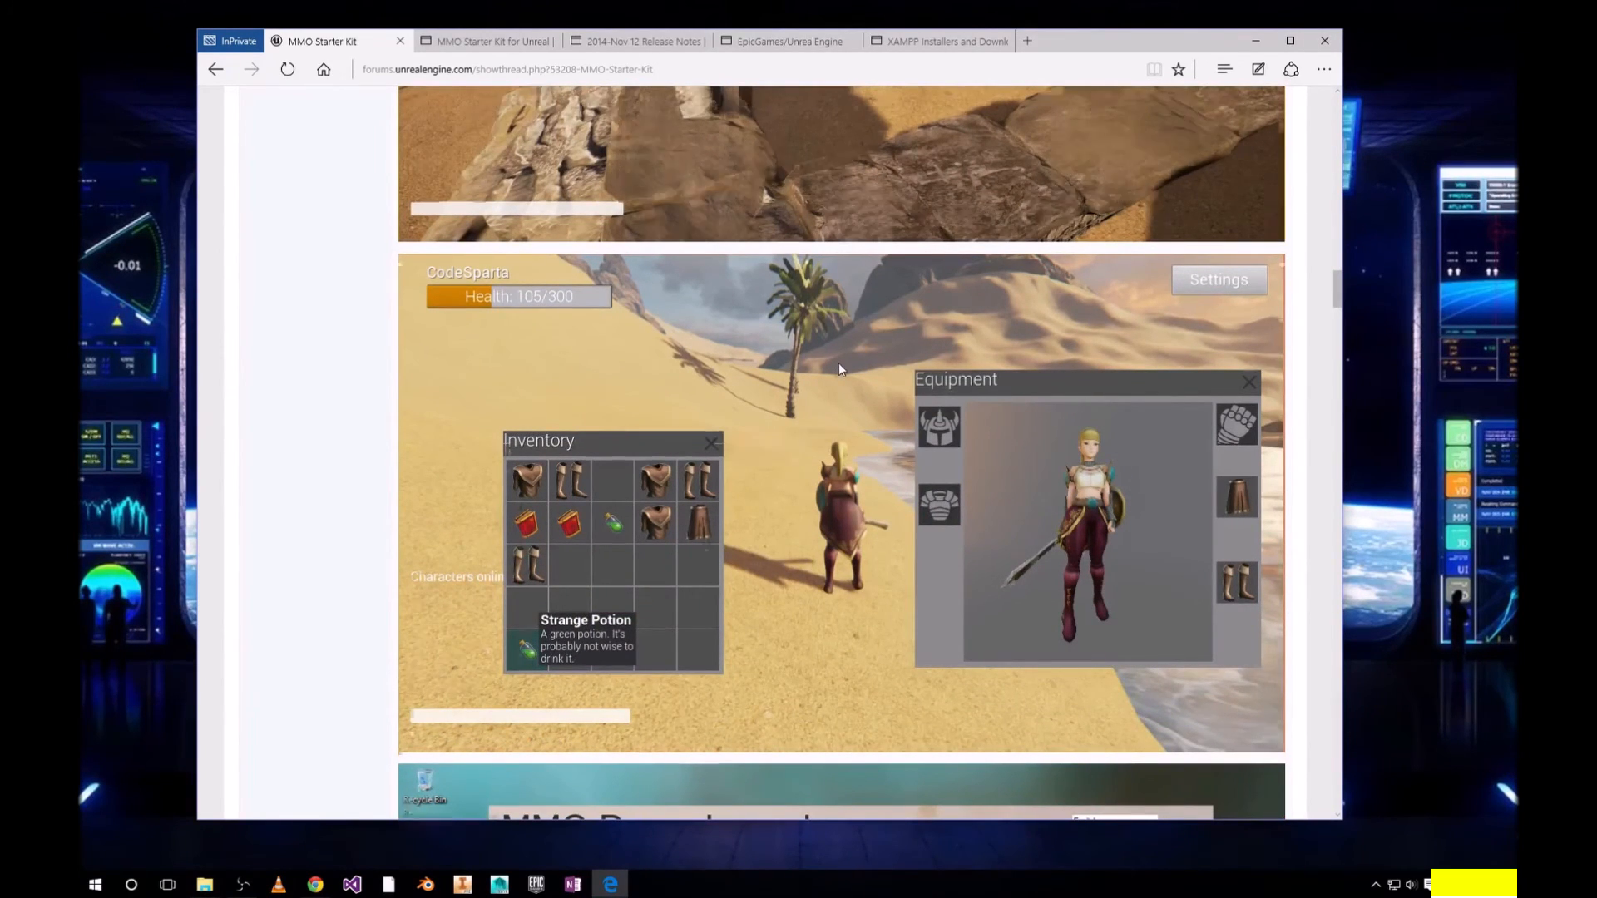
{"action": "scroll", "scroll_direction": "up", "scroll_amount": 3}
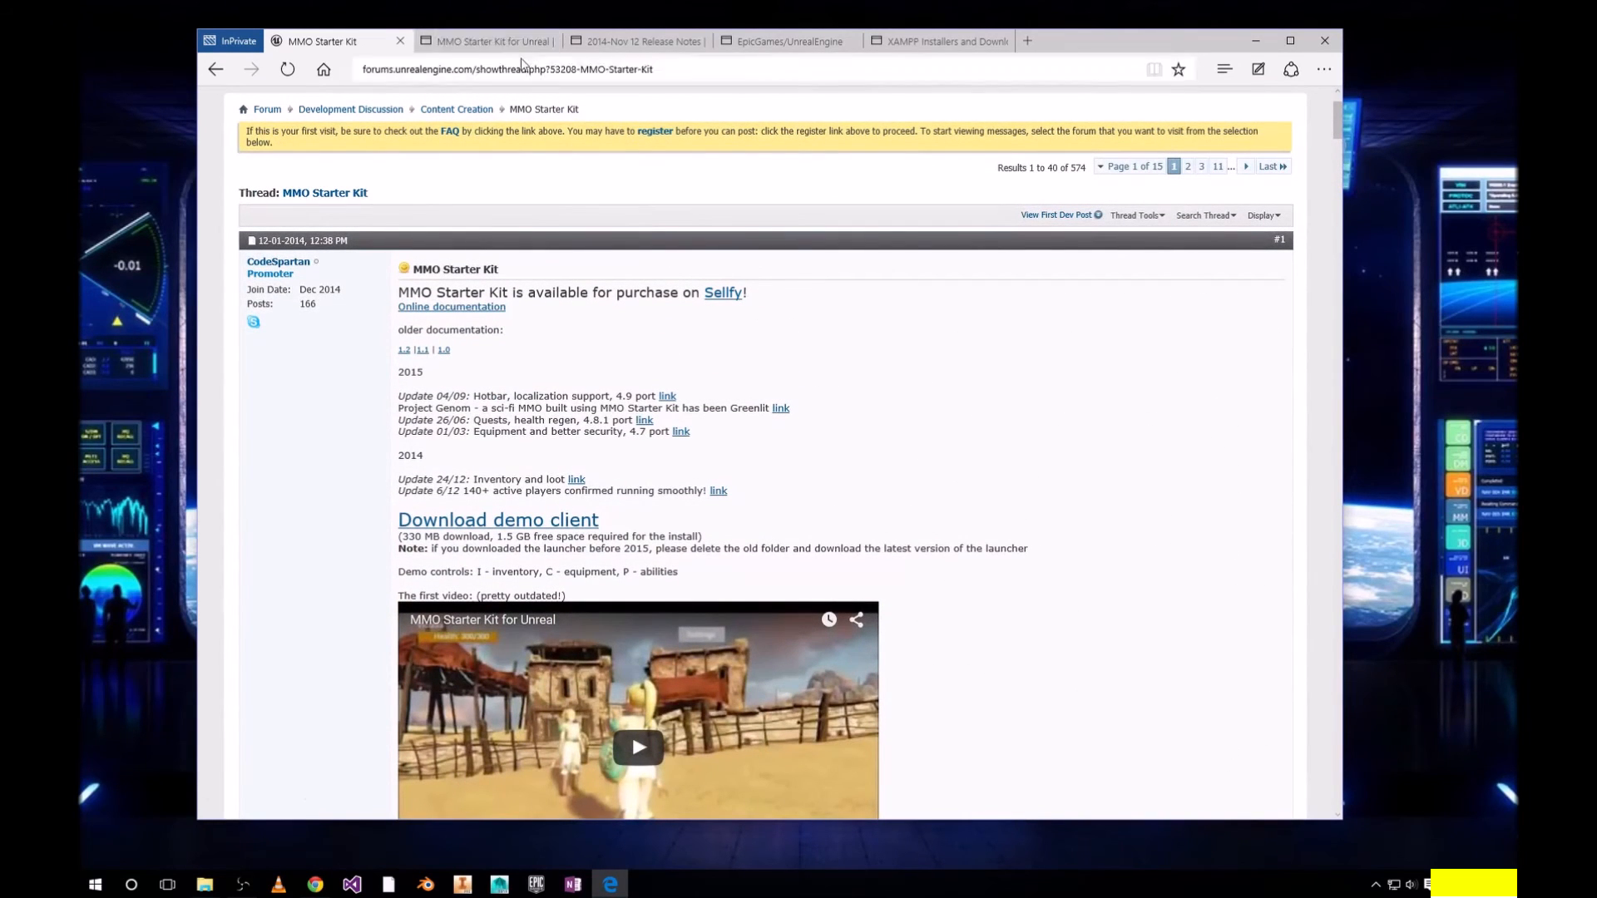
{"action": "left_click", "coordinate": [636, 41]}
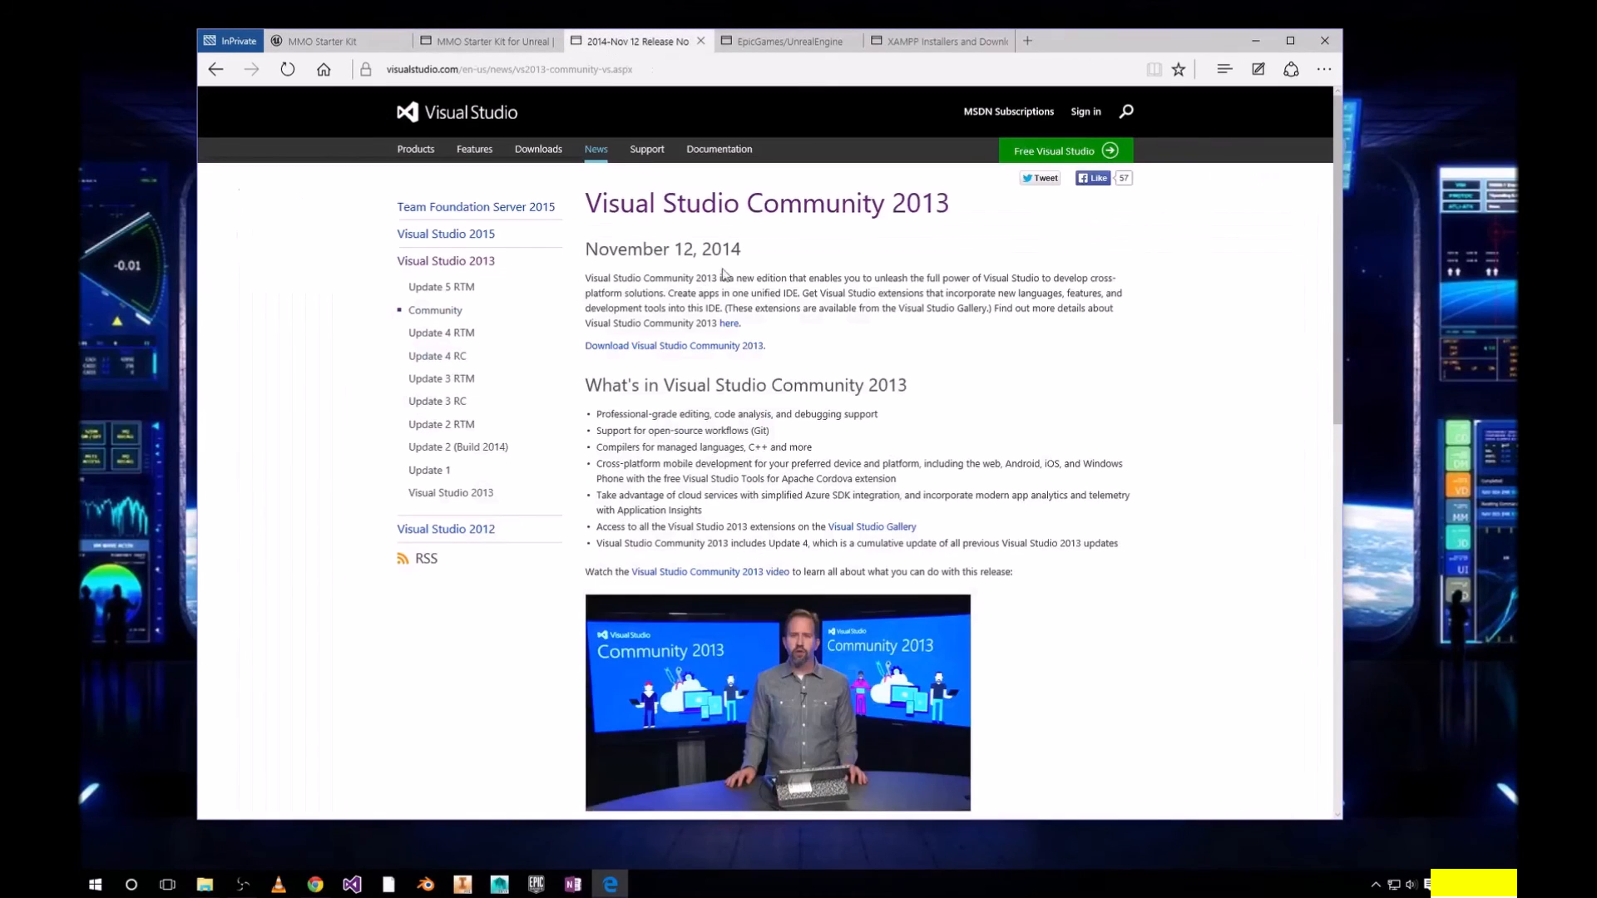
{"action": "mouse_move", "coordinate": [880, 326]}
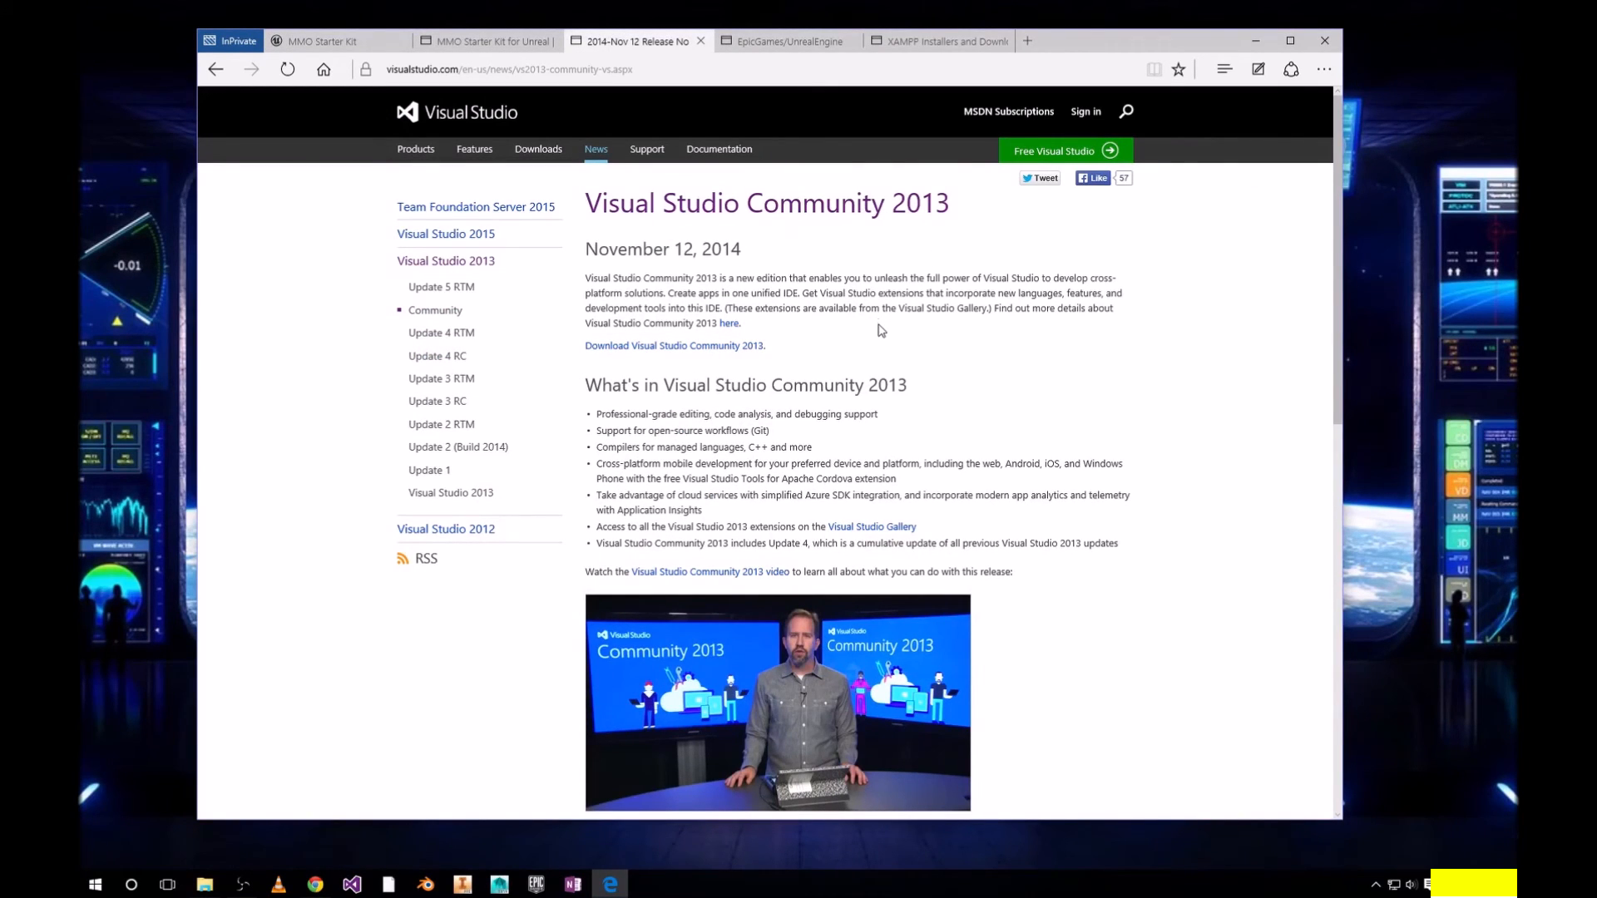
{"action": "mouse_move", "coordinate": [771, 31]}
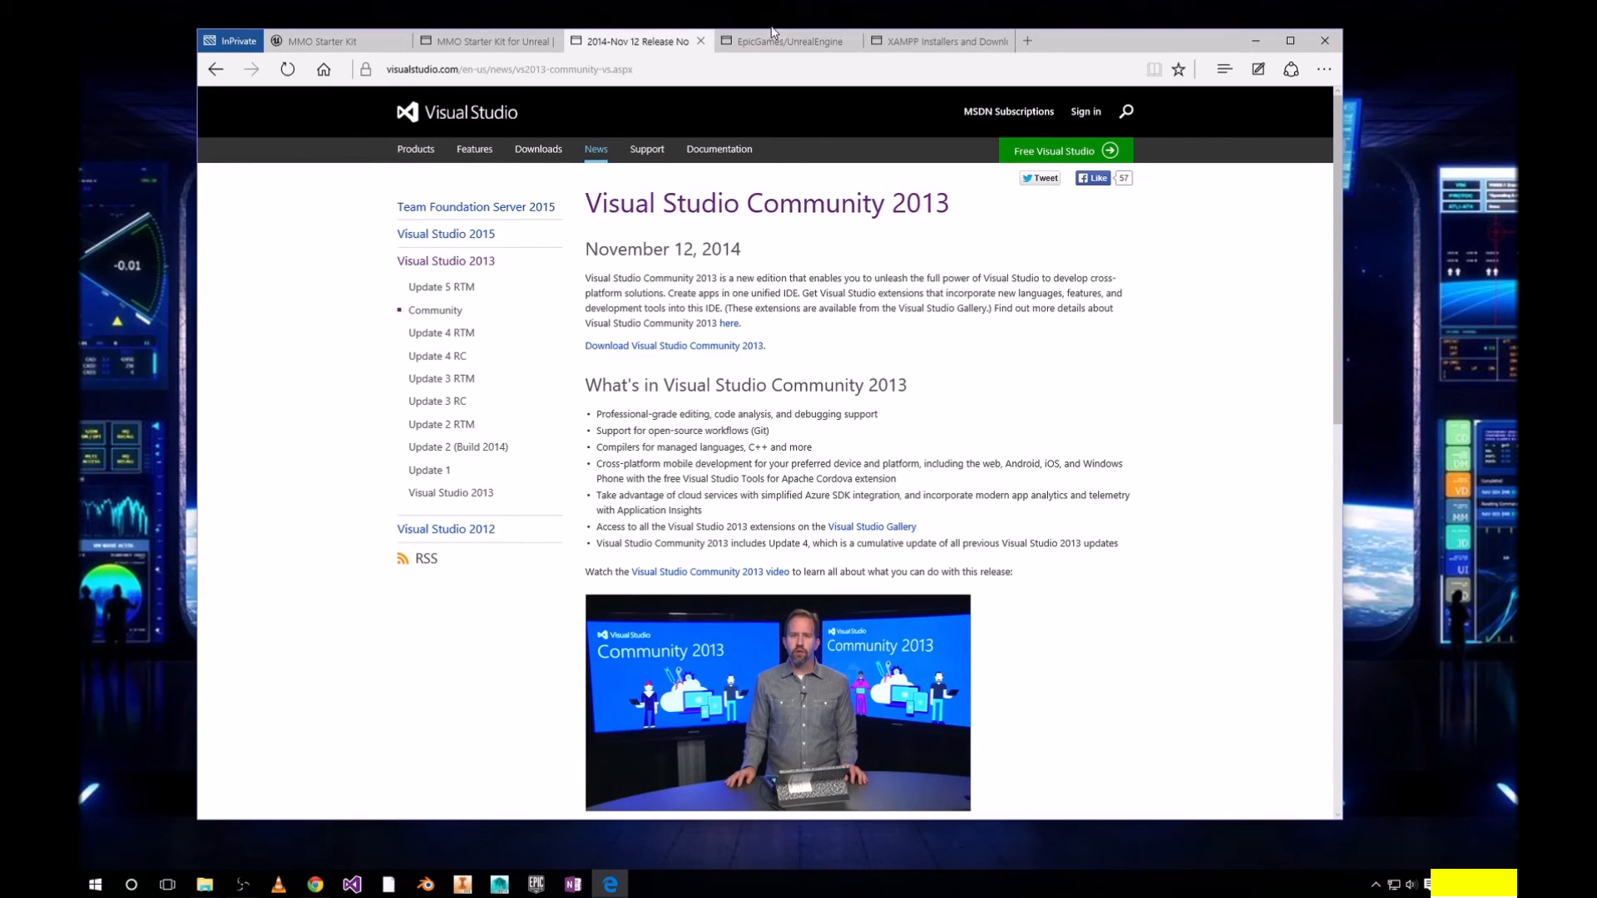
{"action": "mouse_move", "coordinate": [784, 41]}
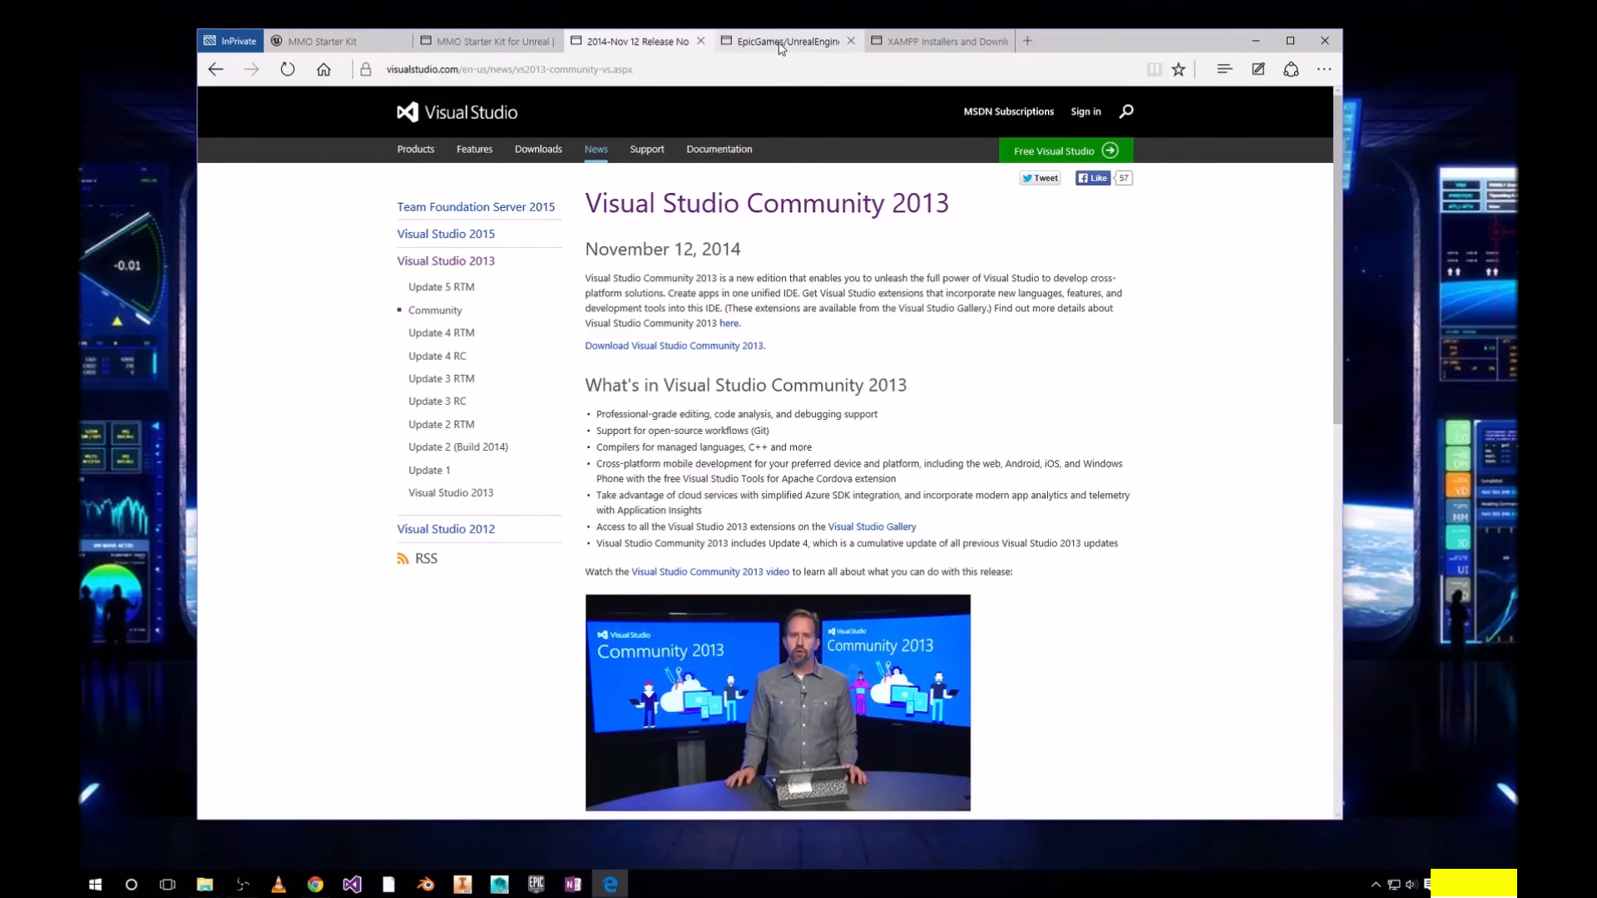
Switch to the EpicGames/UnrealEngine GitHub repository showing the release branch files and README.
{"action": "left_click", "coordinate": [785, 41]}
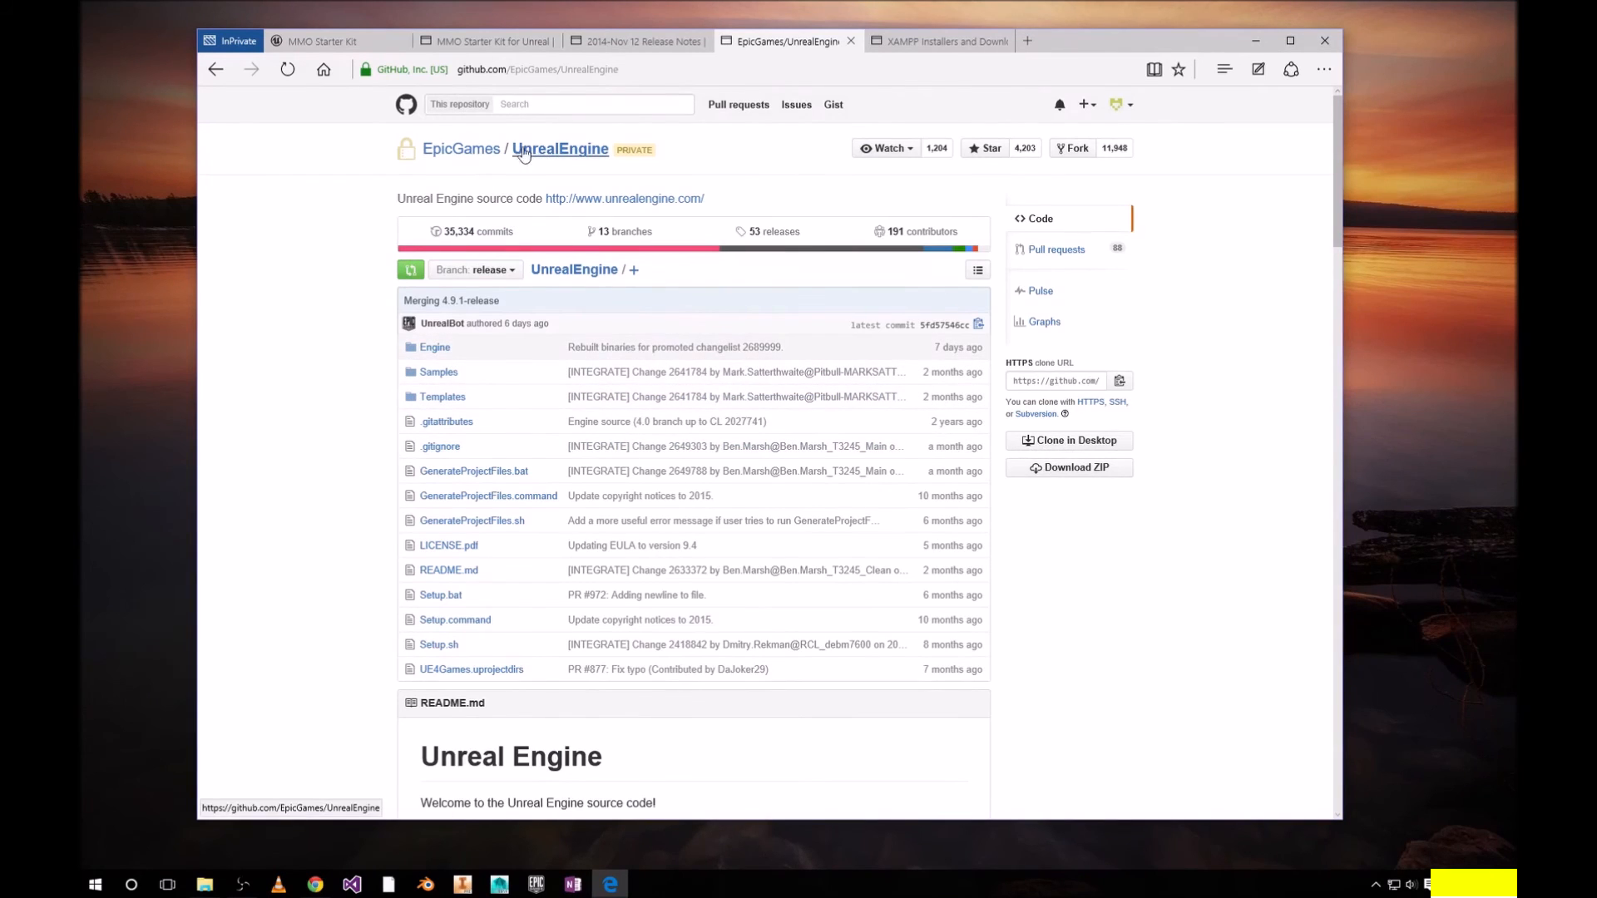
{"action": "mouse_move", "coordinate": [623, 231]}
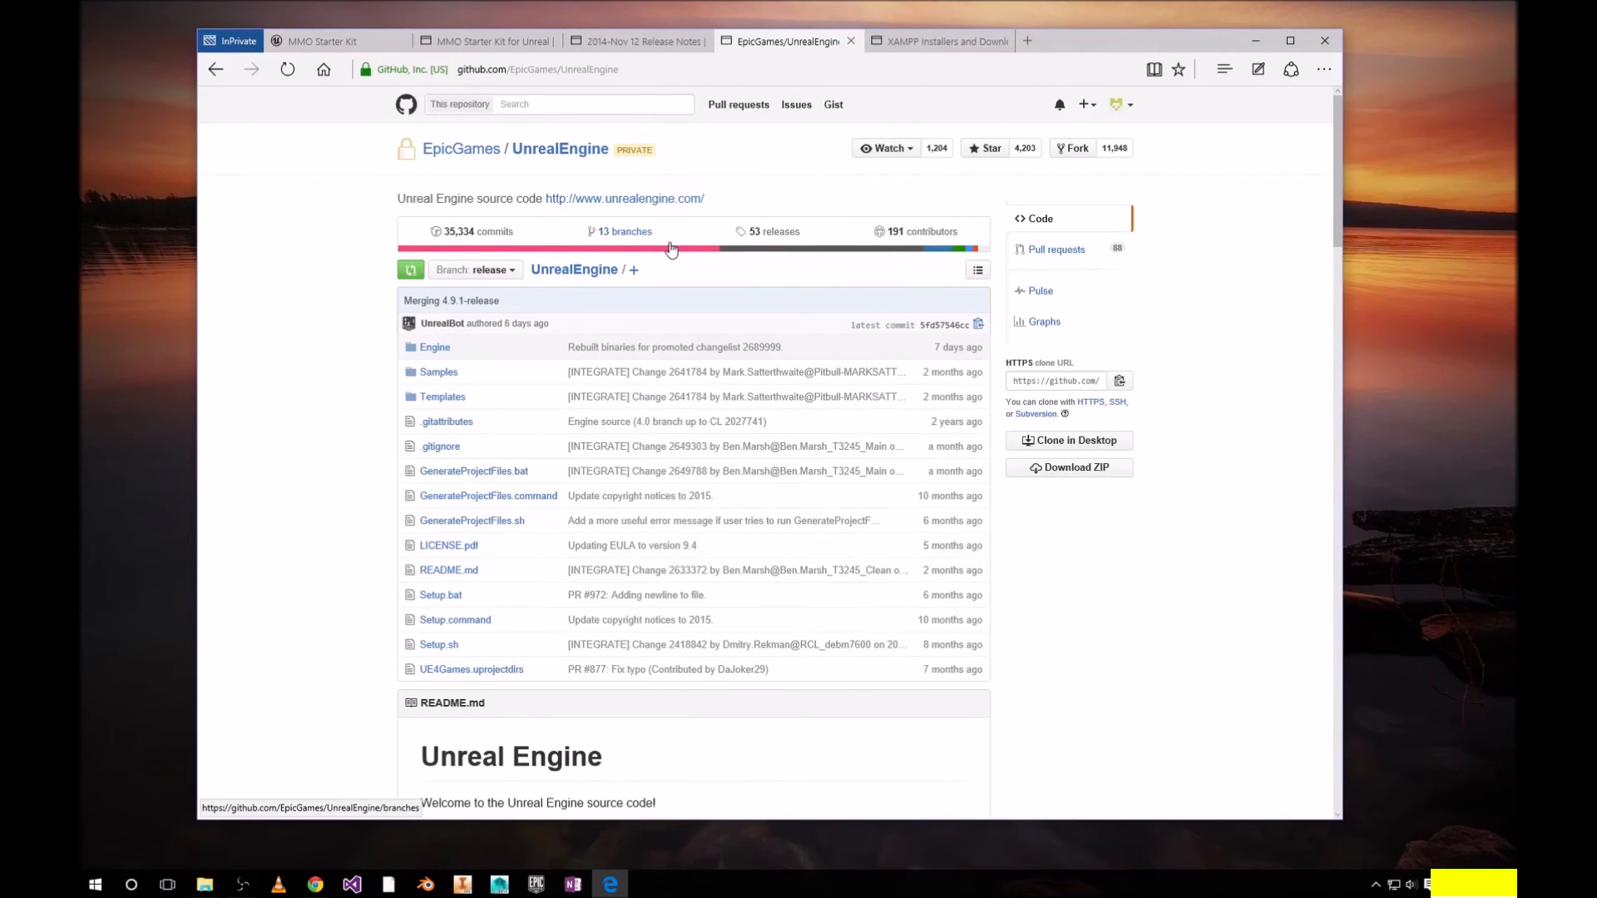
{"action": "mouse_move", "coordinate": [675, 250]}
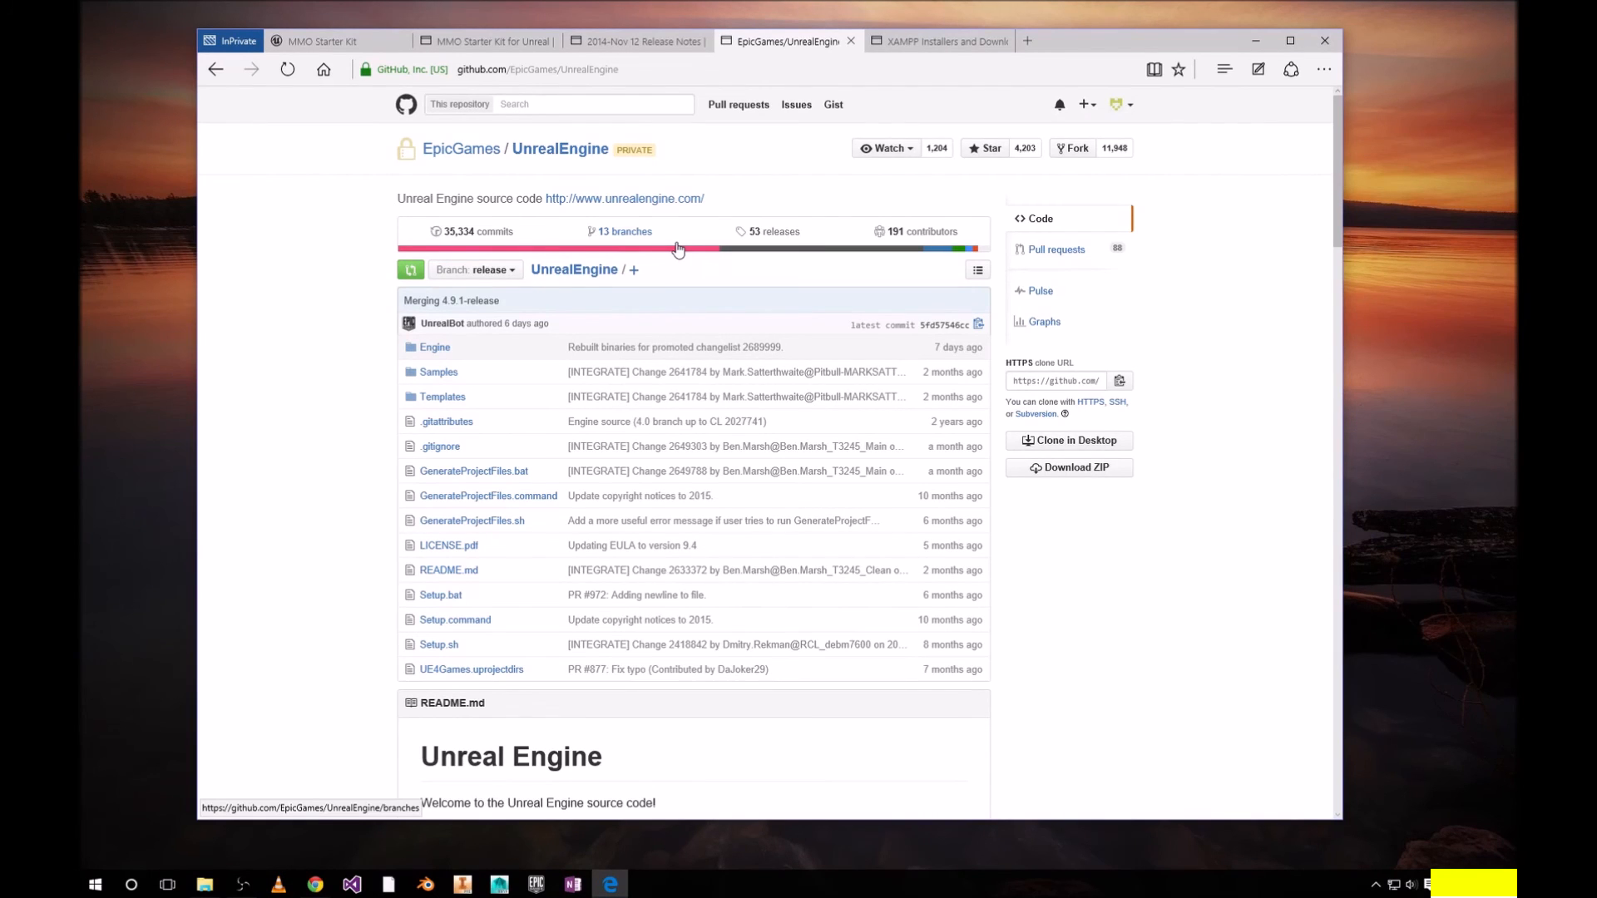
Switch to the Apache Friends XAMPP downloads page for Windows, Linux and OS X.
{"action": "left_click", "coordinate": [938, 41]}
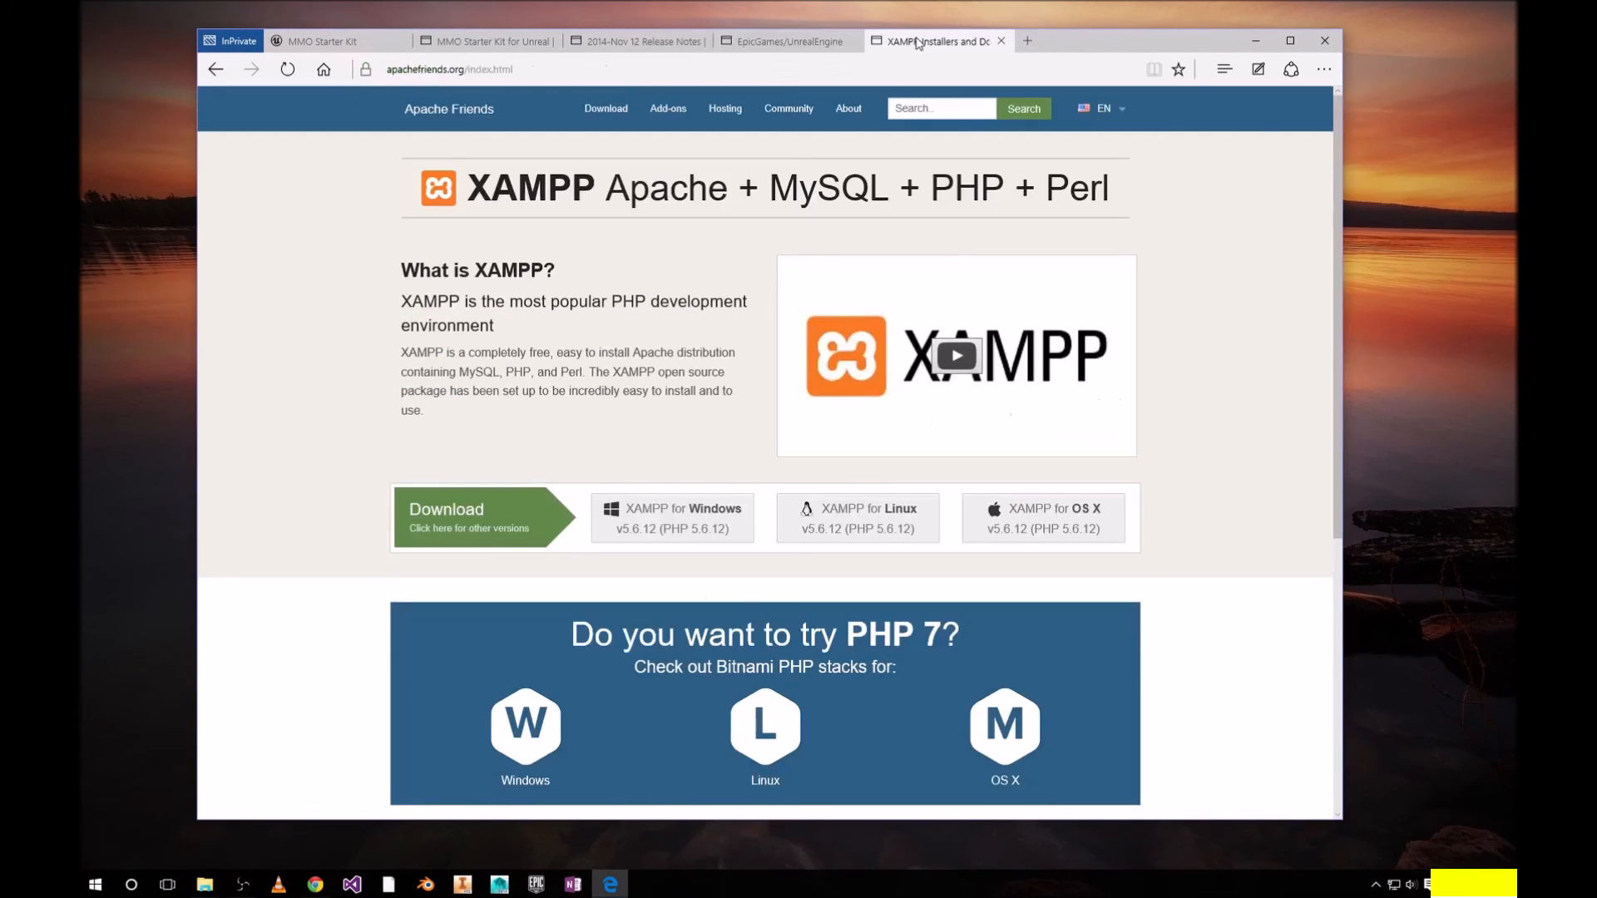
{"action": "mouse_move", "coordinate": [743, 382]}
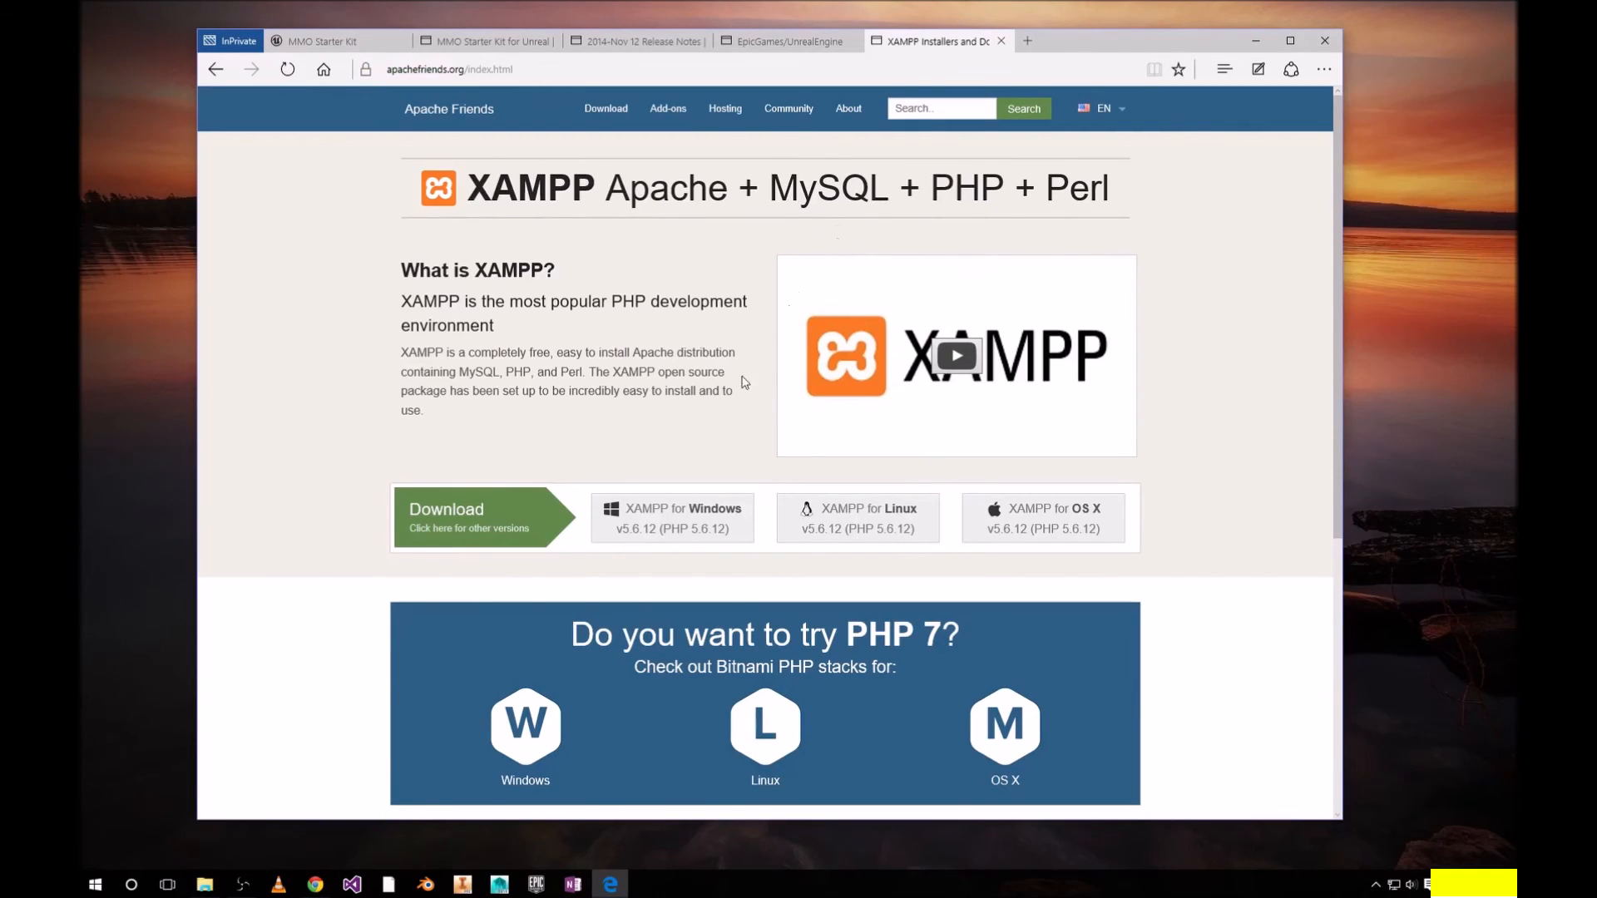
{"action": "mouse_move", "coordinate": [997, 323]}
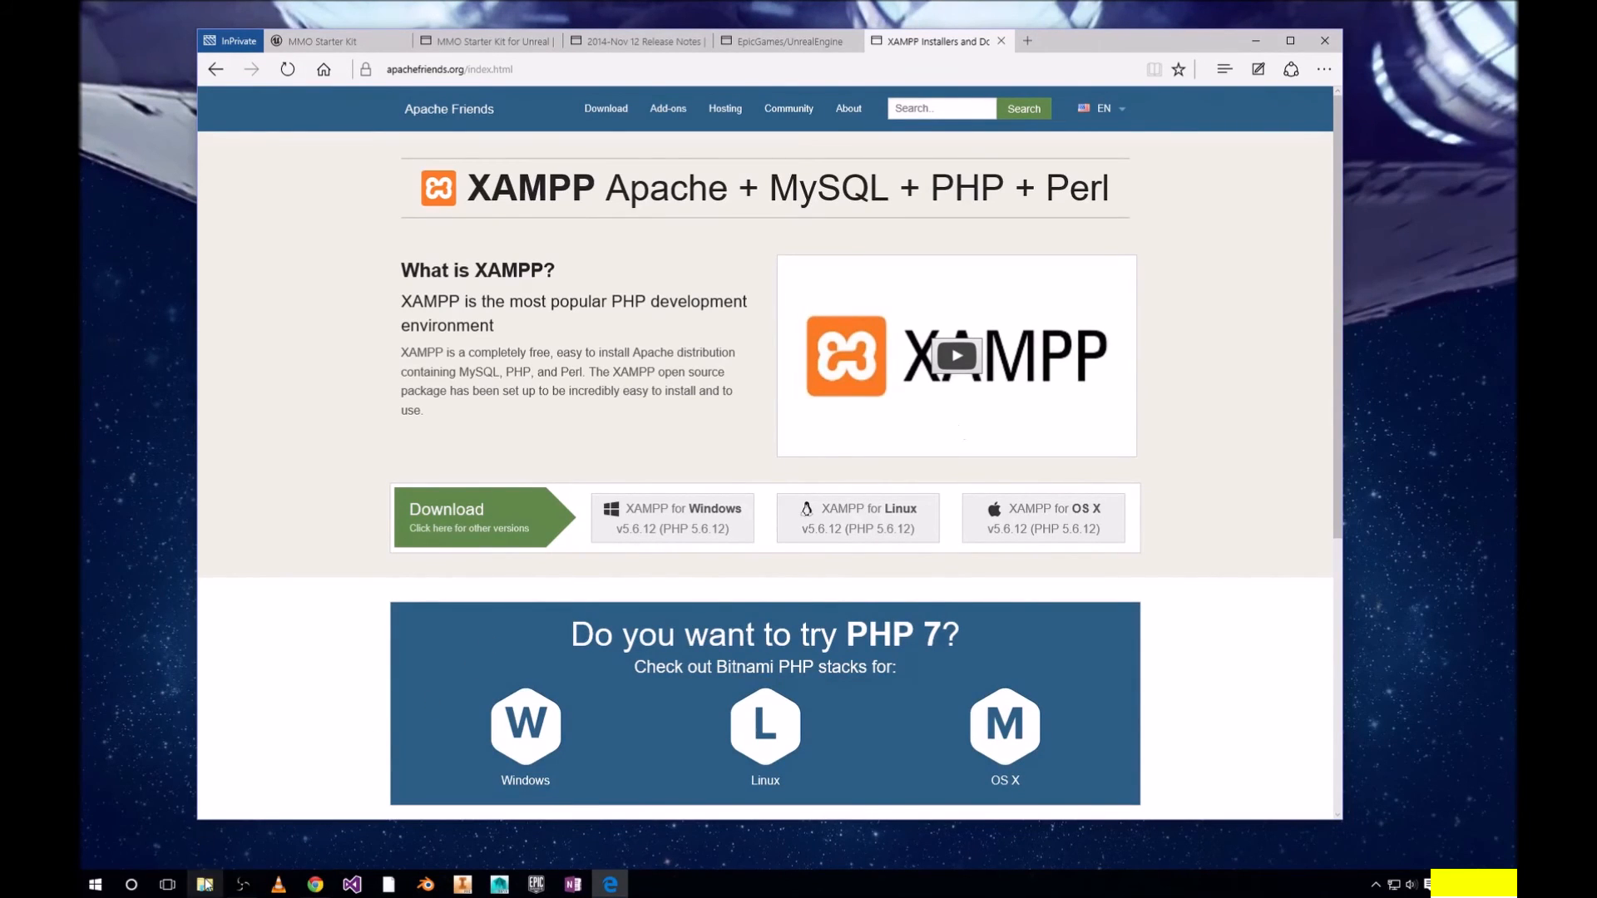
Run xampp-win32-5.6.12-0-VC11-installer.exe from the MMO setup folder in File Explorer.
{"action": "left_click", "coordinate": [204, 883]}
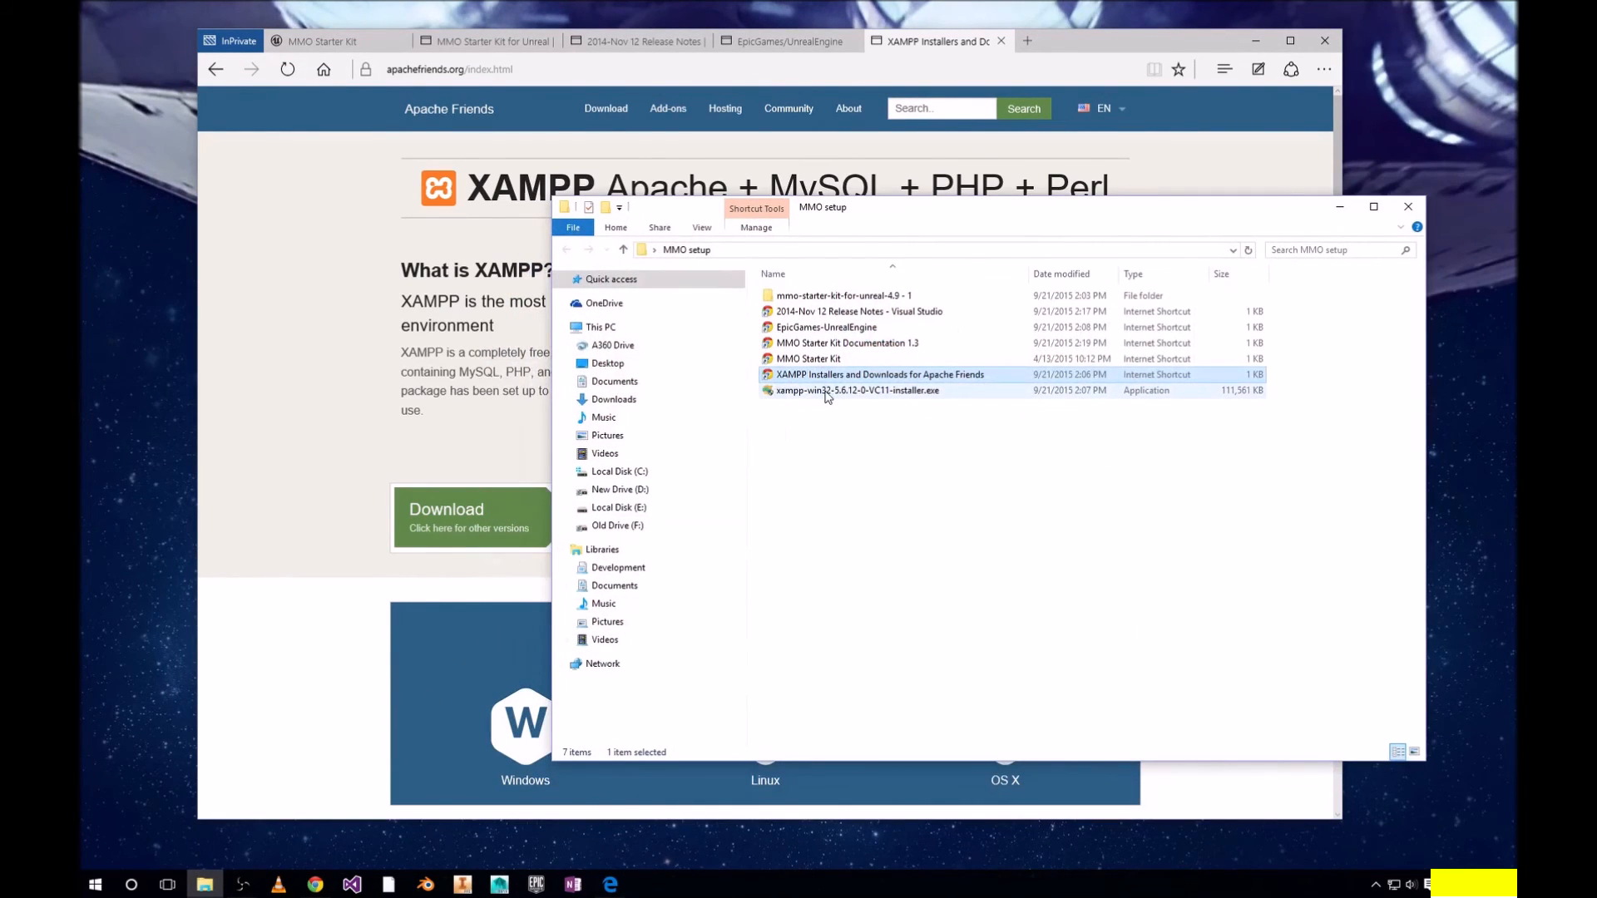
{"action": "left_click", "coordinate": [858, 390]}
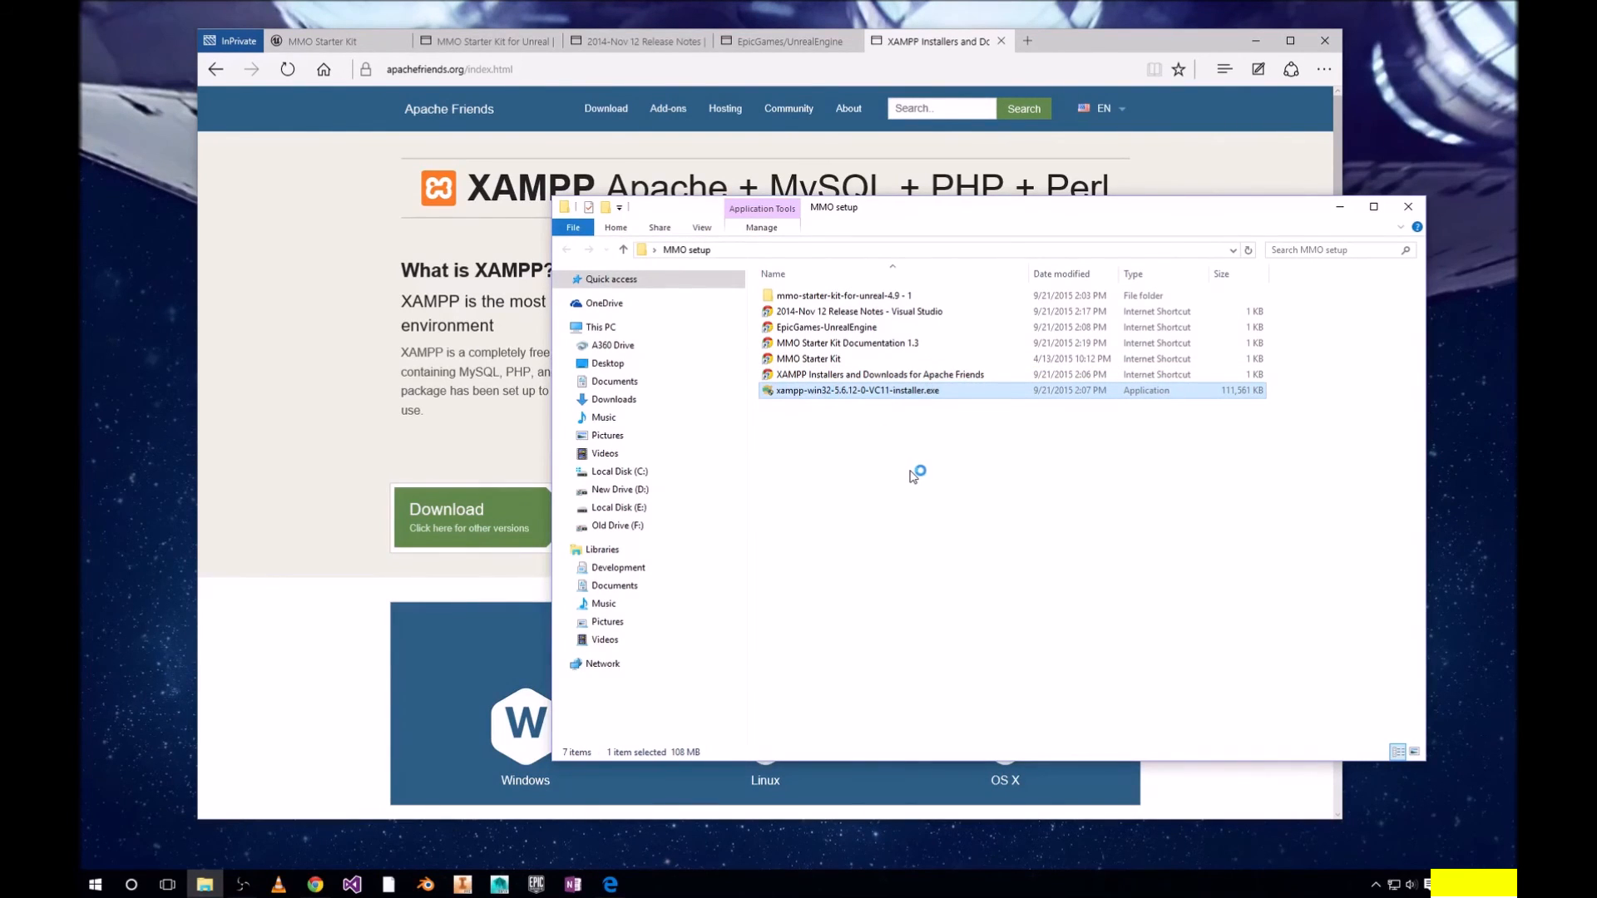
{"action": "double_click", "coordinate": [857, 390]}
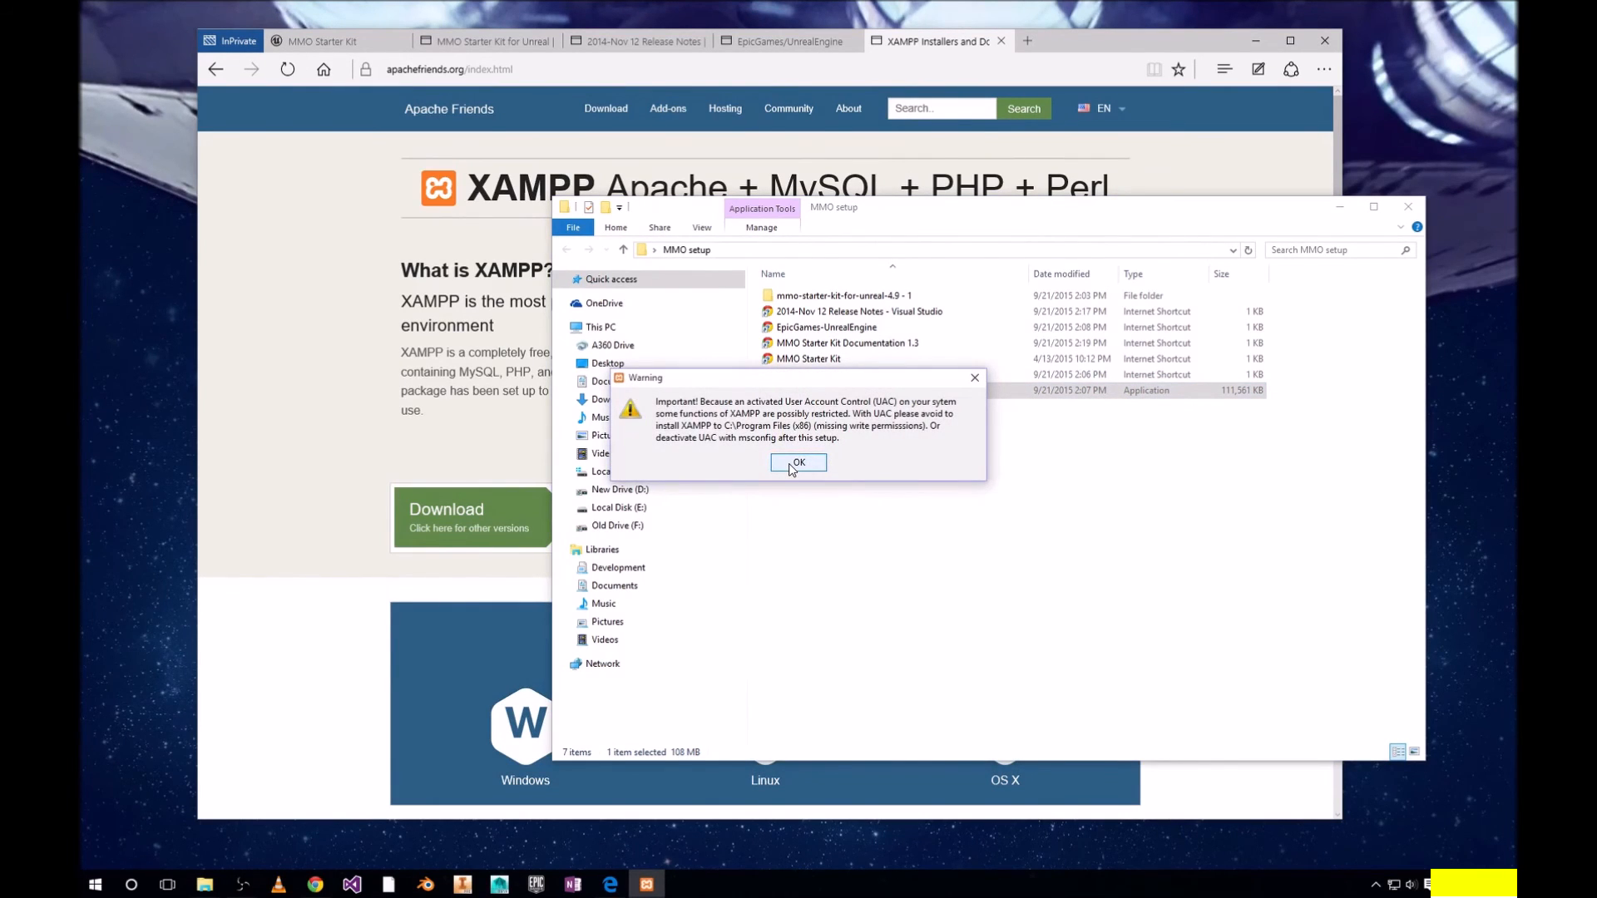
{"action": "mouse_move", "coordinate": [804, 463]}
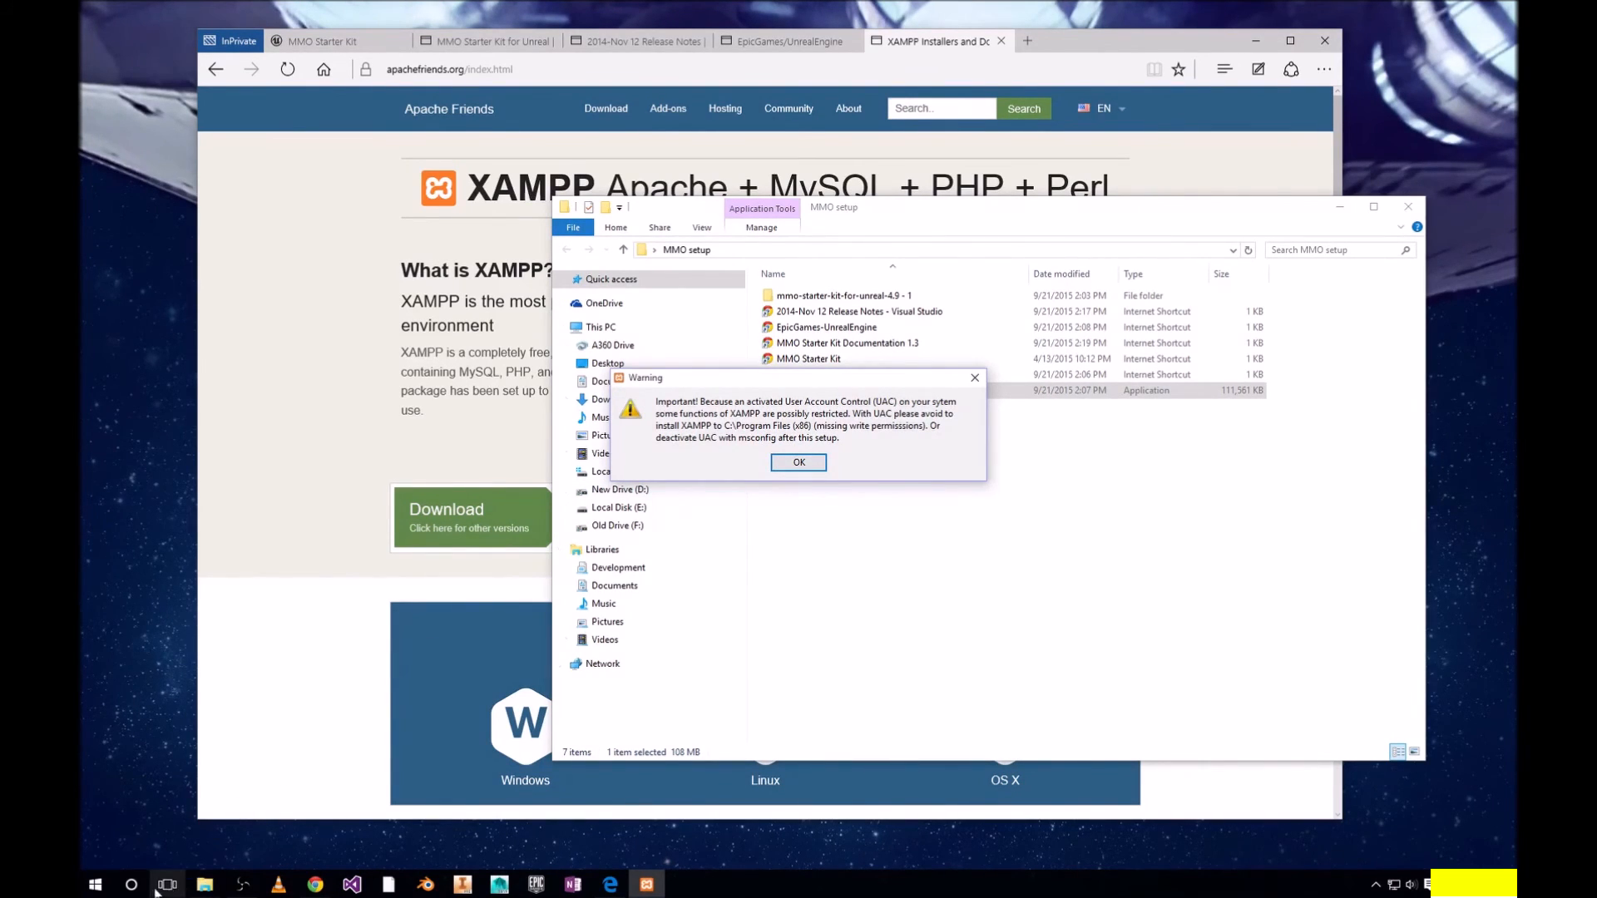
Search 'uac' and apply the Never notify User Account Control setting.
{"action": "left_click", "coordinate": [131, 884]}
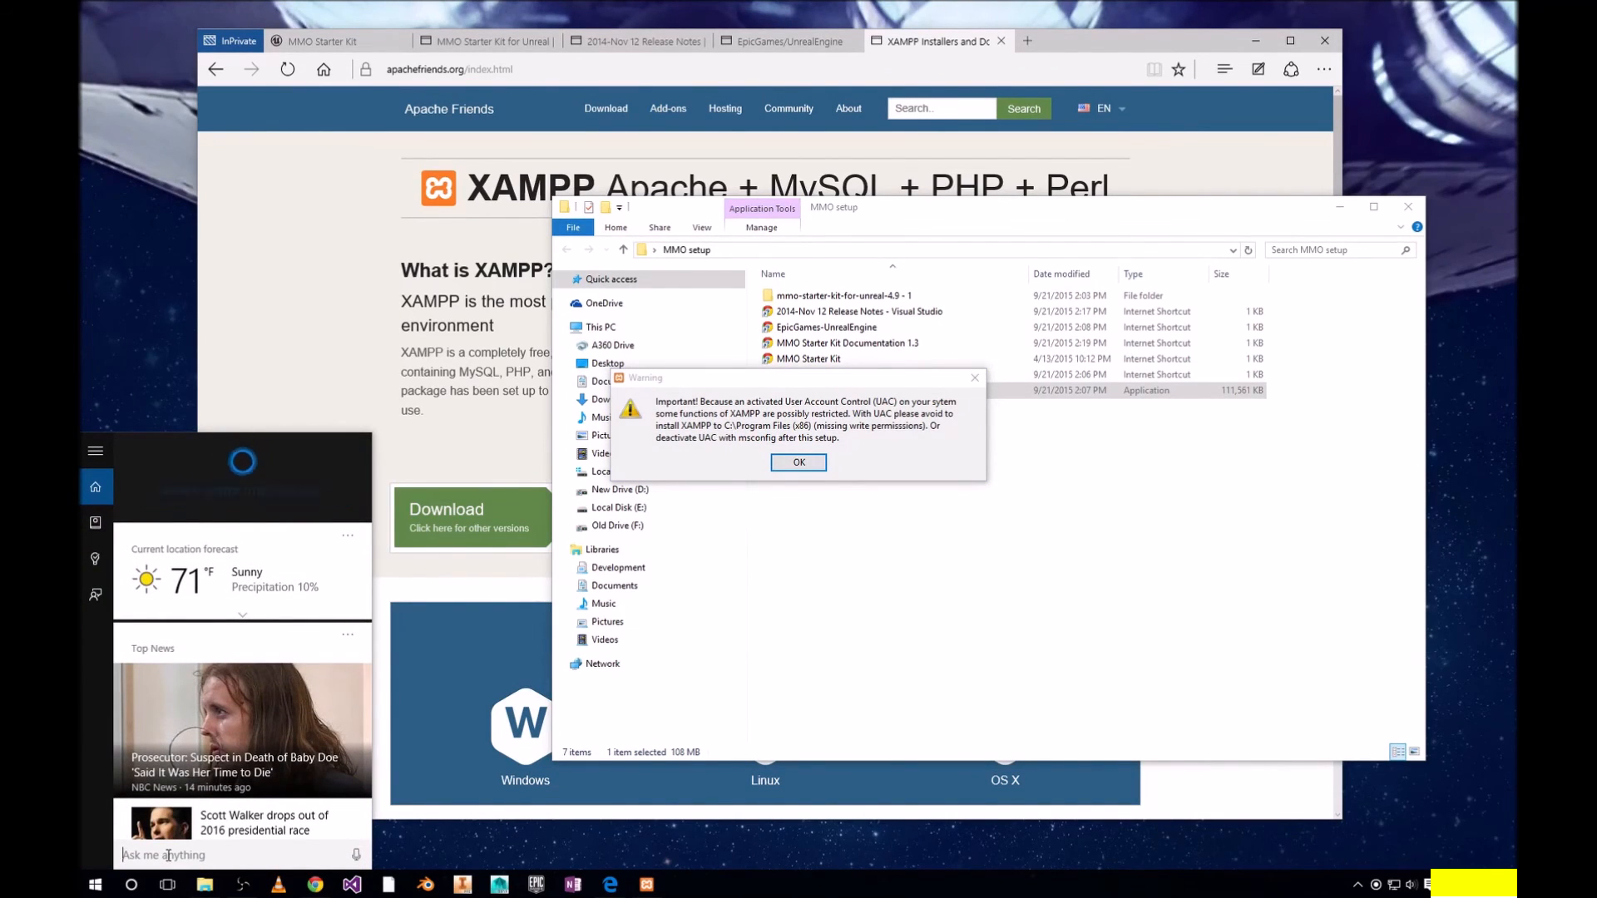
{"action": "type", "text": "u"}
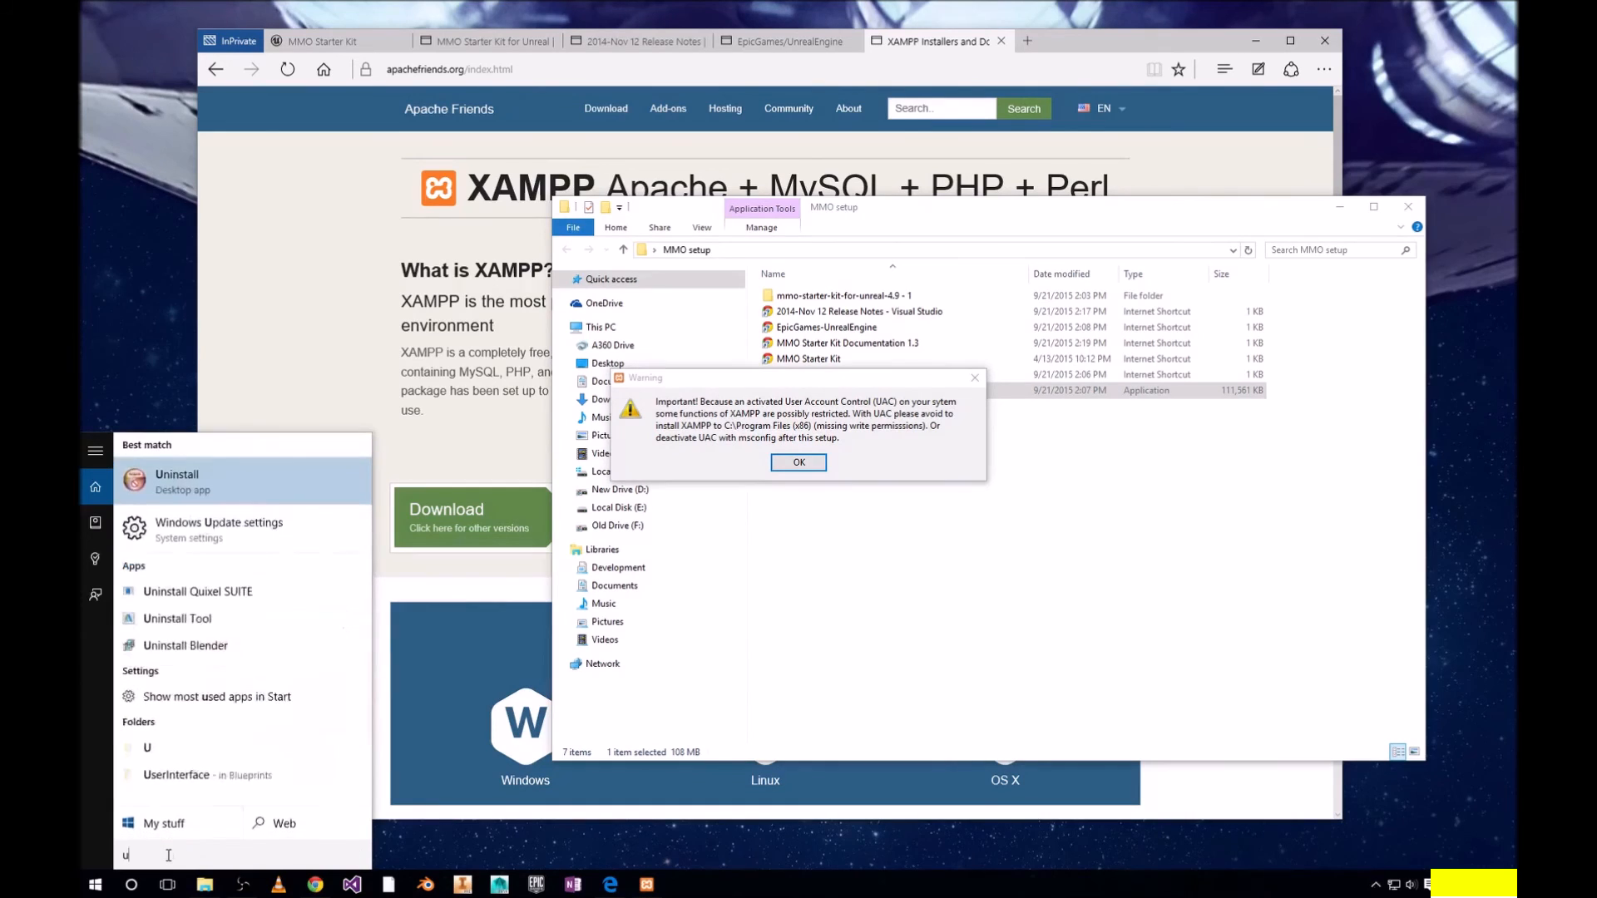
{"action": "type", "text": "ac"}
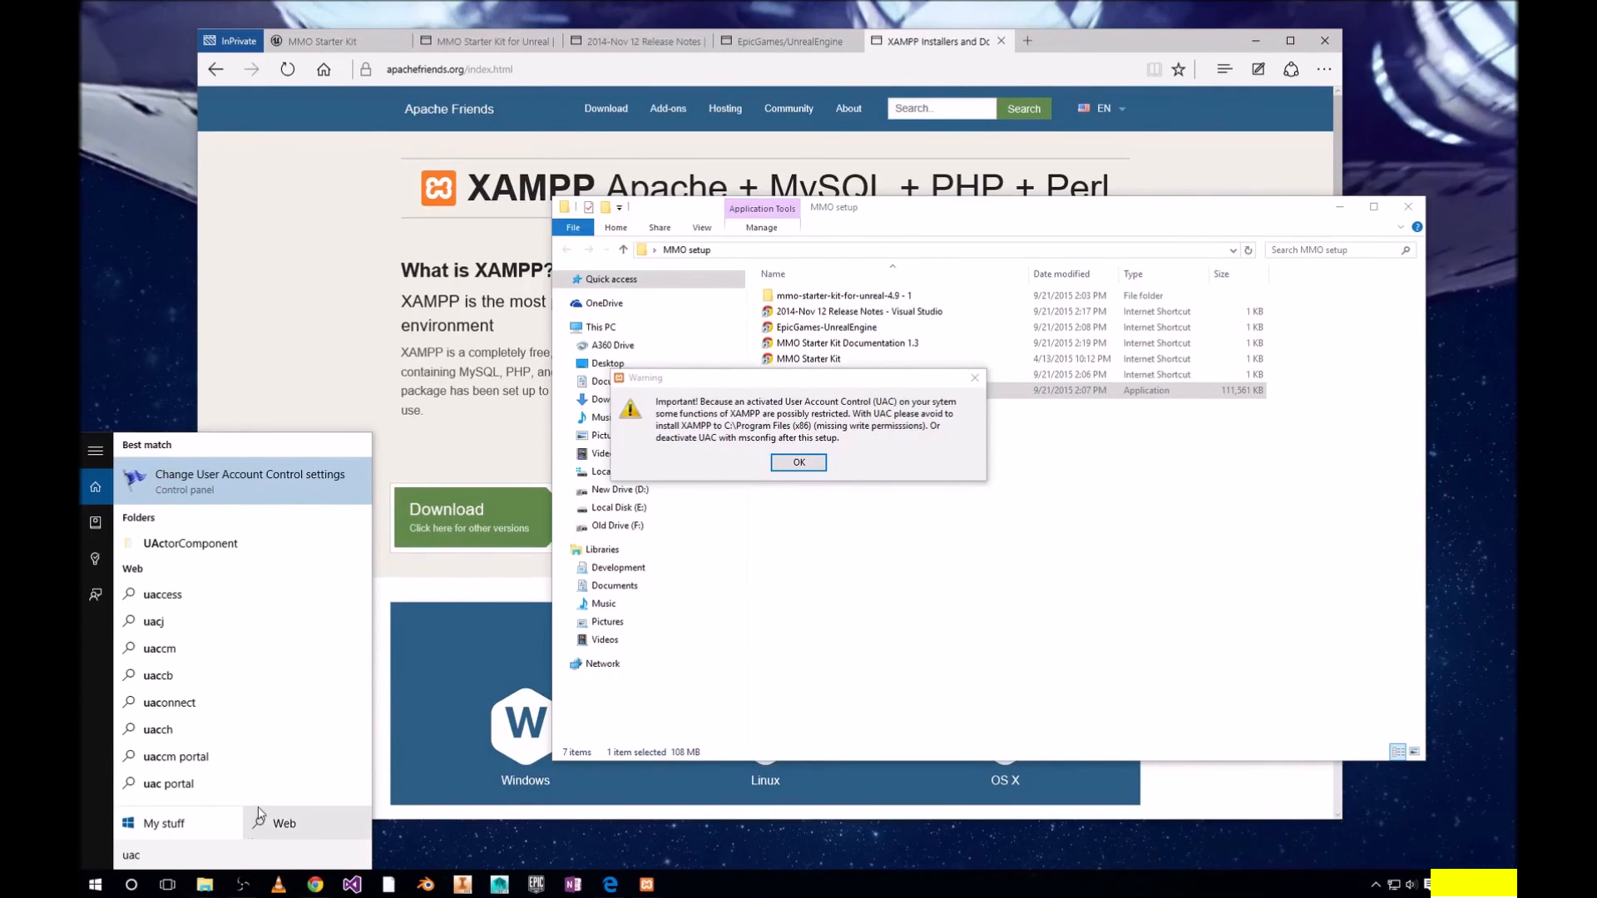
{"action": "left_click", "coordinate": [250, 481]}
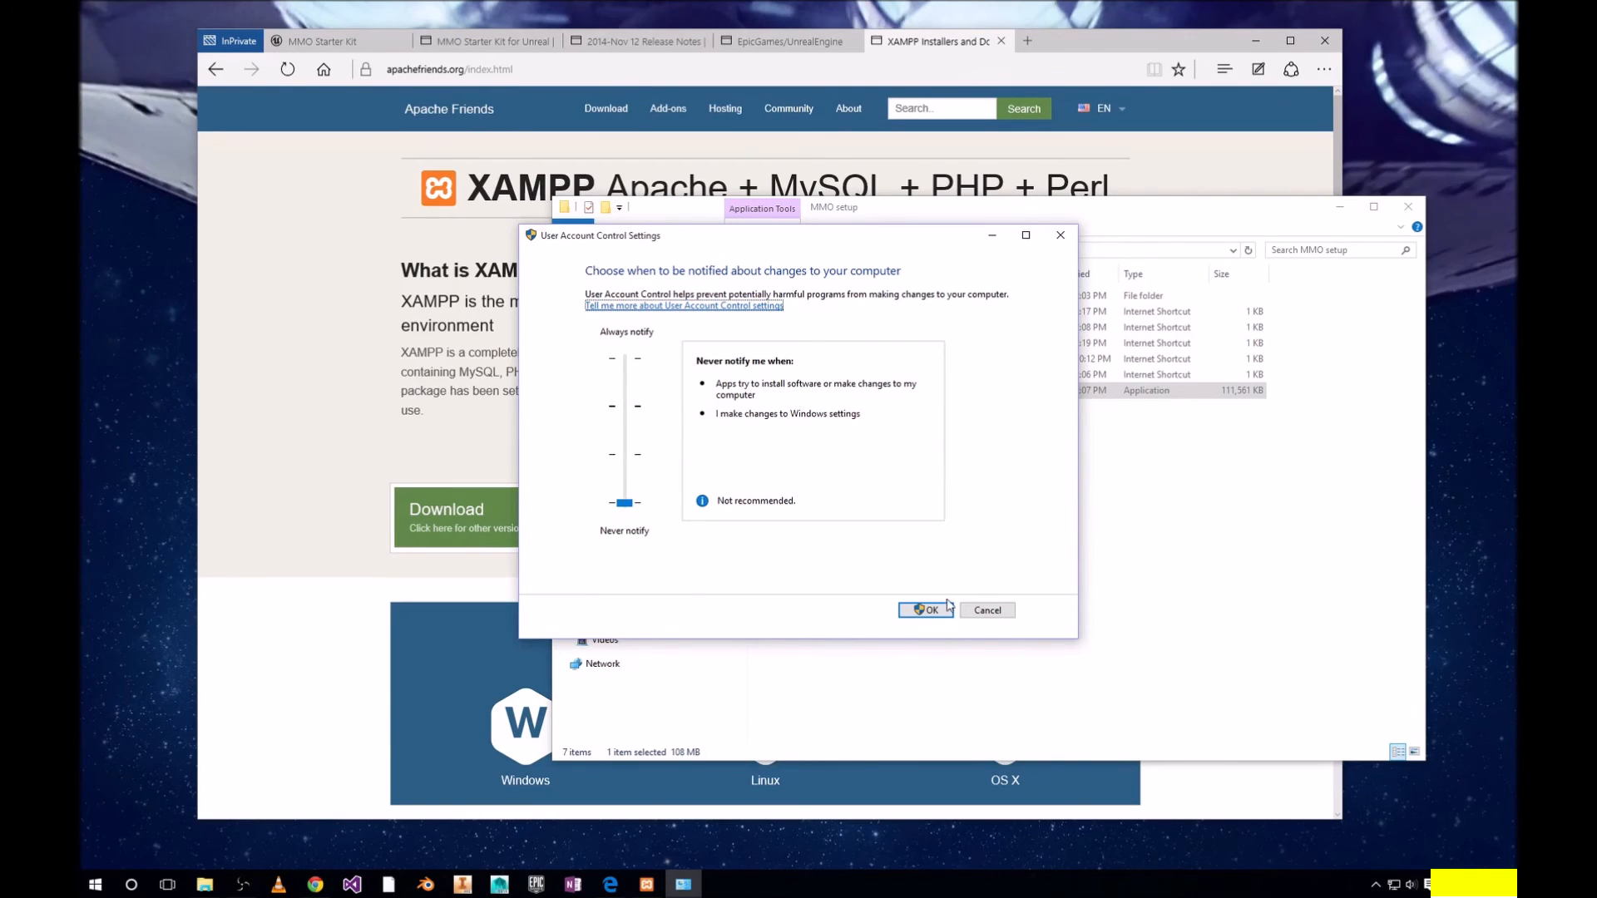
{"action": "left_click", "coordinate": [925, 609]}
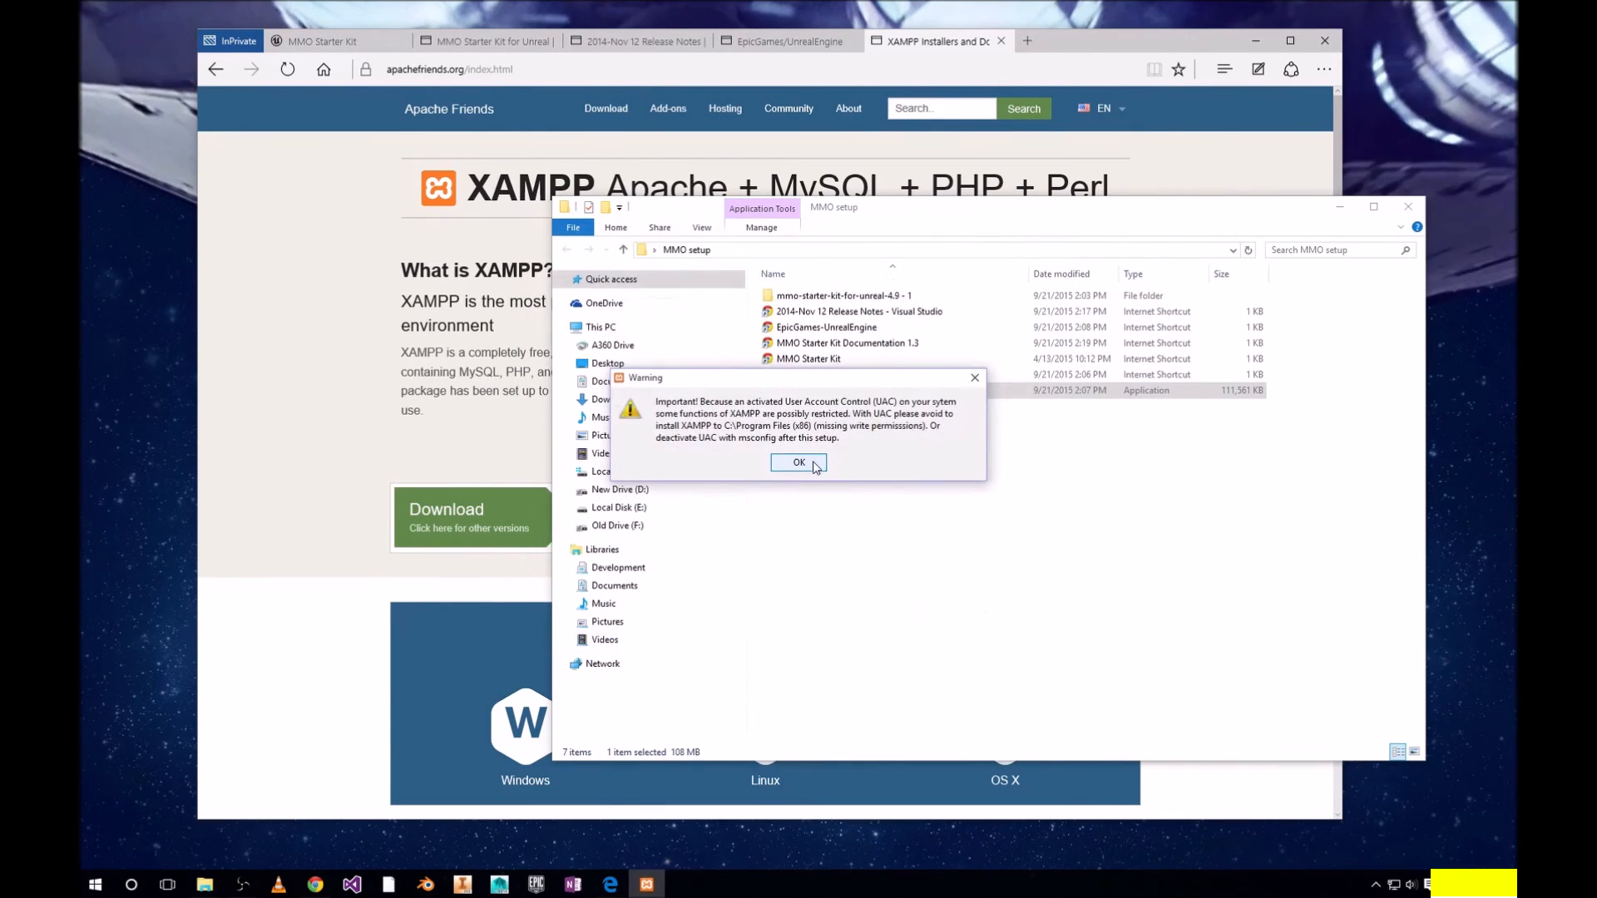
Dismiss the UAC warning and install XAMPP with default components into C:\xampp.
{"action": "left_click", "coordinate": [799, 463]}
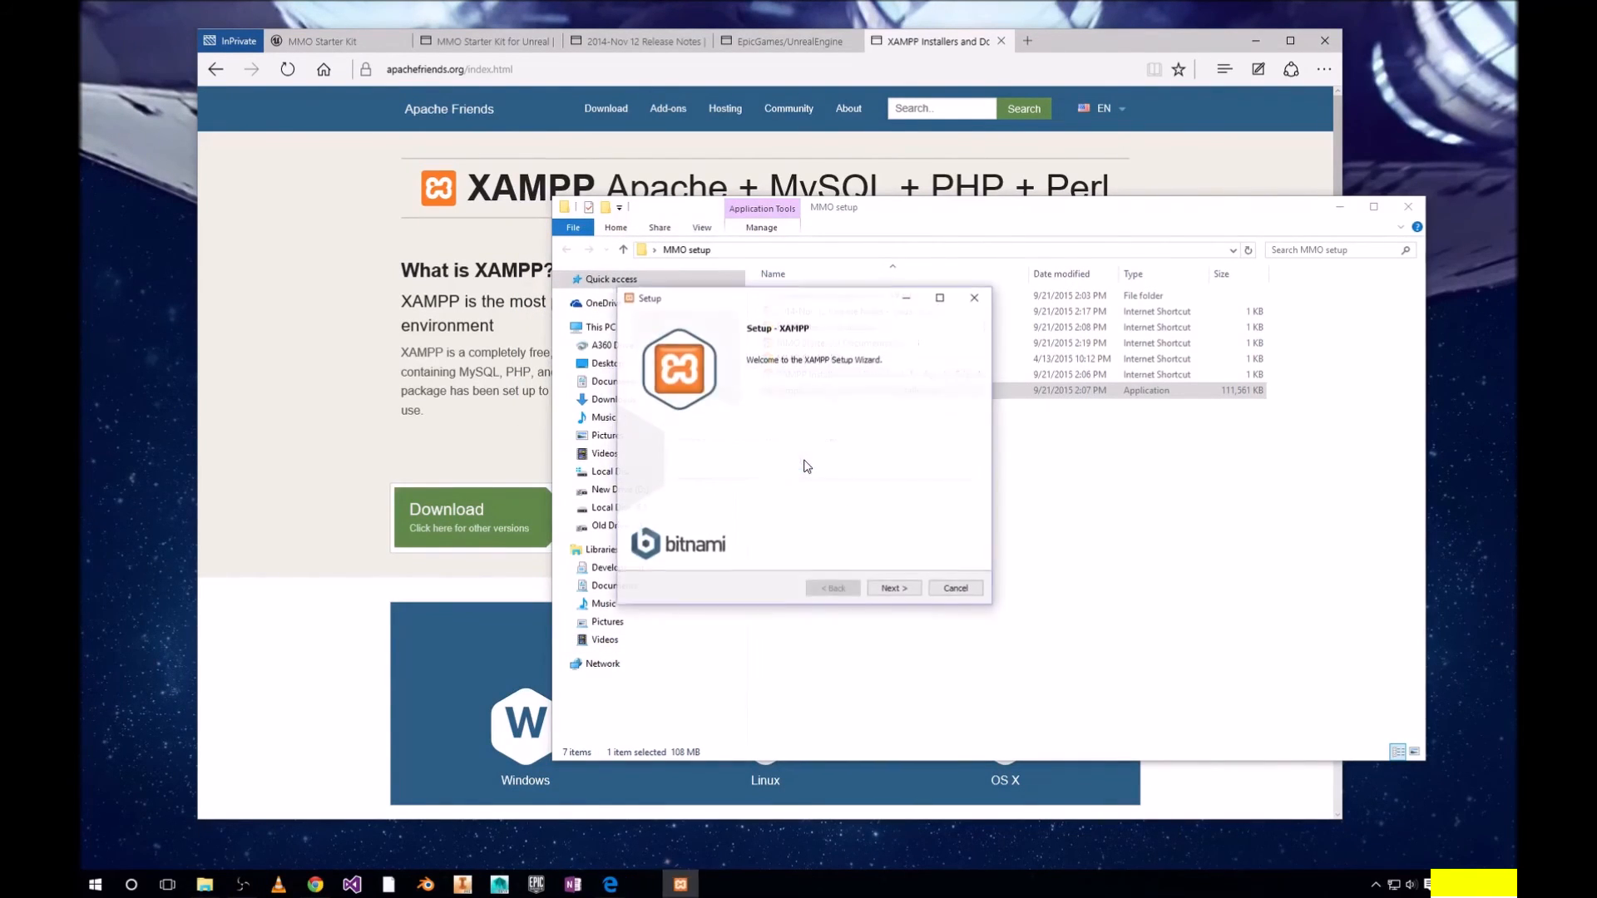
{"action": "left_click", "coordinate": [893, 589]}
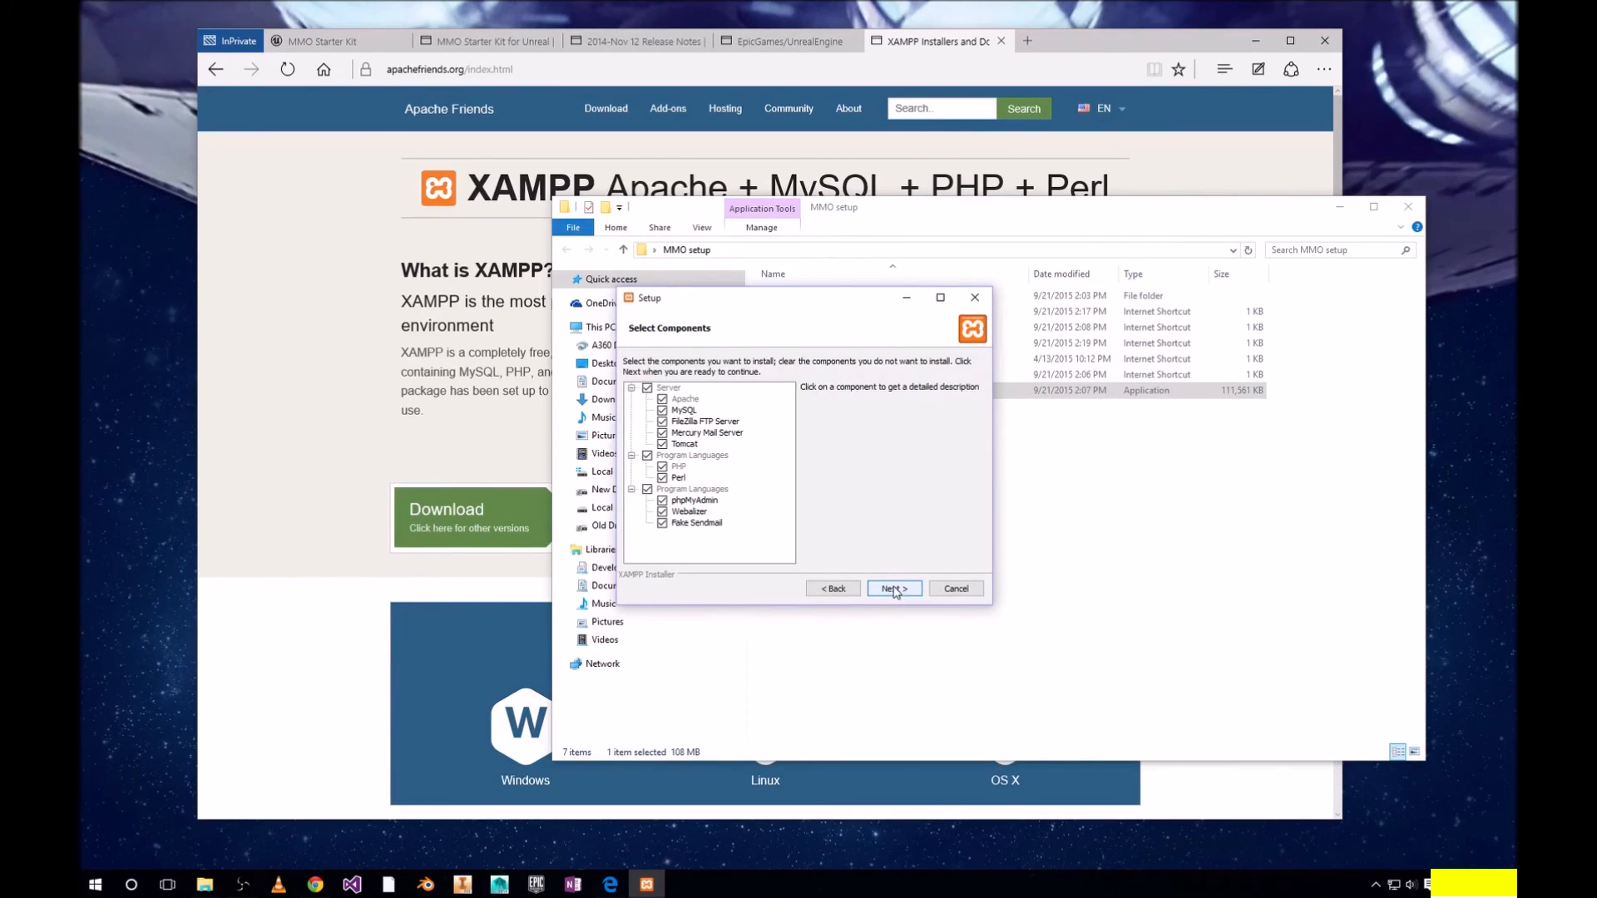
{"action": "left_click", "coordinate": [894, 589]}
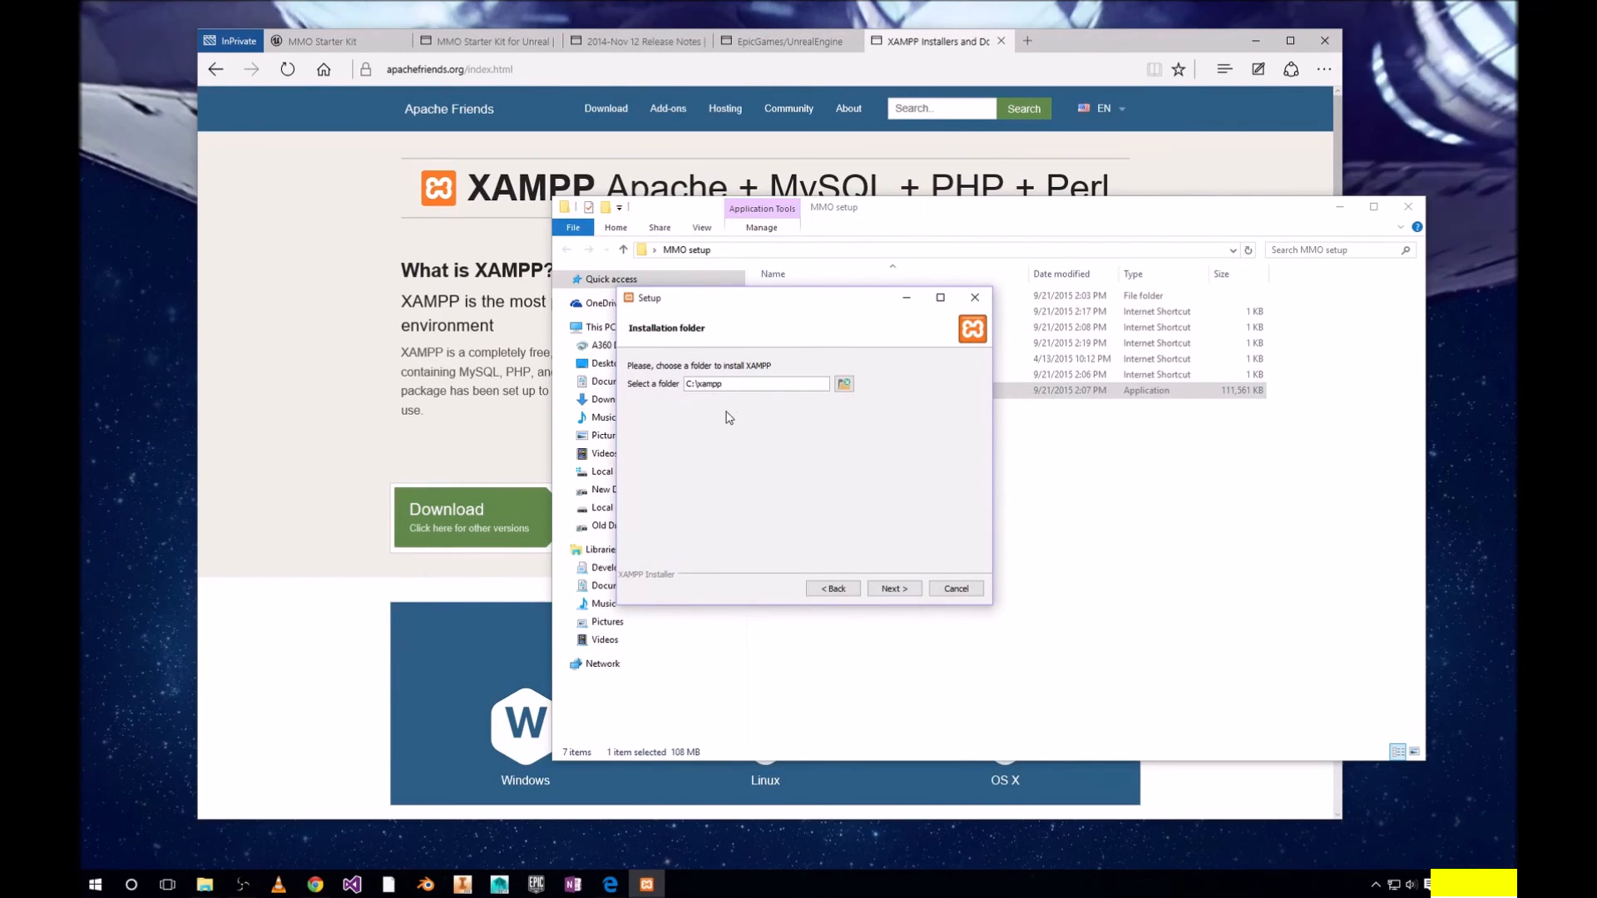
{"action": "mouse_move", "coordinate": [727, 405]}
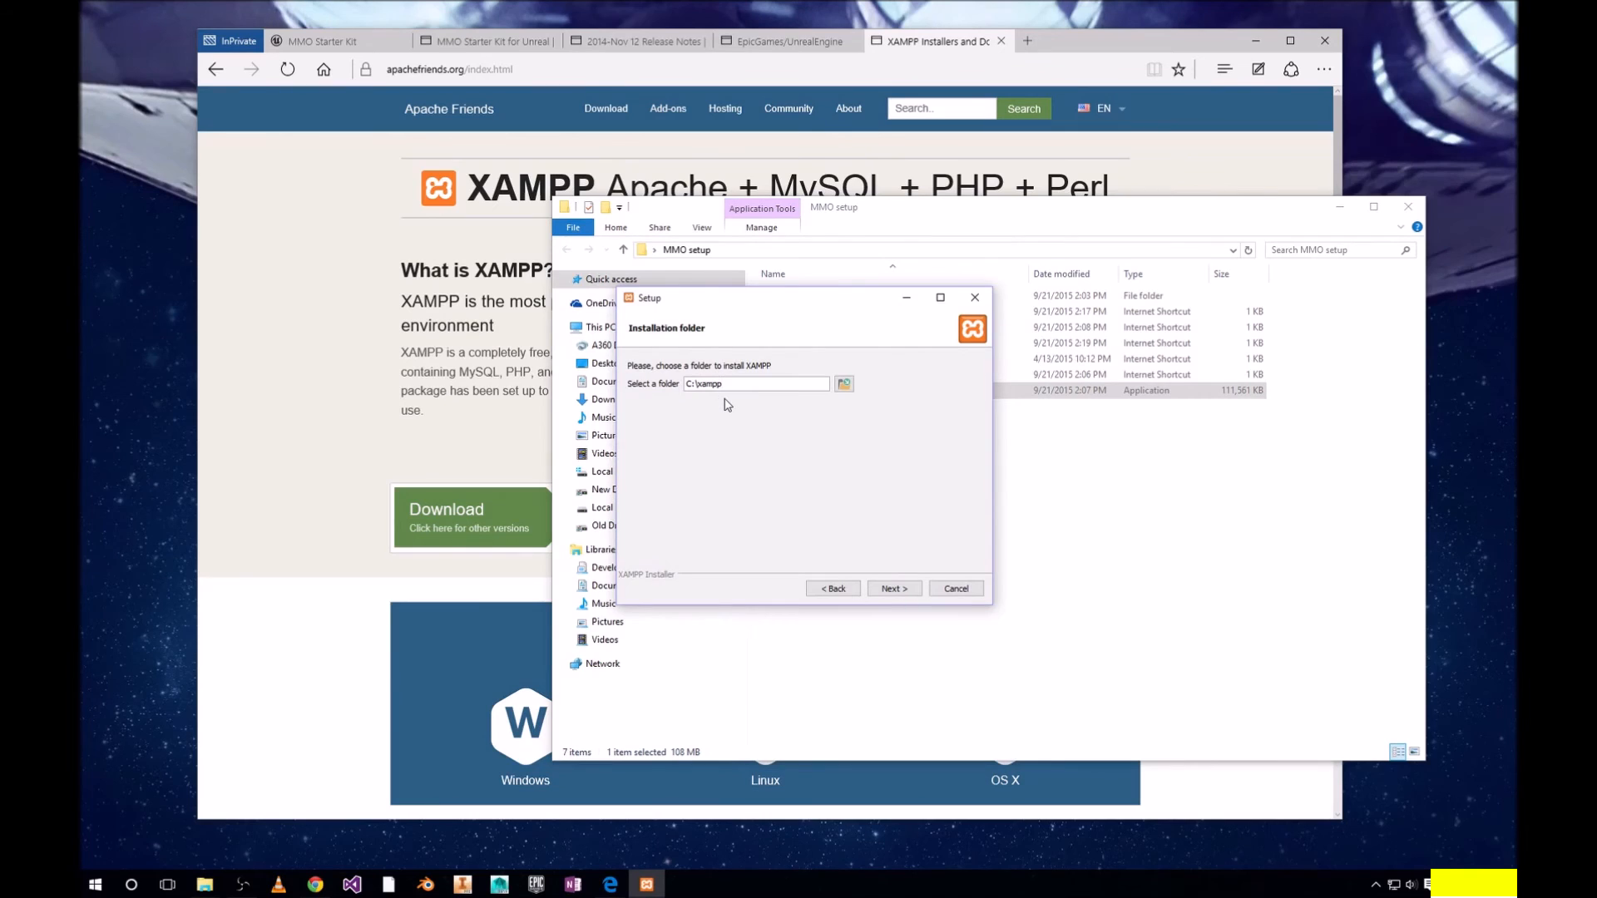
{"action": "mouse_move", "coordinate": [750, 417]}
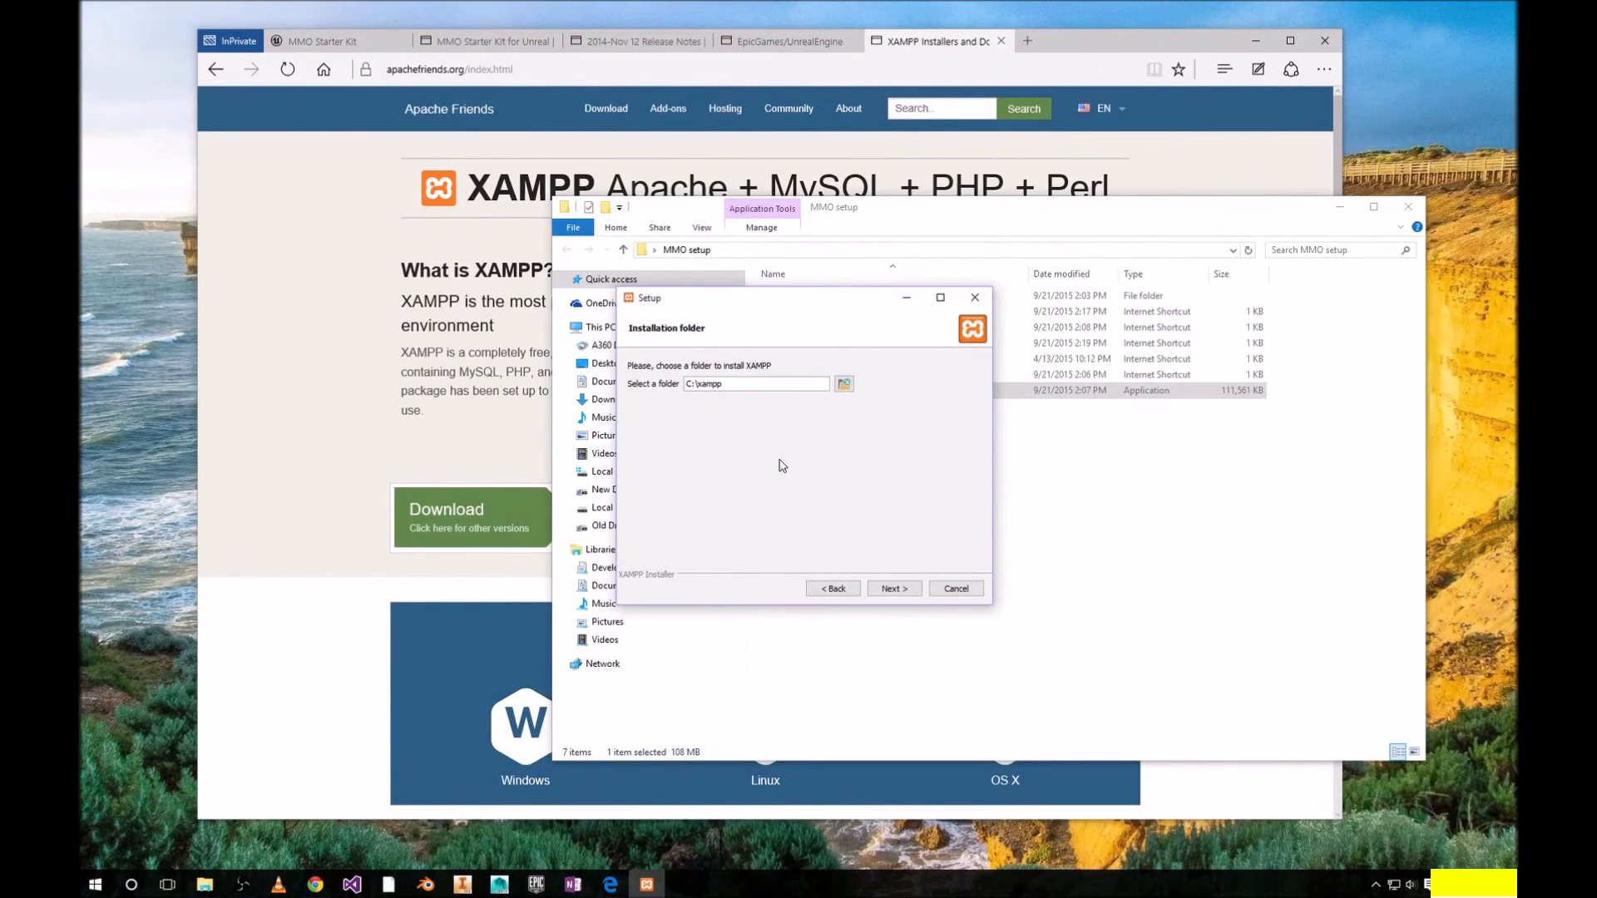
{"action": "mouse_move", "coordinate": [858, 475]}
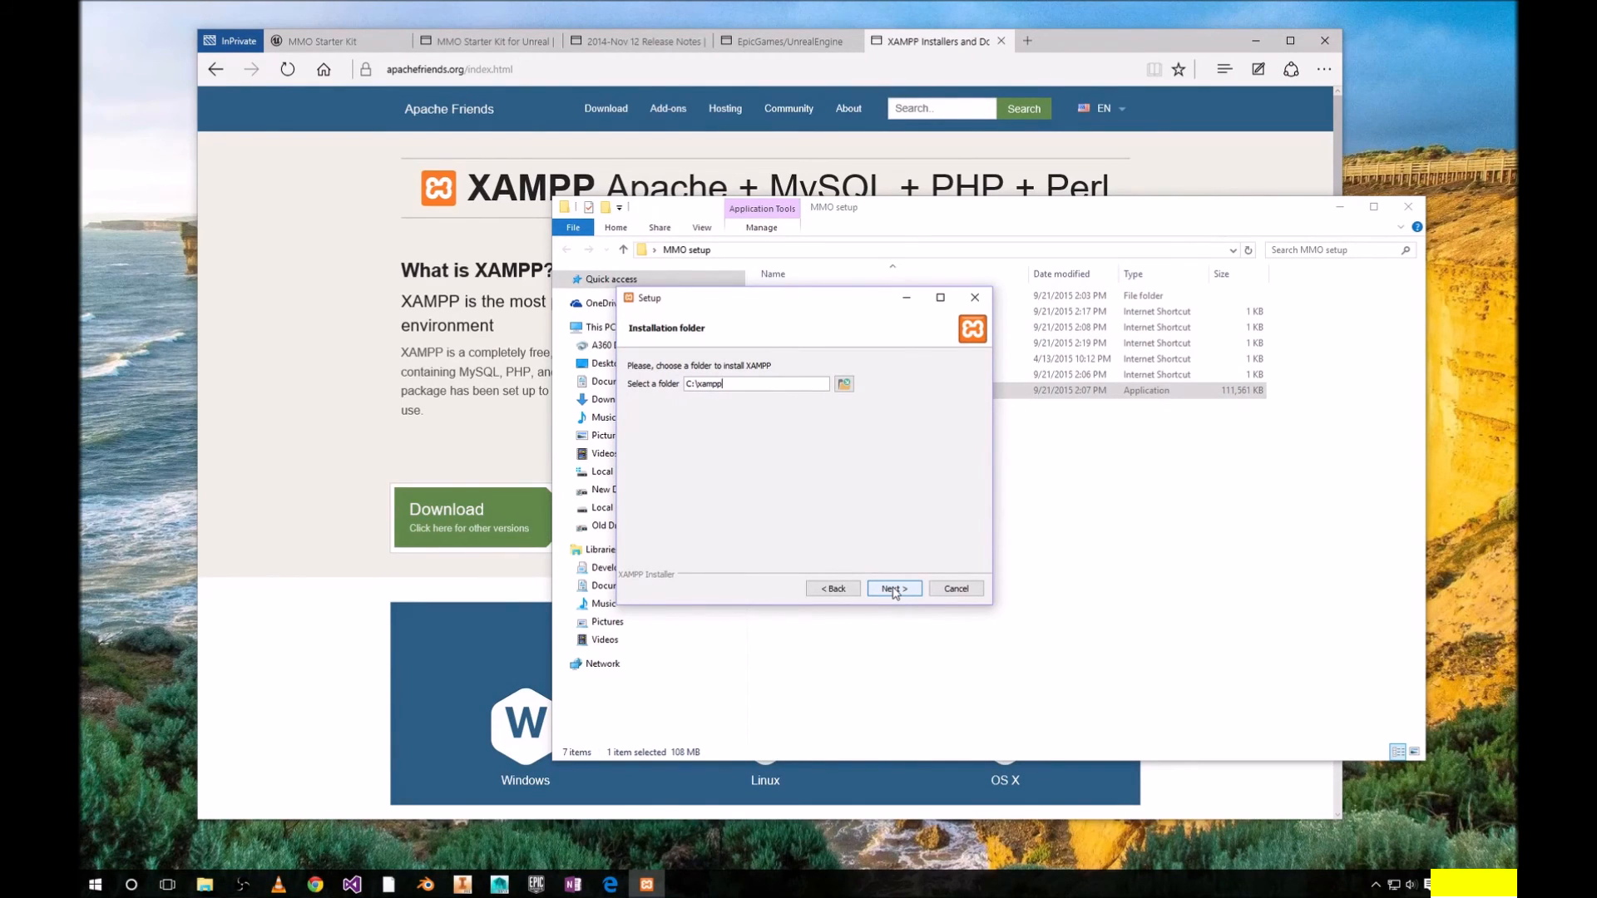
{"action": "left_click", "coordinate": [893, 589]}
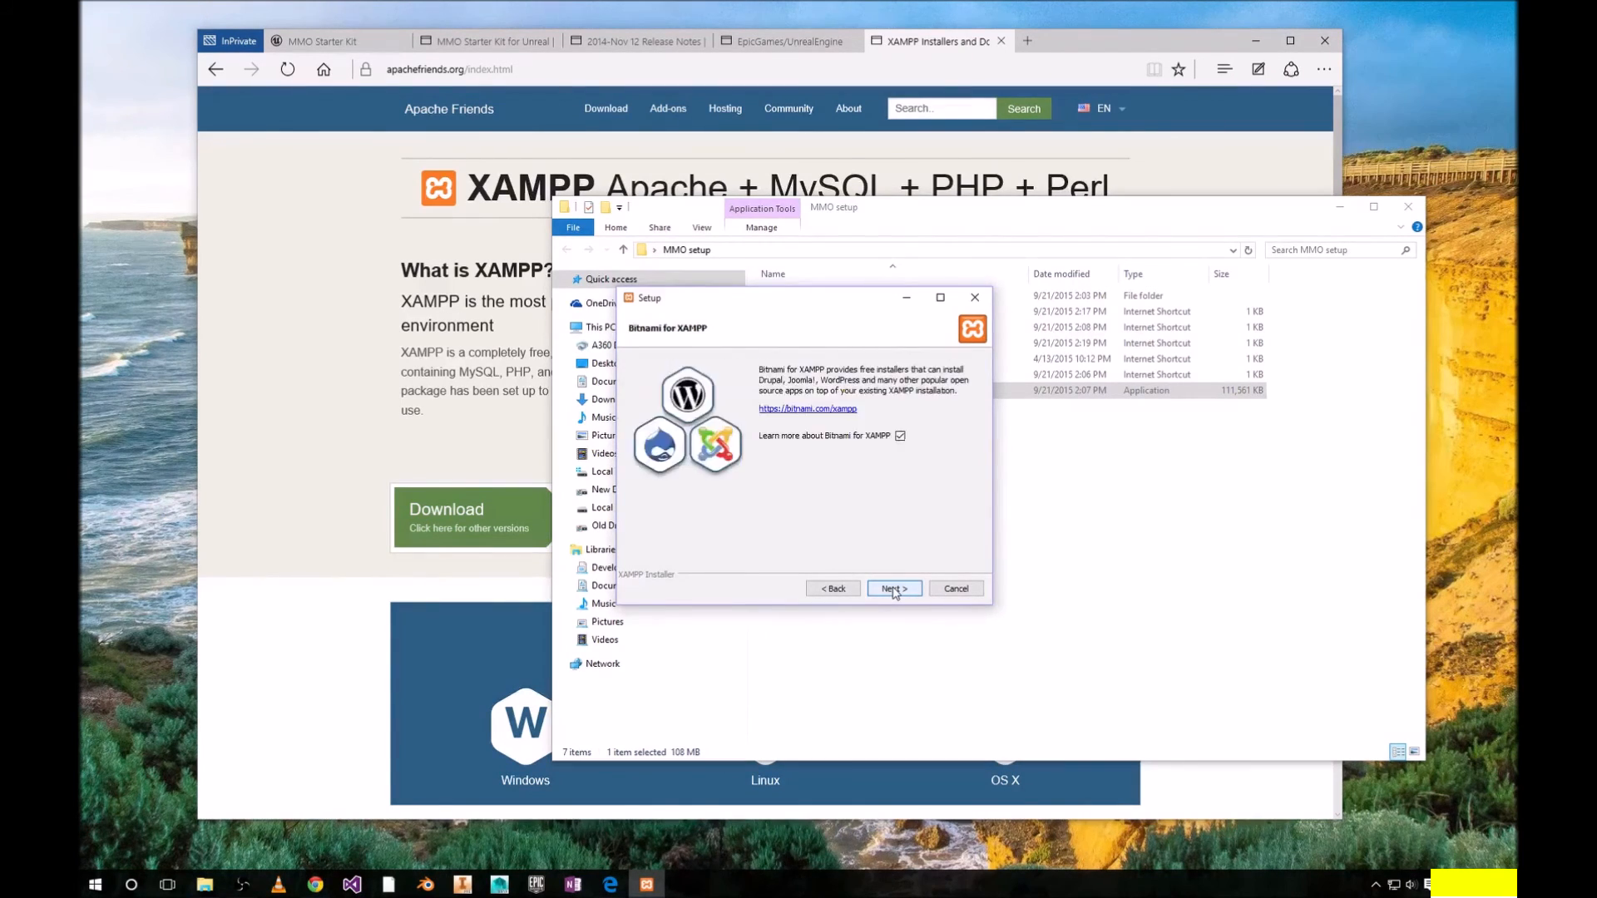
{"action": "left_click", "coordinate": [894, 589]}
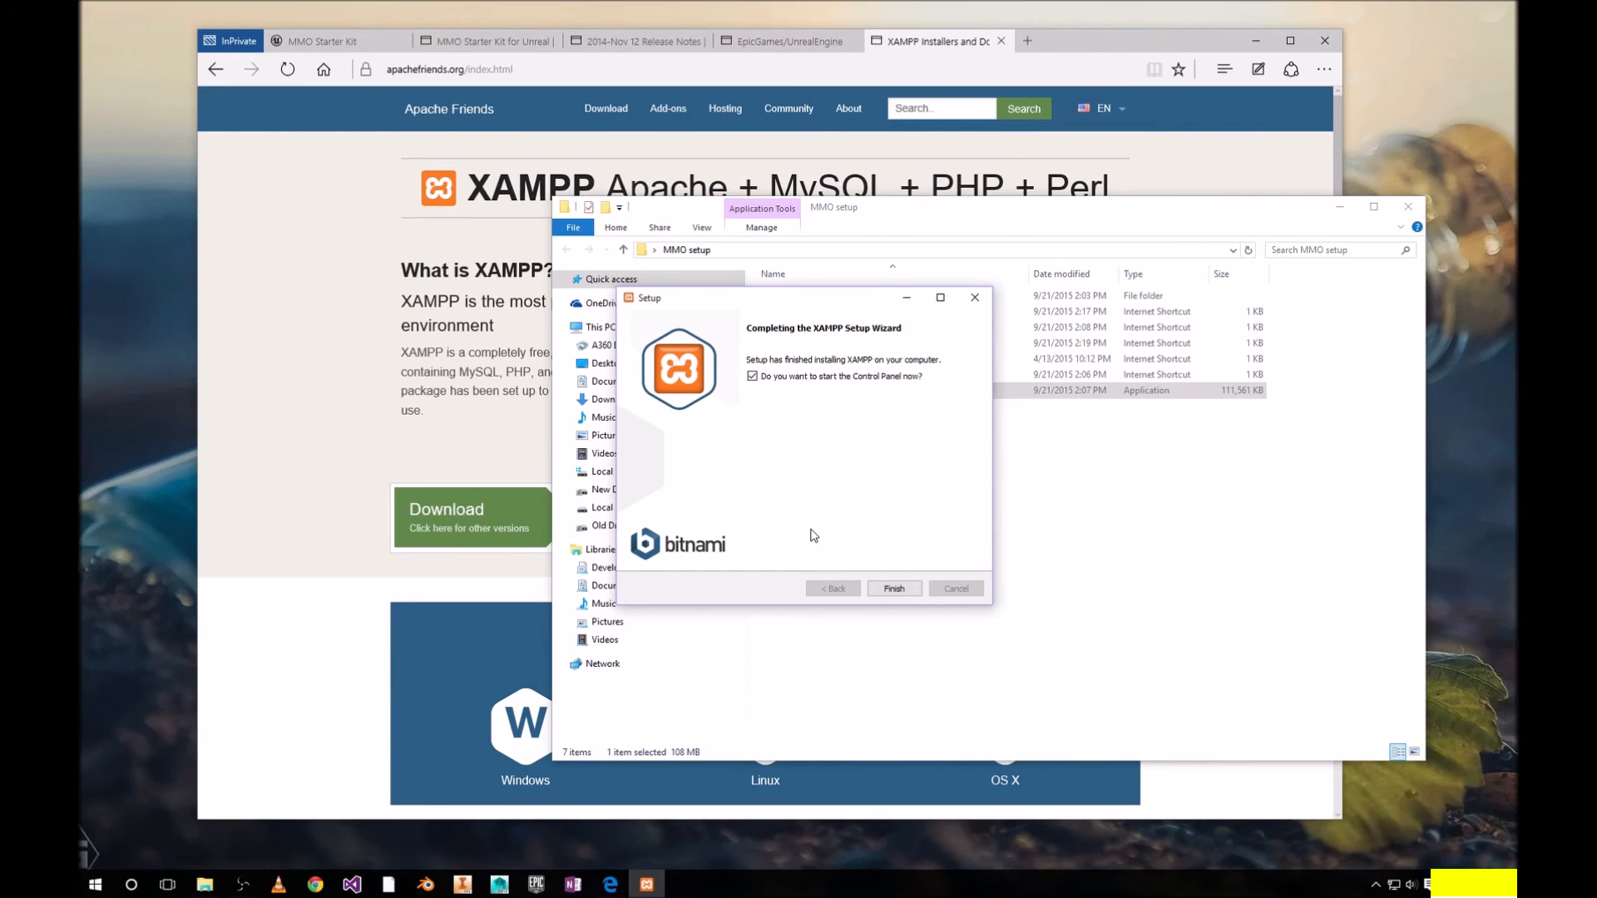
Finish setup to launch XAMPP Control Panel and read its port 80/443 Apache errors.
{"action": "left_click", "coordinate": [894, 589]}
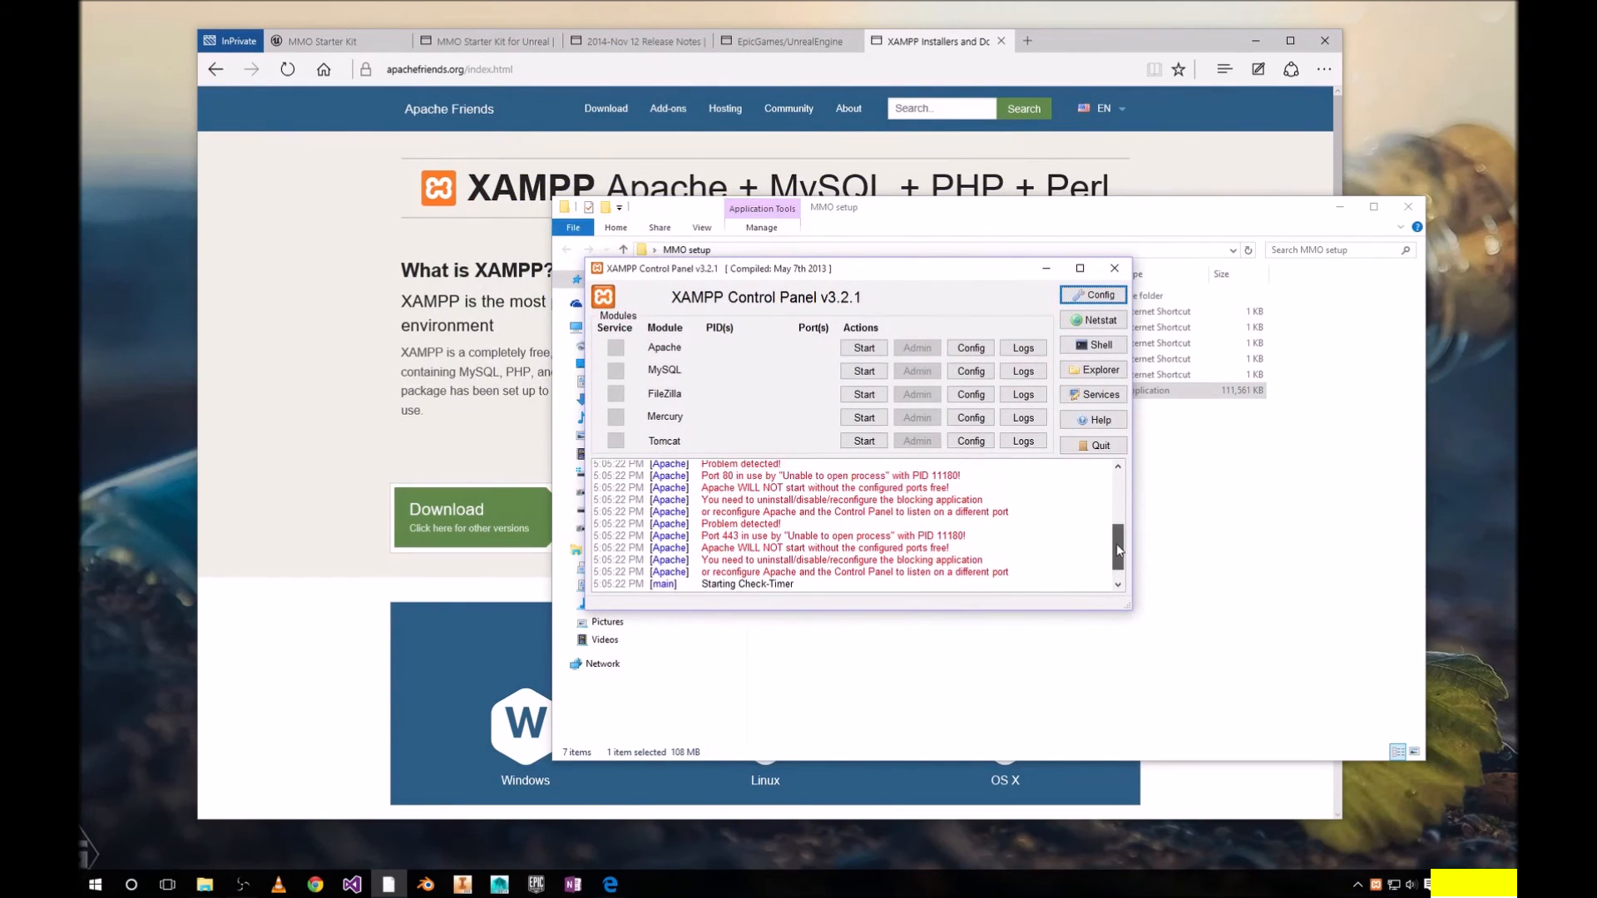
{"action": "scroll", "scroll_direction": "down", "scroll_amount": 3}
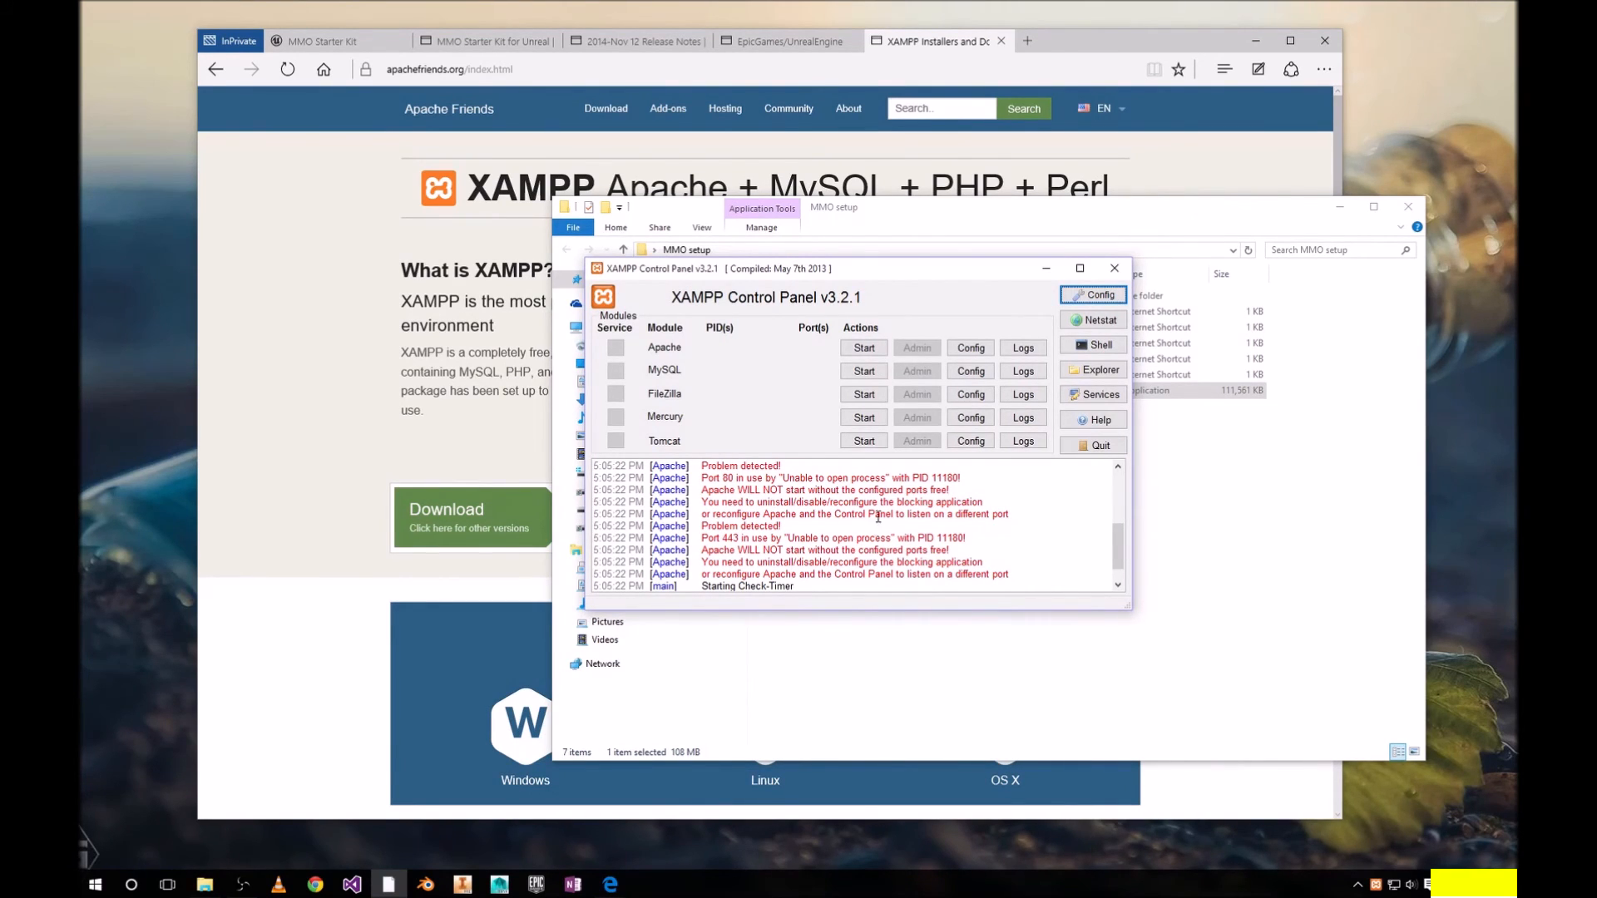
{"action": "mouse_move", "coordinate": [1114, 268]}
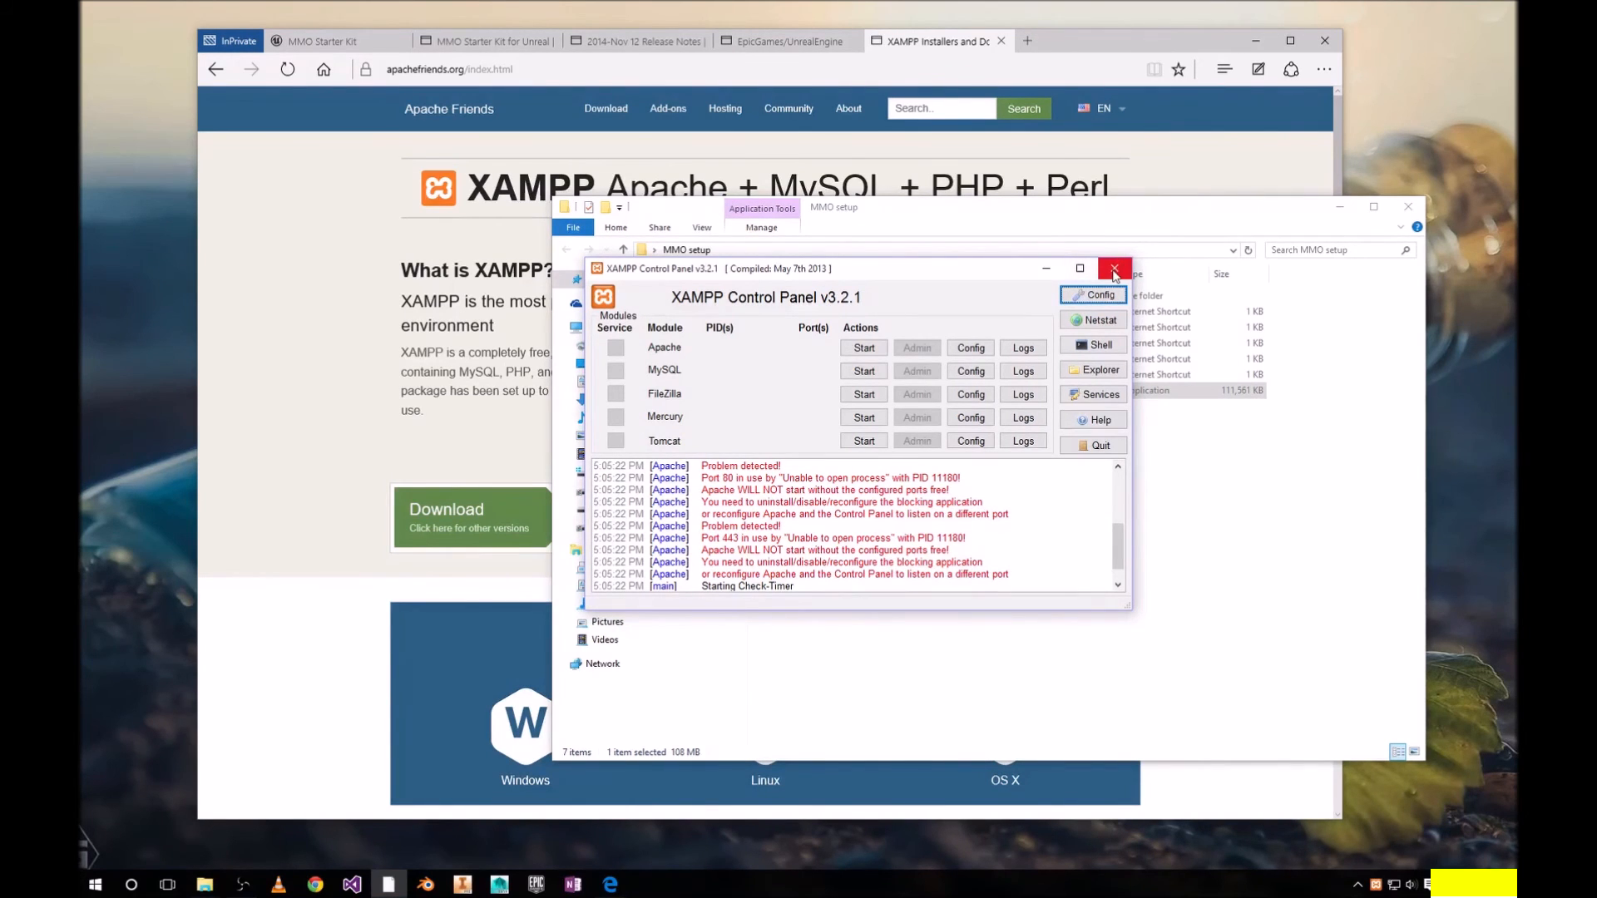
{"action": "mouse_move", "coordinate": [1114, 270]}
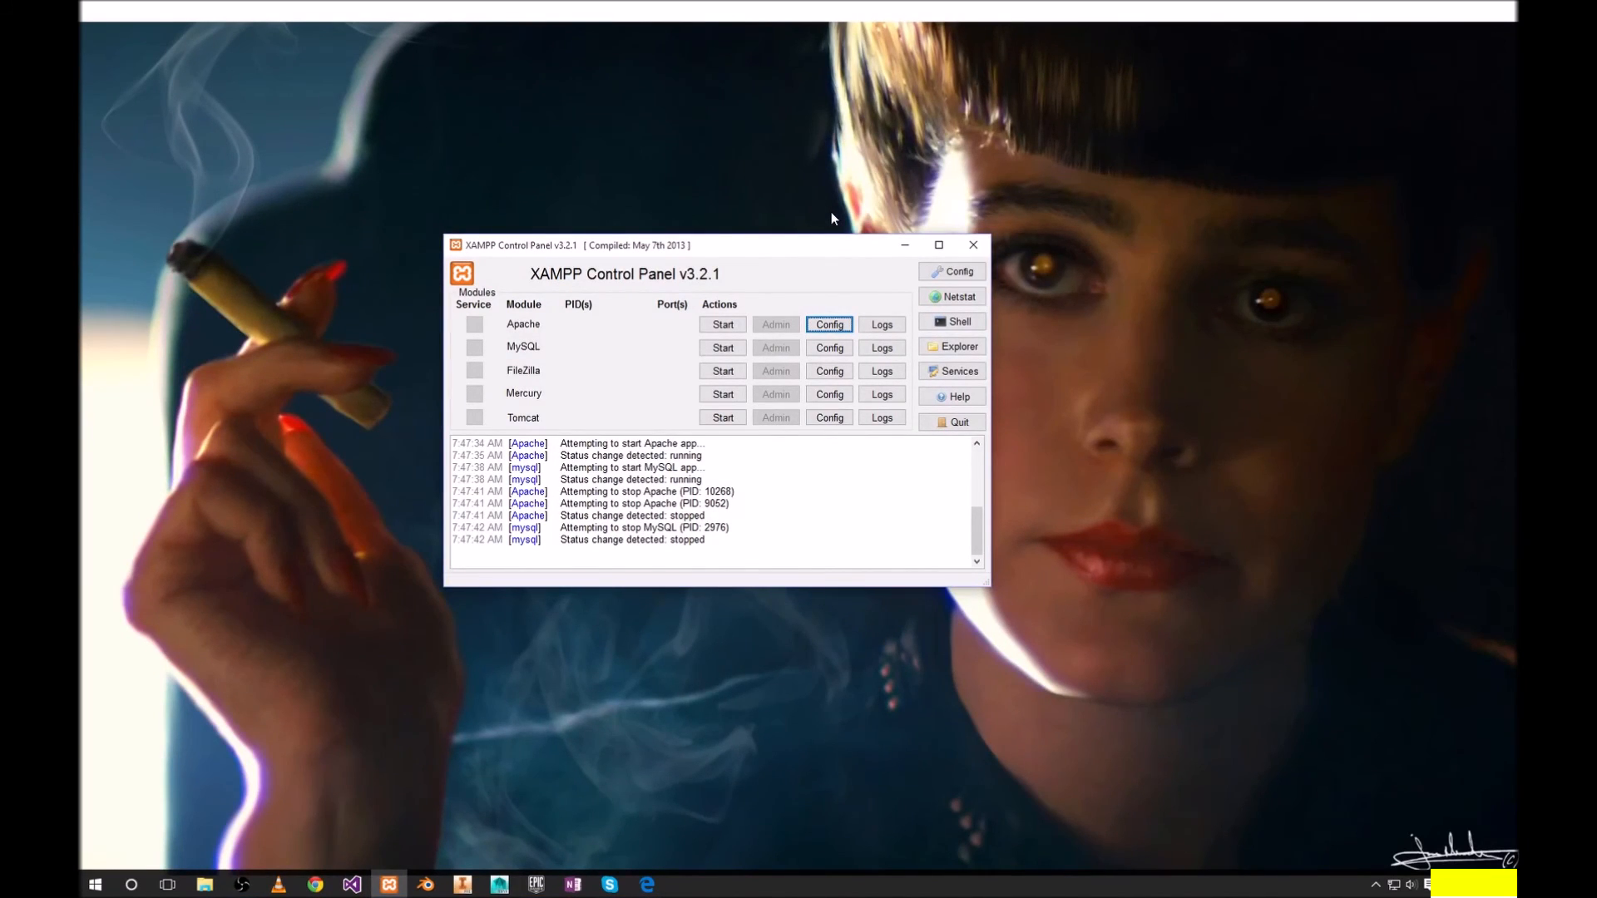
{"action": "mouse_move", "coordinate": [790, 292]}
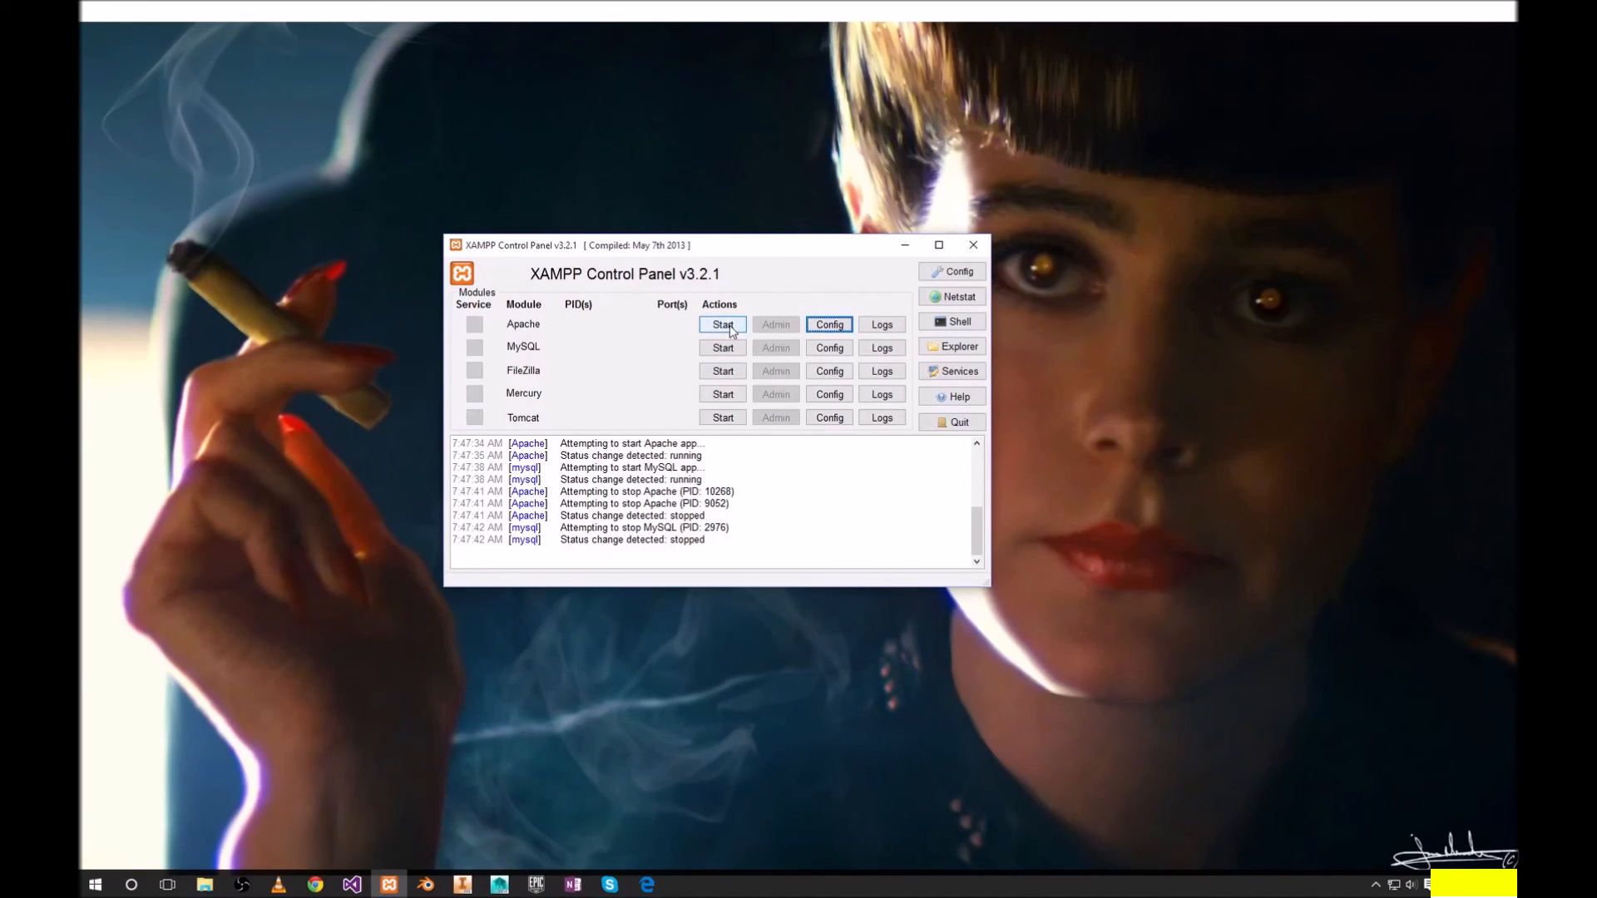
Start Apache on ports 80/443 and MySQL on port 3306.
{"action": "left_click", "coordinate": [722, 324]}
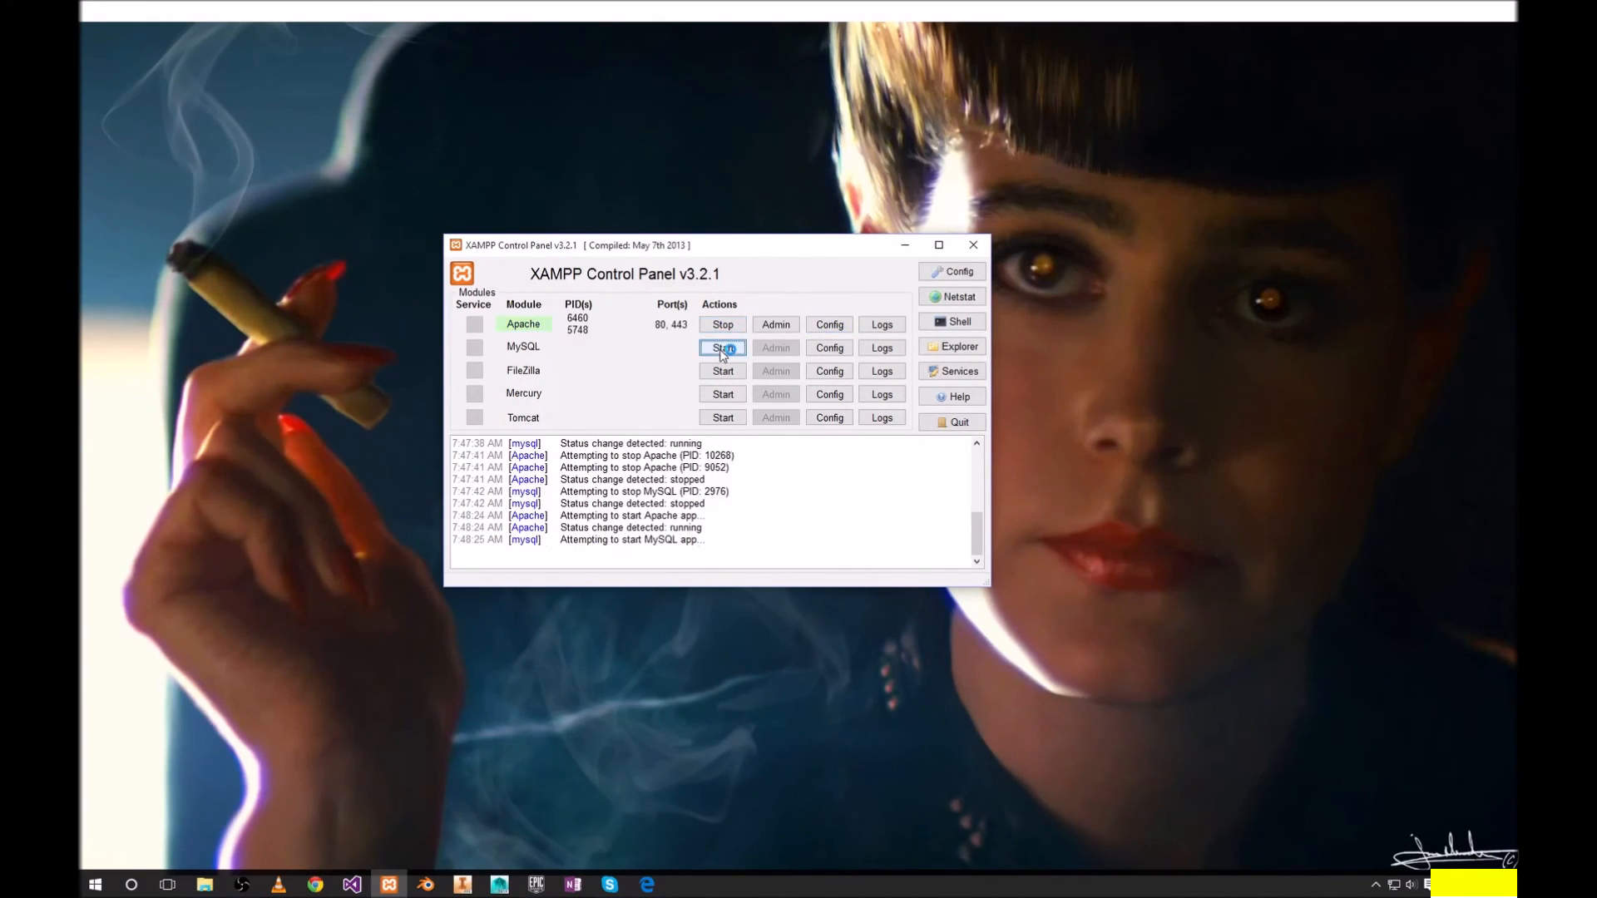
{"action": "left_click", "coordinate": [722, 348]}
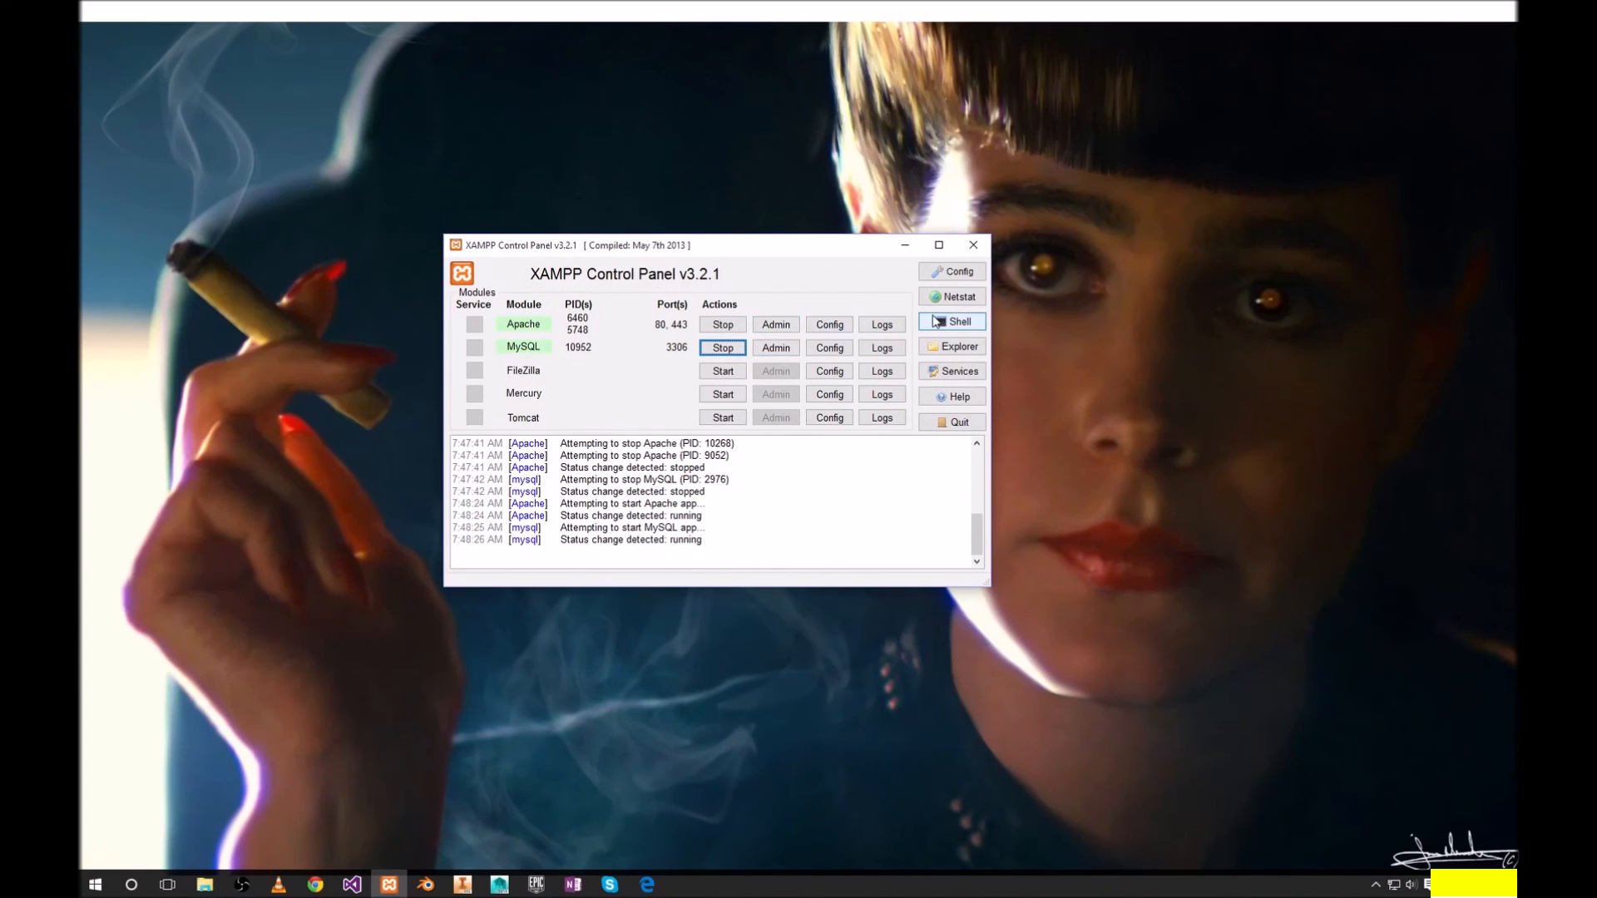
{"action": "left_click", "coordinate": [647, 884]}
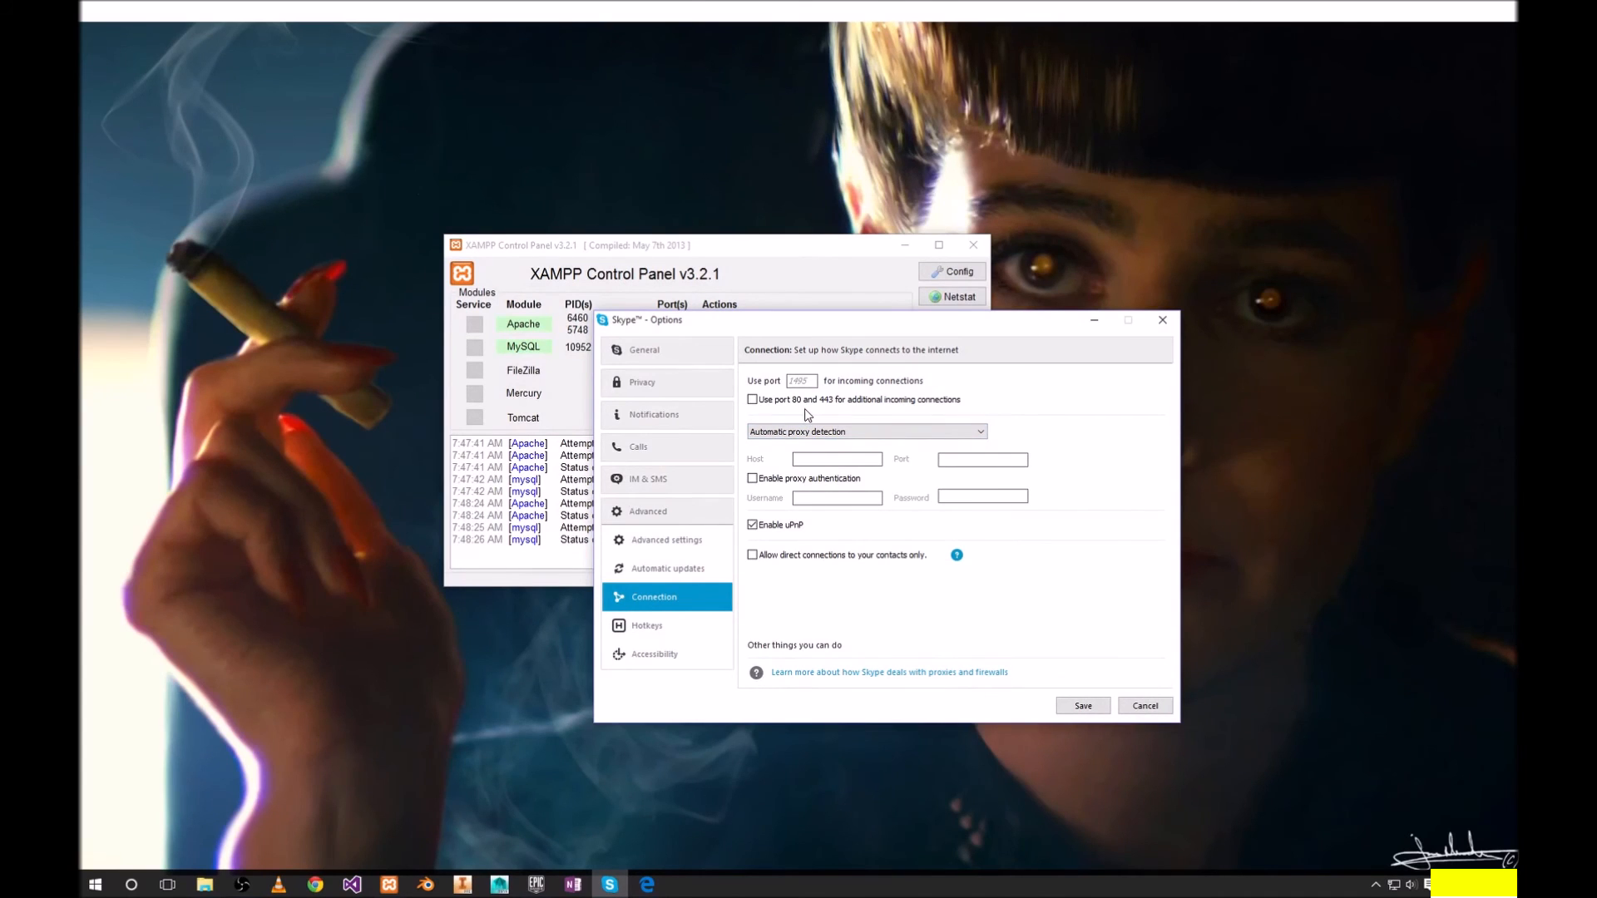
{"action": "mouse_move", "coordinate": [725, 422]}
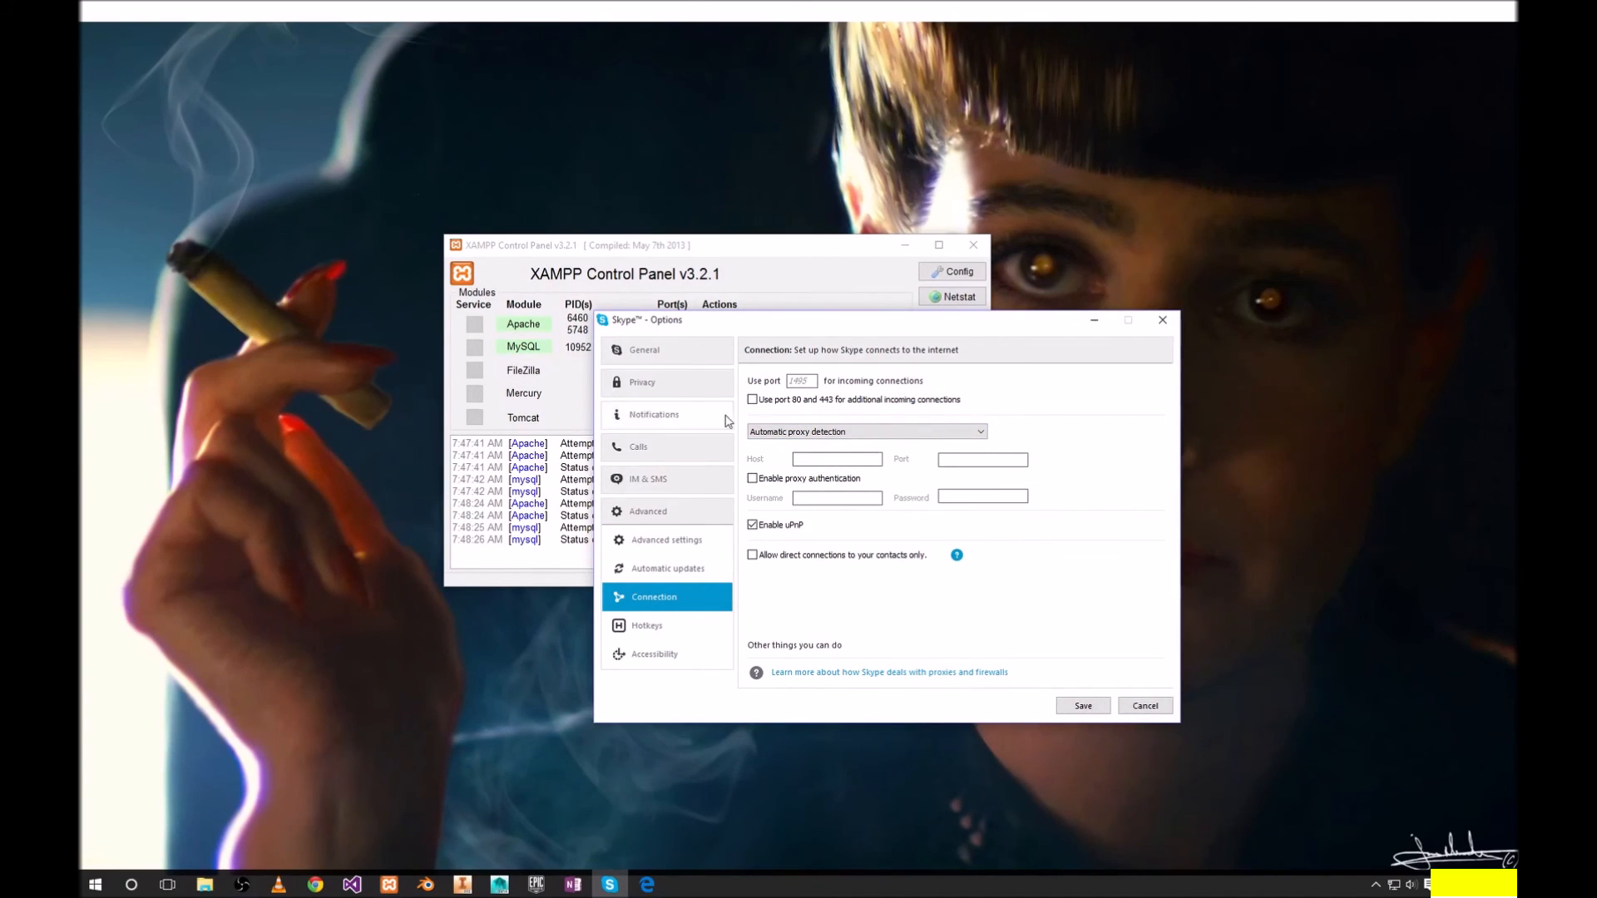
{"action": "mouse_move", "coordinate": [672, 337]}
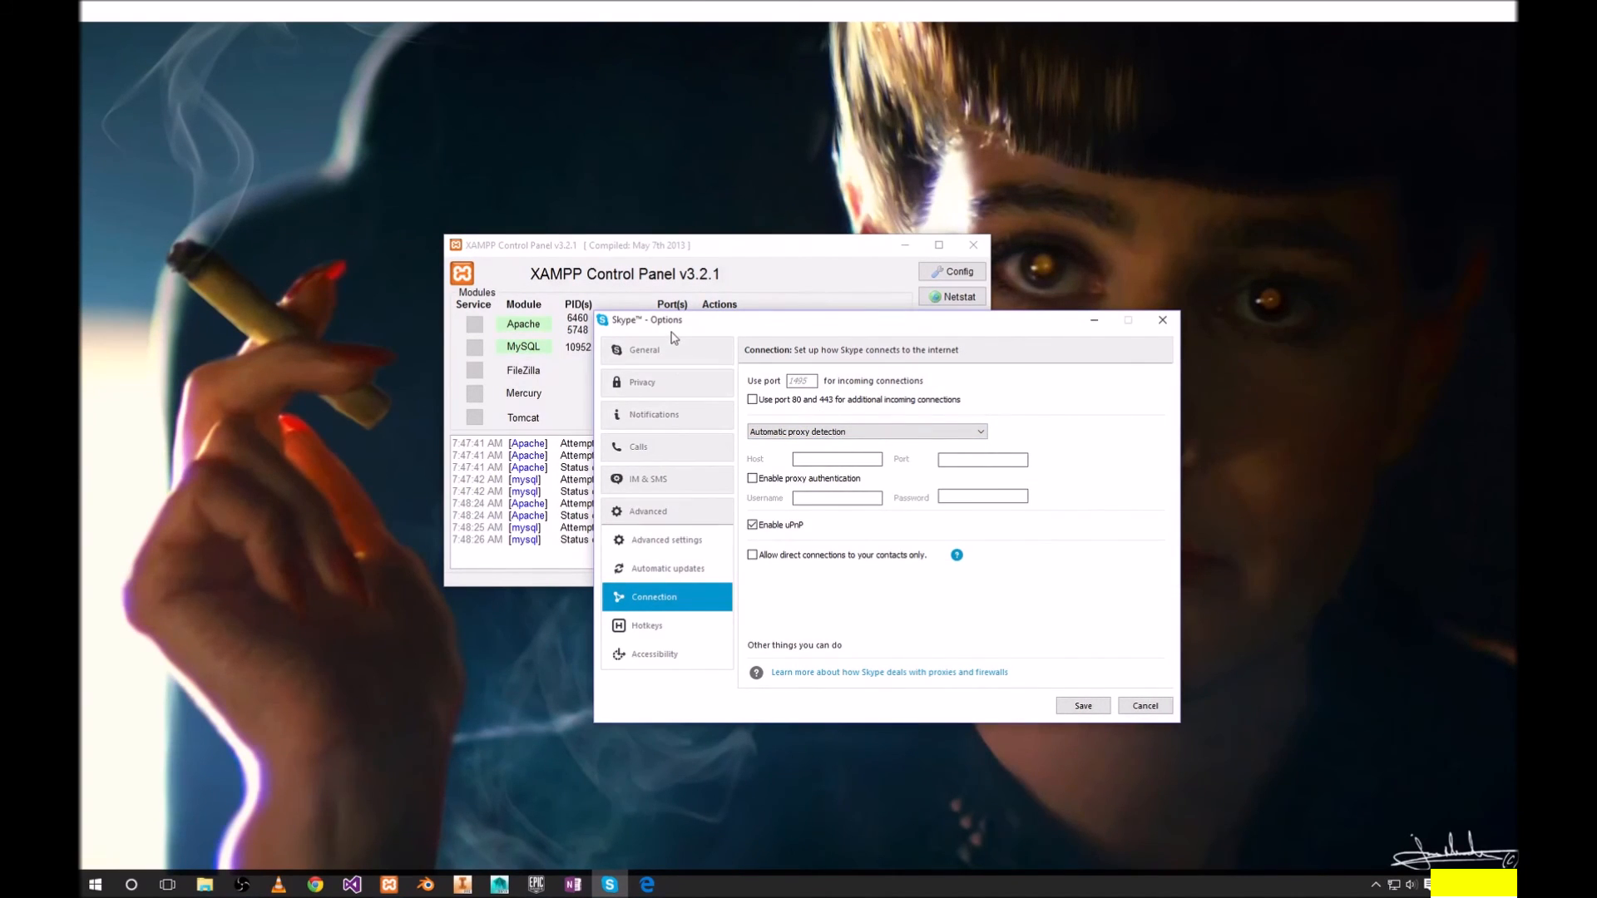
{"action": "mouse_move", "coordinate": [654, 509]}
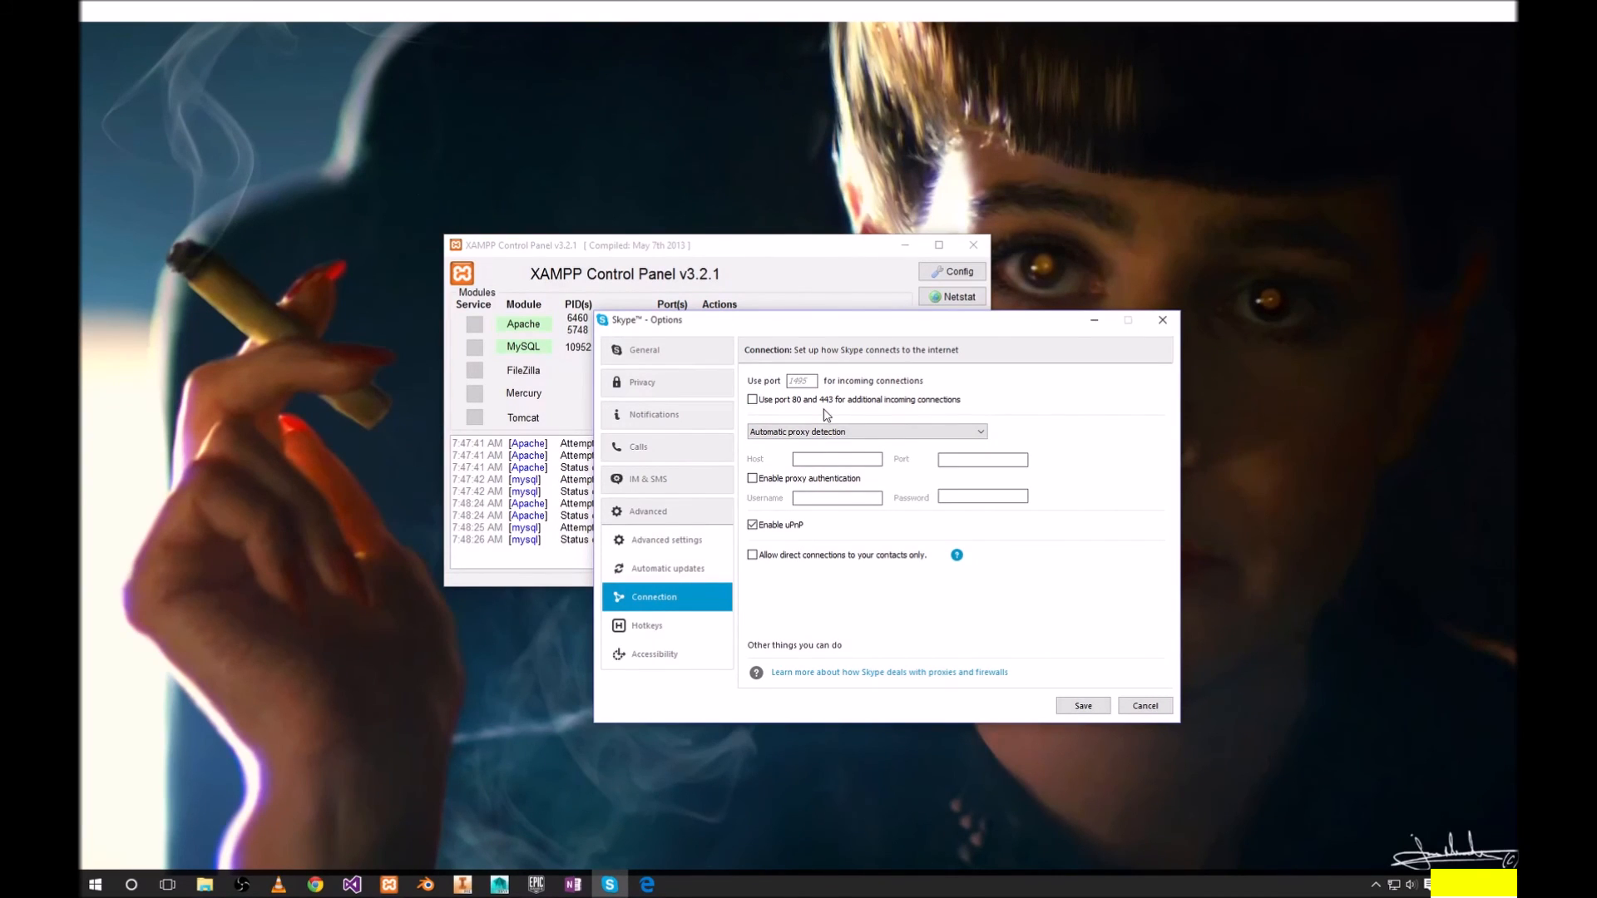
{"action": "mouse_move", "coordinate": [837, 412]}
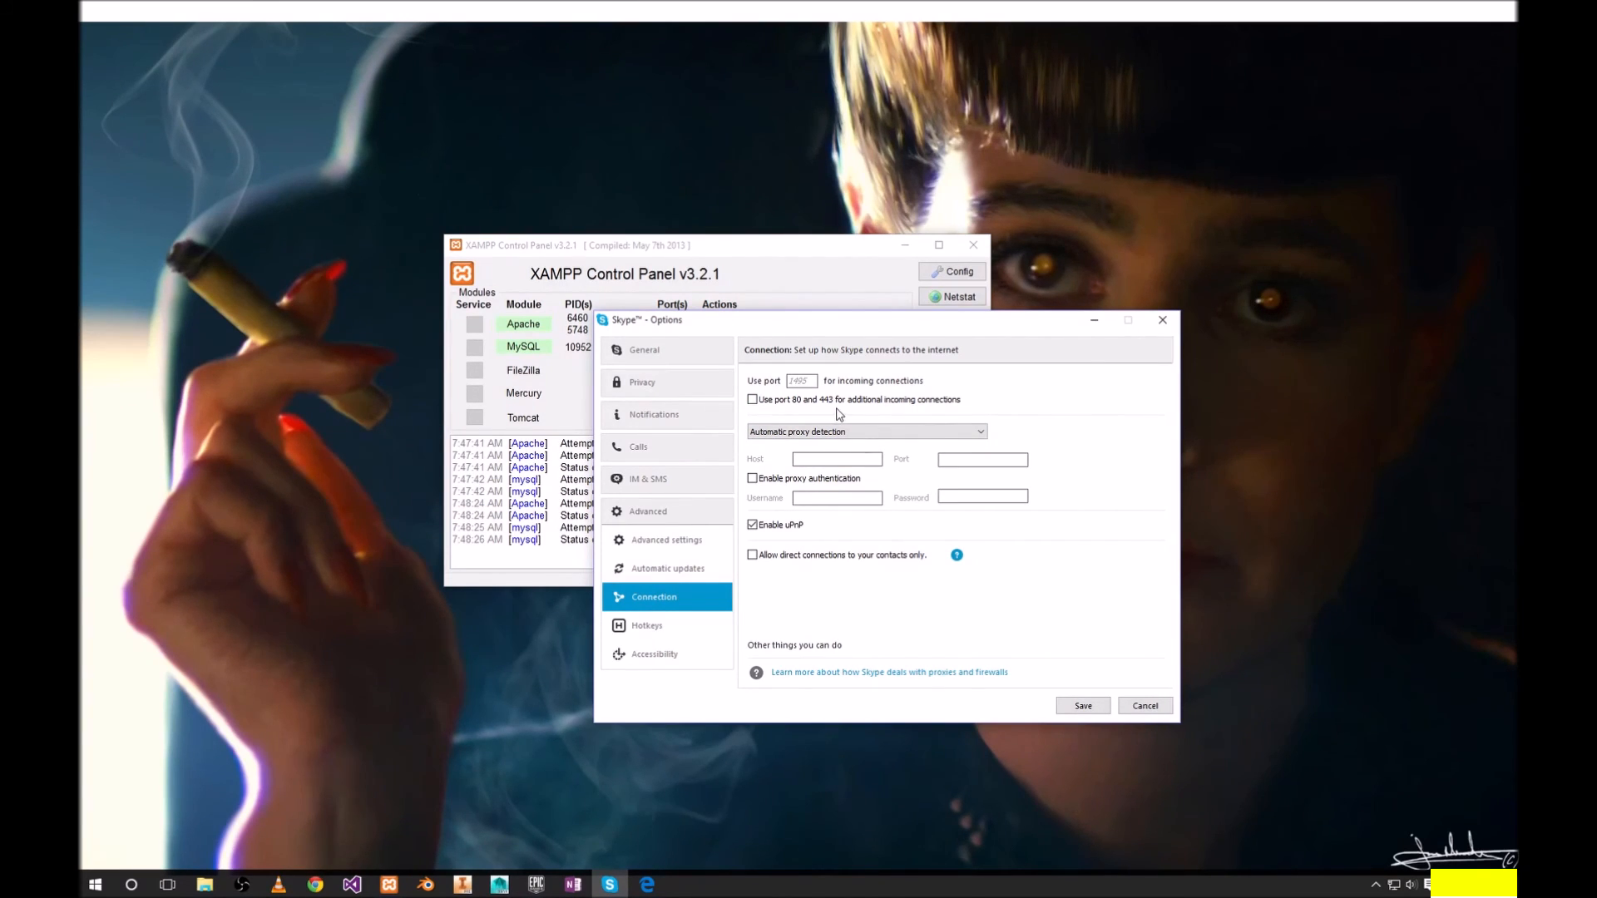
{"action": "mouse_move", "coordinate": [1103, 365]}
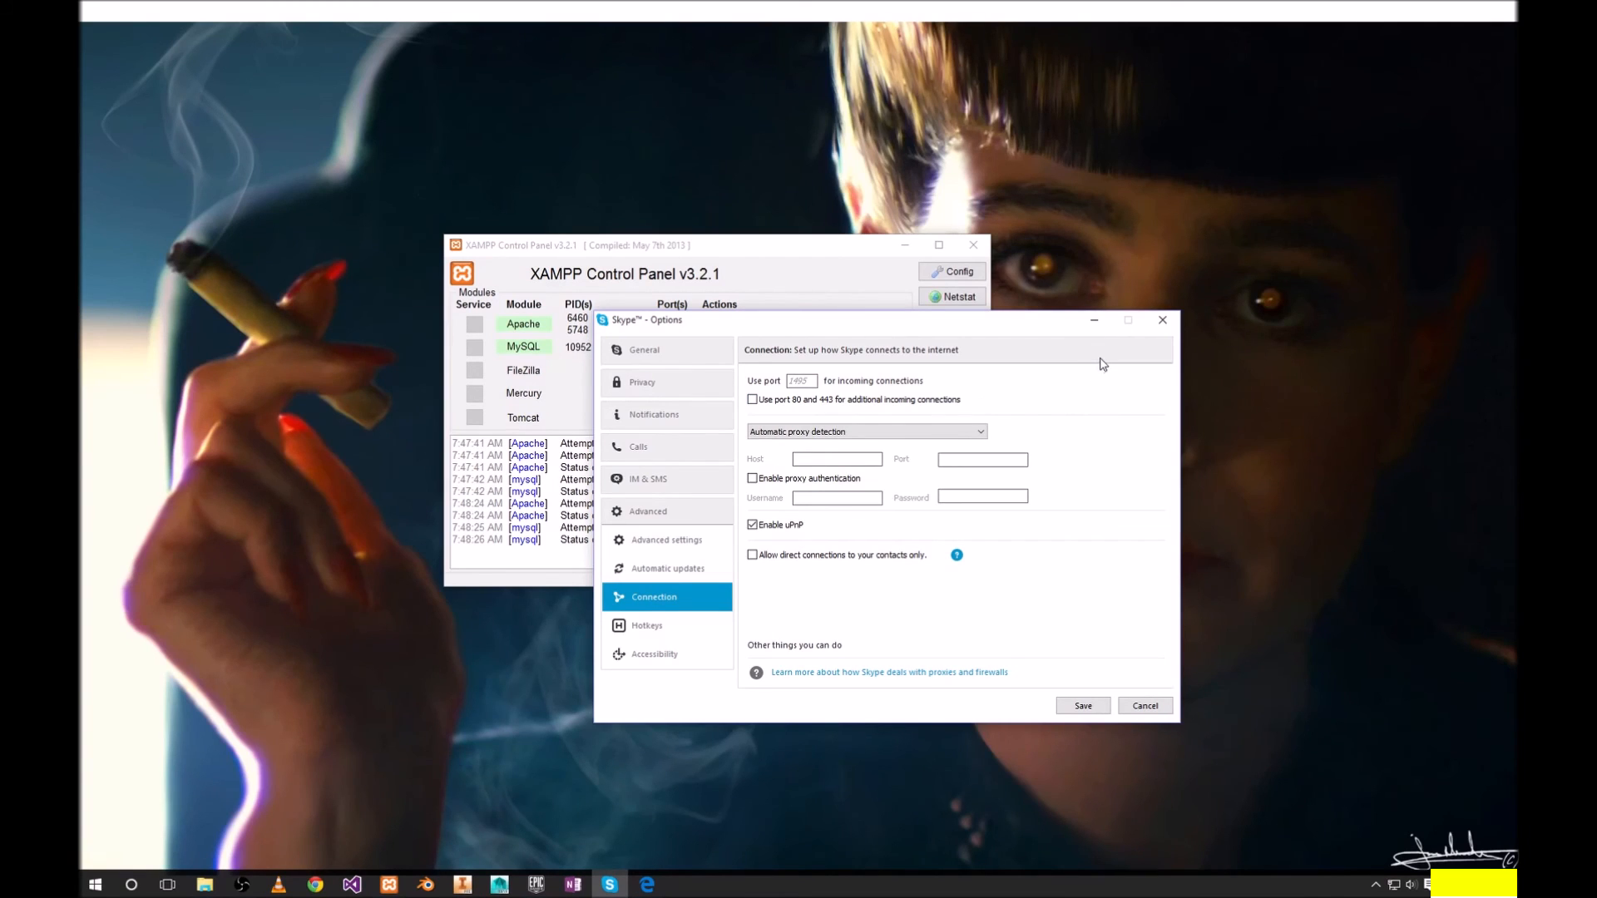
{"action": "mouse_move", "coordinate": [1104, 337]}
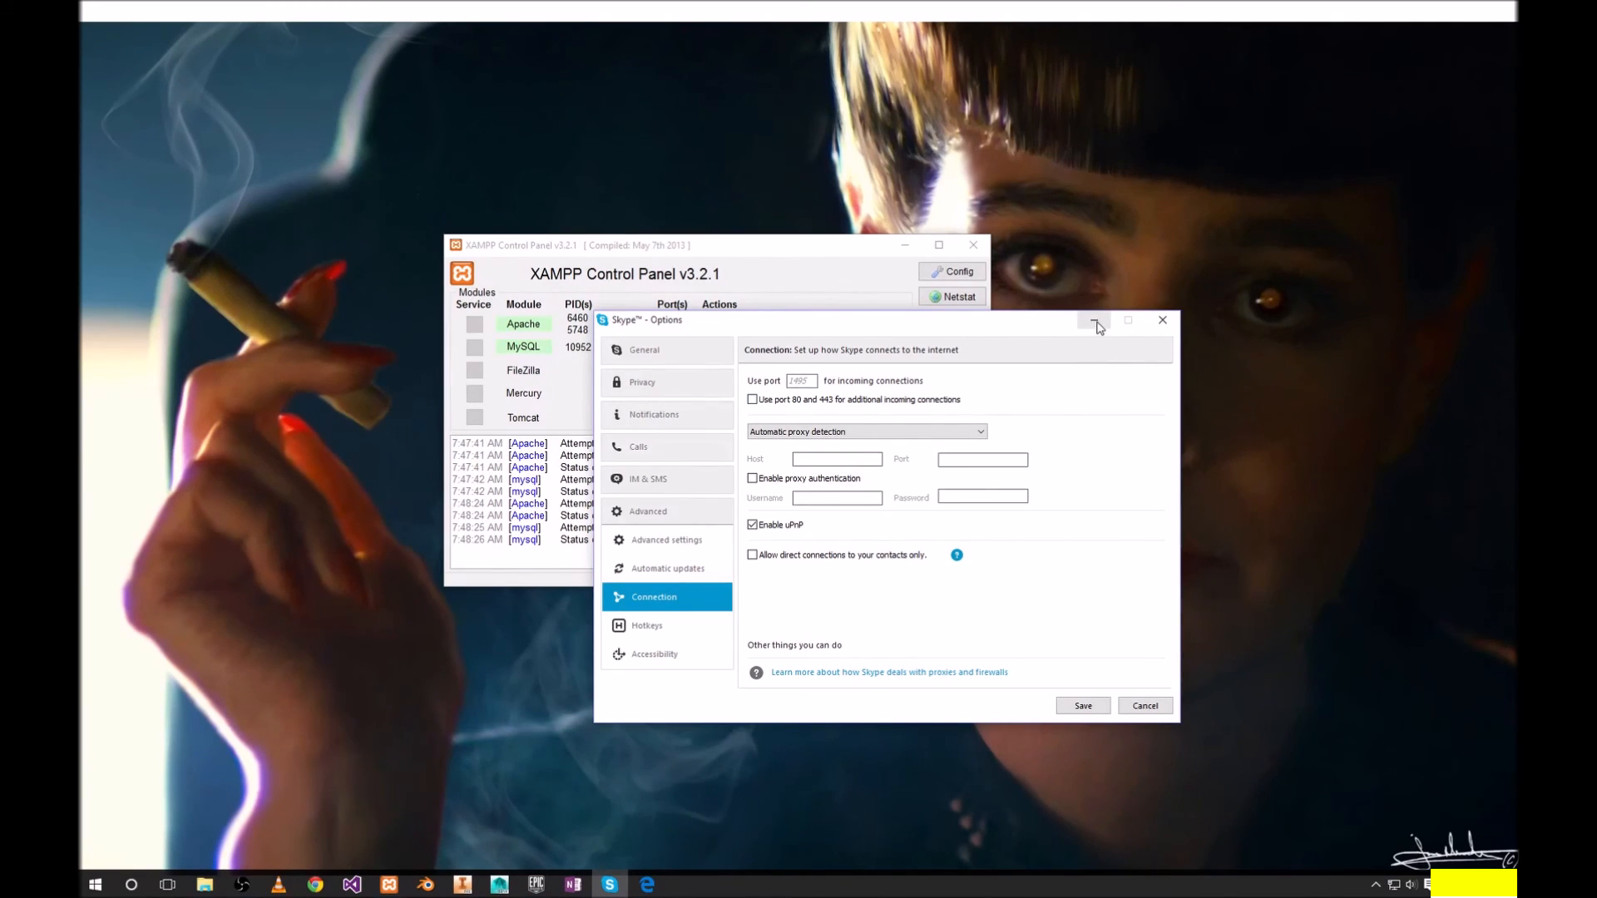
{"action": "mouse_move", "coordinate": [1095, 321]}
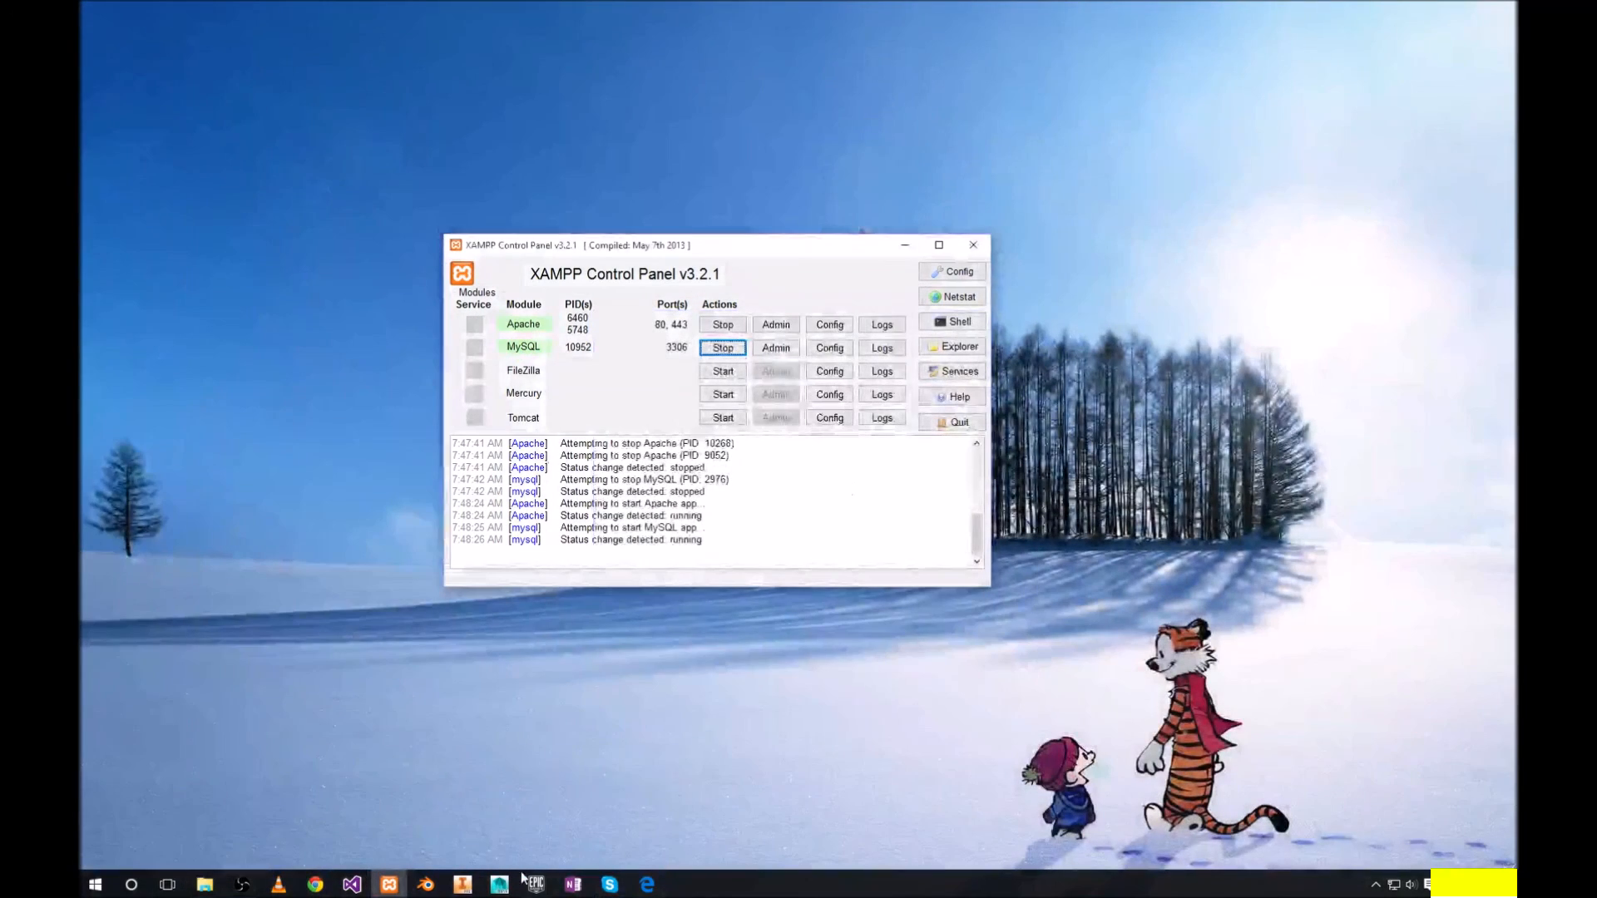
Show the router's forwarding table with the apache rules for ports 80 and 443 in Edge.
{"action": "left_click", "coordinate": [647, 884]}
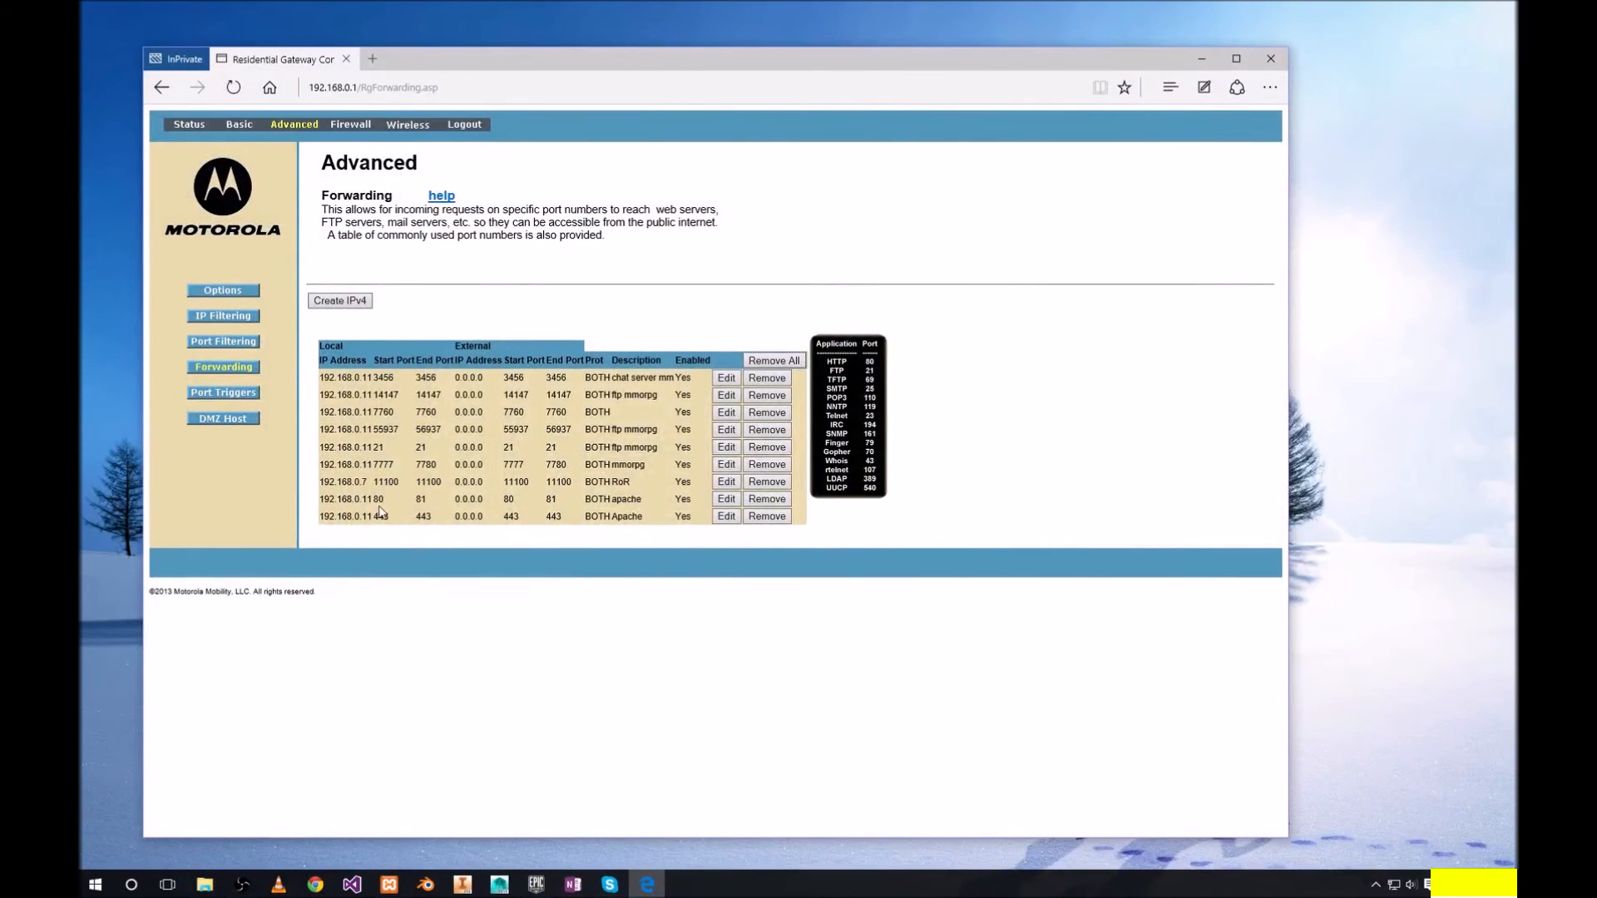
{"action": "mouse_move", "coordinate": [537, 517]}
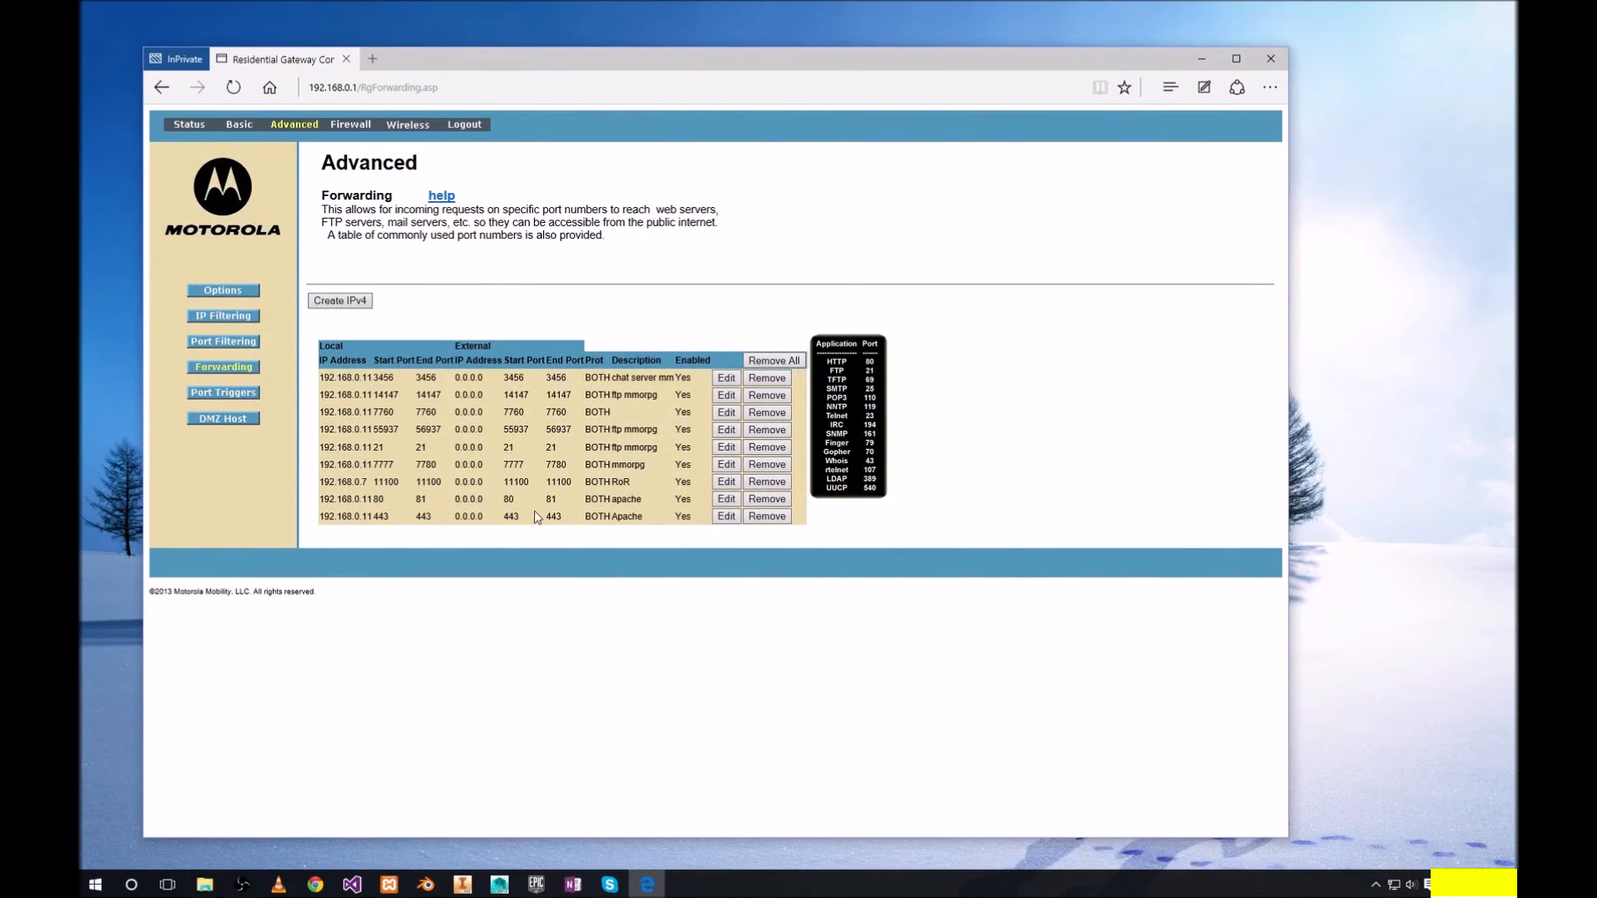
{"action": "mouse_move", "coordinate": [1274, 47]}
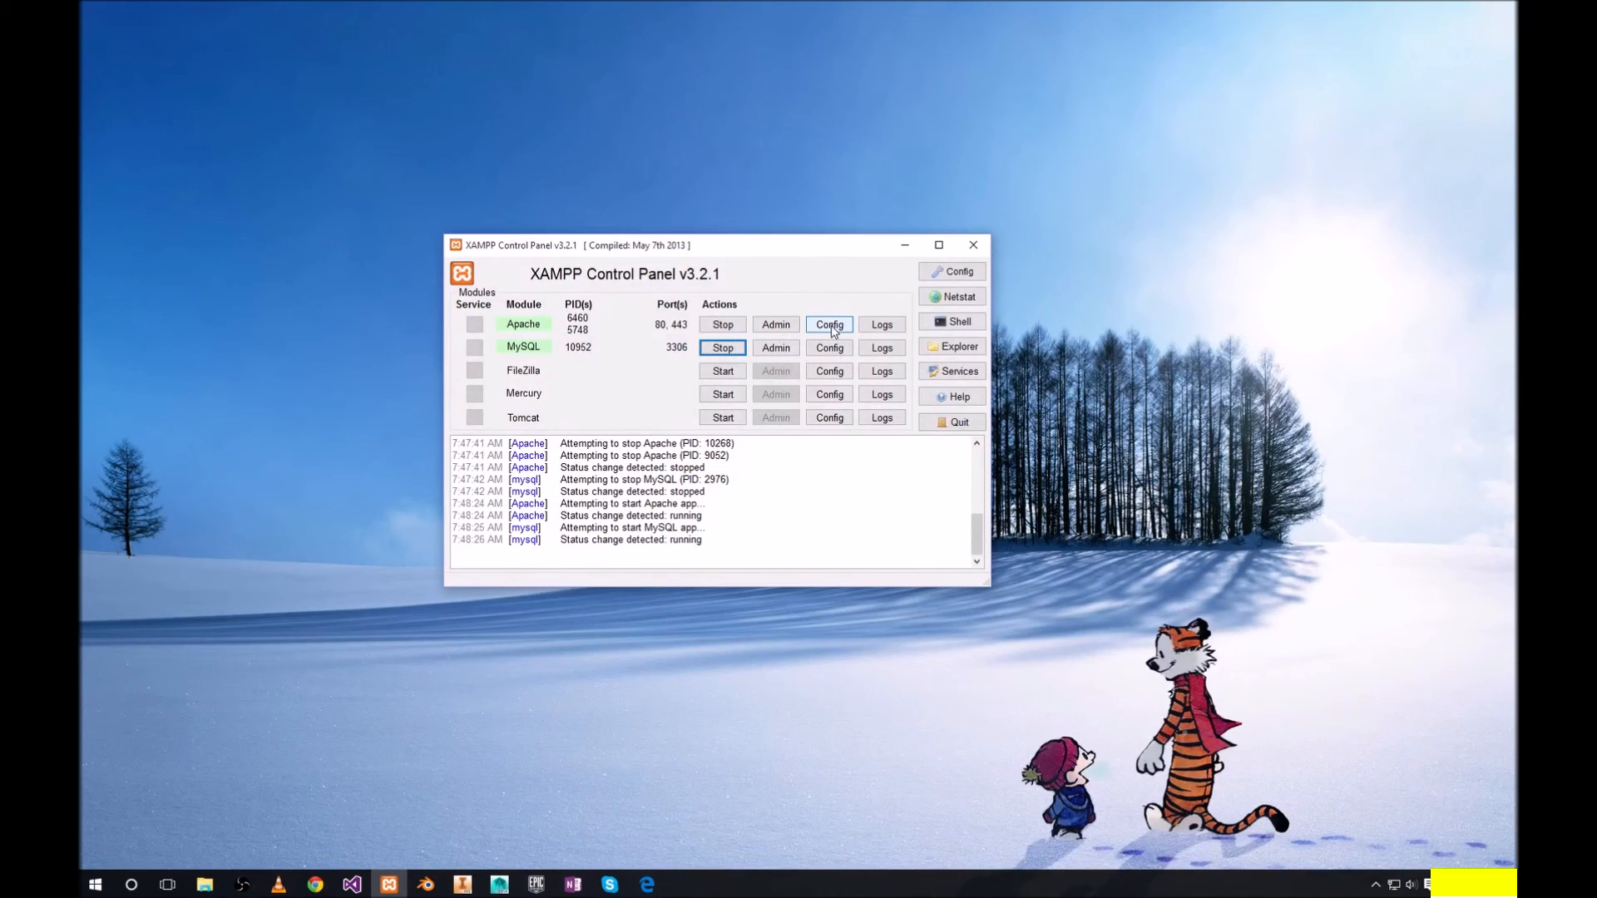
Open Apache's httpd.conf and scroll to its Listen 80 line.
{"action": "left_click", "coordinate": [829, 324]}
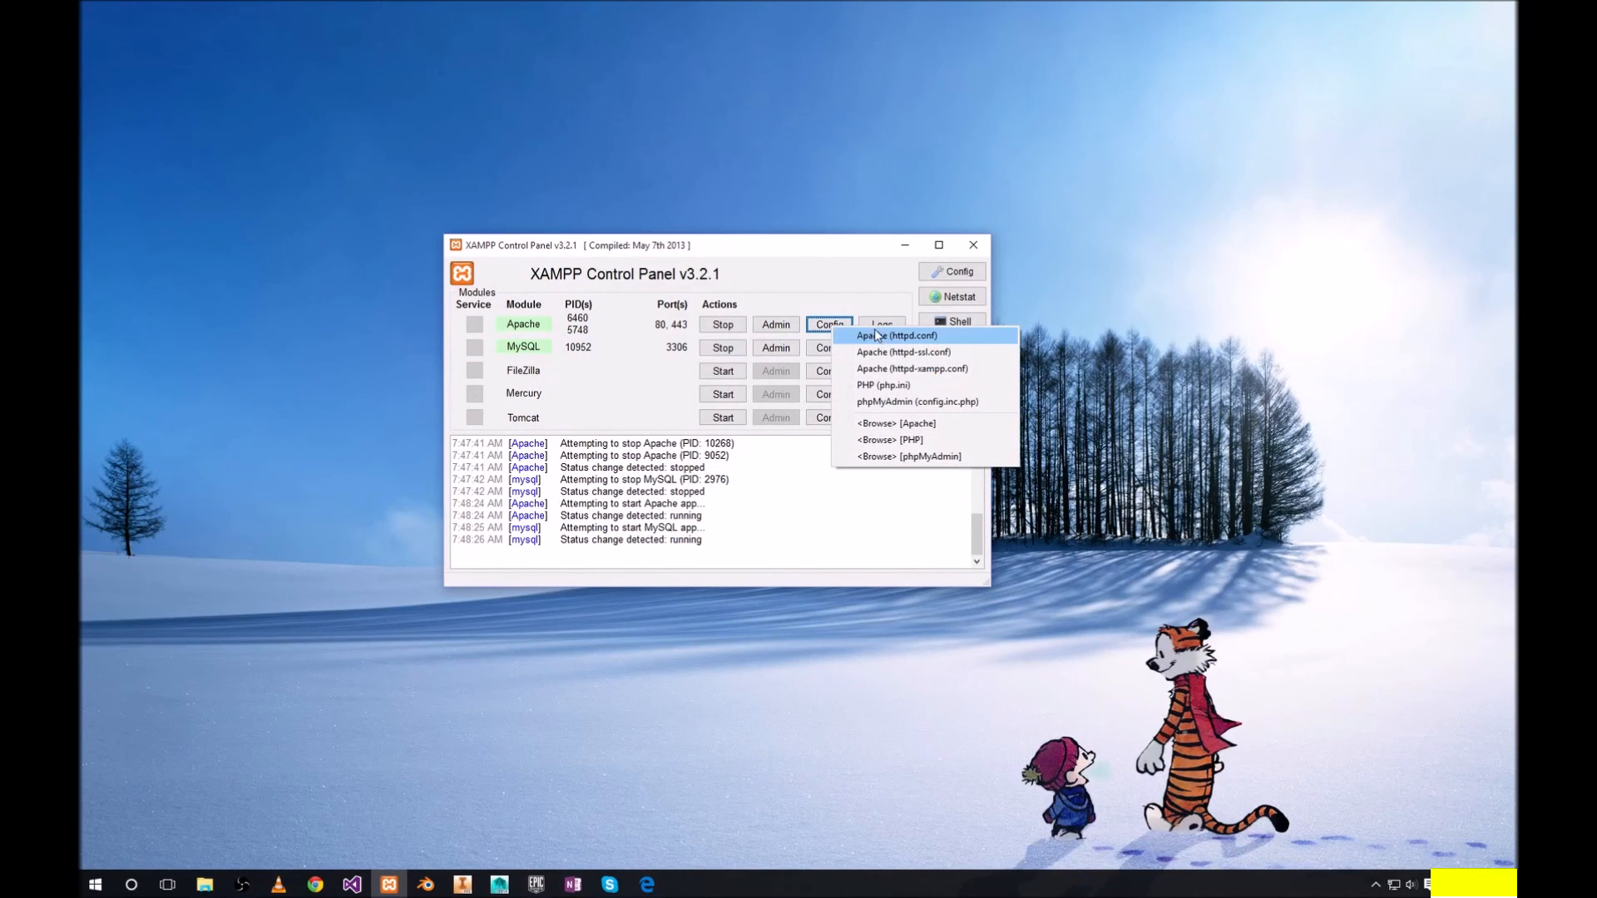
{"action": "left_click", "coordinate": [898, 336]}
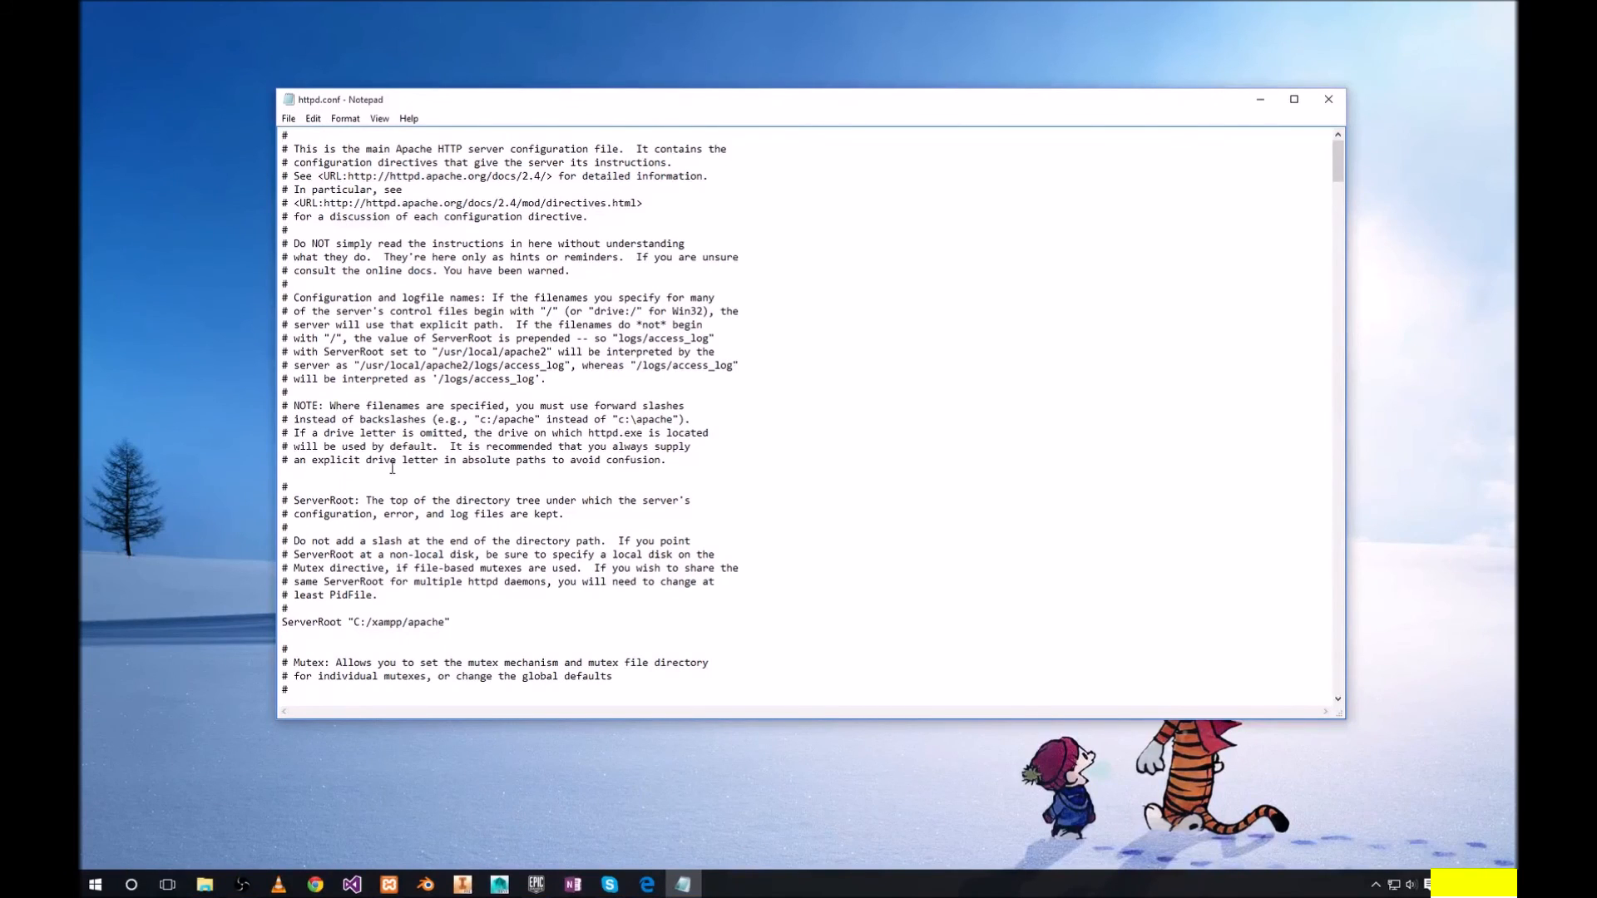
{"action": "scroll", "scroll_direction": "down", "scroll_amount": 3}
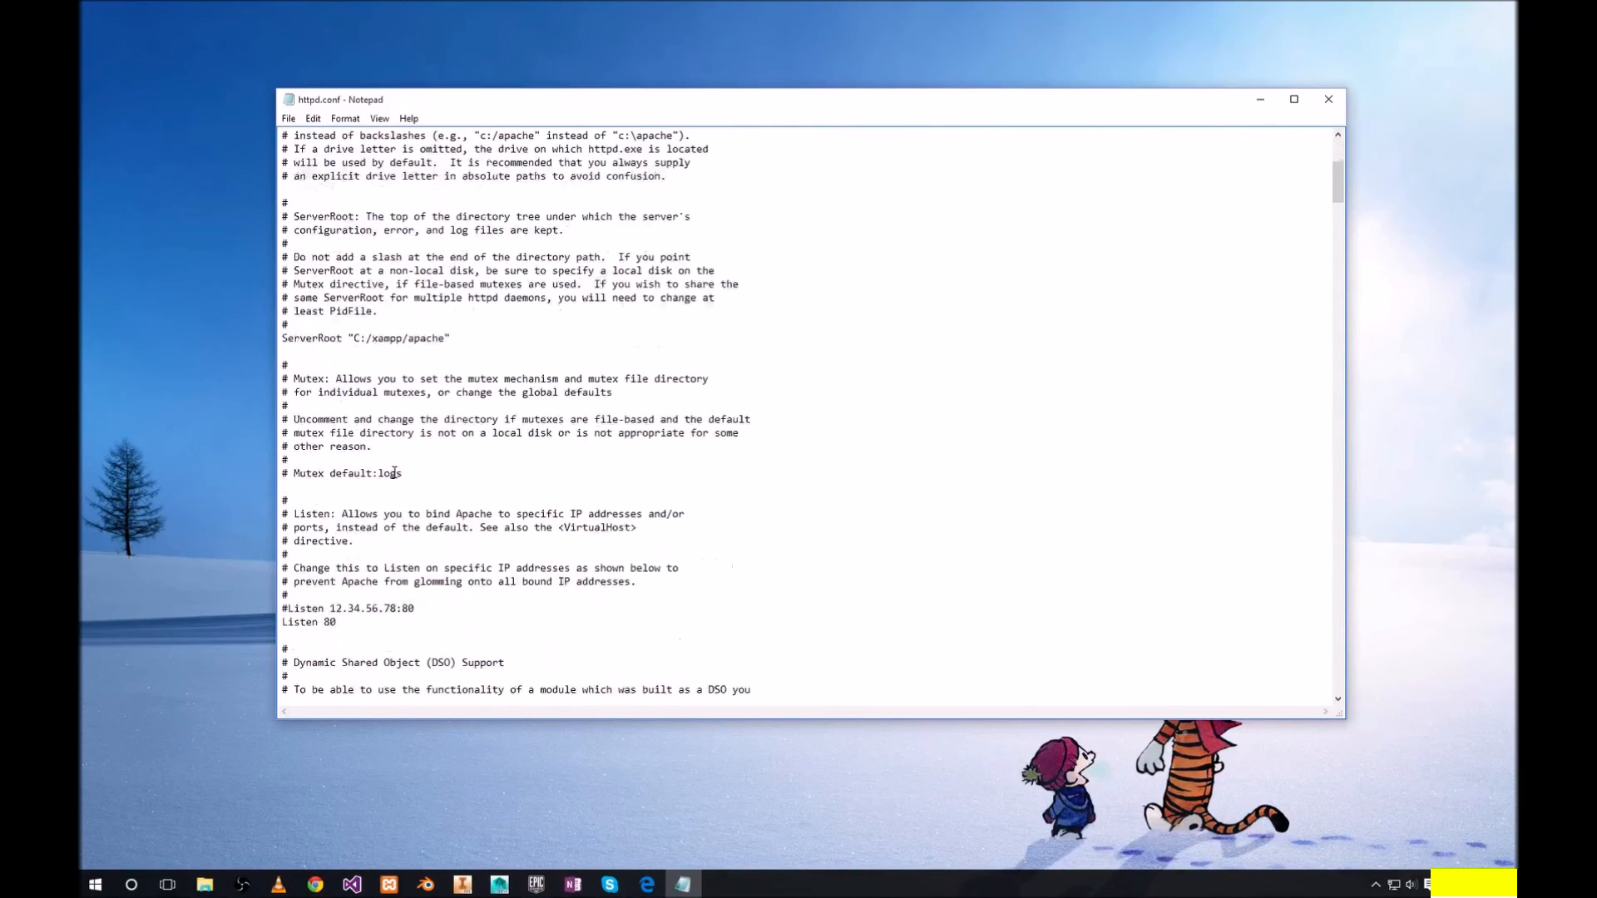
{"action": "scroll", "scroll_direction": "down", "scroll_amount": 3}
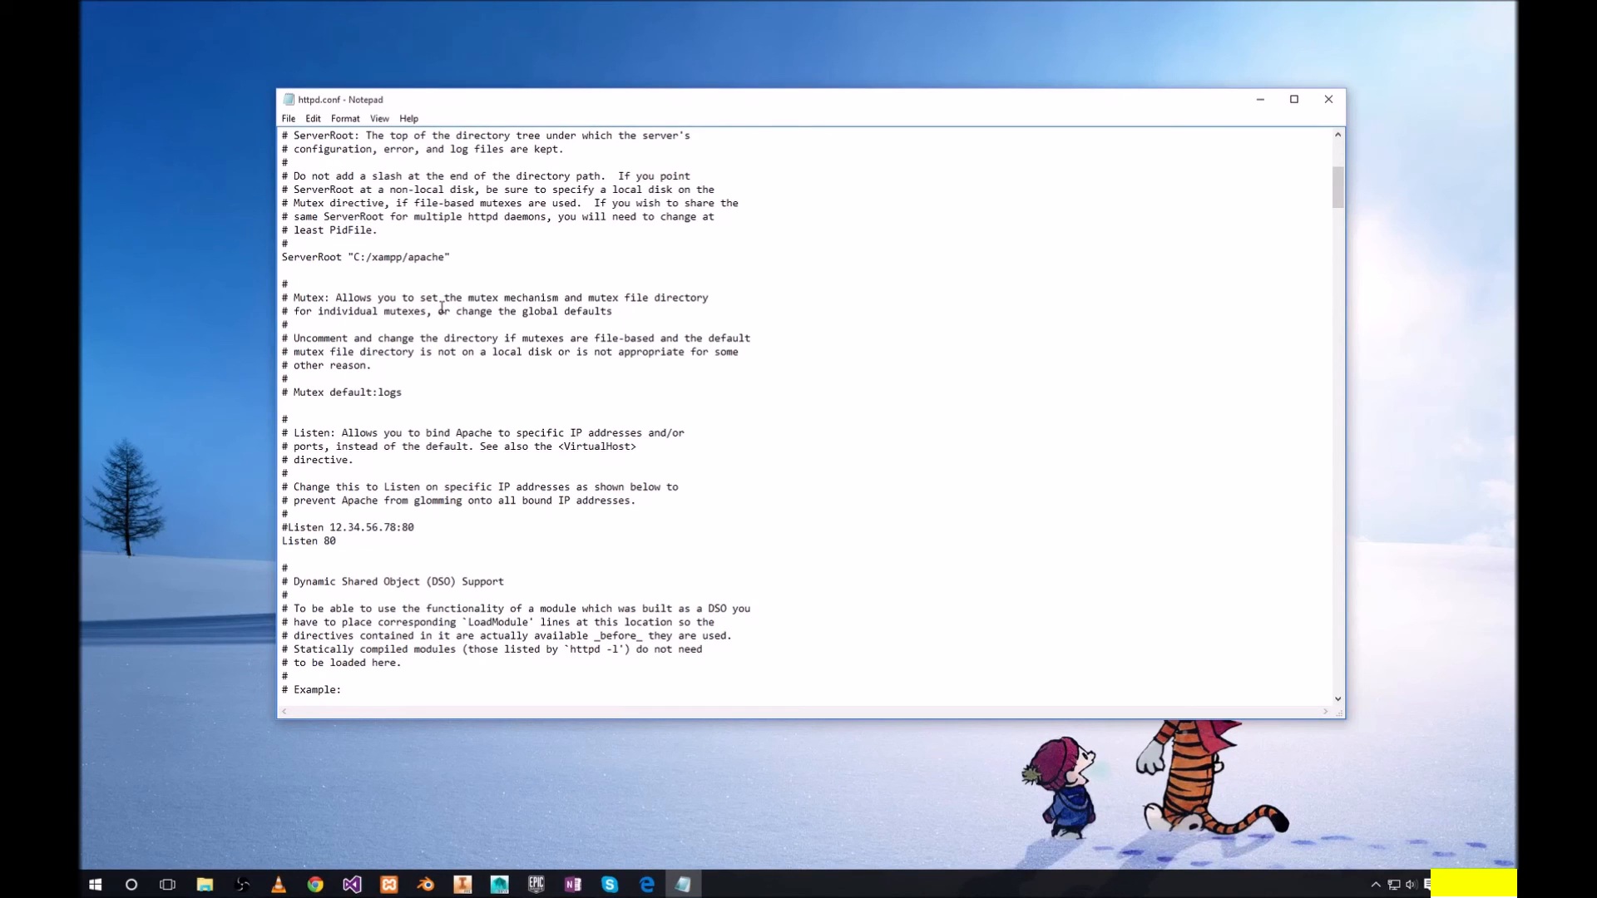
{"action": "mouse_move", "coordinate": [457, 192]}
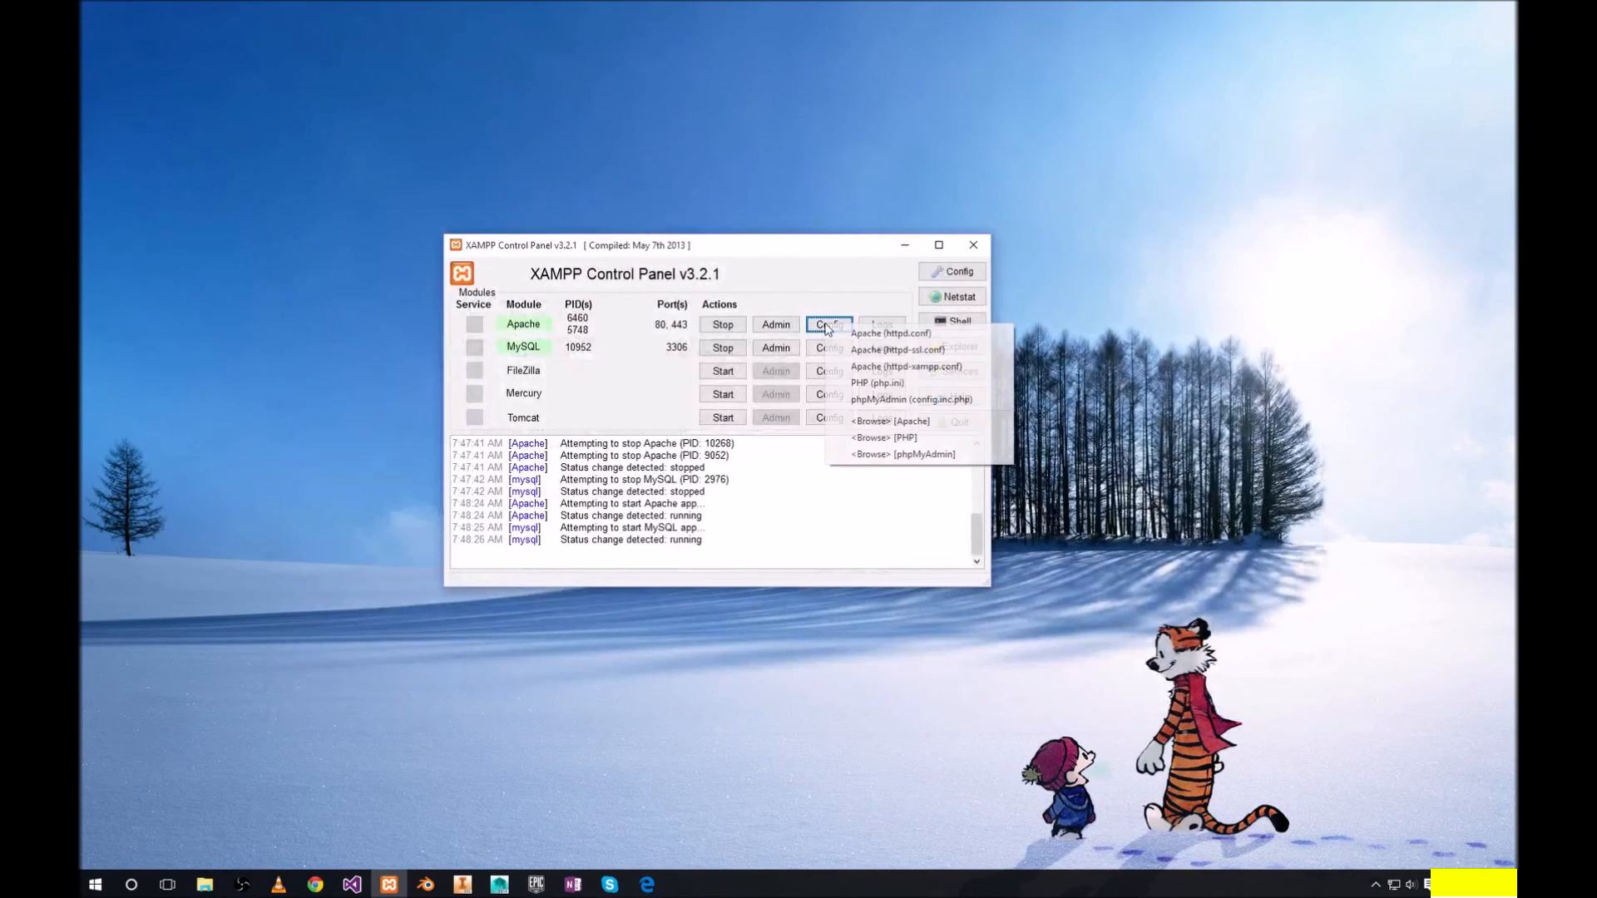
Open httpd-ssl.conf and scroll to Listen 443 and the SSL VirtualHost.
{"action": "left_click", "coordinate": [896, 349]}
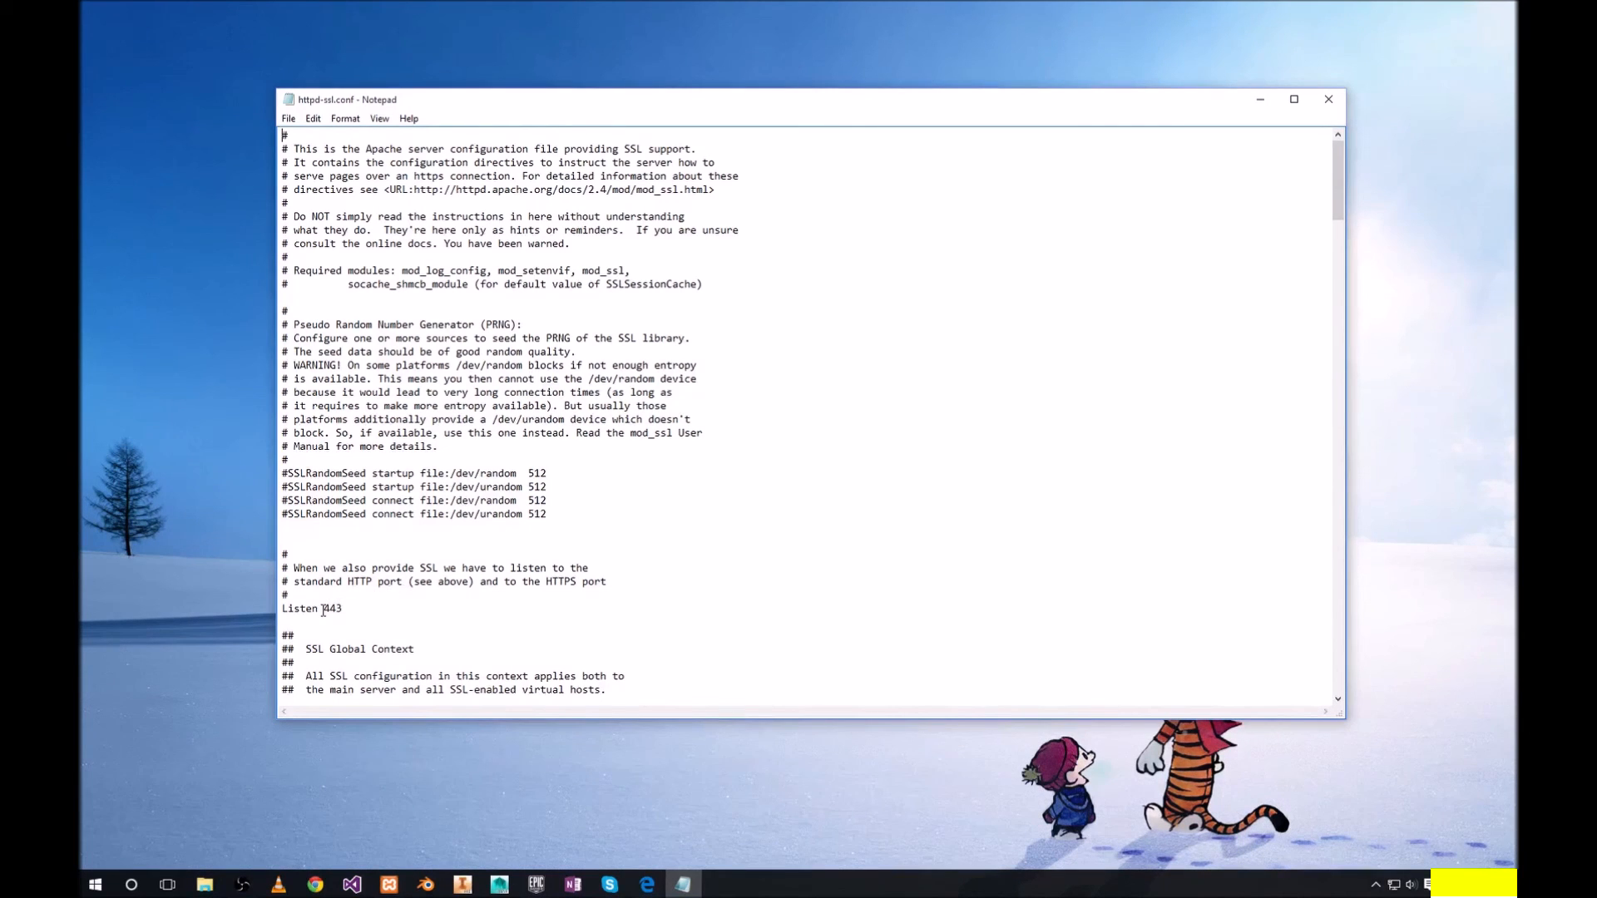
{"action": "scroll", "scroll_direction": "down", "scroll_amount": 3}
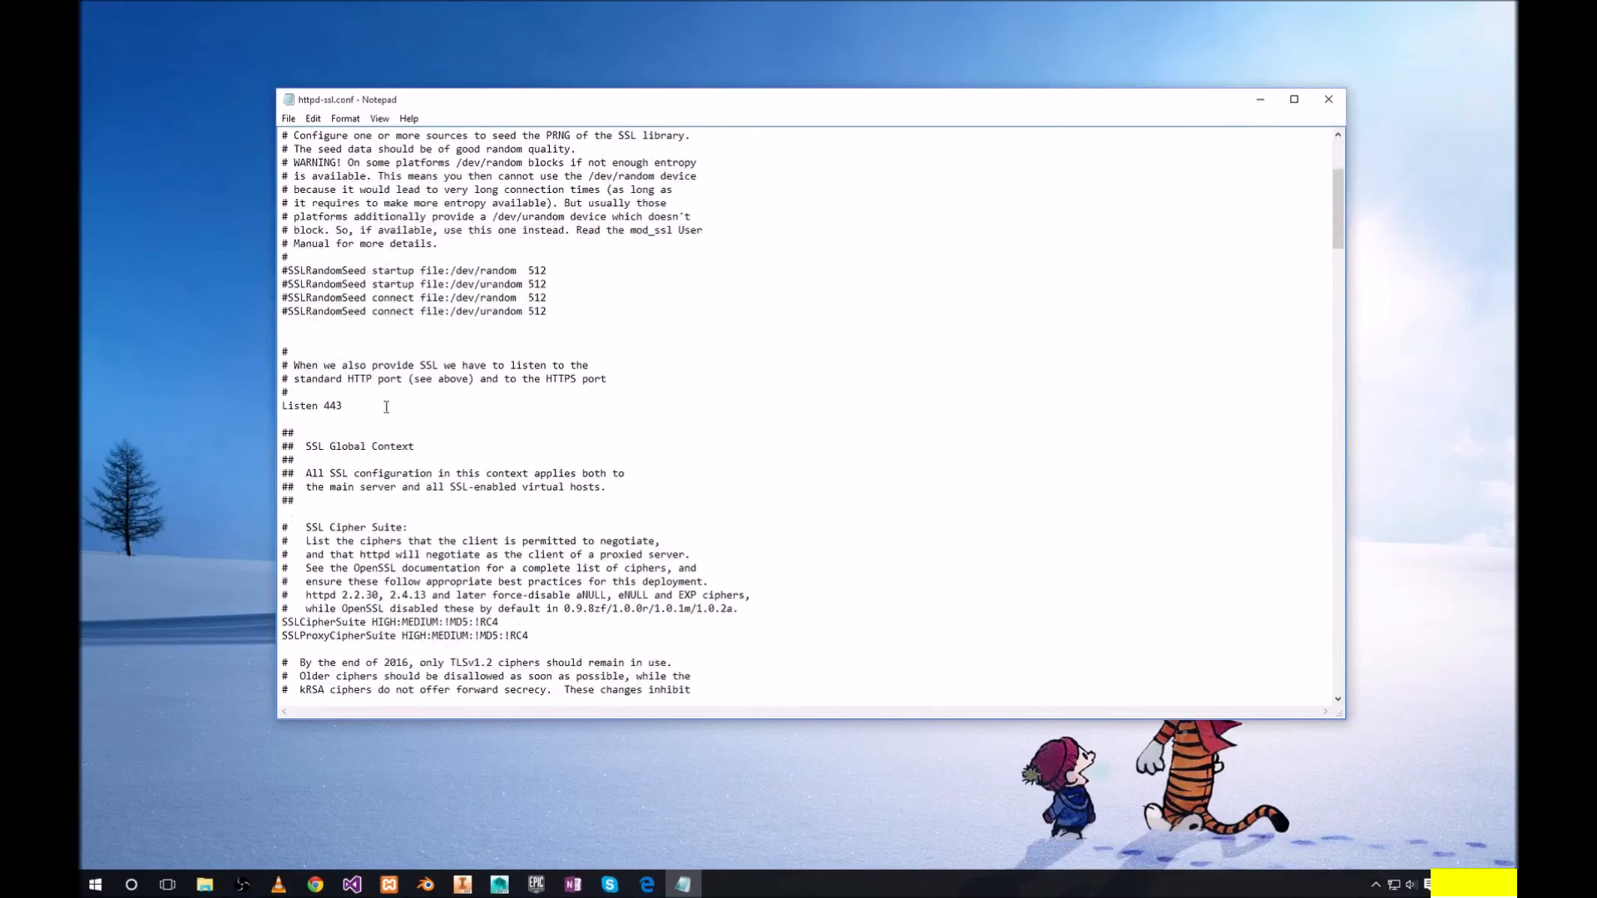
{"action": "scroll", "scroll_direction": "down", "scroll_amount": 3}
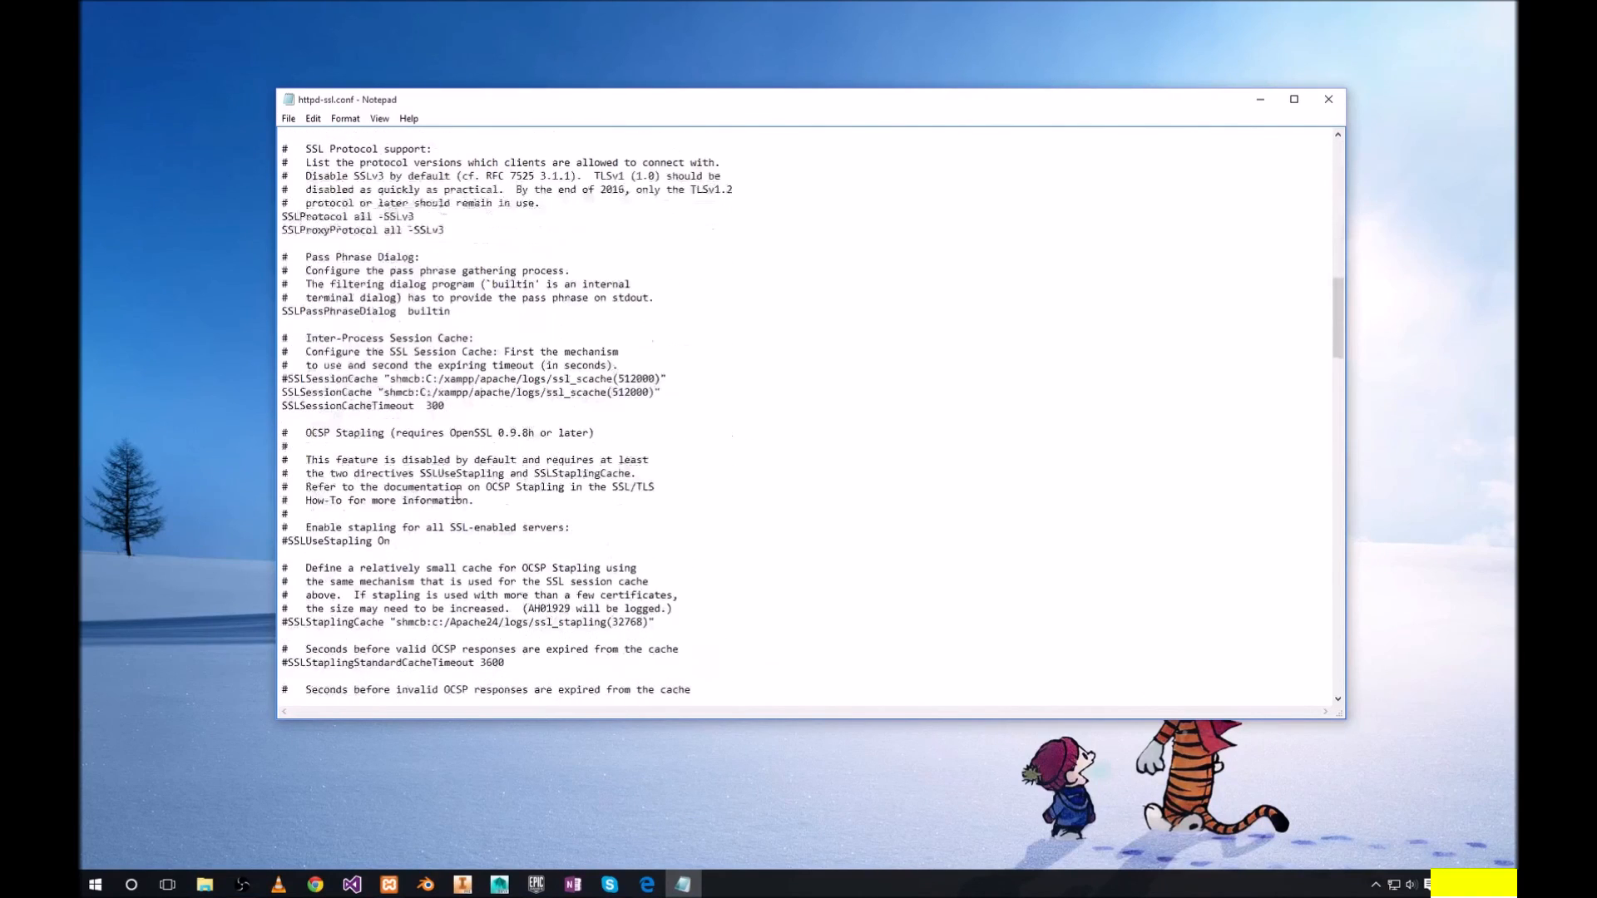
{"action": "scroll", "scroll_direction": "down", "scroll_amount": 3}
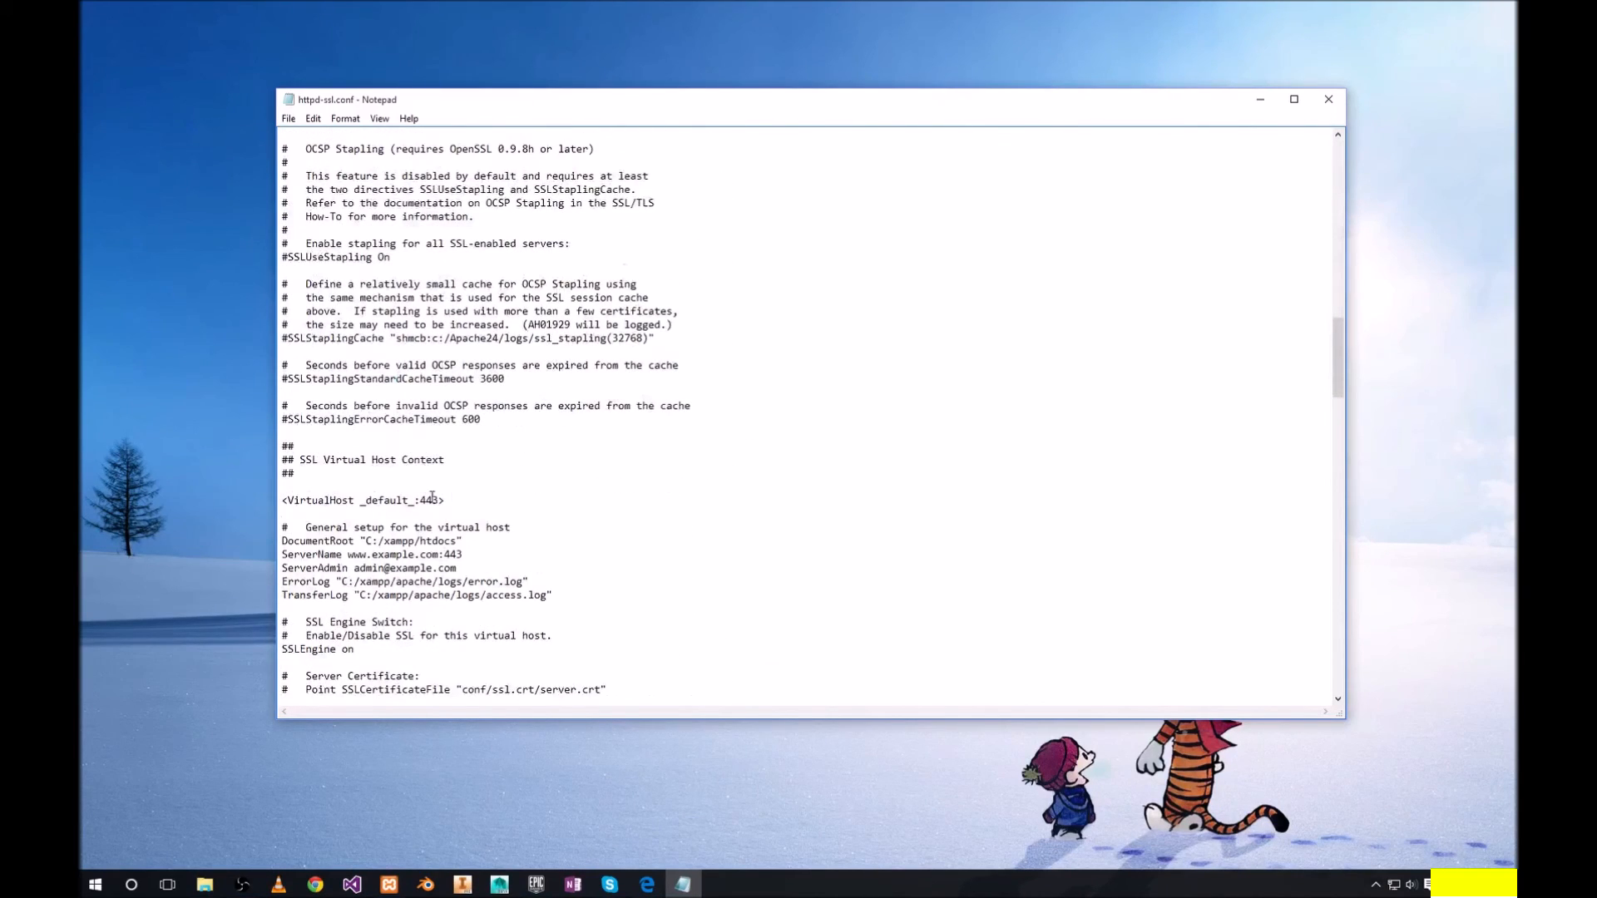
{"action": "mouse_move", "coordinate": [1329, 99]}
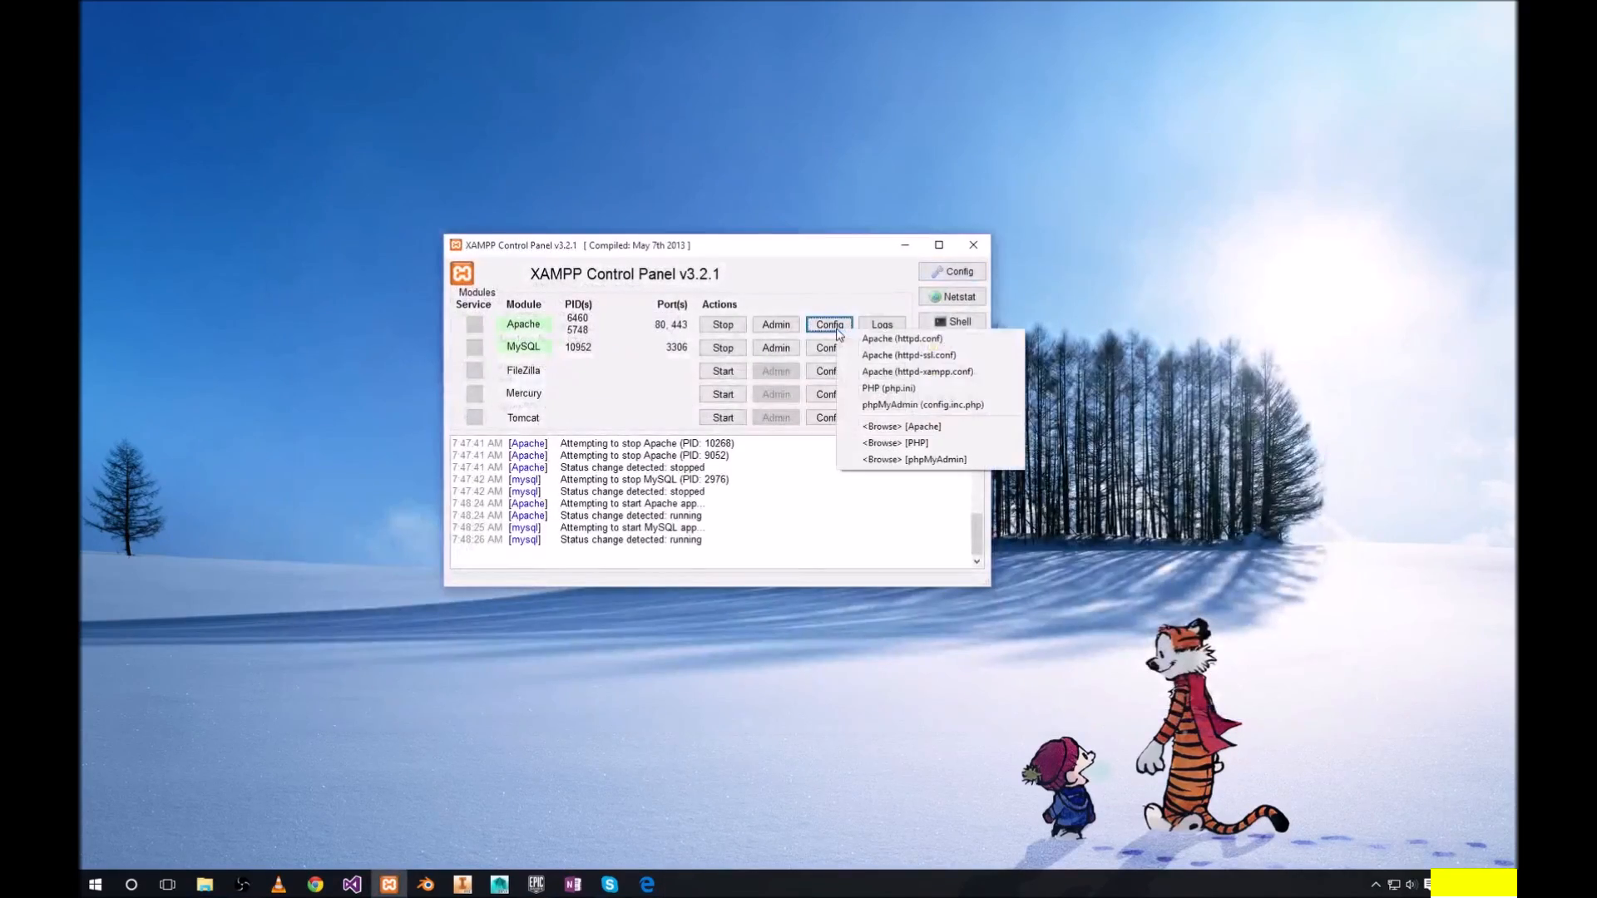
Open httpd-xampp.conf and comment out 'Require local' with # in its security section.
{"action": "left_click", "coordinate": [916, 371]}
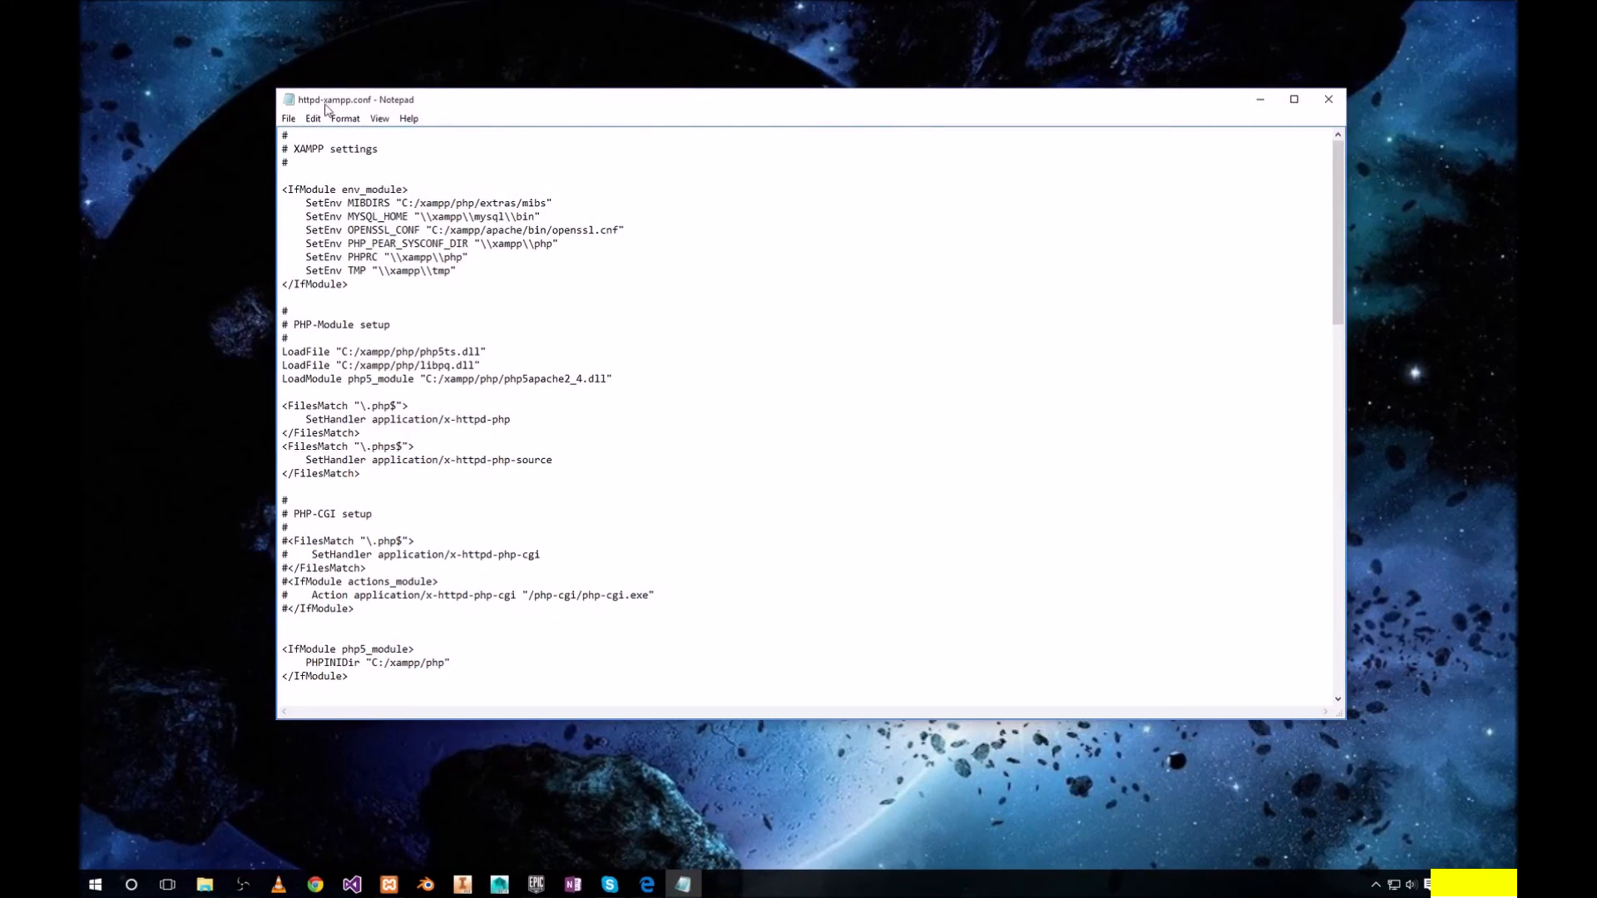
{"action": "scroll", "scroll_direction": "down", "scroll_amount": 3}
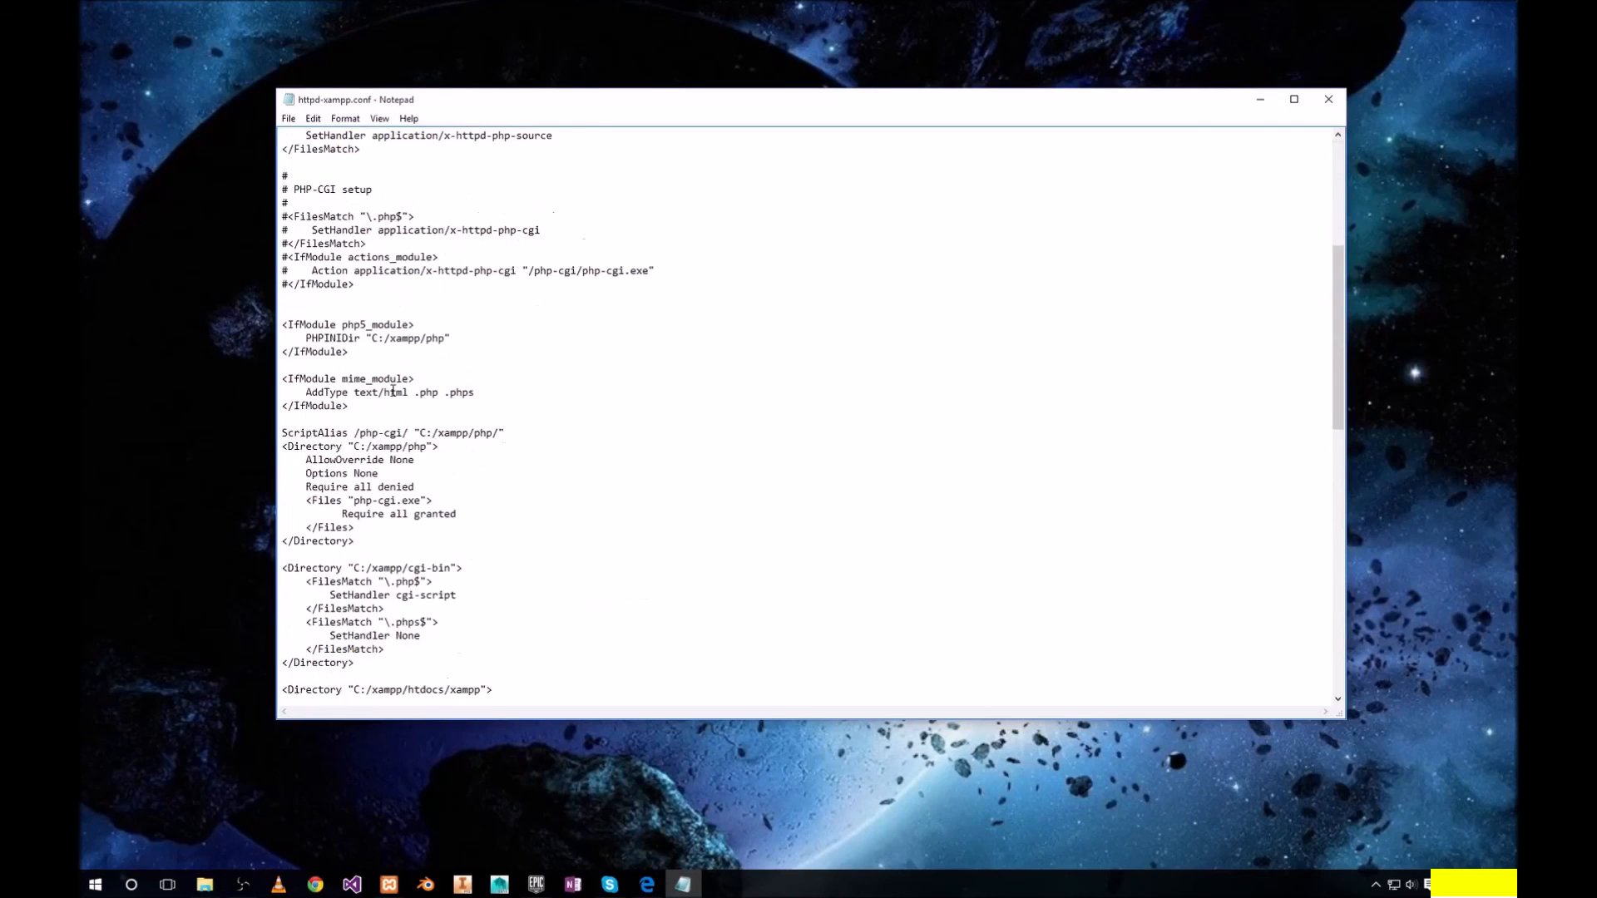
{"action": "scroll", "scroll_direction": "down", "scroll_amount": 3}
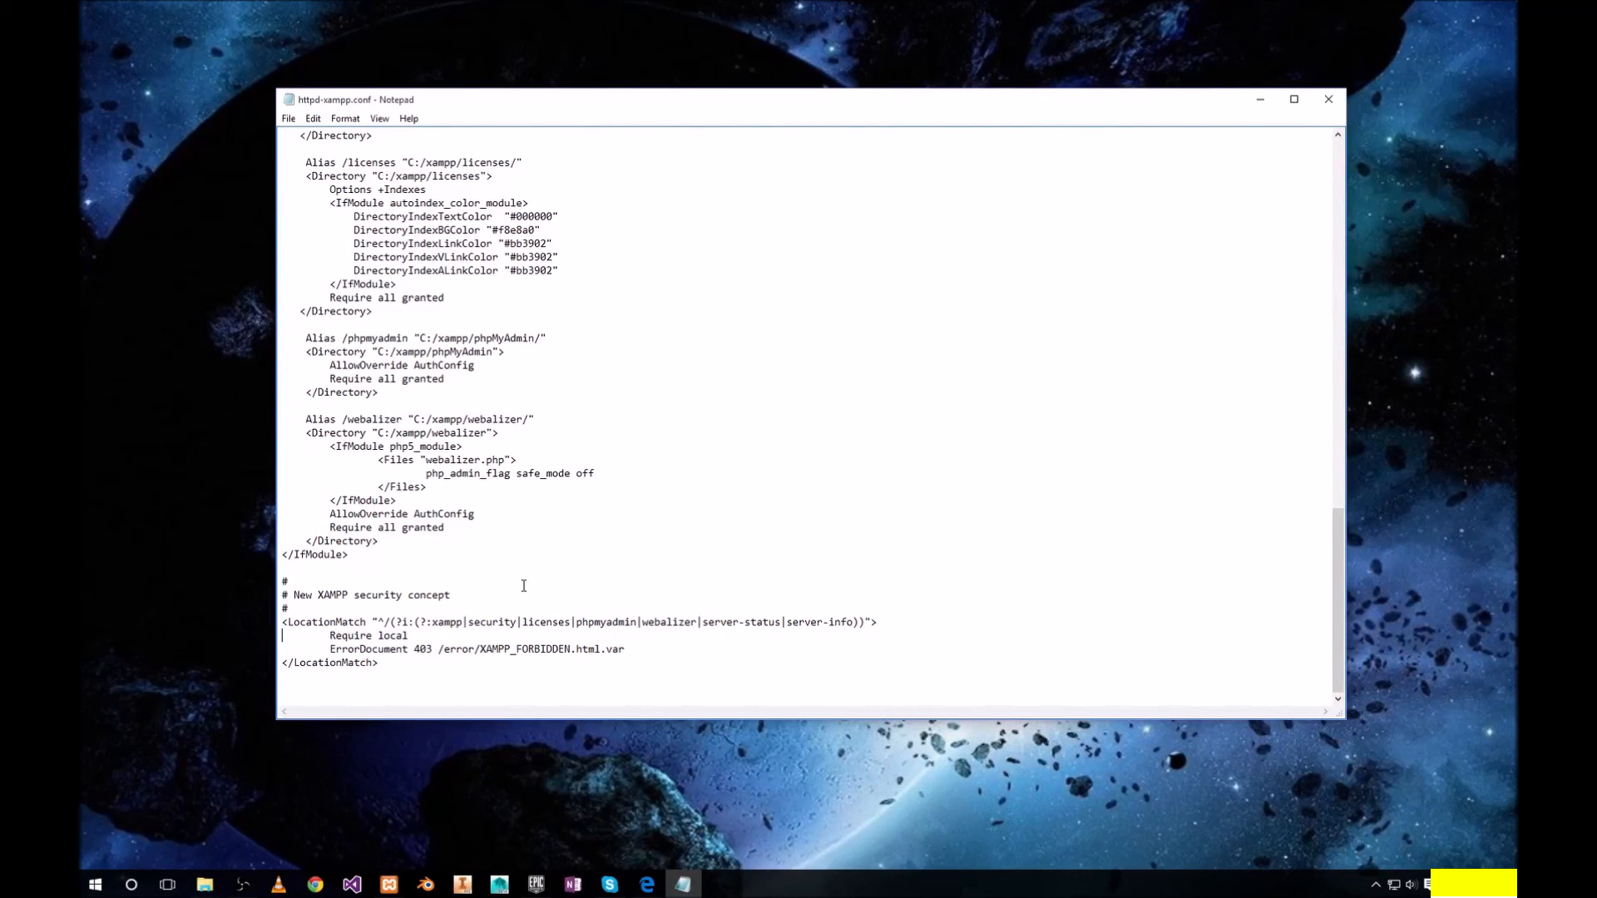
{"action": "type", "text": "#"}
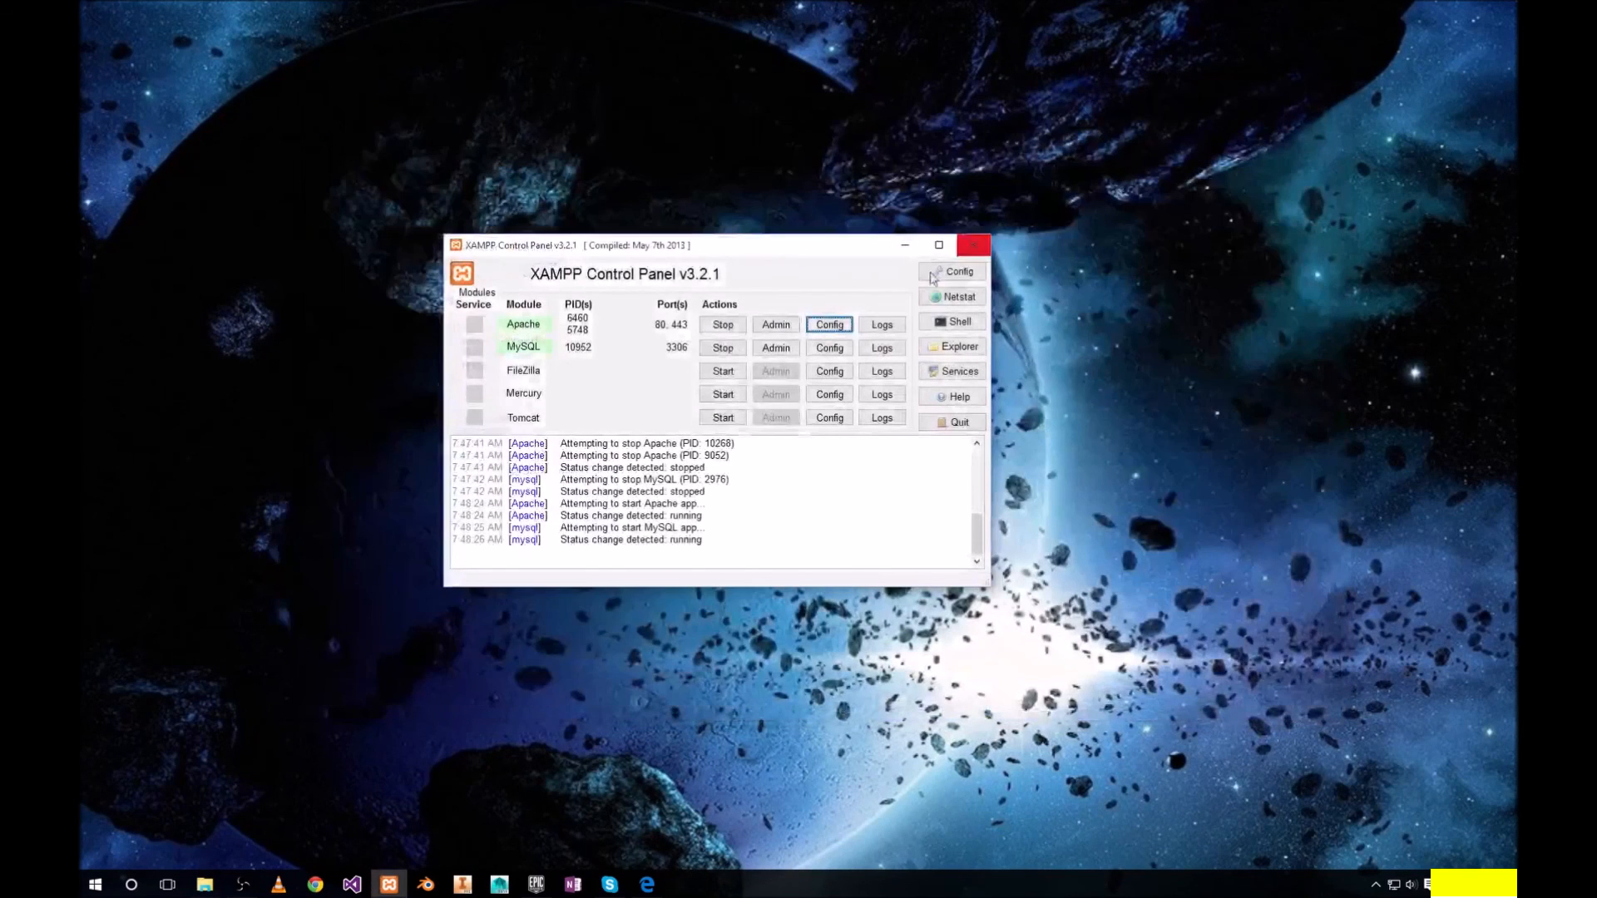
Stop and restart Apache and MySQL, then open phpMyAdmin from the MySQL Admin button.
{"action": "left_click", "coordinate": [722, 324]}
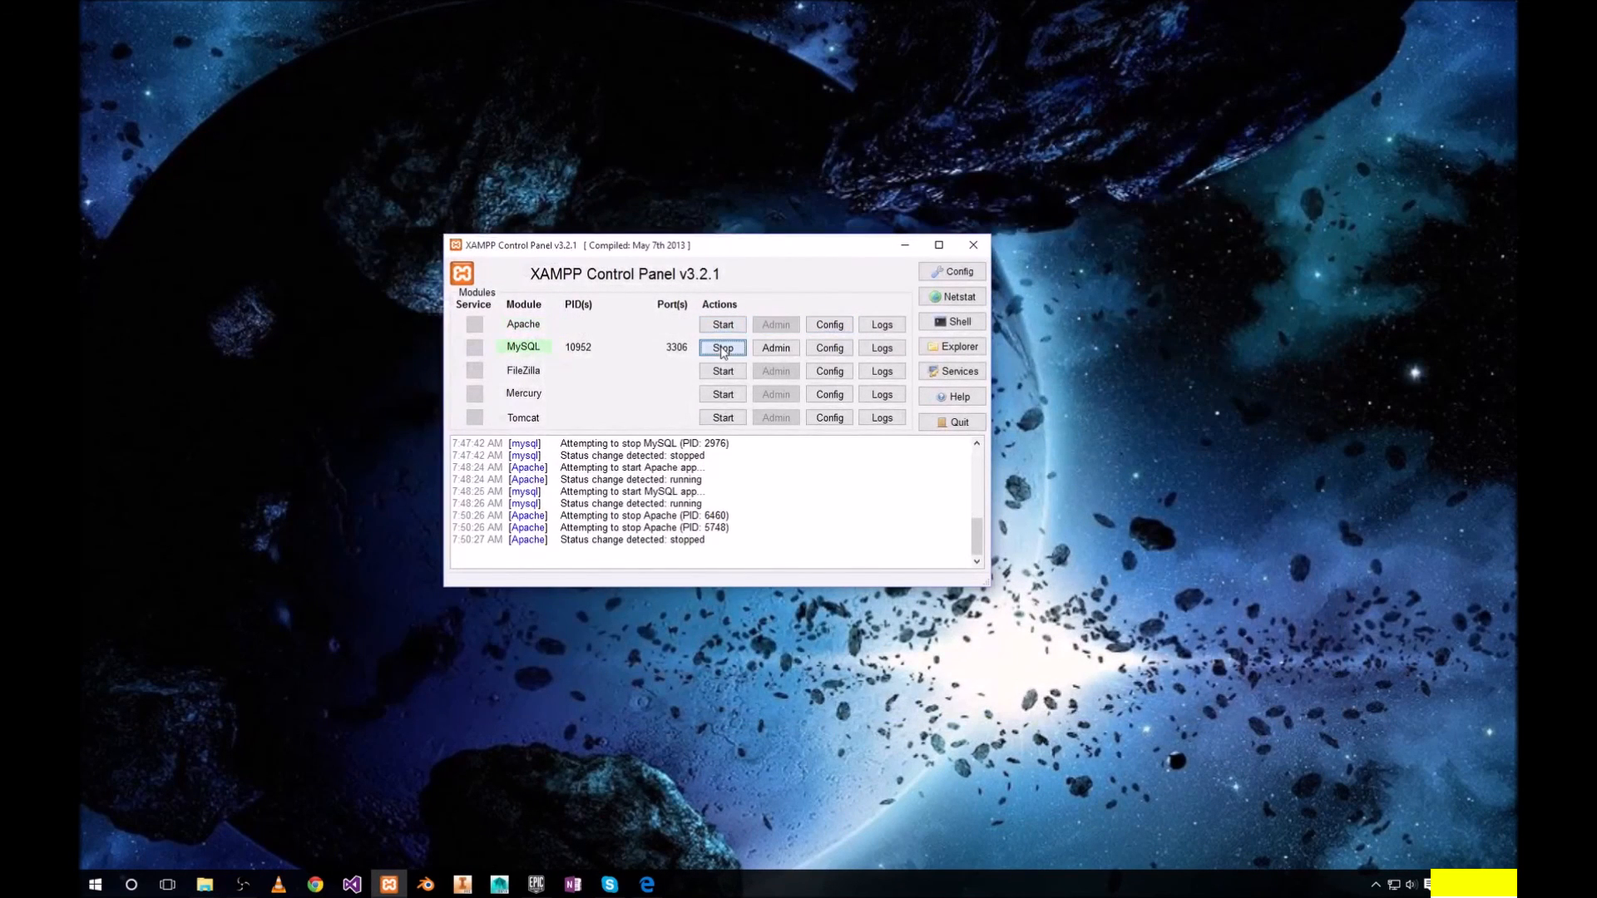
{"action": "left_click", "coordinate": [722, 347]}
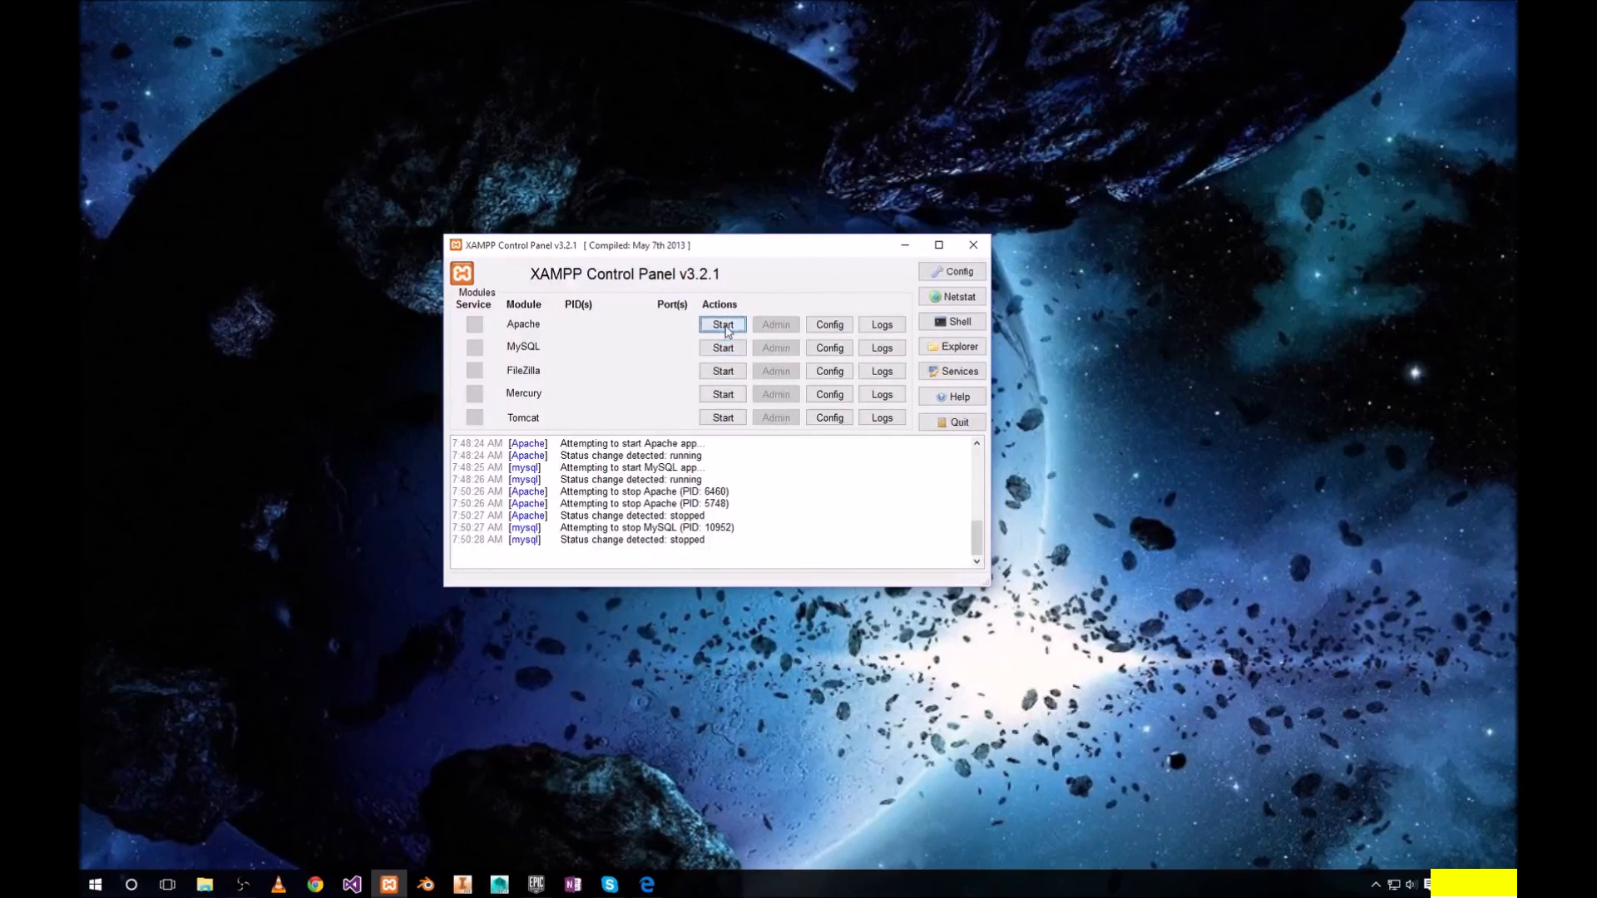
{"action": "left_click", "coordinate": [722, 324]}
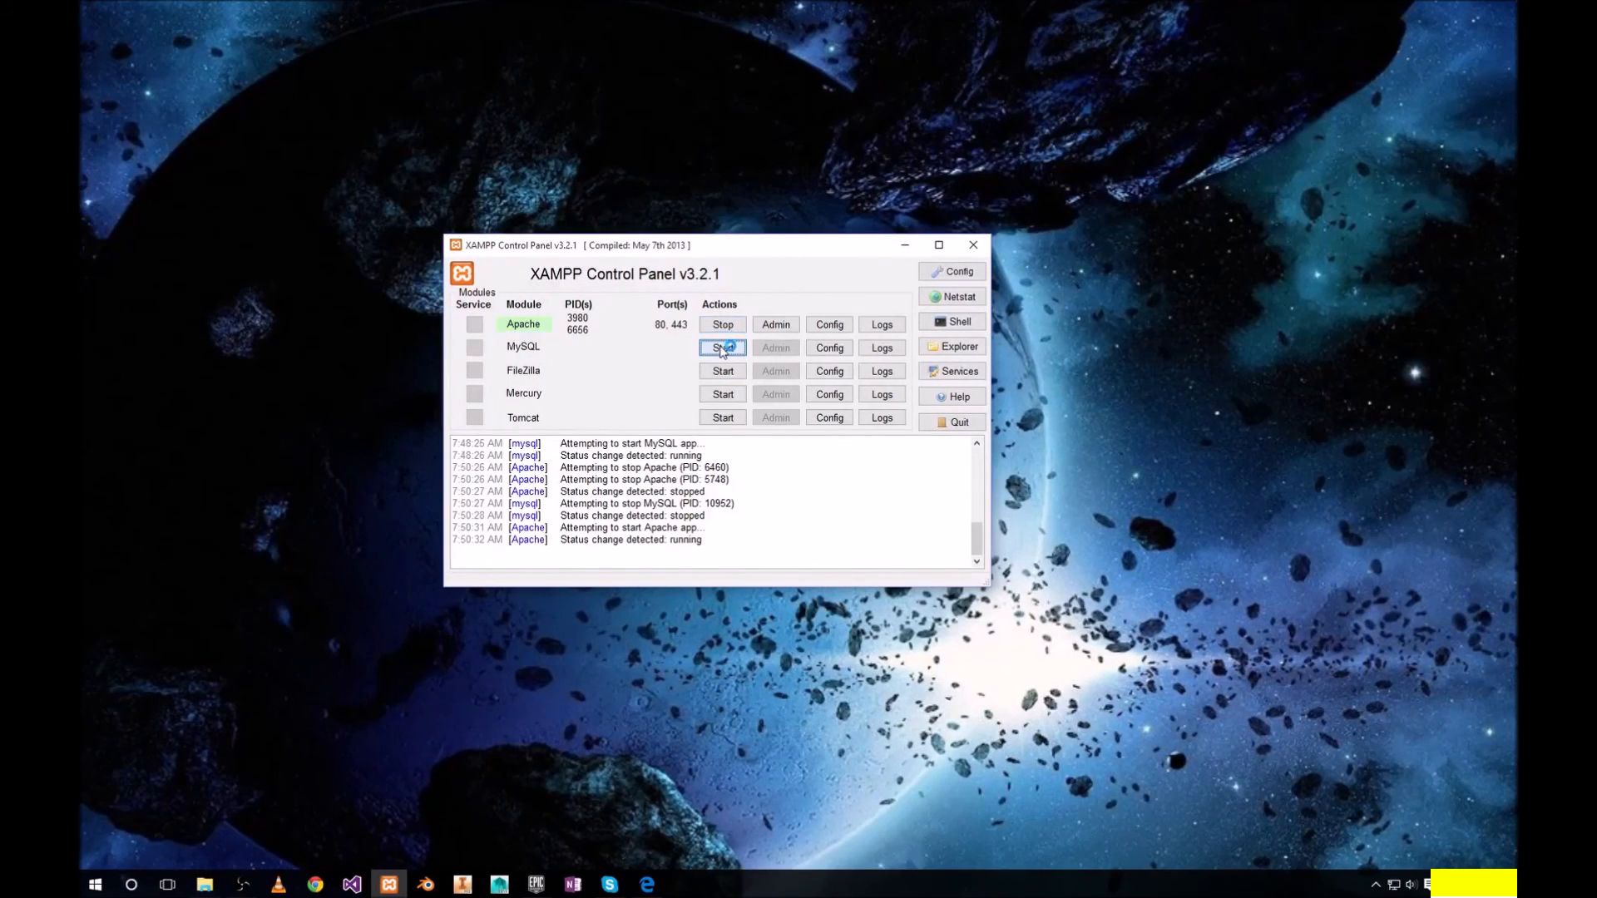
{"action": "left_click", "coordinate": [722, 348]}
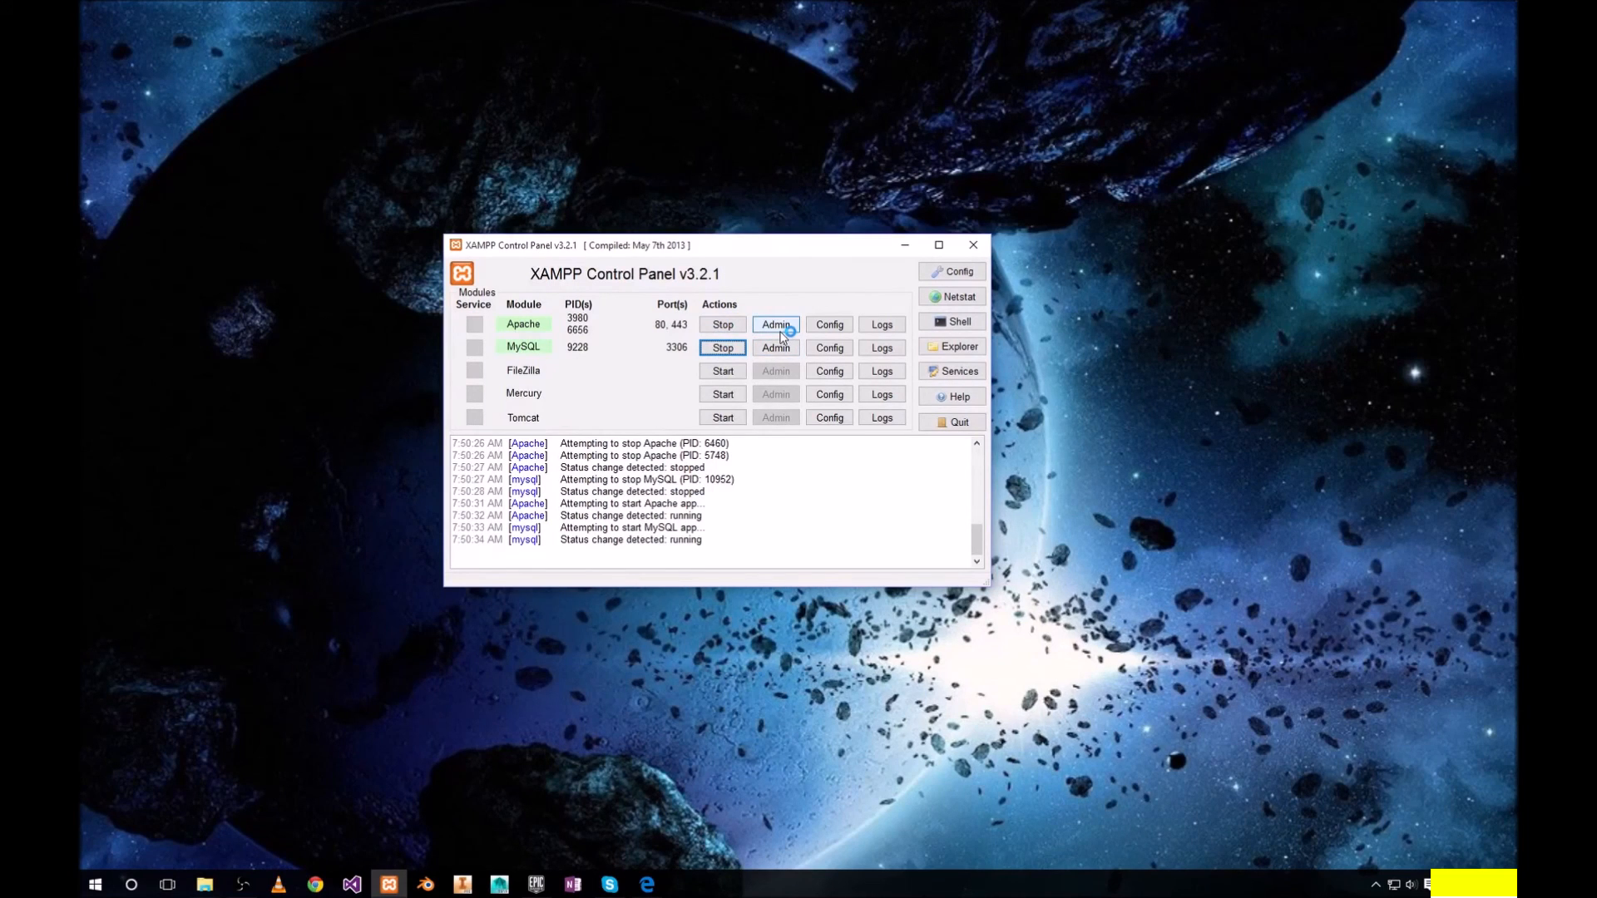
{"action": "mouse_move", "coordinate": [876, 281]}
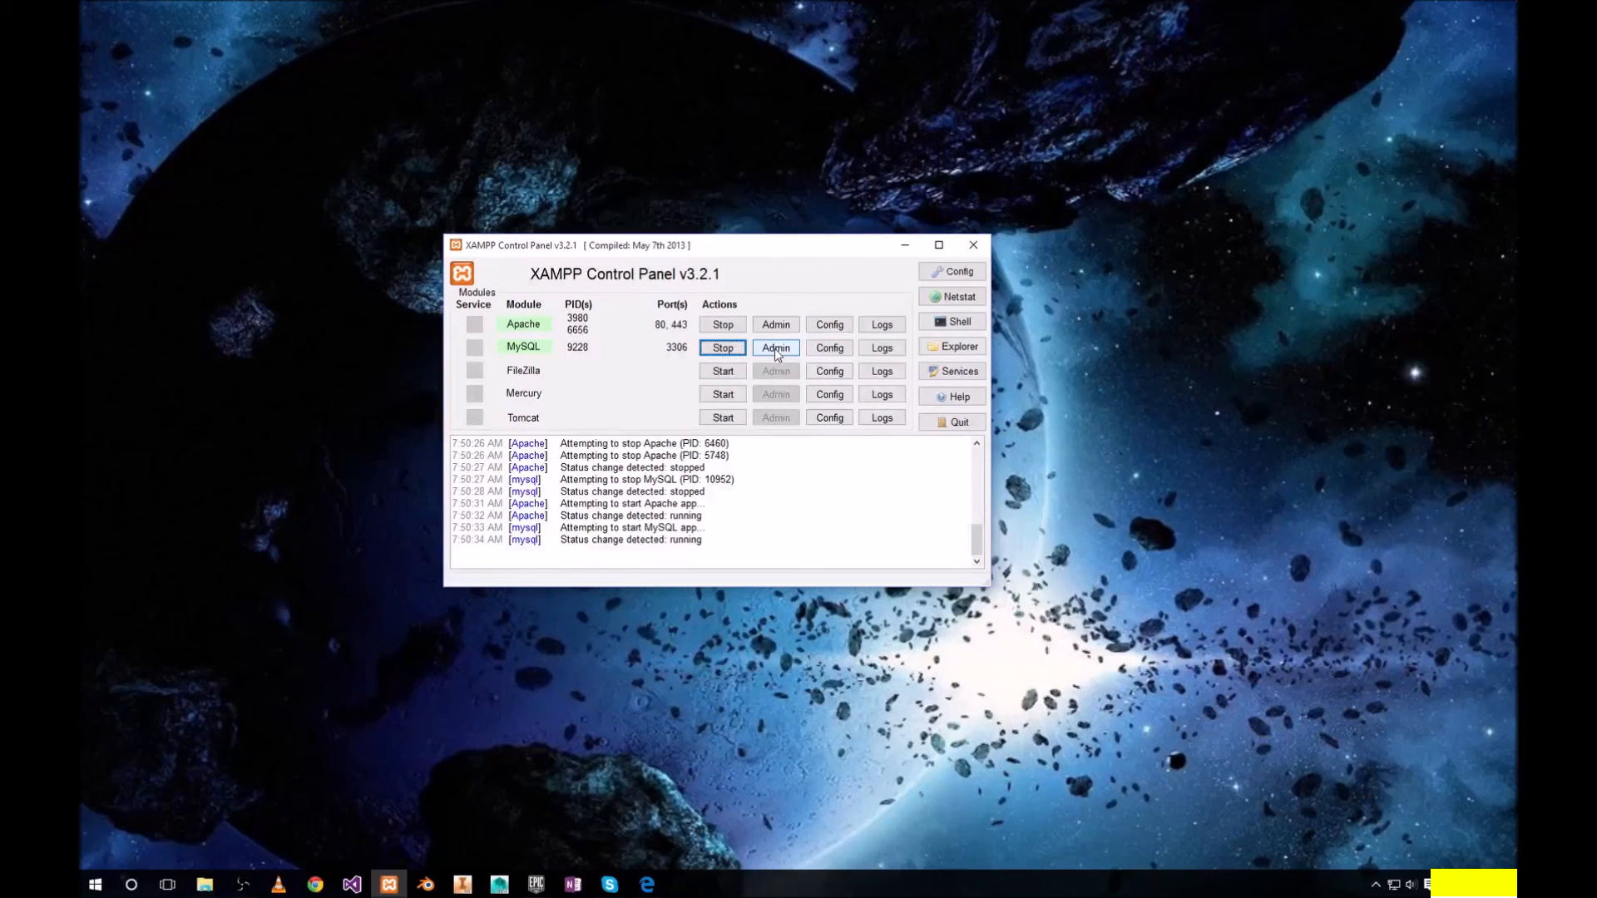
{"action": "left_click", "coordinate": [775, 347]}
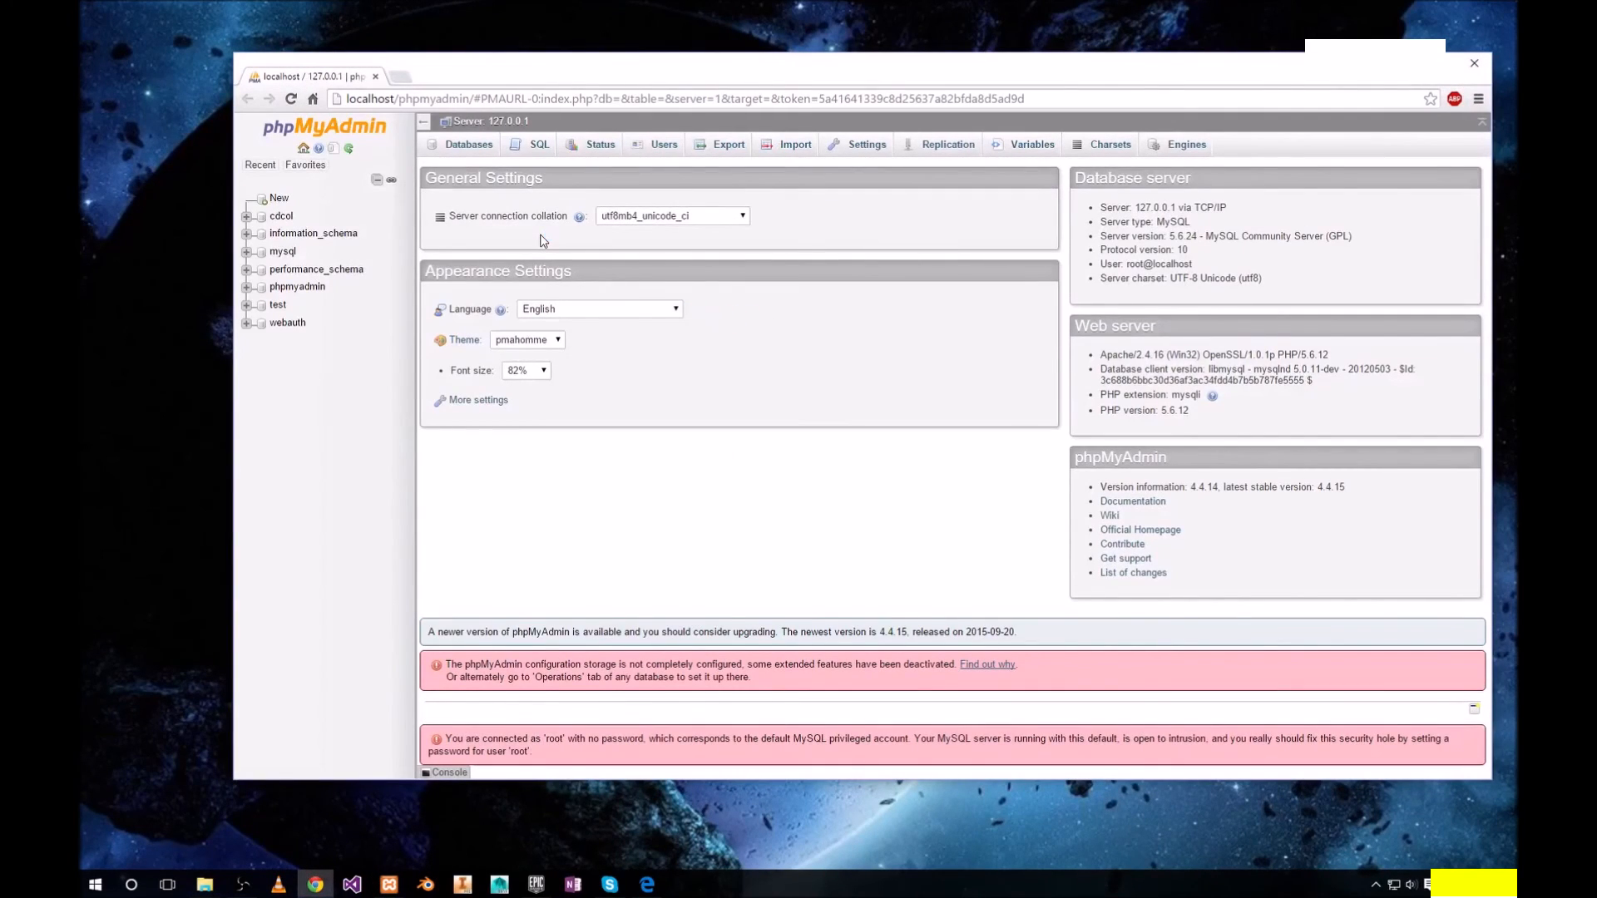
{"action": "mouse_move", "coordinate": [663, 144]}
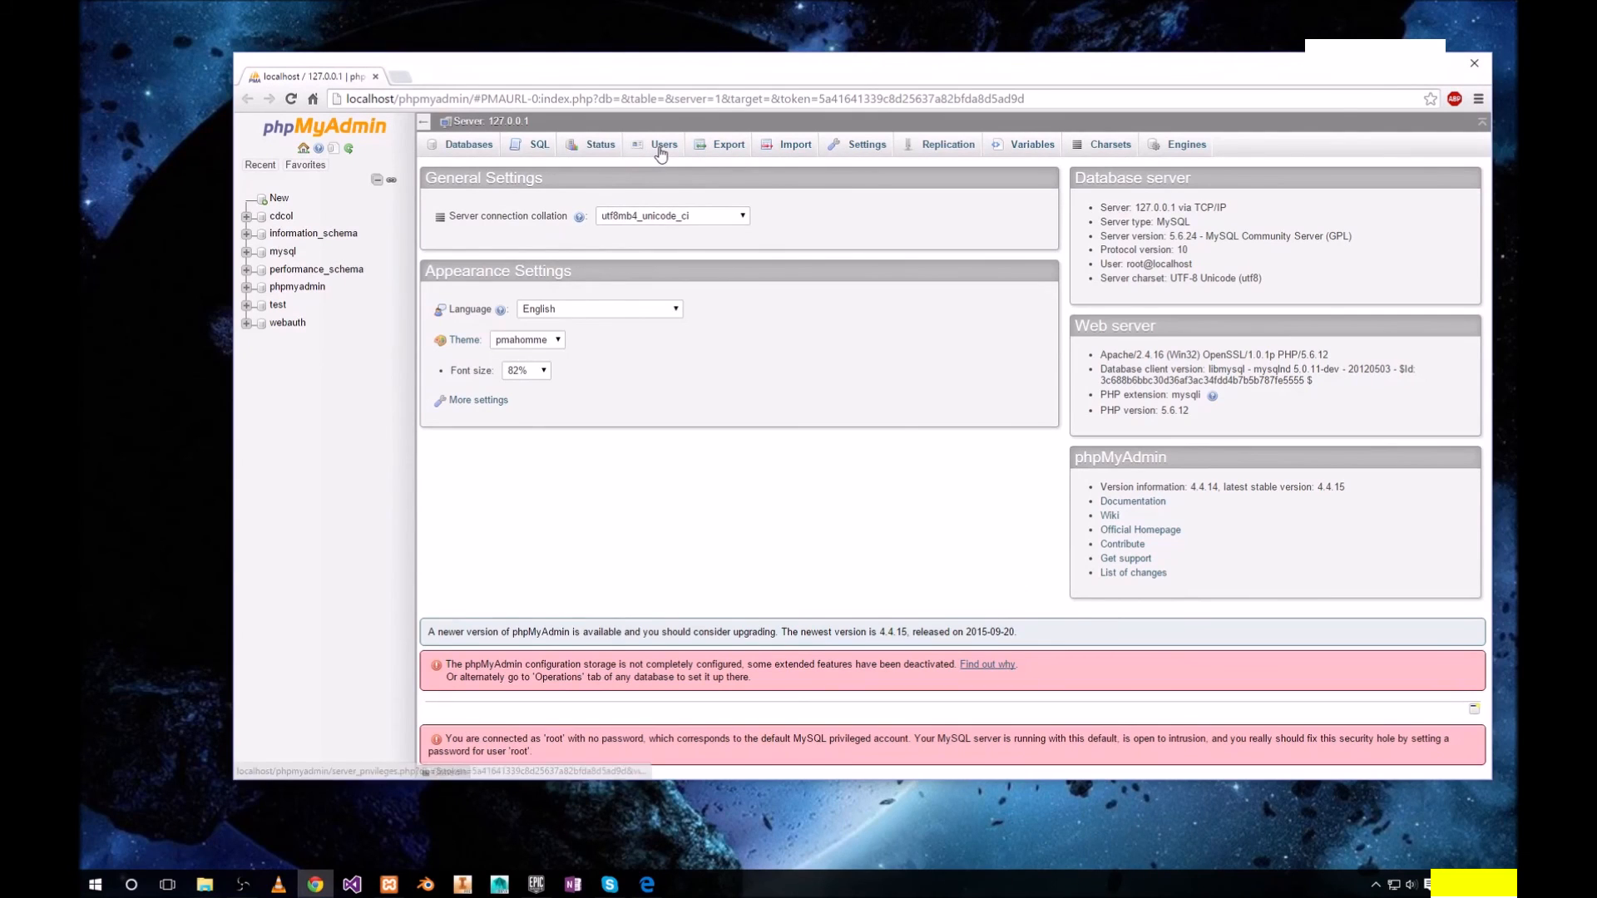
{"action": "left_click", "coordinate": [663, 144]}
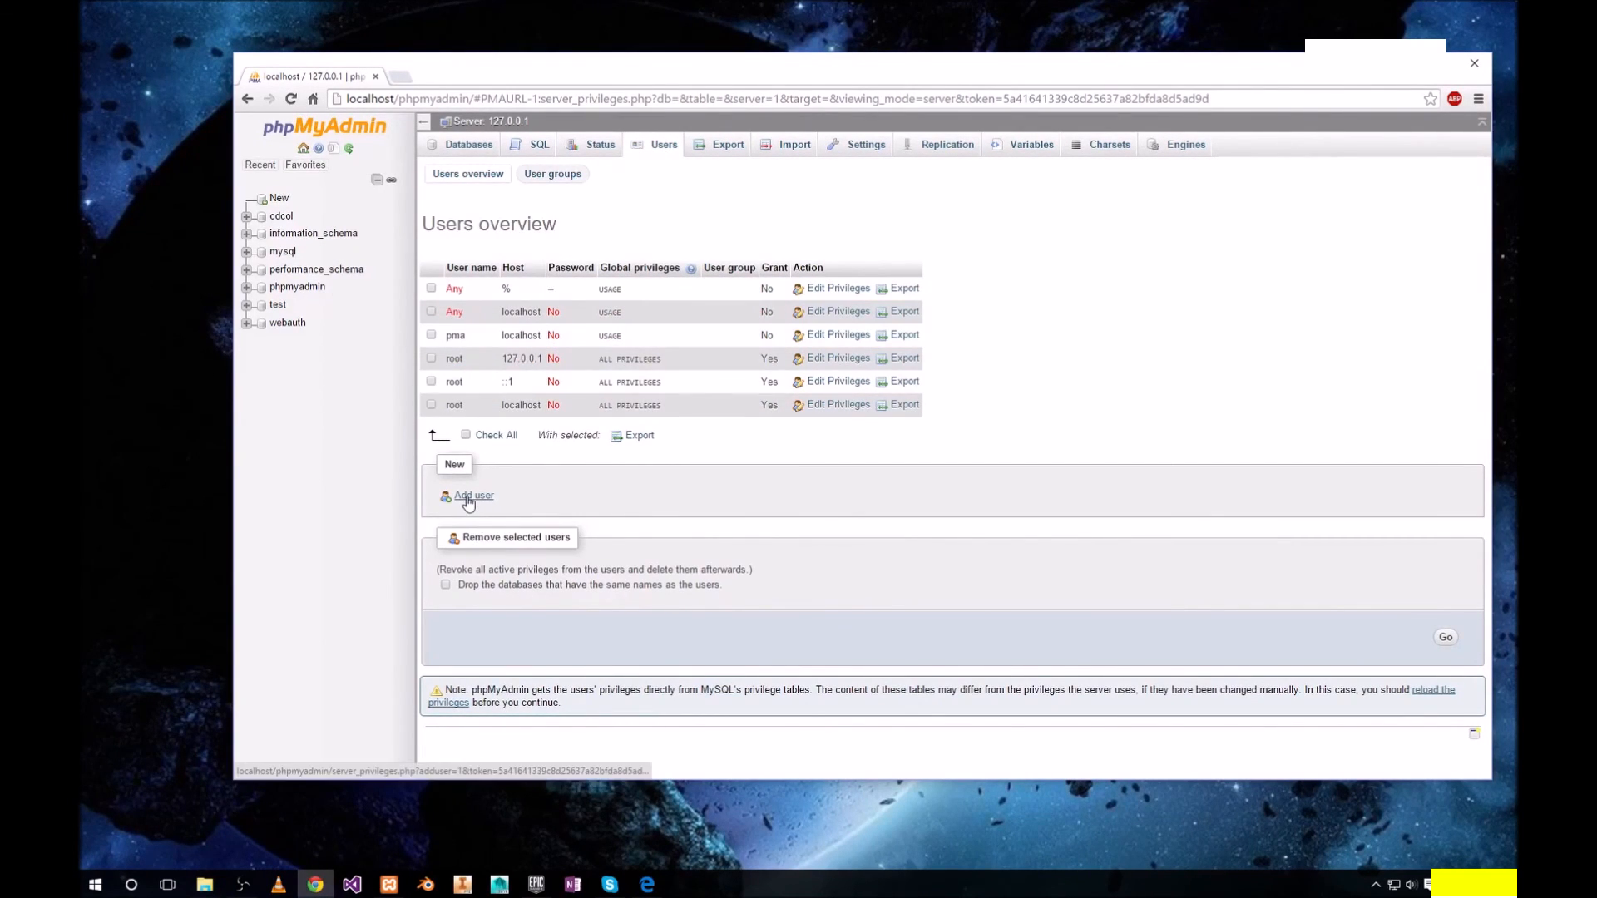
{"action": "left_click", "coordinate": [472, 495]}
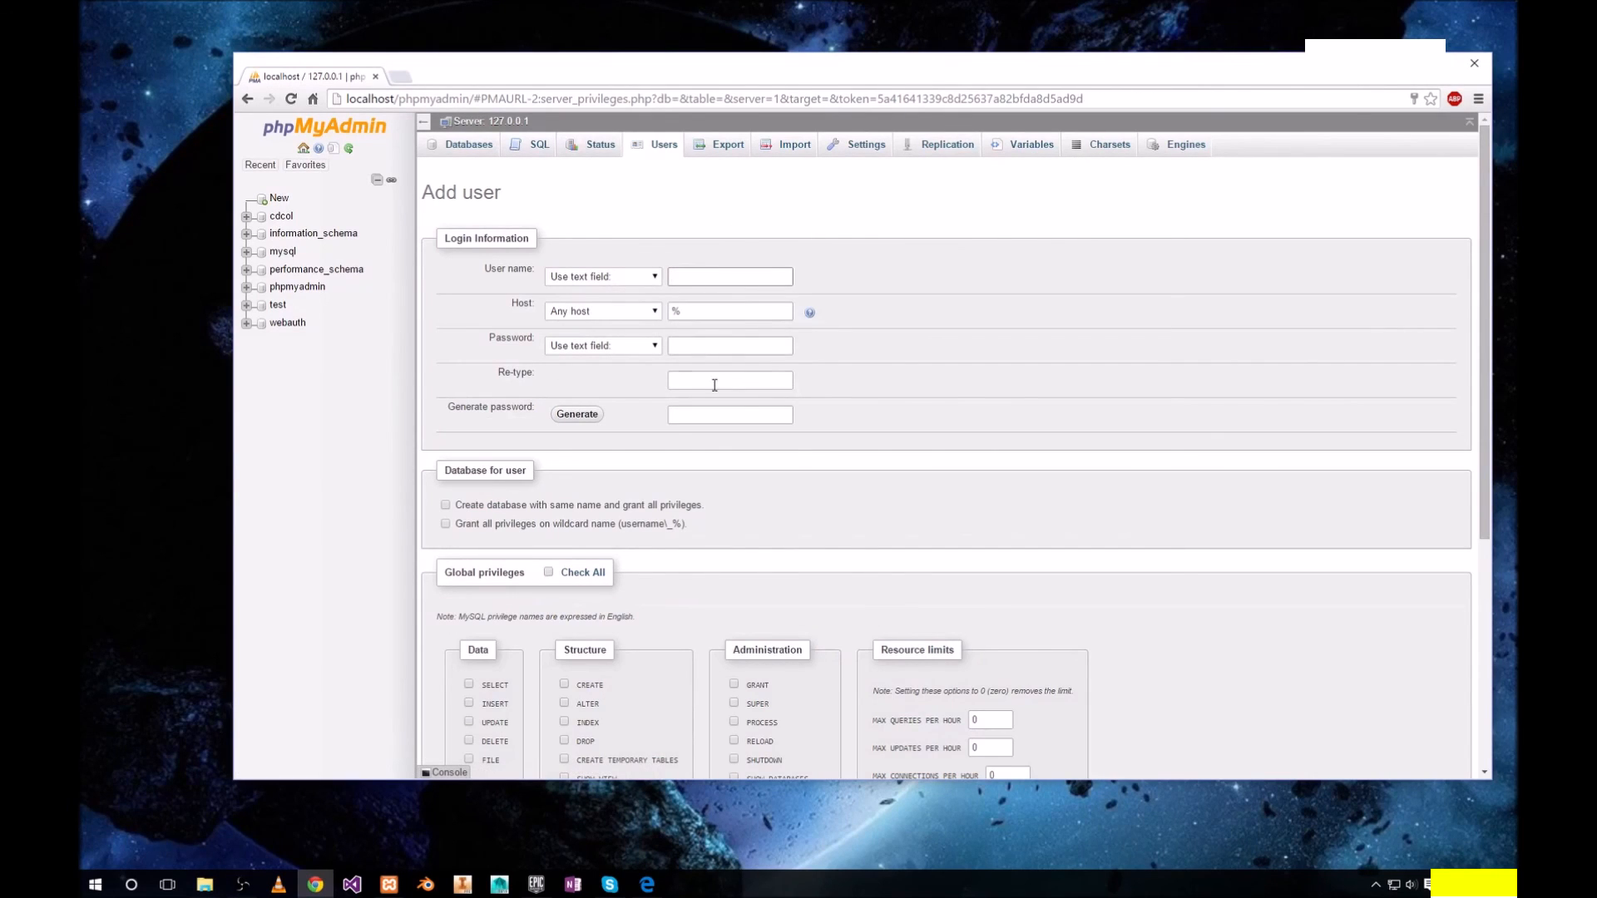
{"action": "type", "text": "Sa"}
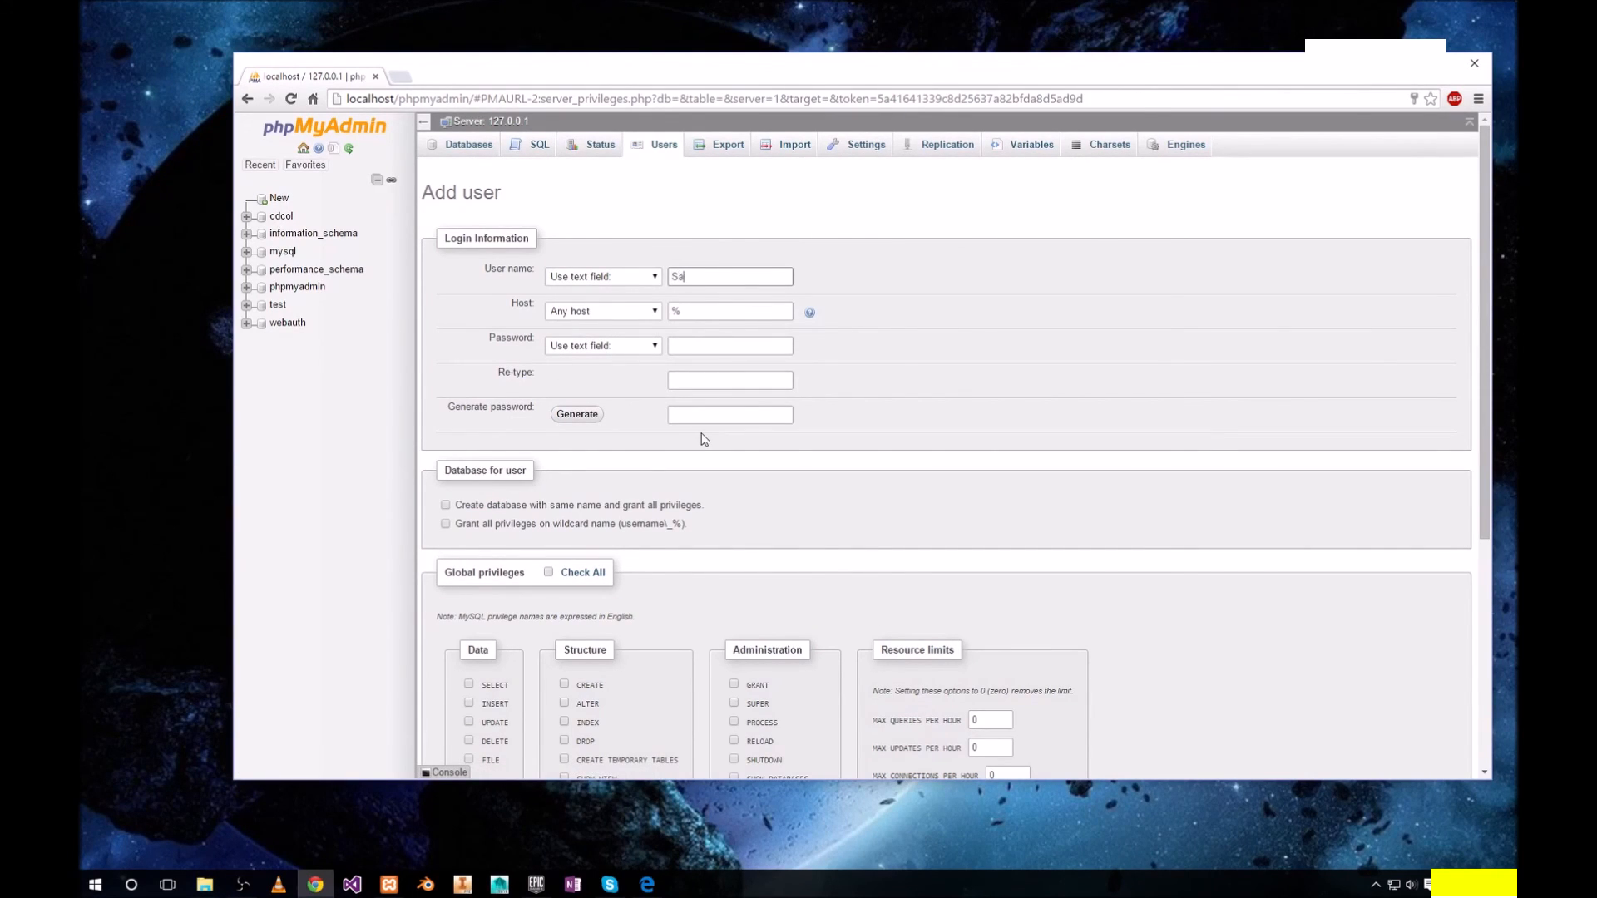
{"action": "type", "text": "sha"}
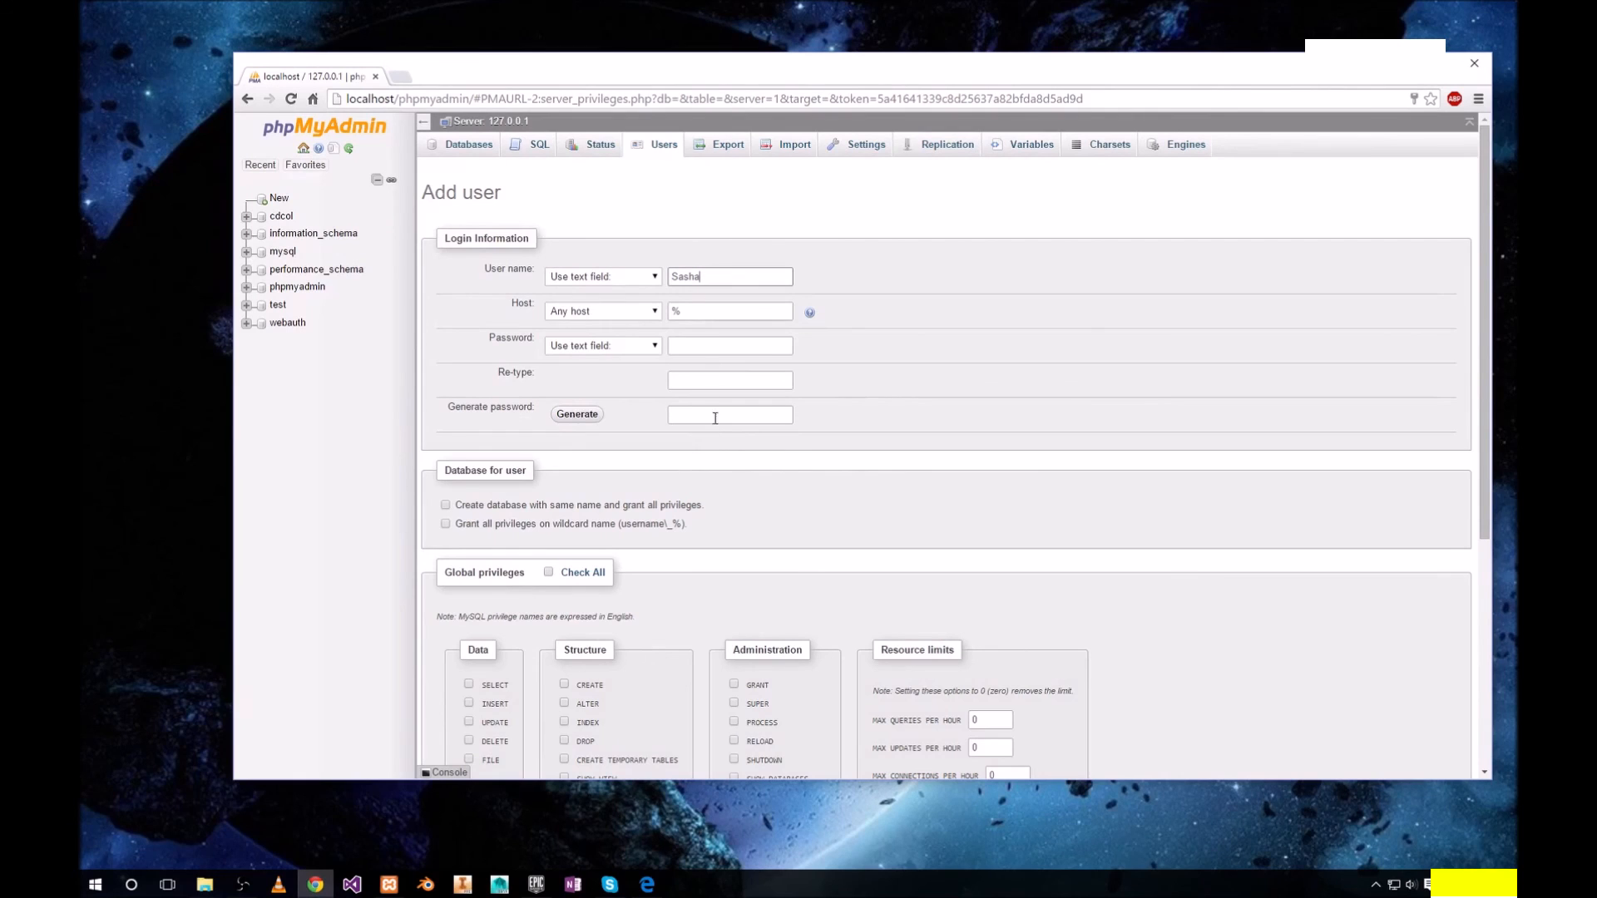
{"action": "left_click", "coordinate": [603, 310]}
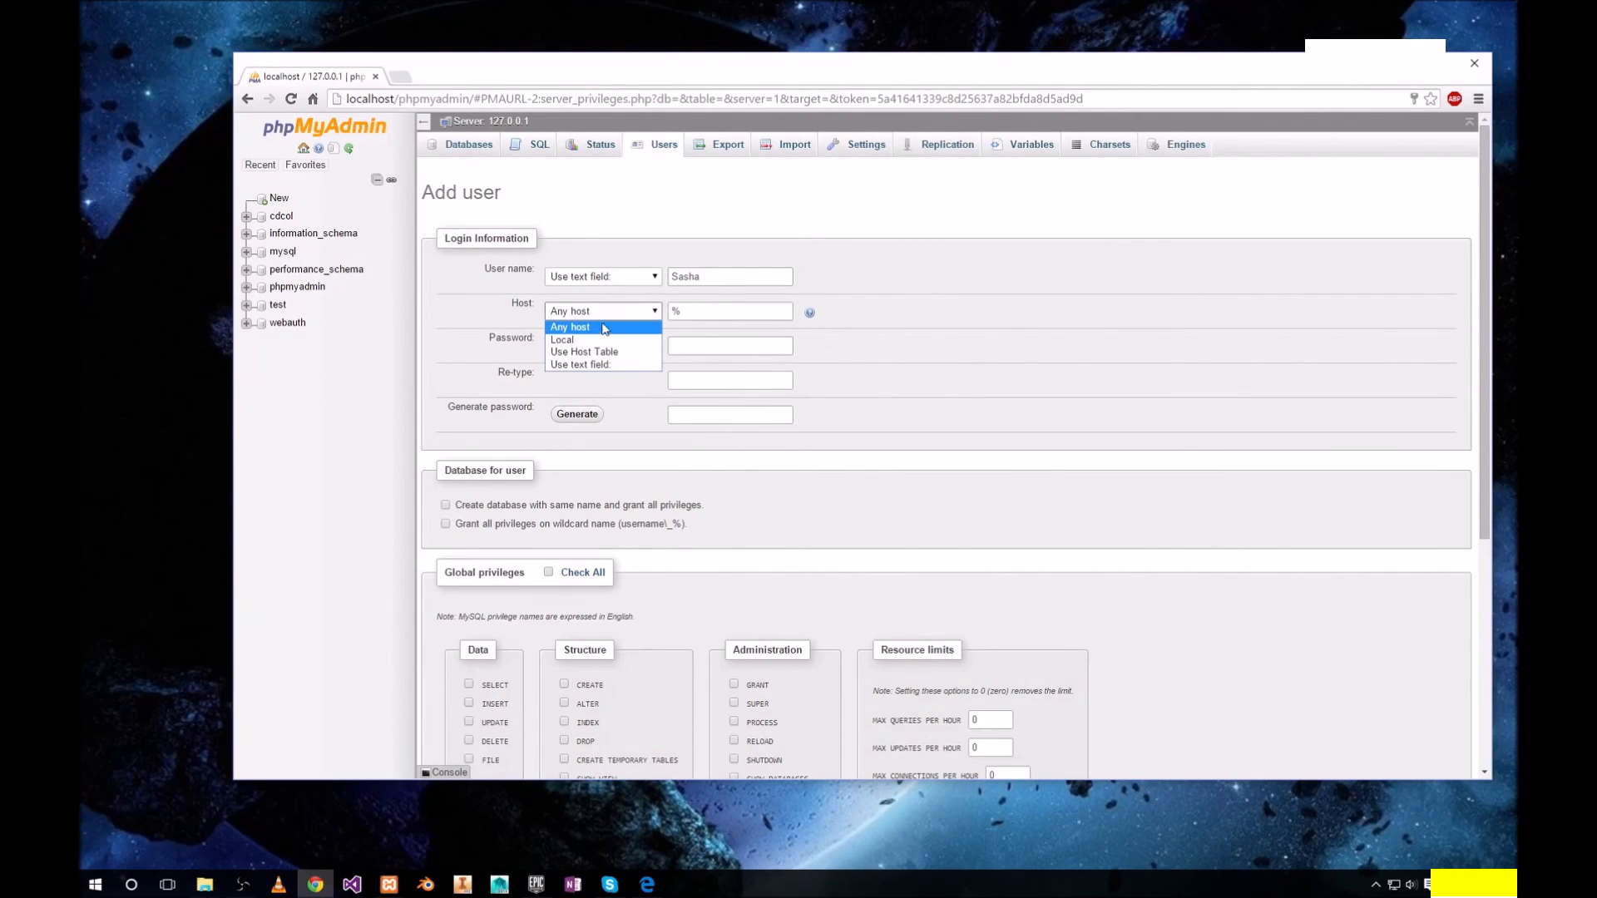
{"action": "left_click", "coordinate": [561, 340]}
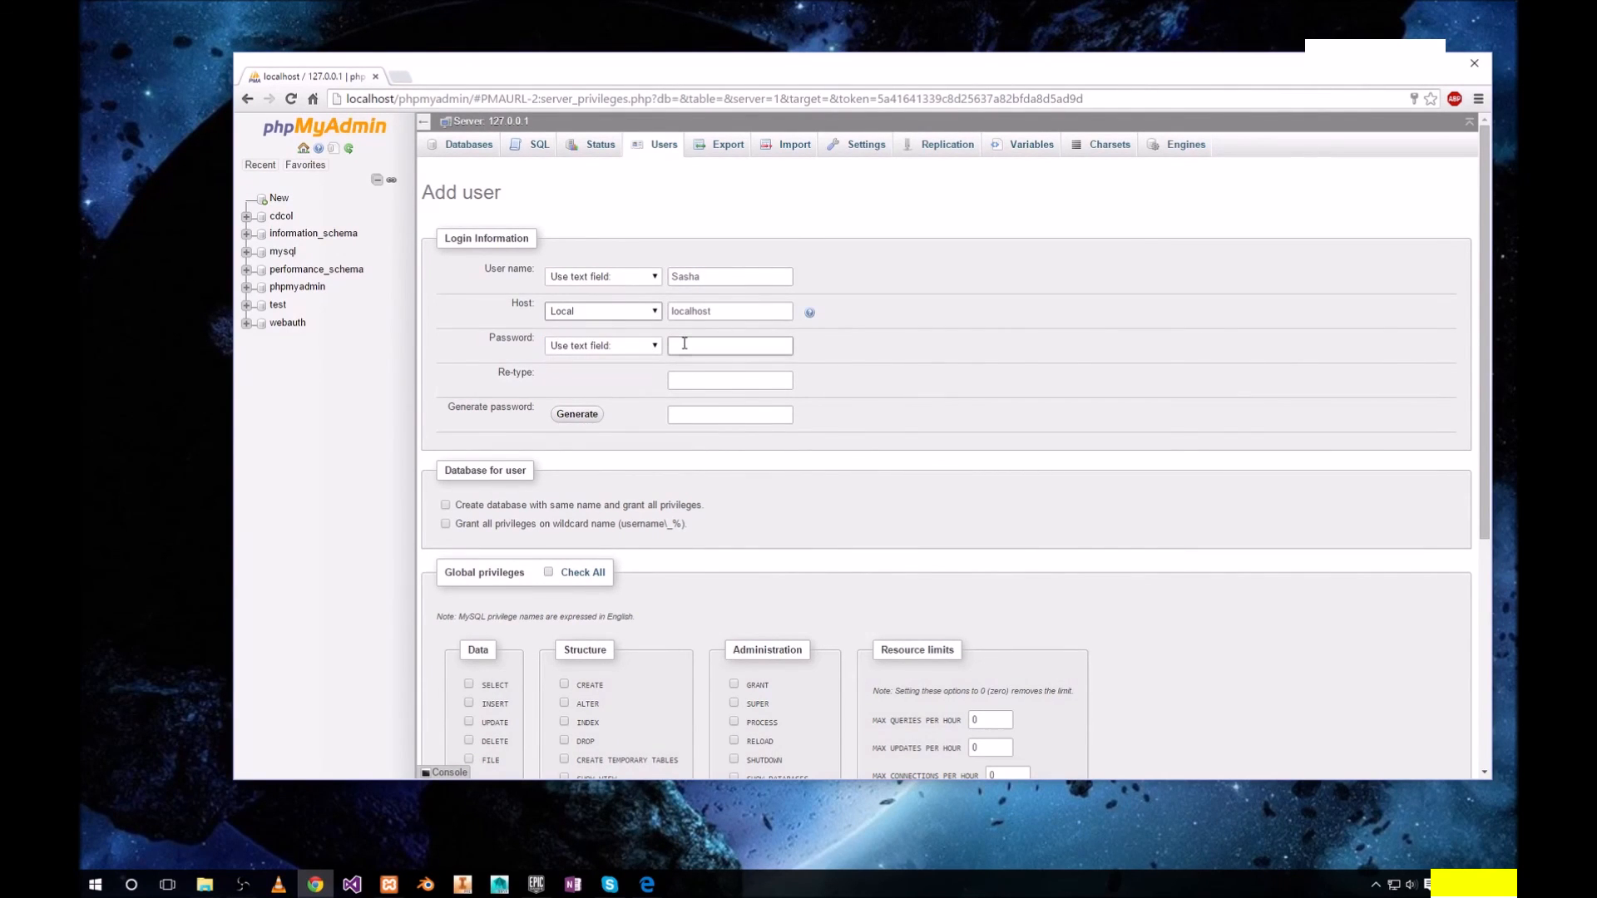
{"action": "left_click", "coordinate": [730, 345]}
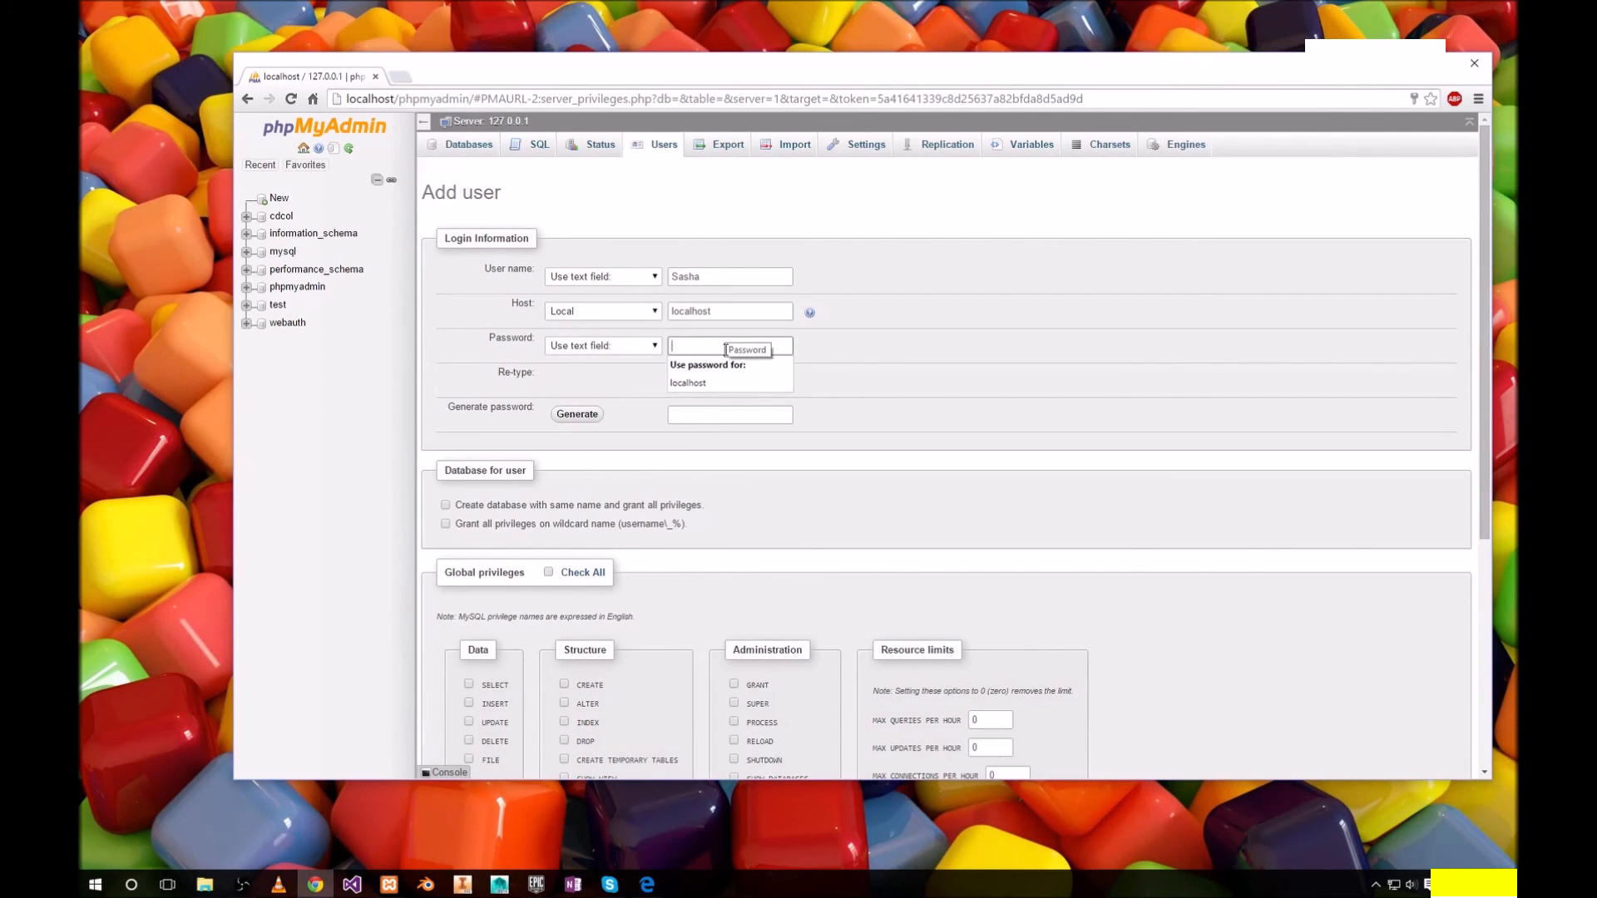
{"action": "mouse_move", "coordinate": [729, 345]}
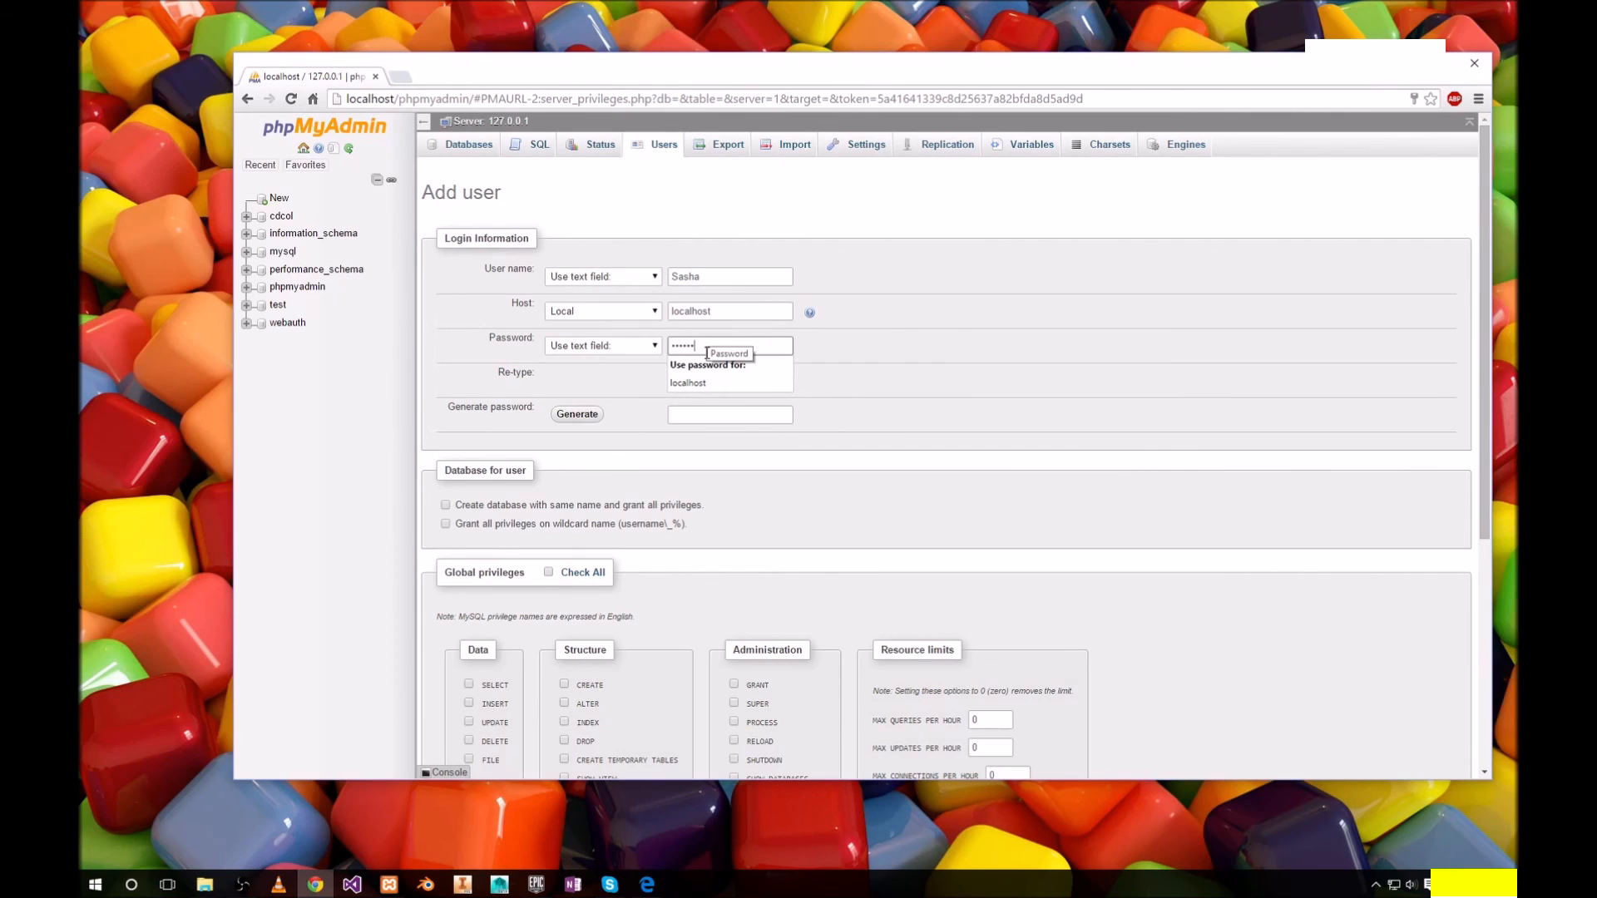
{"action": "mouse_move", "coordinate": [640, 381]}
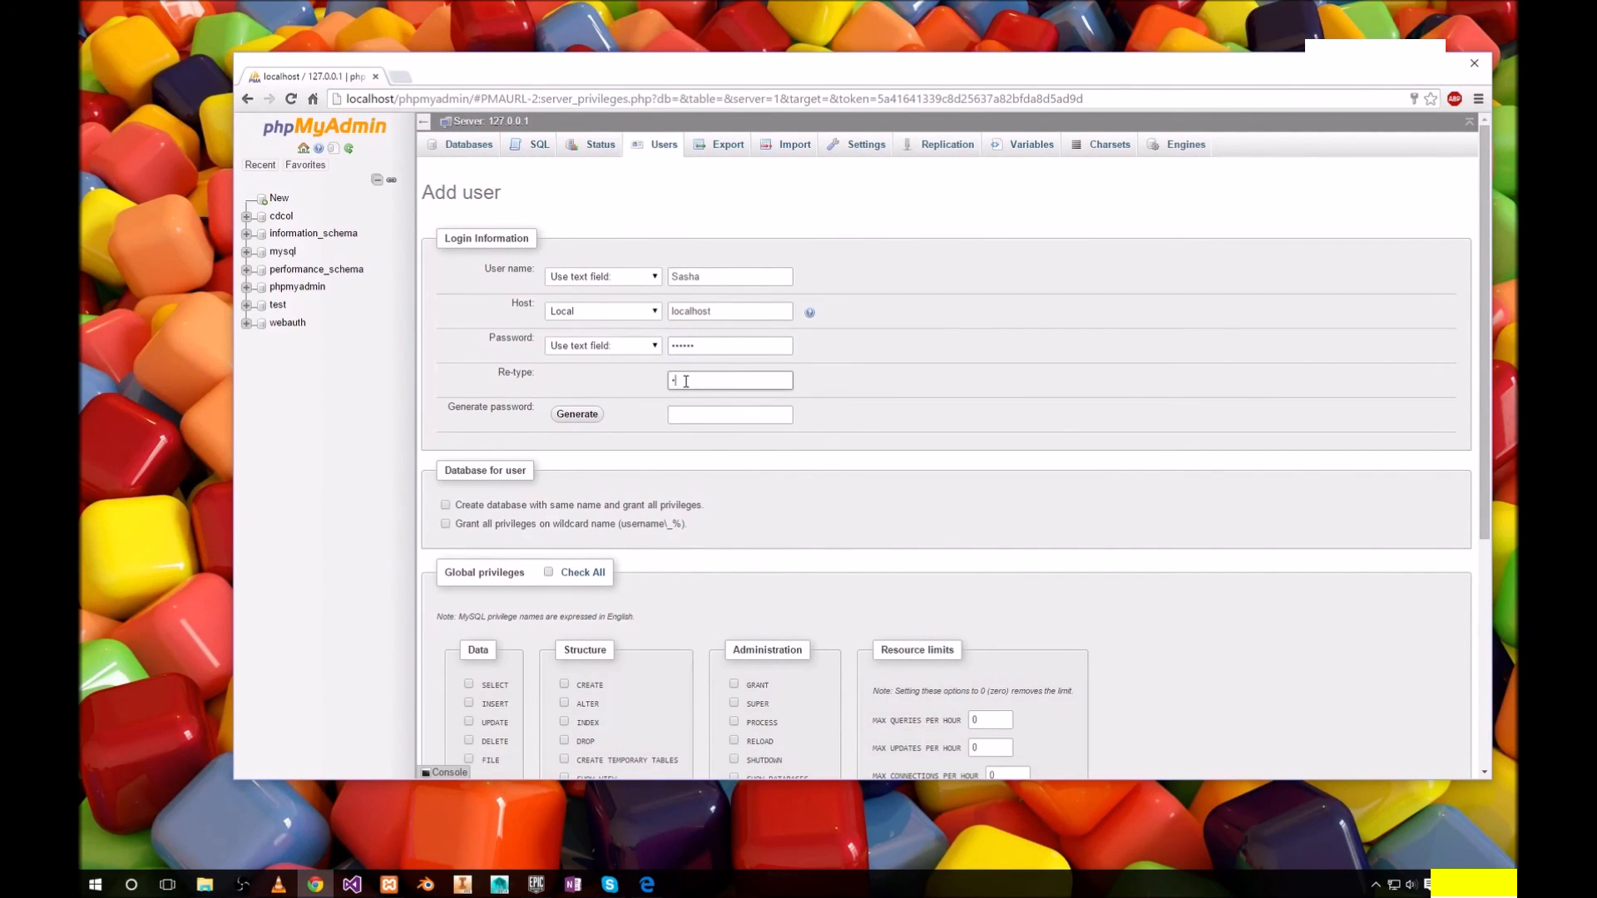
{"action": "type", "text": "••••••"}
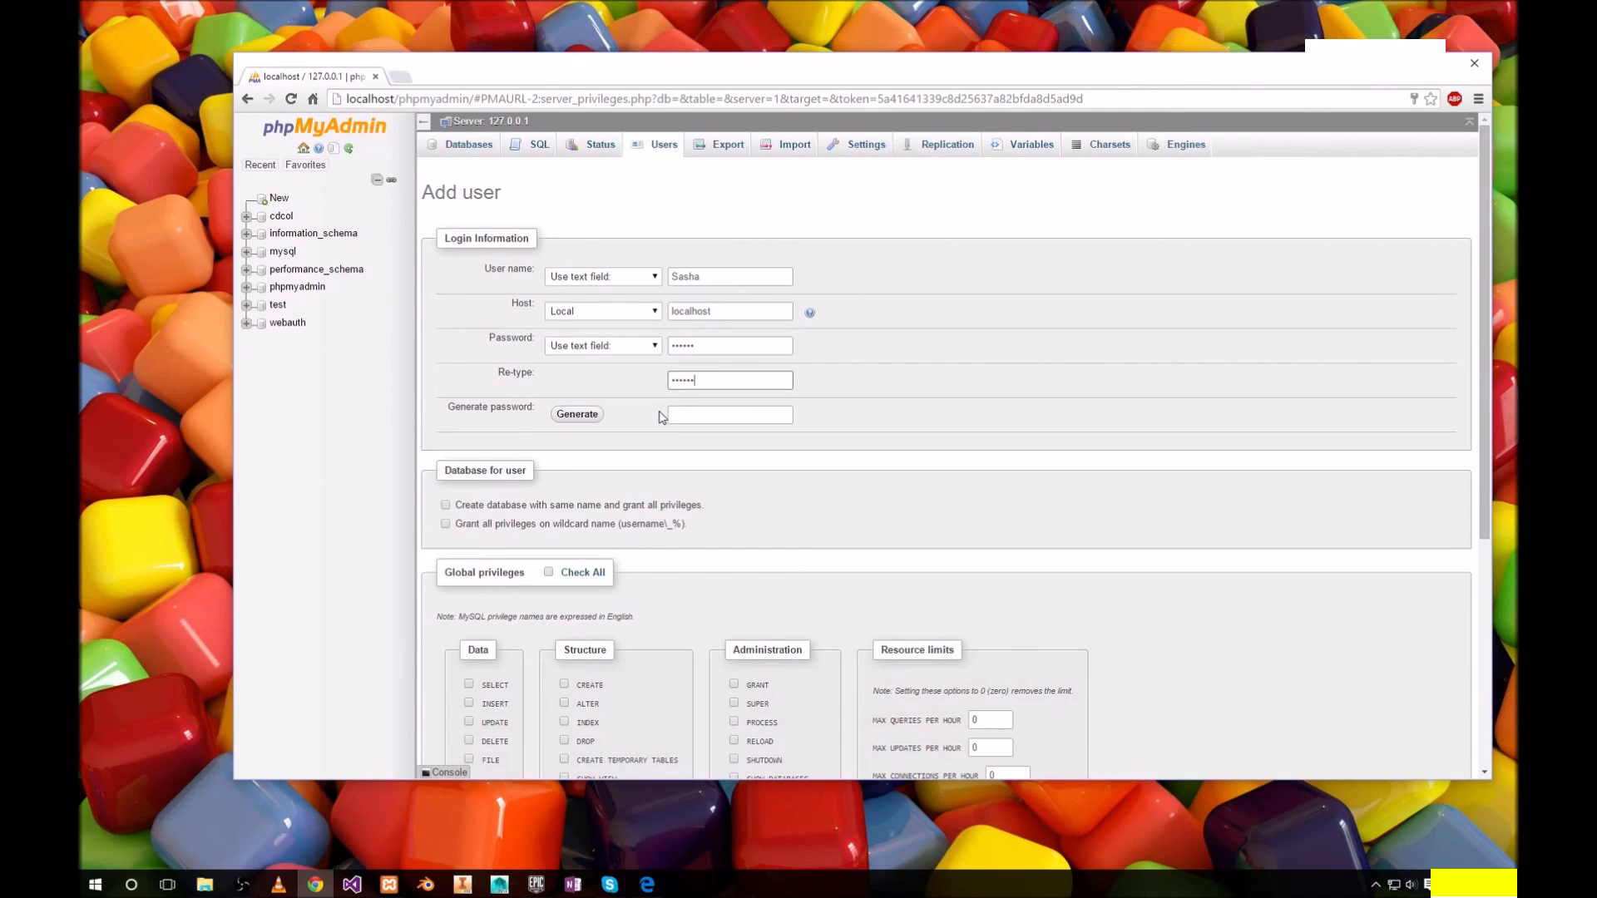
Grant all global privileges to Sasha and submit the new account.
{"action": "scroll", "scroll_direction": "down", "scroll_amount": 3}
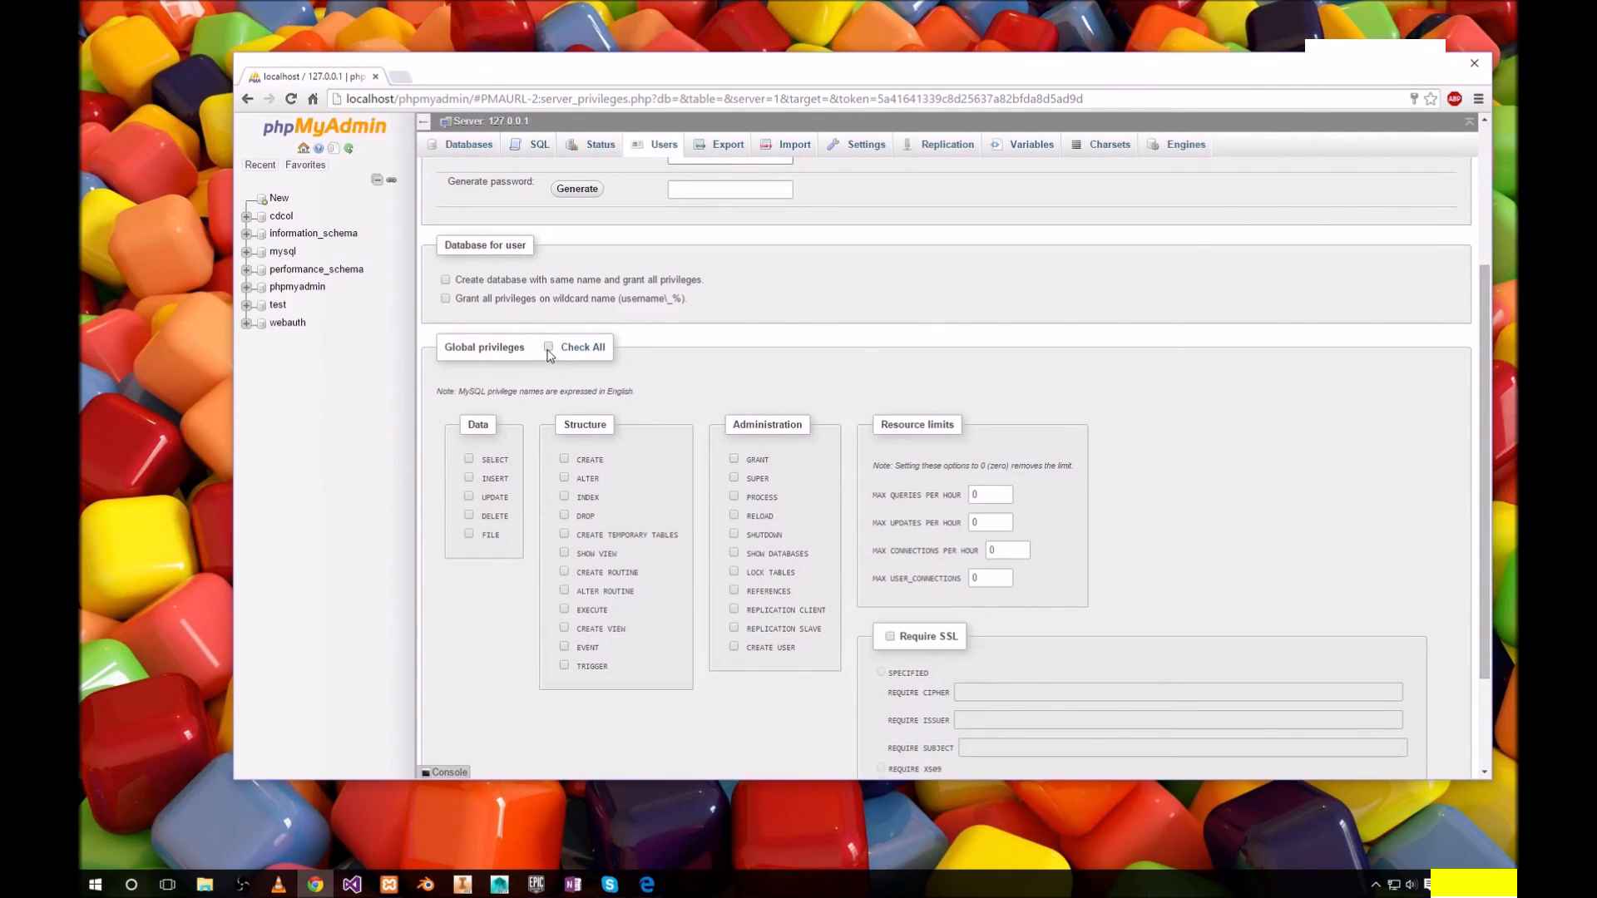
{"action": "left_click", "coordinate": [548, 348]}
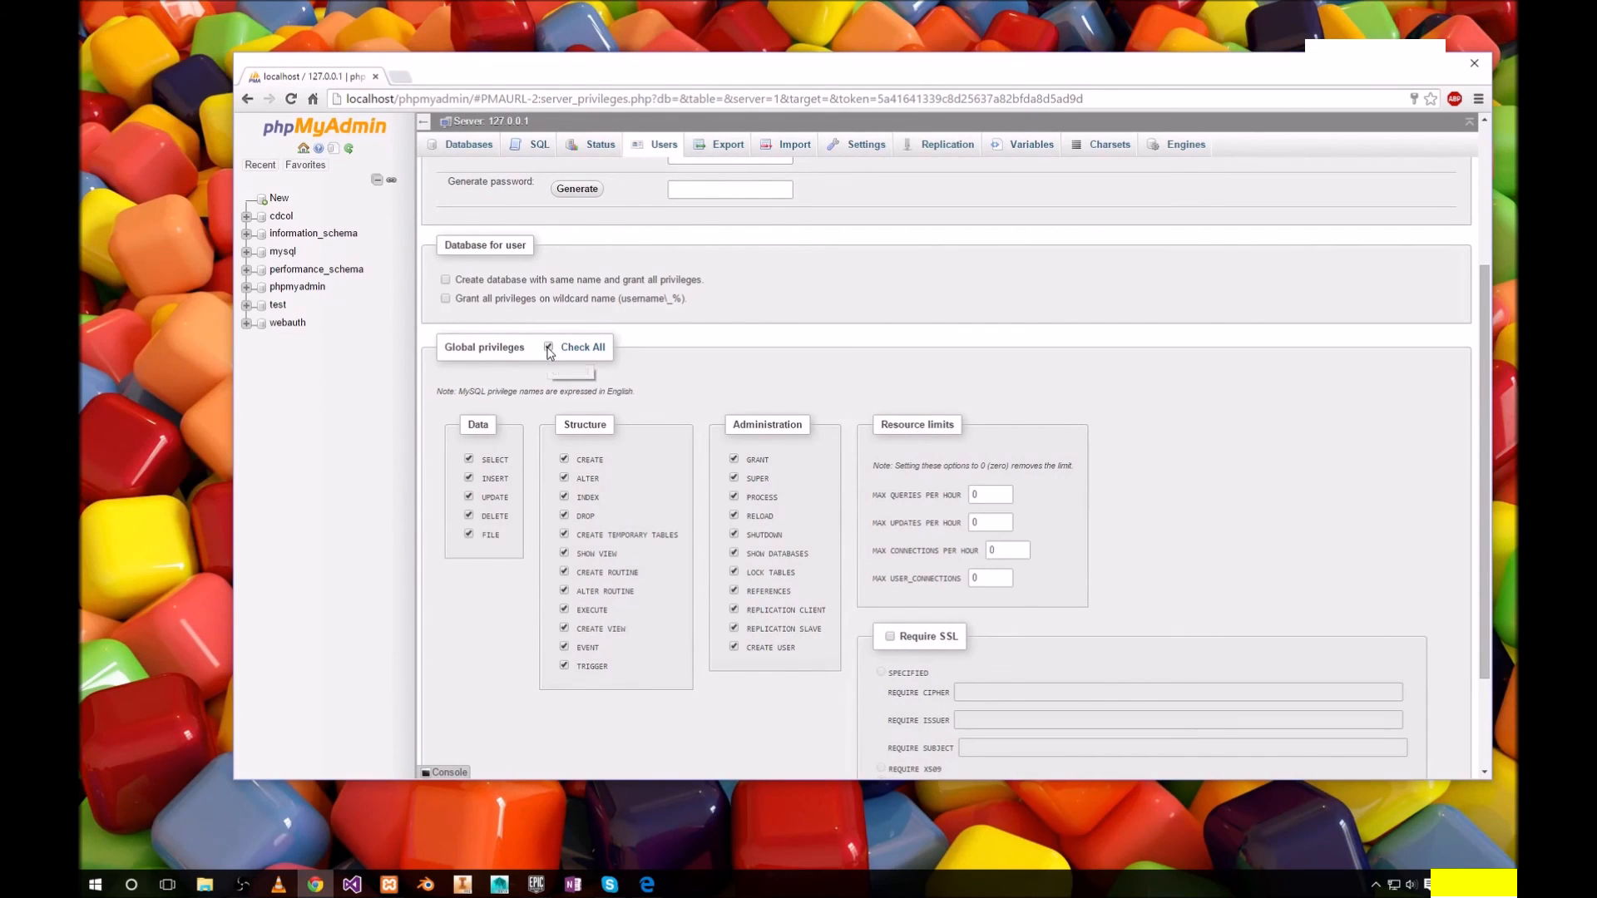
{"action": "scroll", "scroll_direction": "down", "scroll_amount": 3}
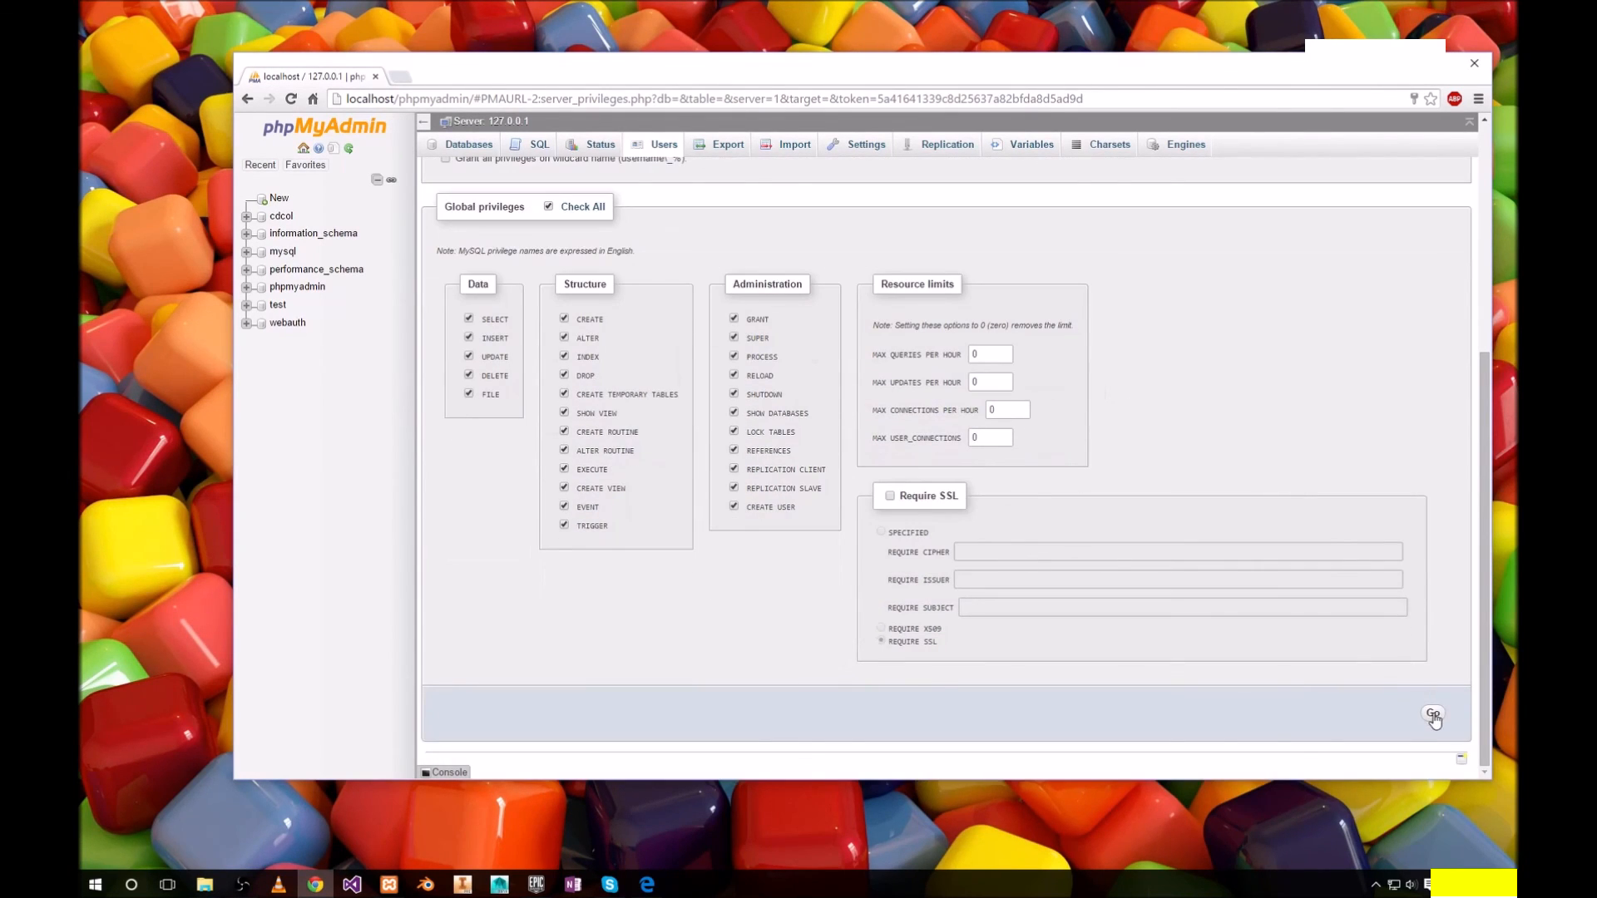
{"action": "left_click", "coordinate": [1433, 713]}
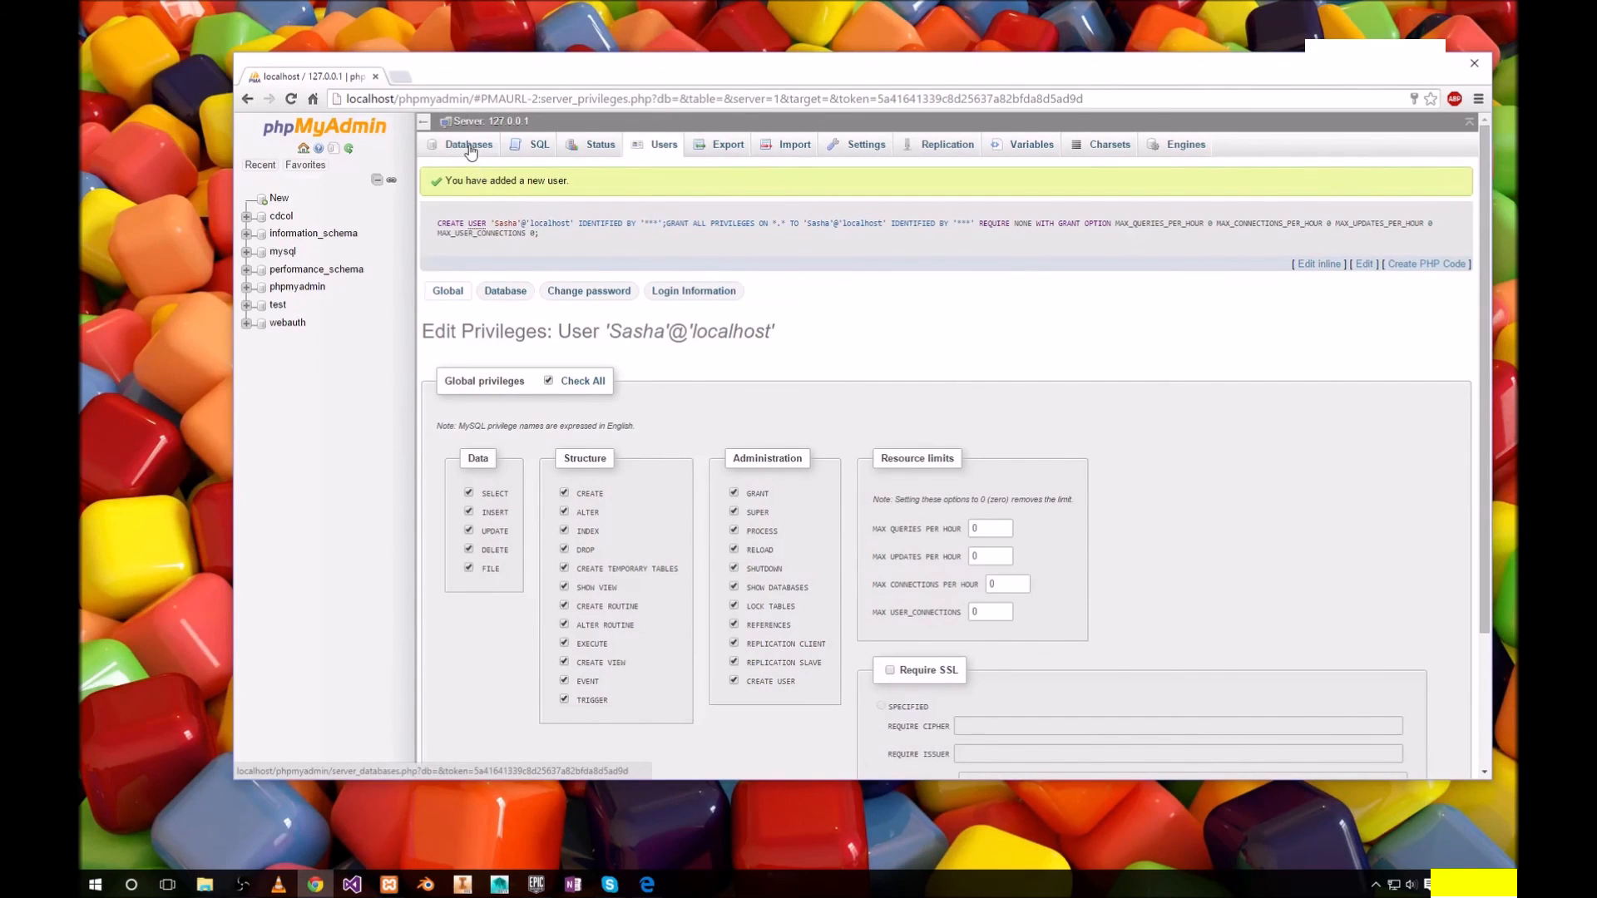
Create a database named MMORPG and open mmorpg from the navigation panel.
{"action": "left_click", "coordinate": [467, 144]}
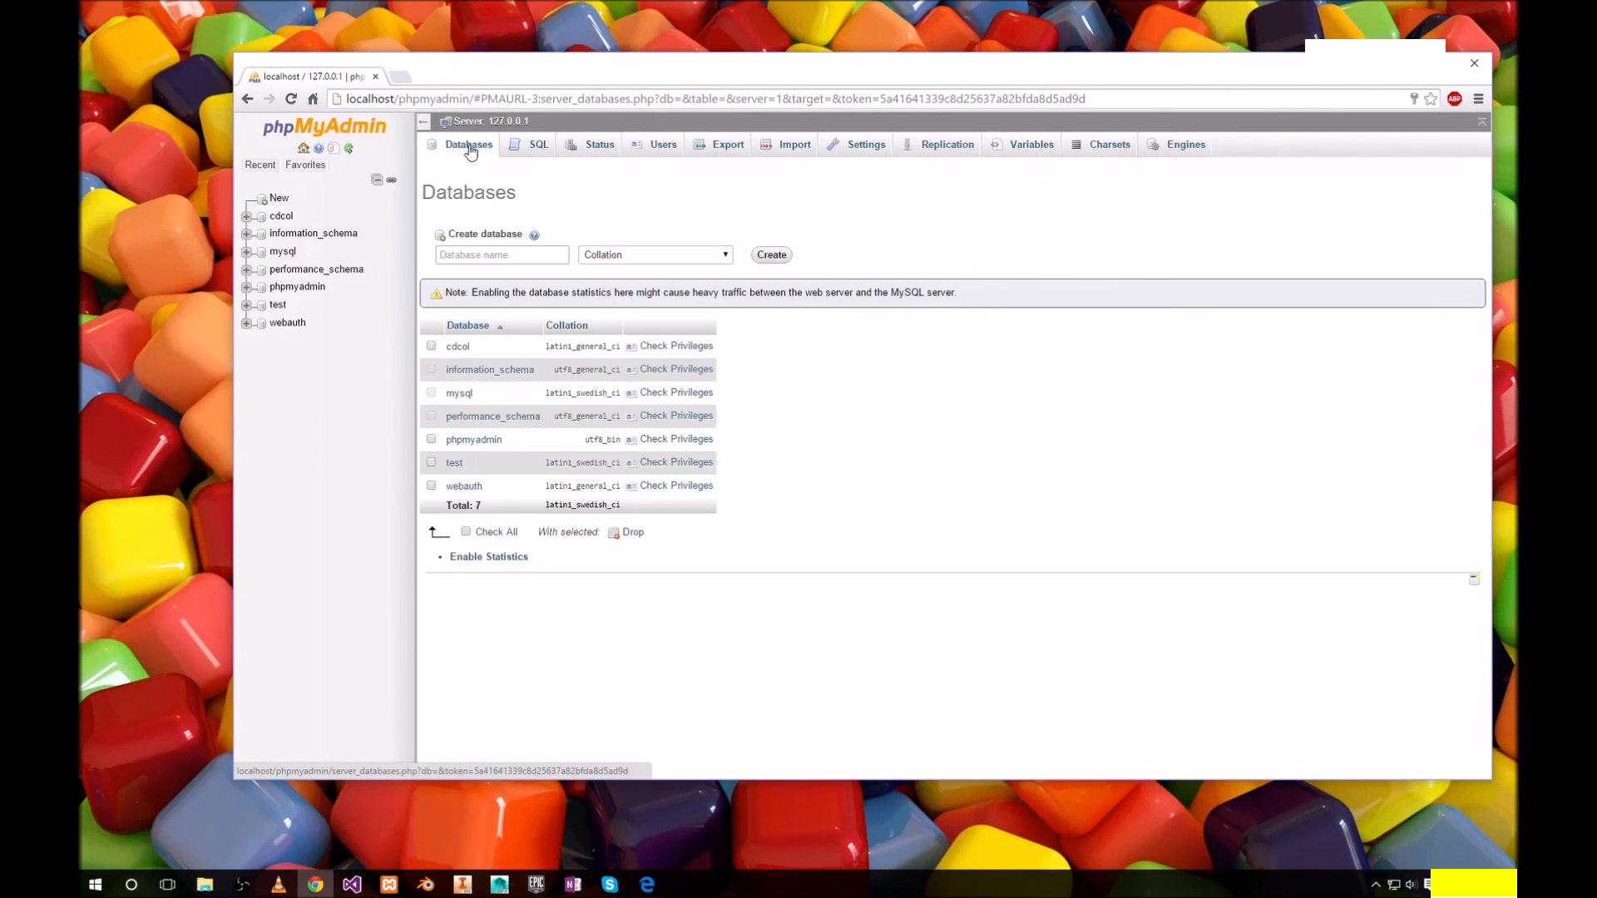
{"action": "left_click", "coordinate": [501, 254]}
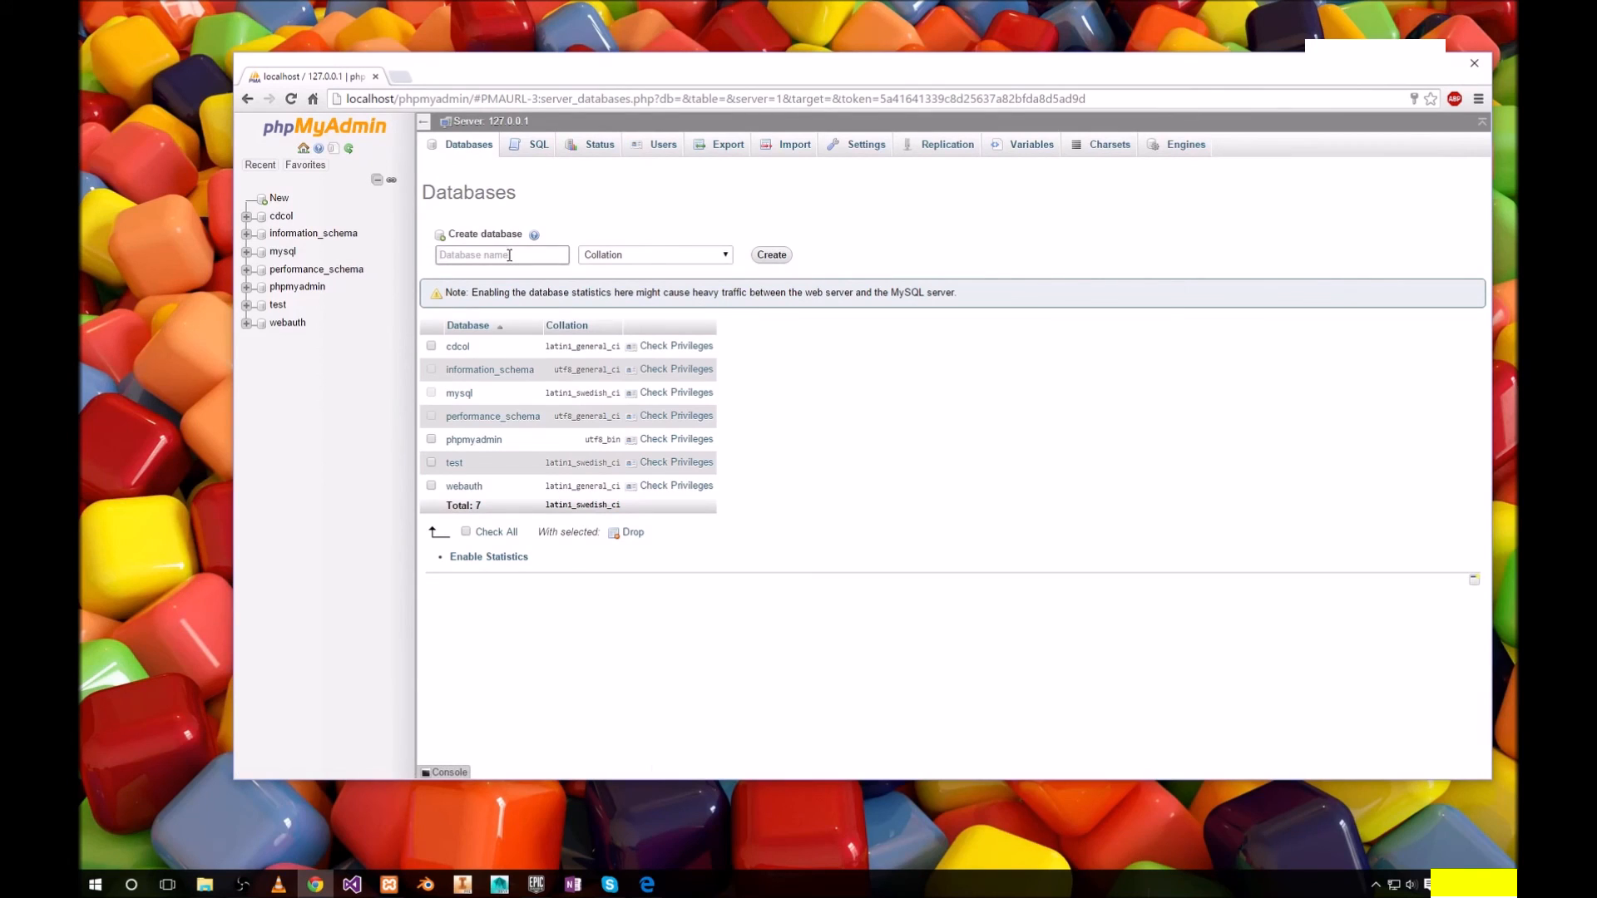
{"action": "type", "text": "MMO"}
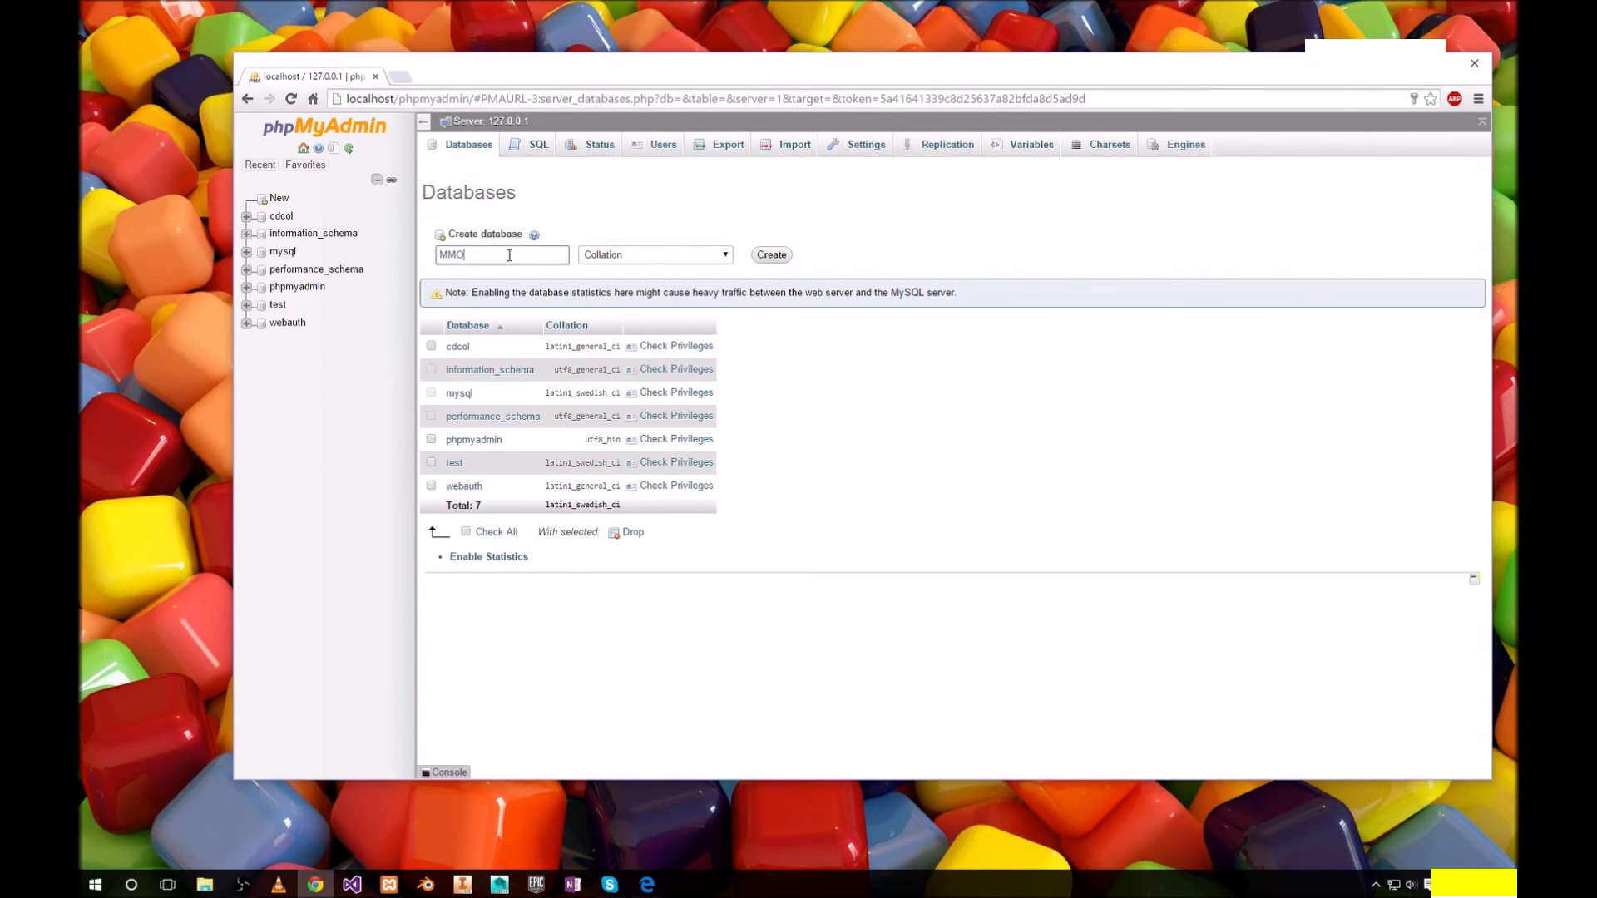
{"action": "type", "text": "RPG"}
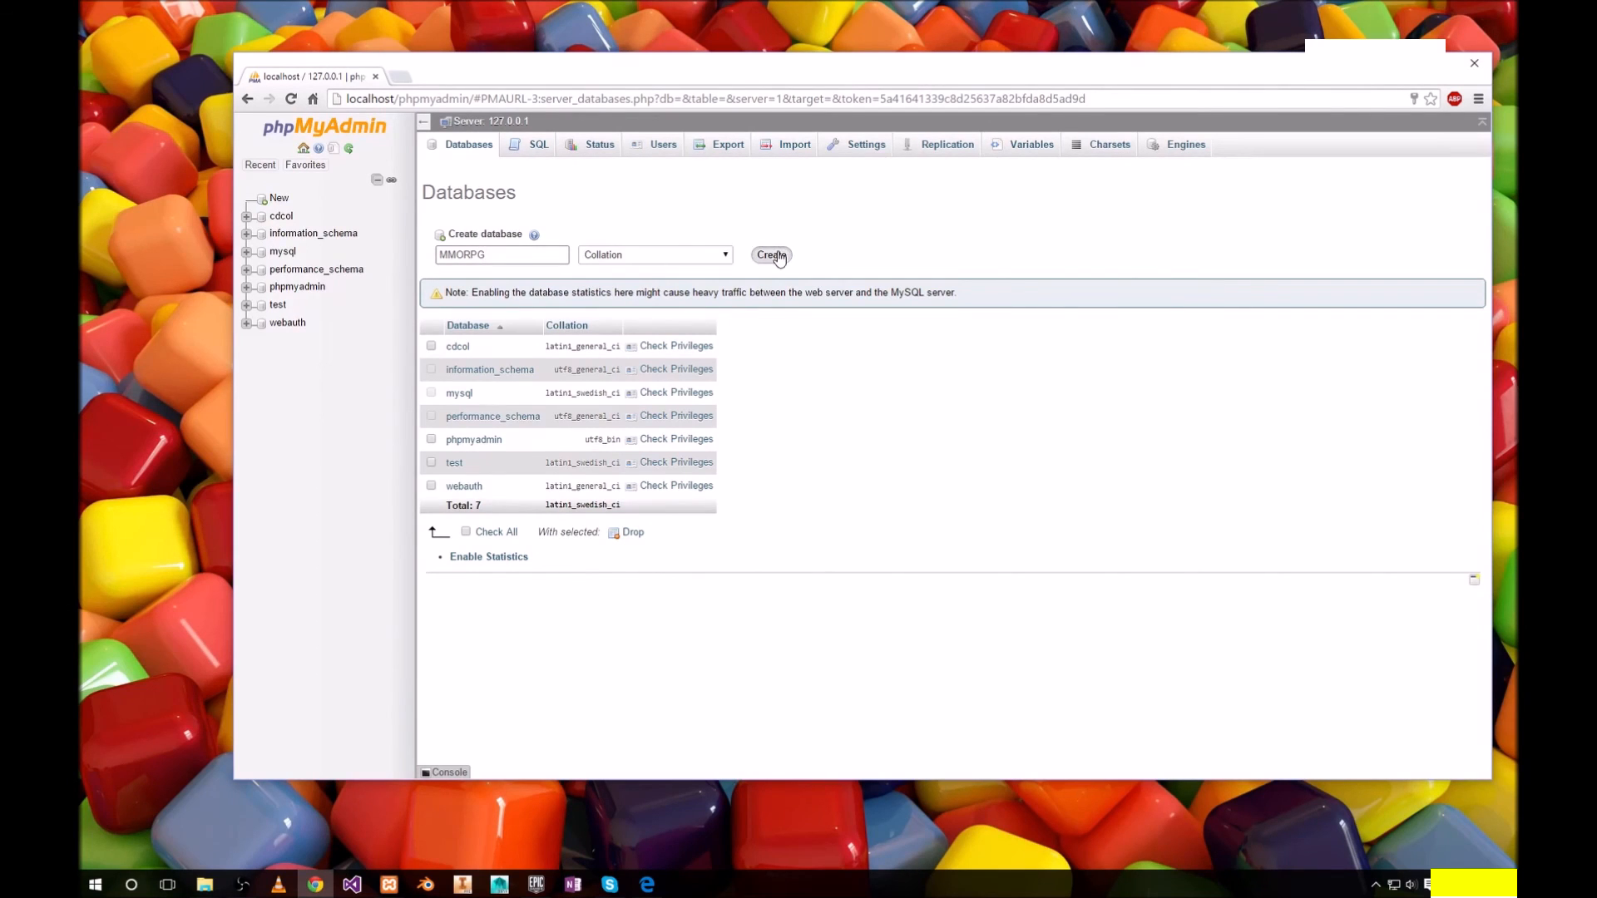
{"action": "left_click", "coordinate": [770, 254]}
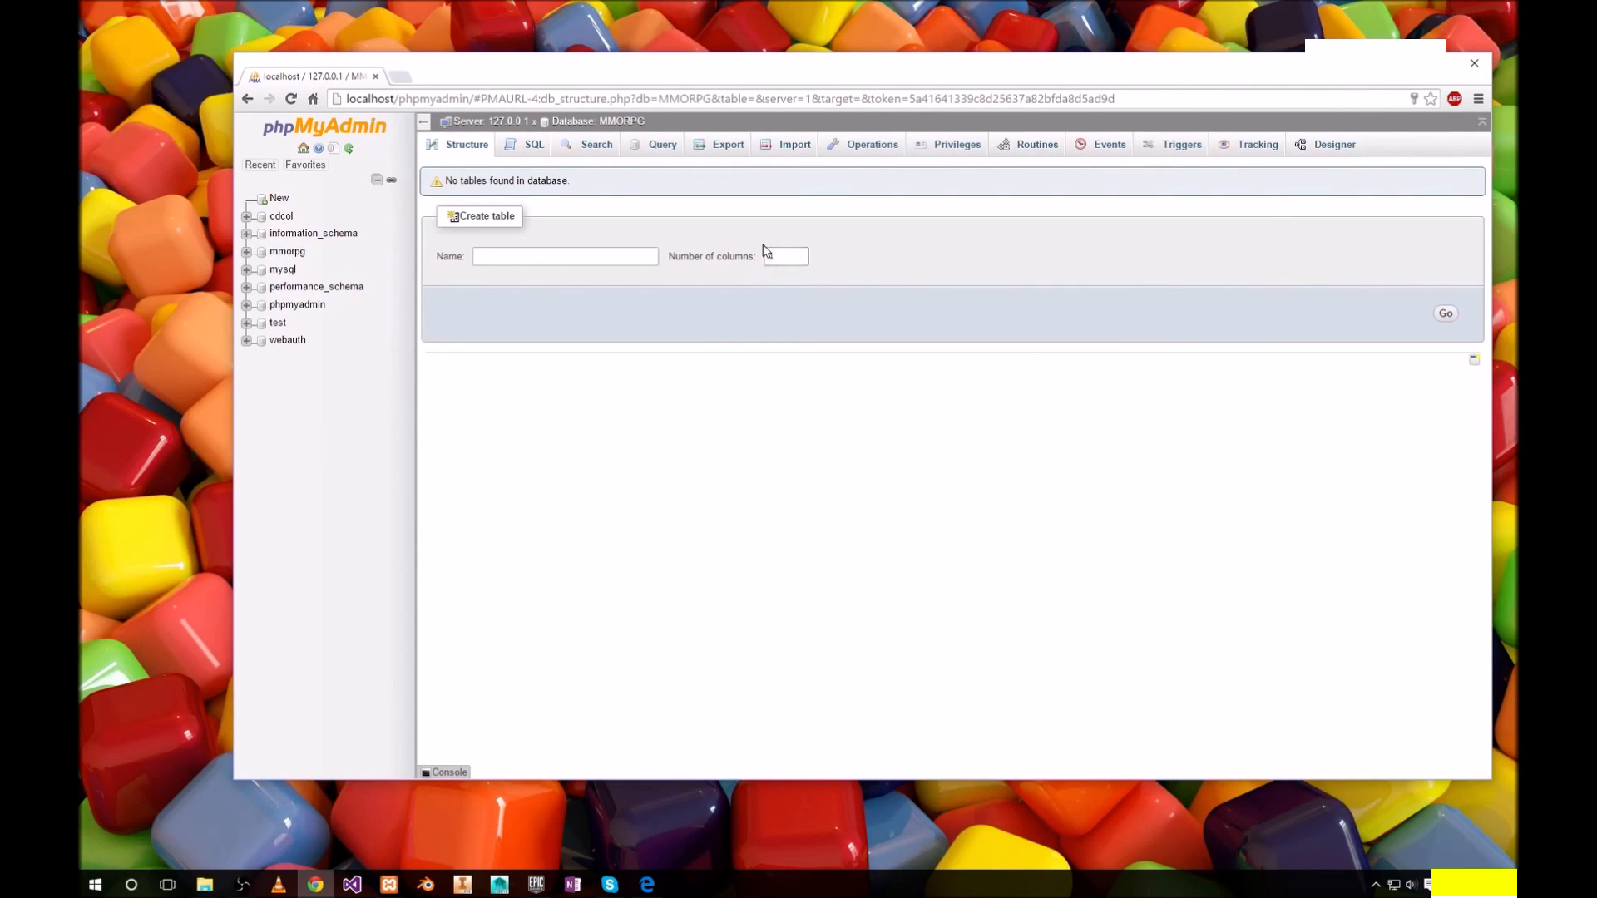
{"action": "type", "text": "4"}
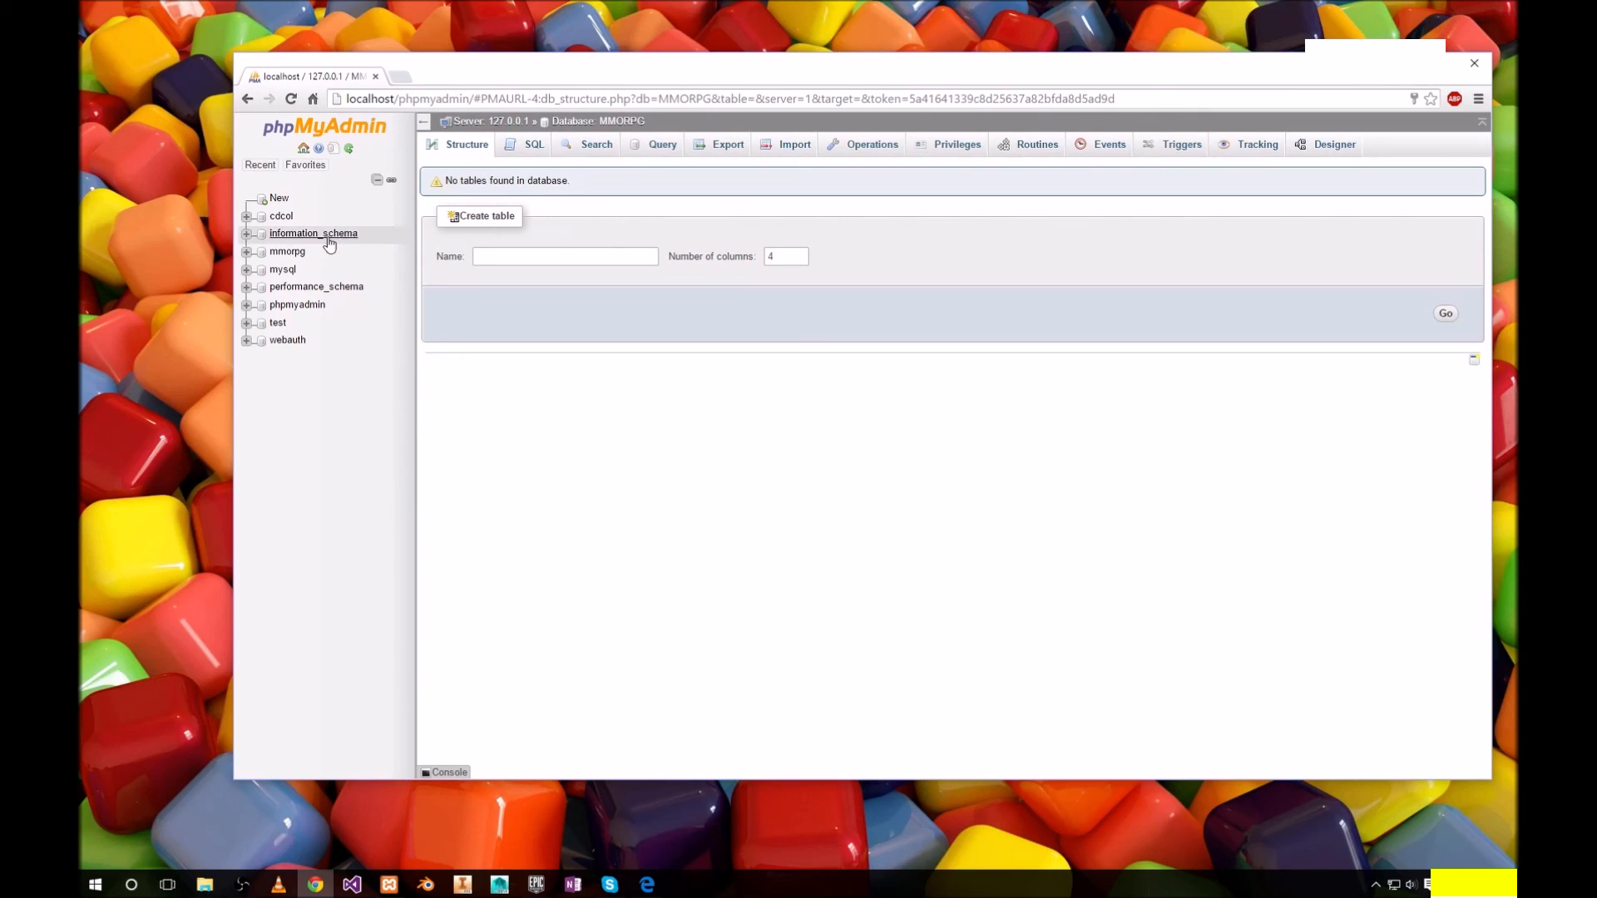
{"action": "left_click", "coordinate": [287, 251]}
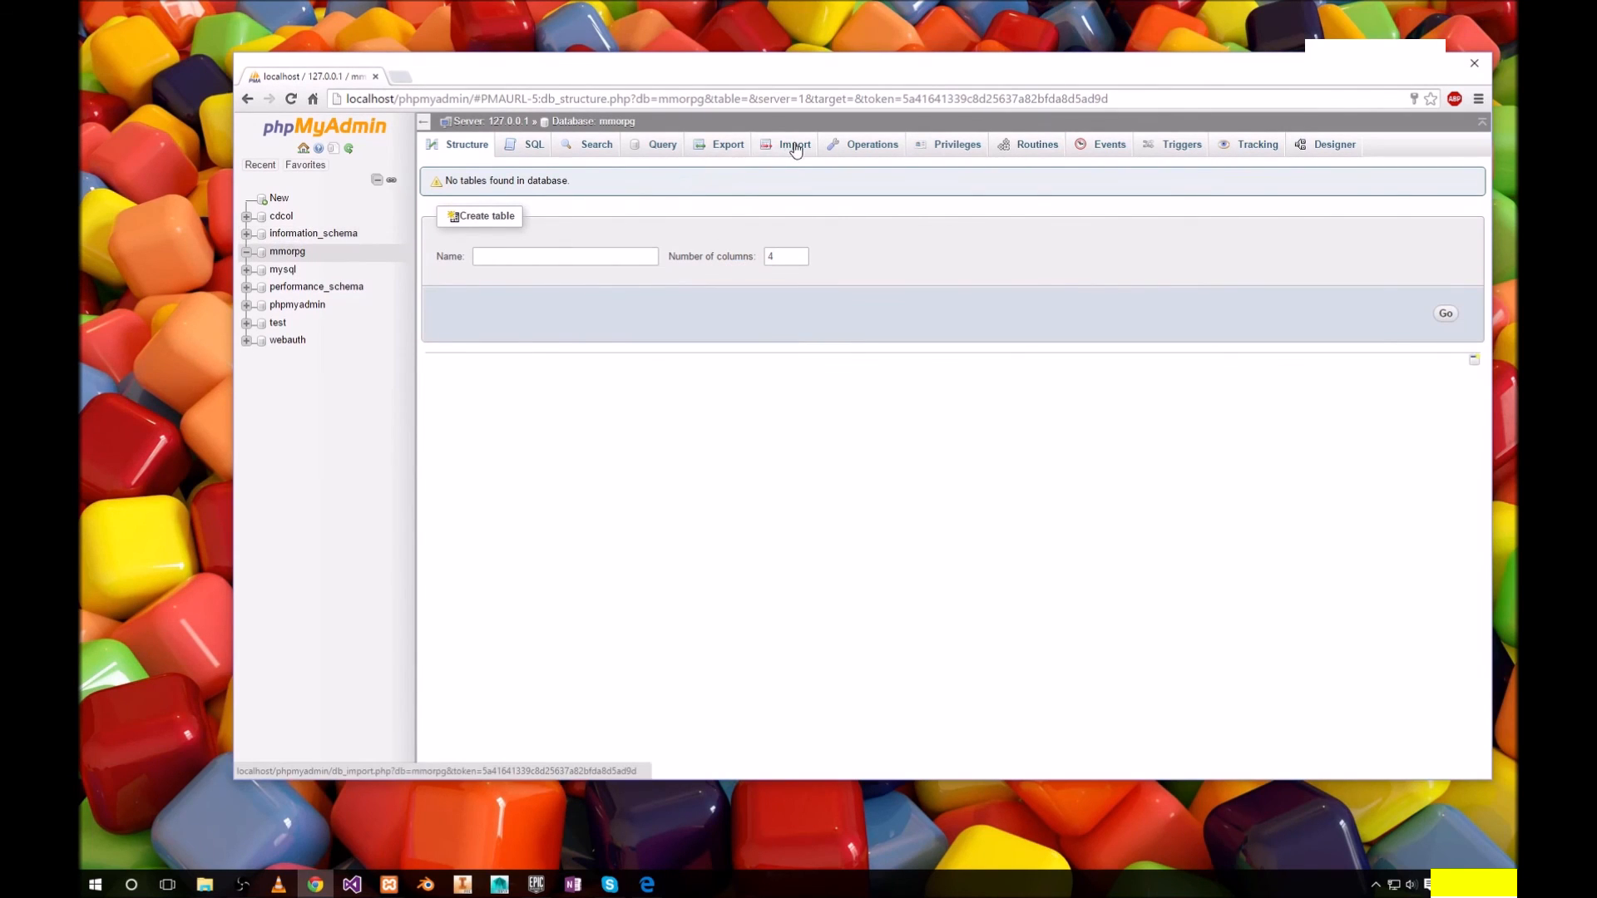
Import dbstructure.sql from Release-1.3 into the mmorpg database.
{"action": "left_click", "coordinate": [794, 144]}
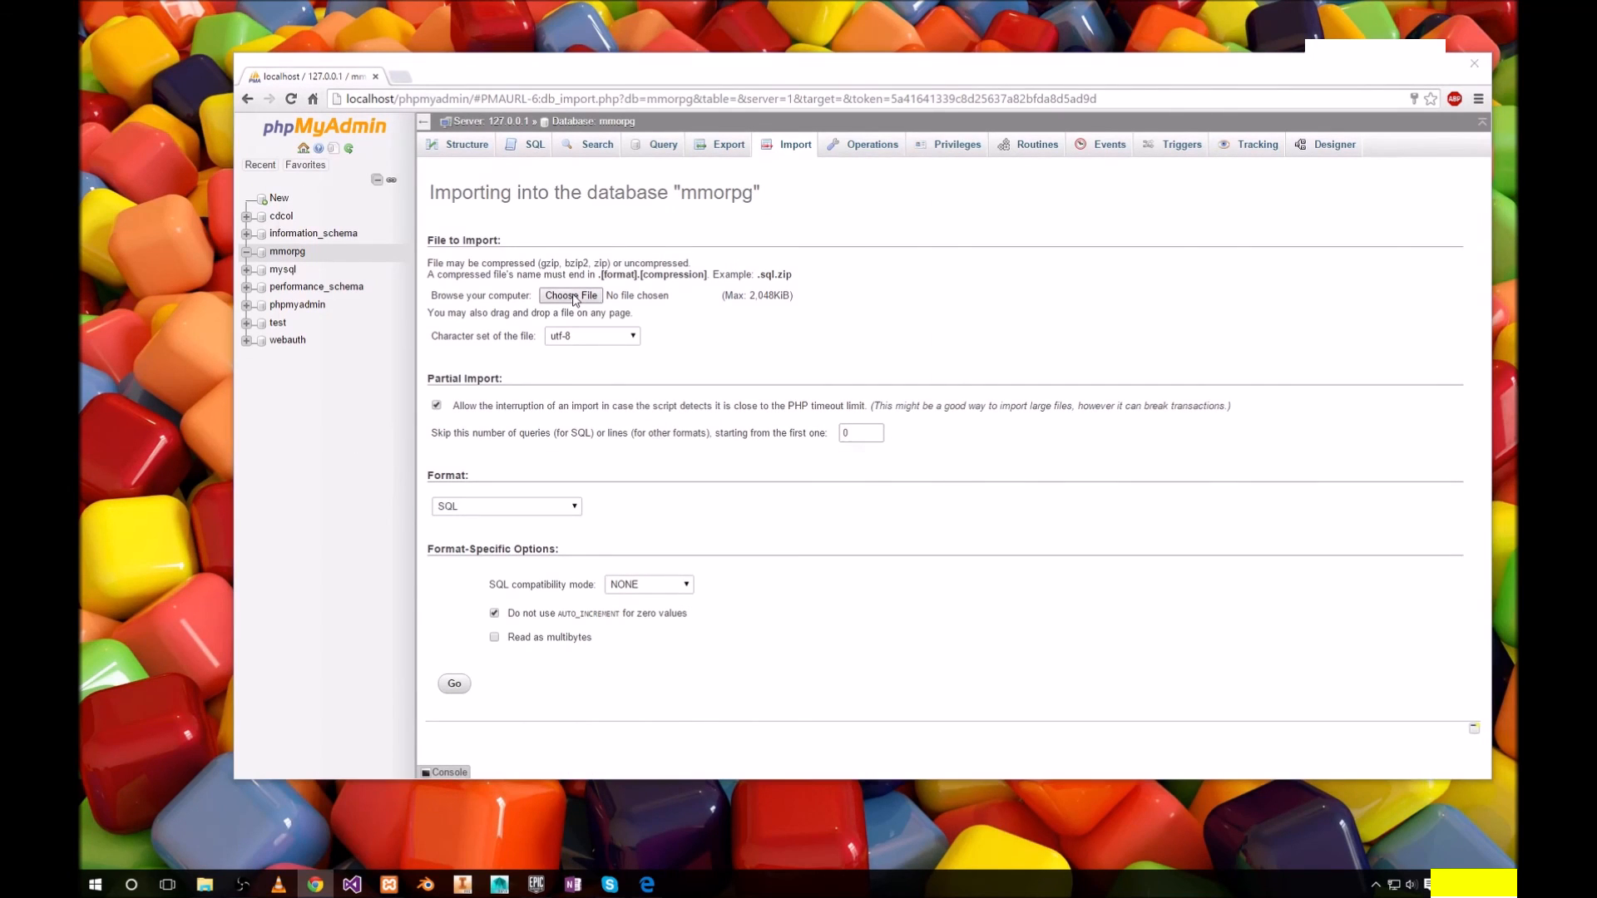
{"action": "left_click", "coordinate": [571, 295]}
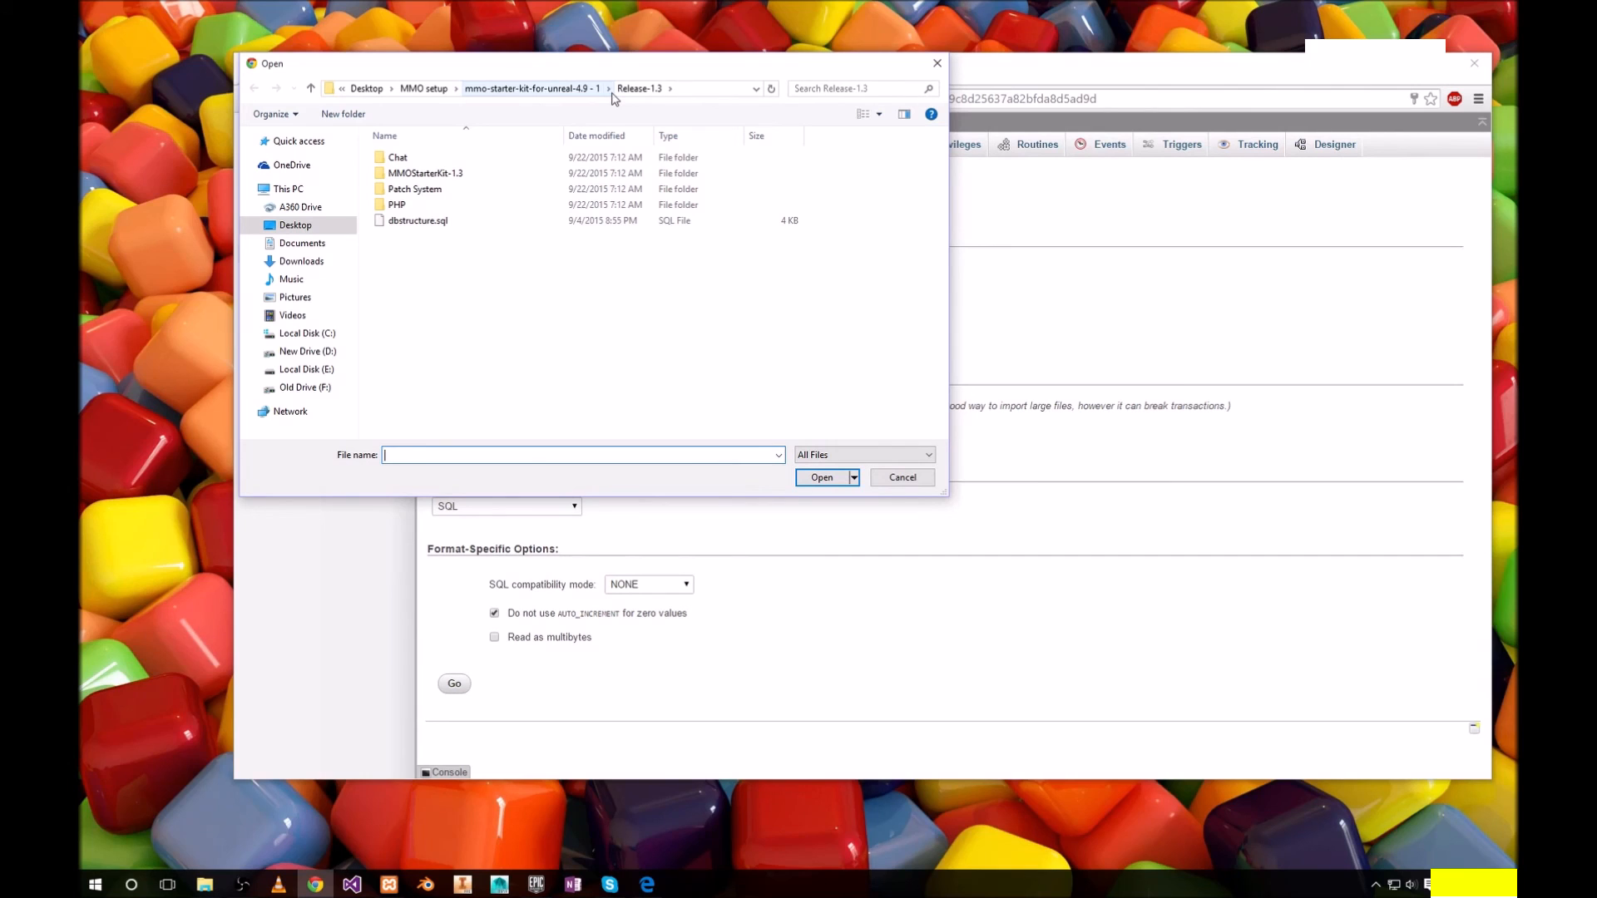
{"action": "mouse_move", "coordinate": [418, 221]}
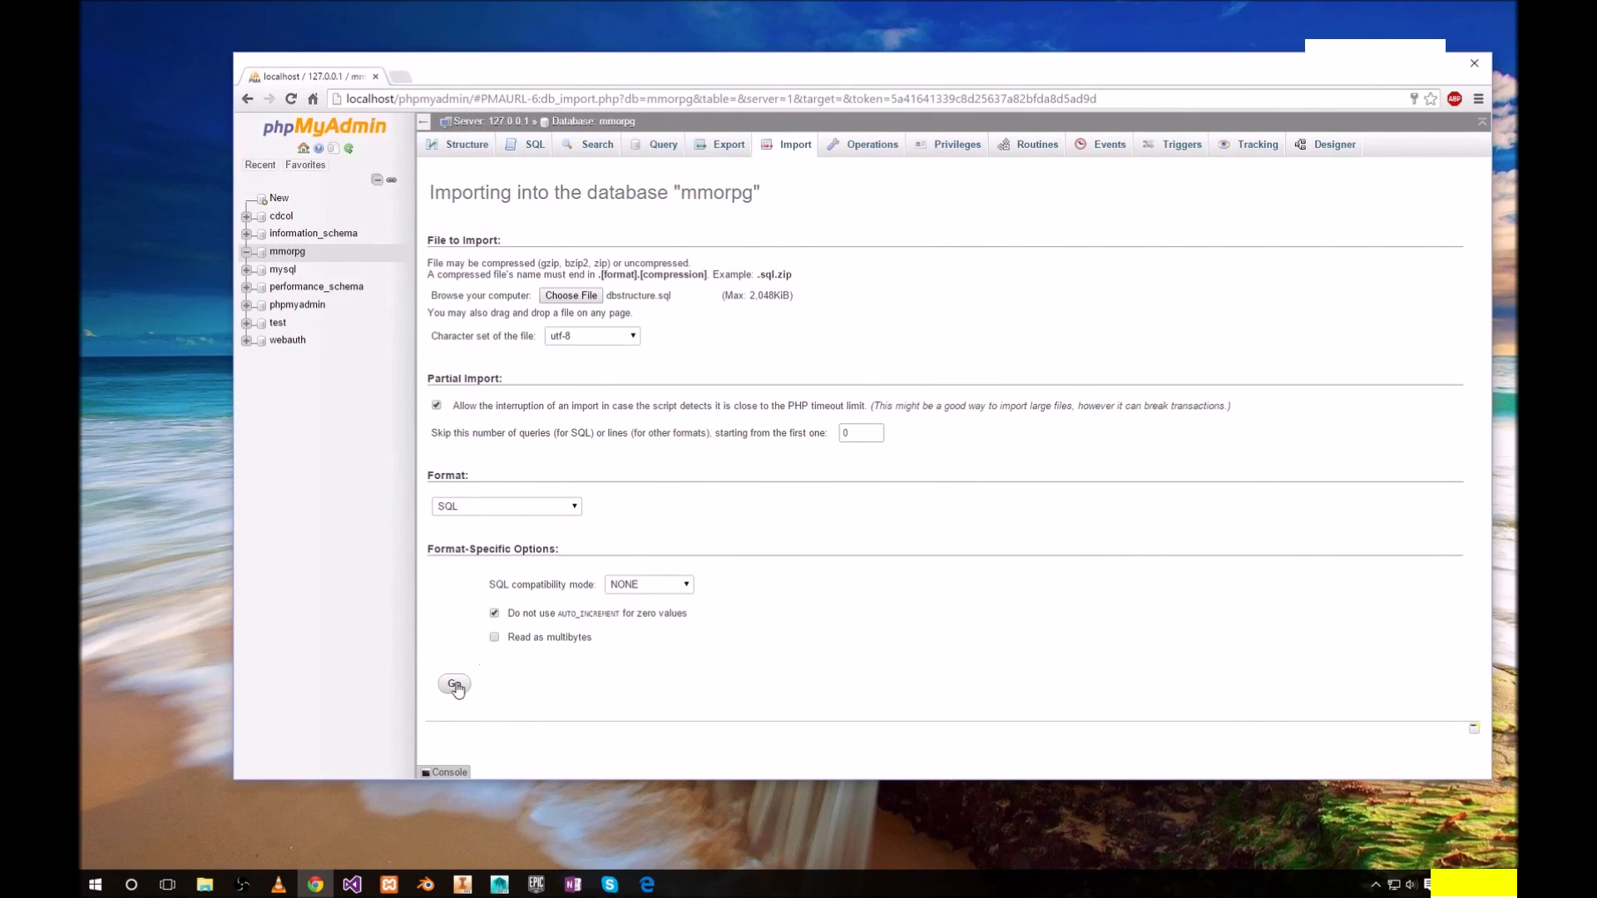
{"action": "left_click", "coordinate": [454, 684]}
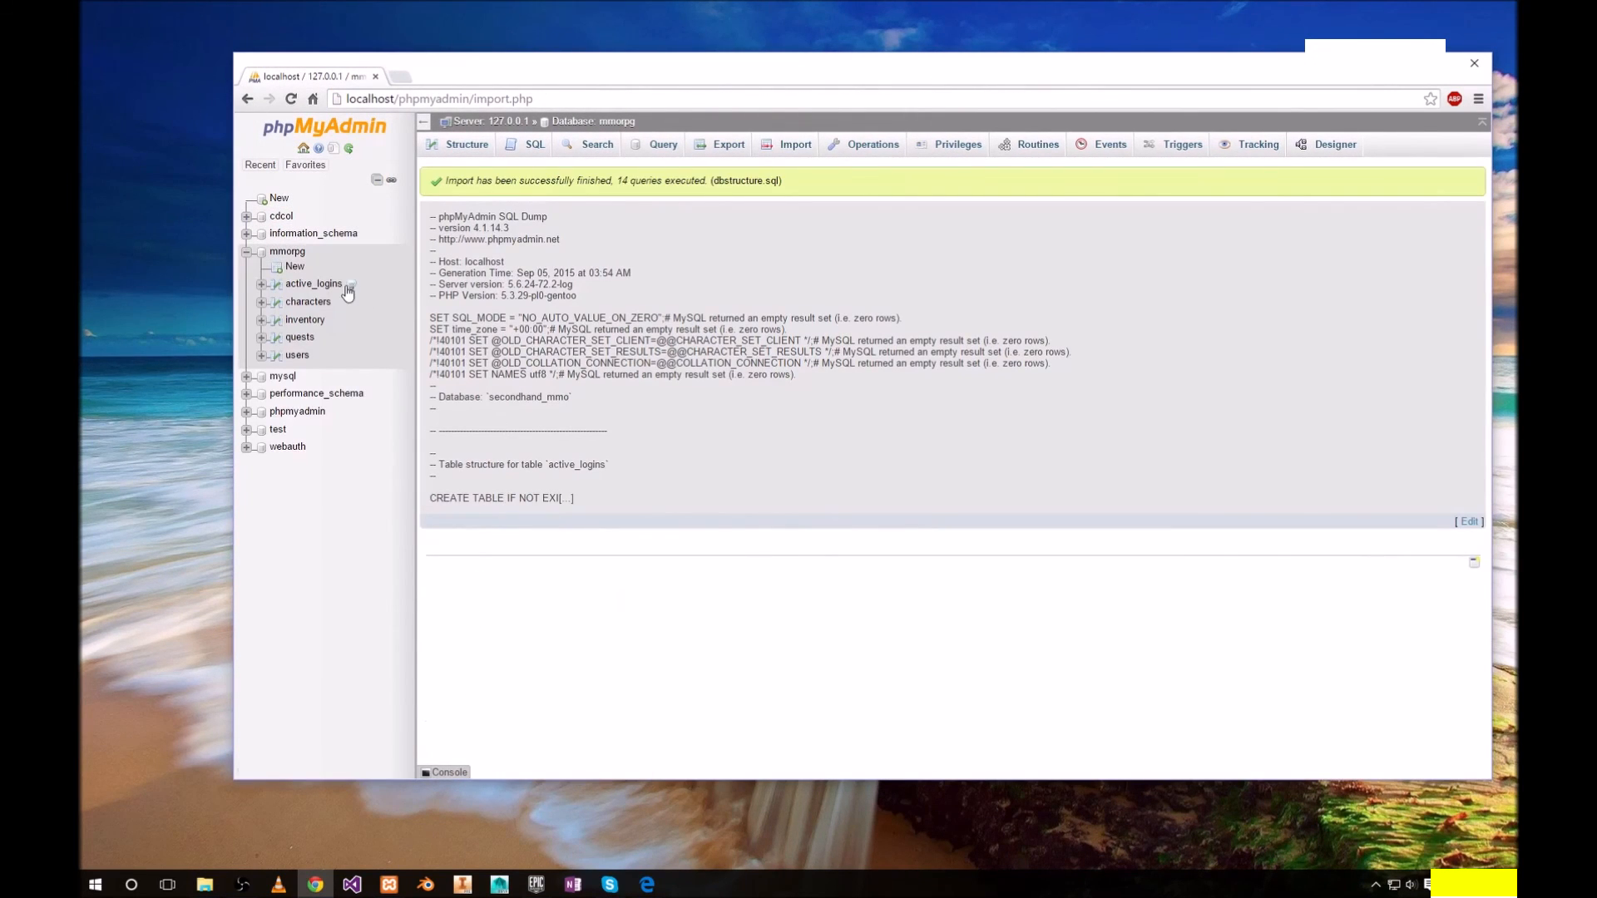
{"action": "mouse_move", "coordinate": [304, 318]}
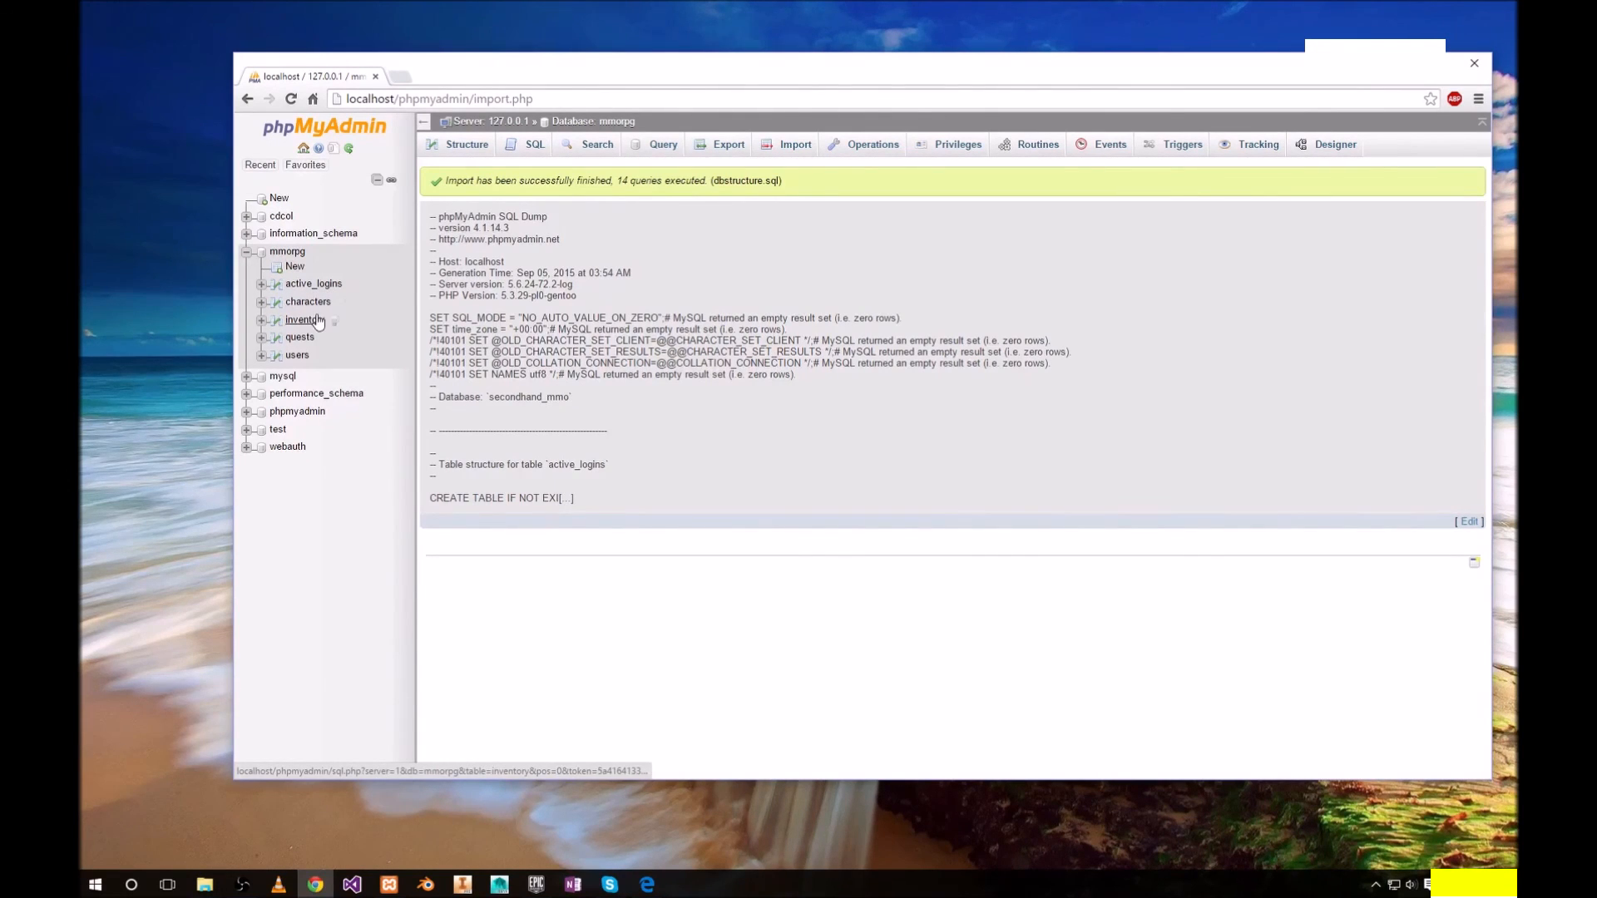
{"action": "mouse_move", "coordinate": [300, 337]}
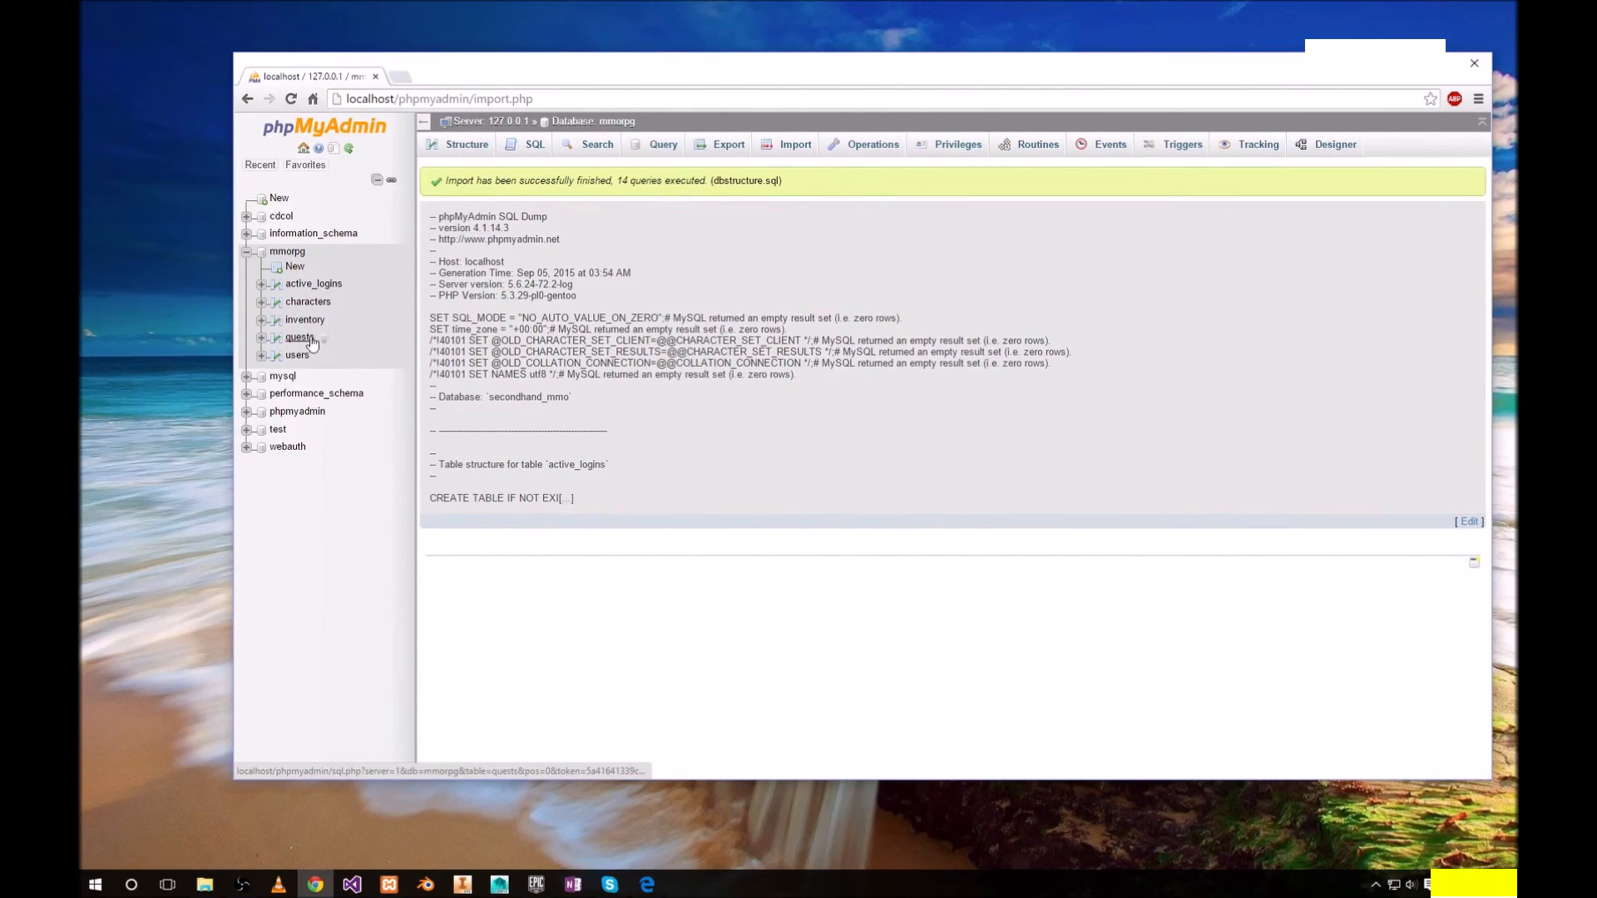
{"action": "mouse_move", "coordinate": [848, 239]}
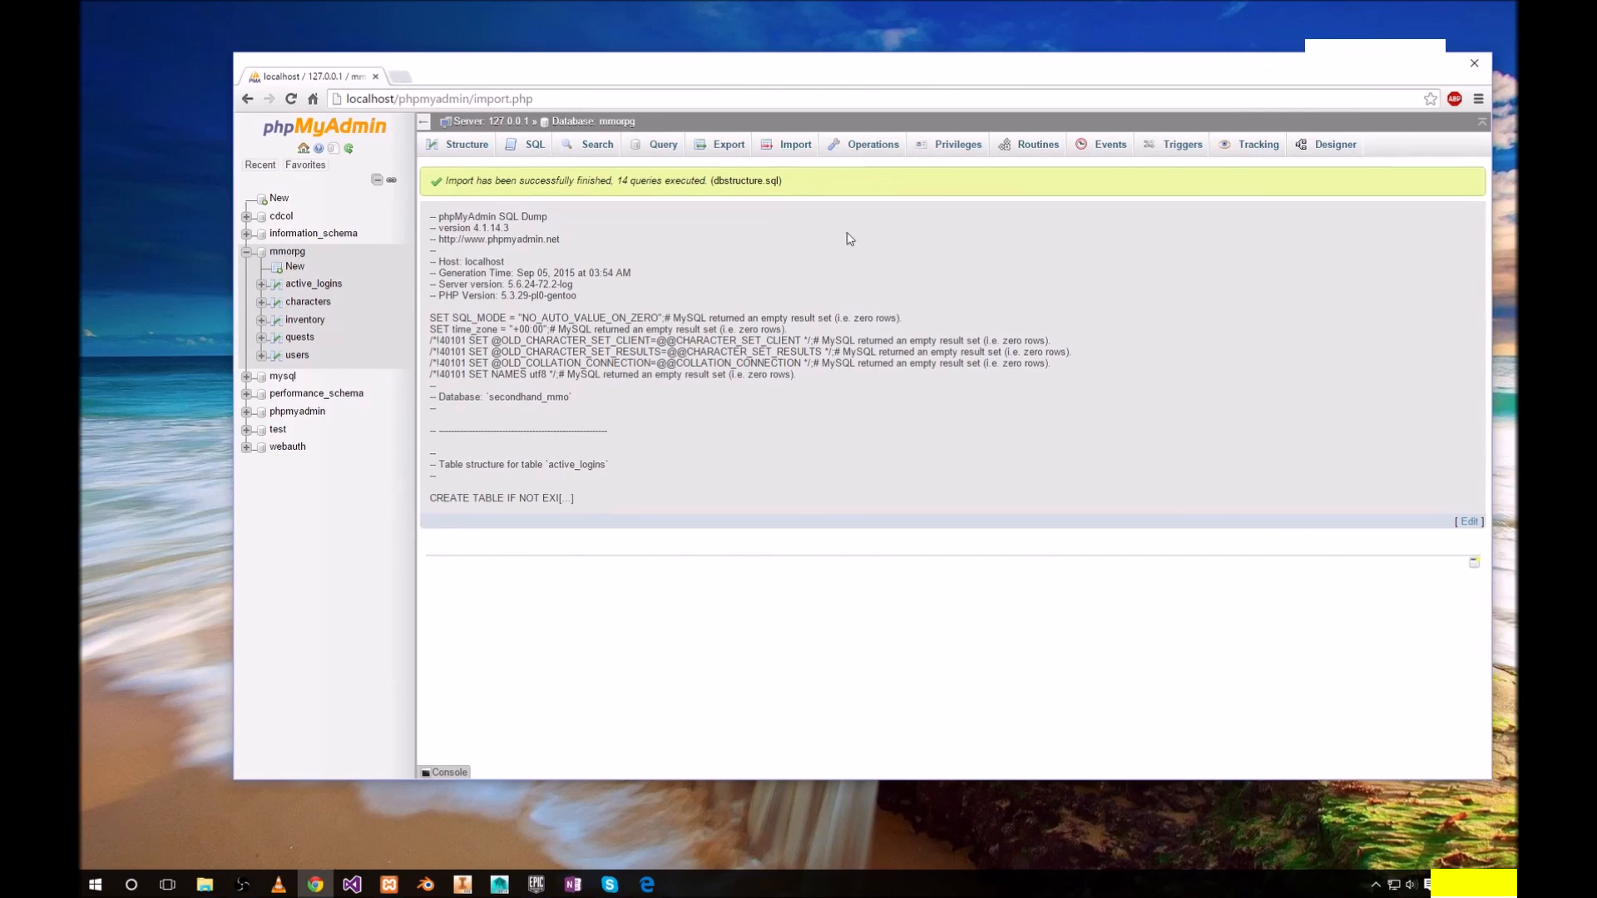
{"action": "mouse_move", "coordinate": [1371, 122]}
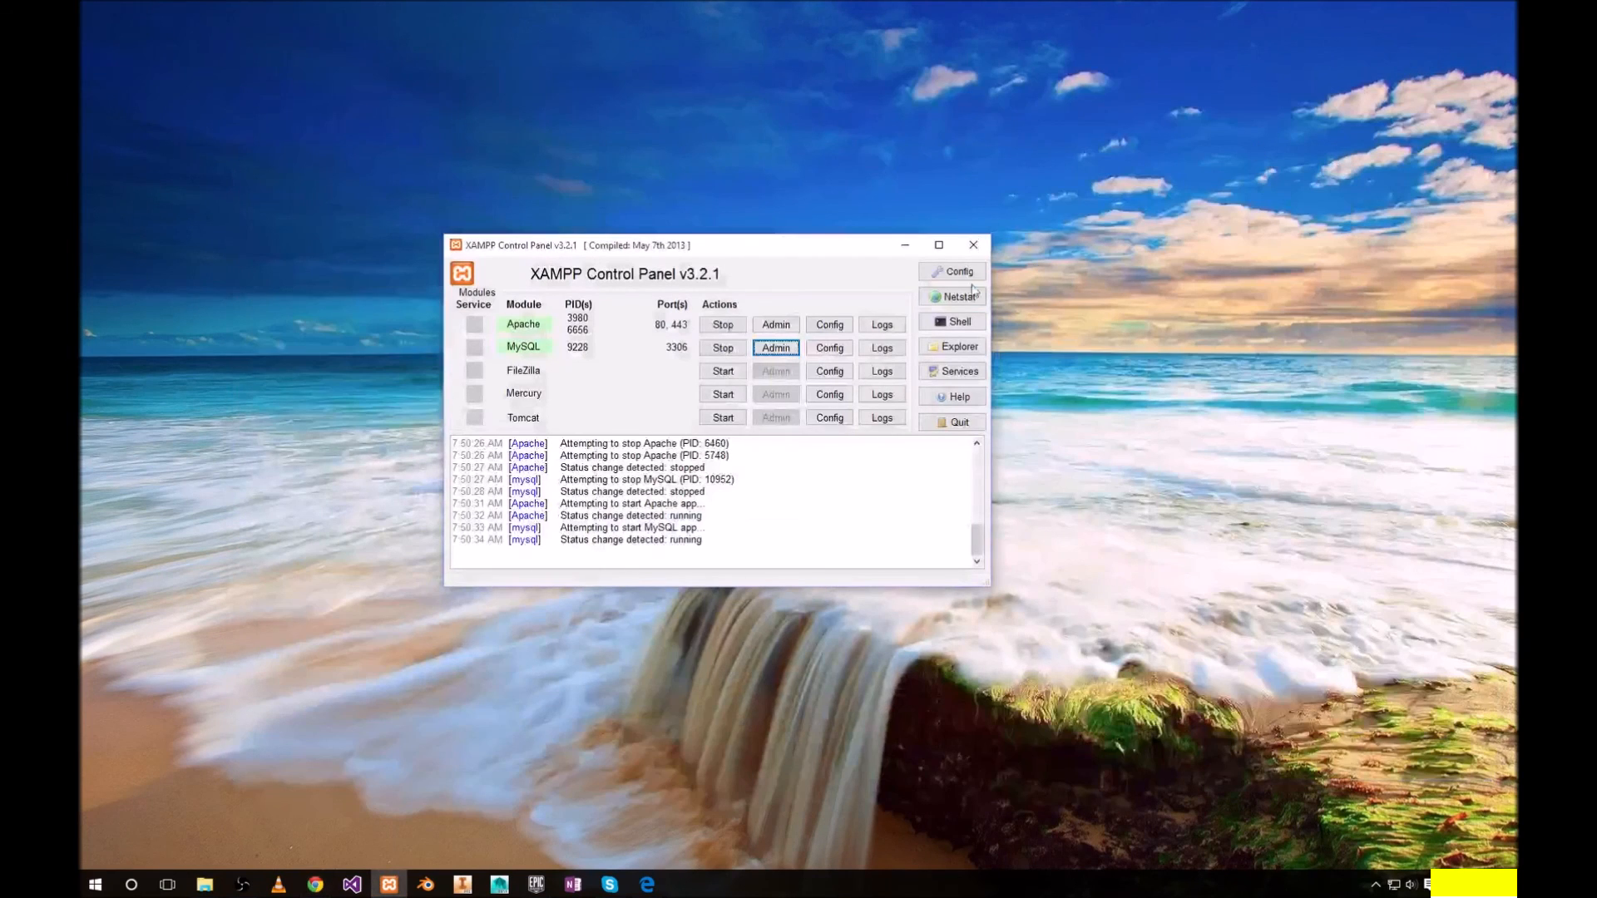
{"action": "mouse_move", "coordinate": [904, 246]}
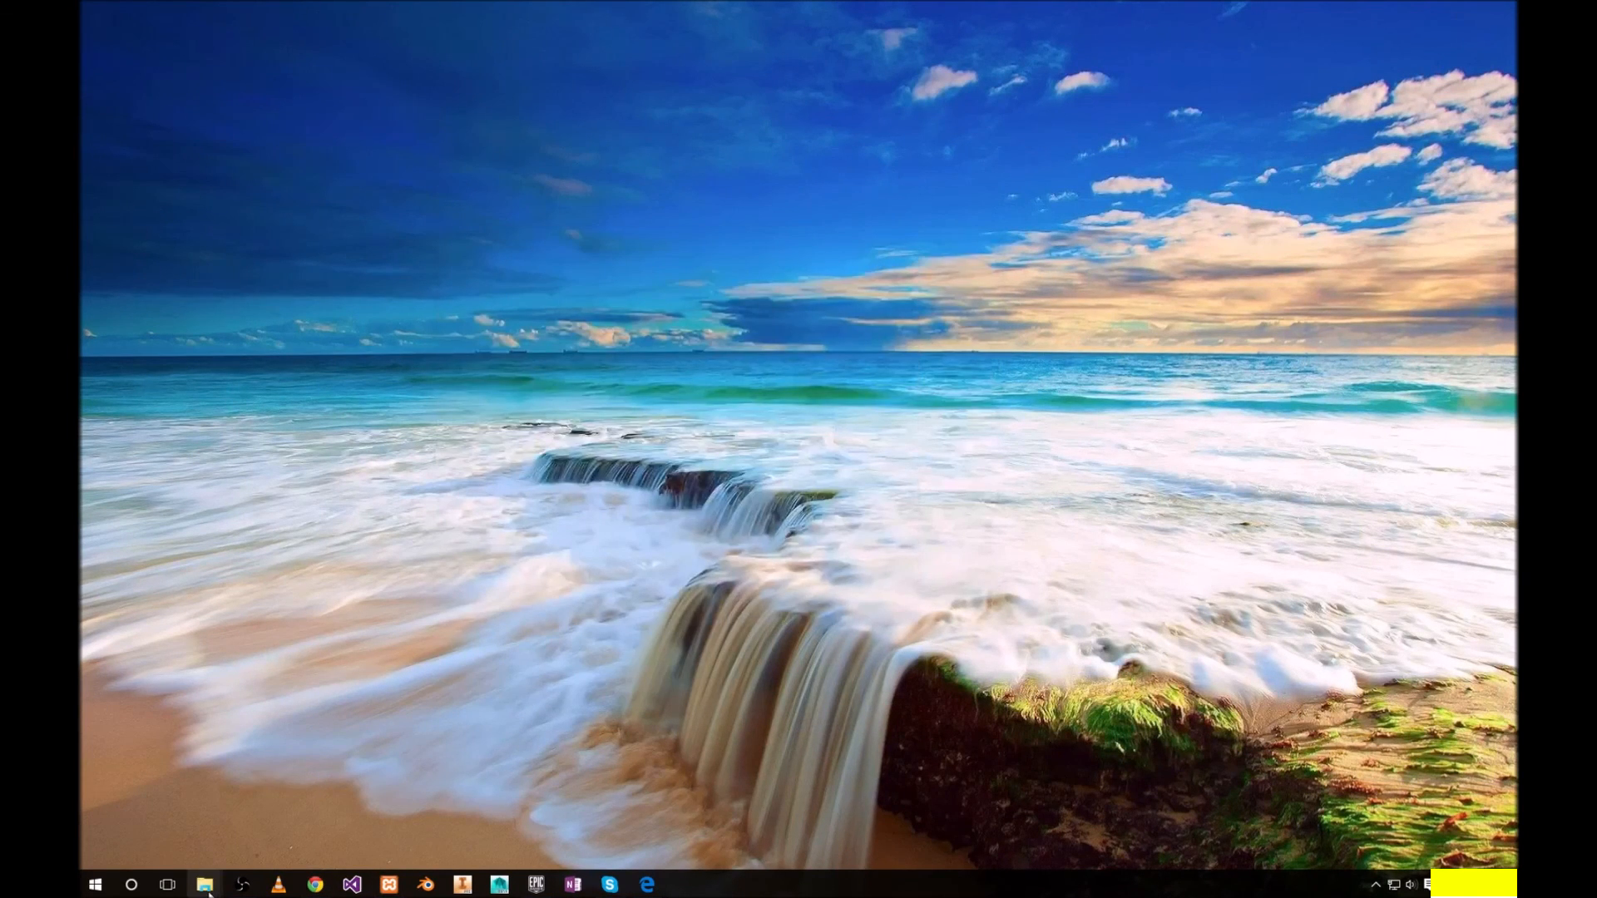
Browse mmo-starter-kit > Release-1.3 > PHP and open mmoconnection.php in Notepad.
{"action": "left_click", "coordinate": [204, 884]}
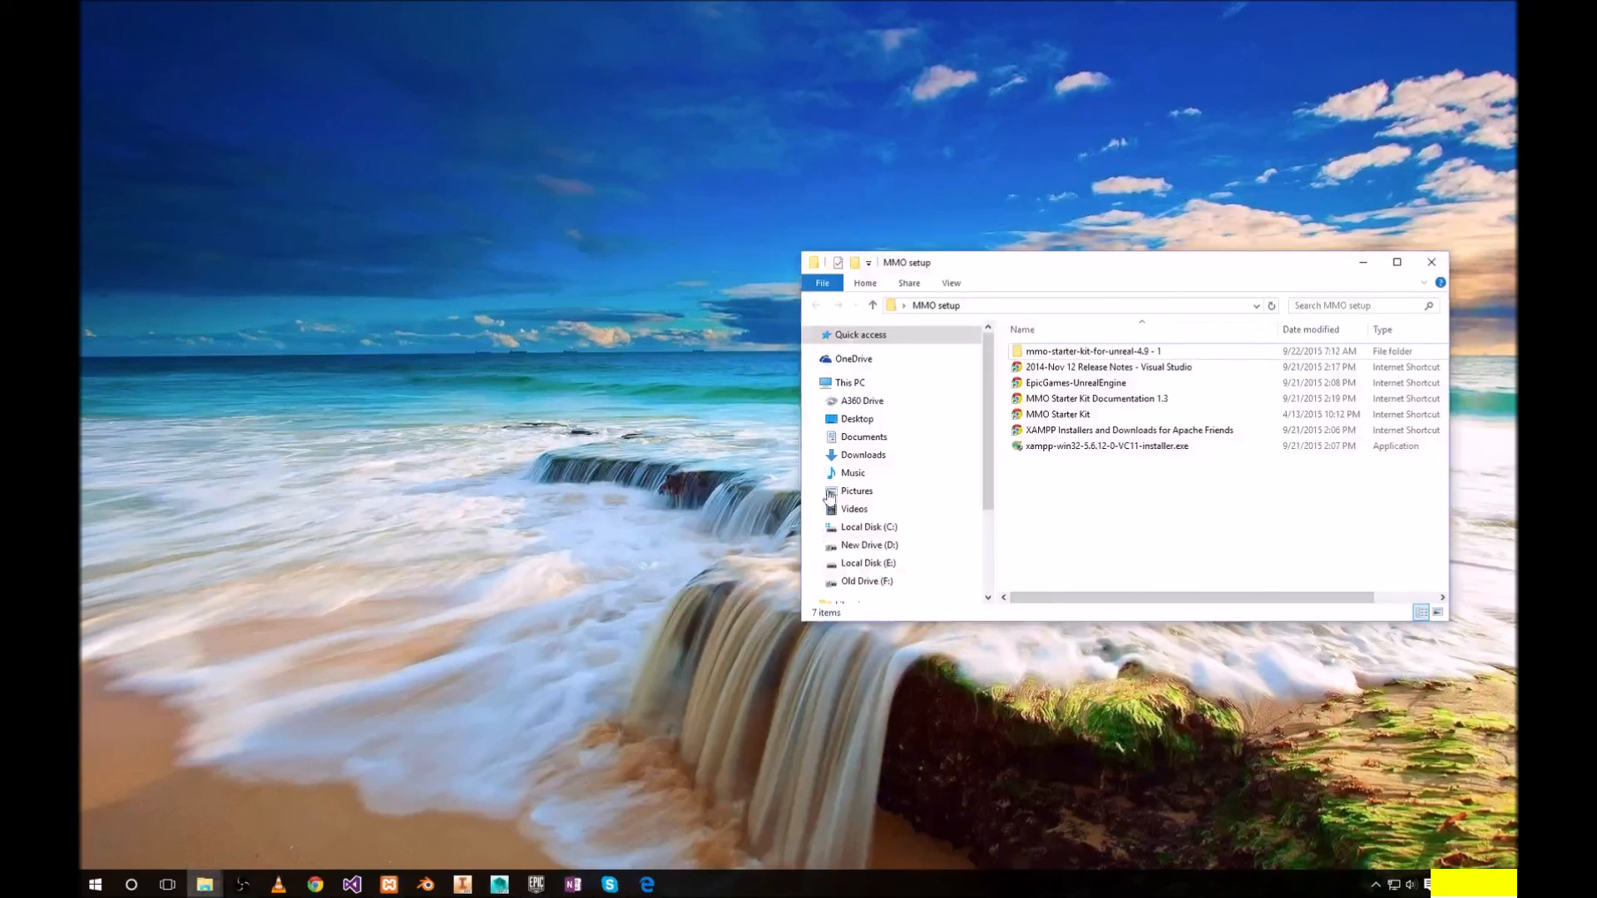
{"action": "double_click", "coordinate": [1092, 350]}
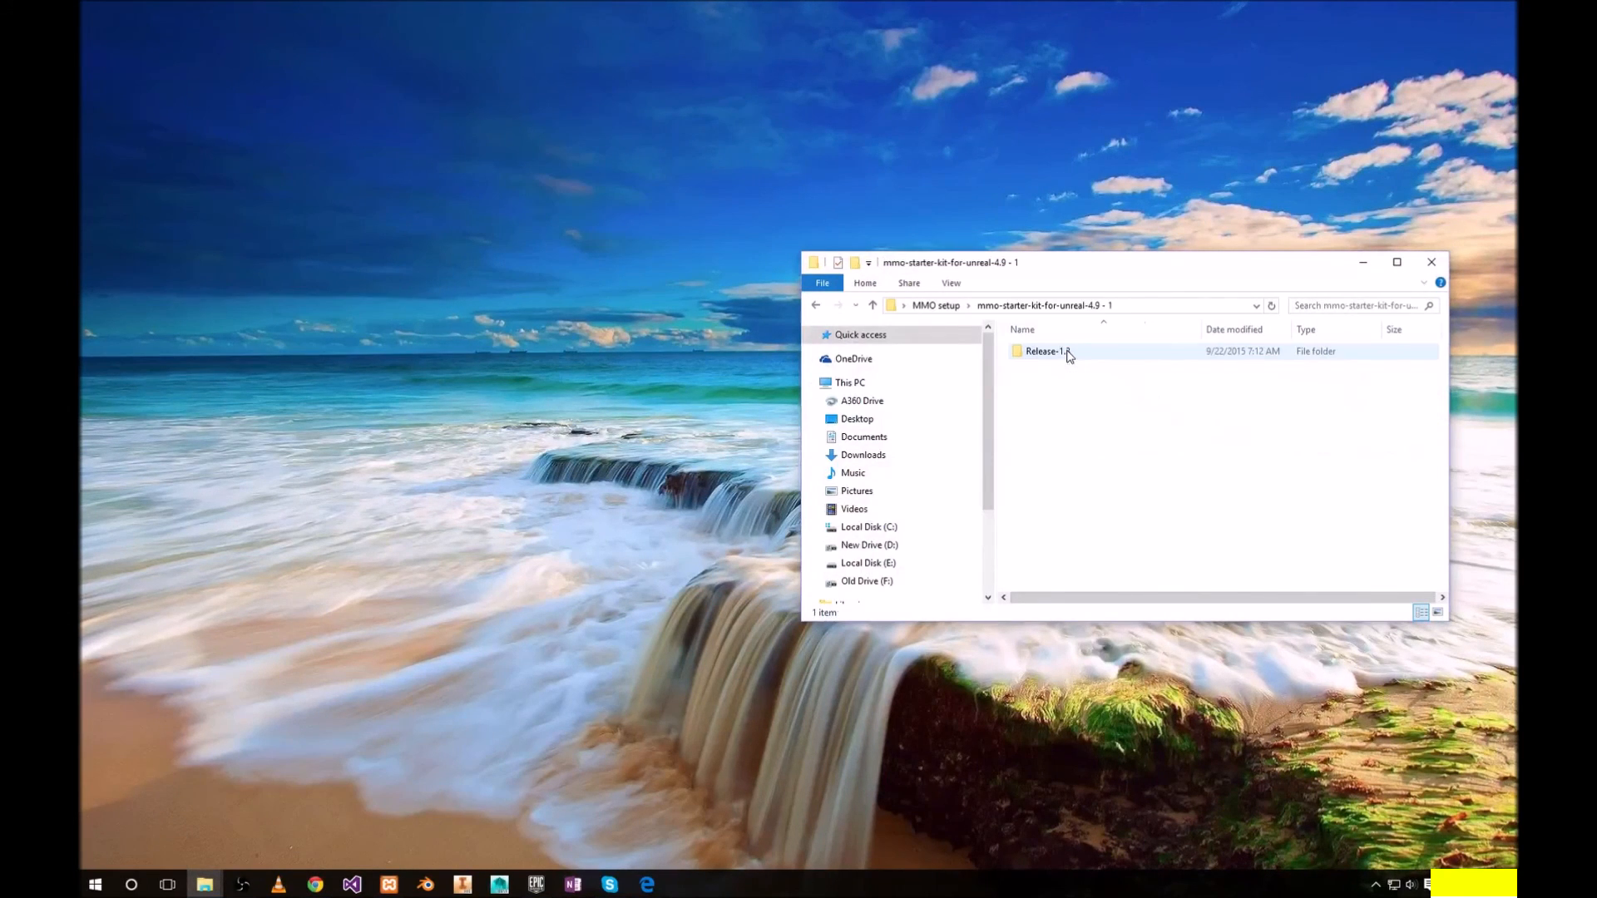
{"action": "double_click", "coordinate": [1043, 351]}
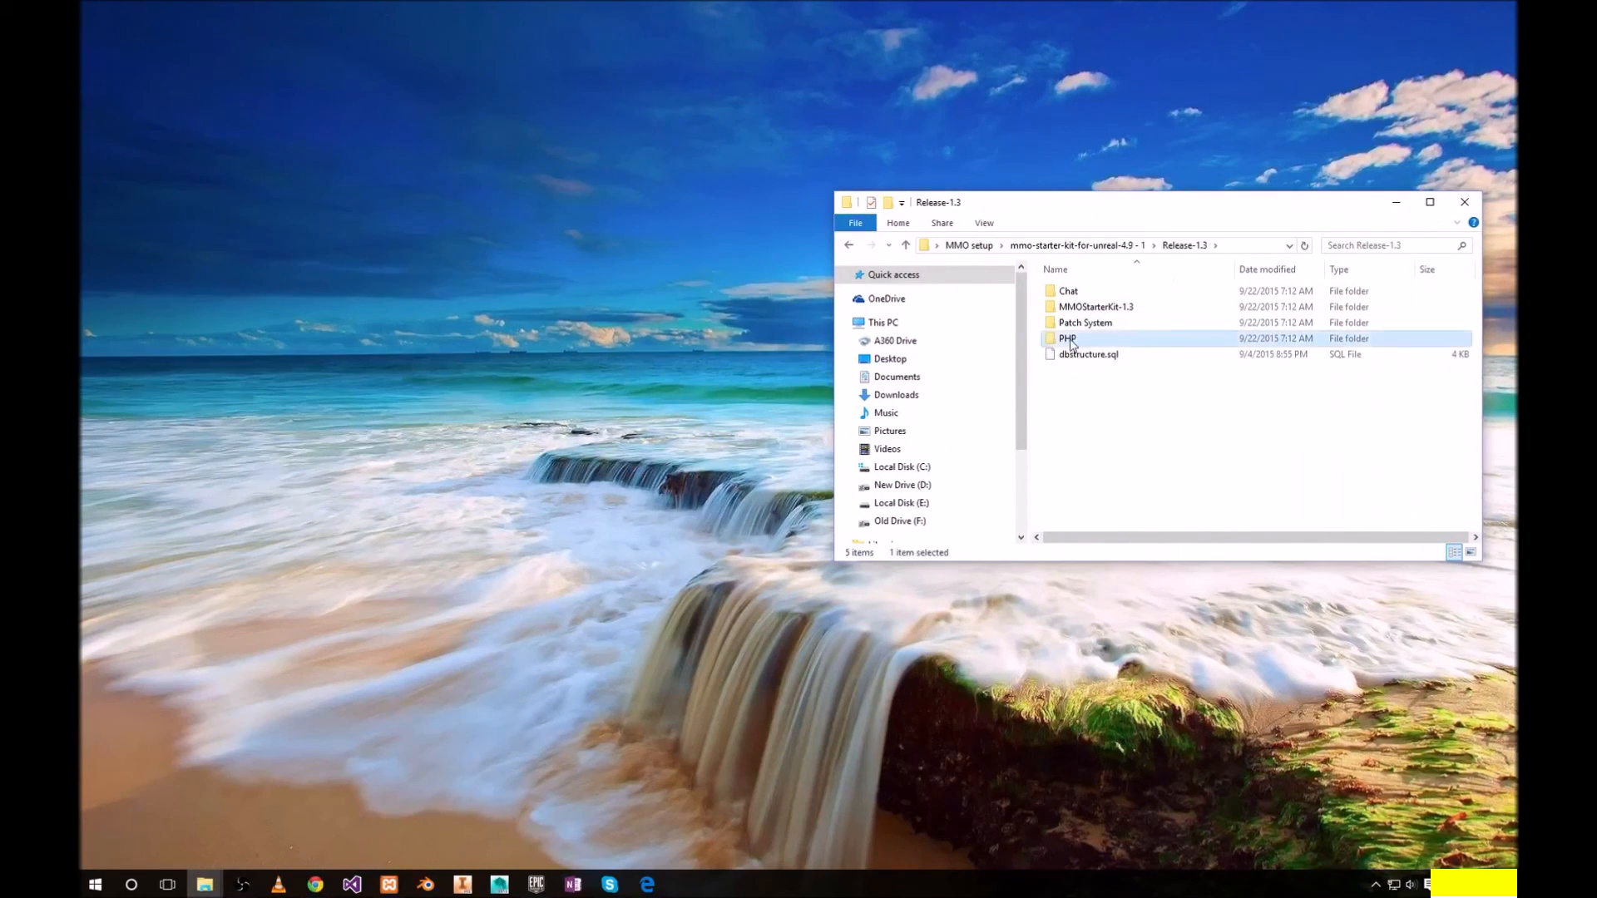
{"action": "double_click", "coordinate": [1067, 338]}
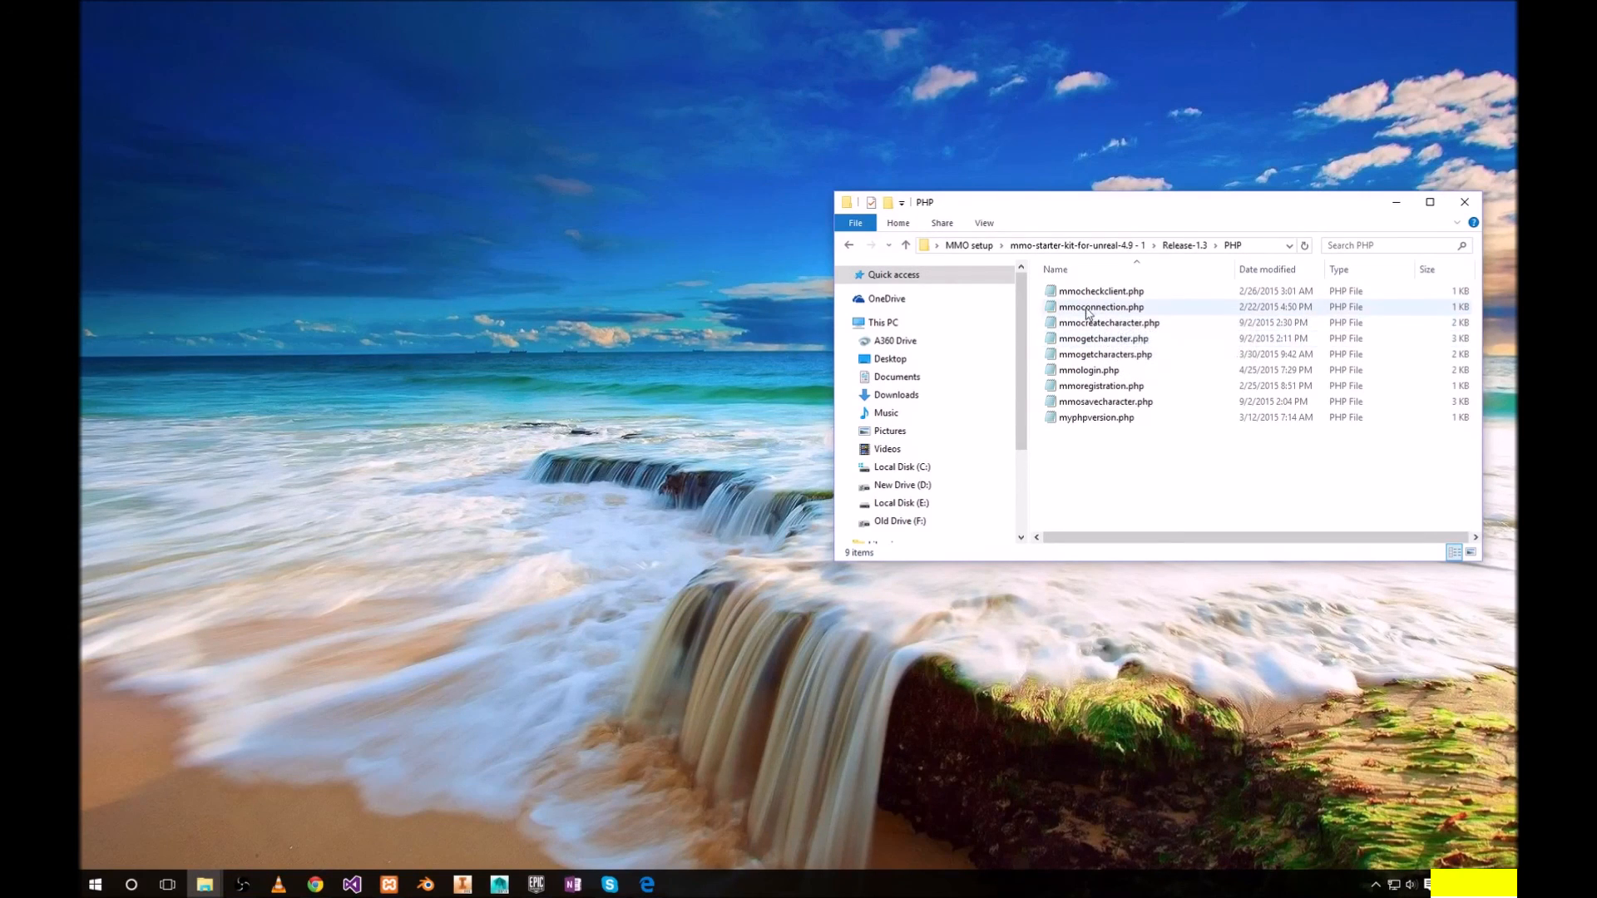
{"action": "mouse_move", "coordinate": [1101, 307]}
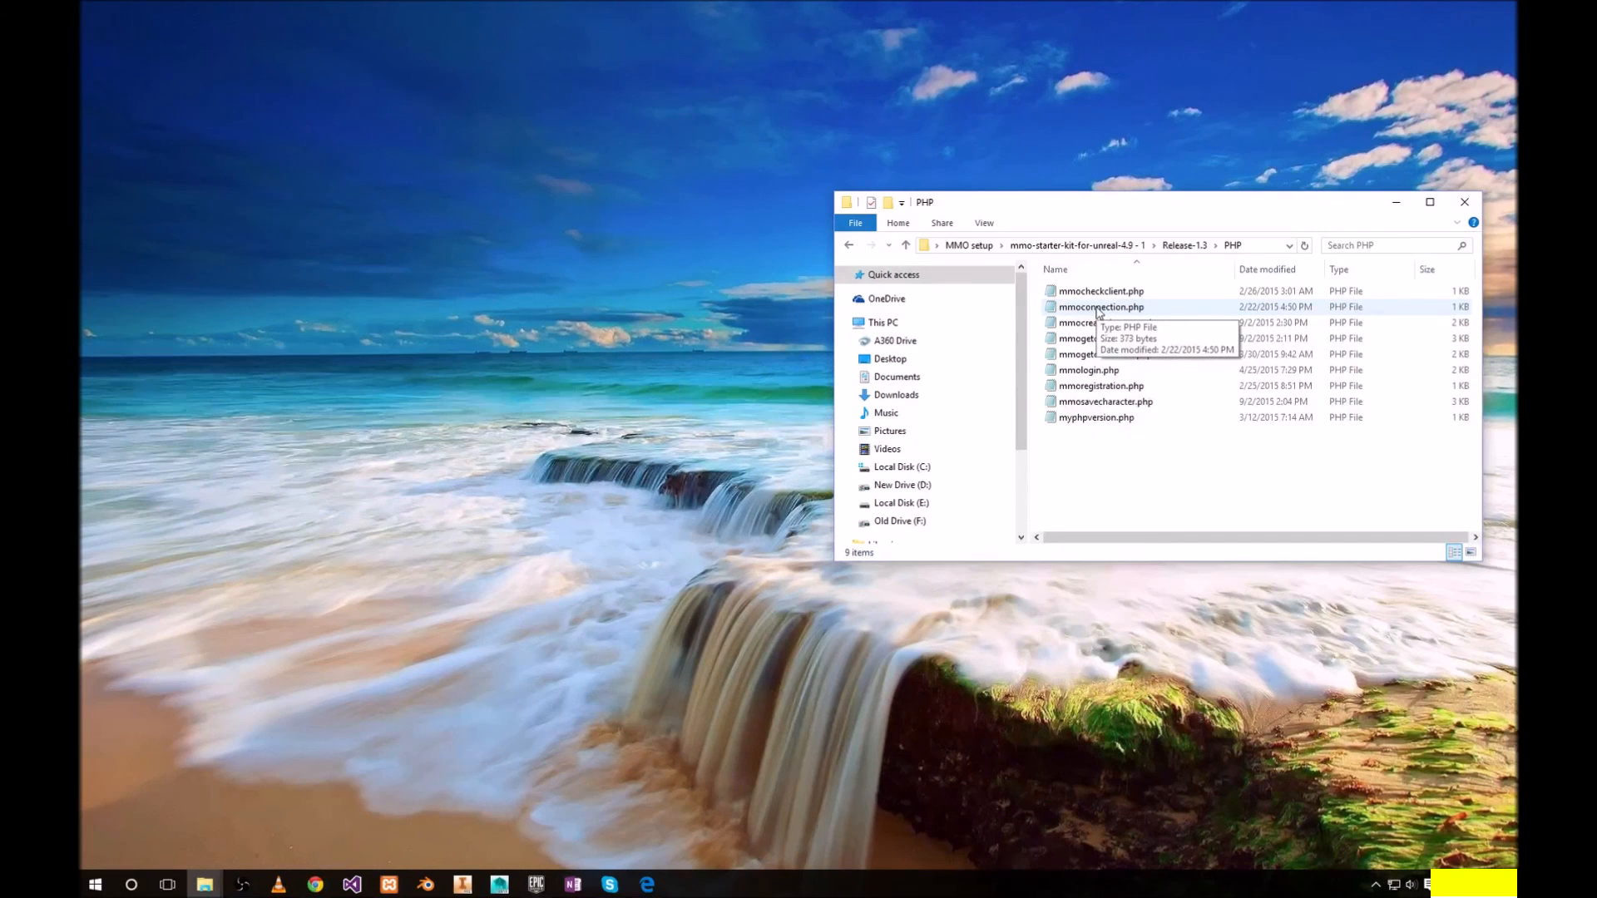
{"action": "double_click", "coordinate": [1101, 307]}
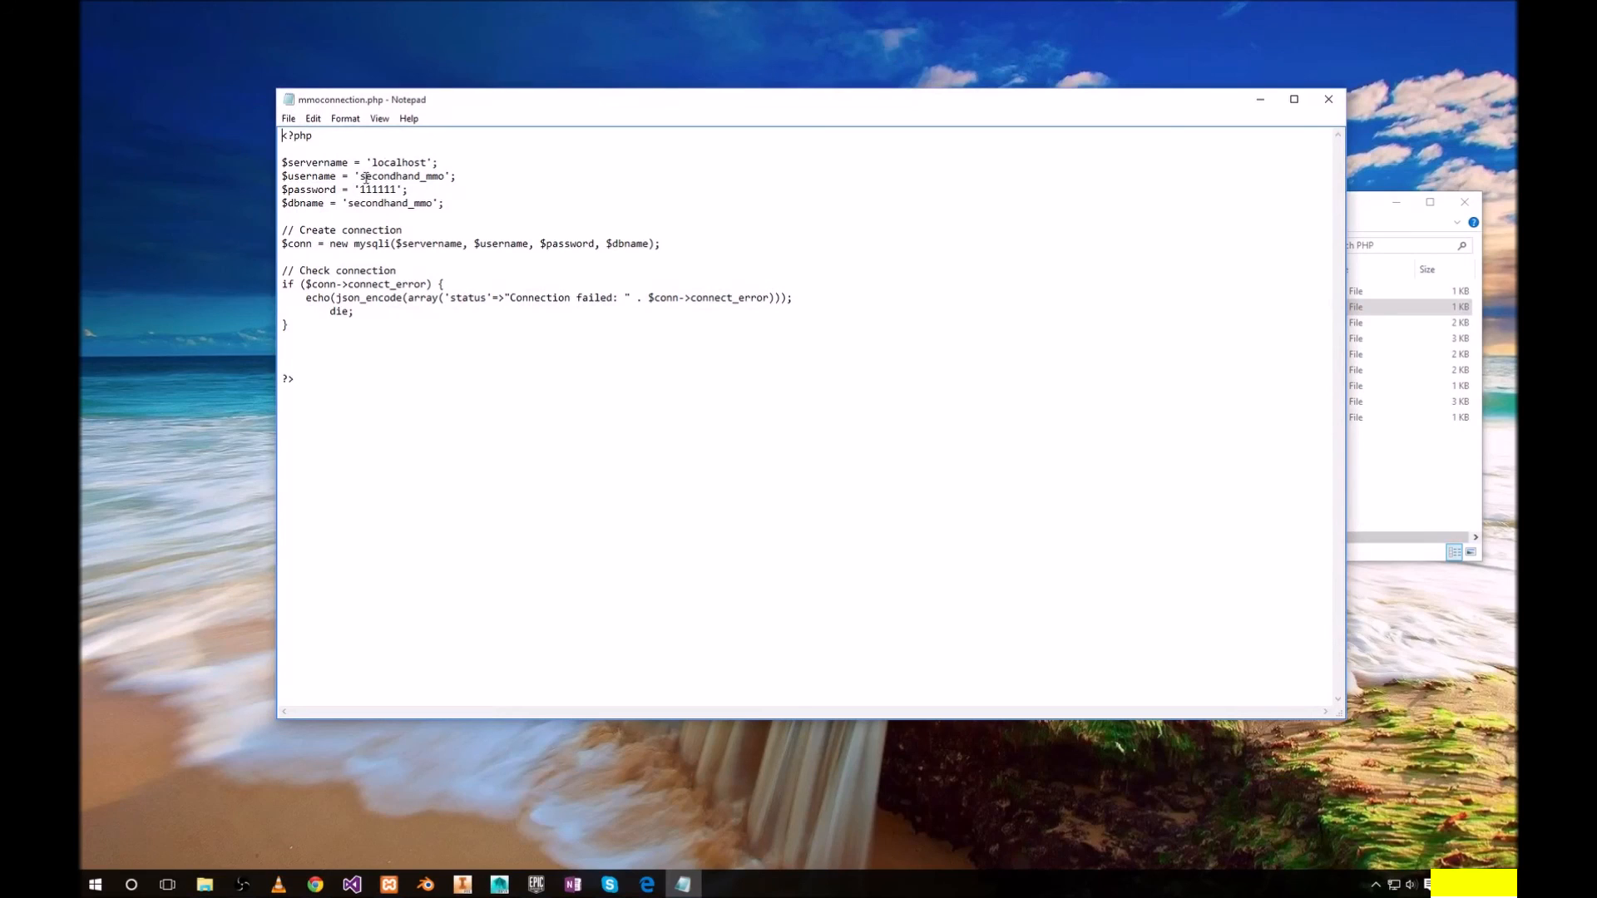
{"action": "double_click", "coordinate": [392, 176]}
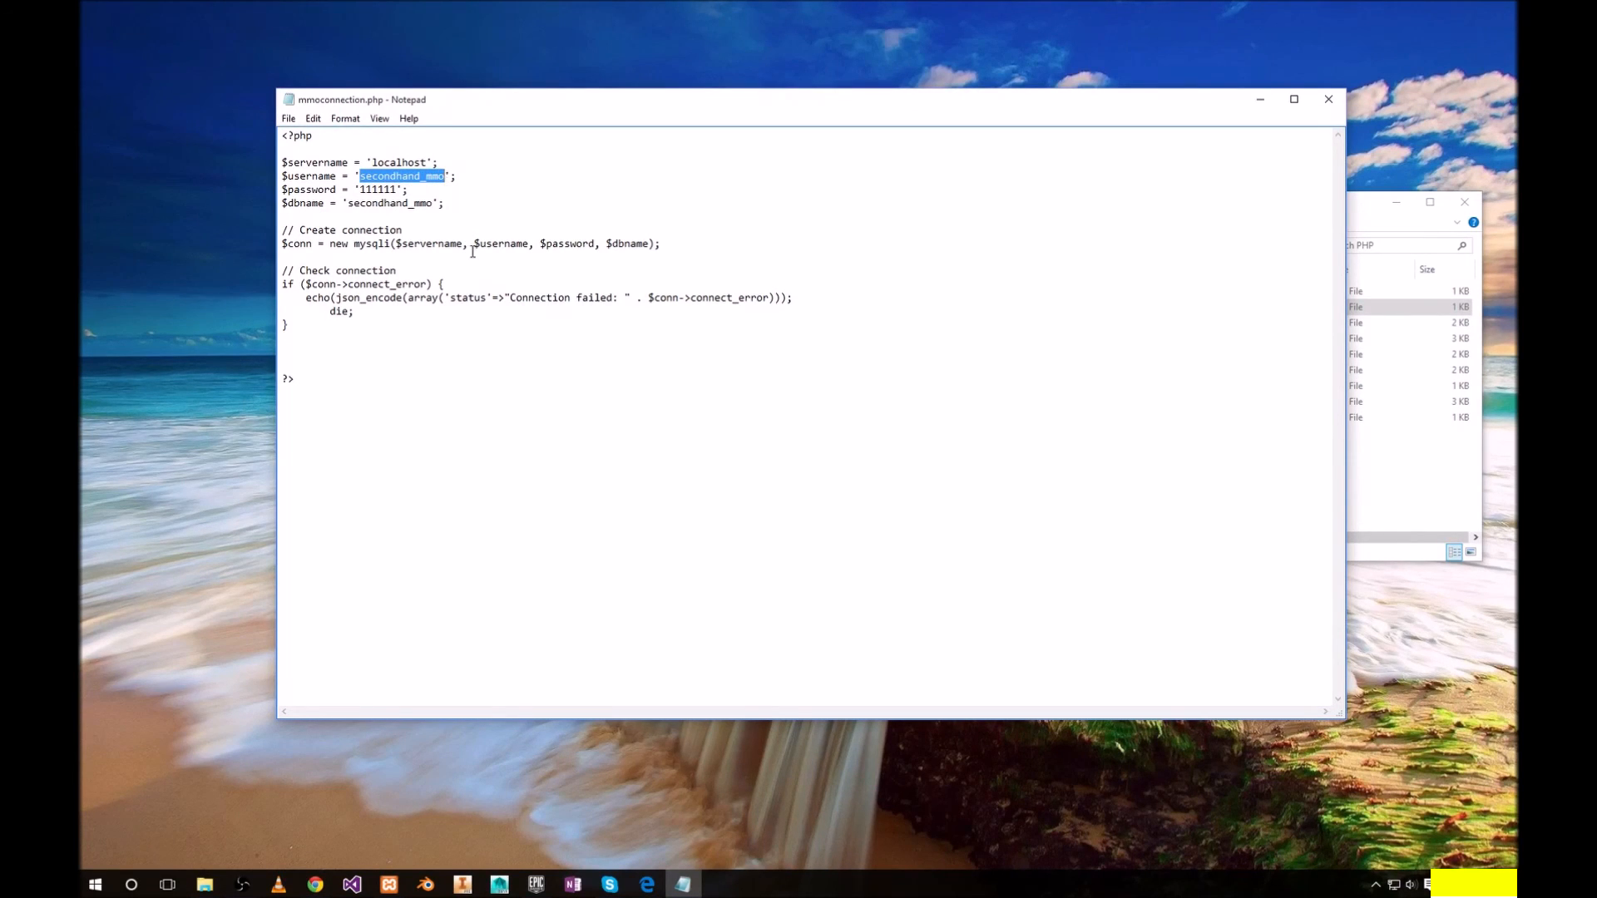
{"action": "type", "text": "Sas"}
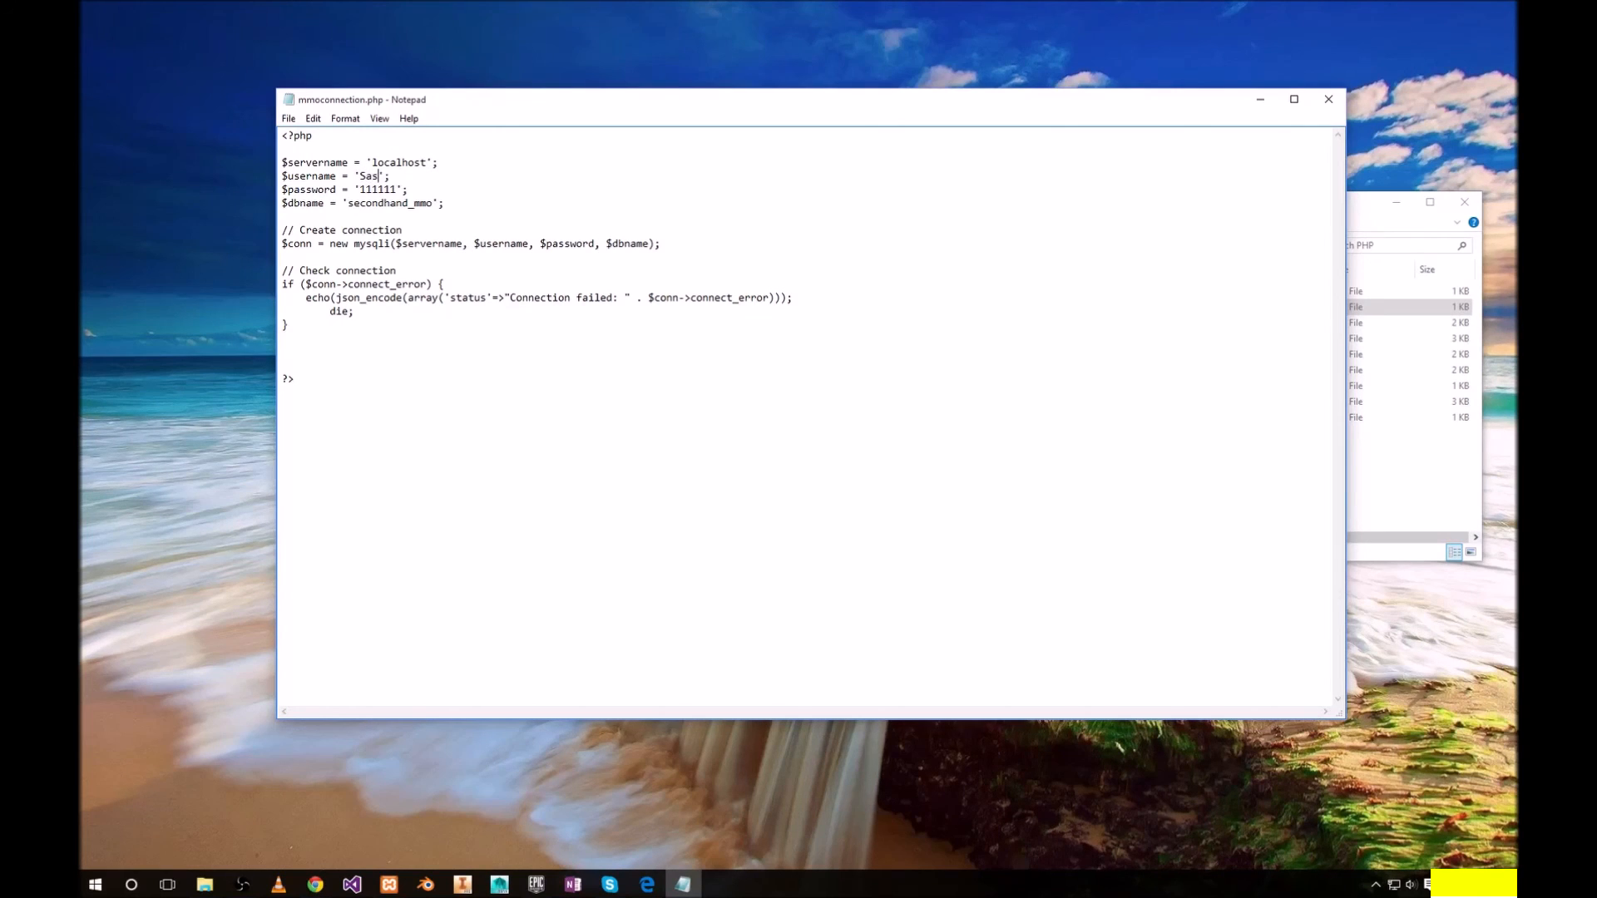
{"action": "type", "text": "ha"}
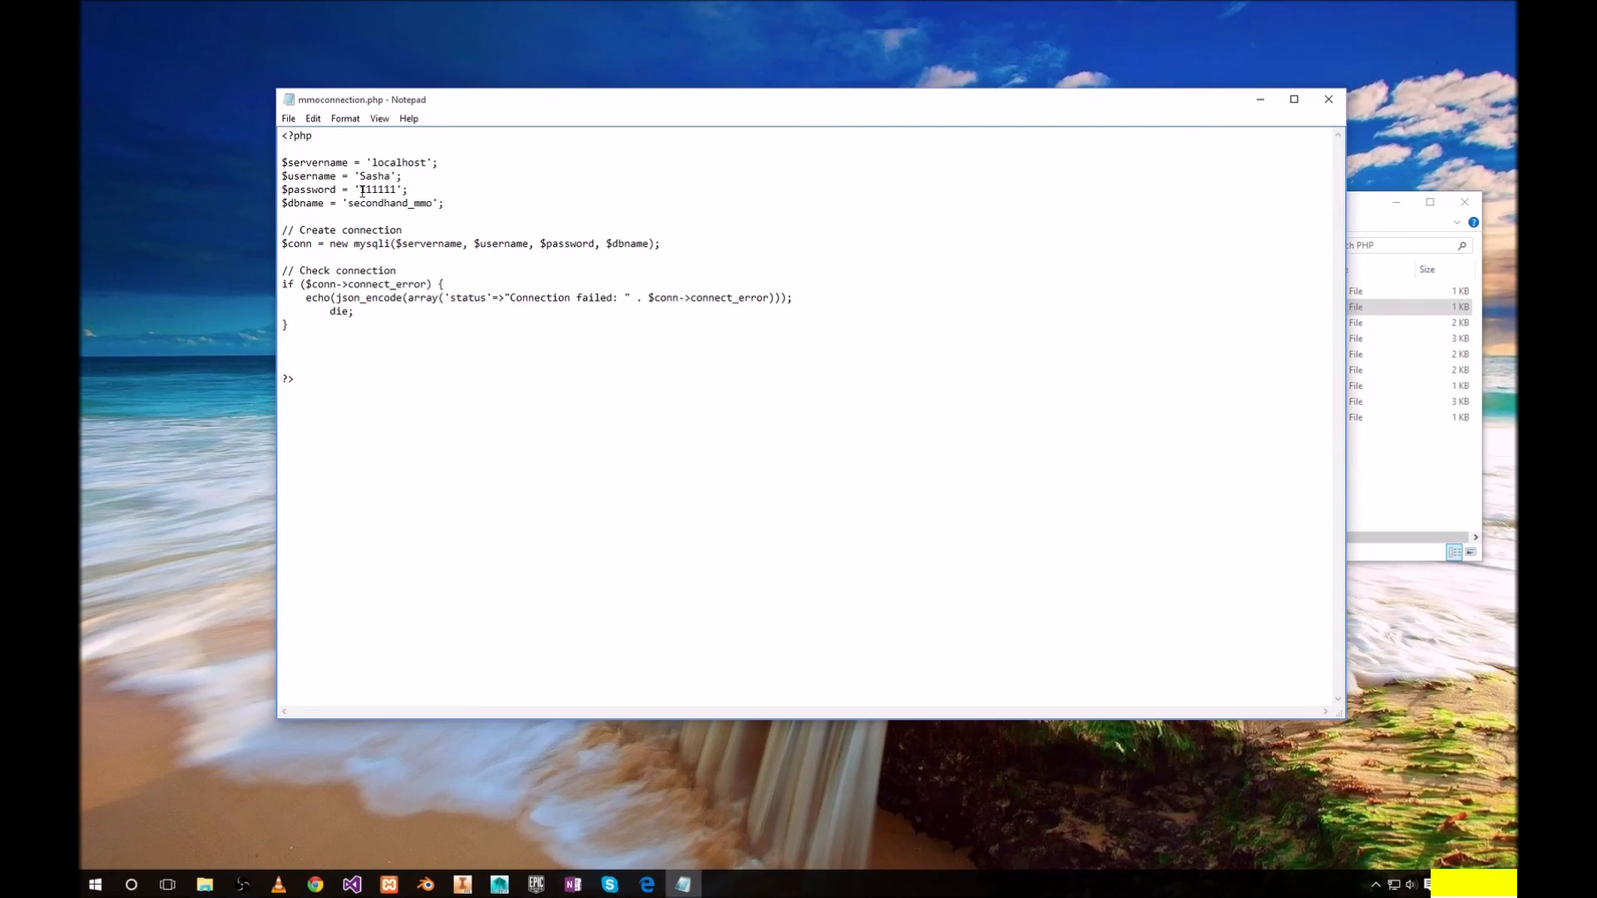
{"action": "double_click", "coordinate": [377, 190]}
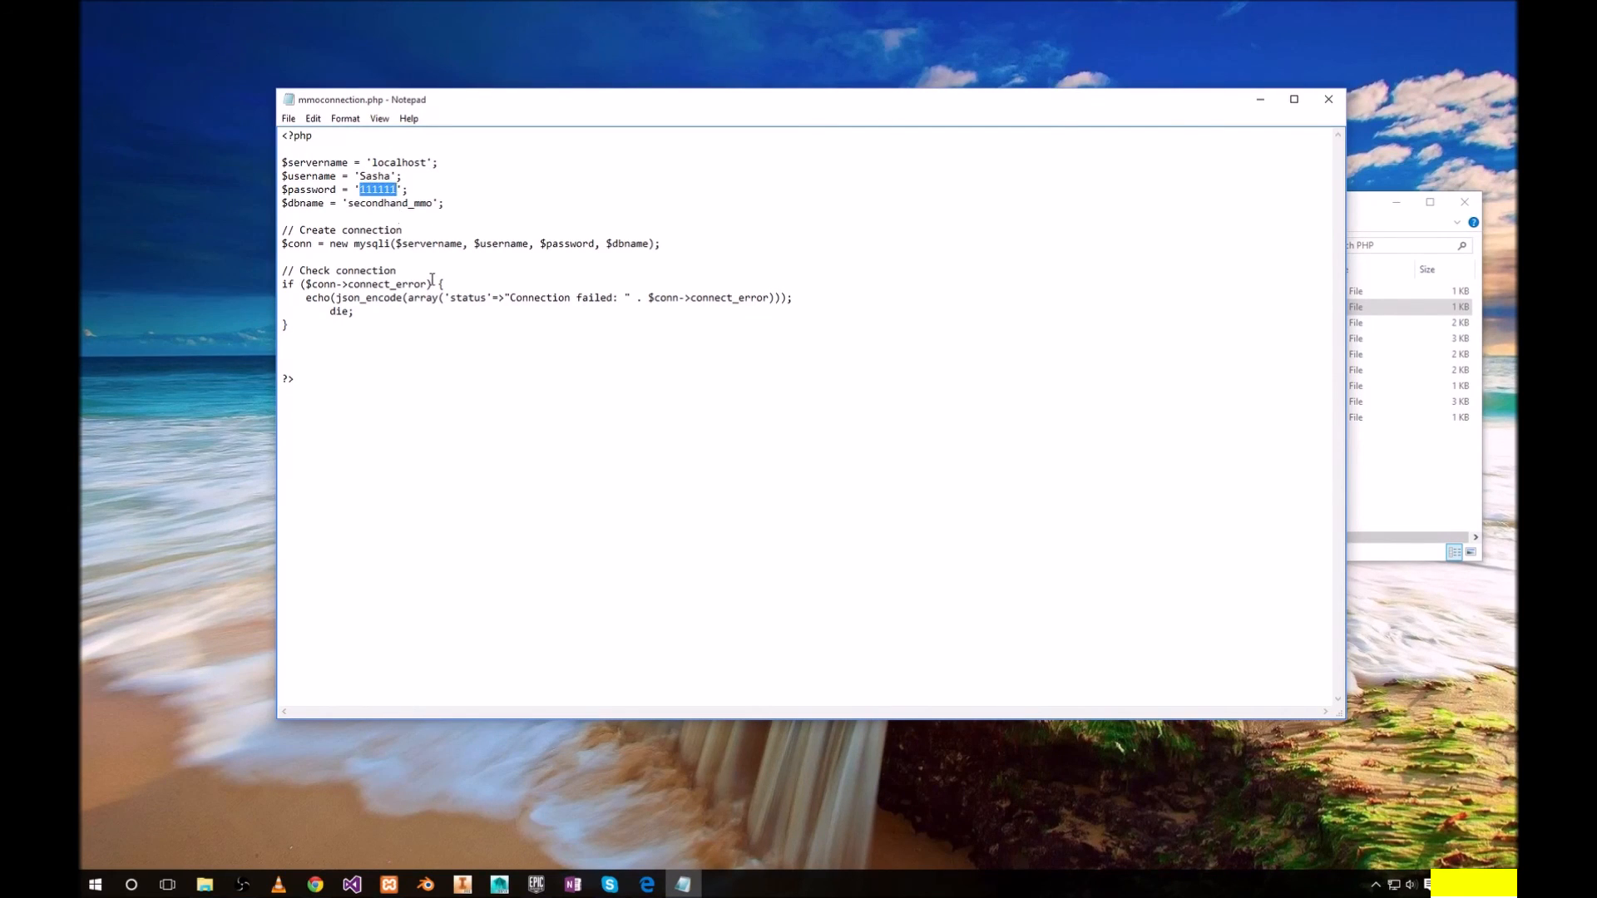
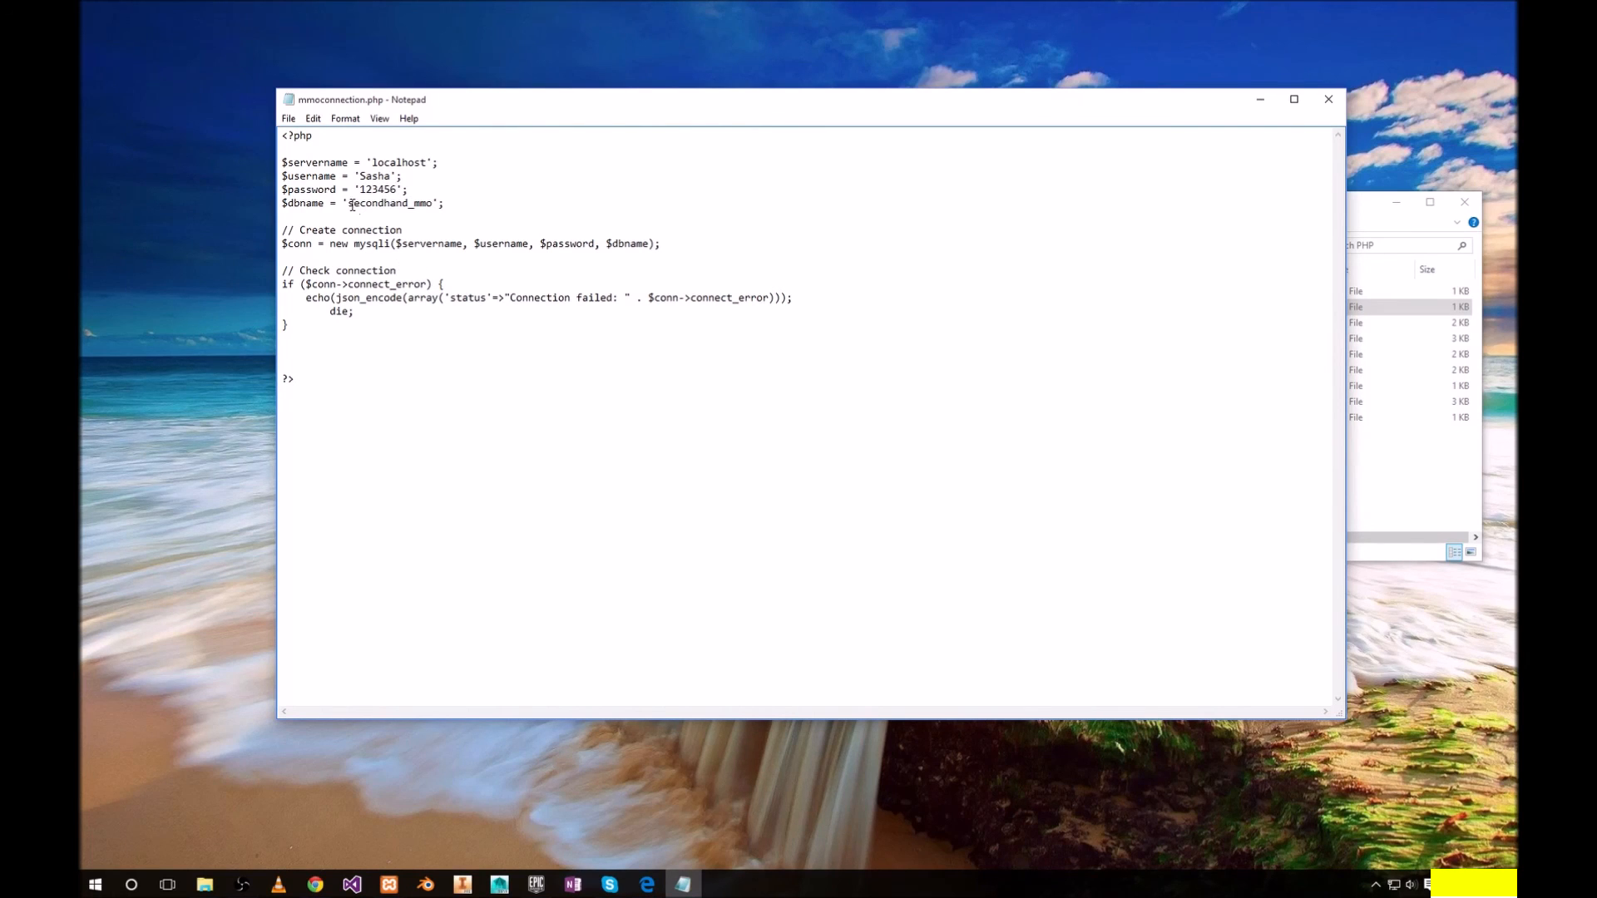
{"action": "double_click", "coordinate": [390, 203]}
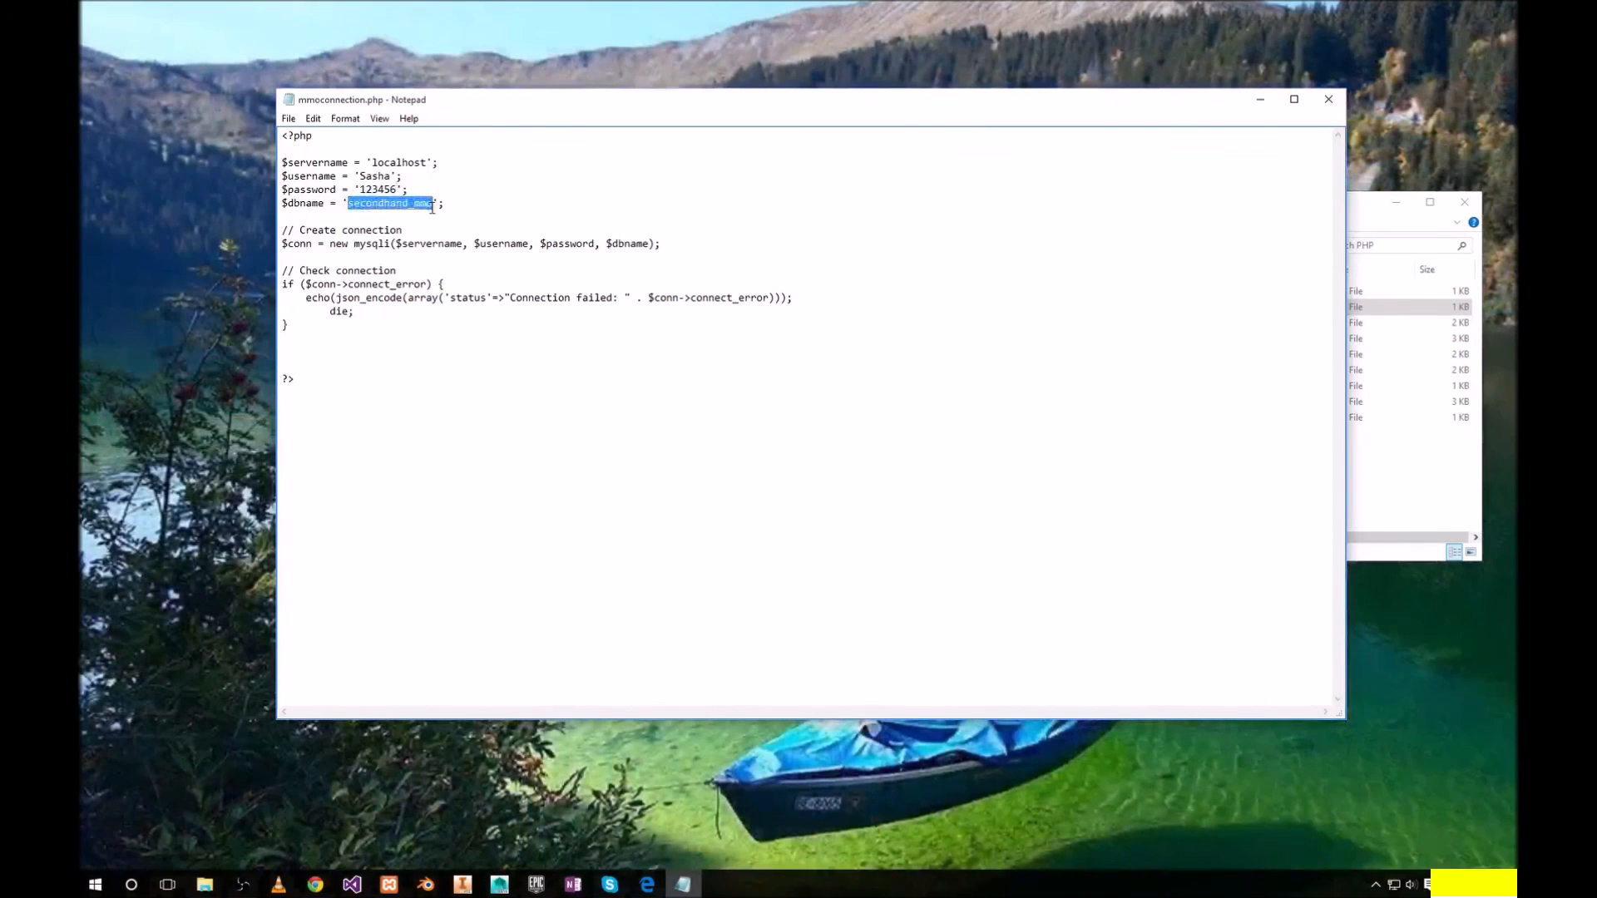
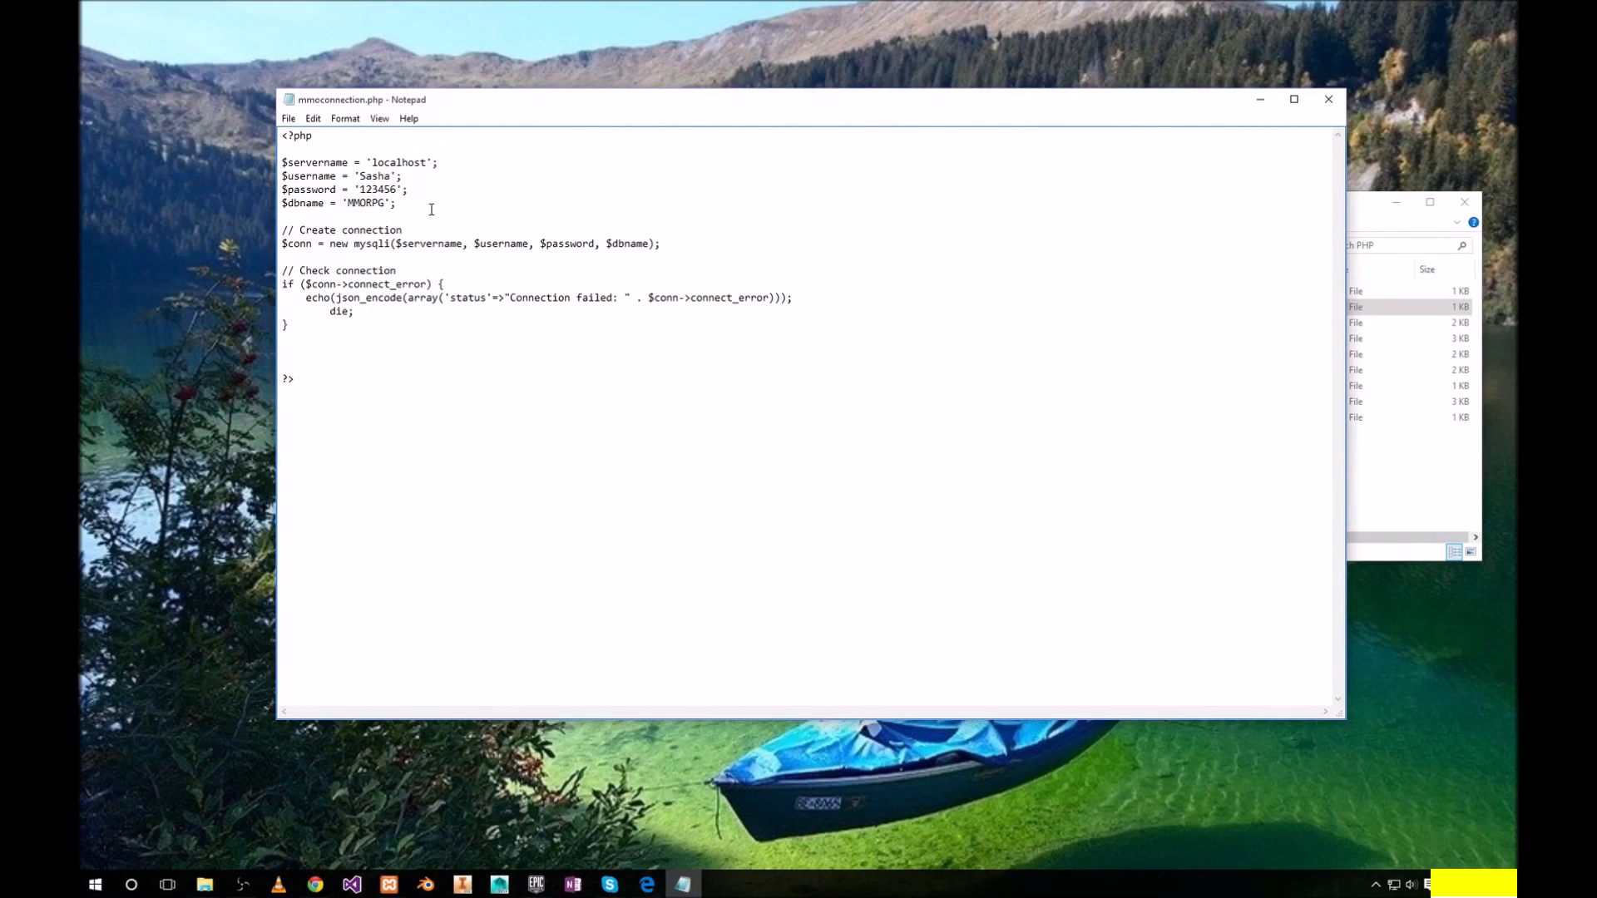
Save mmoconnection.php and close Notepad.
{"action": "left_click", "coordinate": [289, 118]}
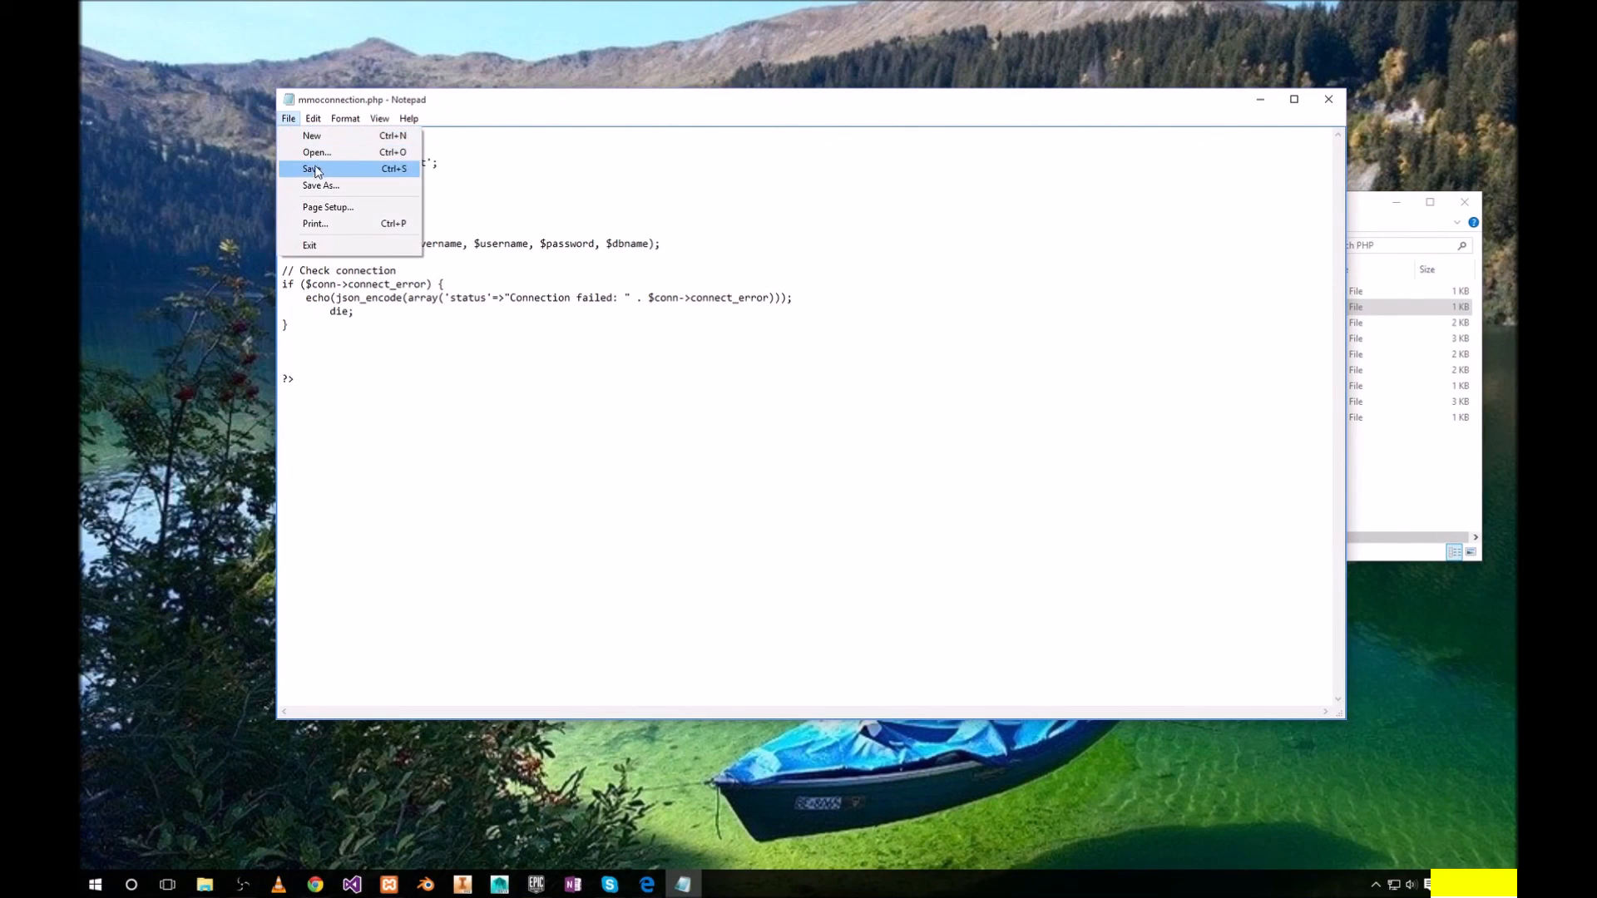
{"action": "left_click", "coordinate": [311, 168]}
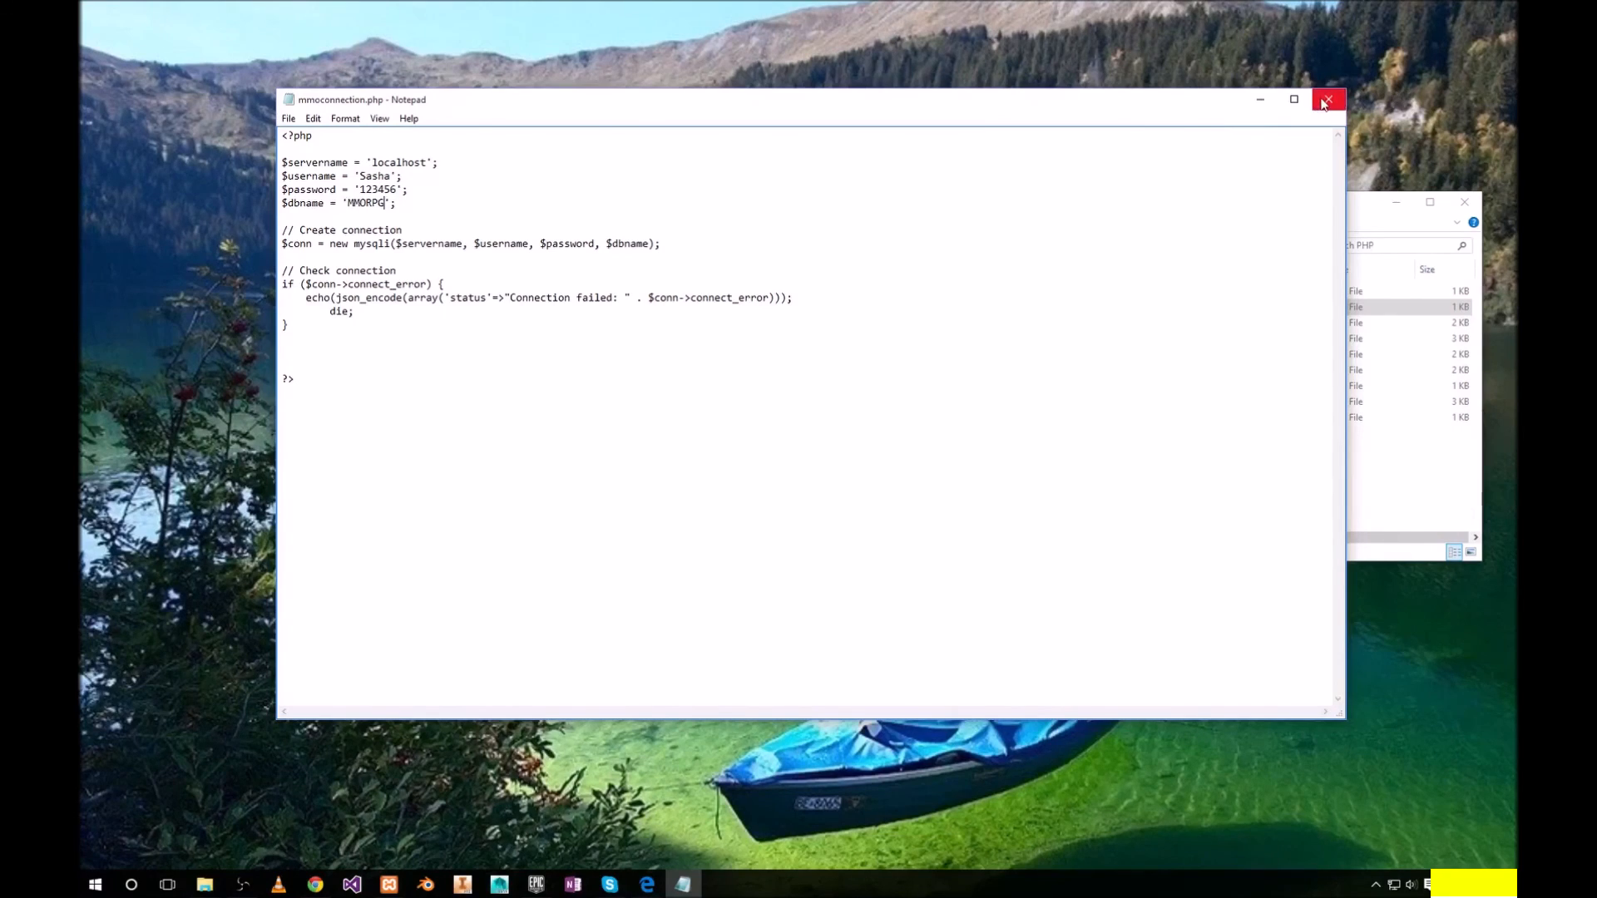
{"action": "left_click", "coordinate": [1328, 100]}
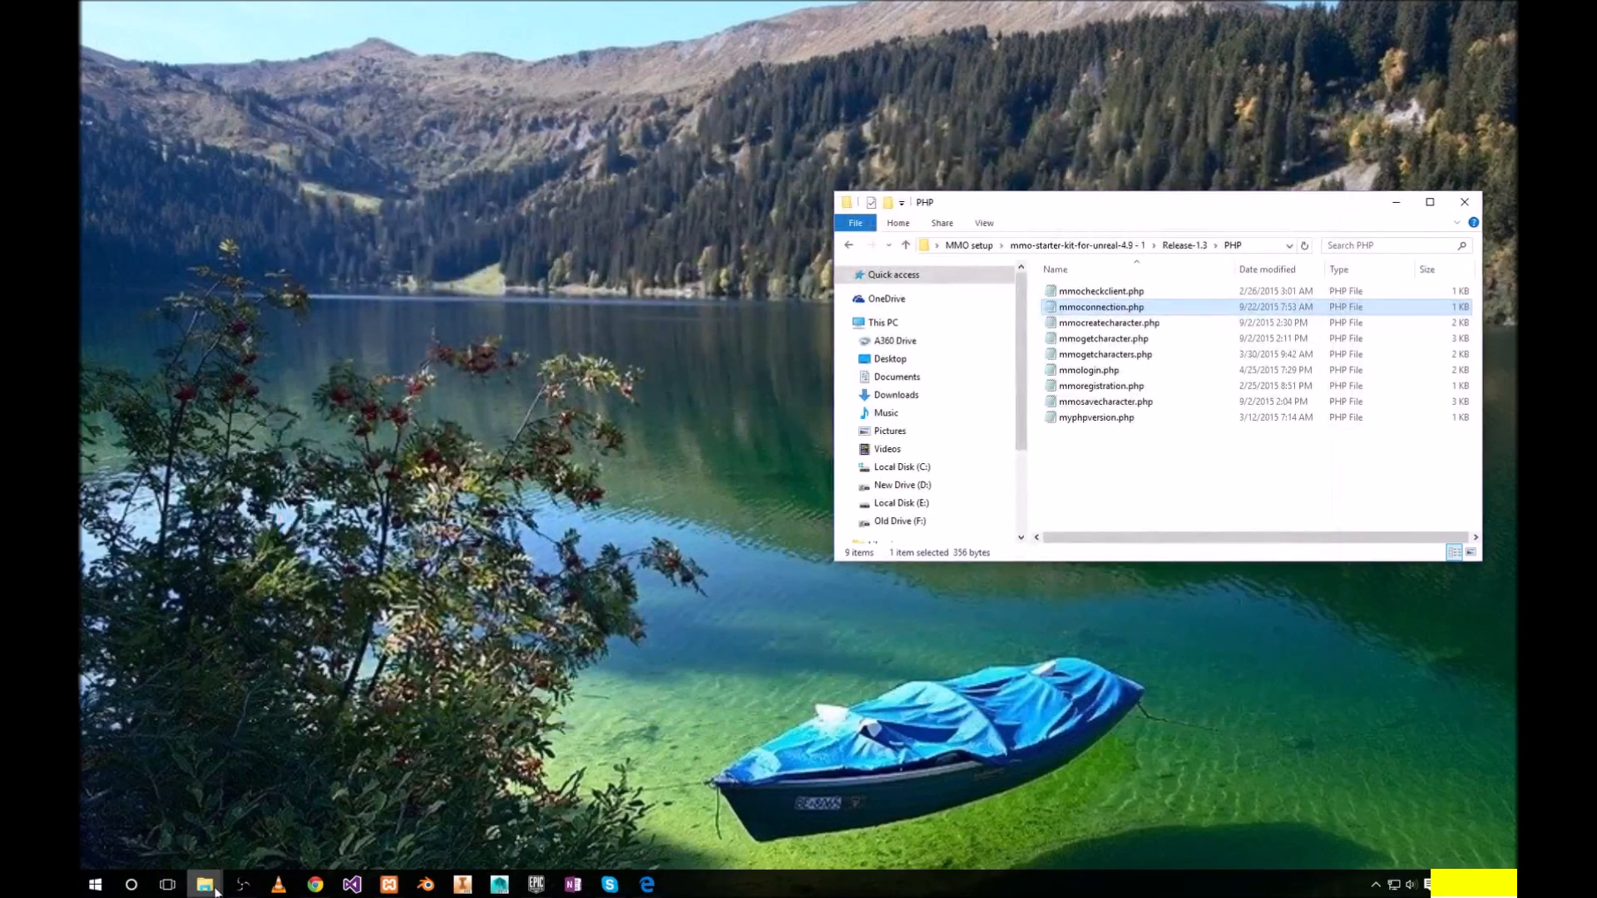
Browse to C:\xampp\htdocs\xampp in a new File Explorer window.
{"action": "left_click", "coordinate": [204, 885]}
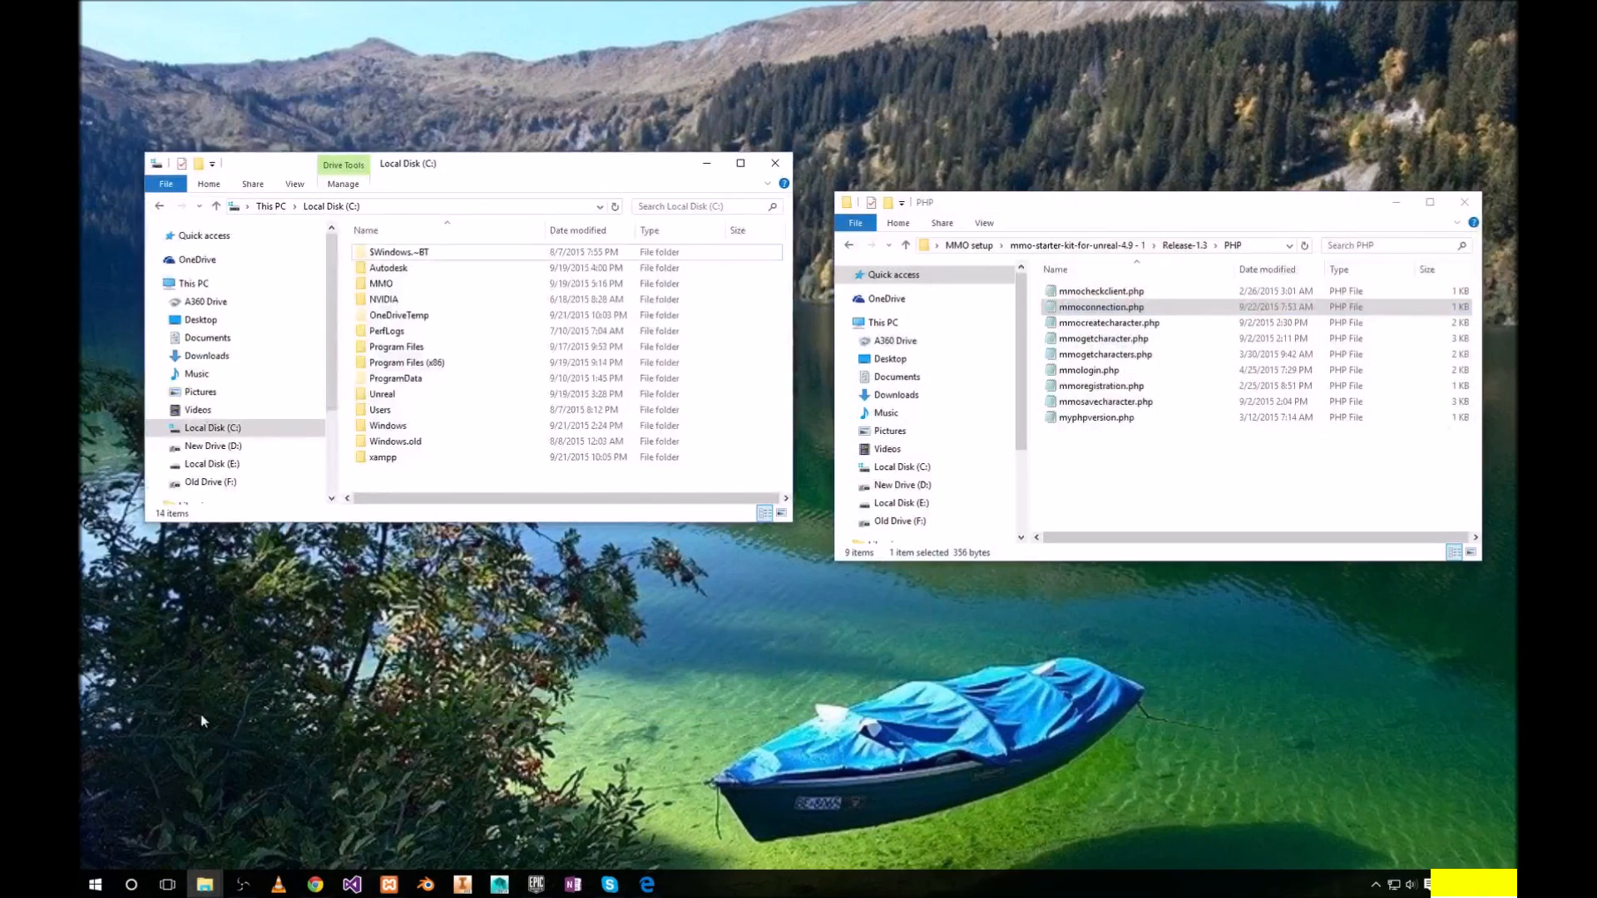
{"action": "left_click", "coordinate": [381, 457]}
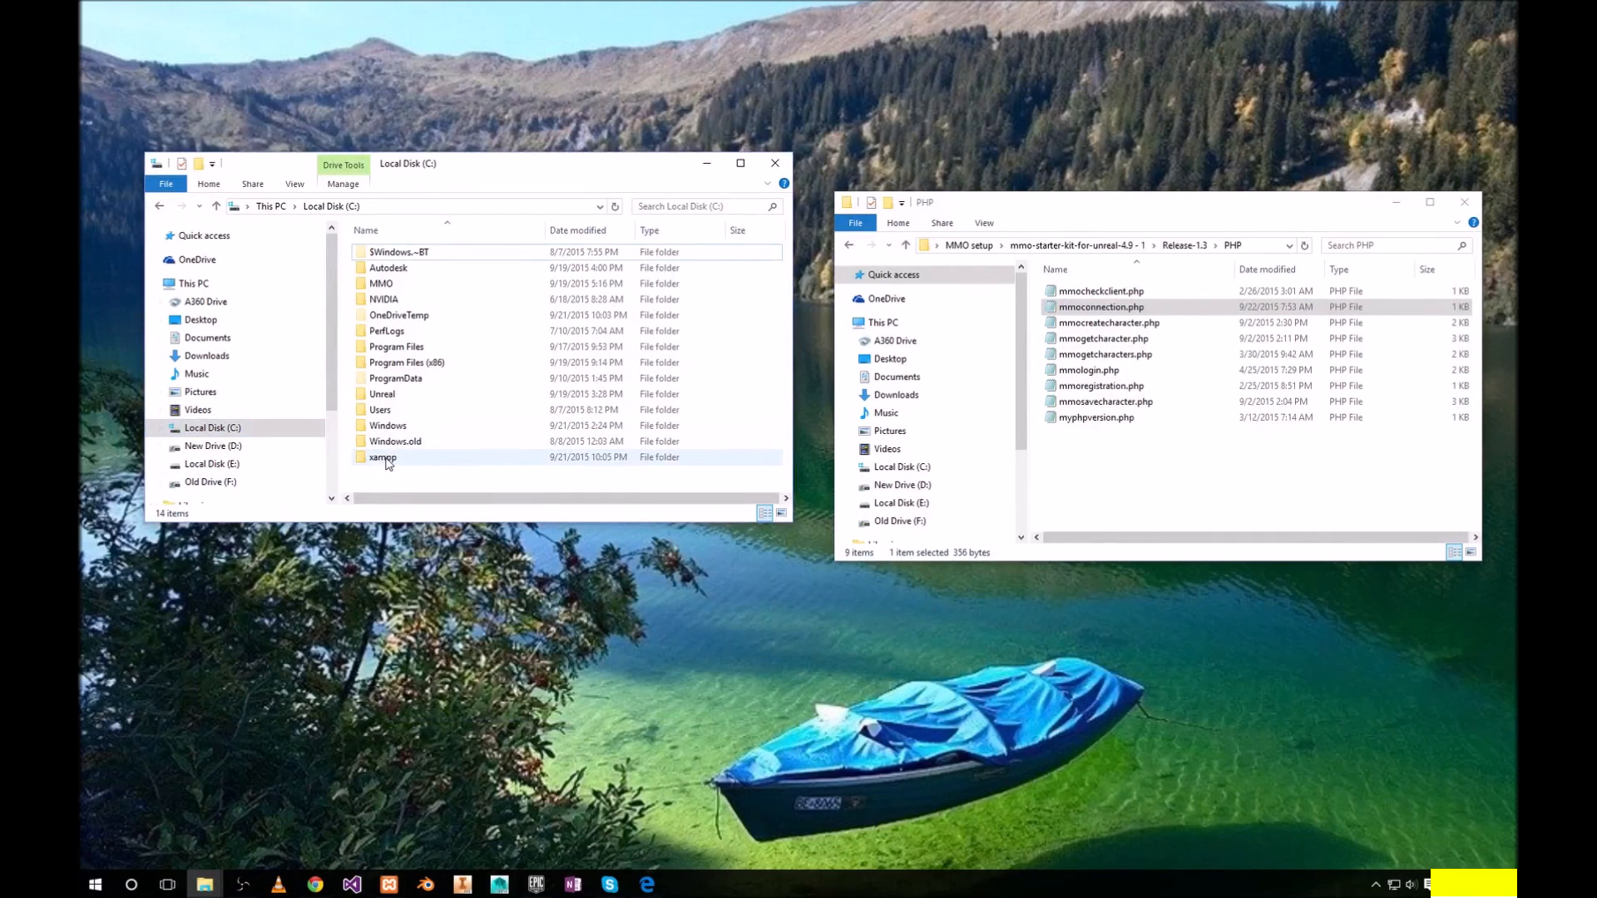
{"action": "mouse_move", "coordinate": [383, 458]}
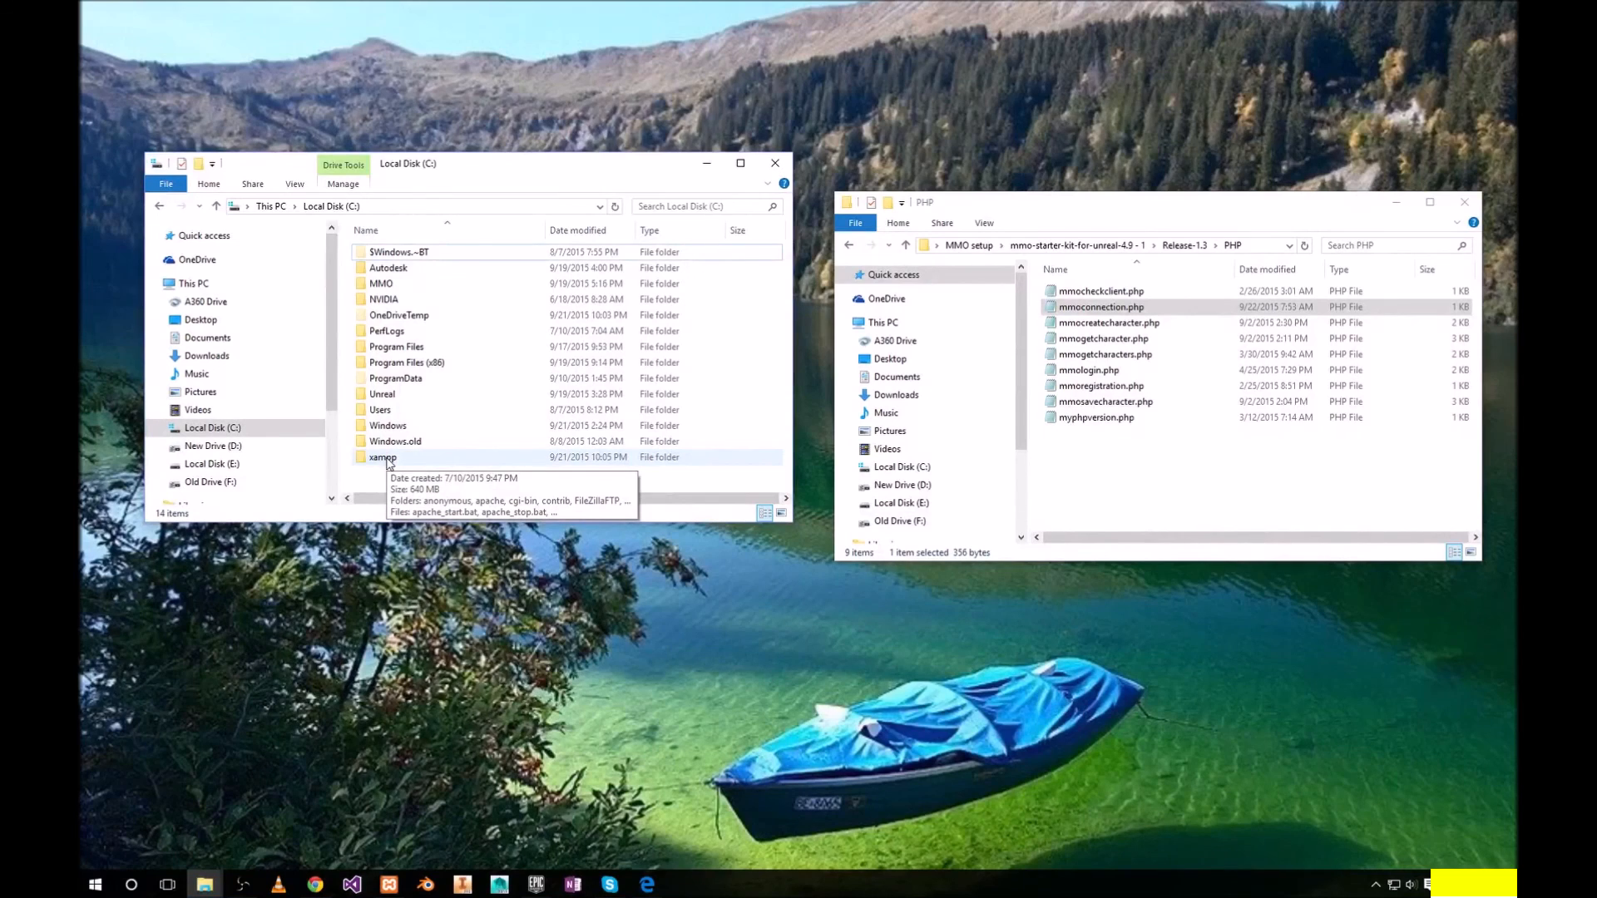
{"action": "double_click", "coordinate": [381, 457]}
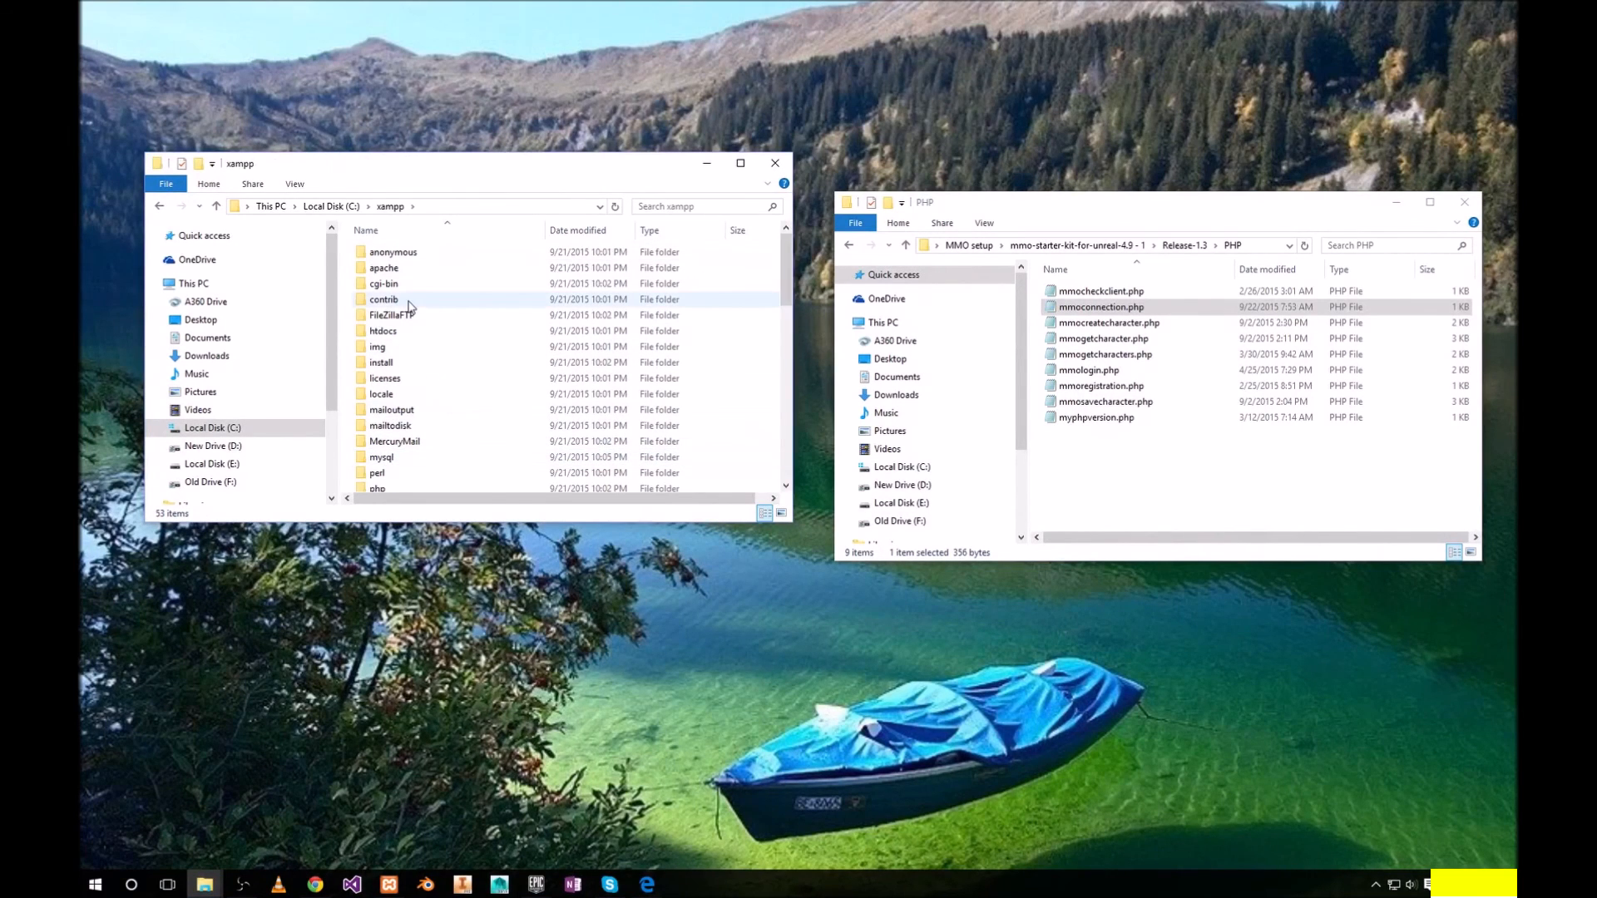
{"action": "double_click", "coordinate": [382, 331]}
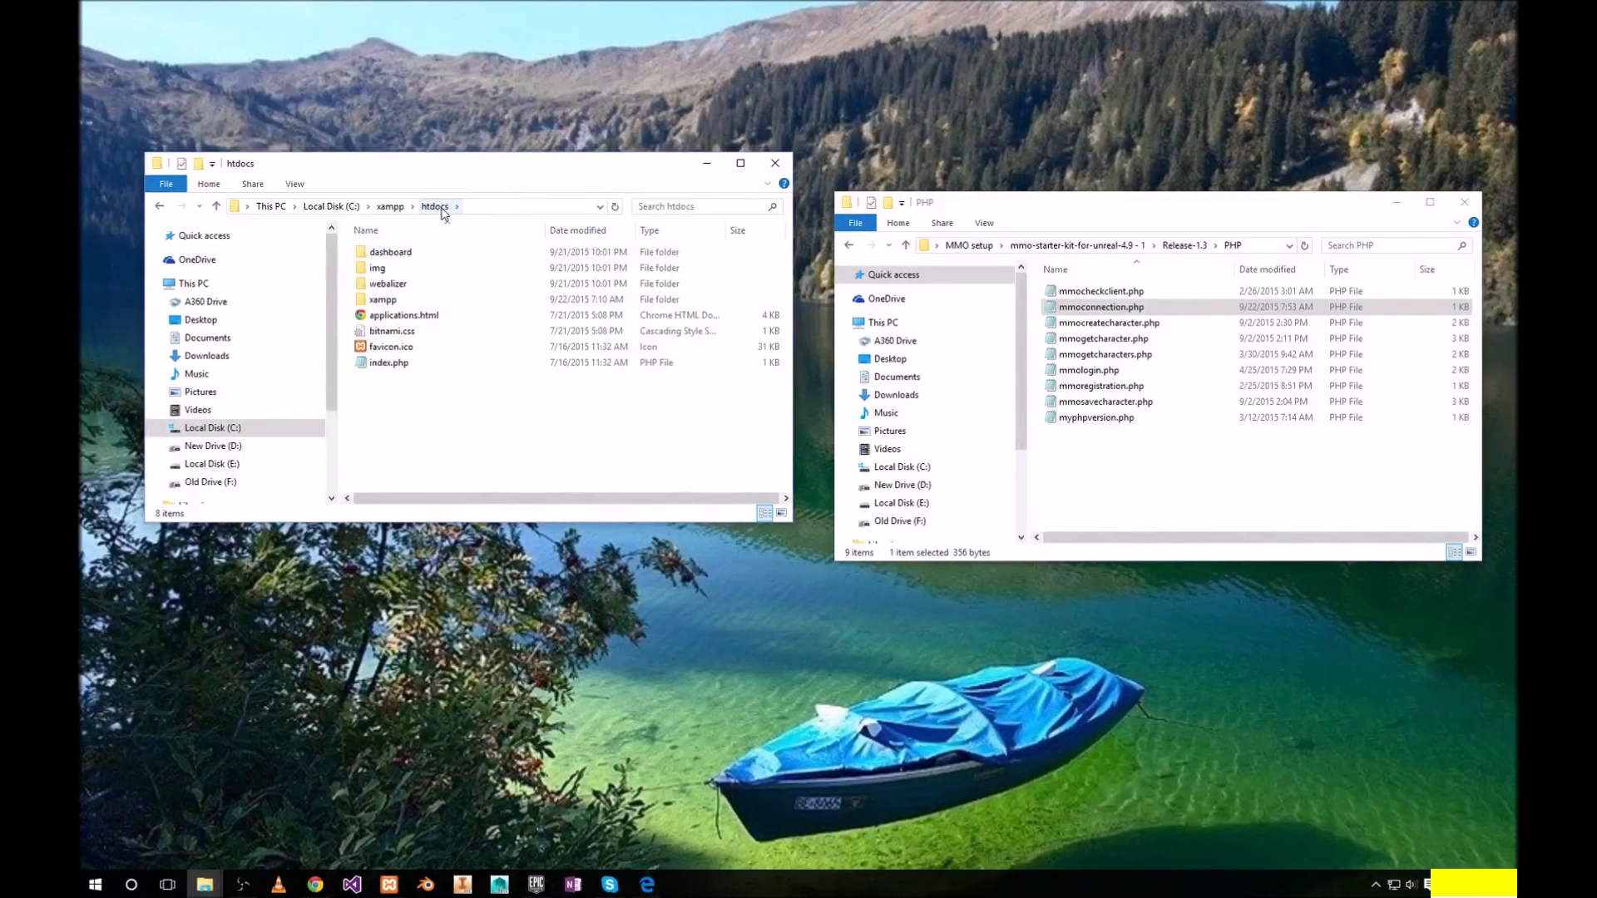
{"action": "double_click", "coordinate": [382, 298]}
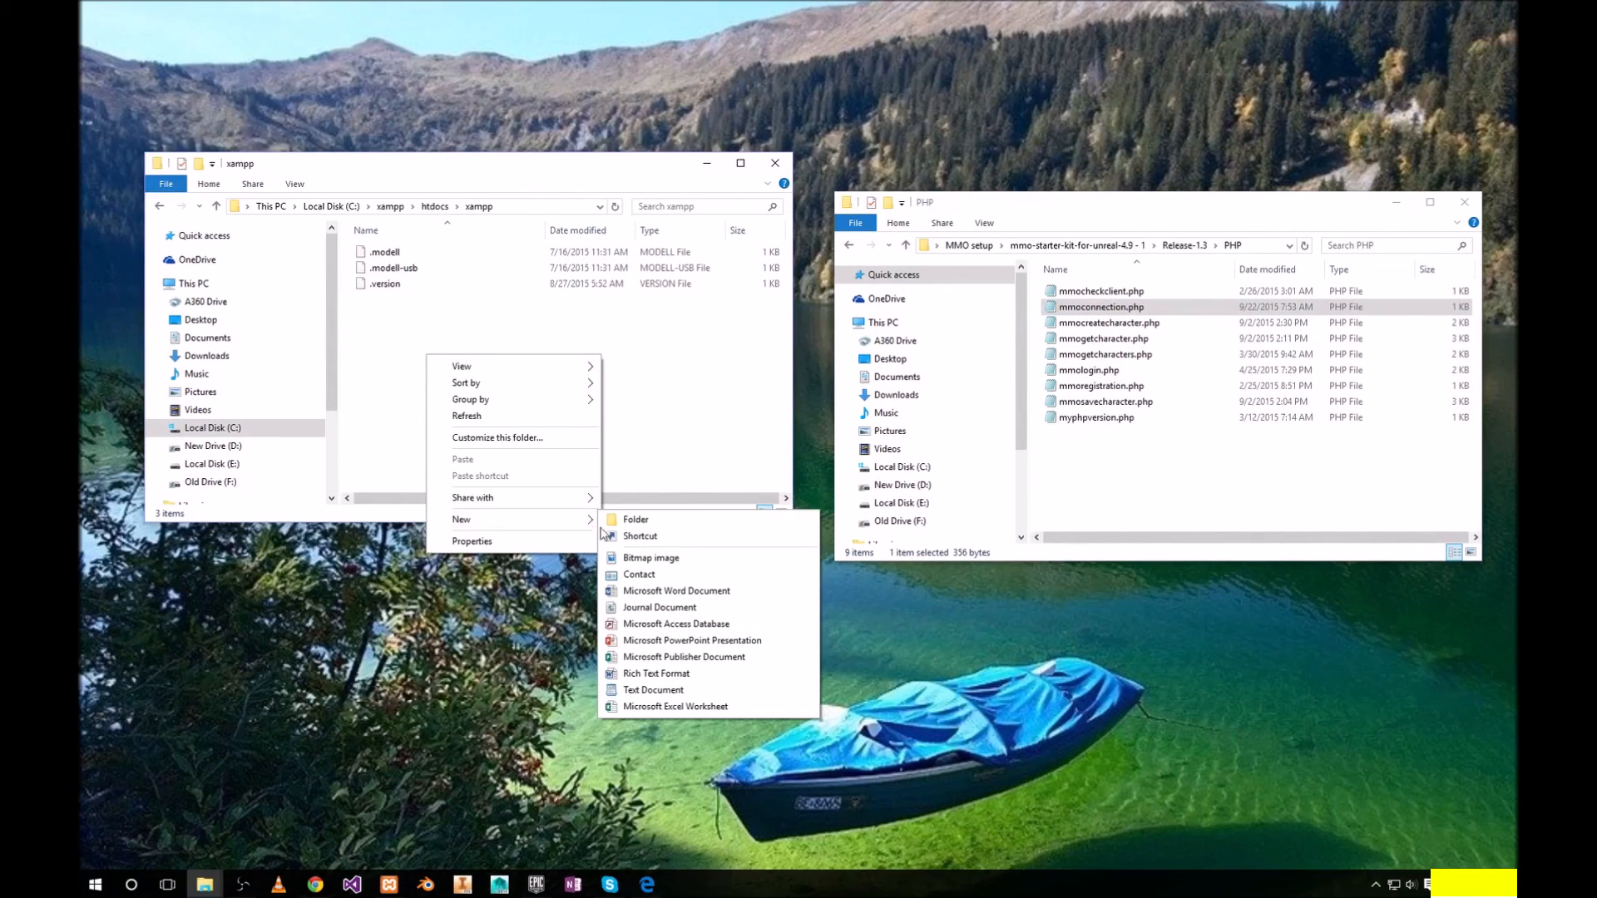
Create and open a new MMORPG folder, then return to the Release-1.3 window.
{"action": "left_click", "coordinate": [634, 519]}
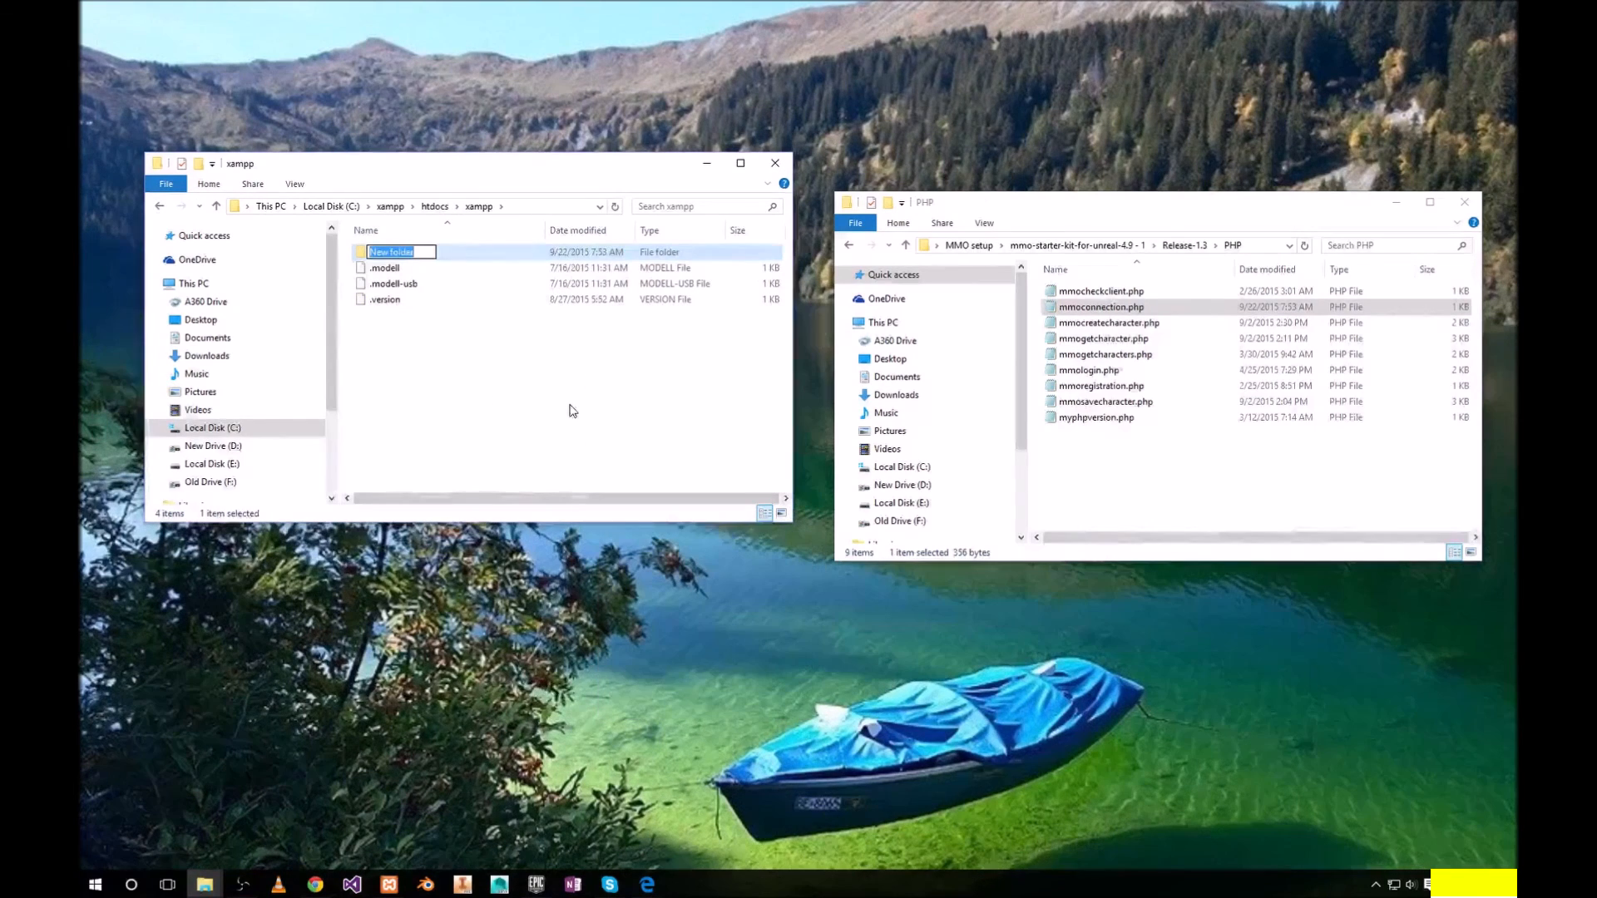
{"action": "type", "text": "MMOR"}
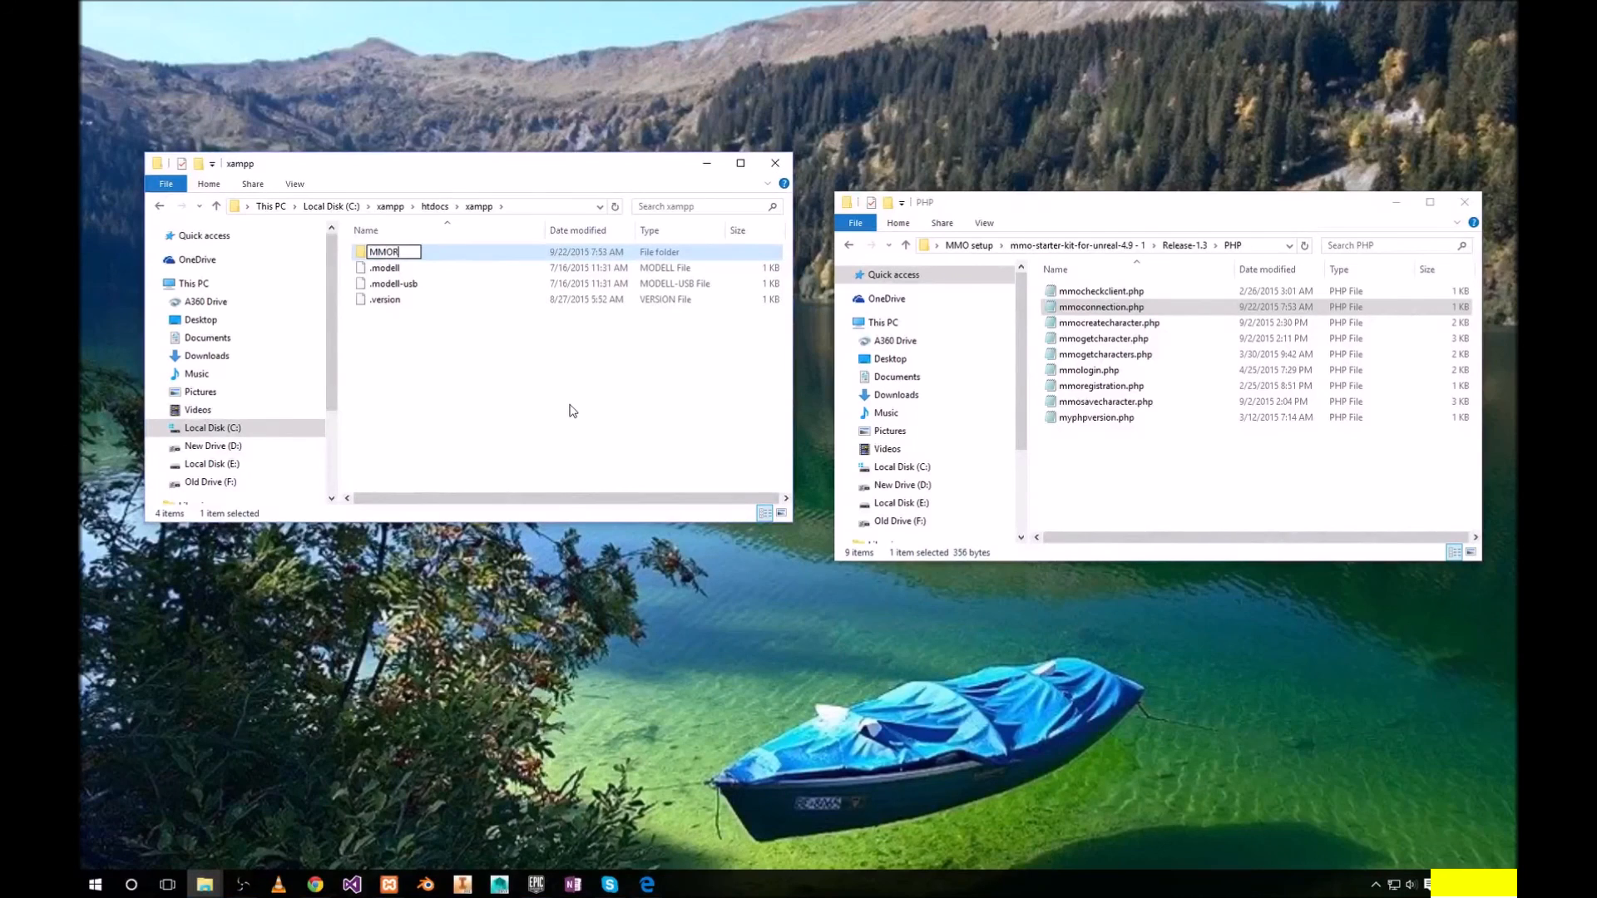
{"action": "type", "text": "PG"}
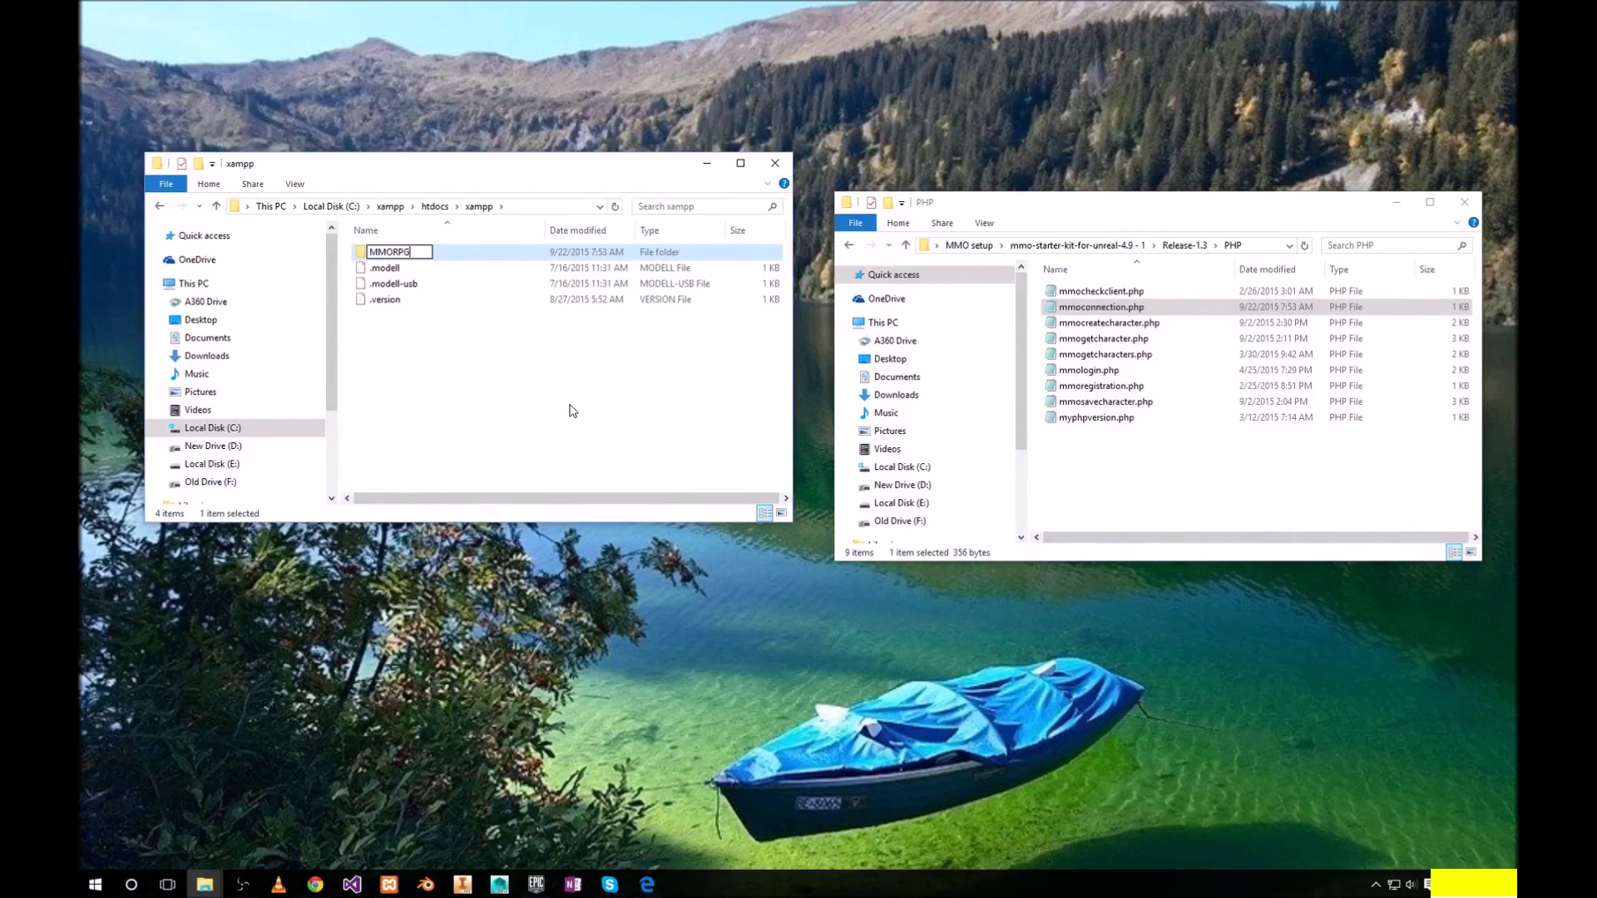
{"action": "double_click", "coordinate": [392, 252]}
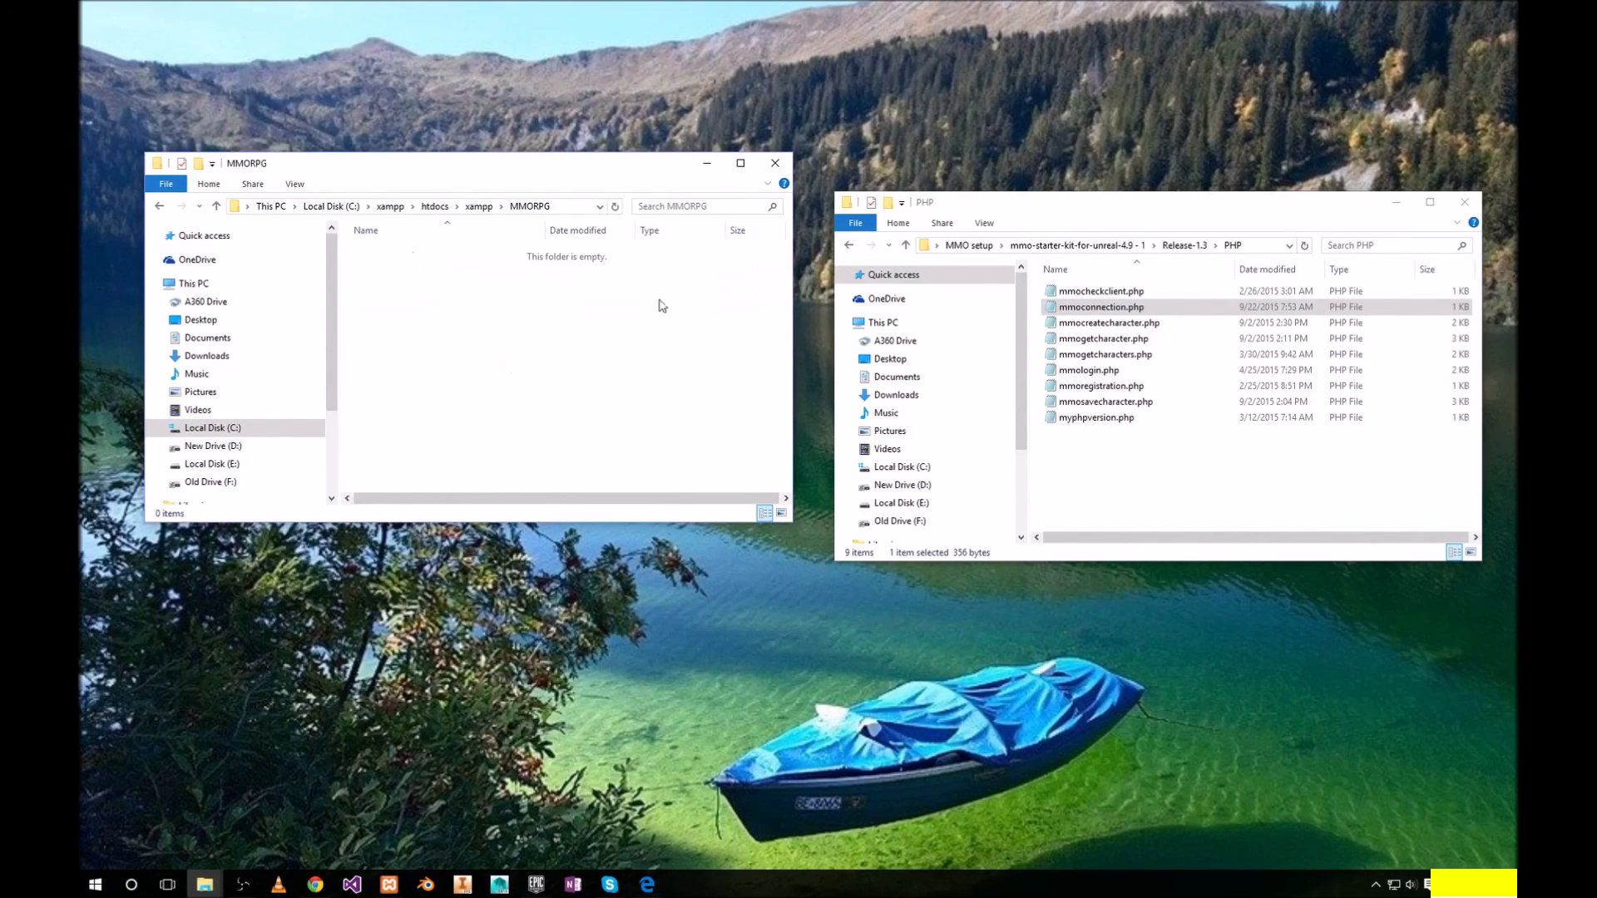
{"action": "left_click", "coordinate": [1153, 473]}
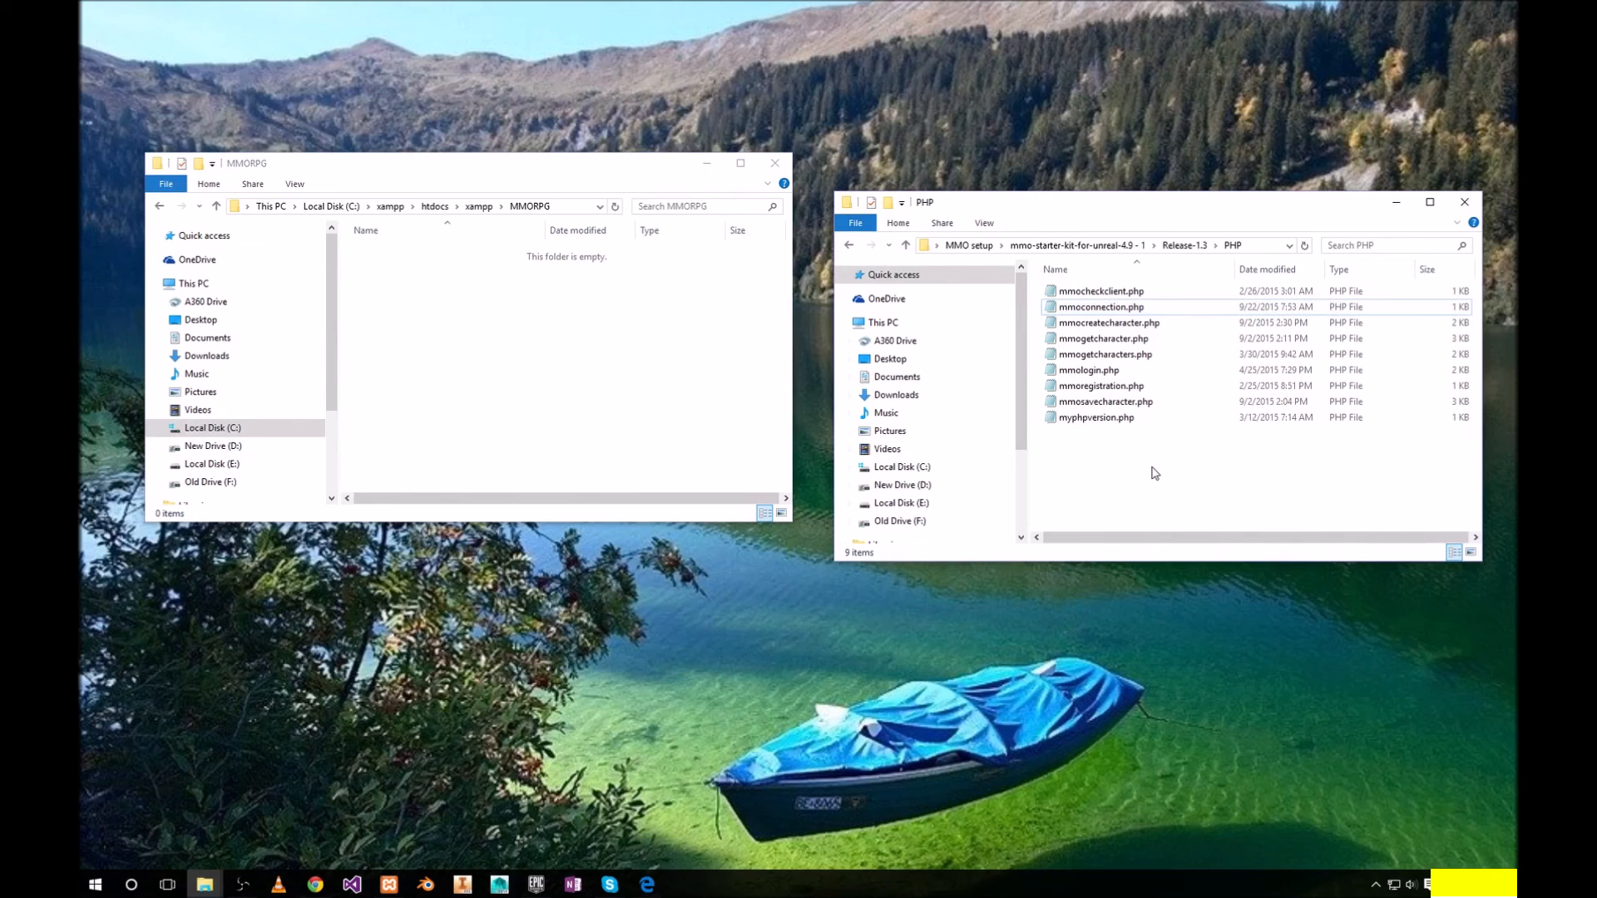
{"action": "key", "text": "ctrl+a"}
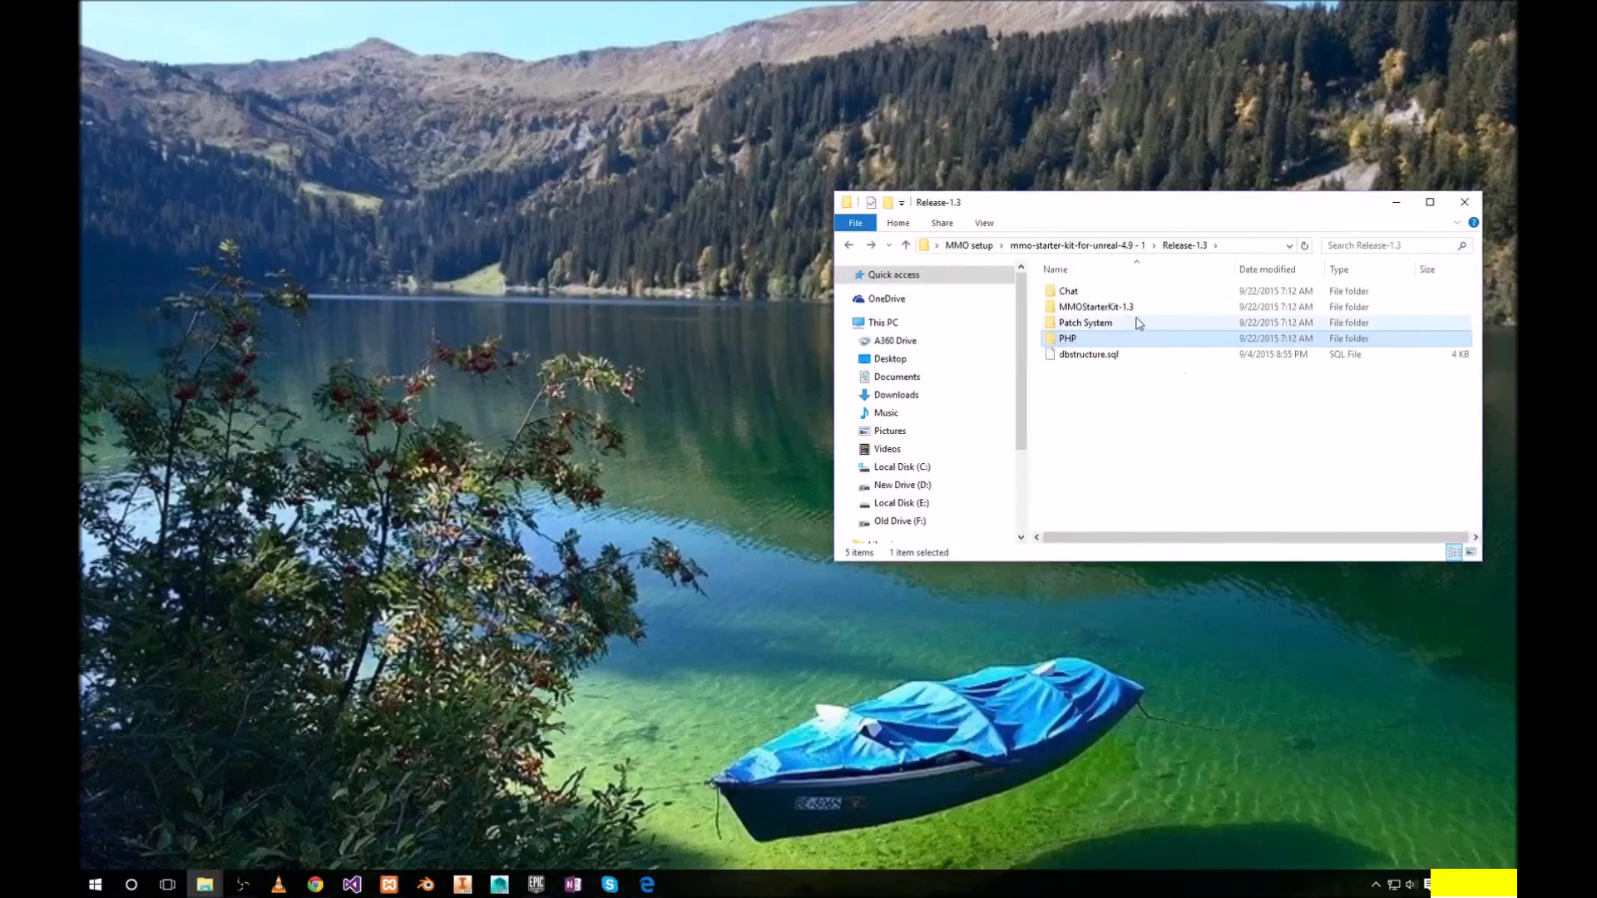
Switch CleanThirdPerson.uproject to the C:\Unreal source build and launch it.
{"action": "double_click", "coordinate": [1096, 307]}
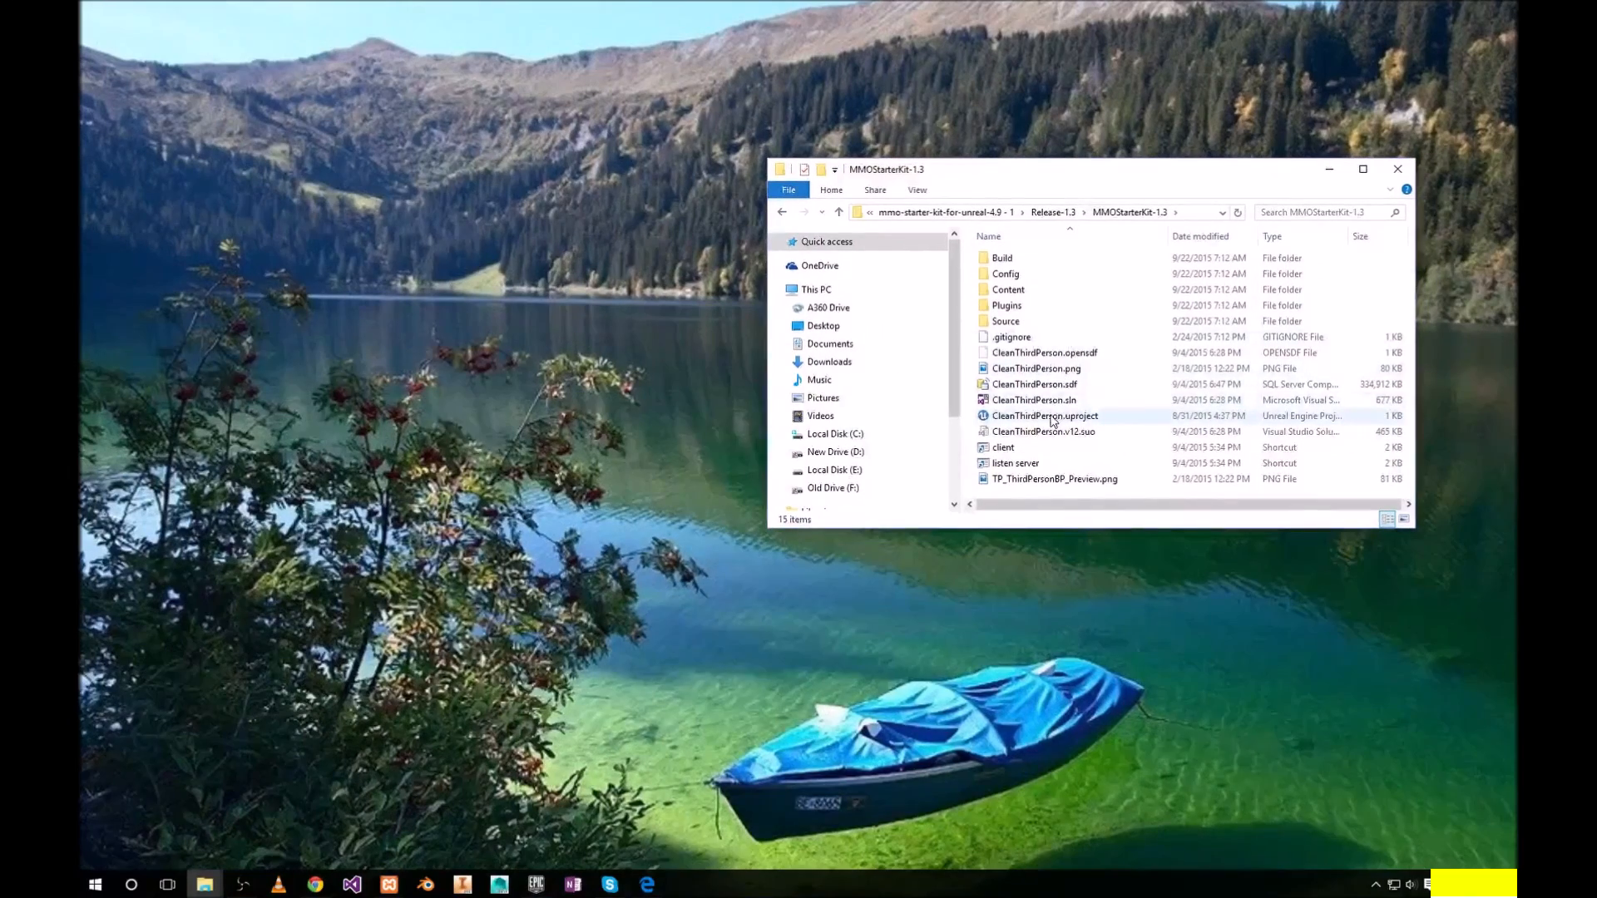
{"action": "right_click", "coordinate": [1044, 415]}
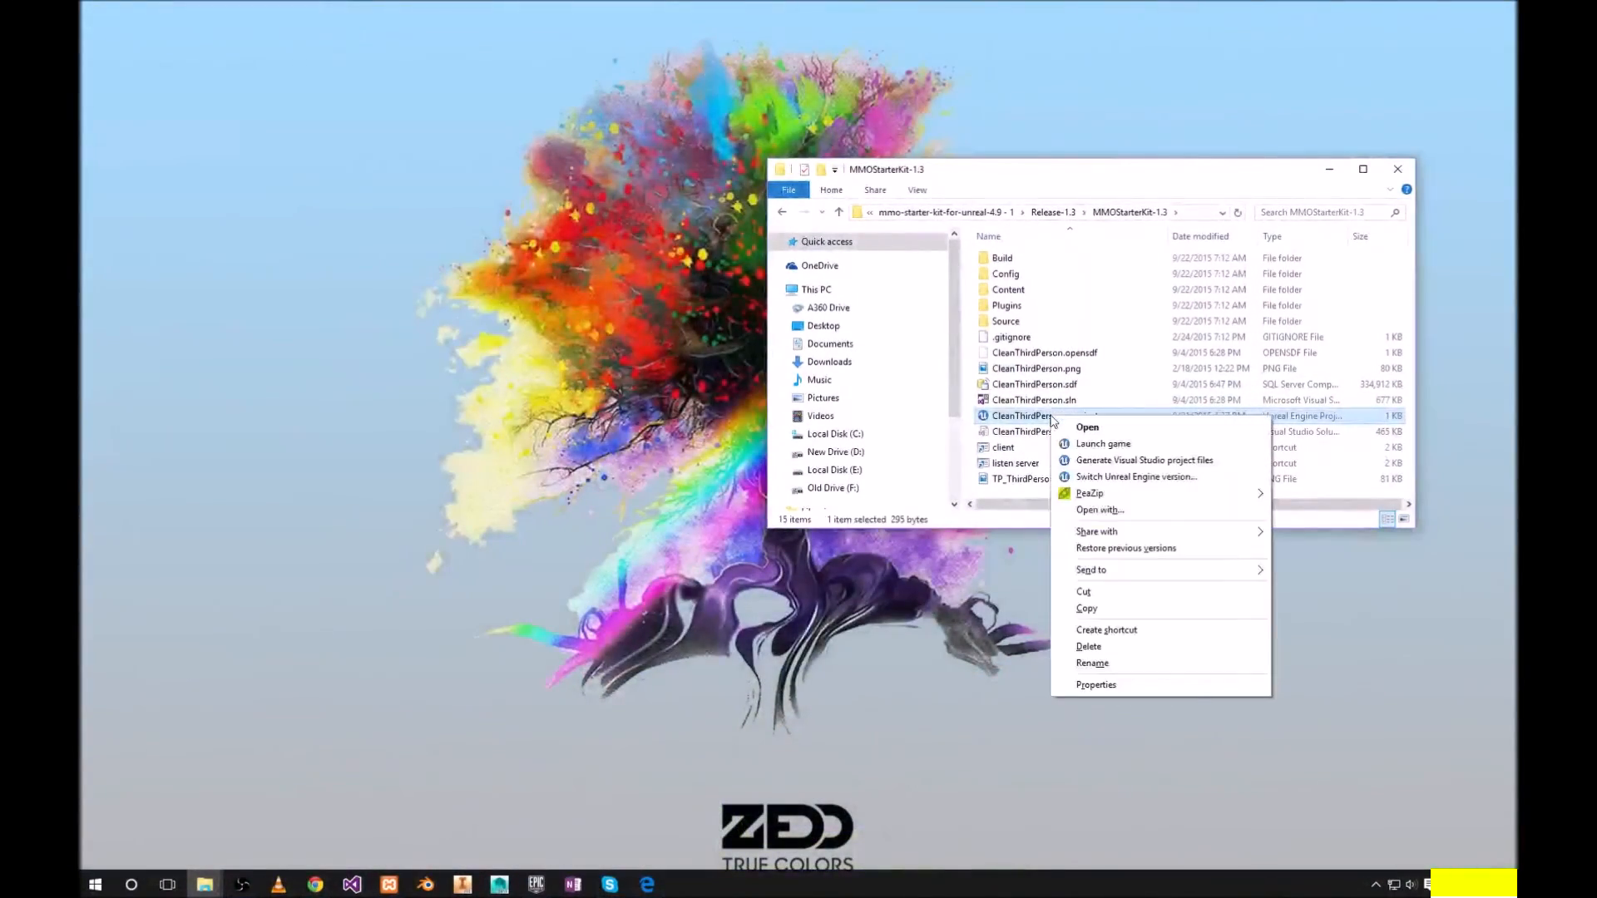
{"action": "left_click", "coordinate": [1135, 476]}
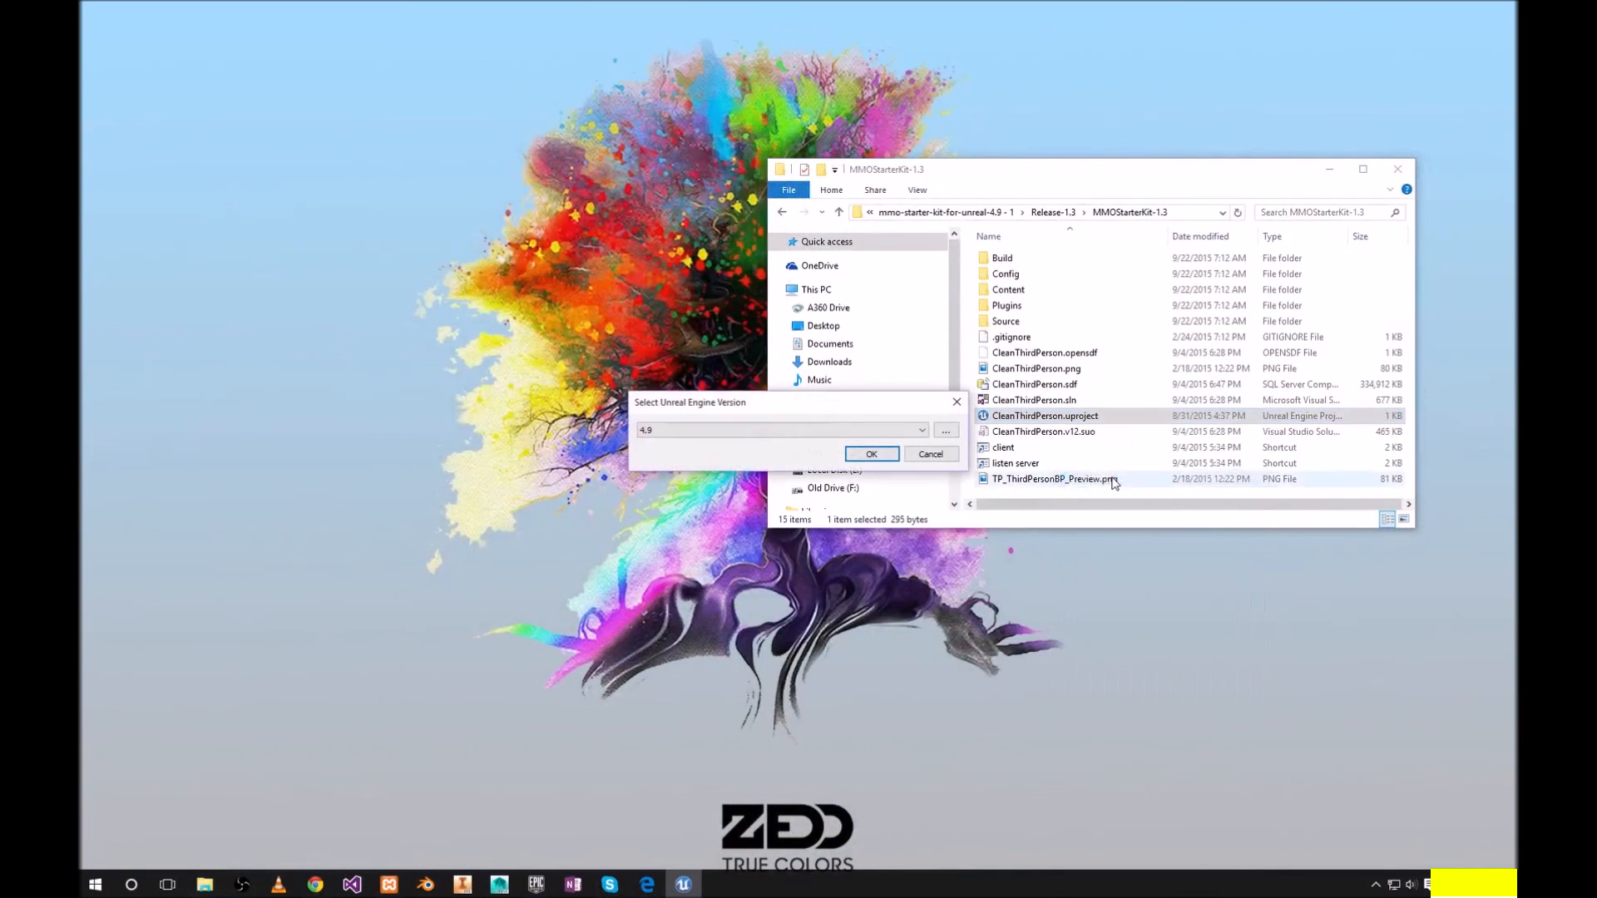
{"action": "left_click", "coordinate": [920, 429]}
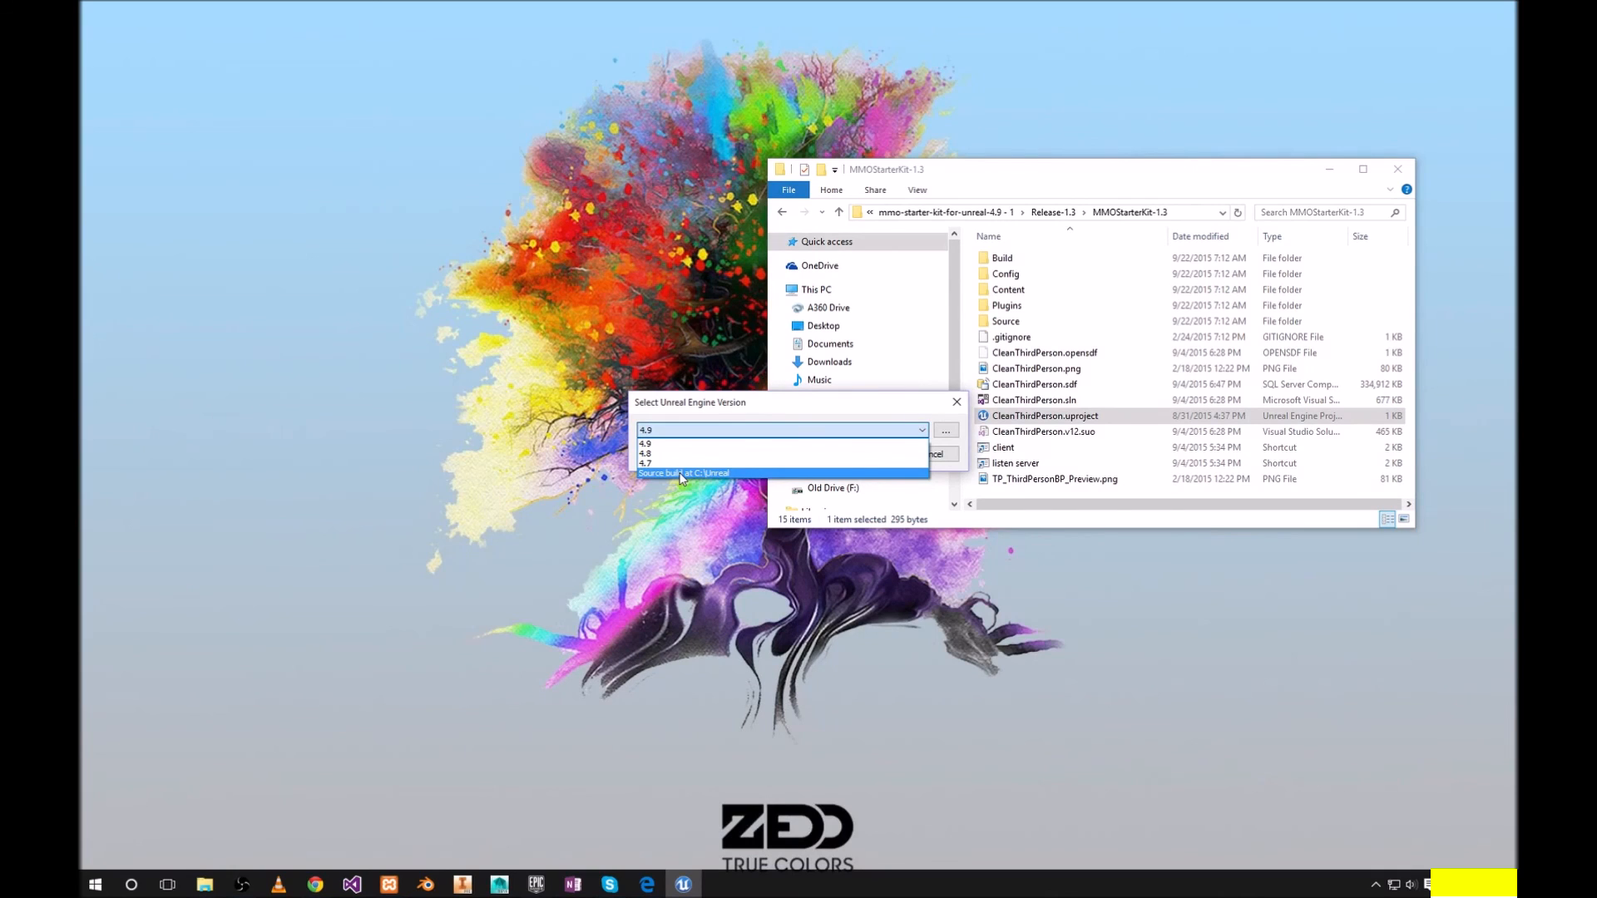
{"action": "left_click", "coordinate": [681, 472]}
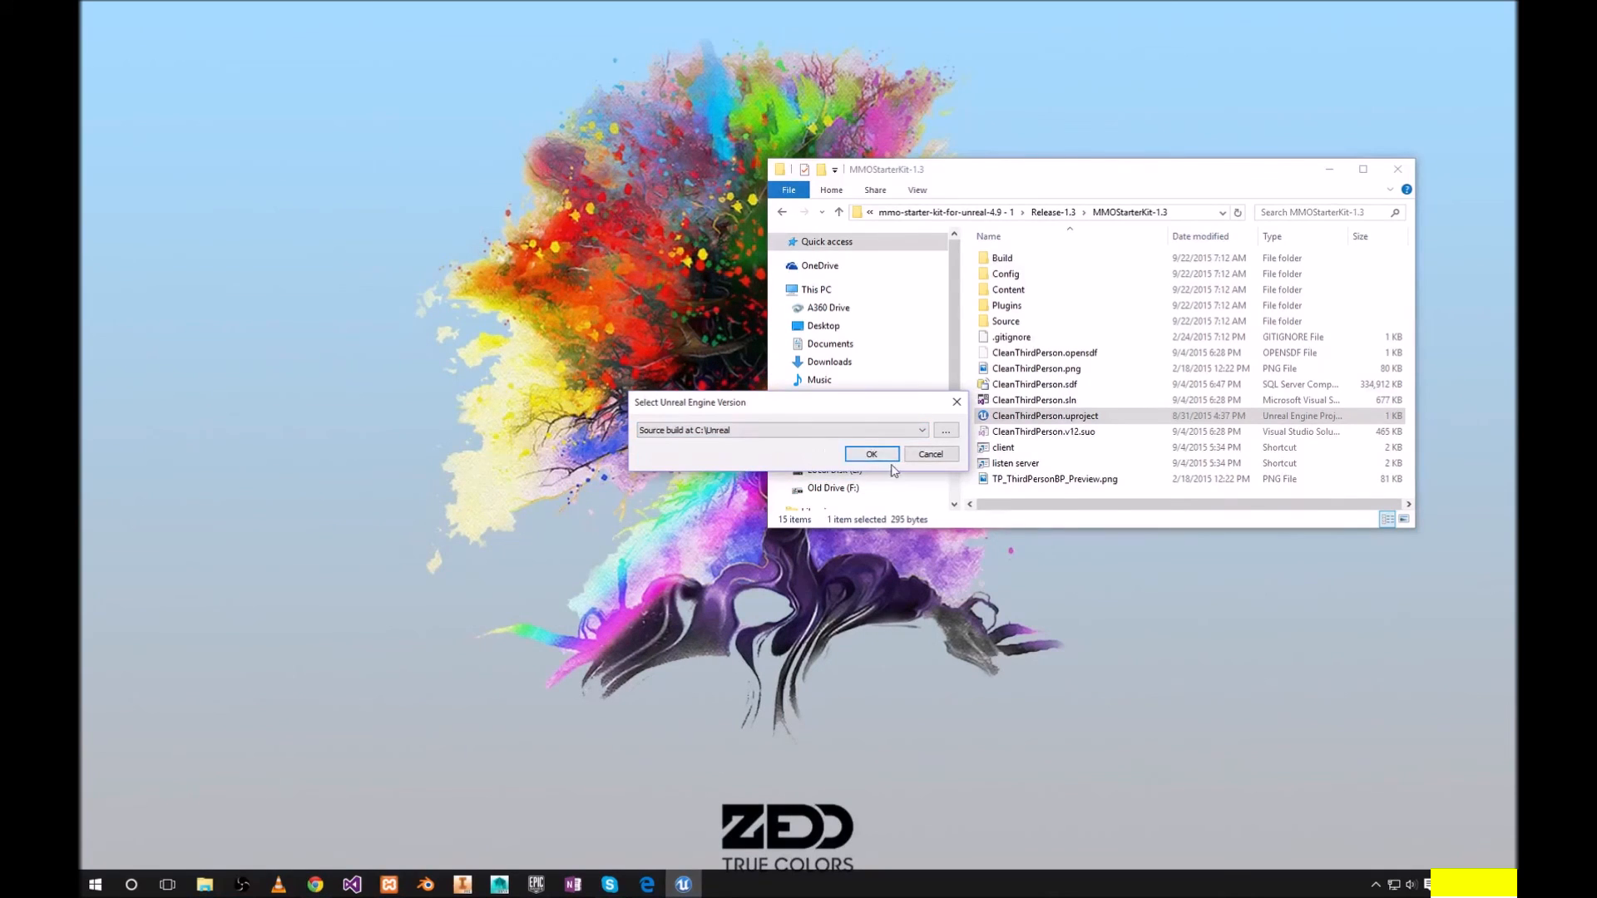
{"action": "left_click", "coordinate": [870, 454]}
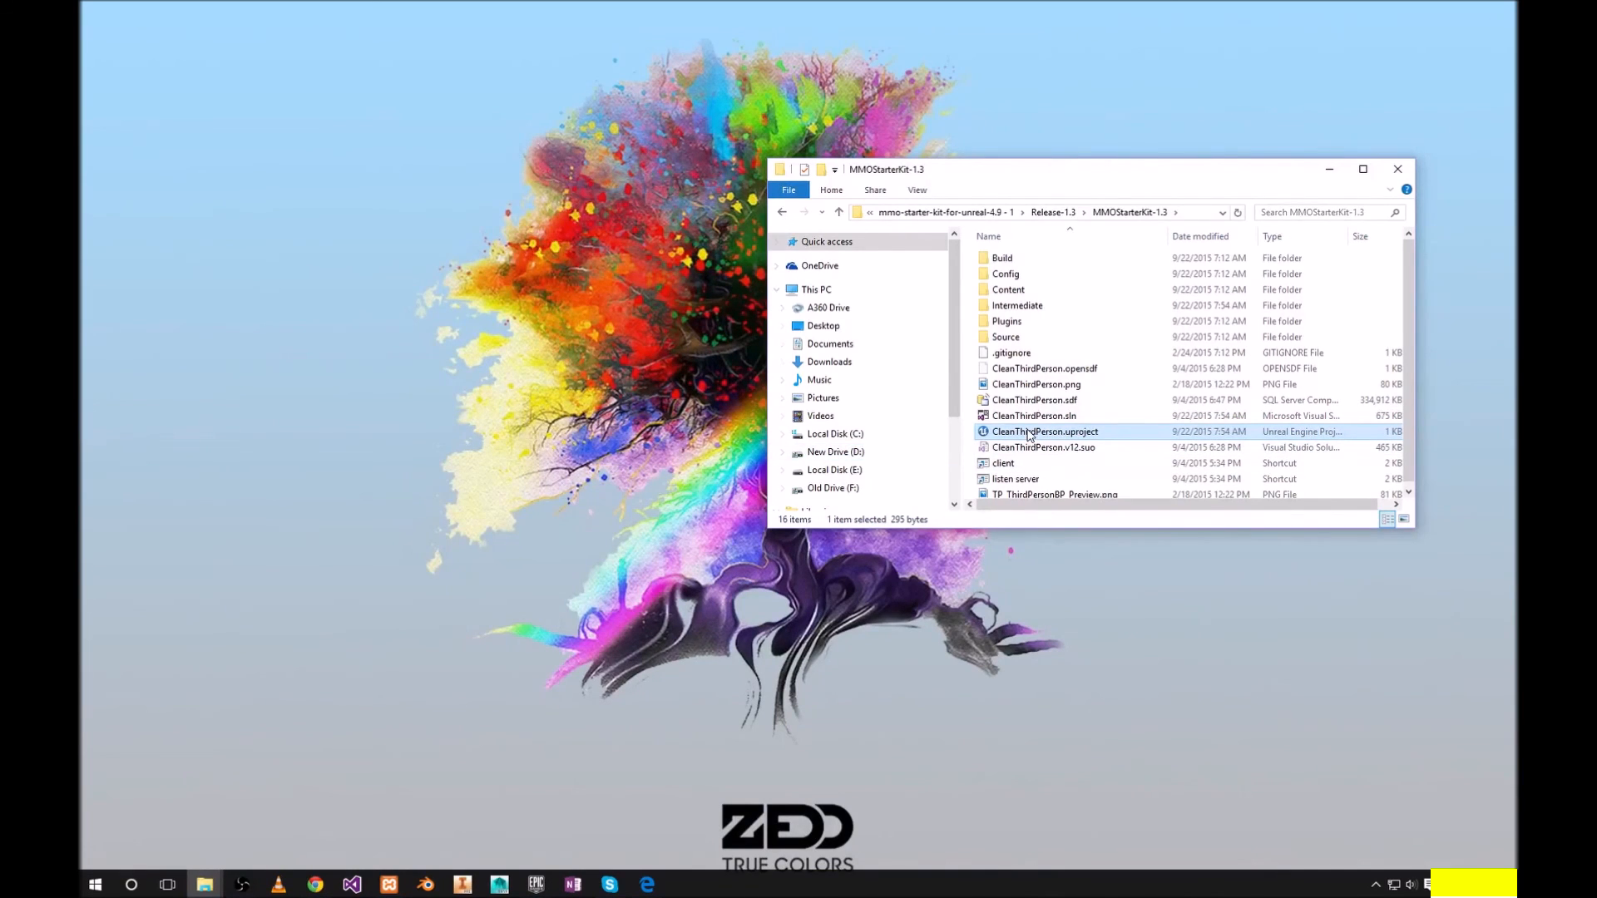
{"action": "double_click", "coordinate": [1043, 431]}
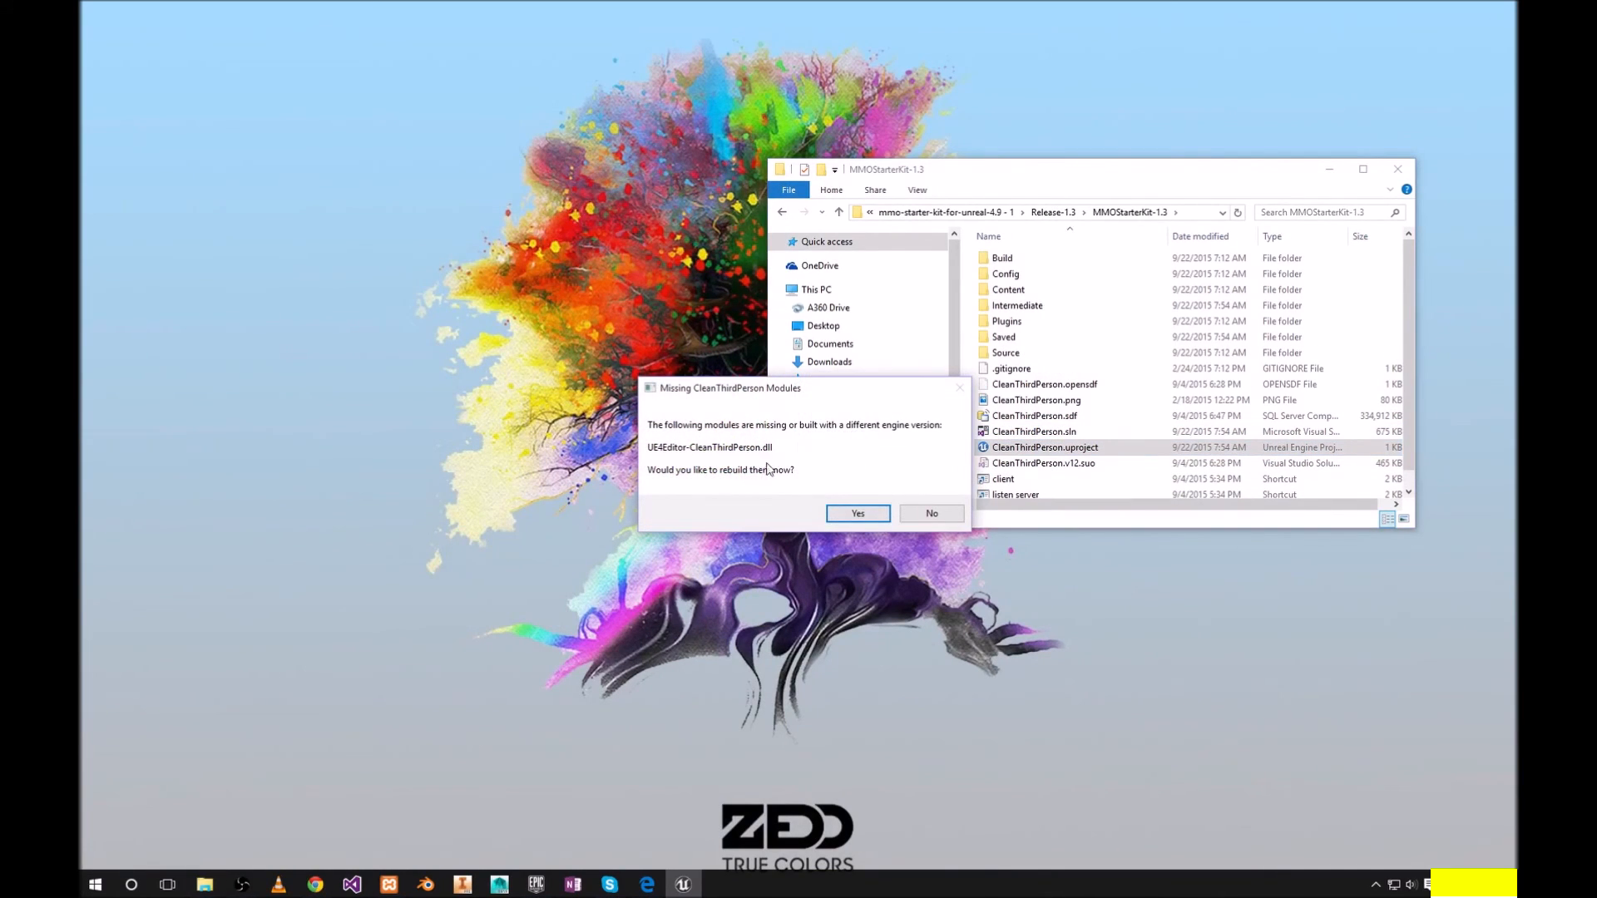
{"action": "mouse_move", "coordinate": [856, 513]}
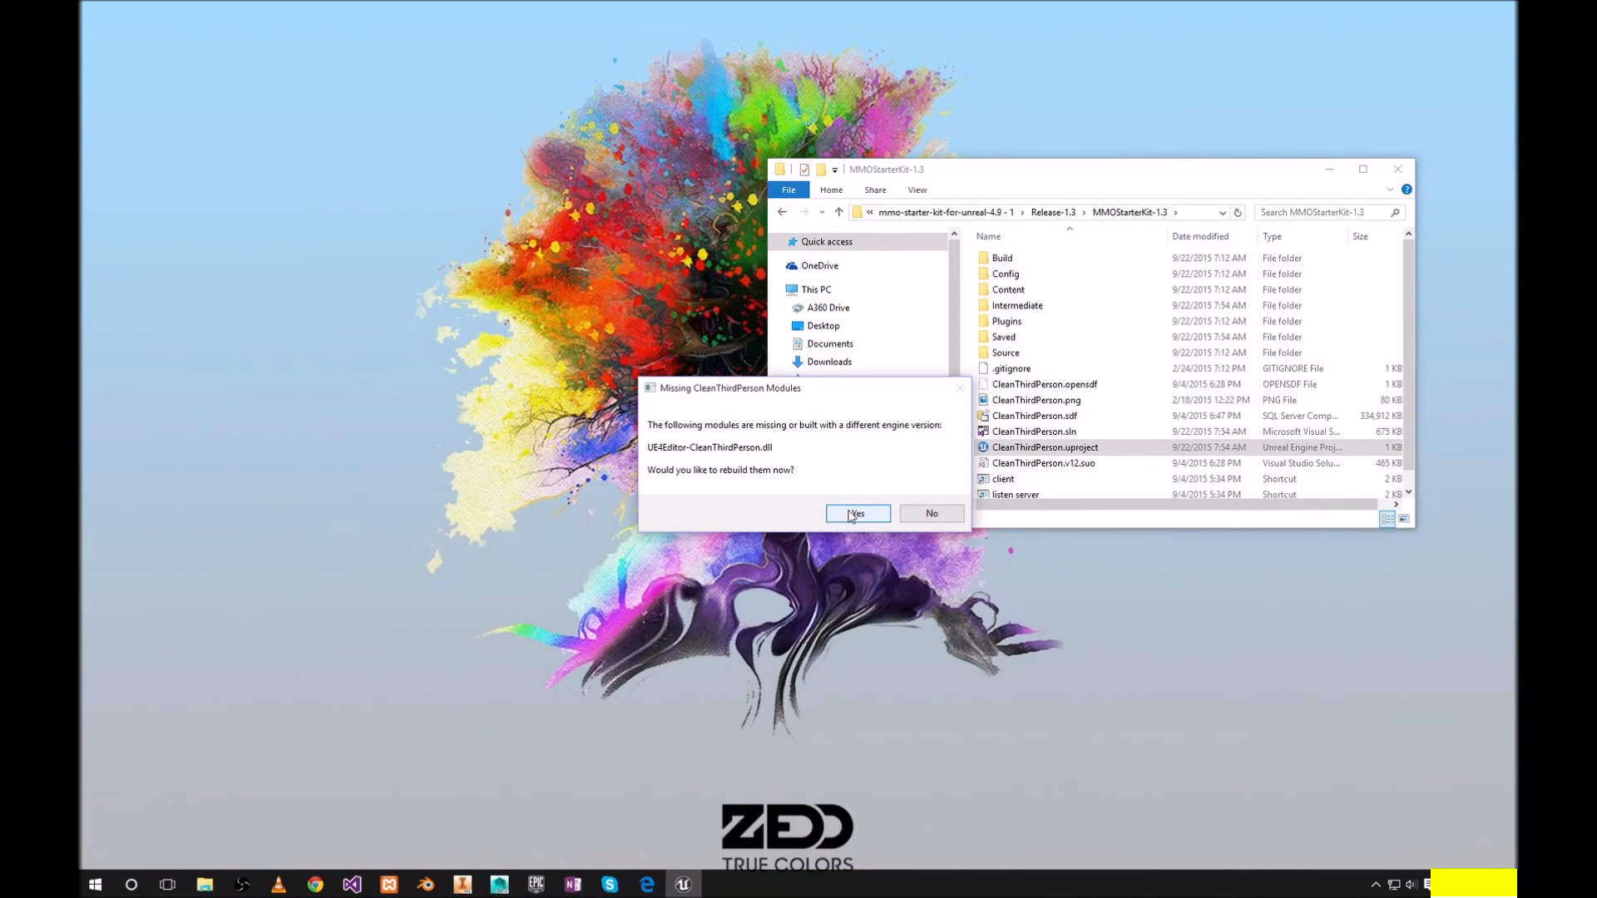
Accept rebuilding the missing CleanThirdPerson modules and look around the loaded DesertRallyRace level.
{"action": "left_click", "coordinate": [856, 513]}
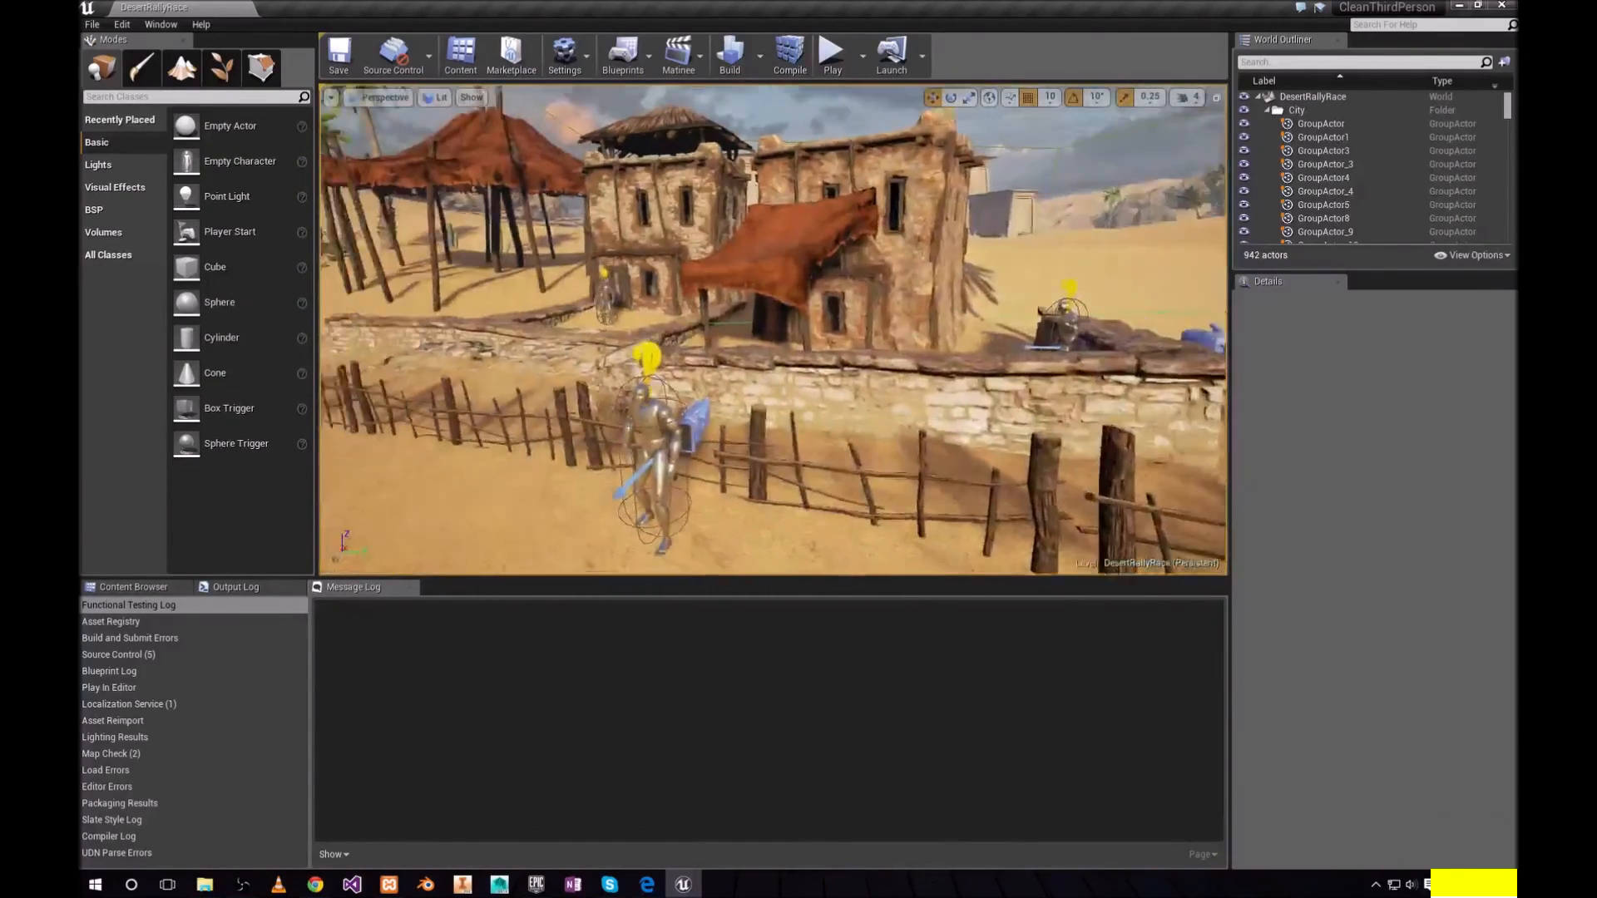
{"action": "left_click_drag", "start_coordinate": [611, 357], "coordinate": [774, 326]}
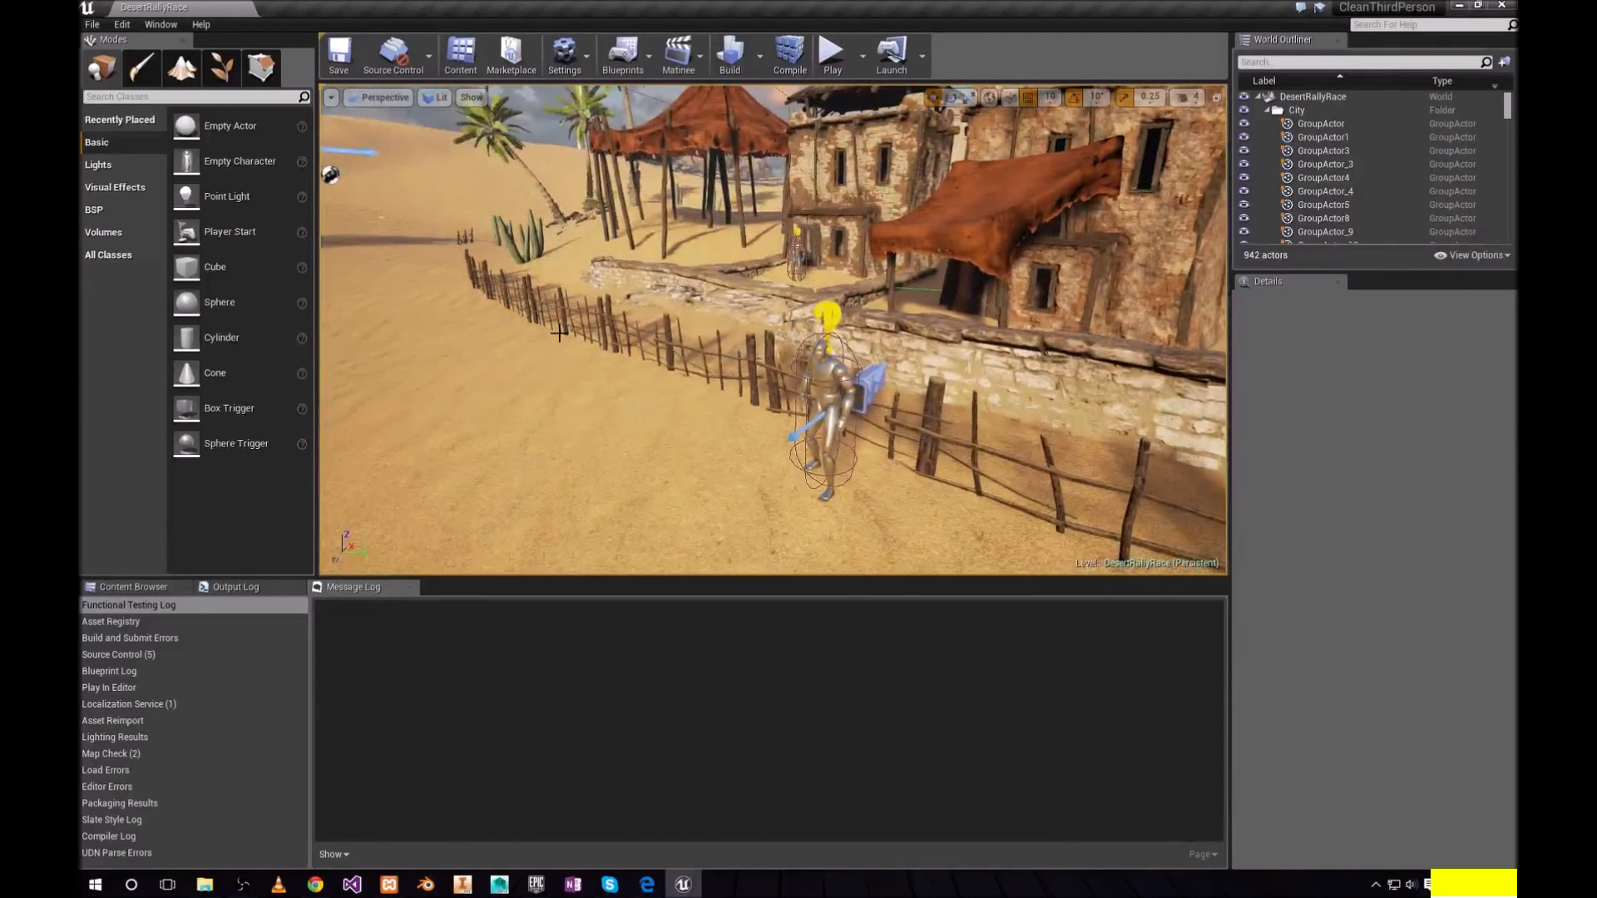
{"action": "mouse_move", "coordinate": [132, 586]}
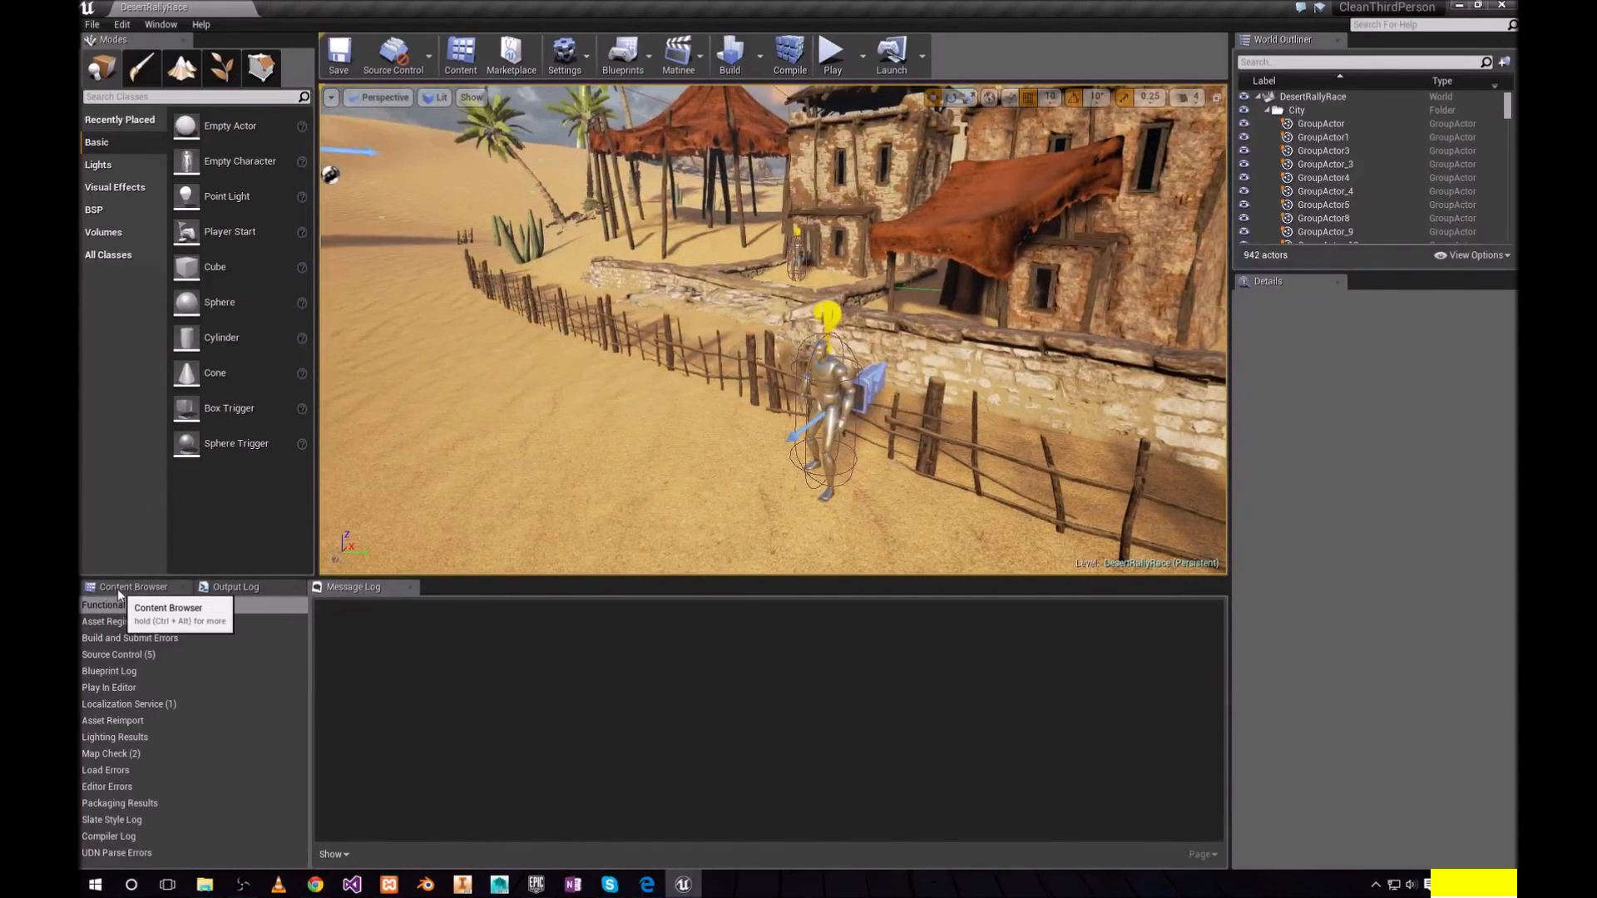
Open the JSONRequests blueprint from Content > MMO > Blueprints in the Content Browser.
{"action": "left_click", "coordinate": [133, 586]}
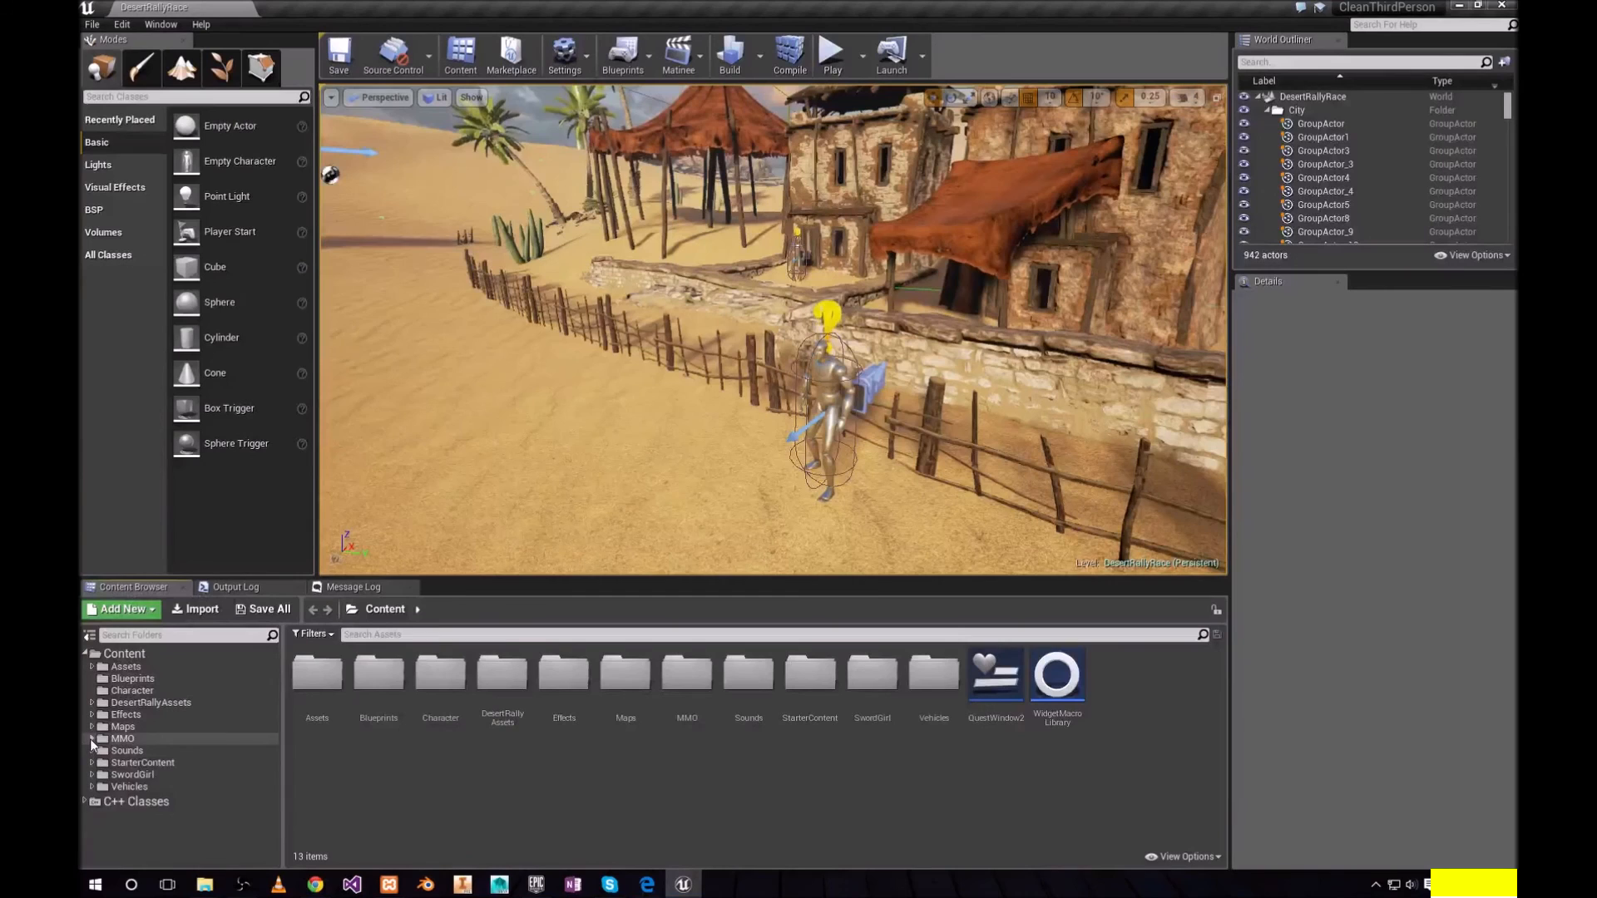
{"action": "left_click", "coordinate": [92, 739]}
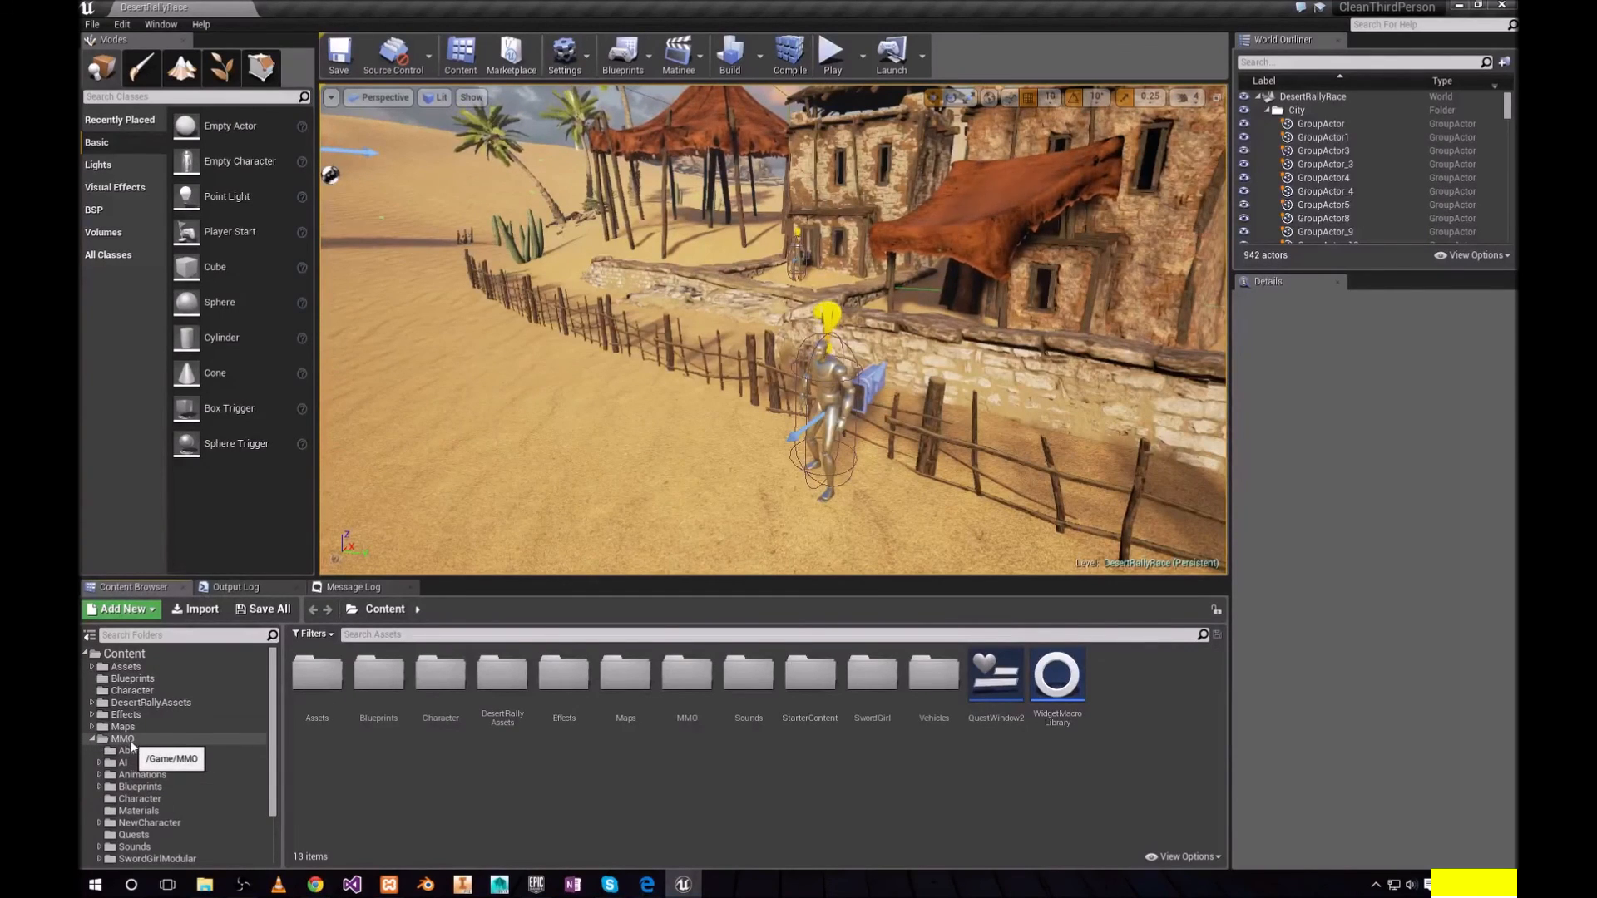
{"action": "mouse_move", "coordinate": [139, 798]}
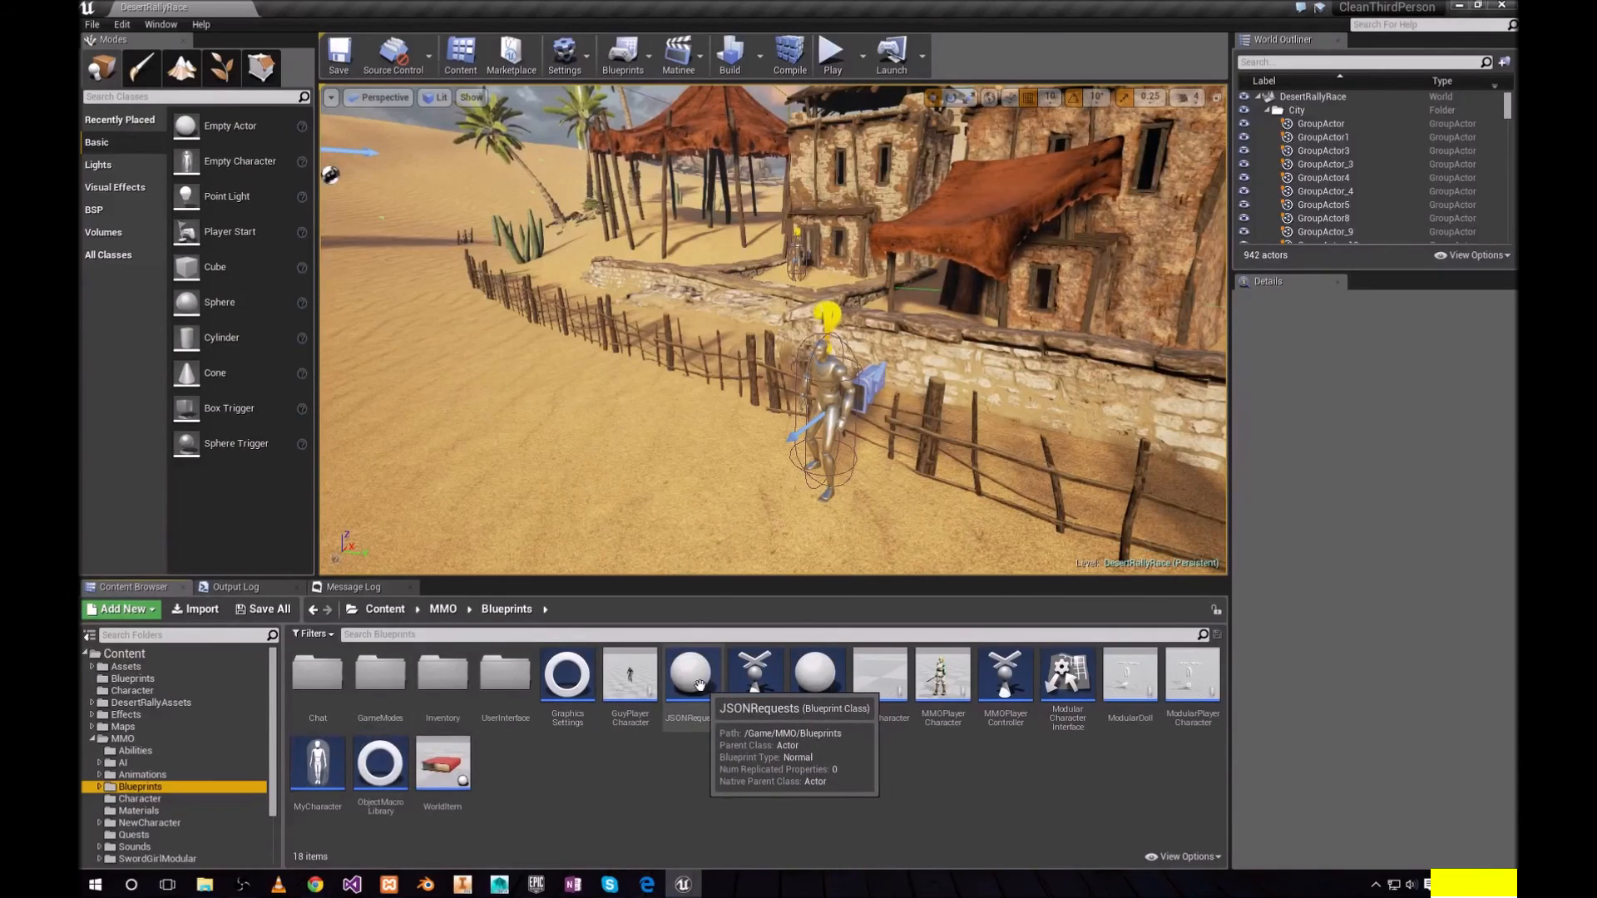
{"action": "double_click", "coordinate": [690, 672]}
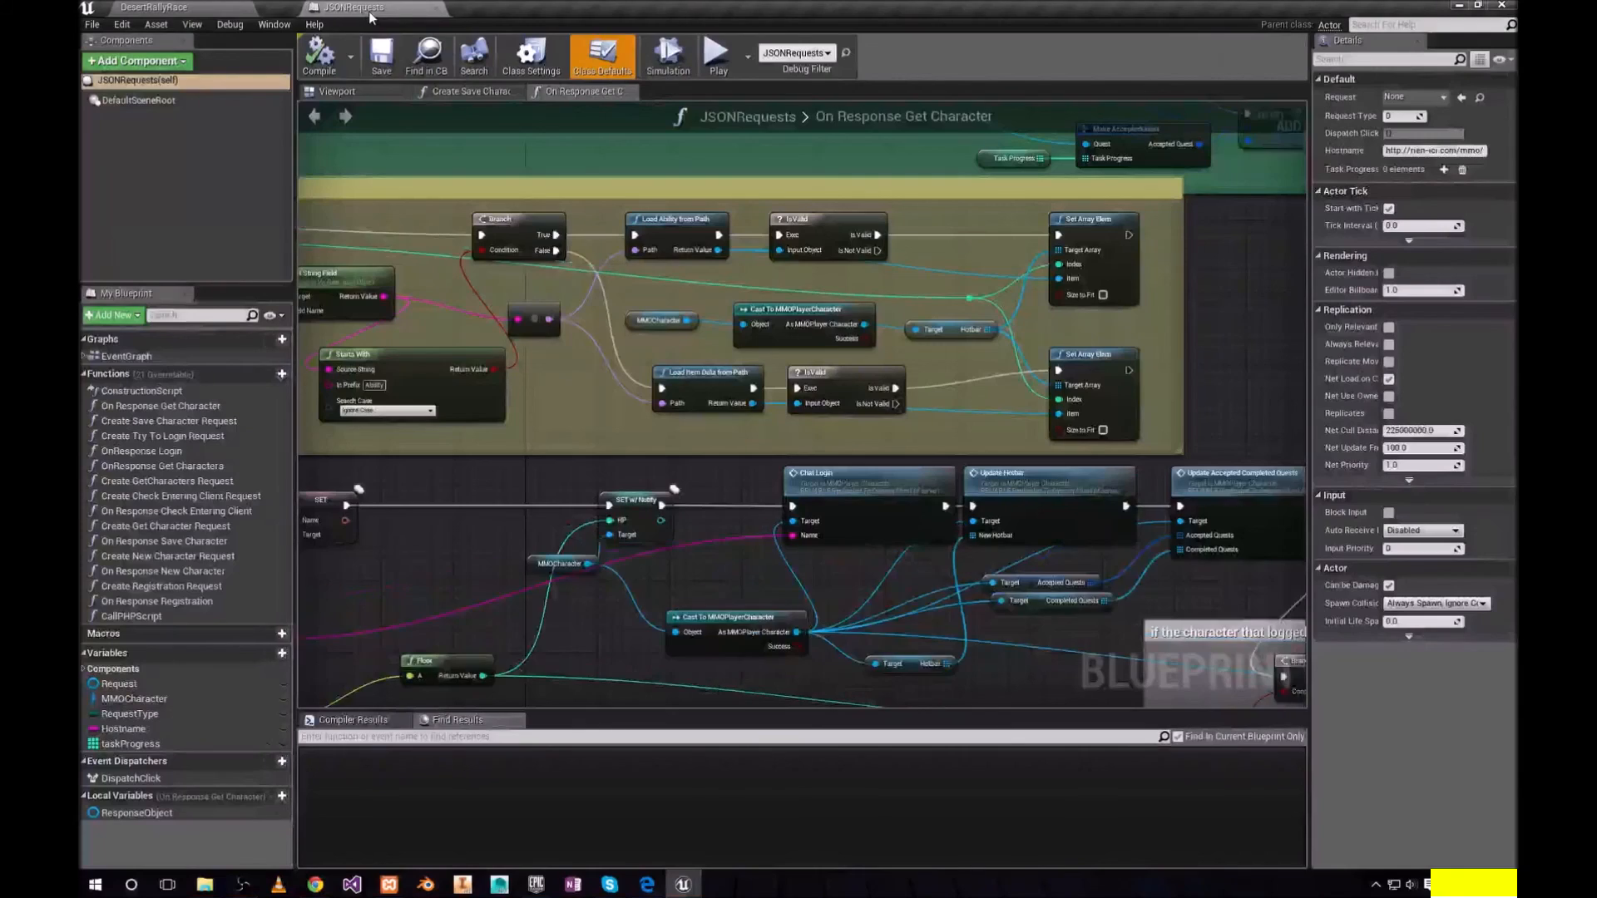
{"action": "mouse_move", "coordinate": [1436, 150]}
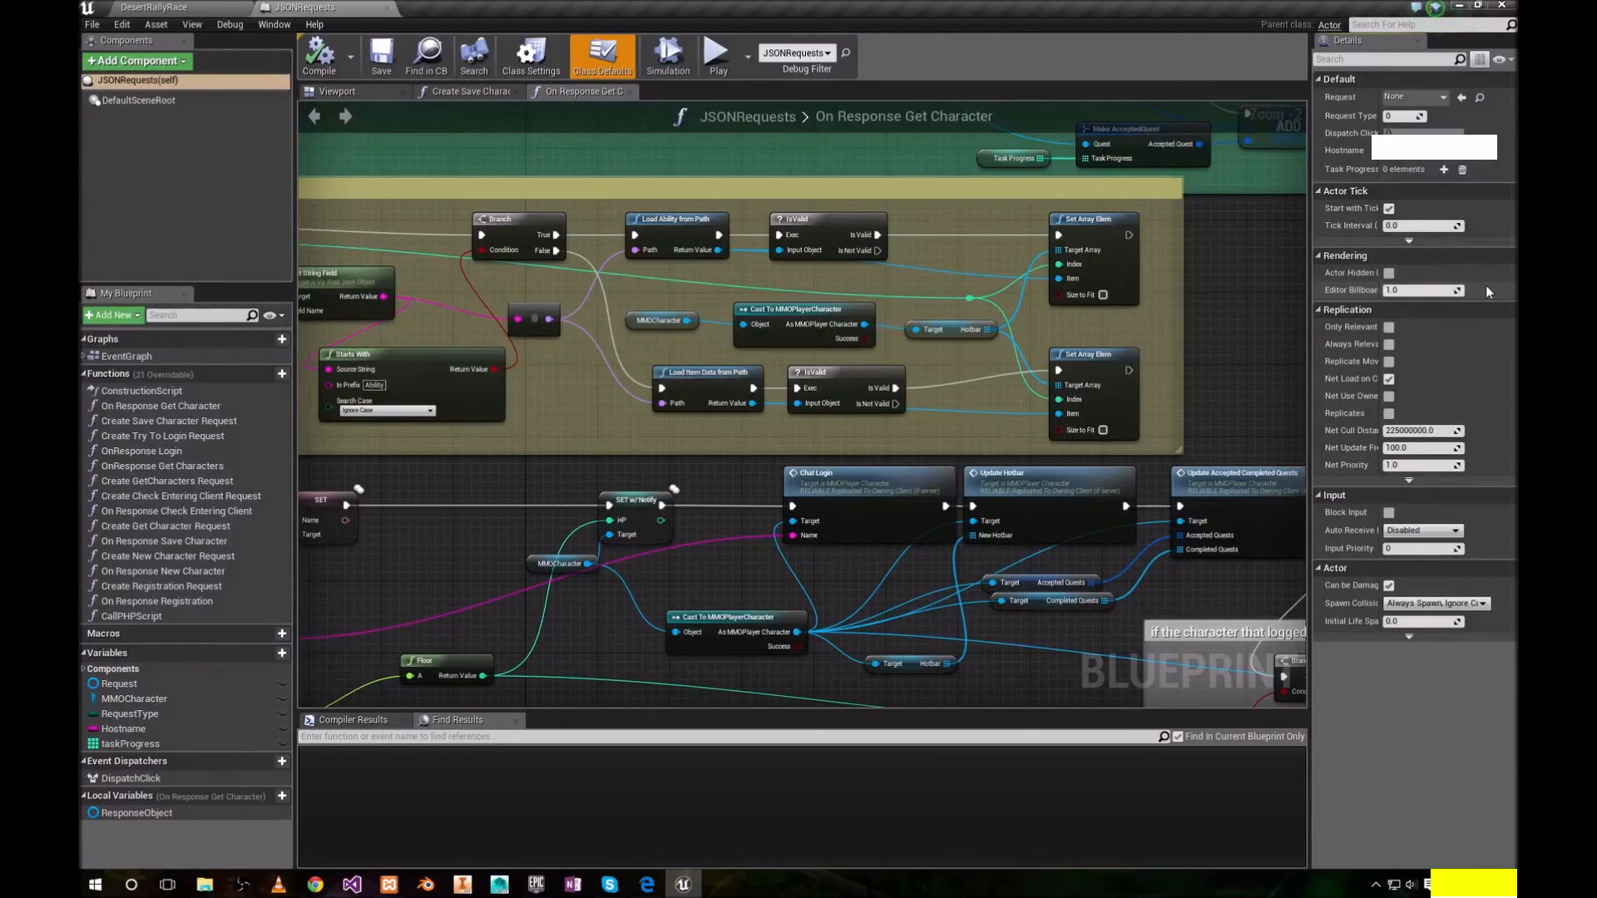
Compile the JSONRequests blueprint with its updated Hostname default.
{"action": "left_click", "coordinate": [318, 56]}
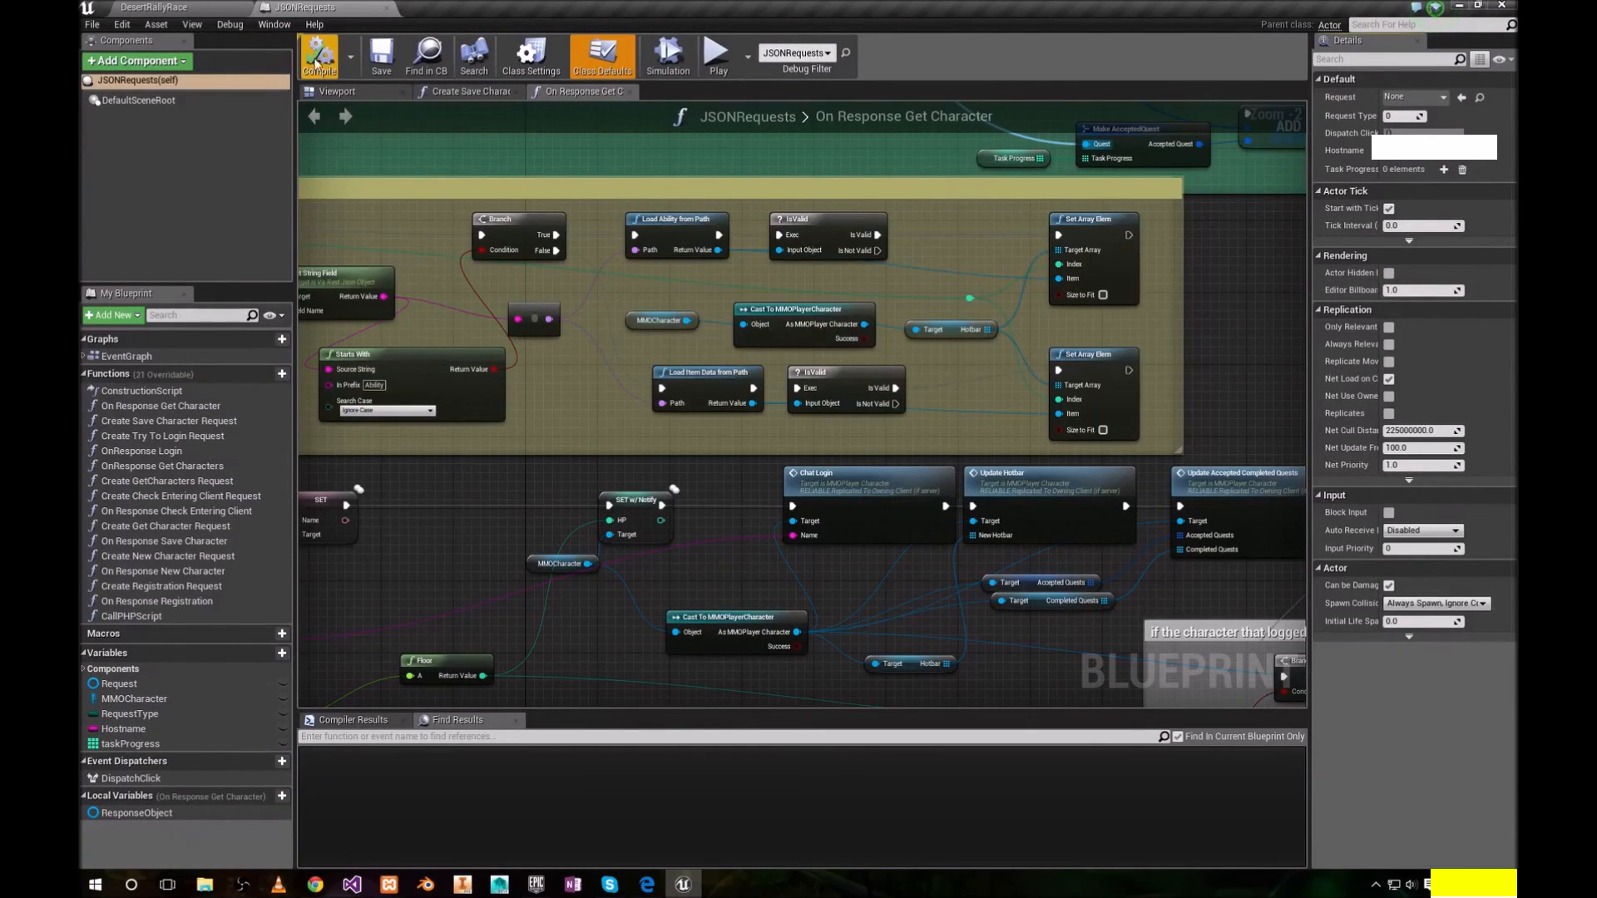
{"action": "mouse_move", "coordinate": [381, 56]}
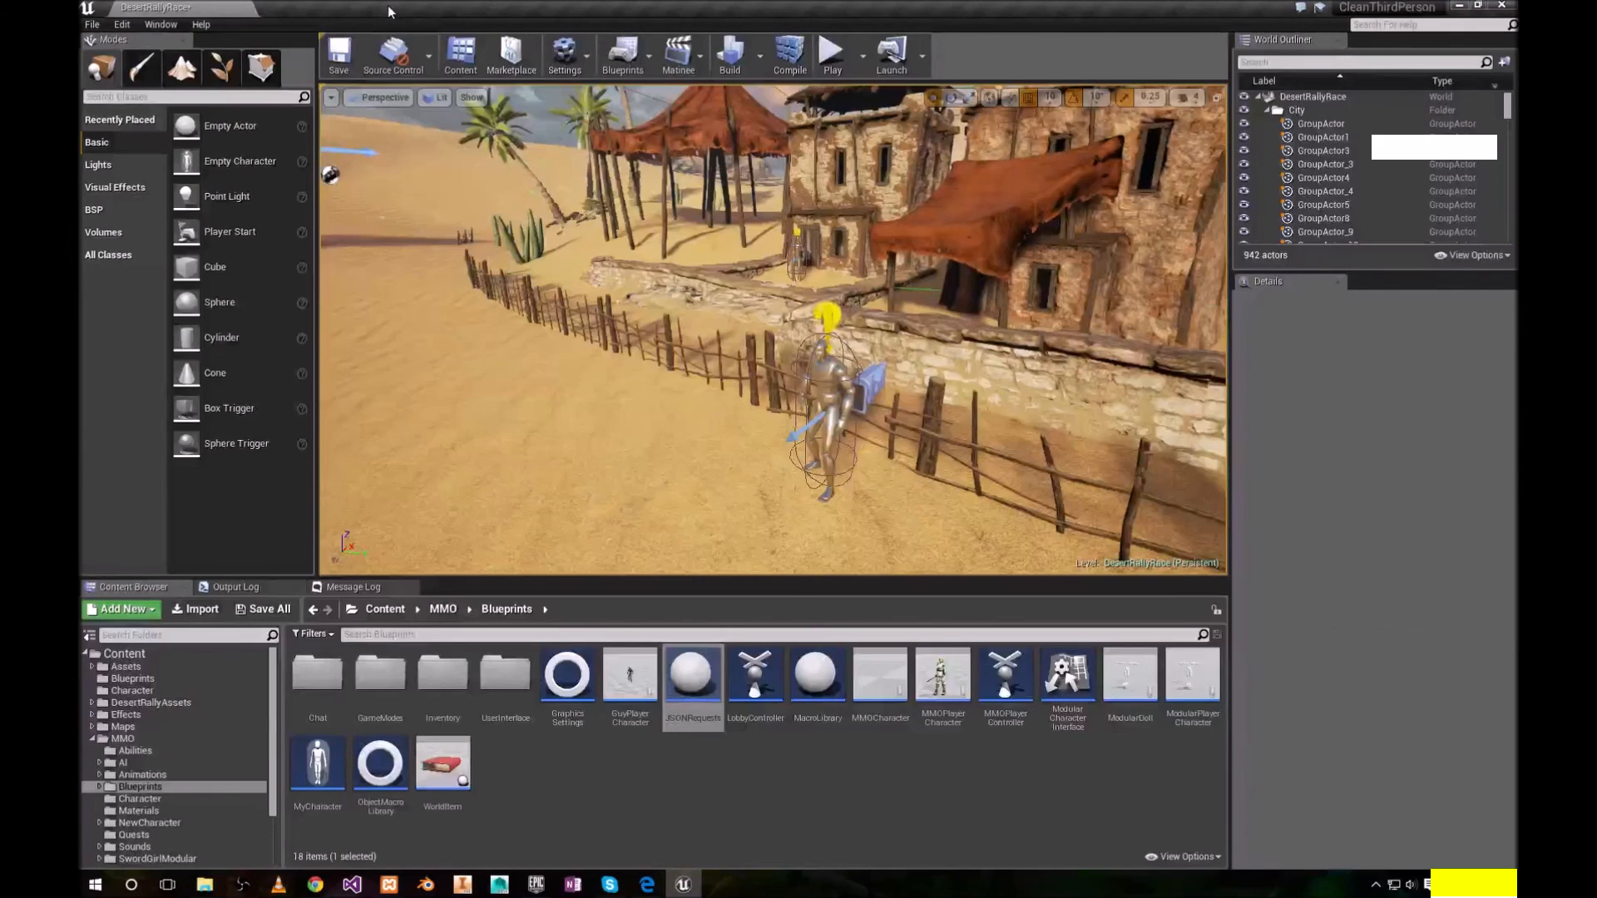
Open the Start map from Maps via Open Level, answering the Save Content prompt.
{"action": "left_click", "coordinate": [92, 23]}
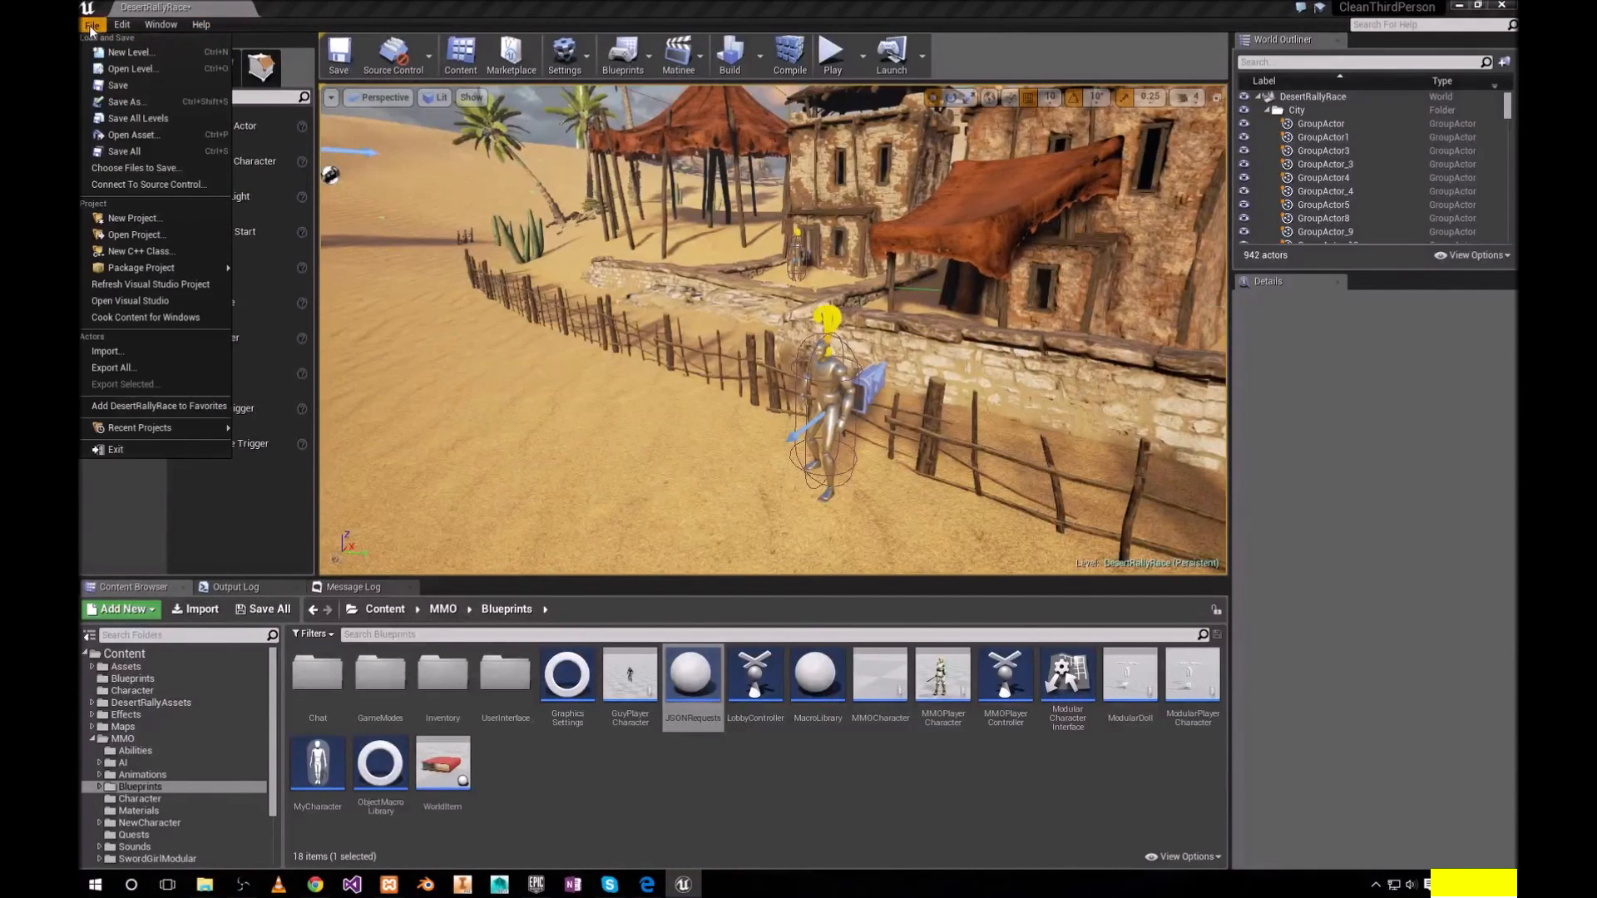
{"action": "left_click", "coordinate": [134, 68]}
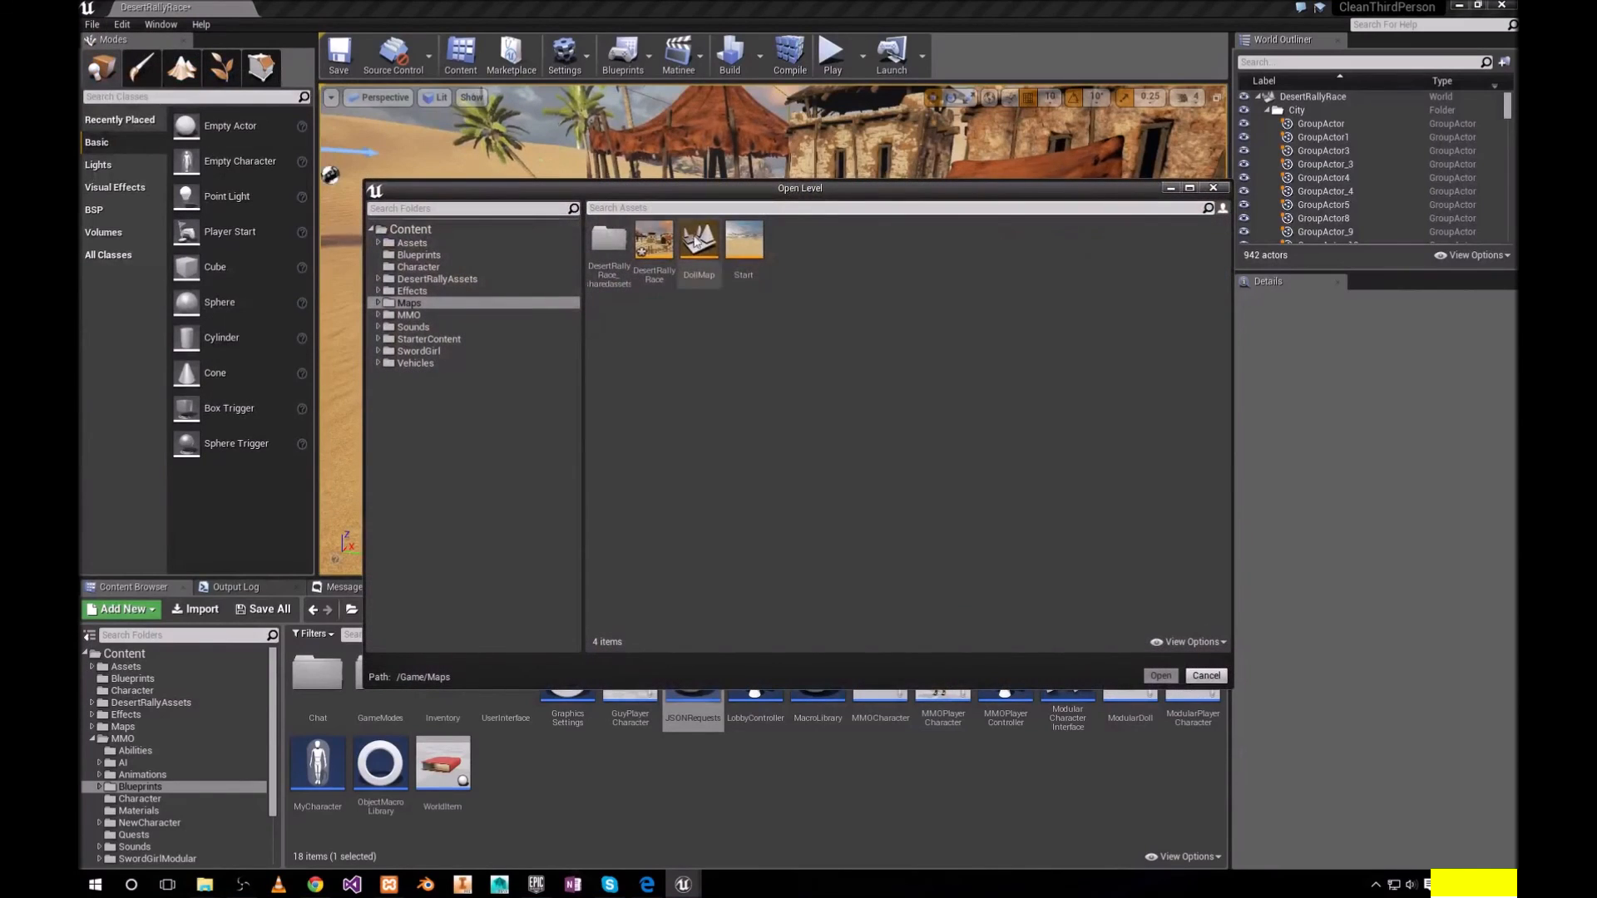
{"action": "double_click", "coordinate": [743, 239]}
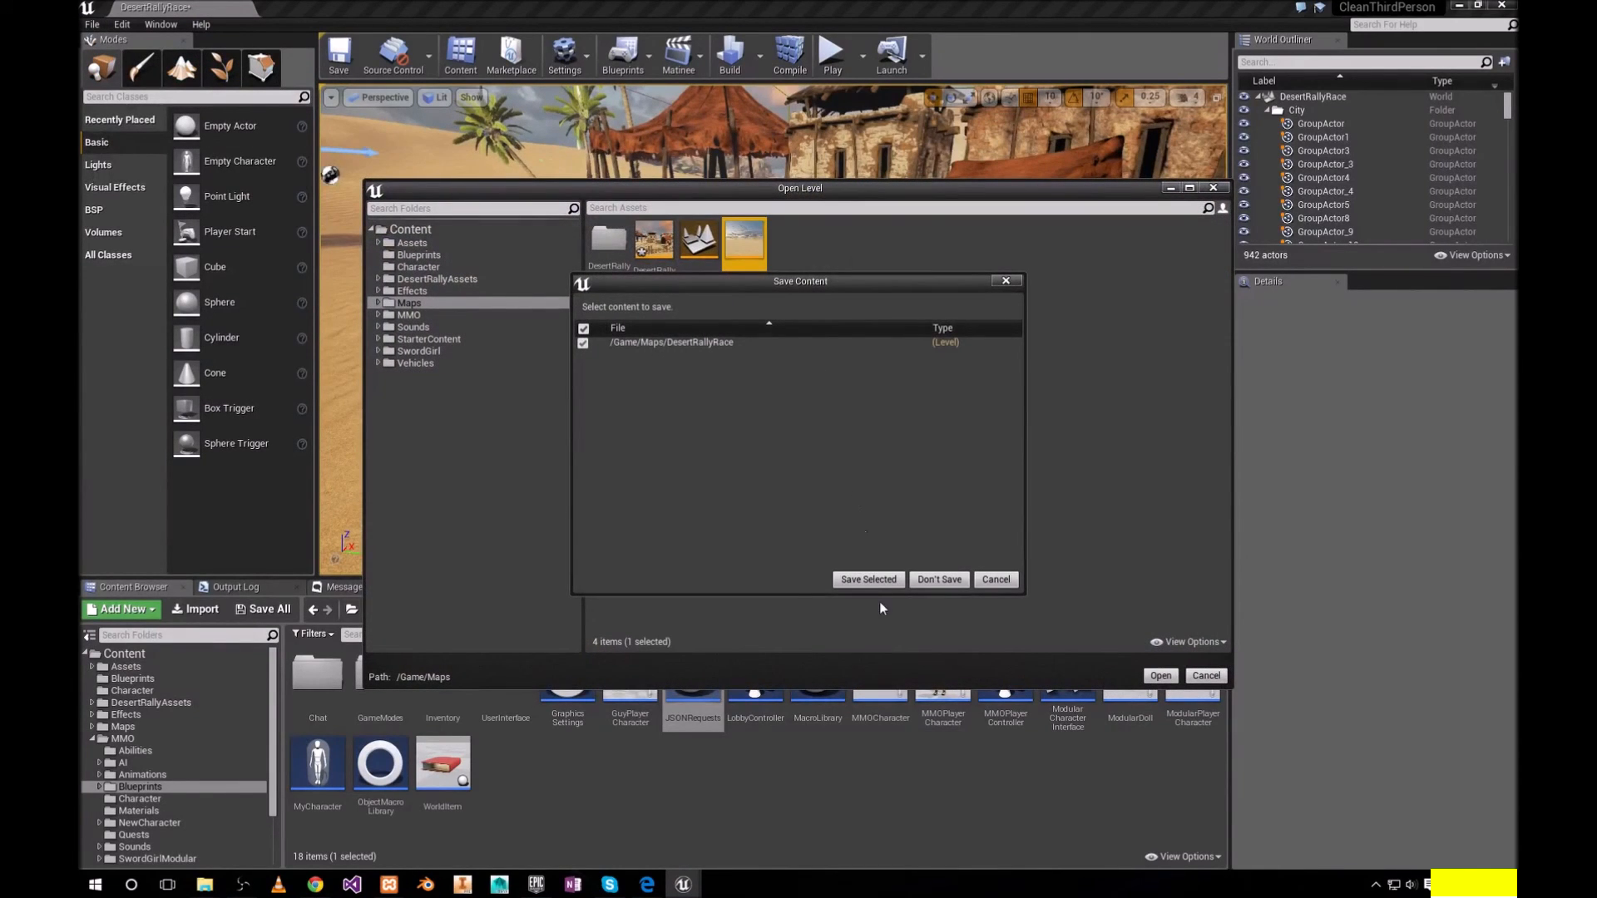
{"action": "left_click", "coordinate": [867, 579]}
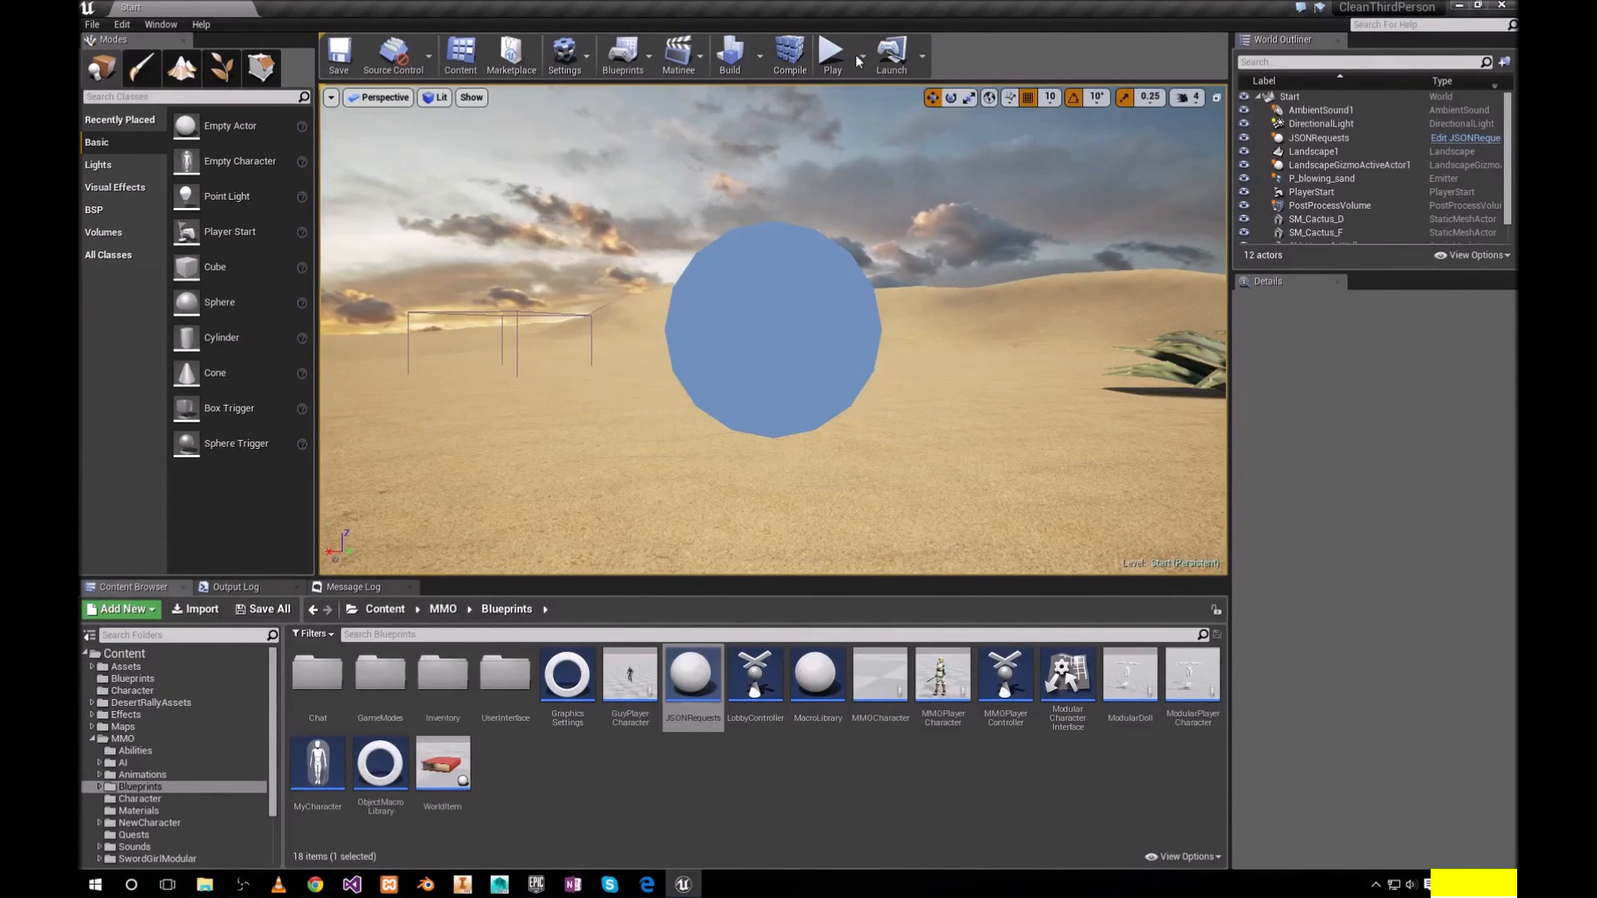
Play the Start level in a New Editor Window (PIE).
{"action": "left_click", "coordinate": [854, 58]}
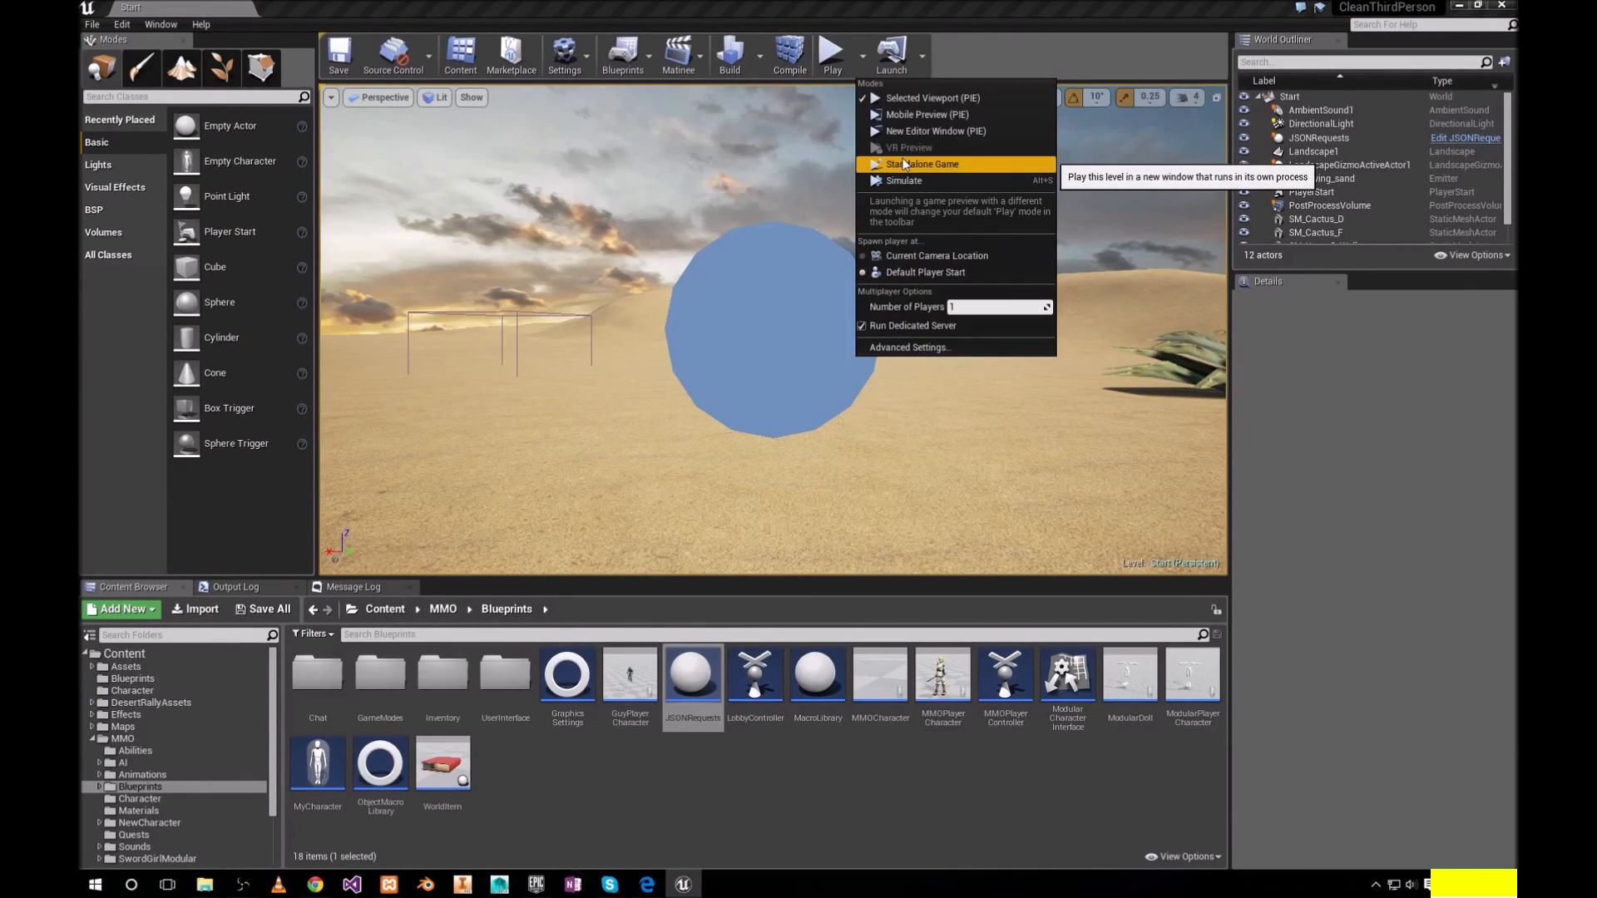
{"action": "mouse_move", "coordinate": [935, 131]}
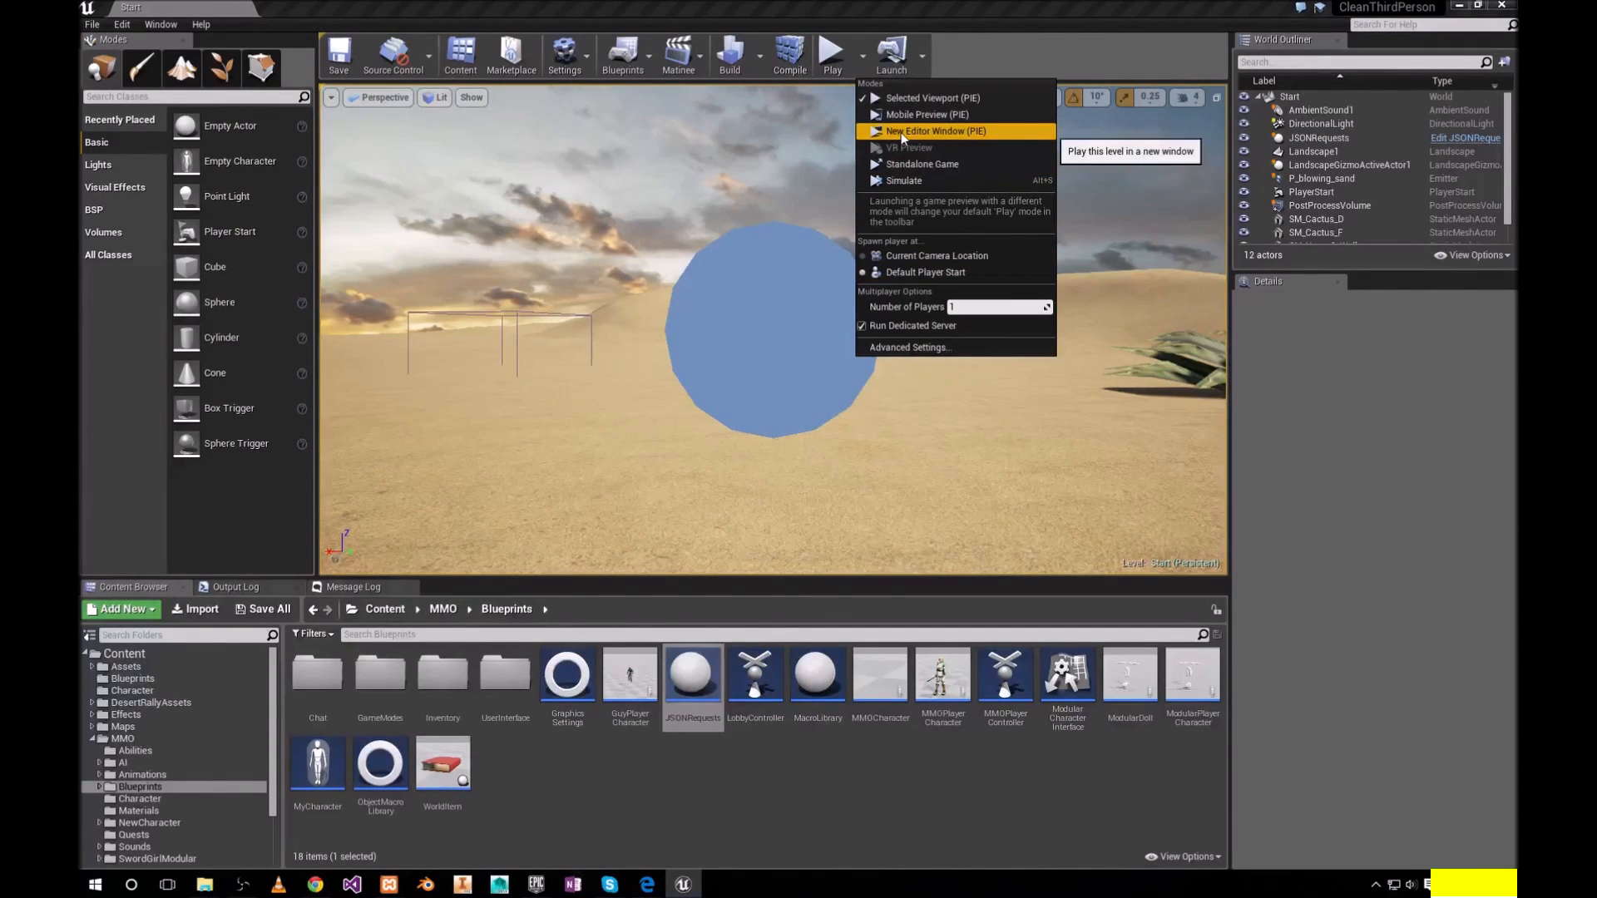
{"action": "left_click", "coordinate": [899, 133]}
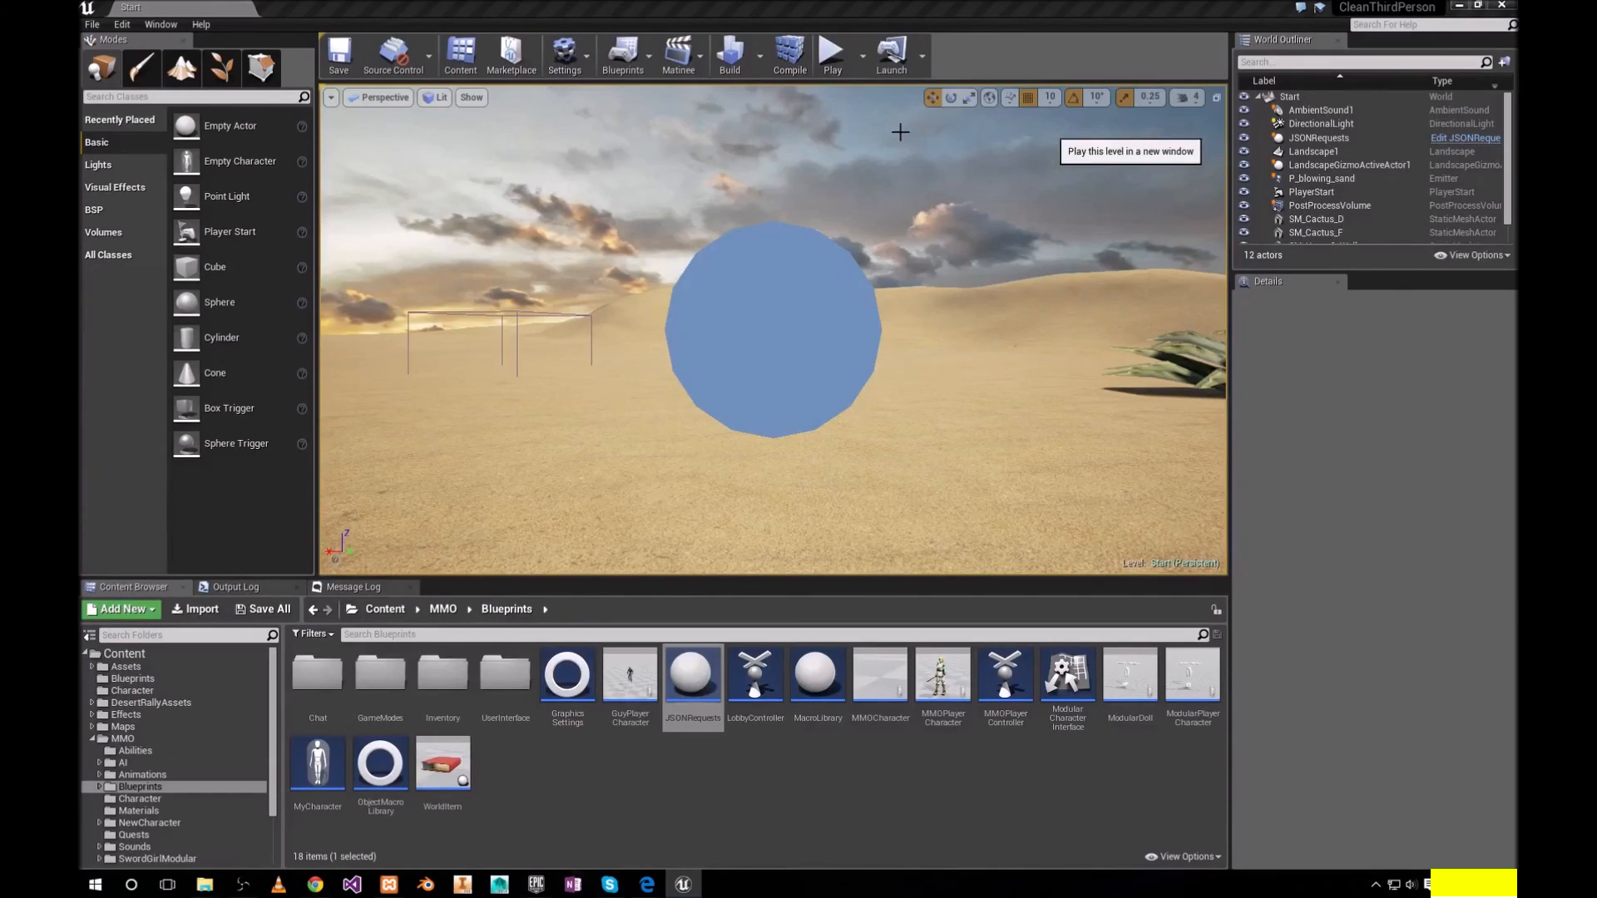
{"action": "left_click", "coordinate": [831, 54]}
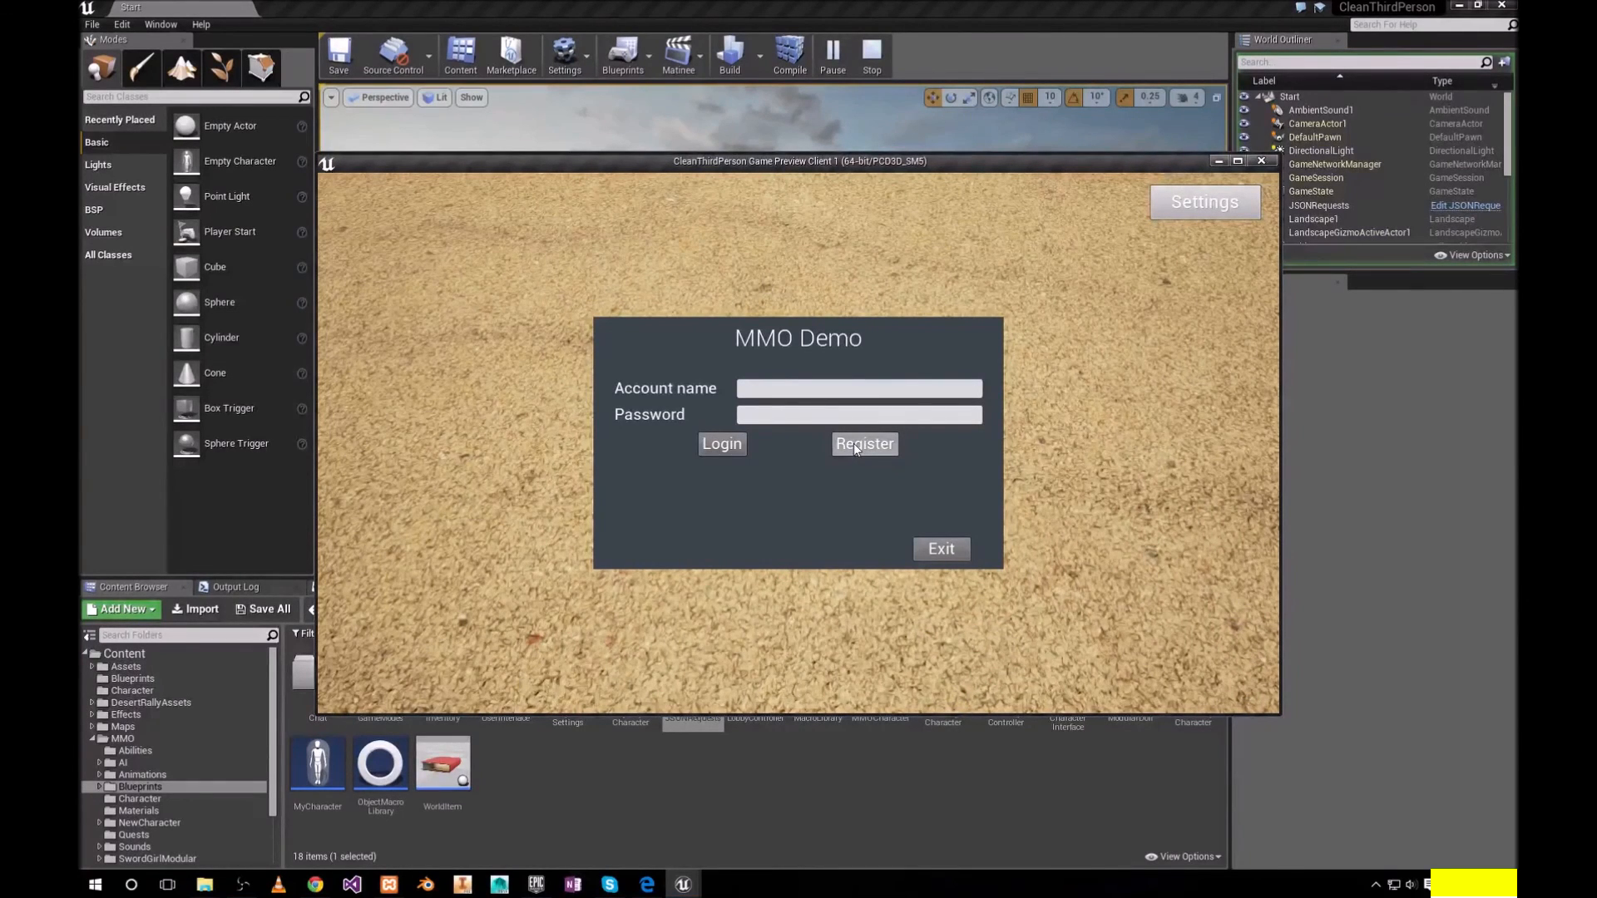
Register account 'sasha' with an email and matching passwords.
{"action": "left_click", "coordinate": [862, 443]}
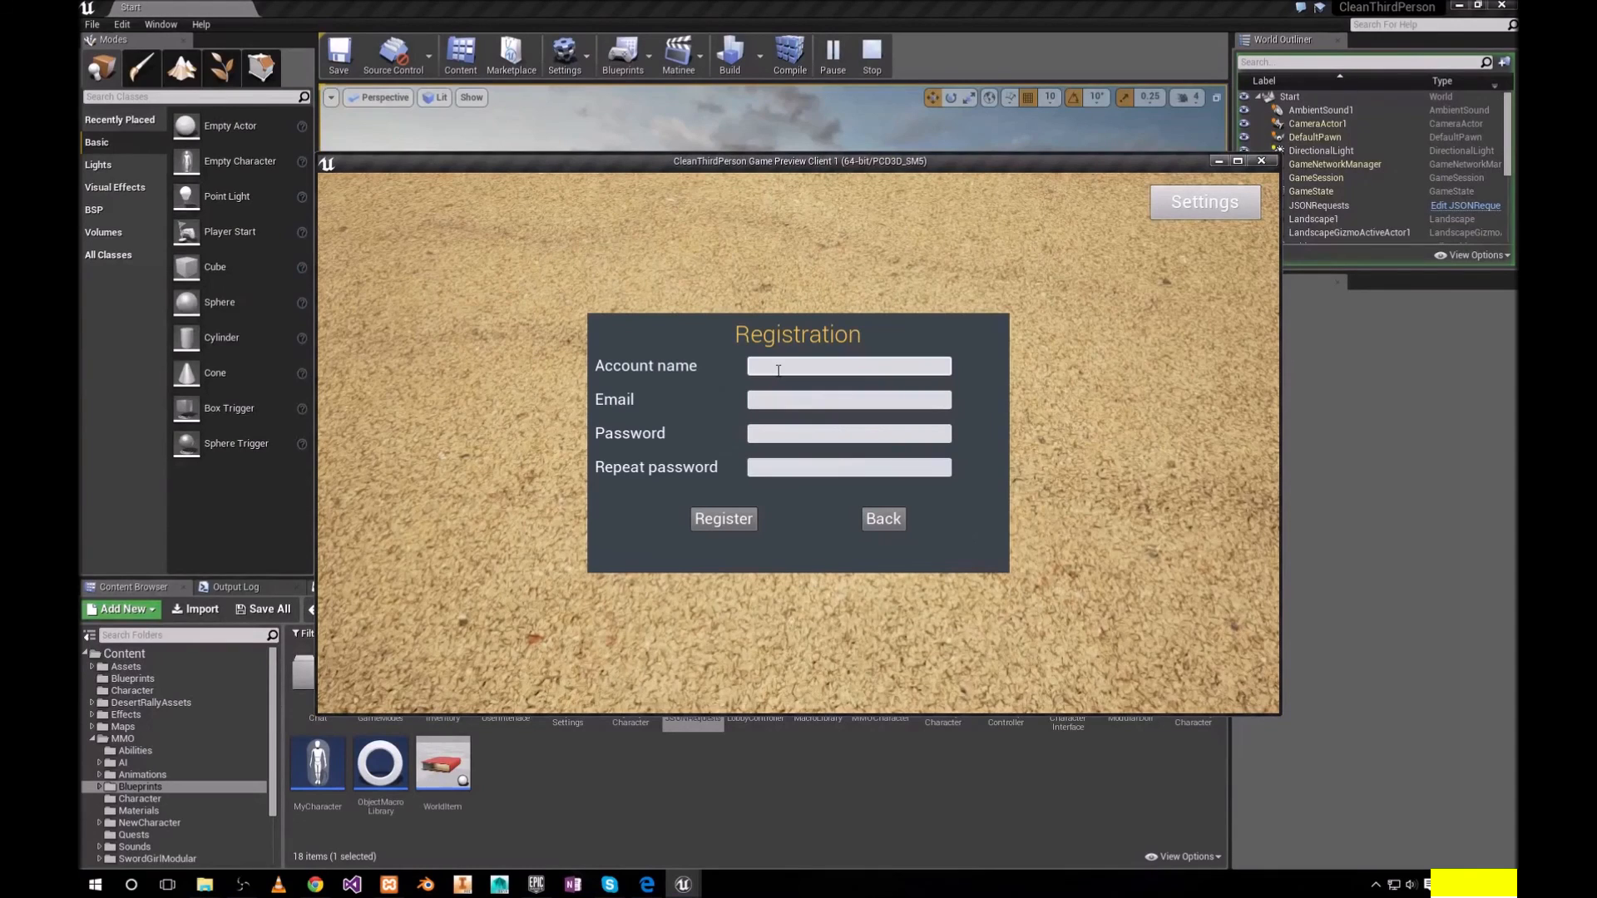
{"action": "type", "text": "sasha"}
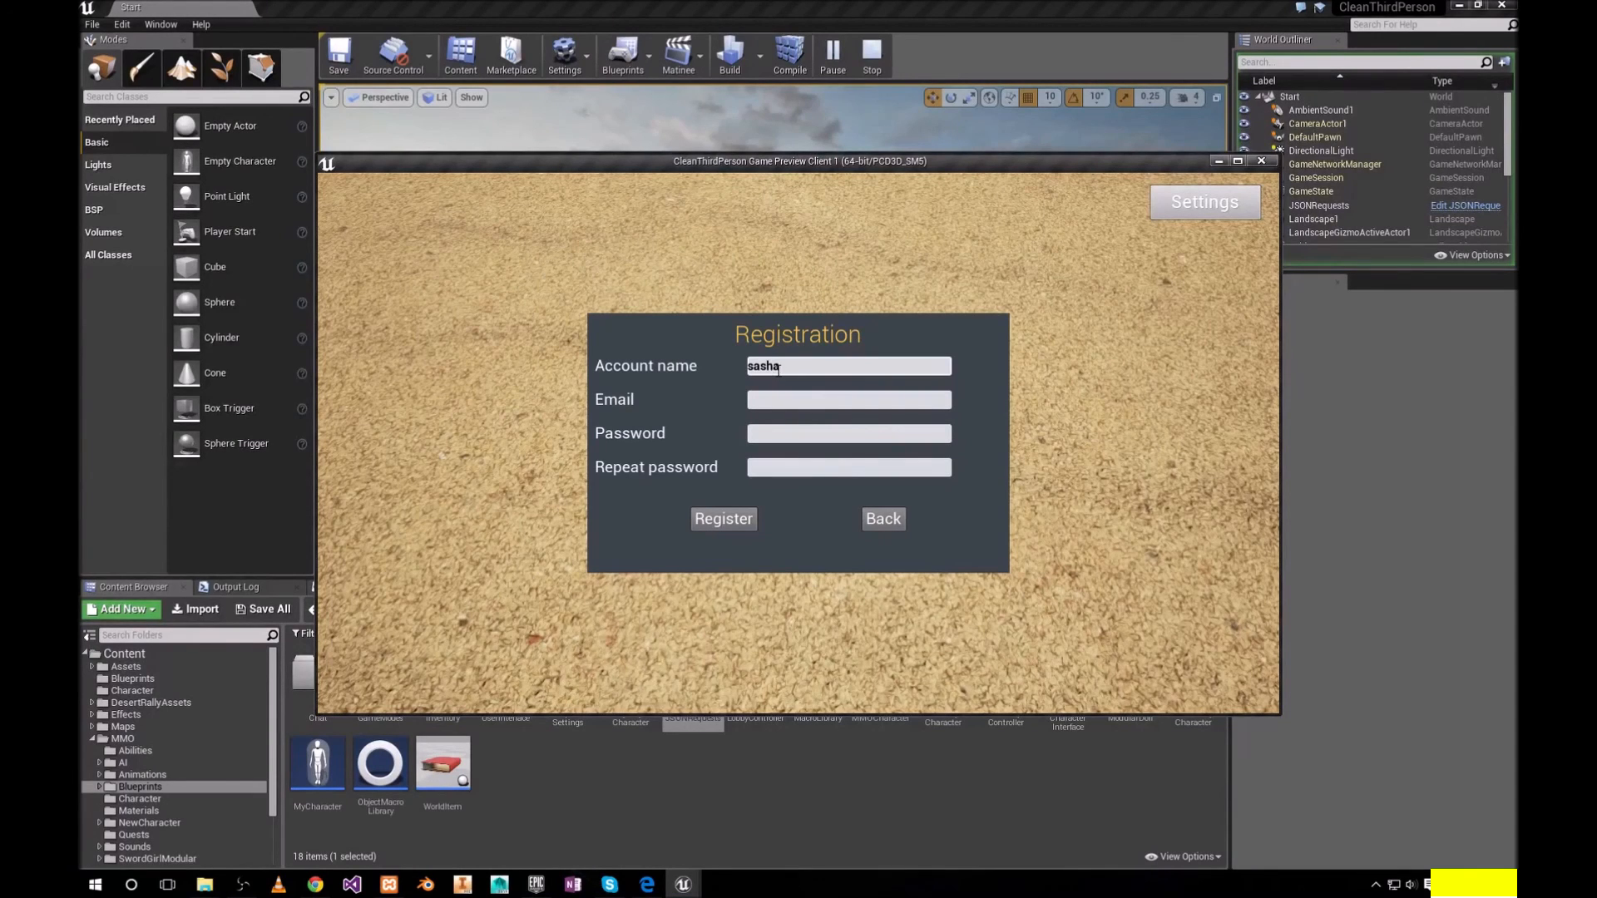
{"action": "type", "text": "m"}
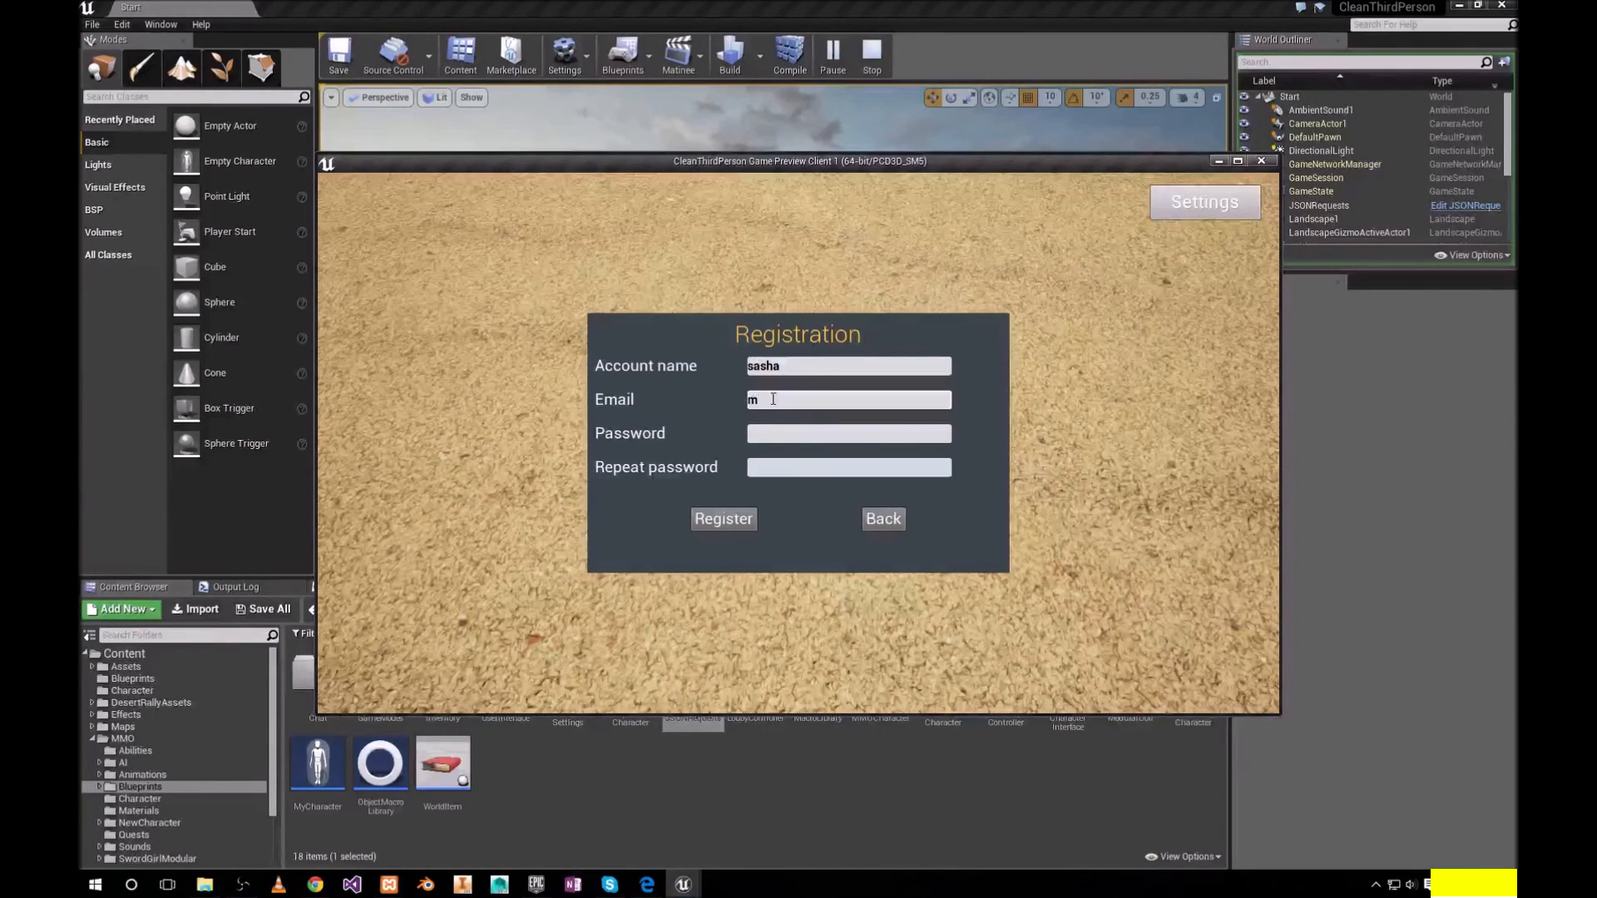
{"action": "type", "text": "e"}
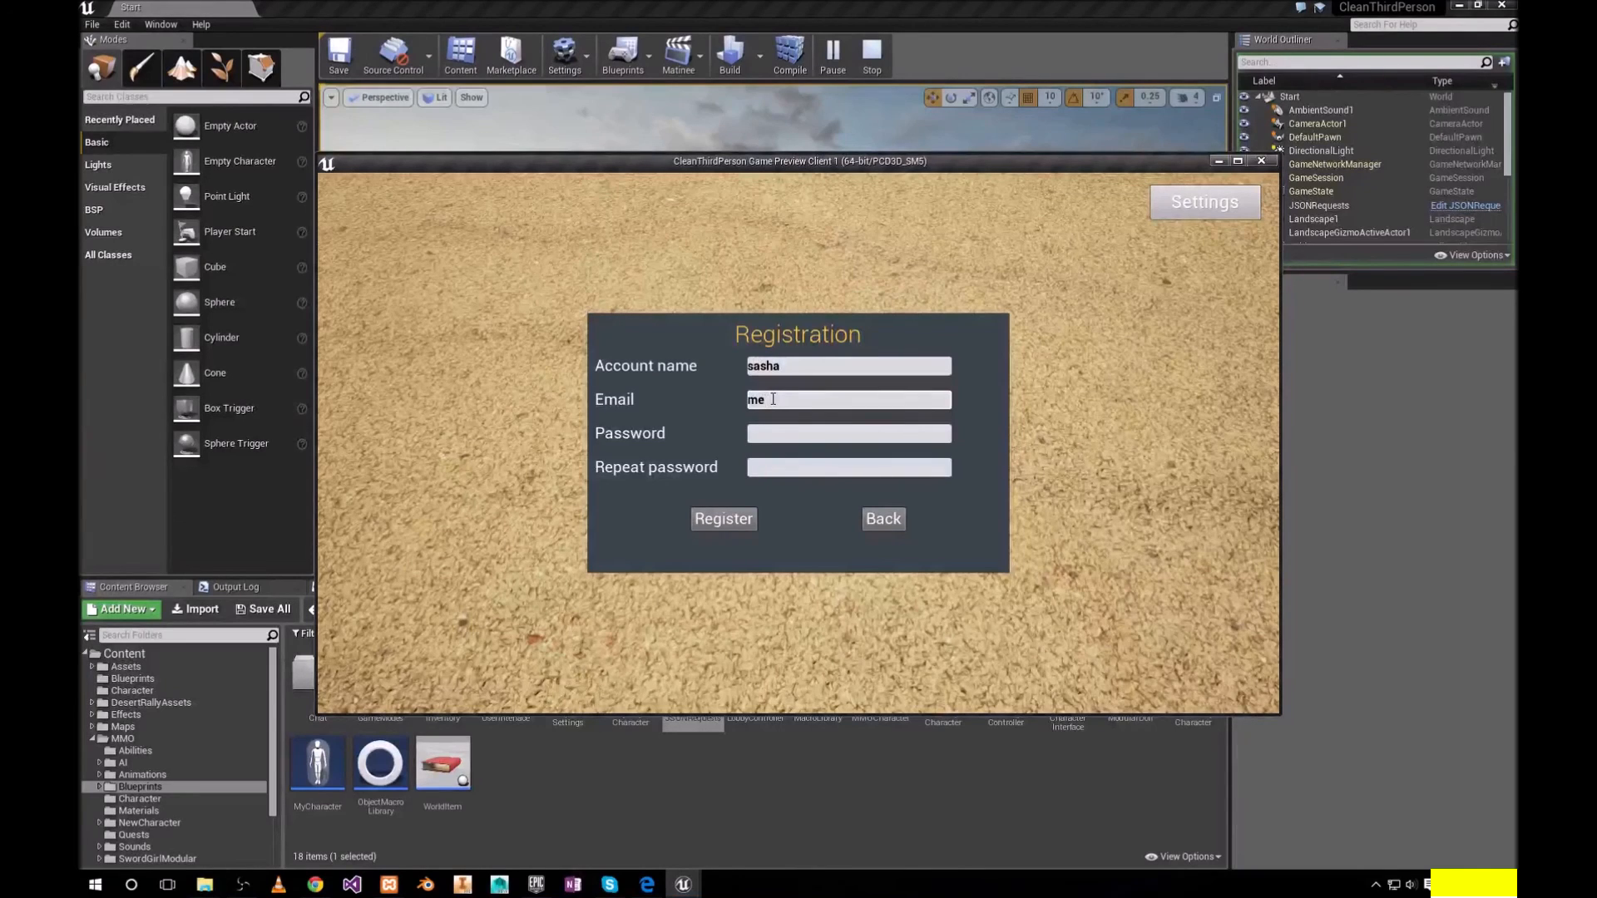
{"action": "type", "text": "@me.com"}
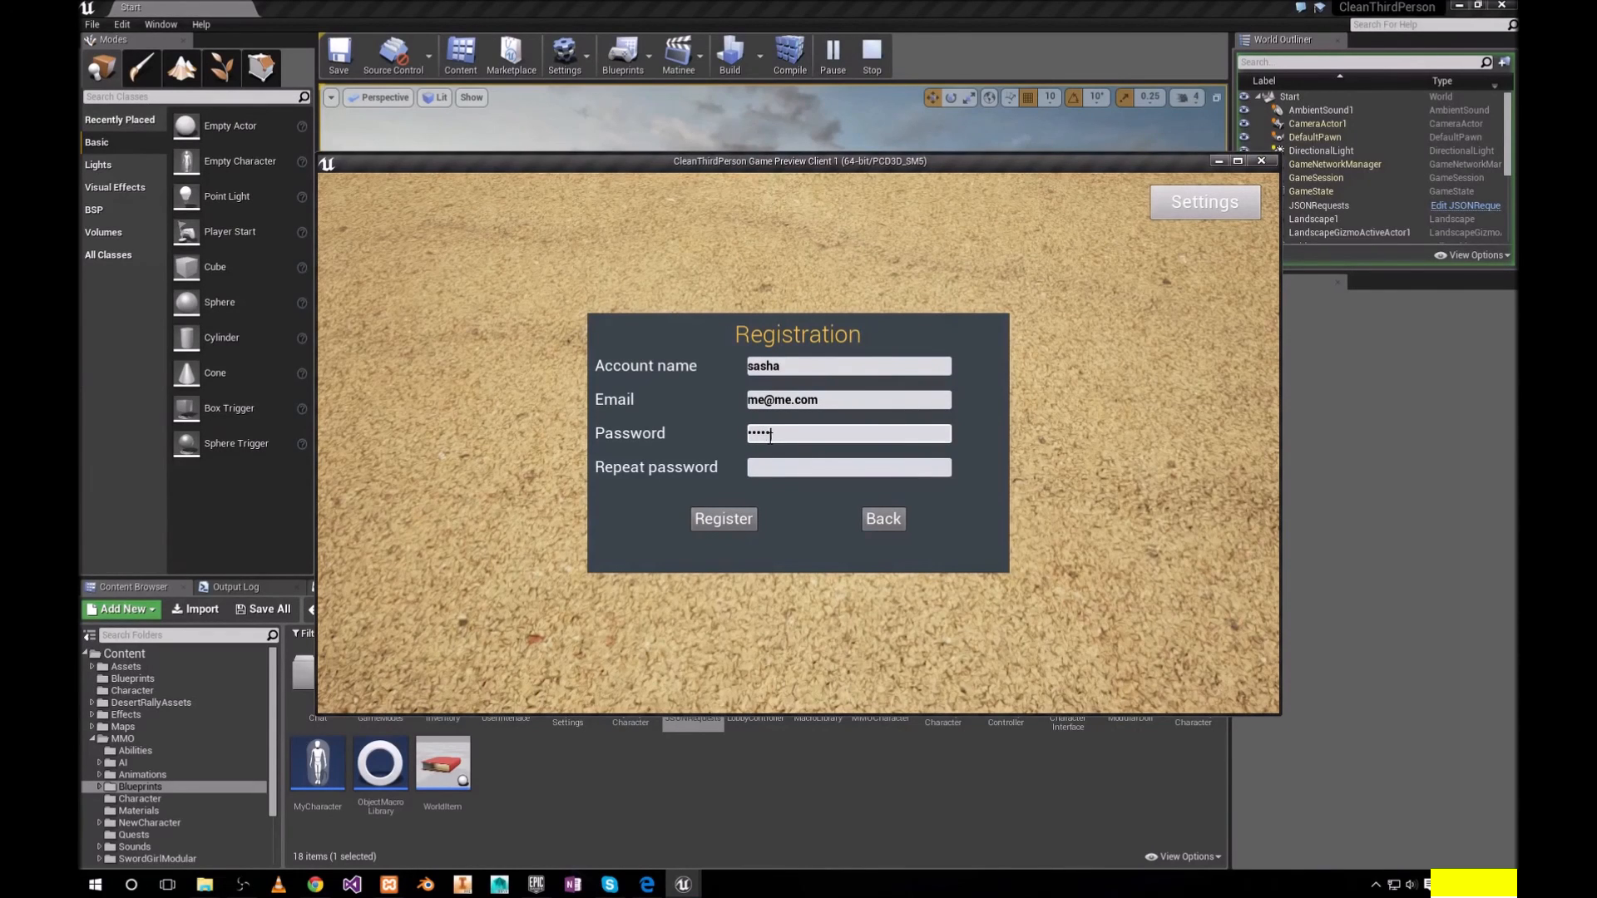
{"action": "left_click", "coordinate": [848, 466]}
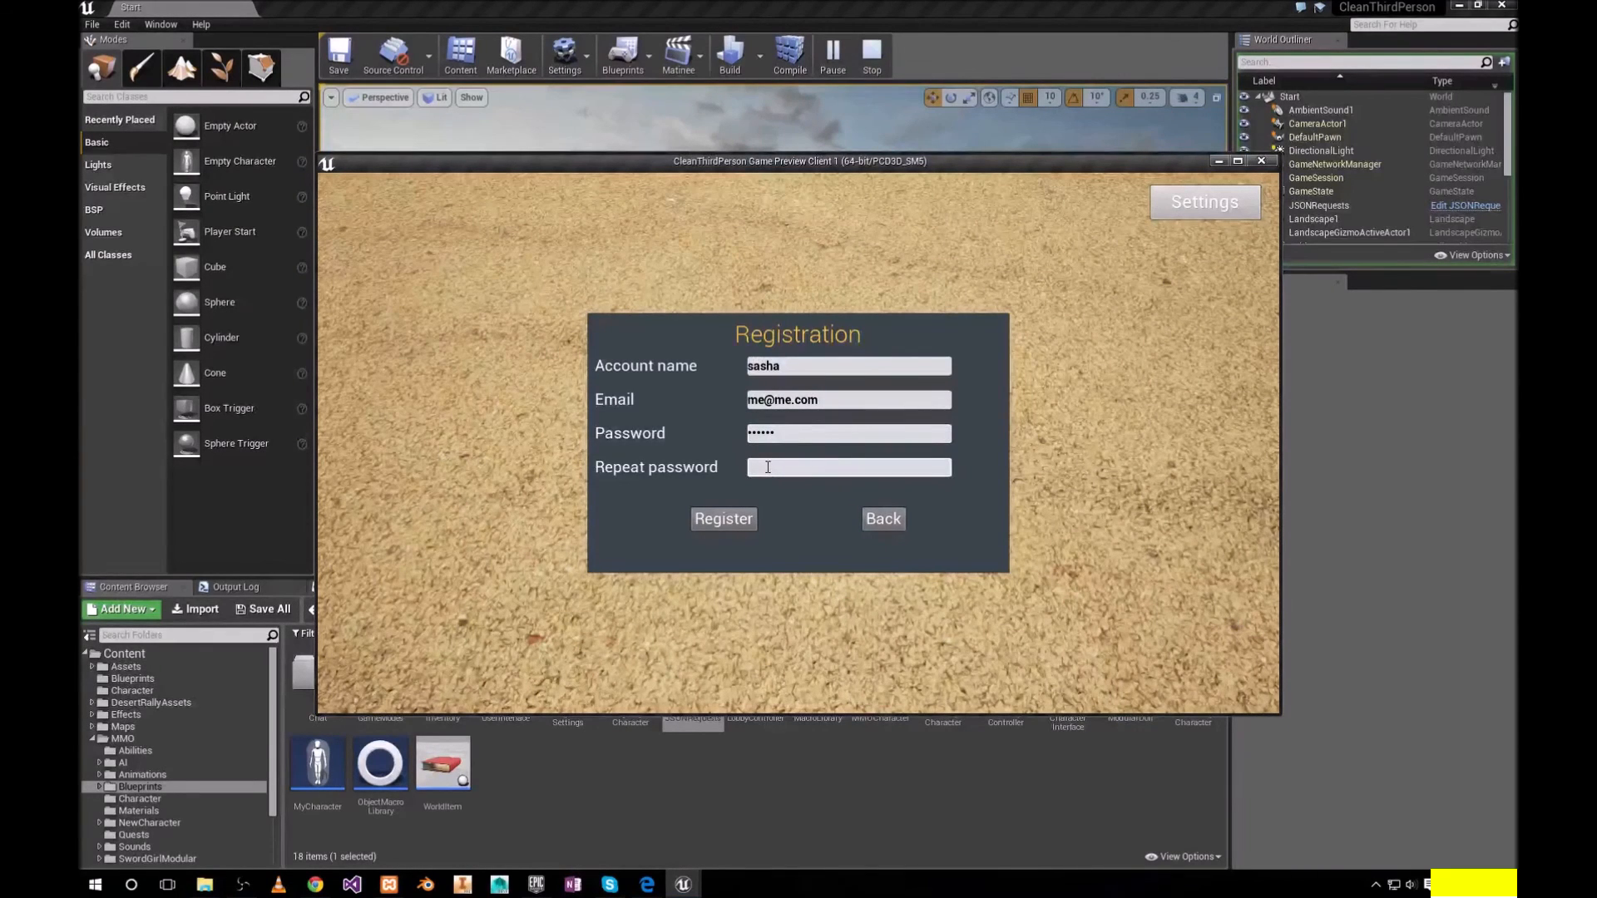
{"action": "type", "text": "•••••"}
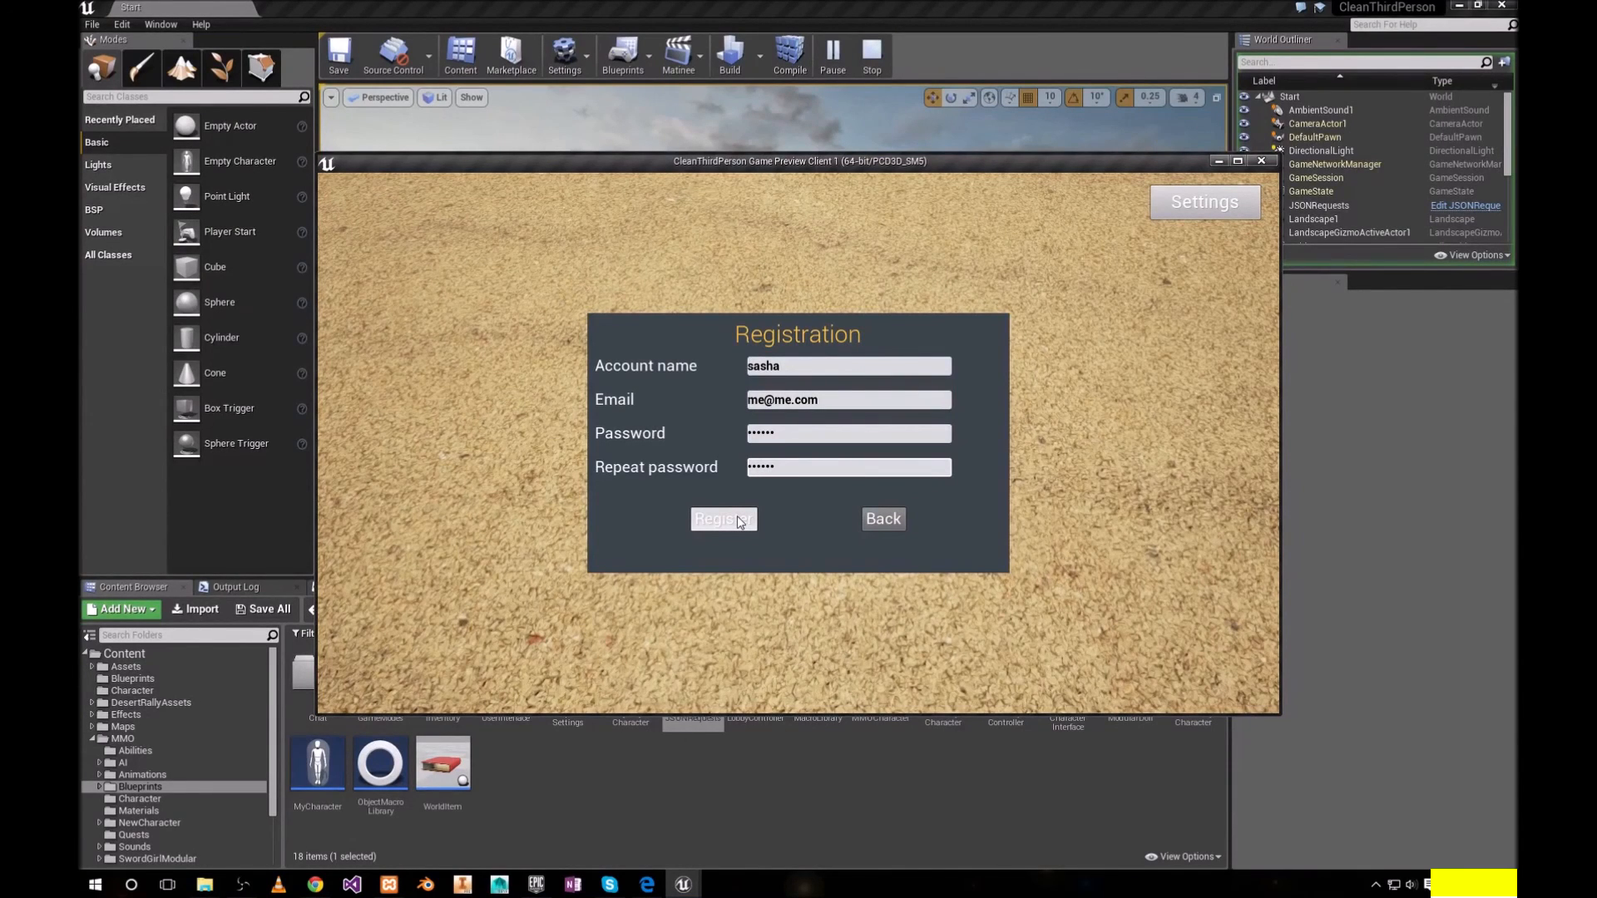
{"action": "left_click", "coordinate": [722, 518]}
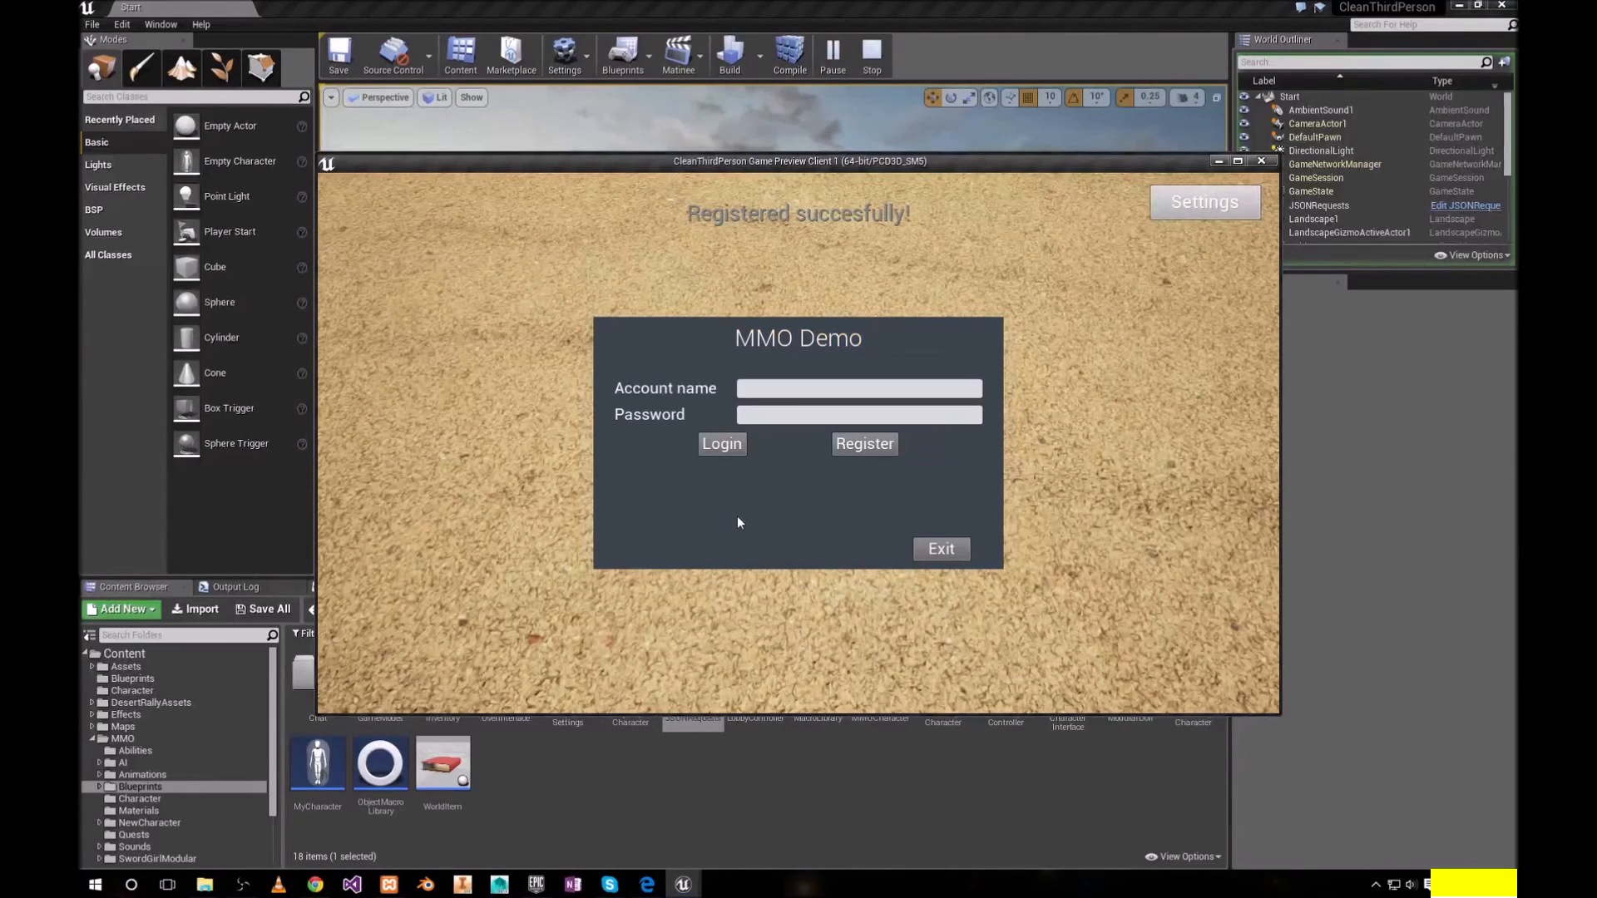
{"action": "mouse_move", "coordinate": [748, 460]}
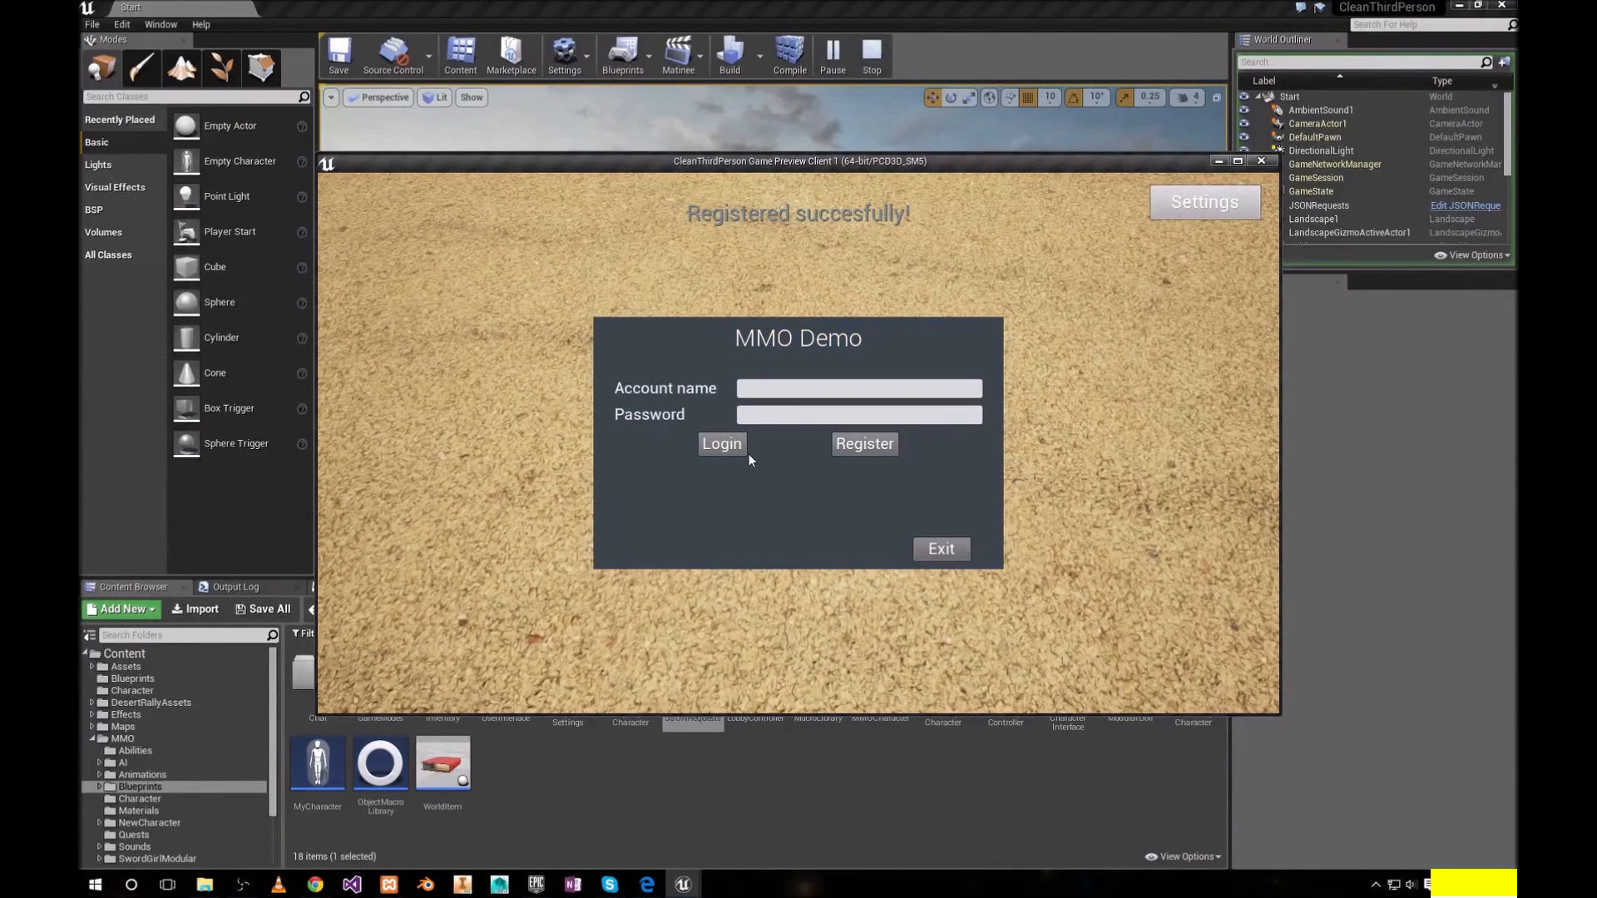
Log in to the game with the new 'sasha' account.
{"action": "left_click", "coordinate": [858, 389]}
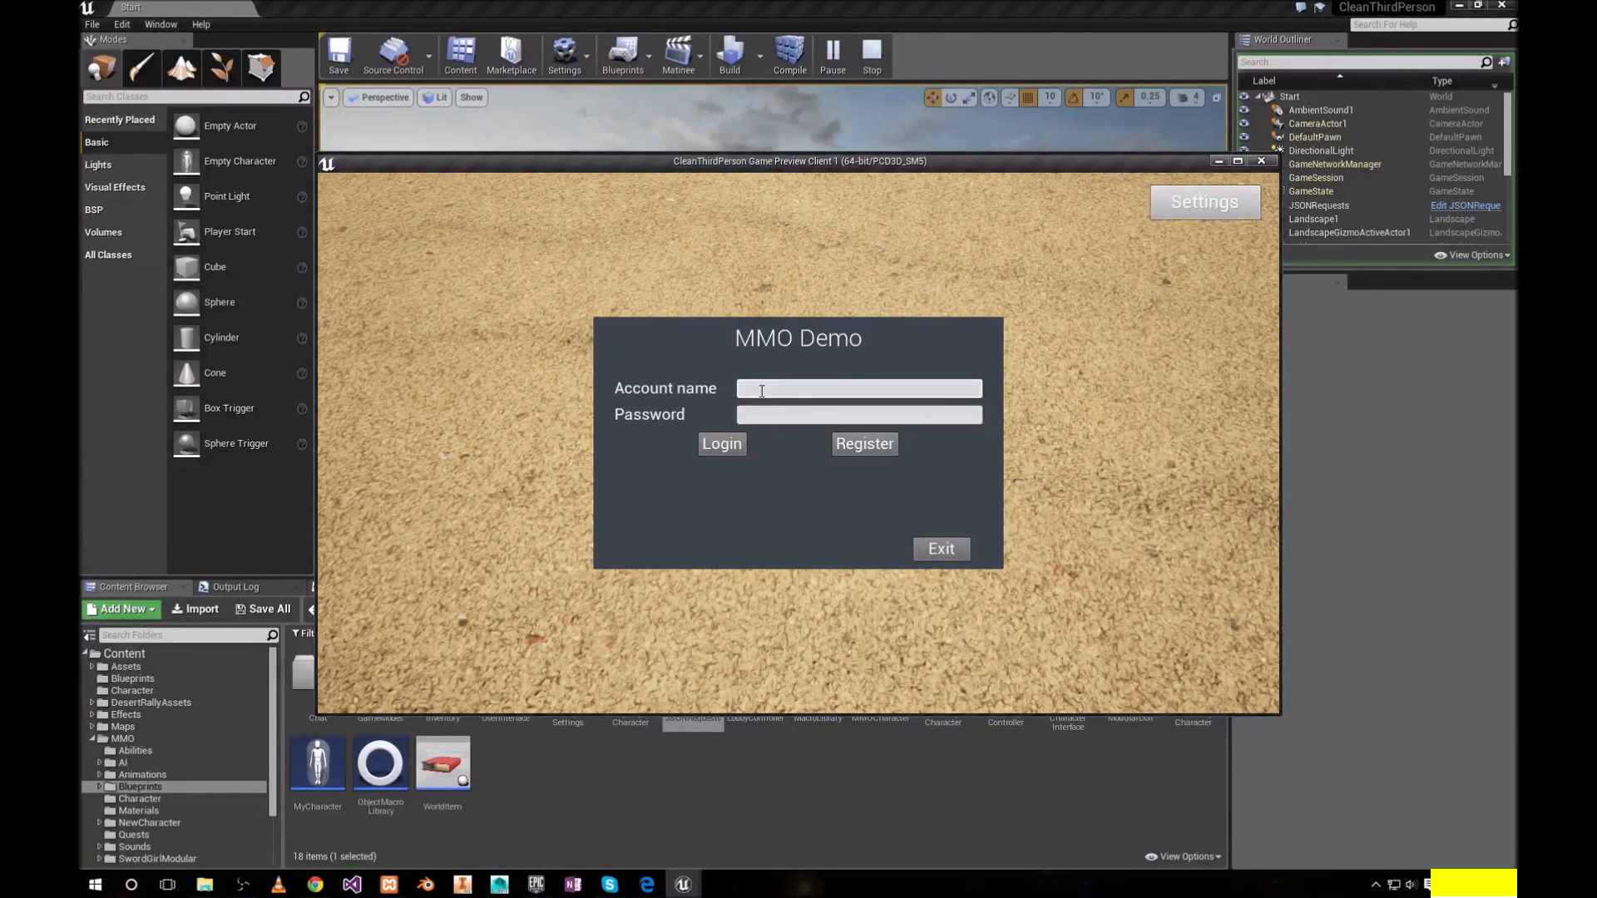
{"action": "type", "text": "sasha"}
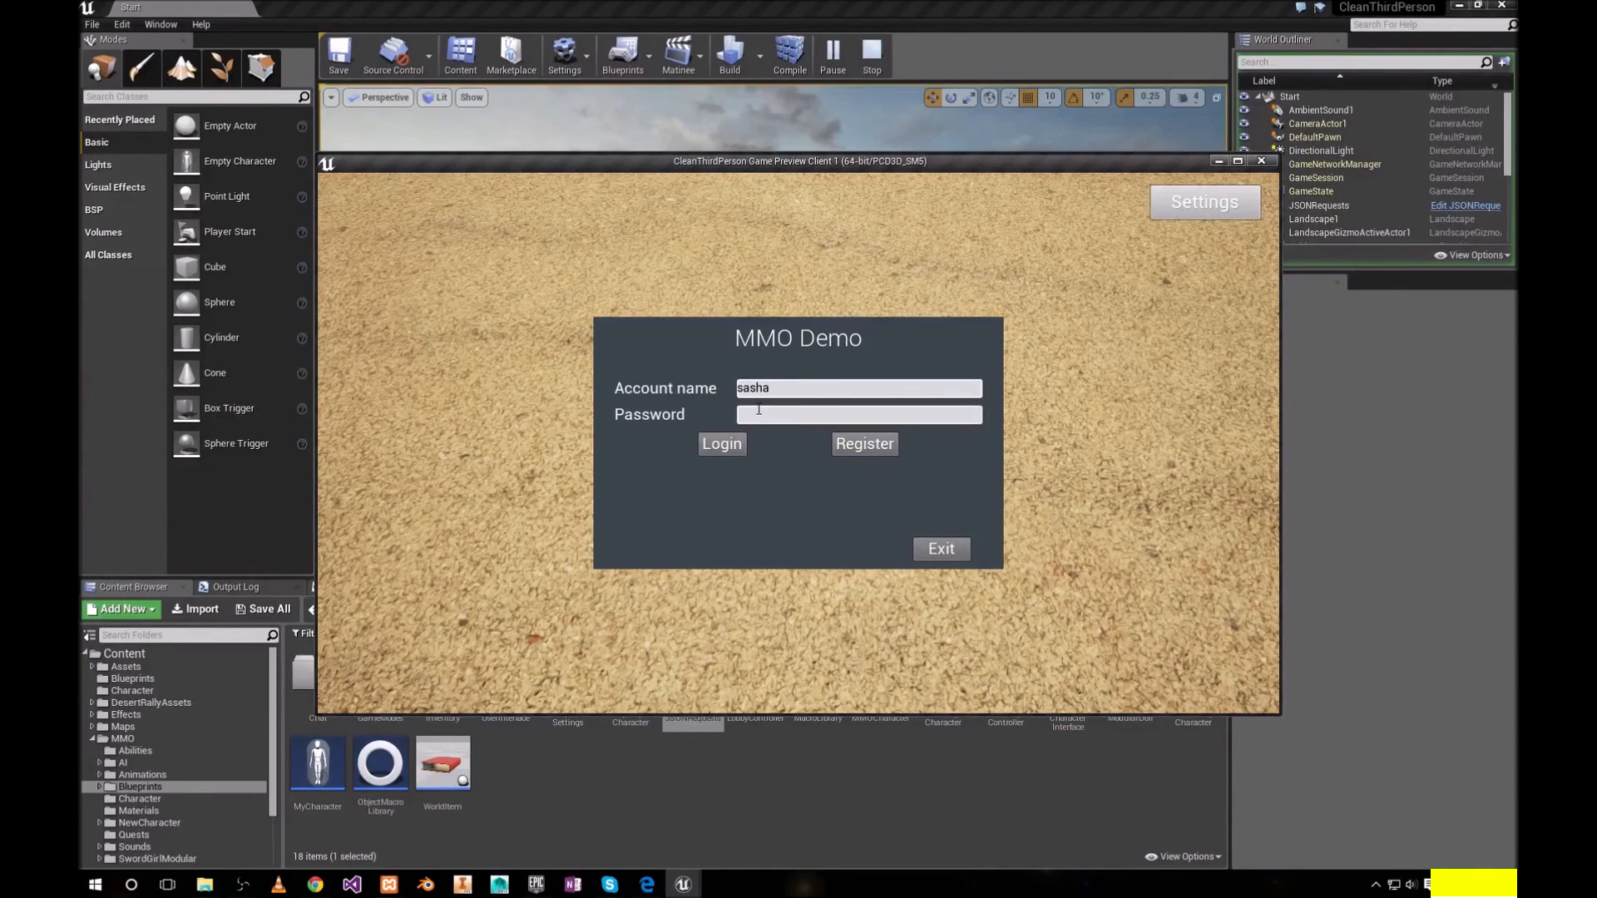
{"action": "type", "text": "**"}
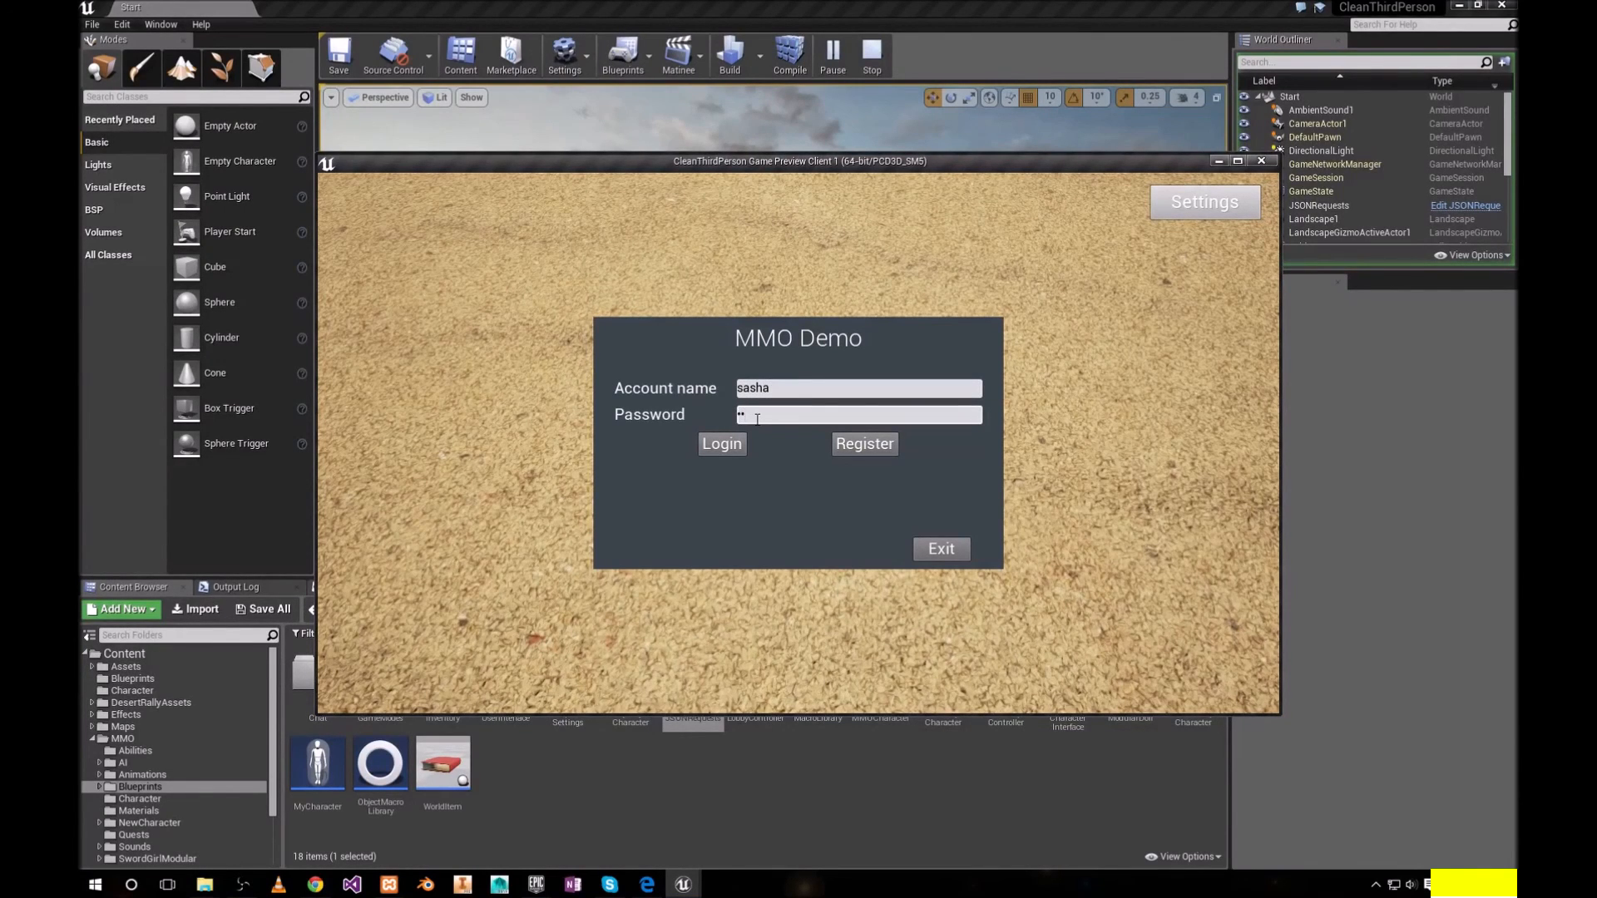
{"action": "left_click", "coordinate": [721, 443]}
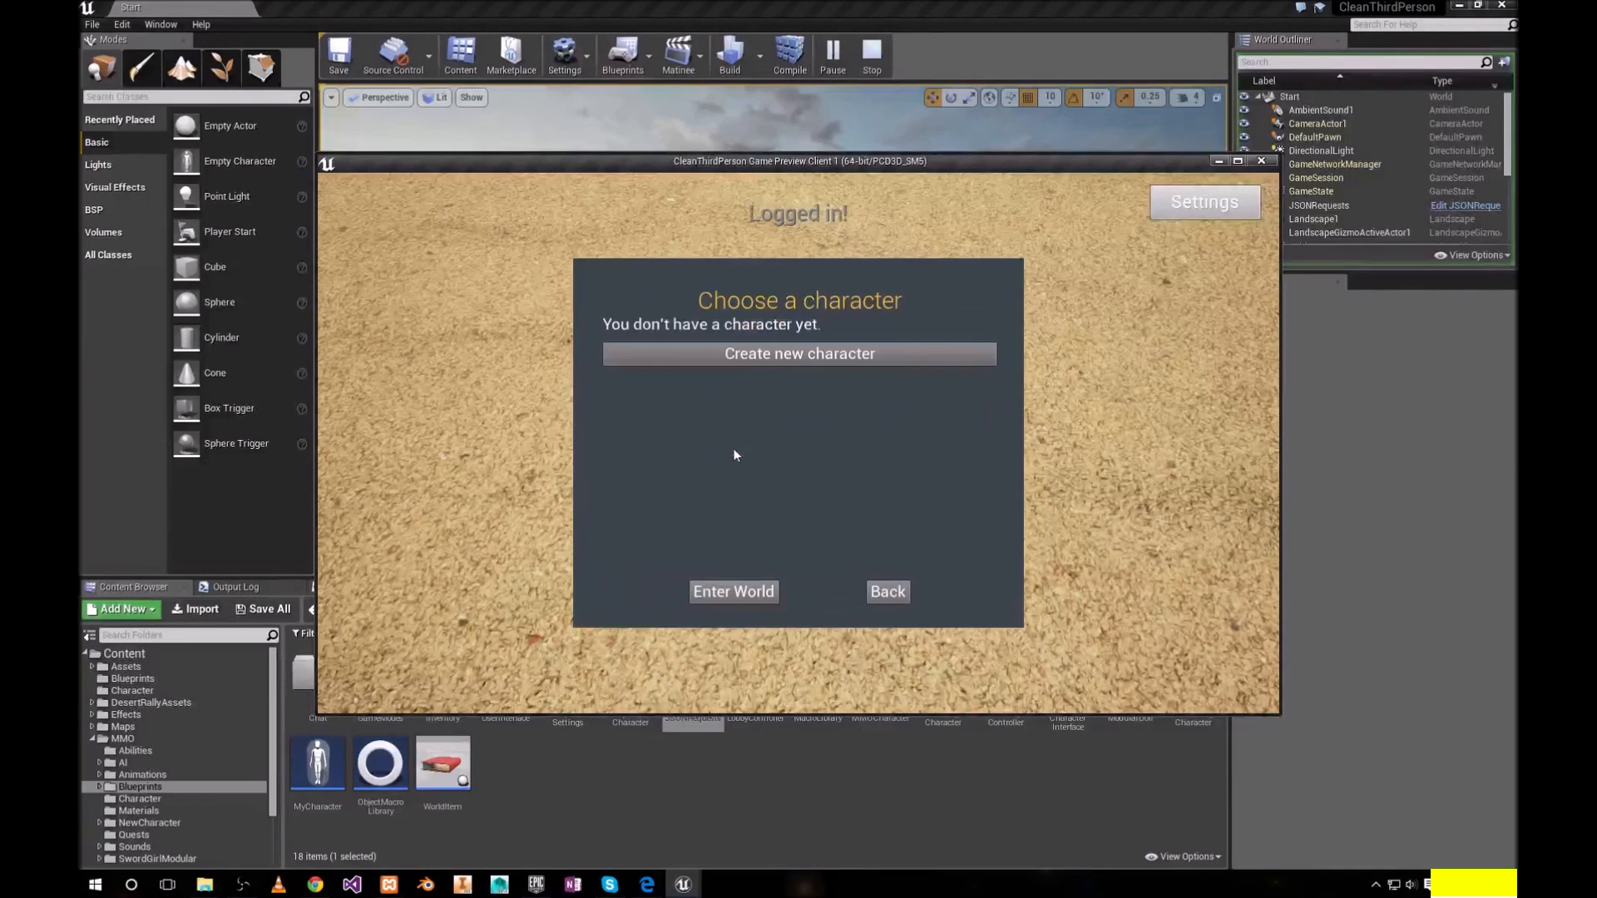
Create a new Mage character named Sasha.
{"action": "left_click", "coordinate": [799, 354]}
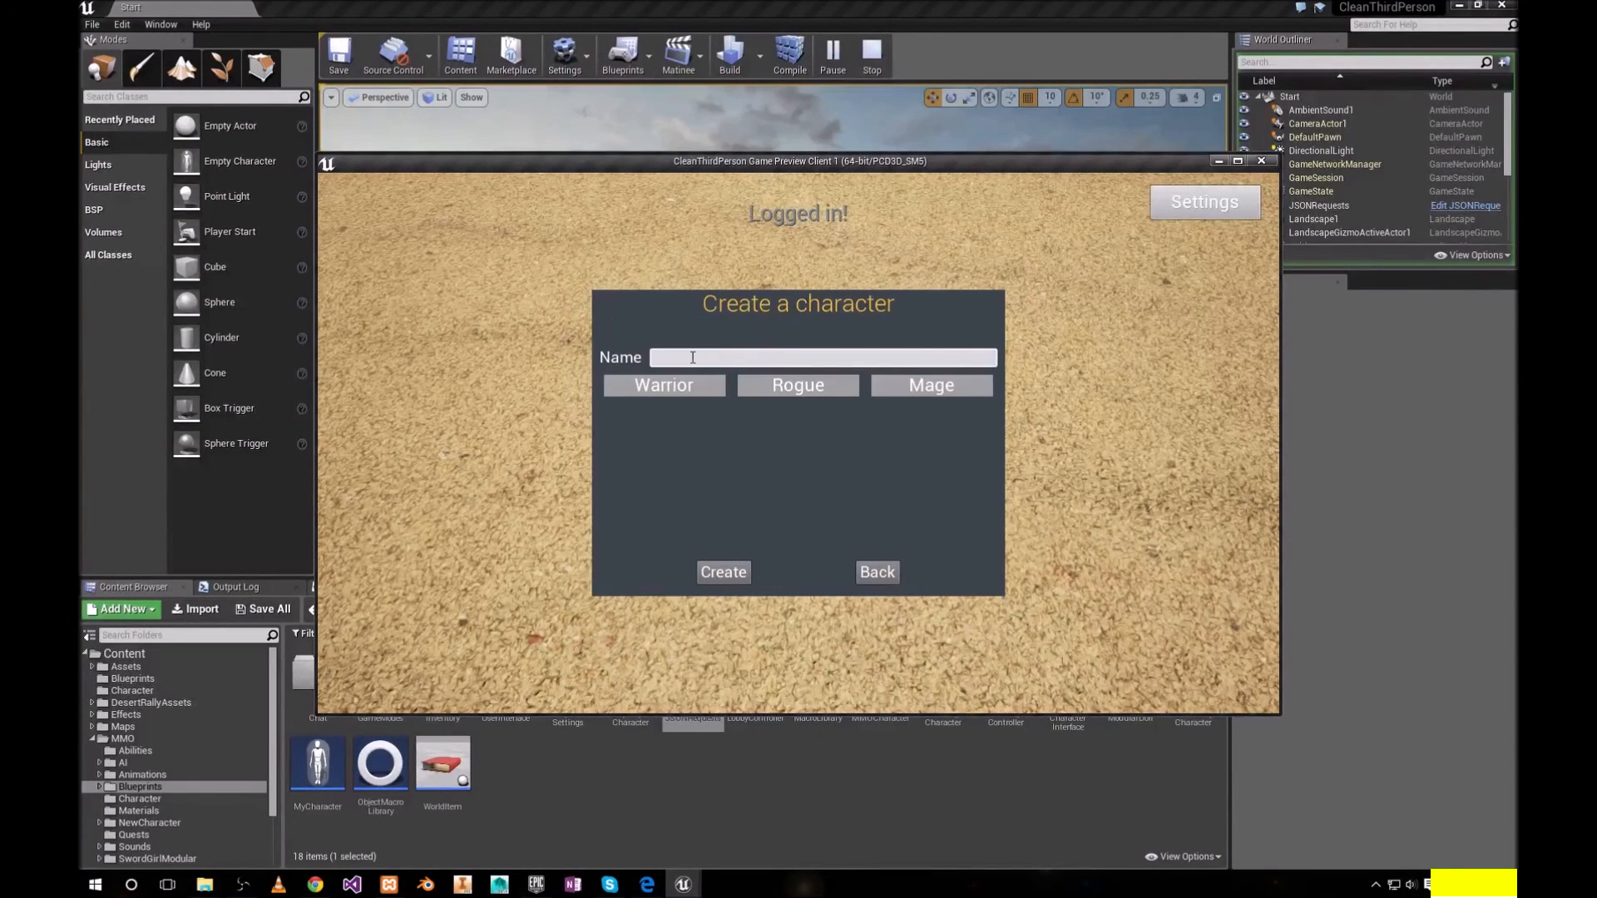
{"action": "type", "text": "Sasha"}
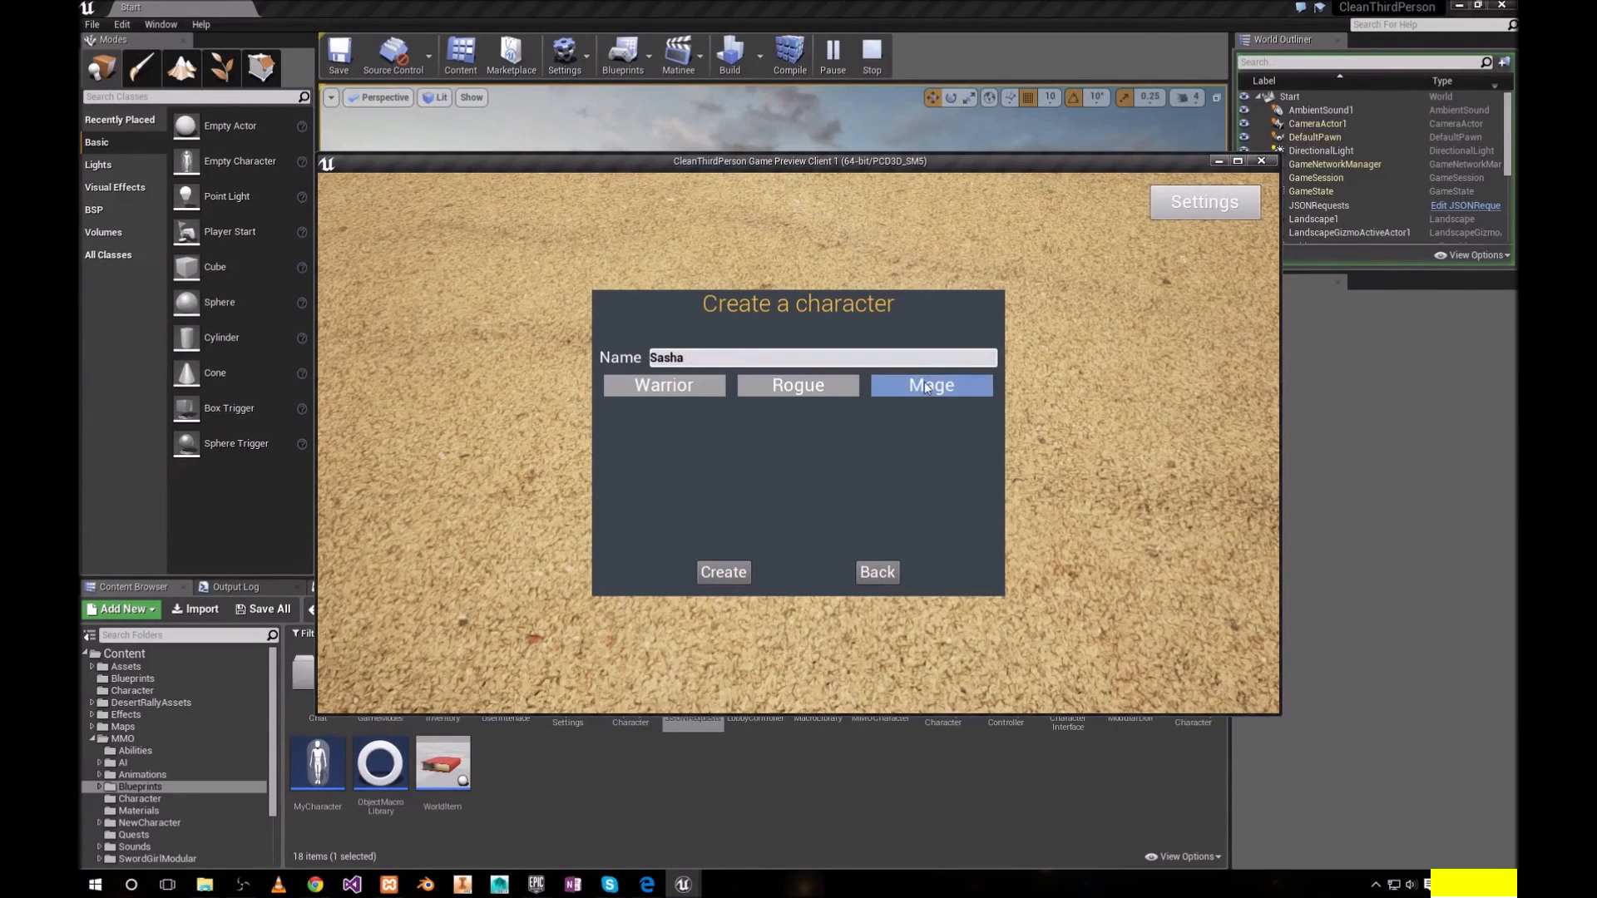
{"action": "left_click", "coordinate": [722, 572]}
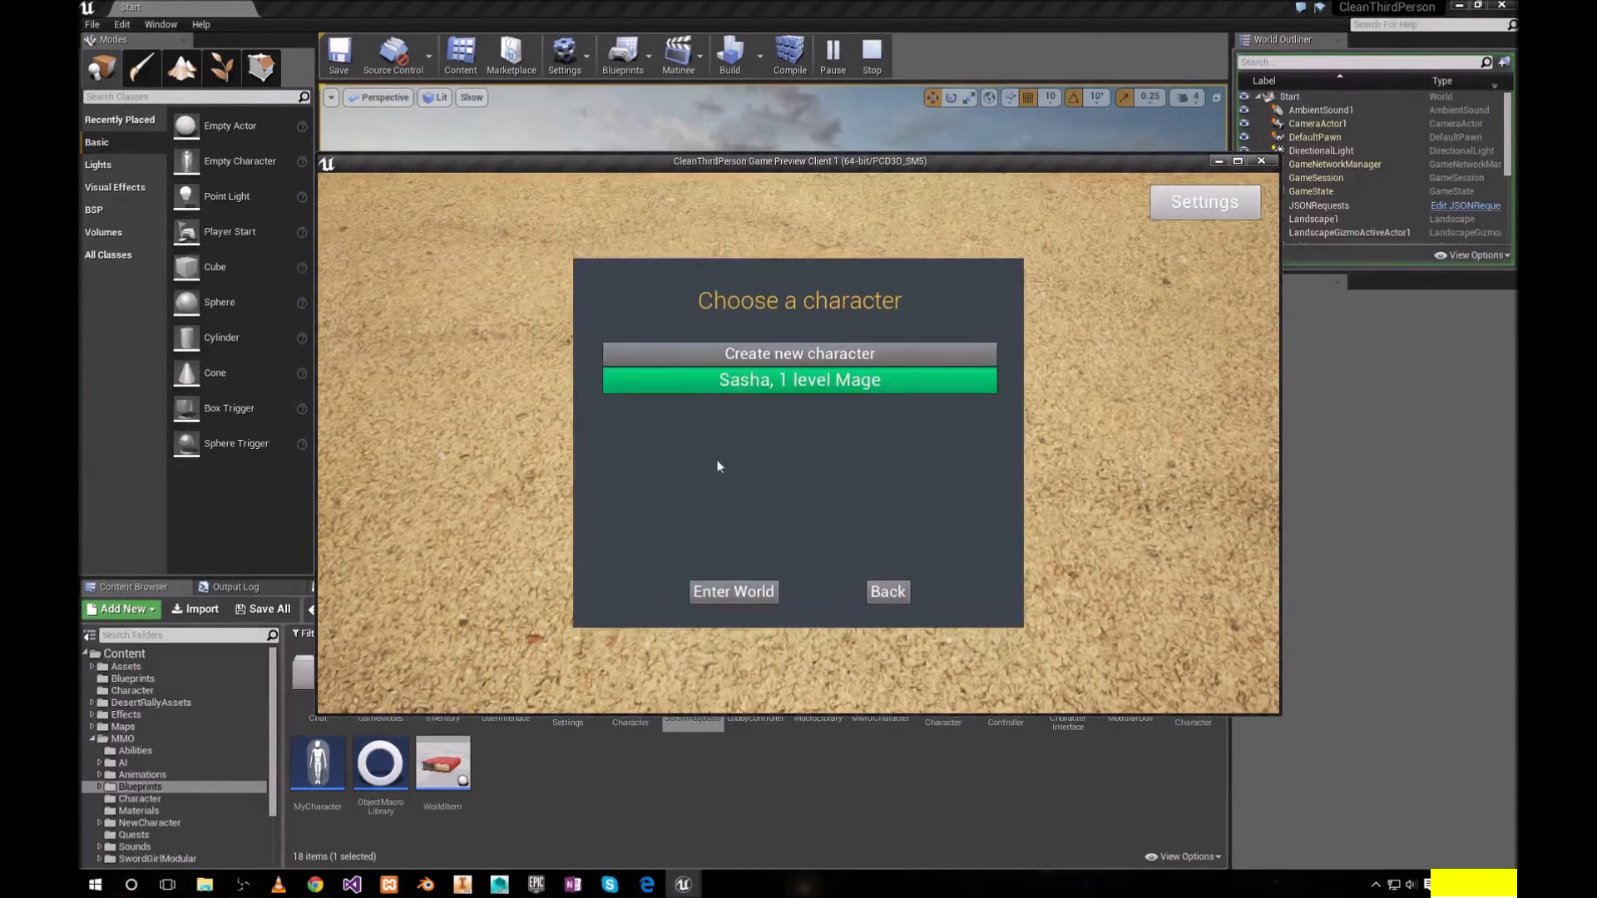
{"action": "mouse_move", "coordinate": [815, 163]}
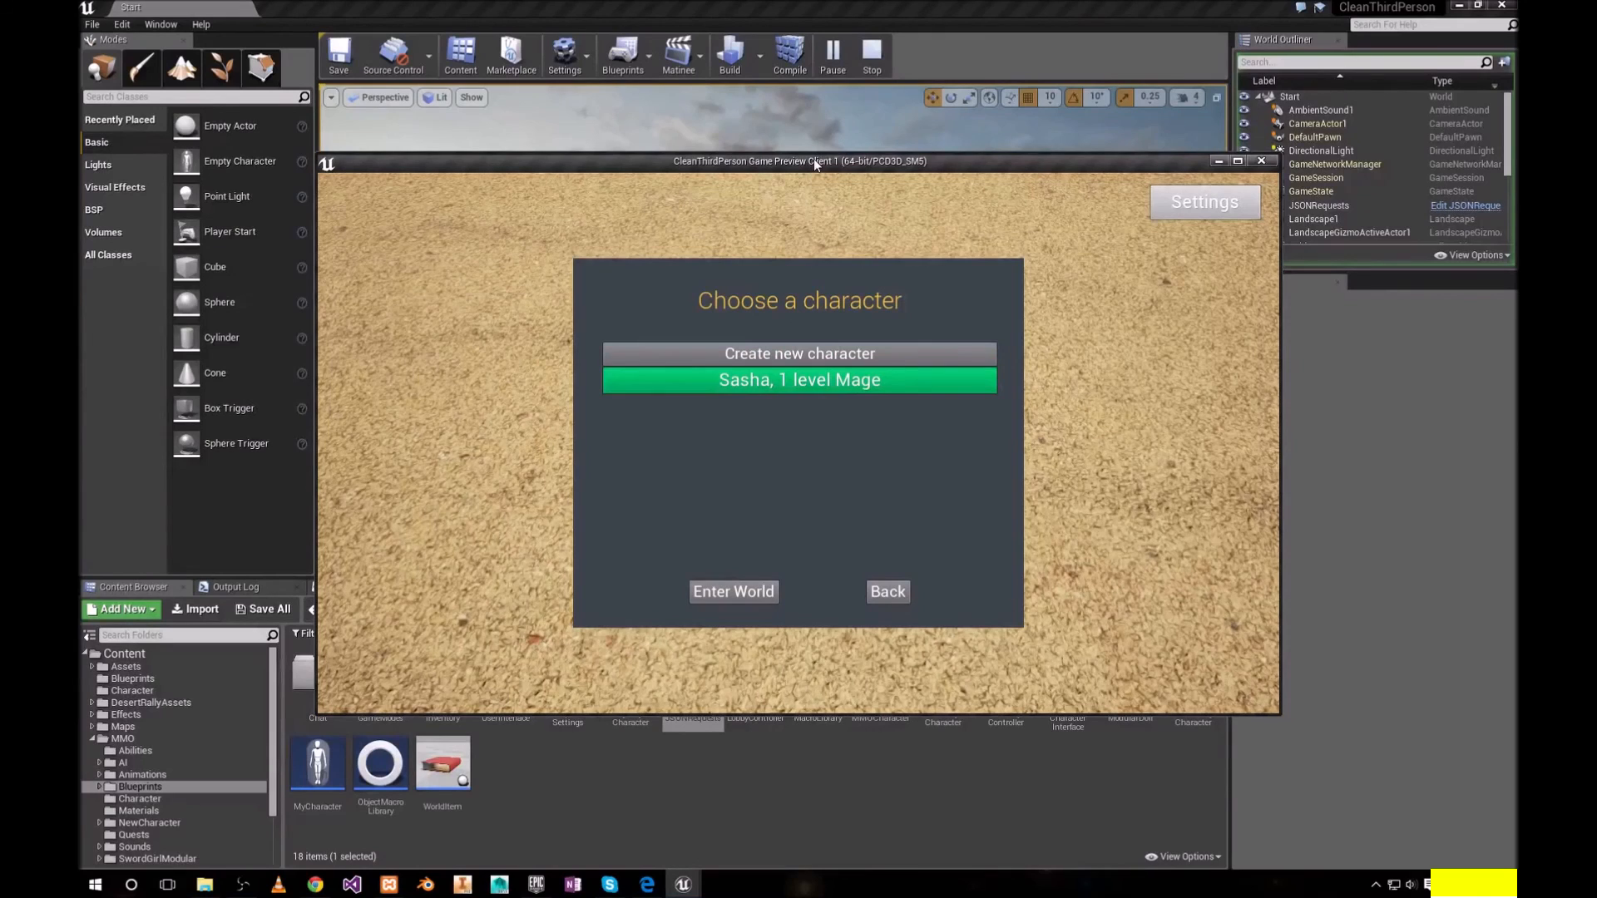
{"action": "mouse_move", "coordinate": [841, 95]}
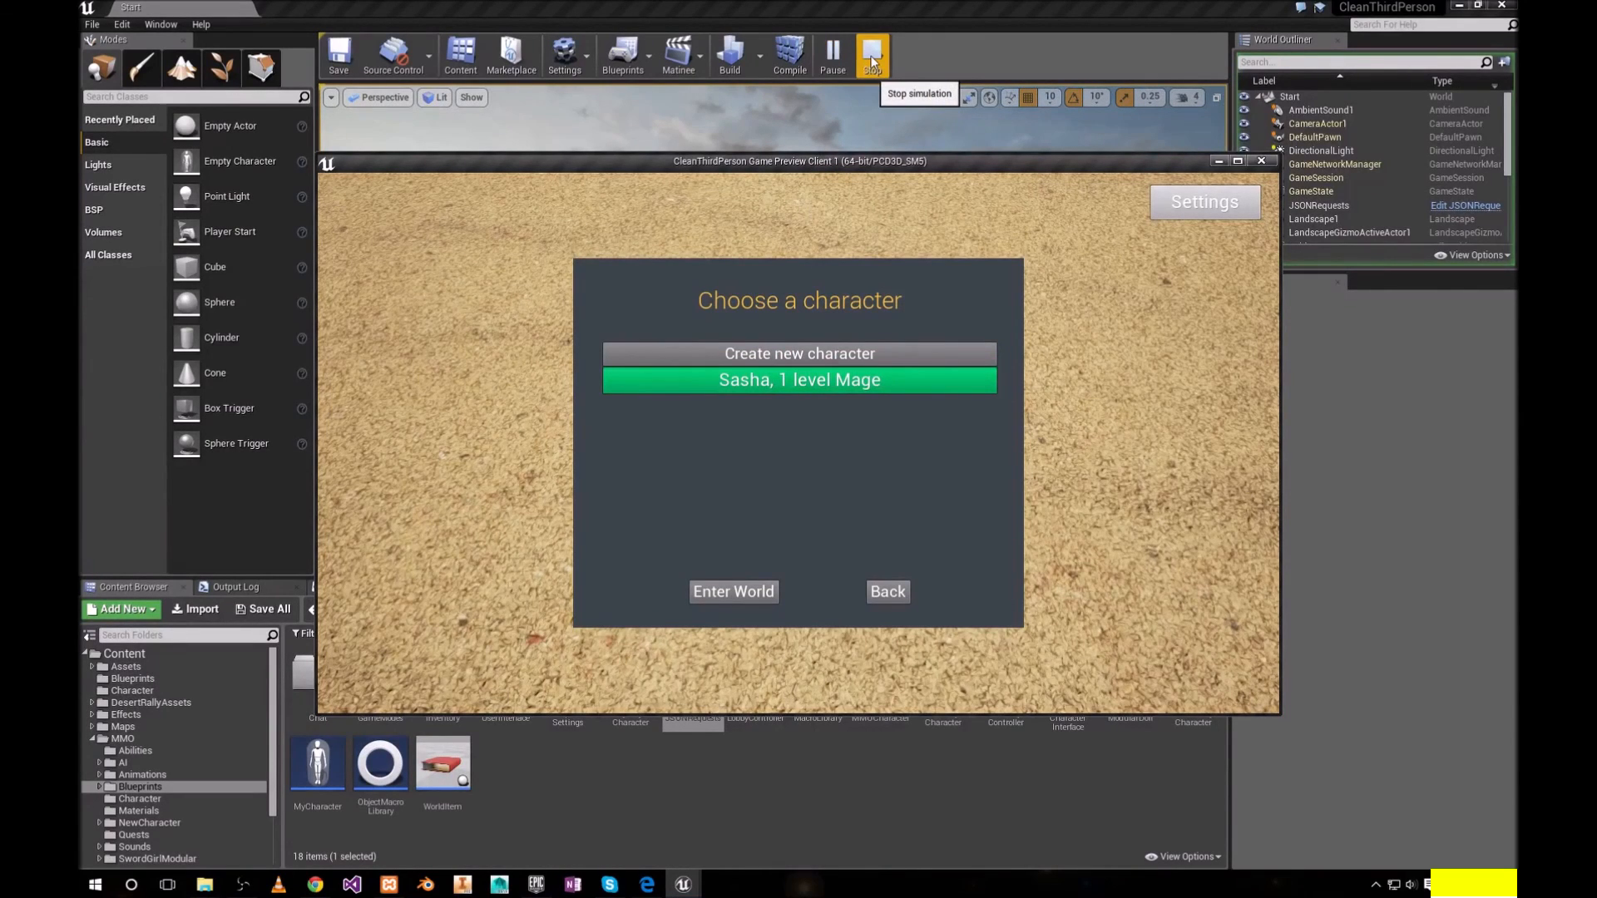
Stop the game preview and view the mmorpg characters table in phpMyAdmin.
{"action": "left_click", "coordinate": [871, 55]}
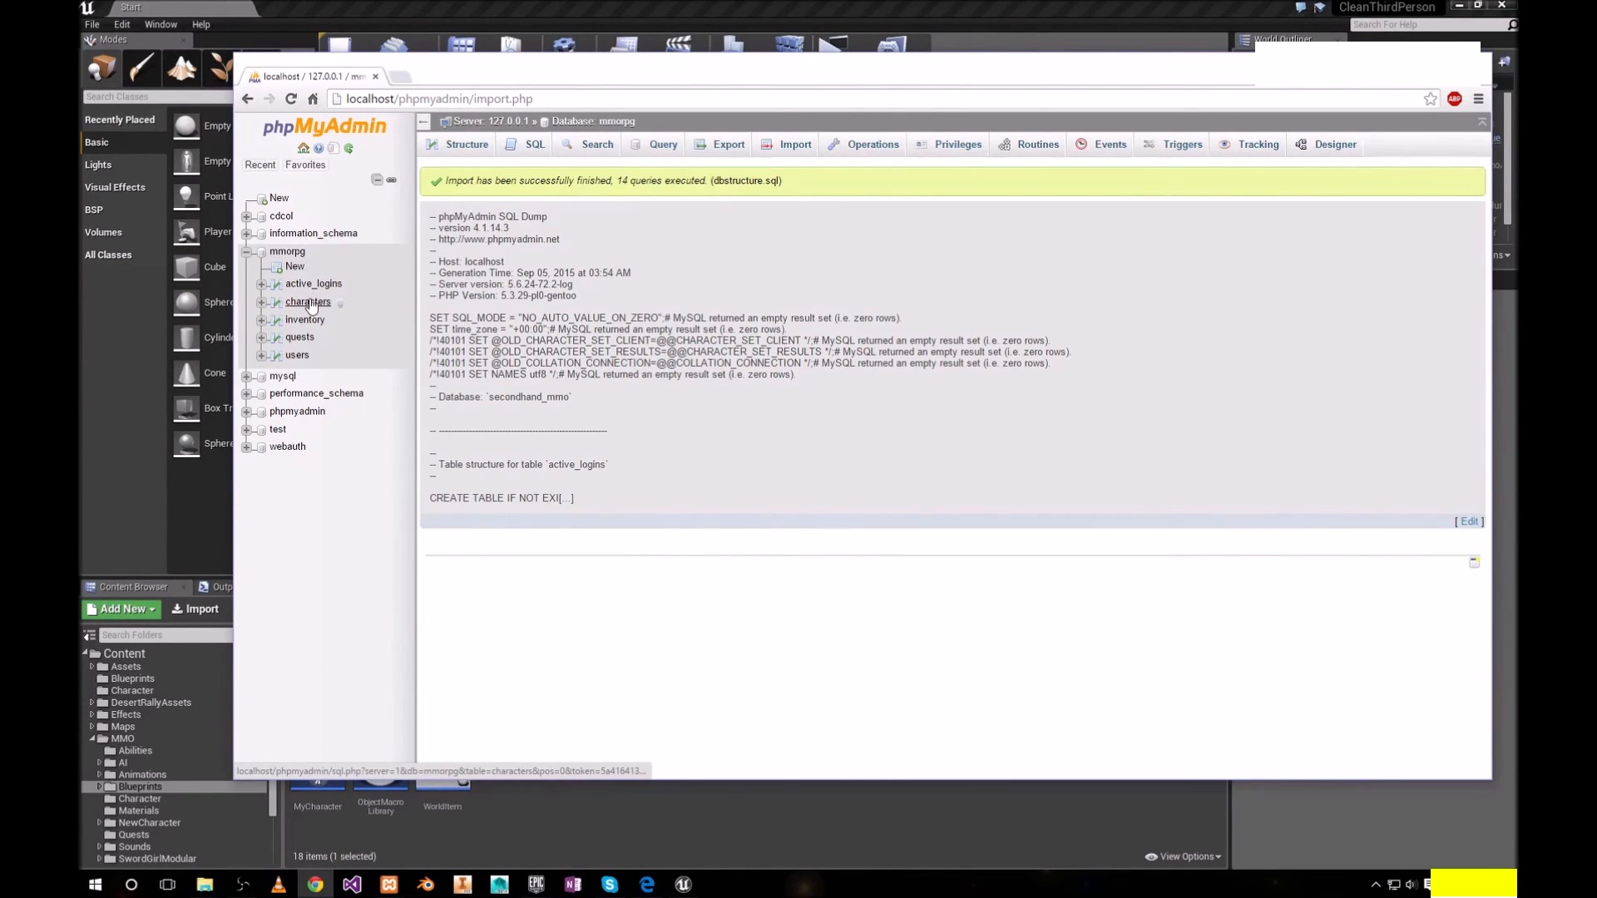
{"action": "left_click", "coordinate": [307, 301]}
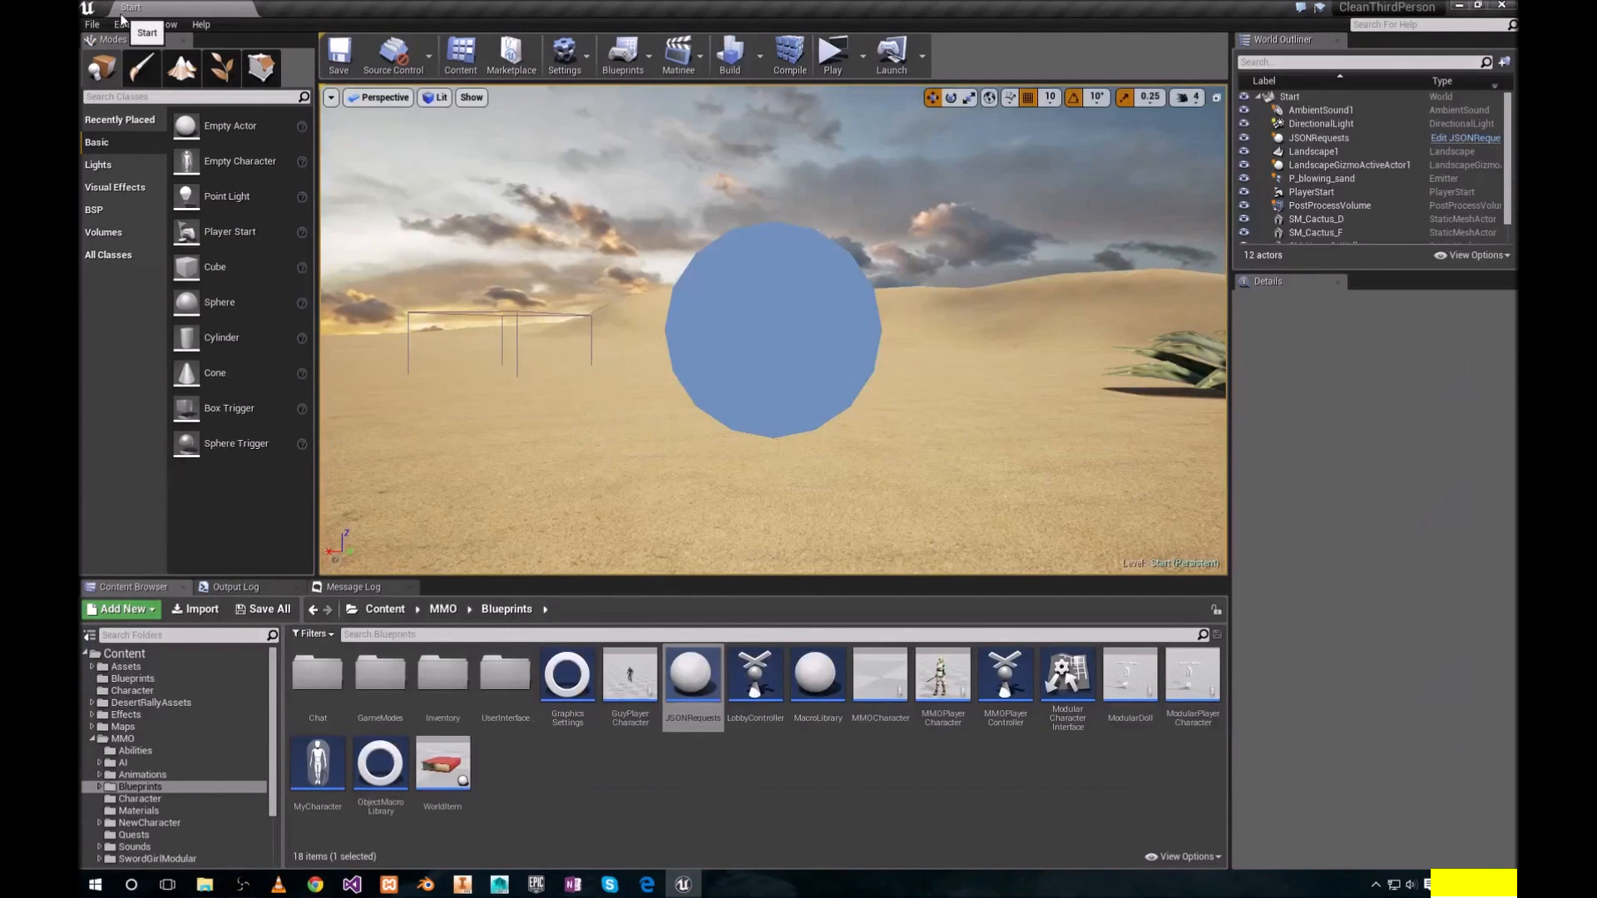
Reopen the DesertRallyRace level from /Game/Maps through Open Level.
{"action": "left_click", "coordinate": [92, 24]}
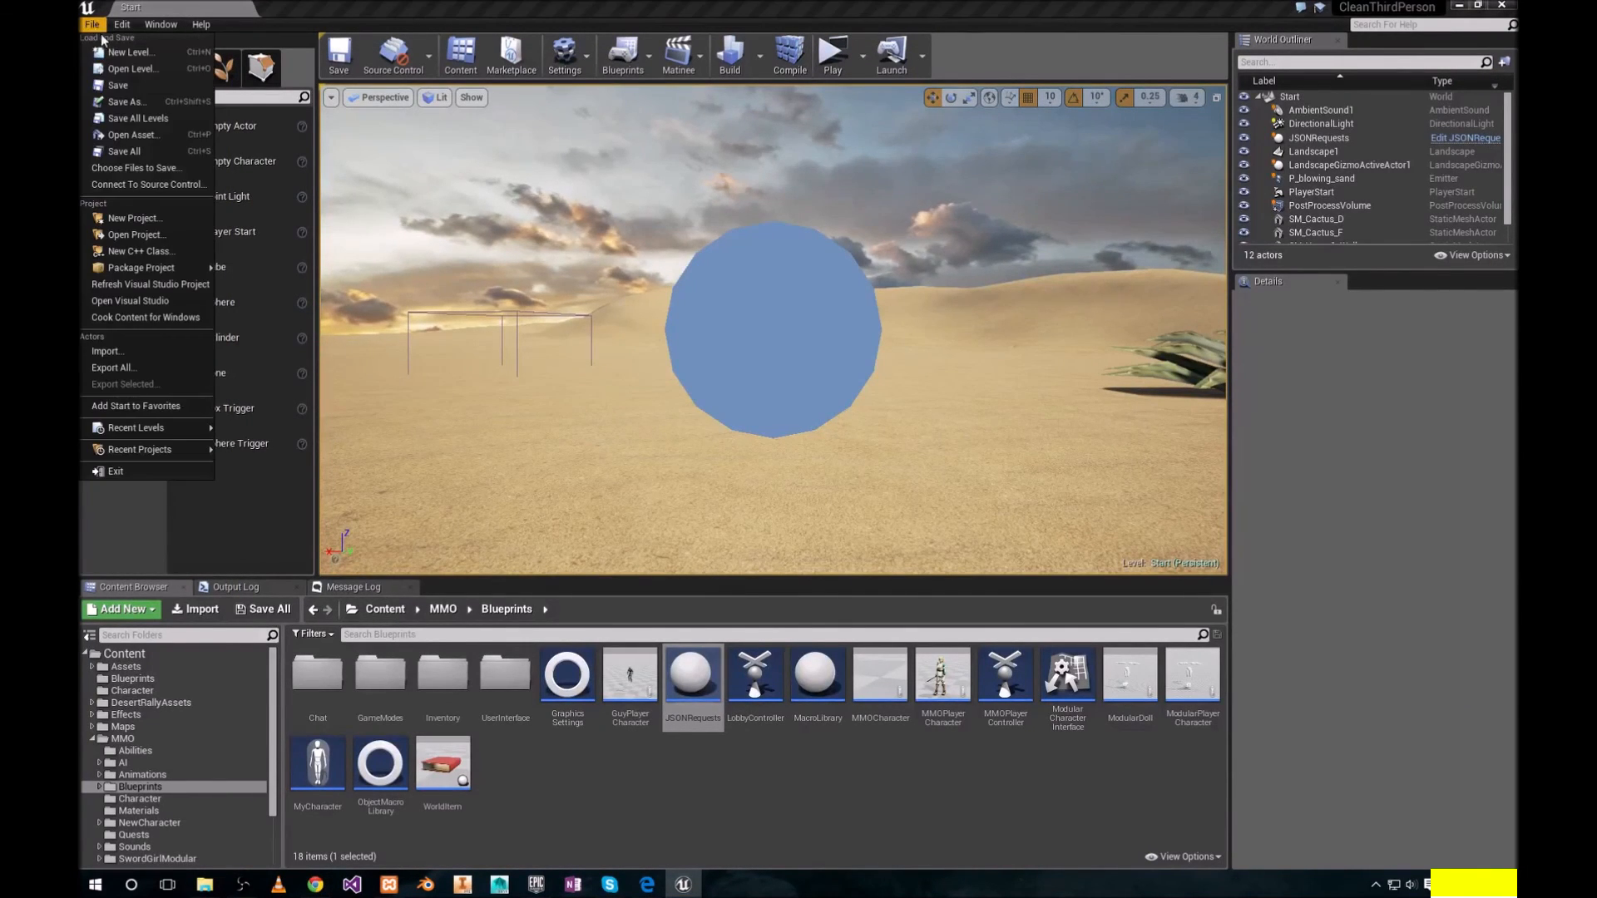
{"action": "left_click", "coordinate": [132, 68]}
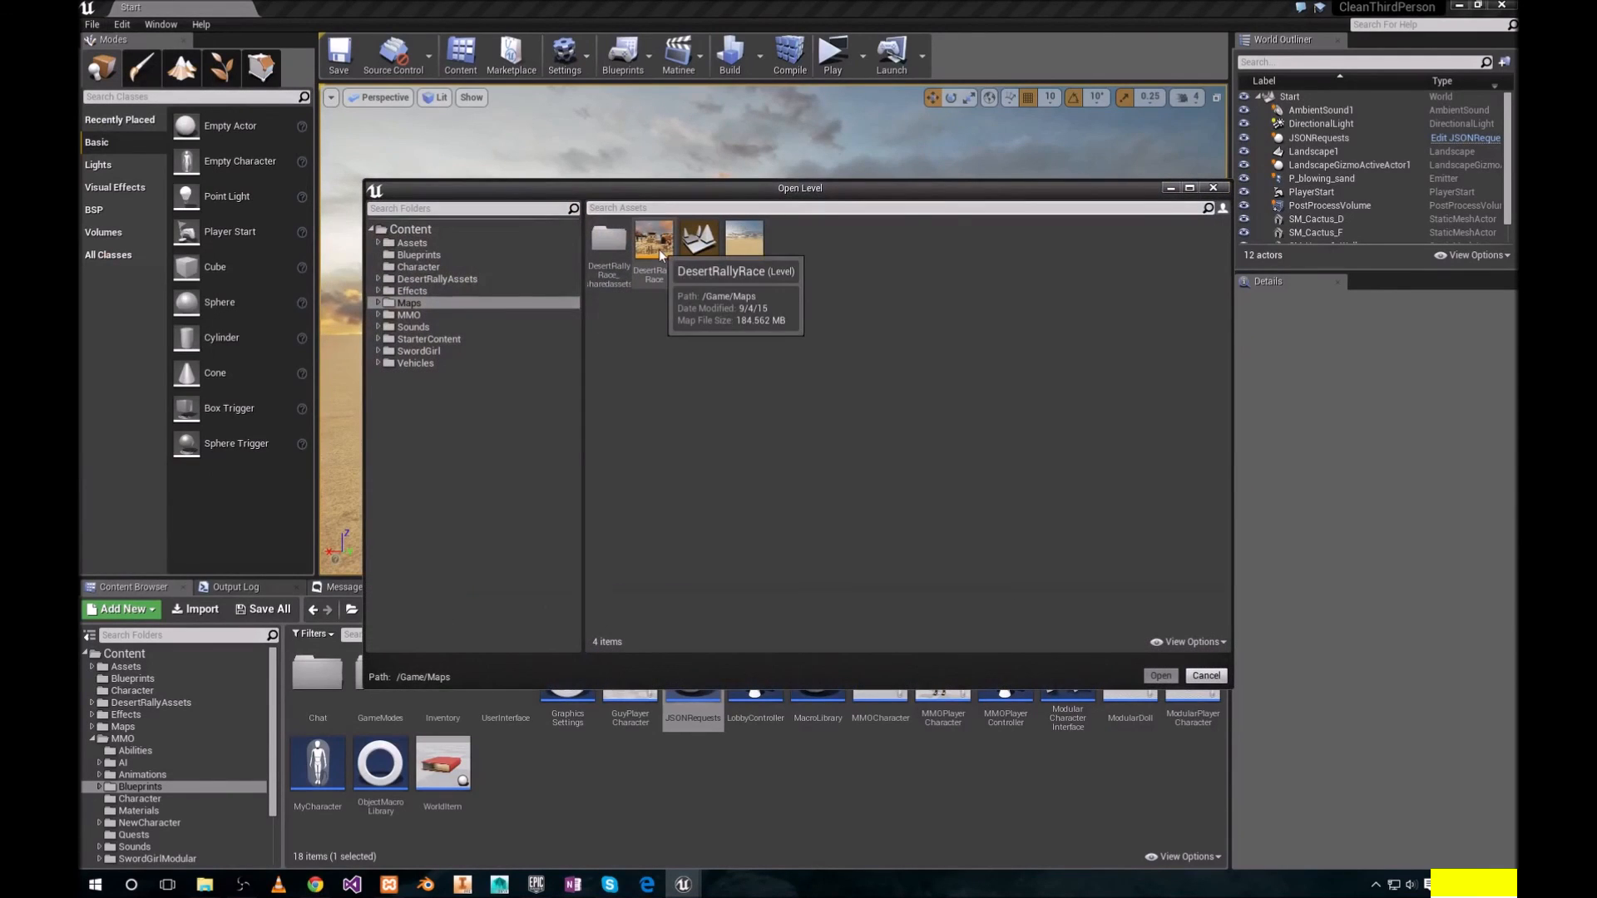
{"action": "mouse_move", "coordinate": [683, 314]}
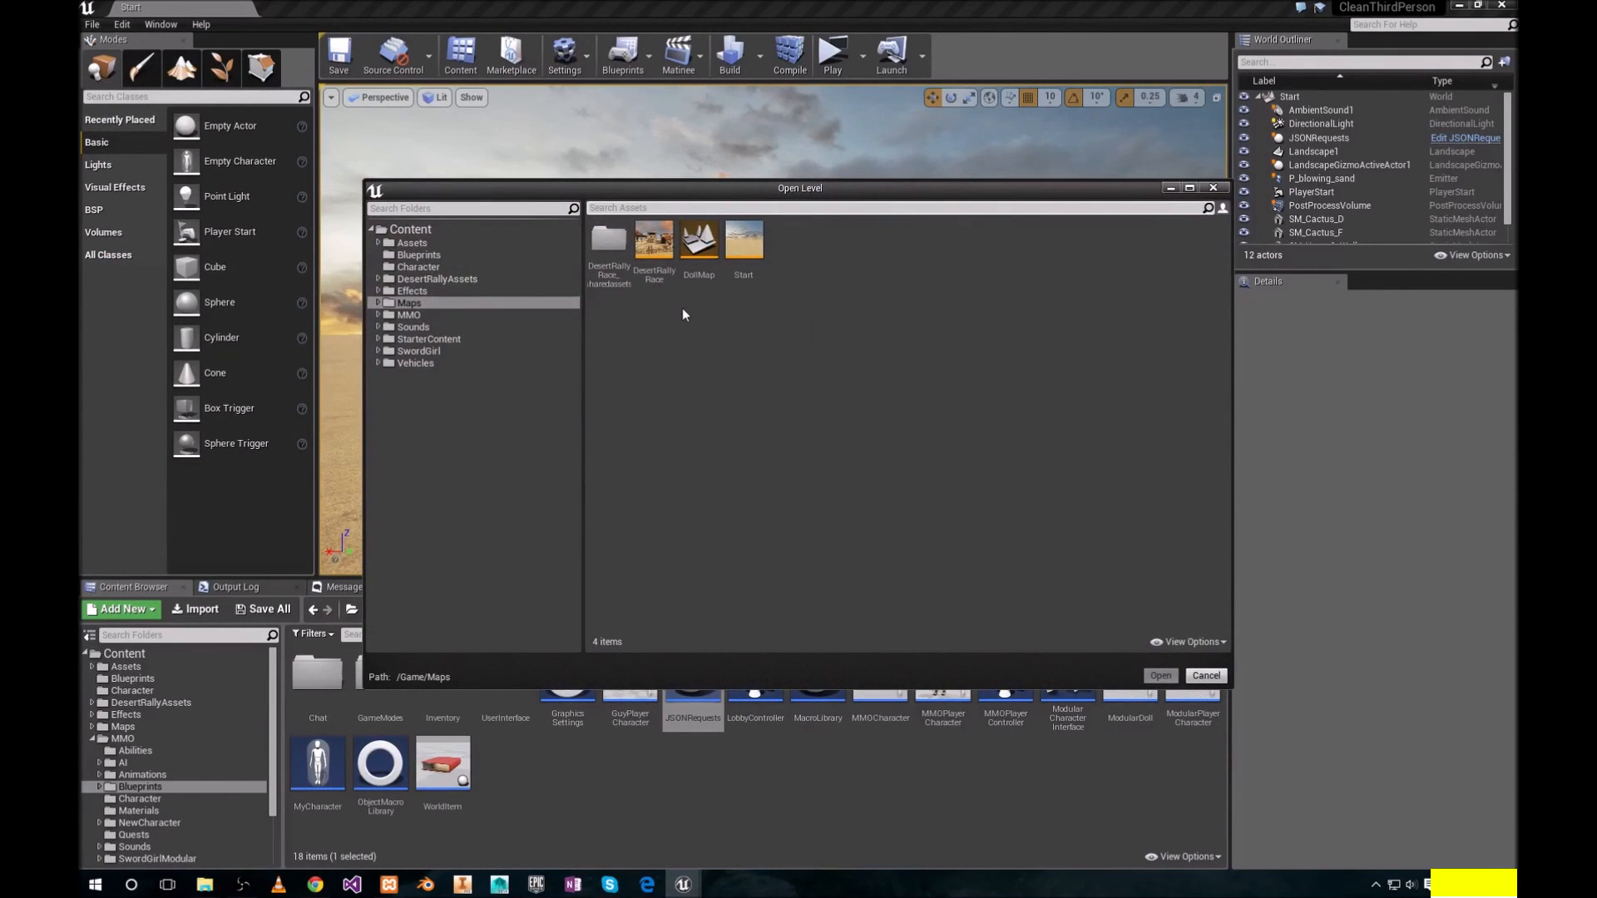
{"action": "mouse_move", "coordinate": [653, 239]}
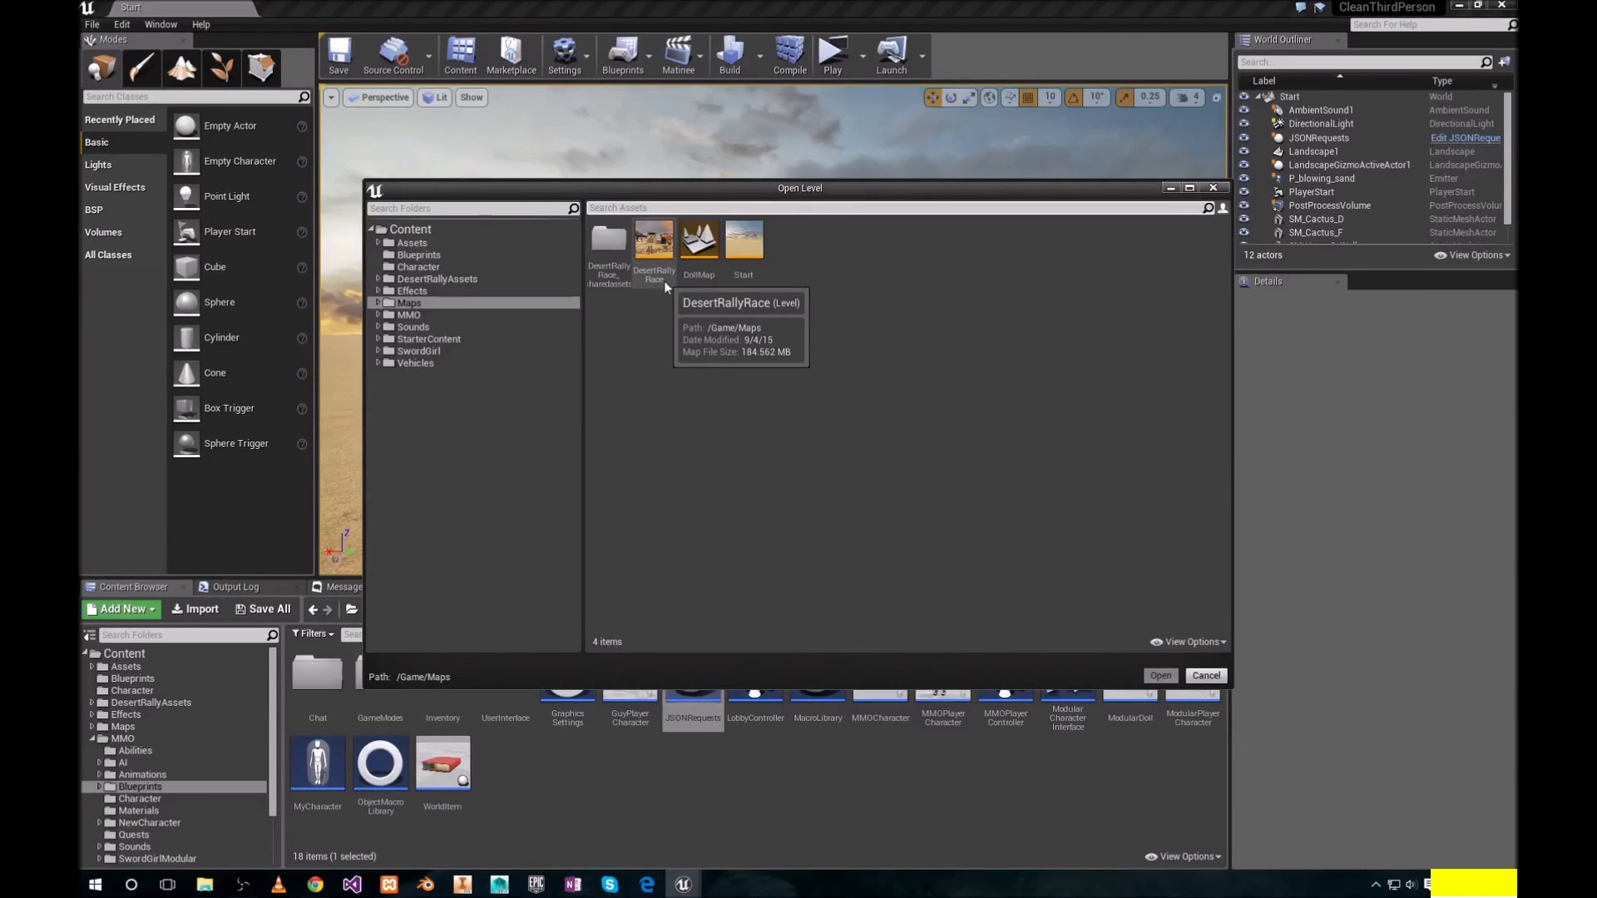
{"action": "left_click", "coordinate": [653, 239]}
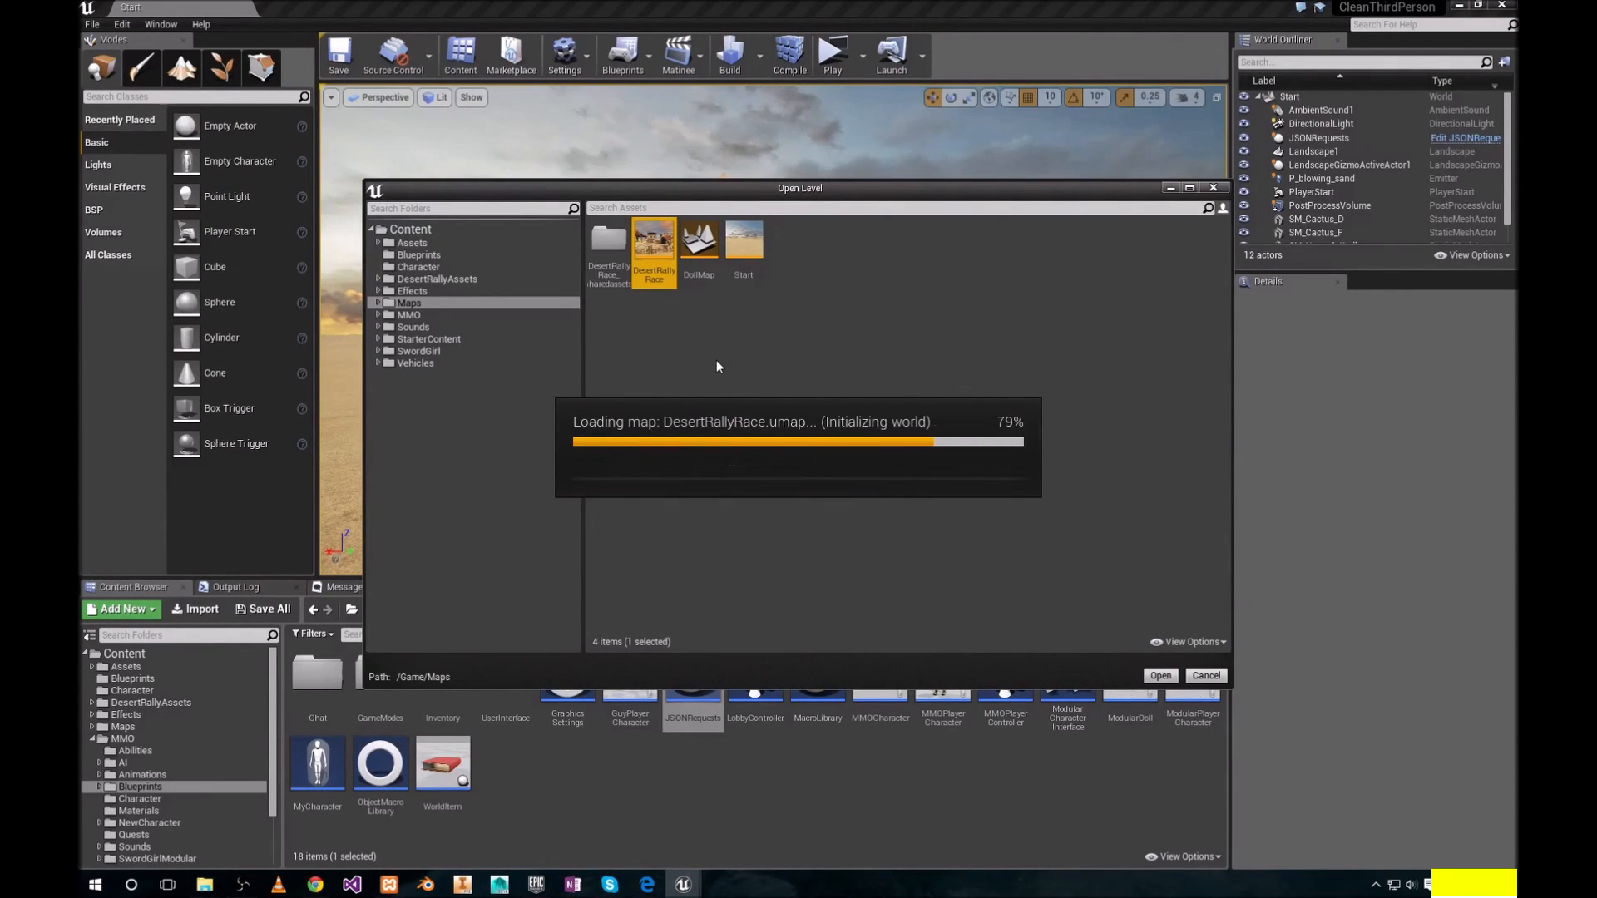
{"action": "left_click", "coordinate": [1158, 675]}
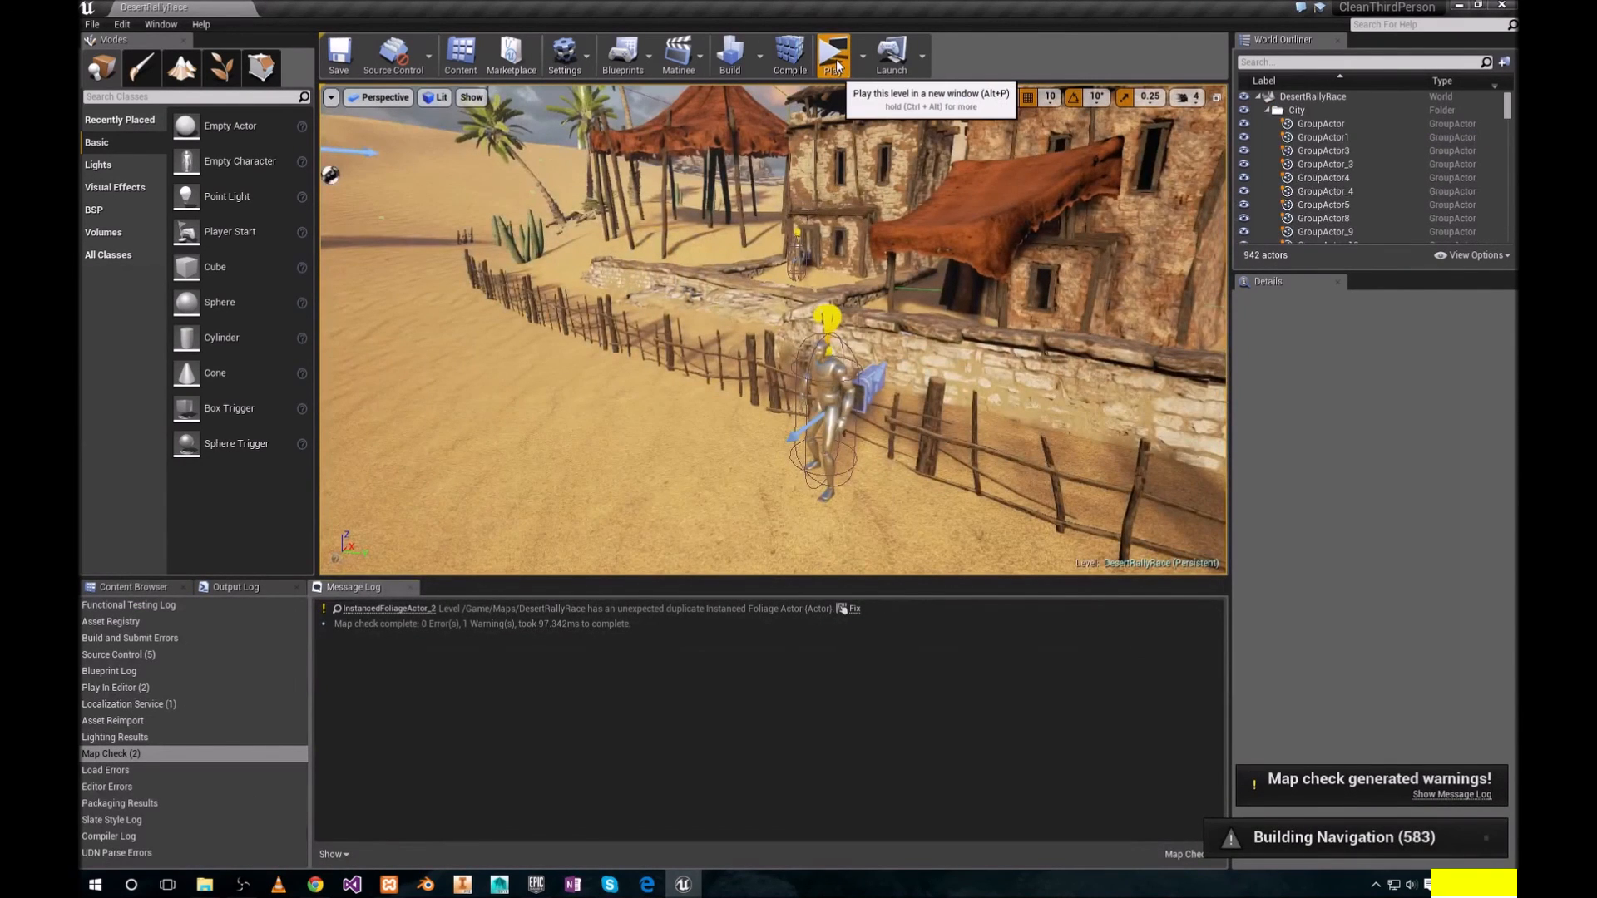
Play DesertRallyRace and set the game's resolution to 1920x1080 with fullscreen on.
{"action": "left_click", "coordinate": [831, 55]}
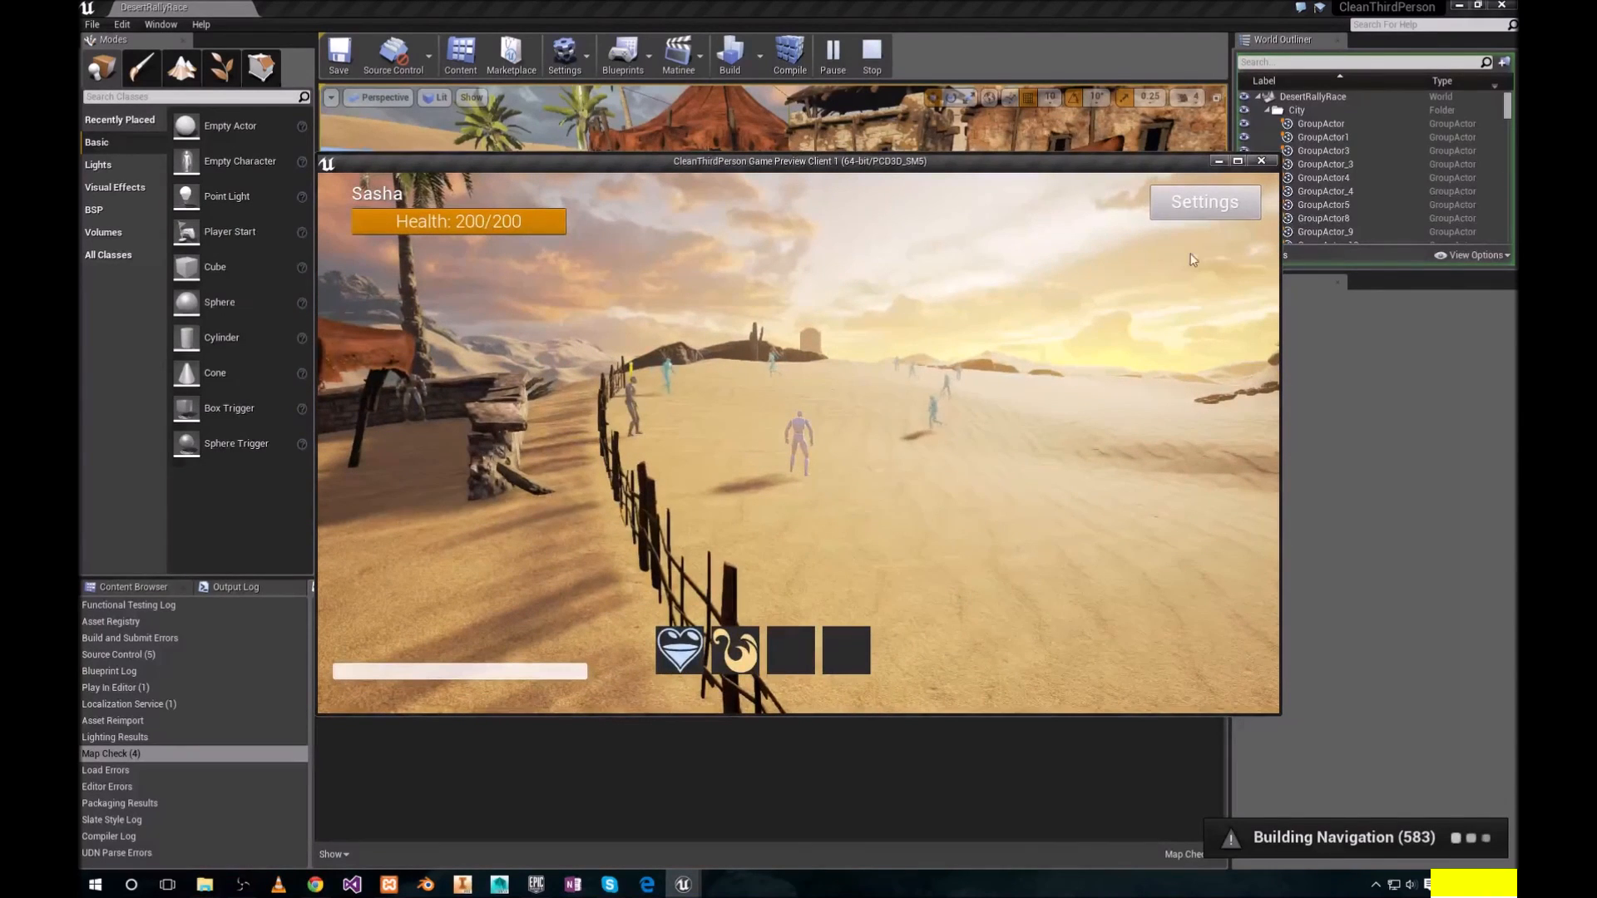
{"action": "left_click", "coordinate": [1203, 201]}
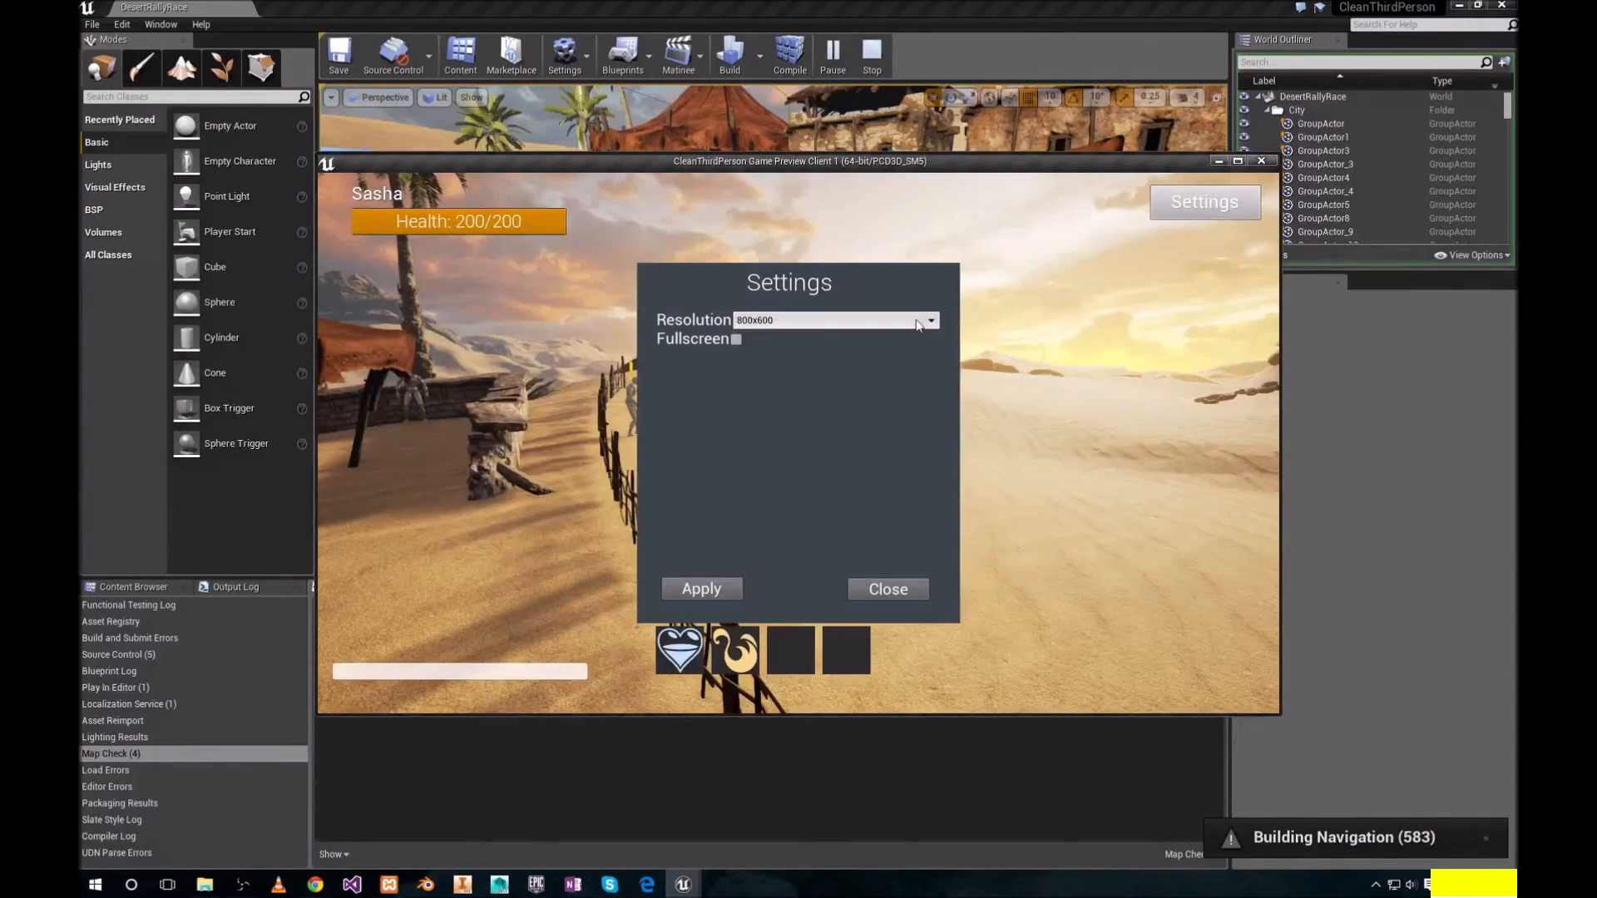
{"action": "left_click", "coordinate": [929, 320]}
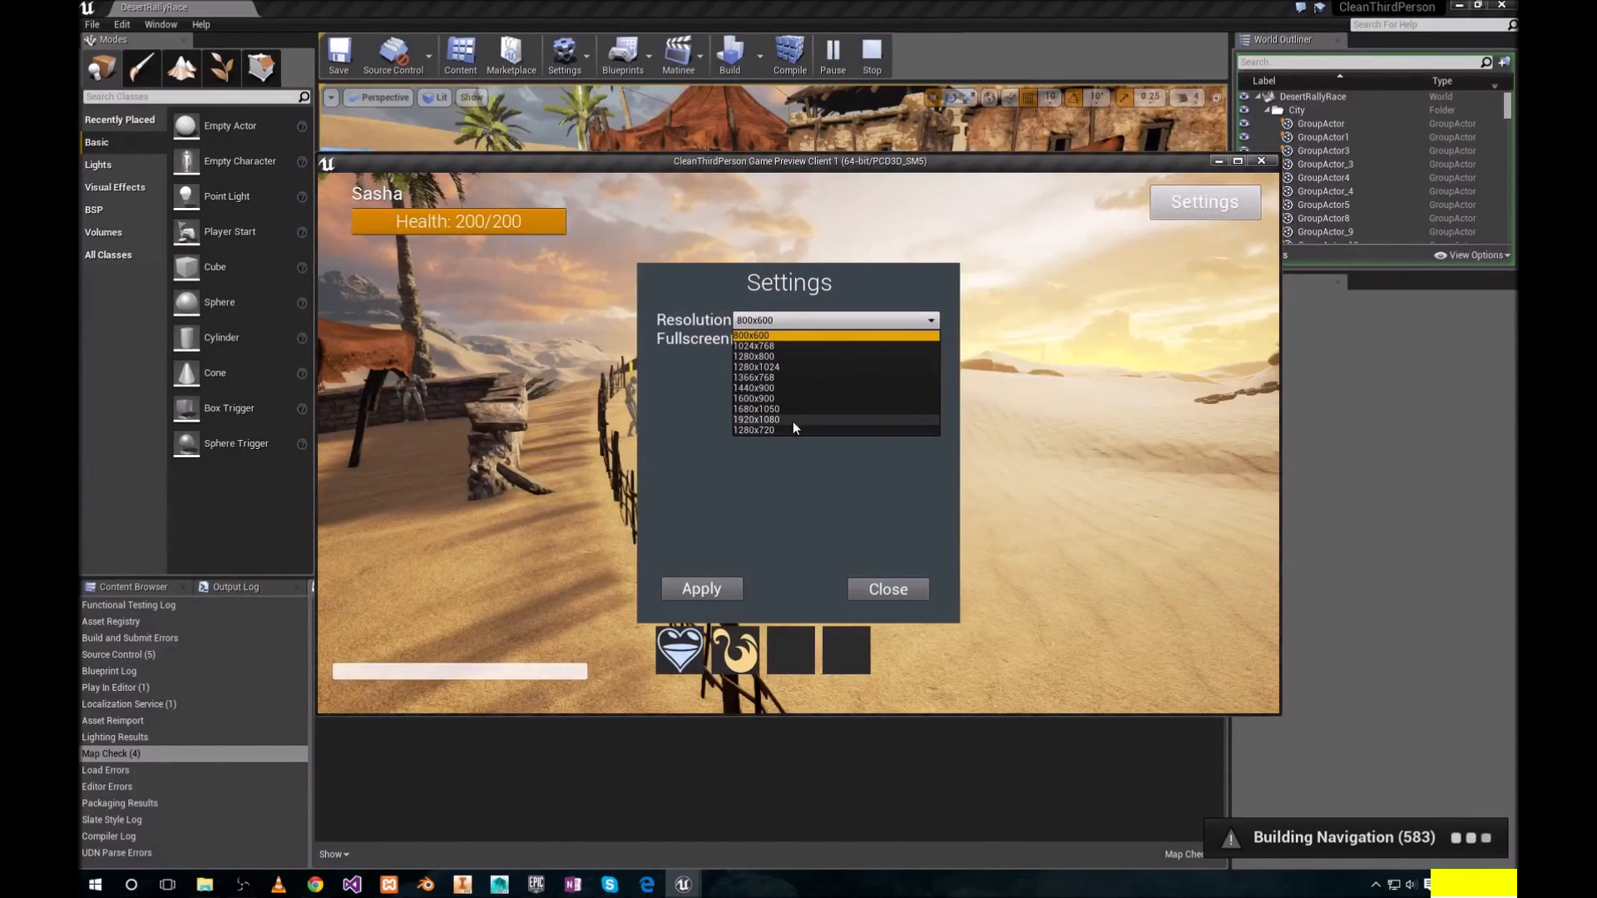
{"action": "mouse_move", "coordinate": [769, 430]}
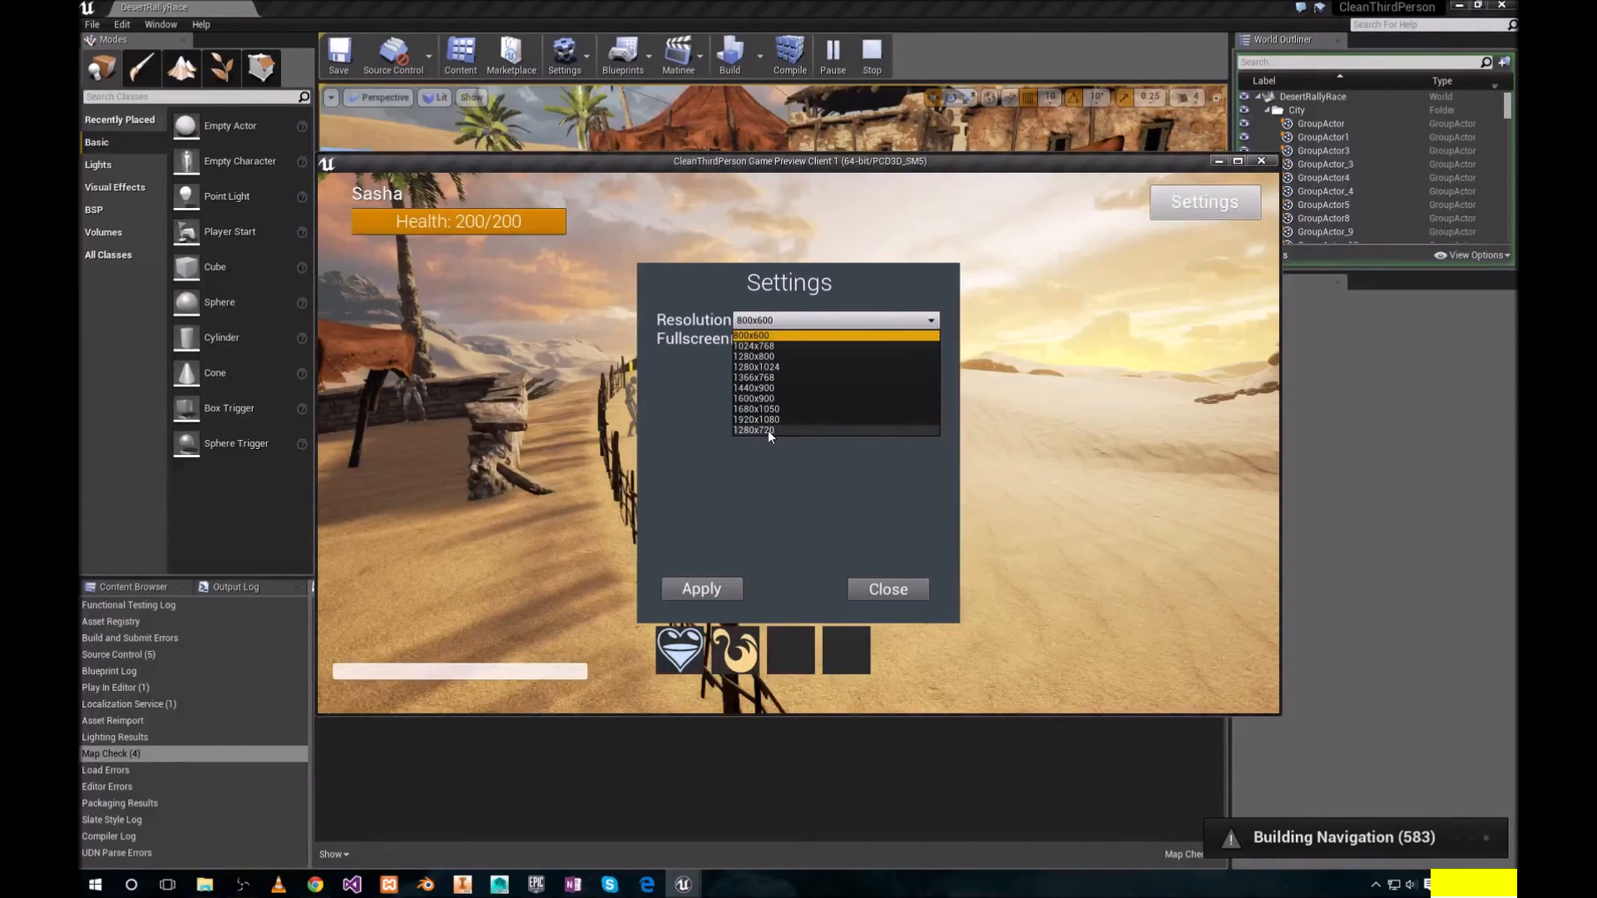
{"action": "mouse_move", "coordinate": [754, 389]}
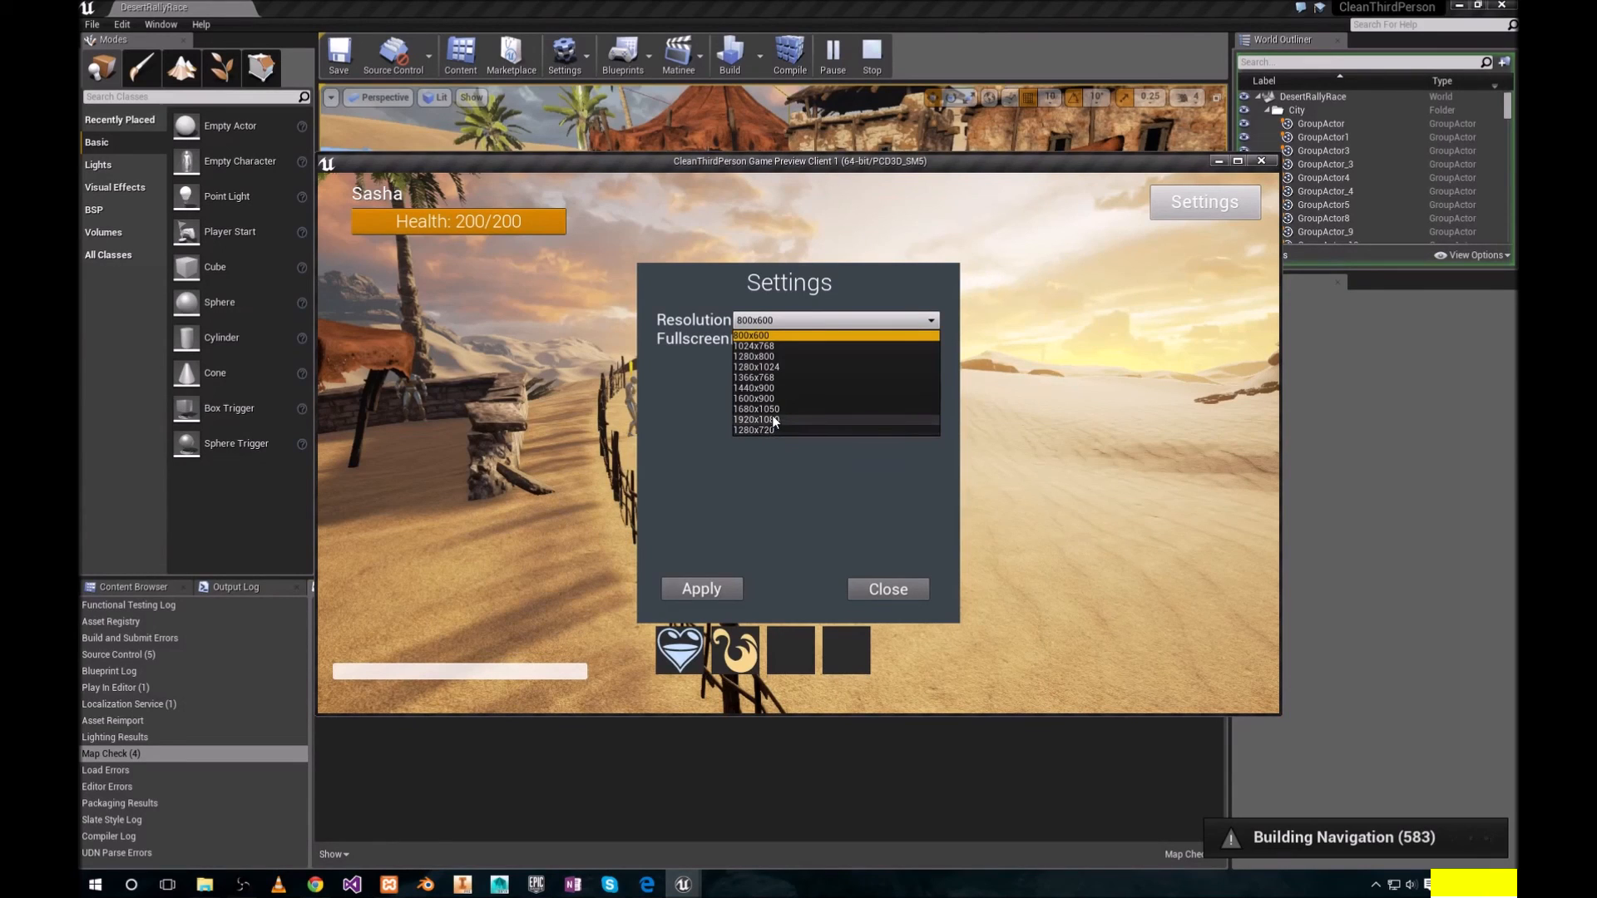
{"action": "left_click", "coordinate": [756, 418]}
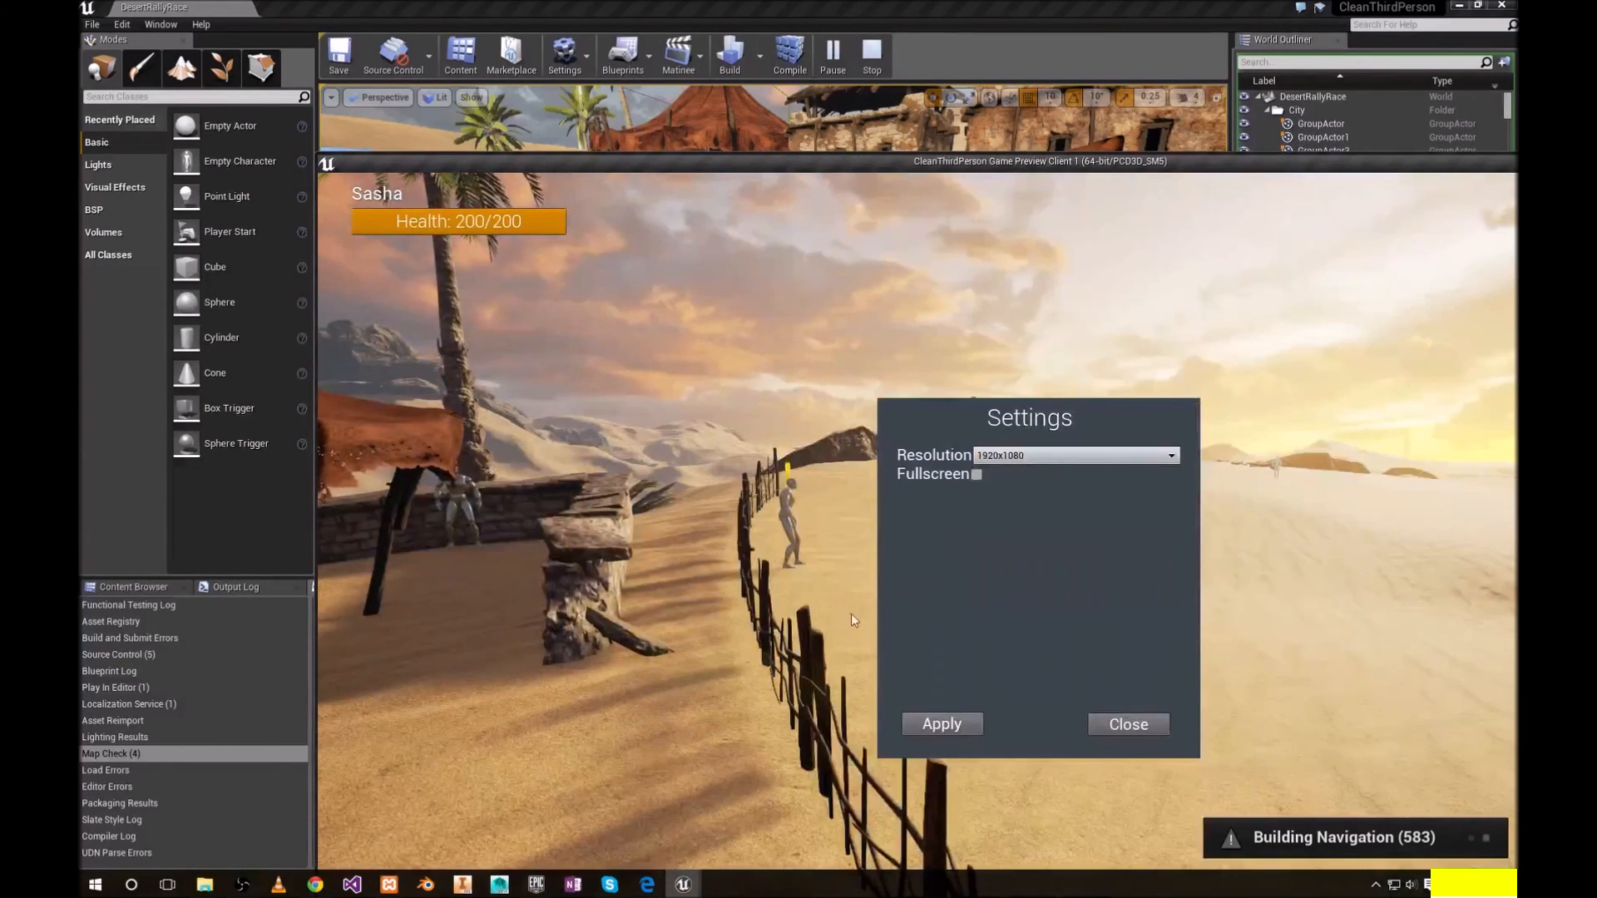
{"action": "mouse_move", "coordinate": [1011, 609]}
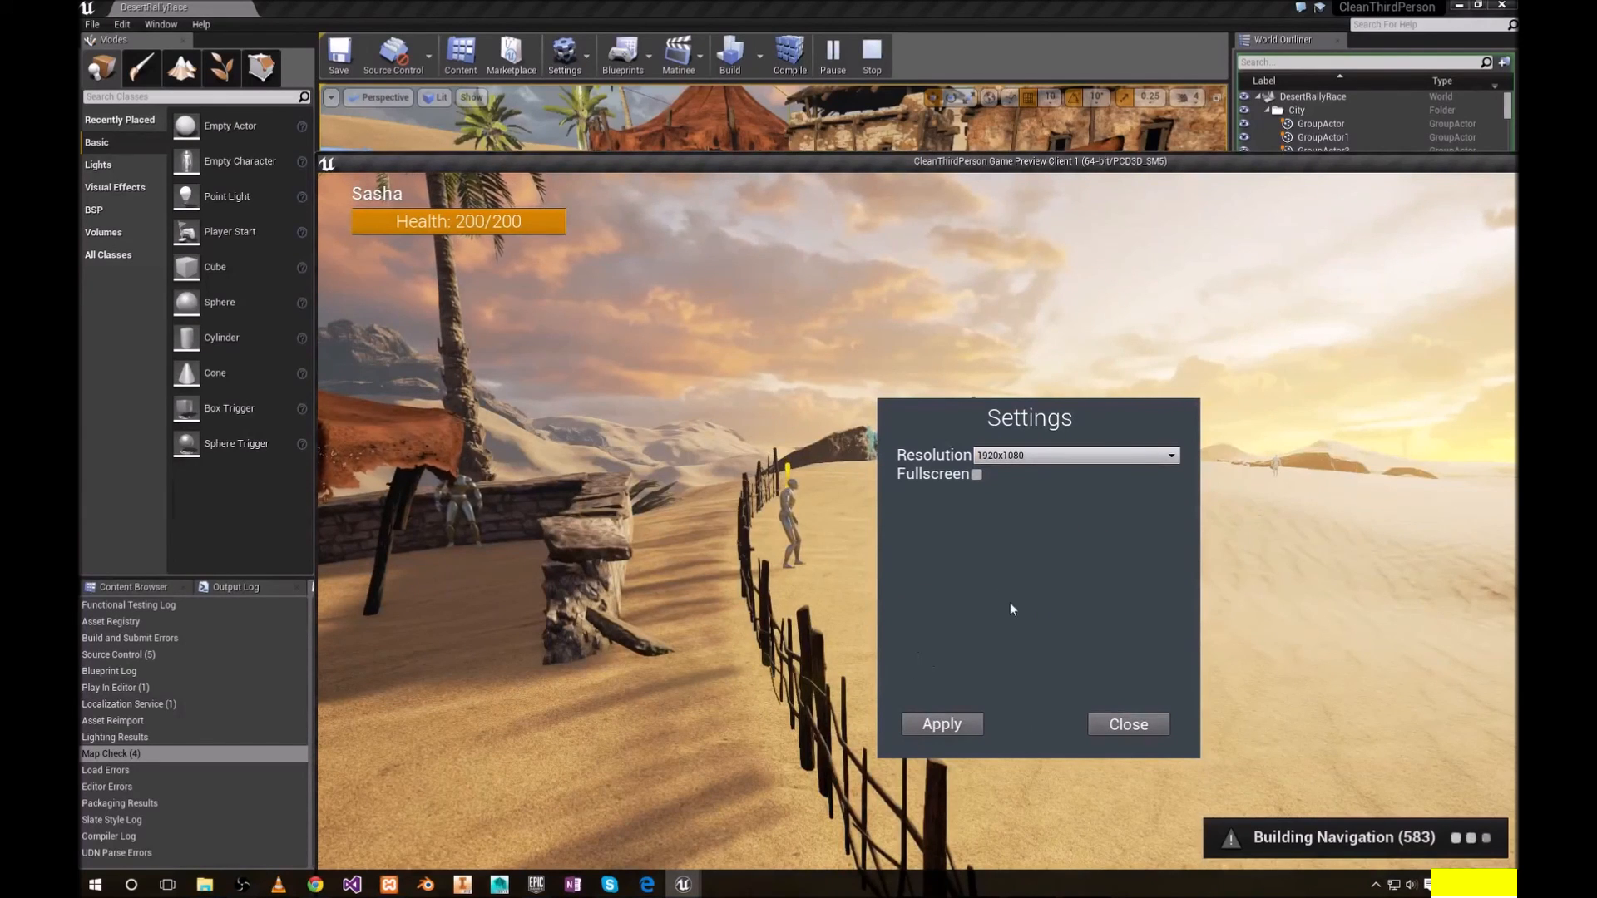
{"action": "left_click", "coordinate": [976, 474]}
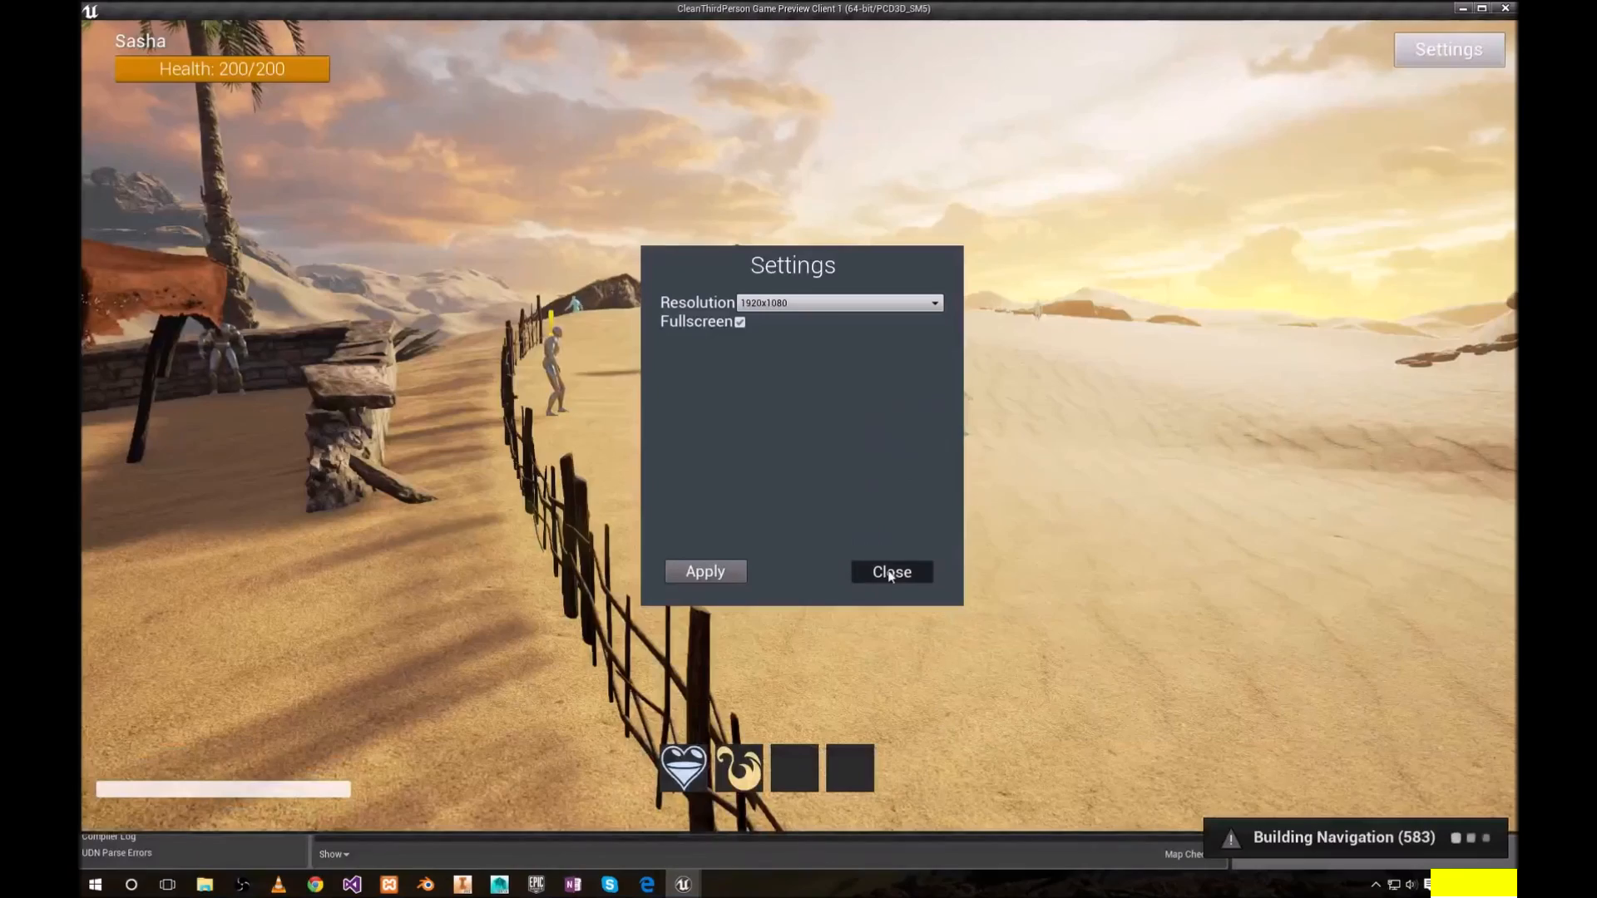
Close the game settings and attack the Bandit until it dies.
{"action": "left_click", "coordinate": [890, 572]}
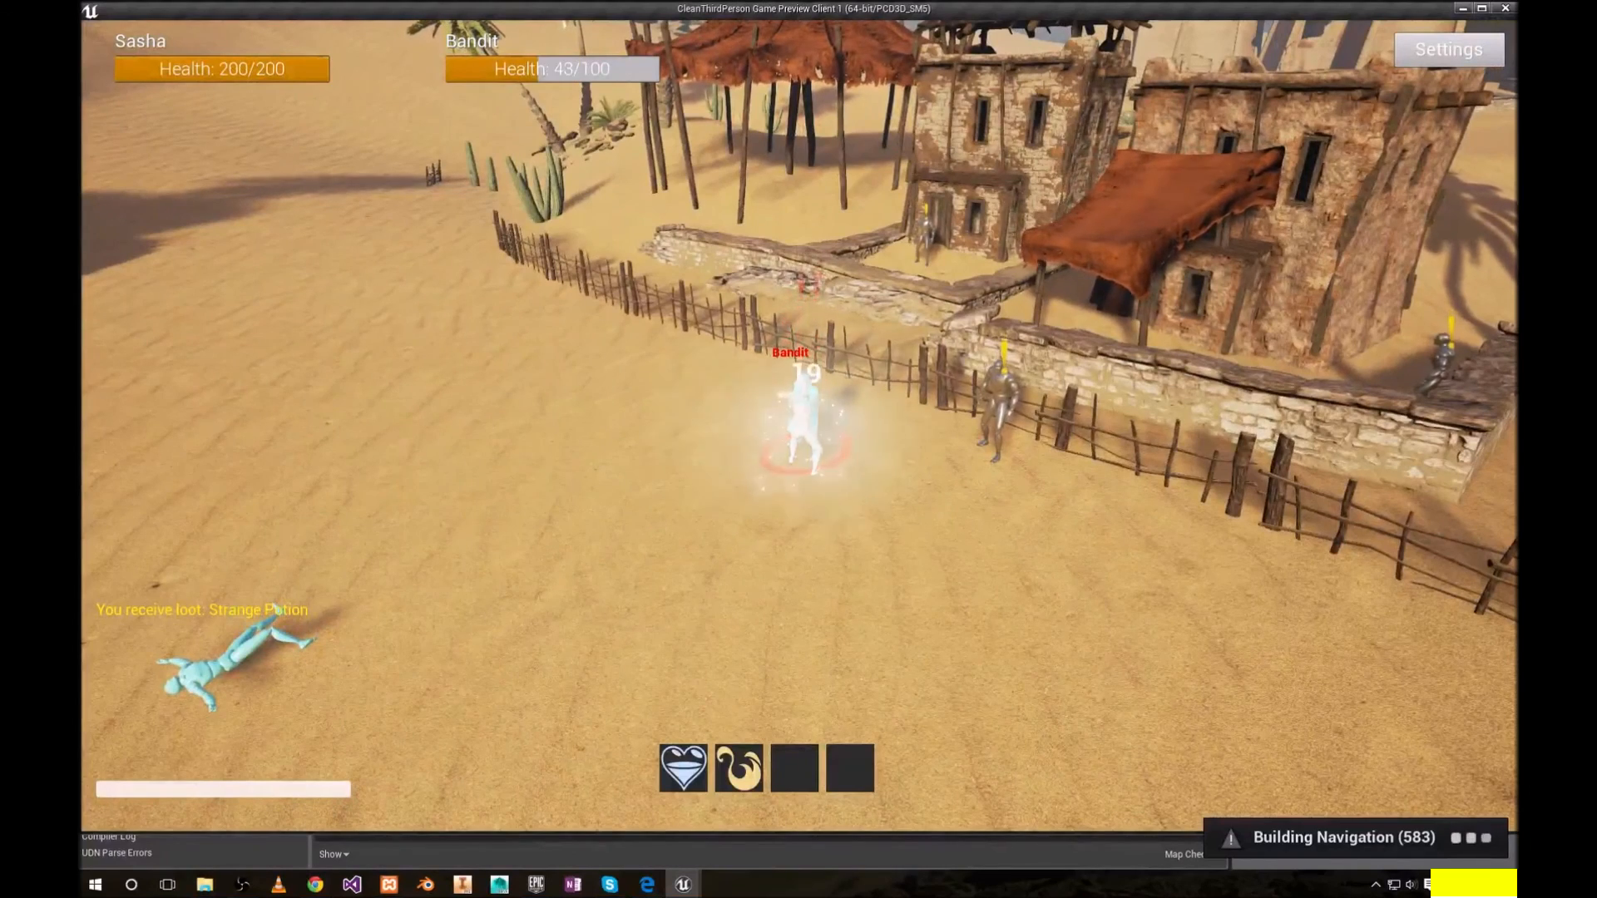
{"action": "left_click", "coordinate": [798, 428]}
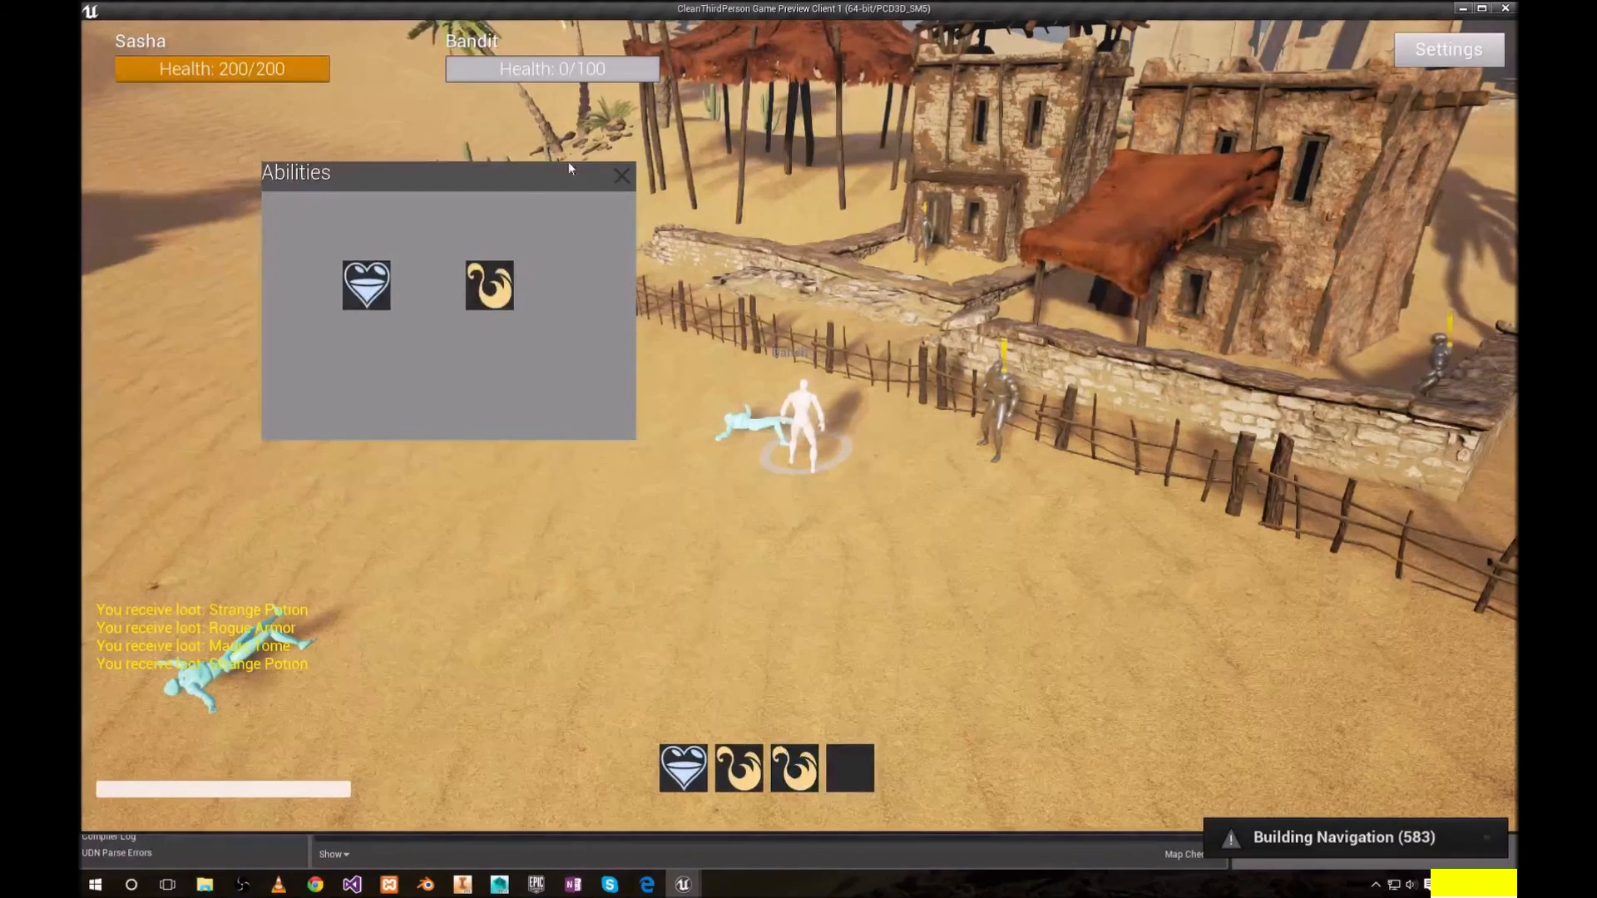
Close the Abilities and Inventory windows, then drag in the game view.
{"action": "left_click", "coordinate": [621, 175]}
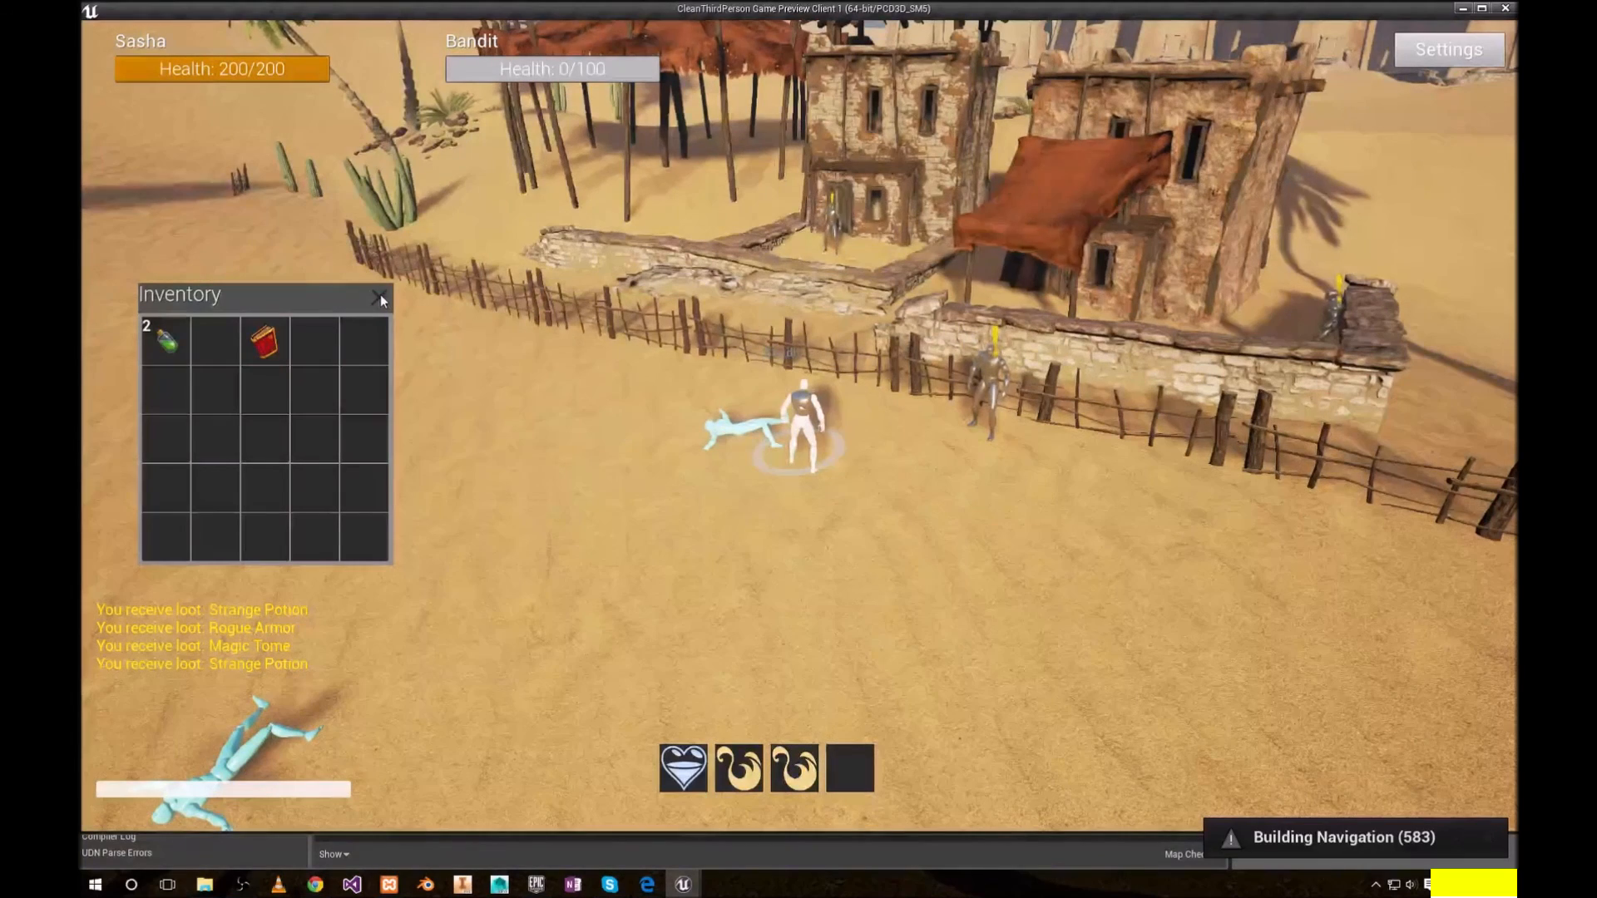
{"action": "left_click", "coordinate": [381, 299]}
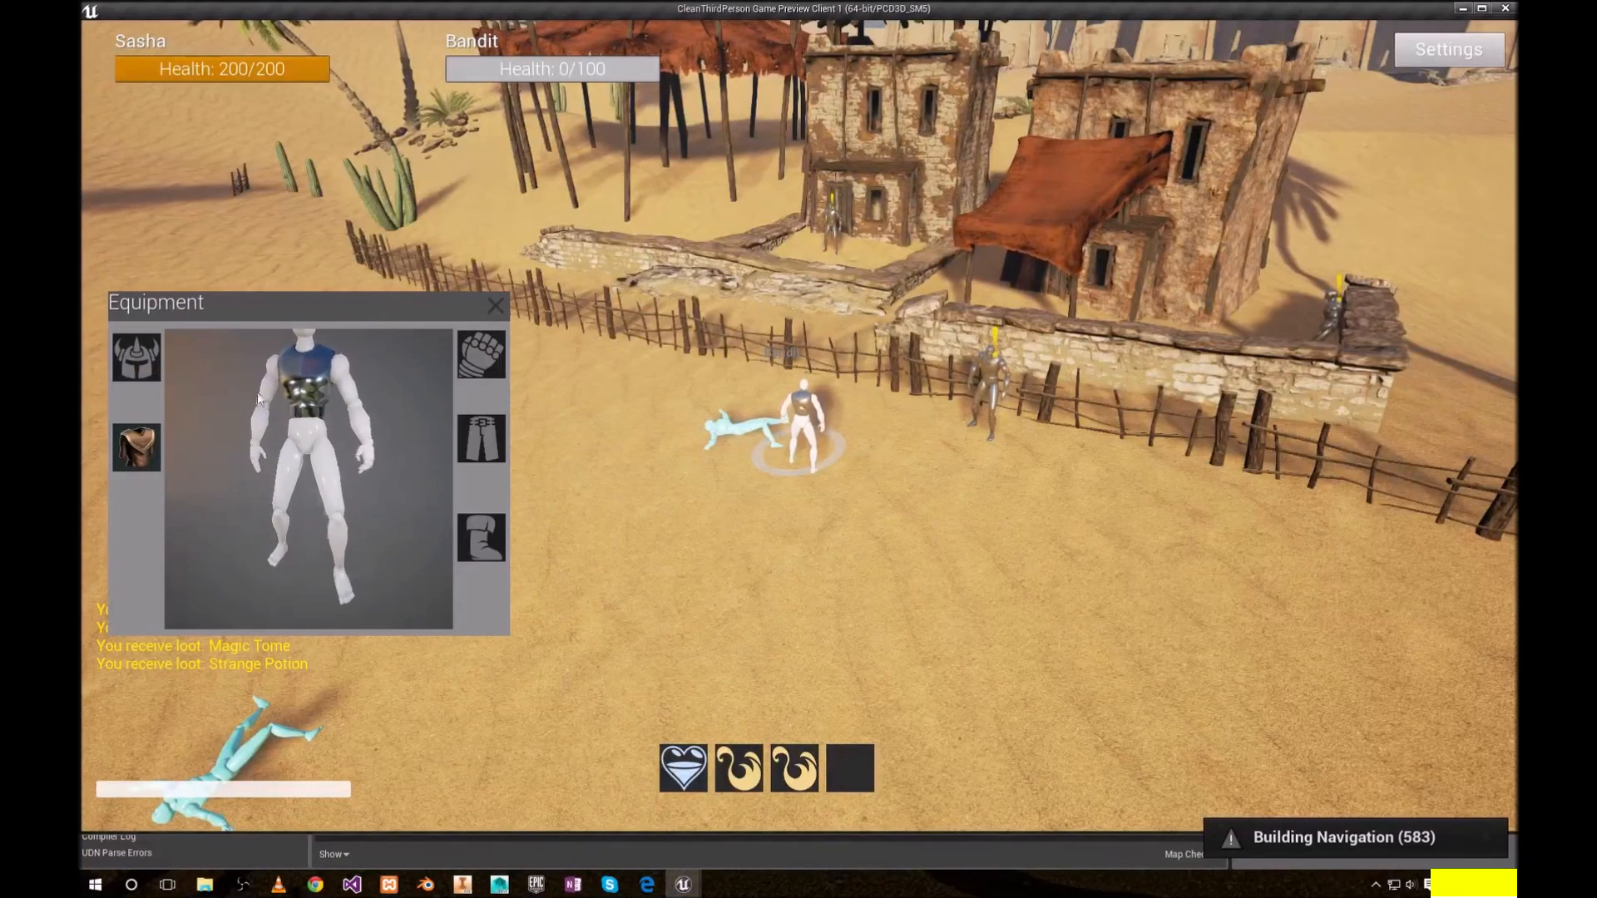
{"action": "left_click_drag", "start_coordinate": [155, 301], "coordinate": [231, 264]}
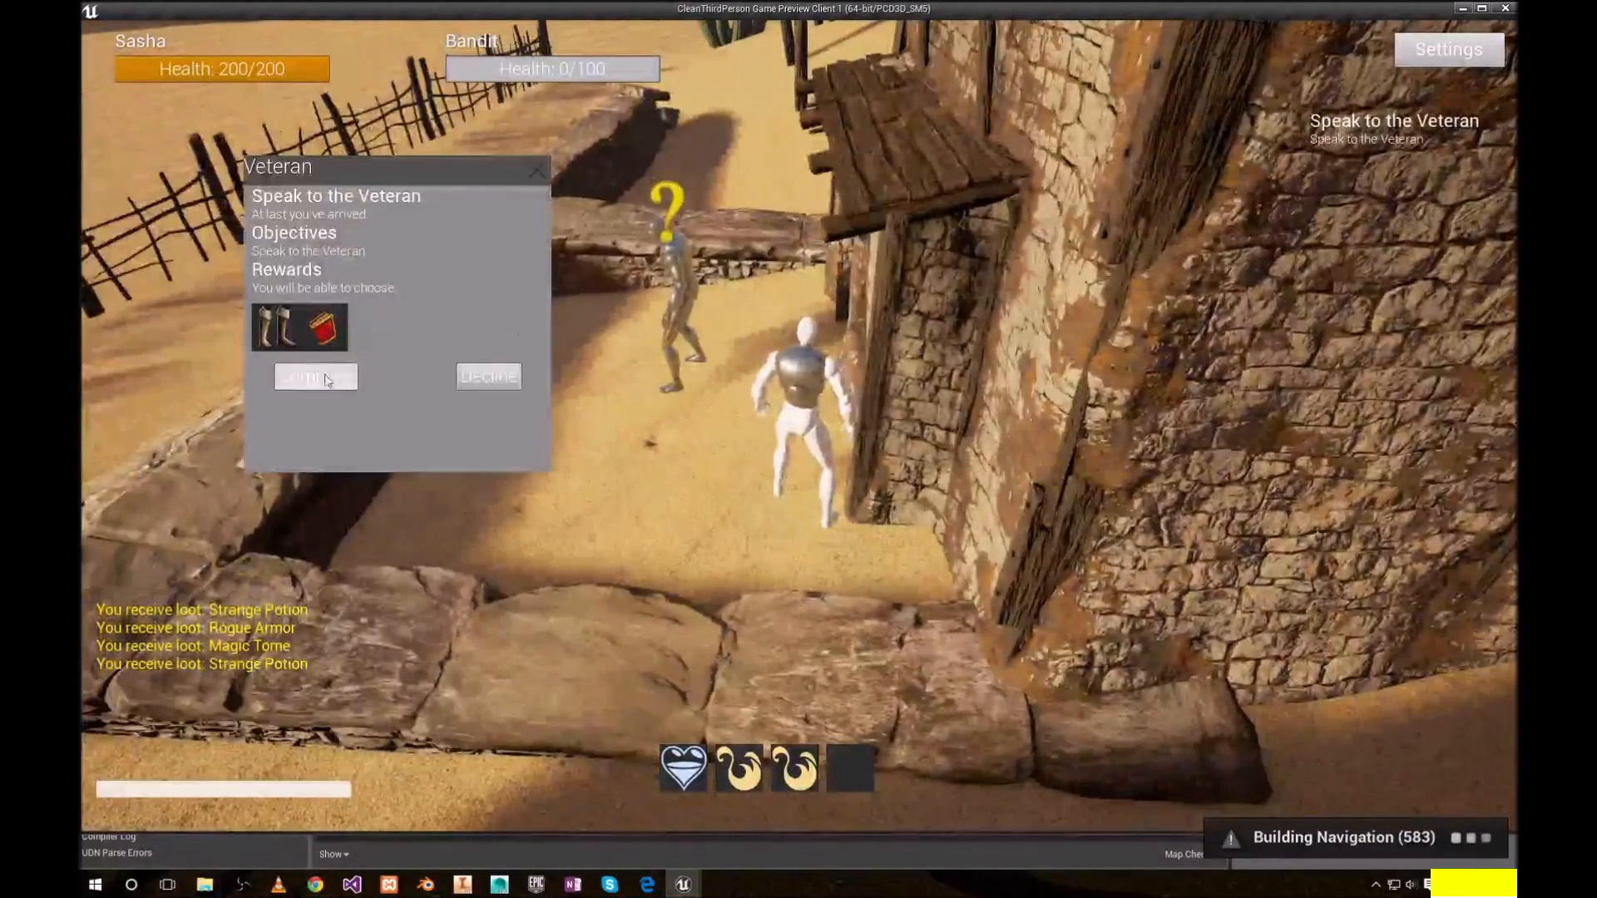
Accept the Veteran's quest reward of Rogue Boots, then dismiss the inventory window.
{"action": "left_click", "coordinate": [314, 376]}
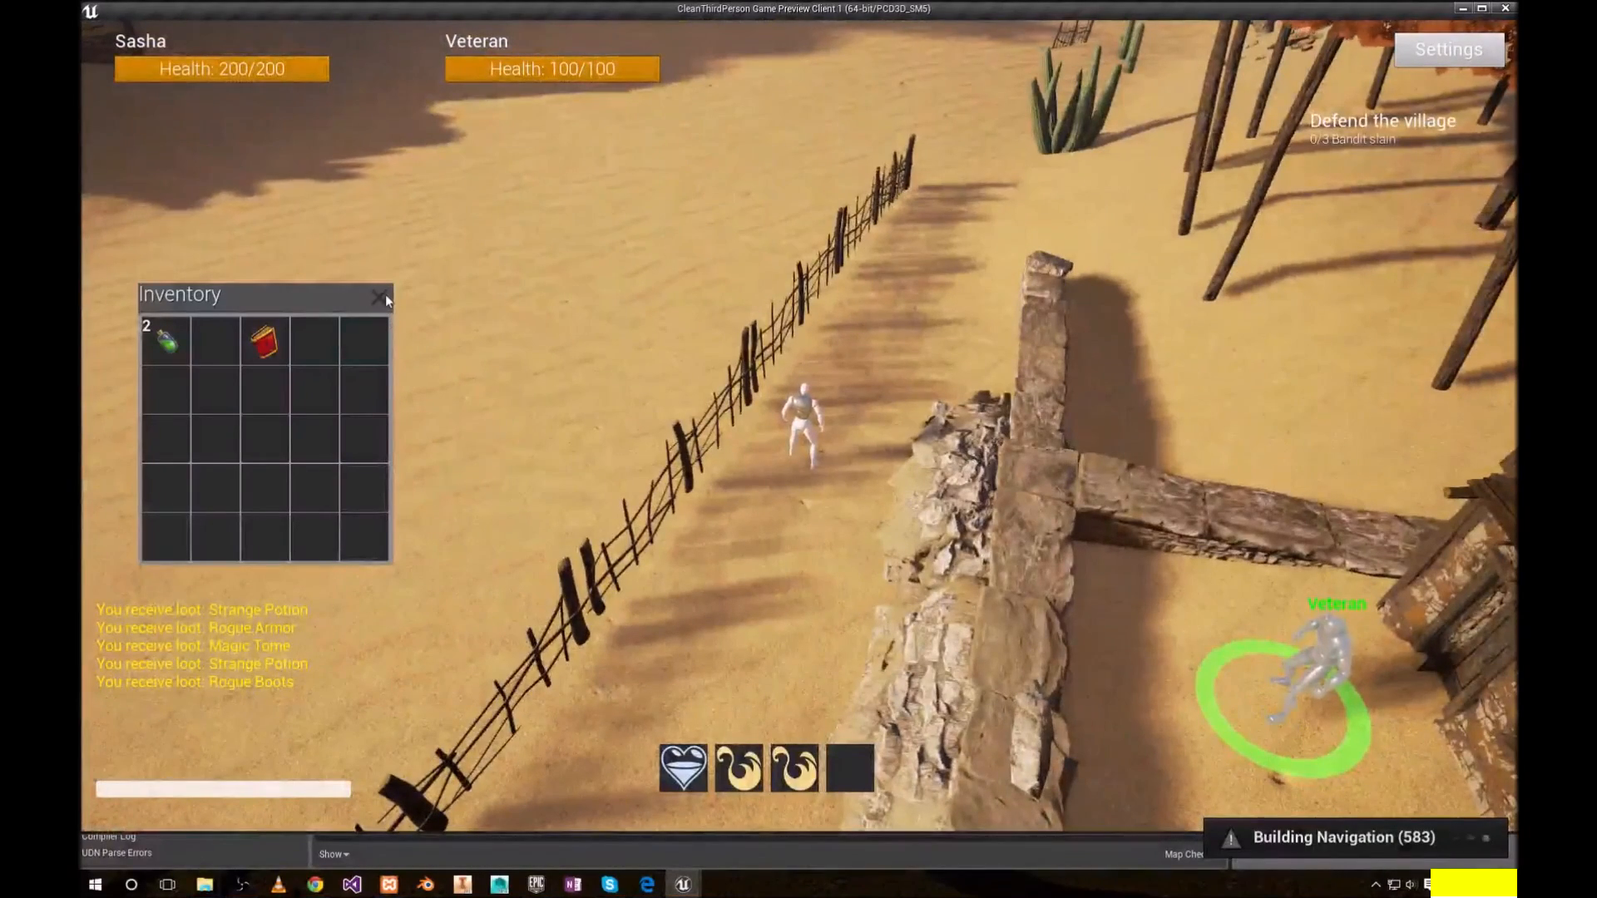
{"action": "left_click", "coordinate": [379, 296]}
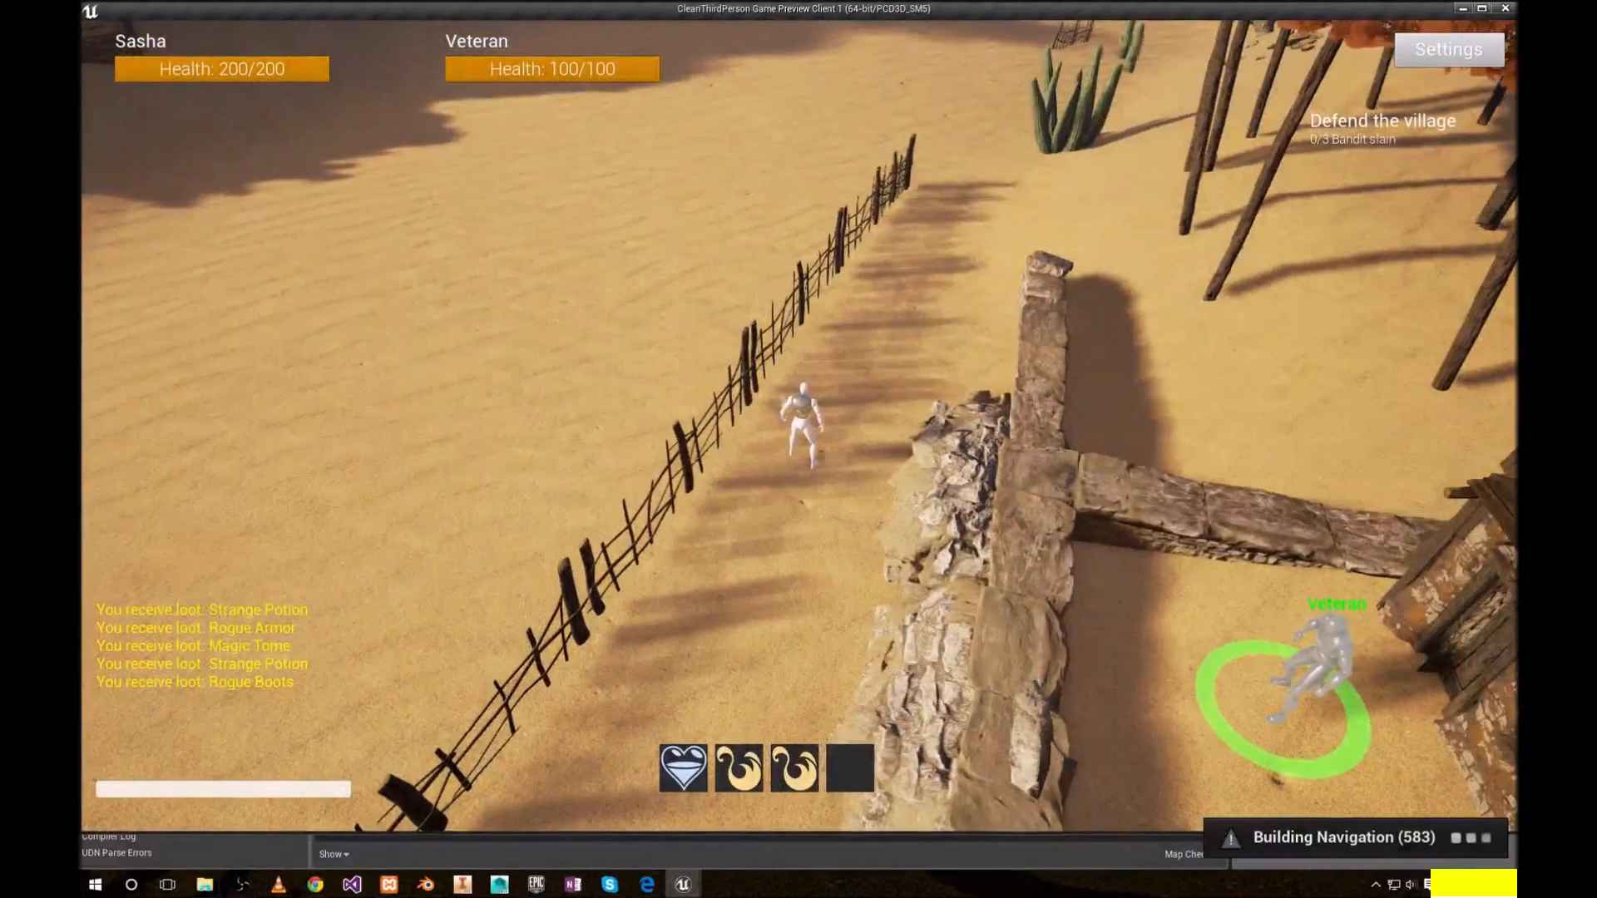